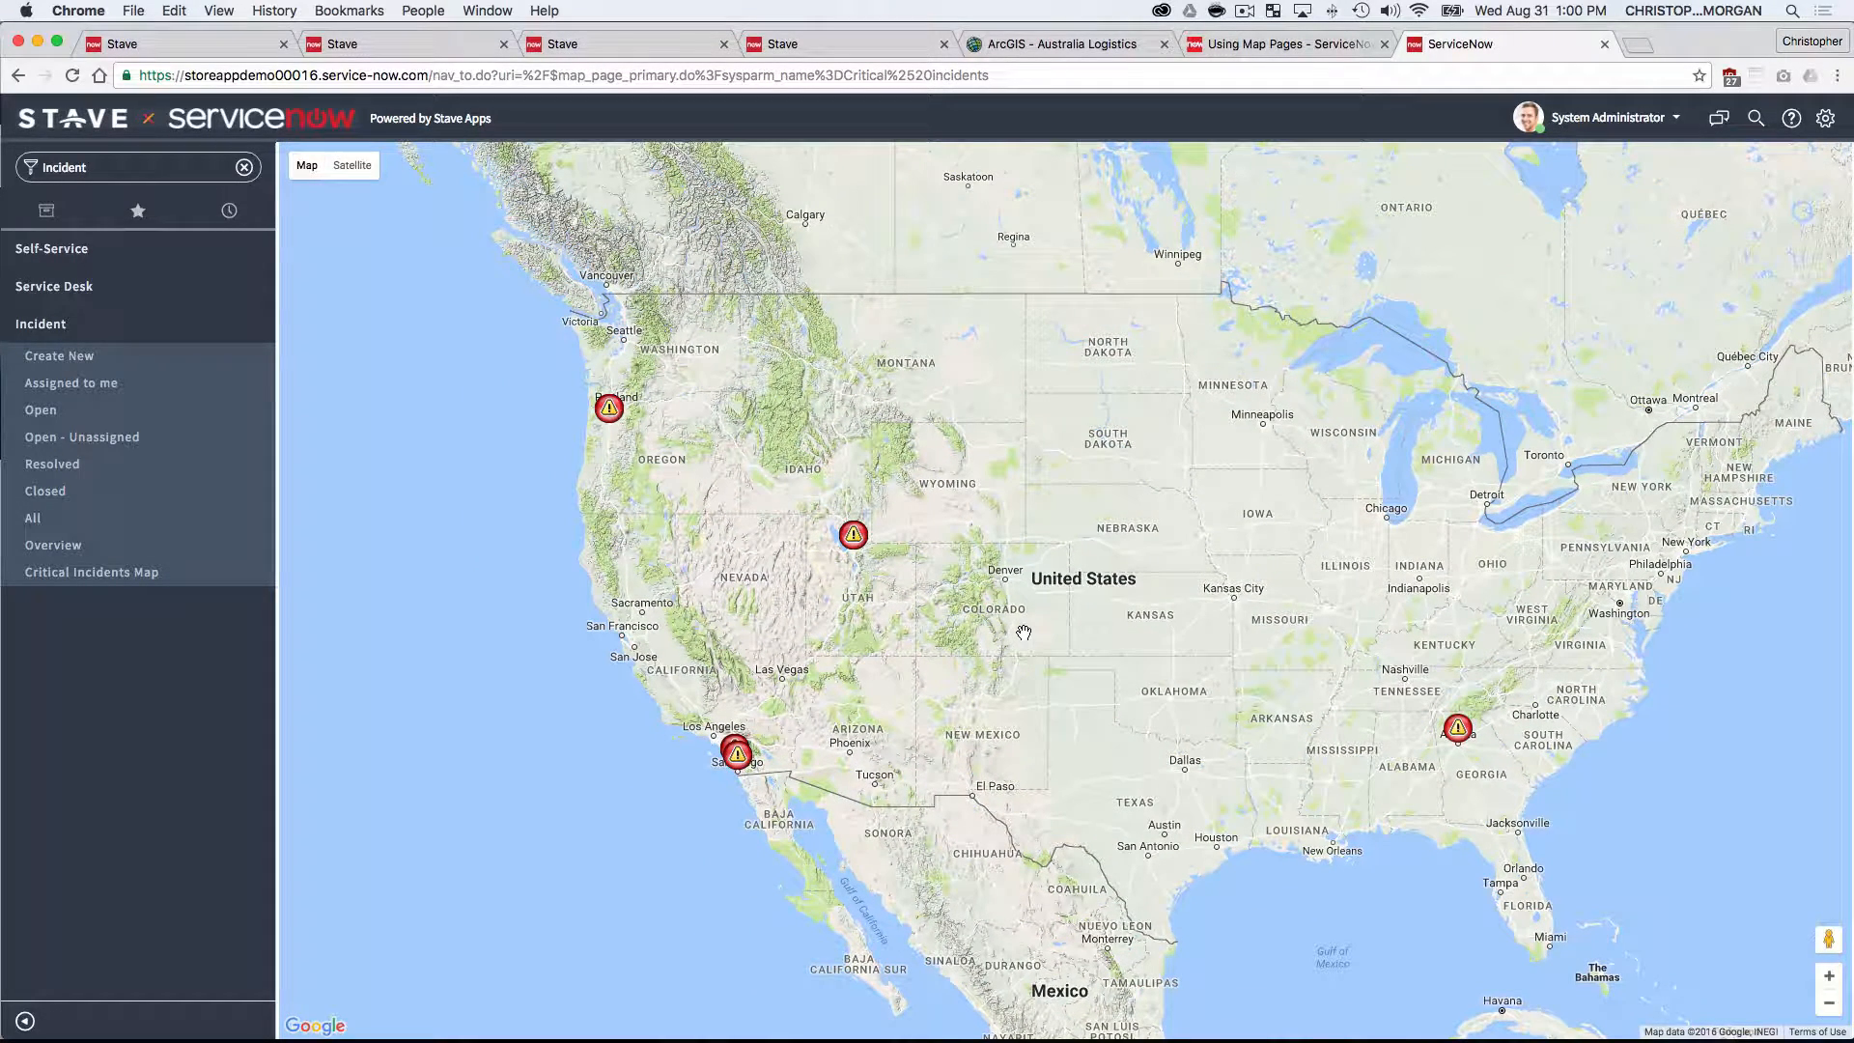
mouse_move(87, 597)
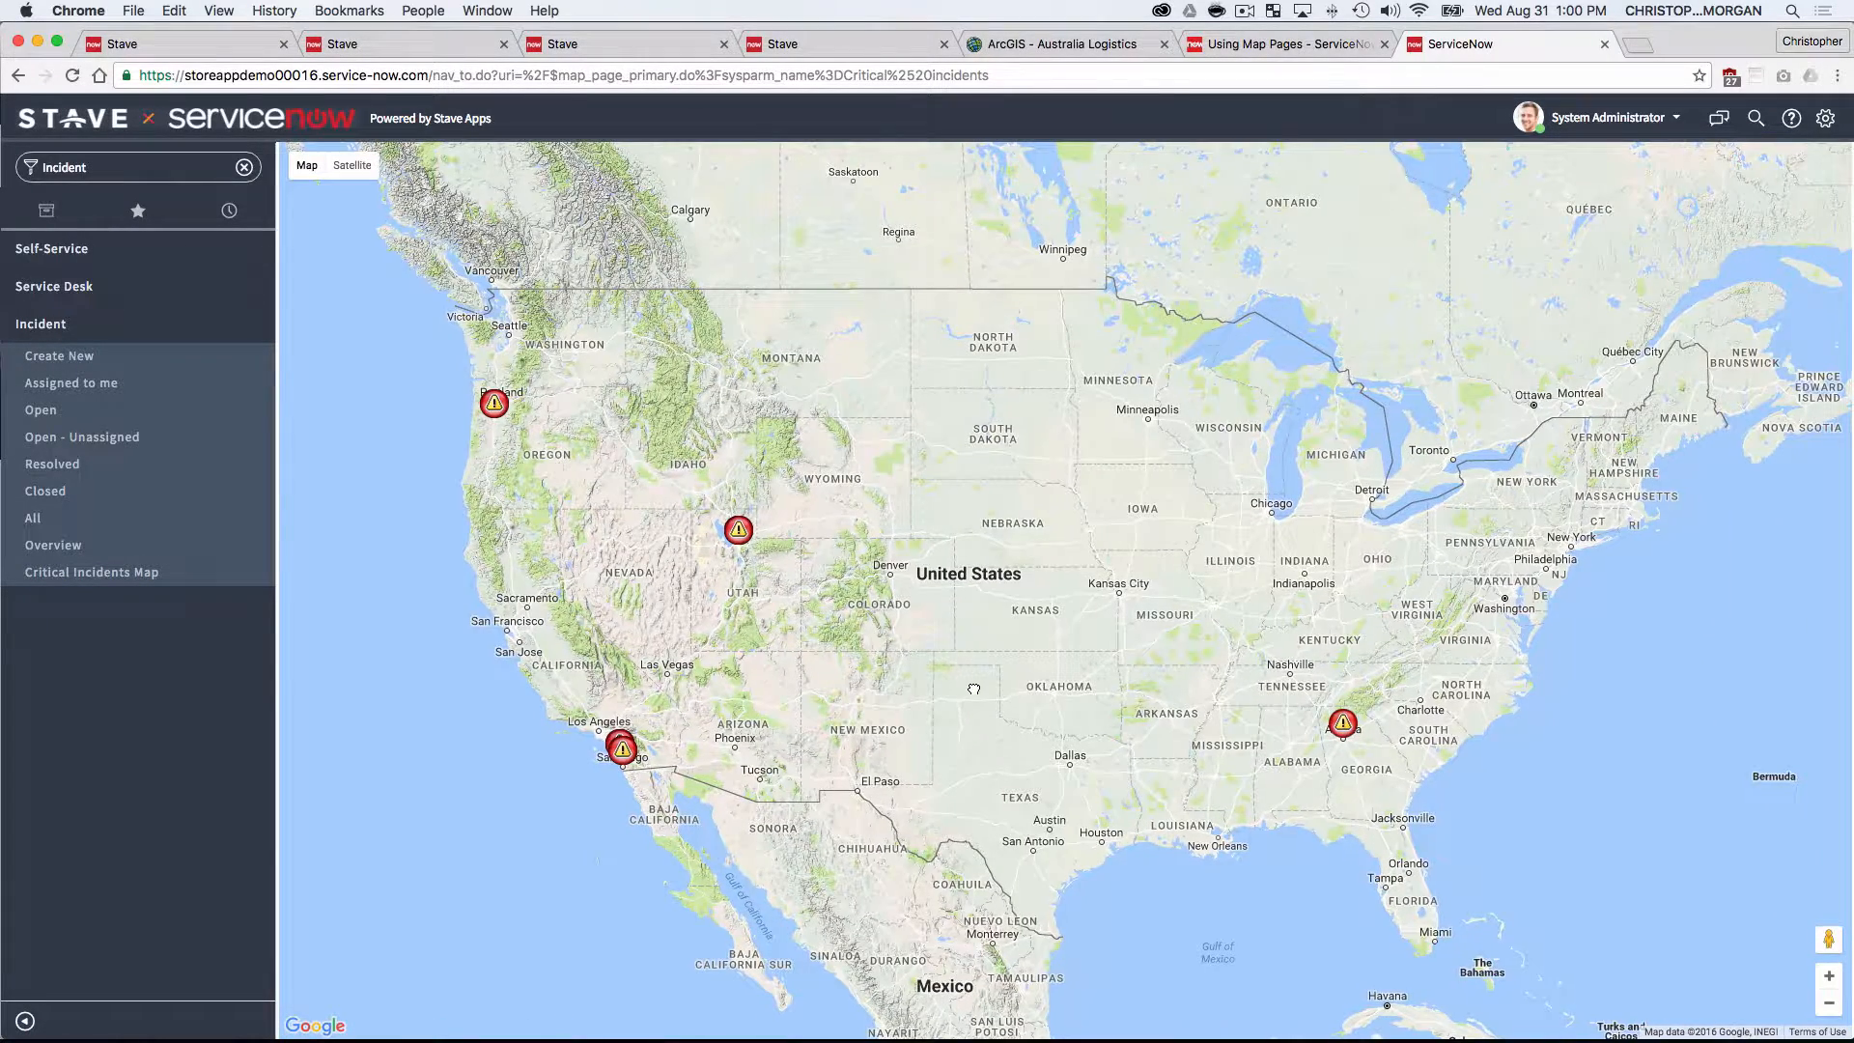
mouse_move(739, 529)
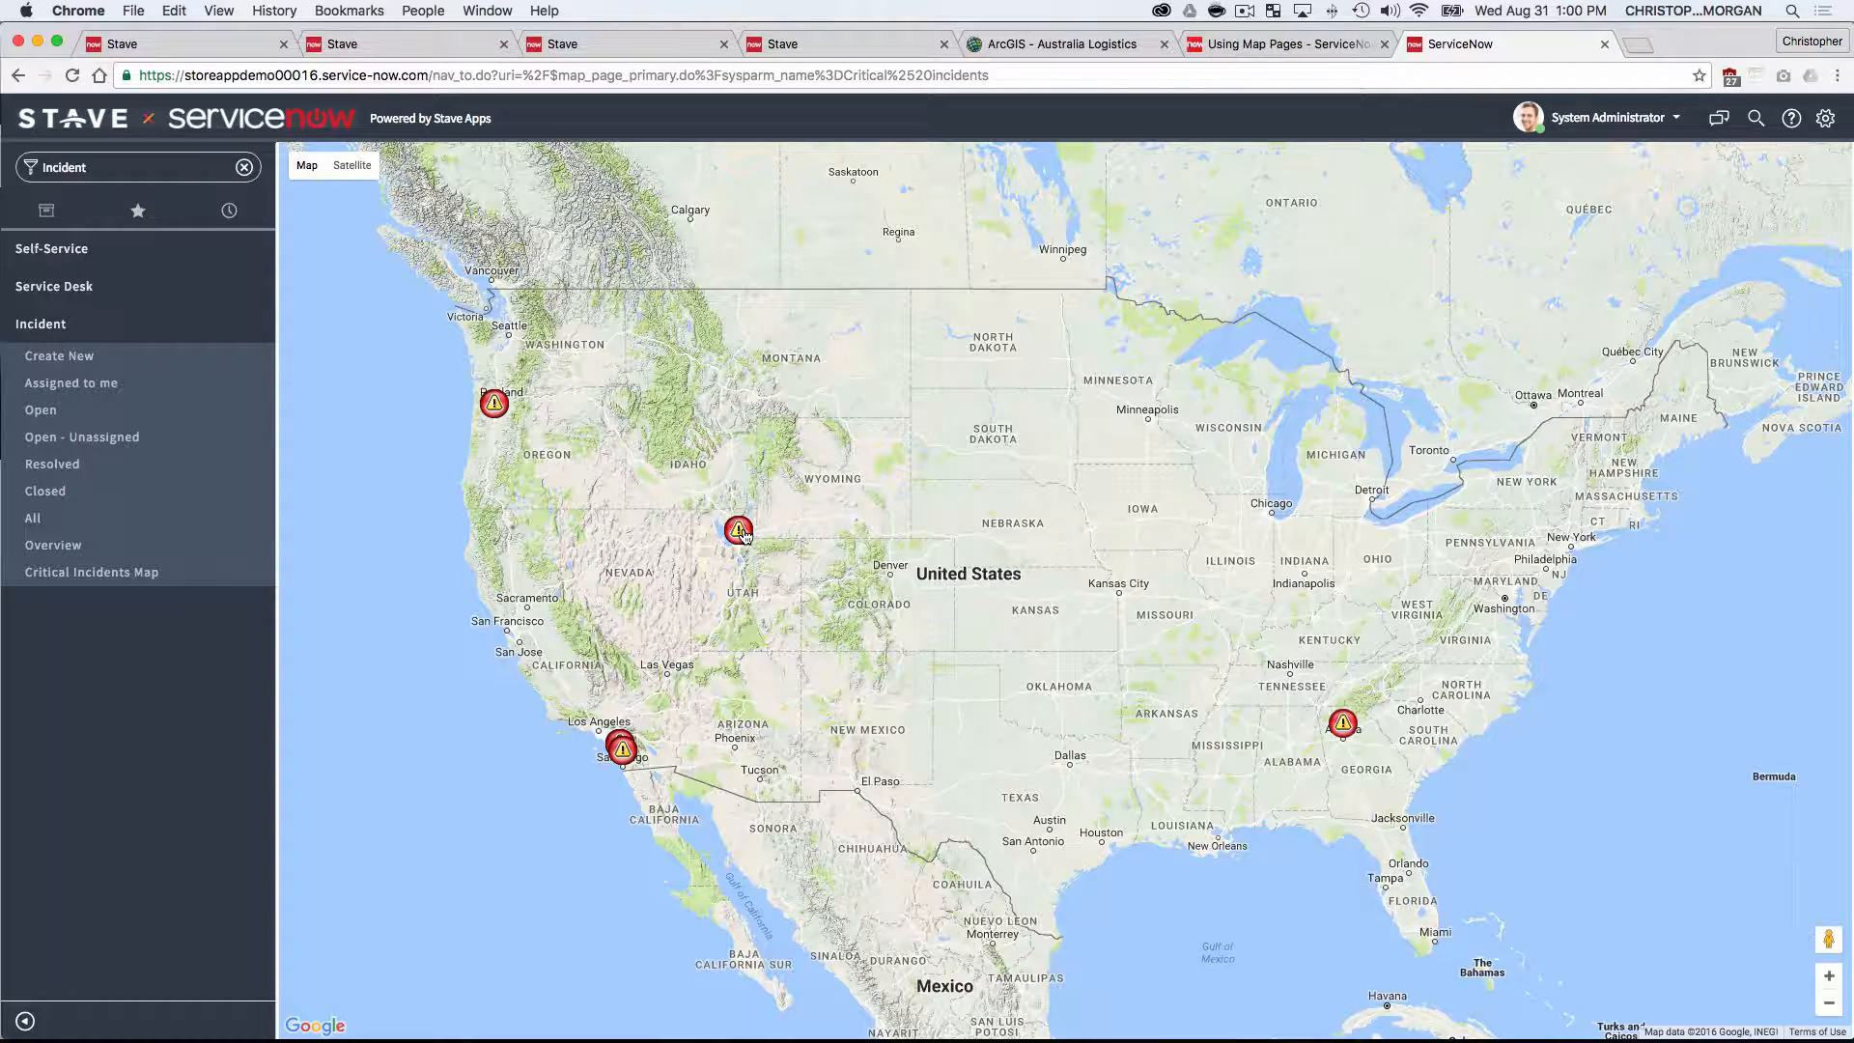
- Open the INC0000025 record popup from the Utah incident marker on the Critical Incidents map
left_click(738, 529)
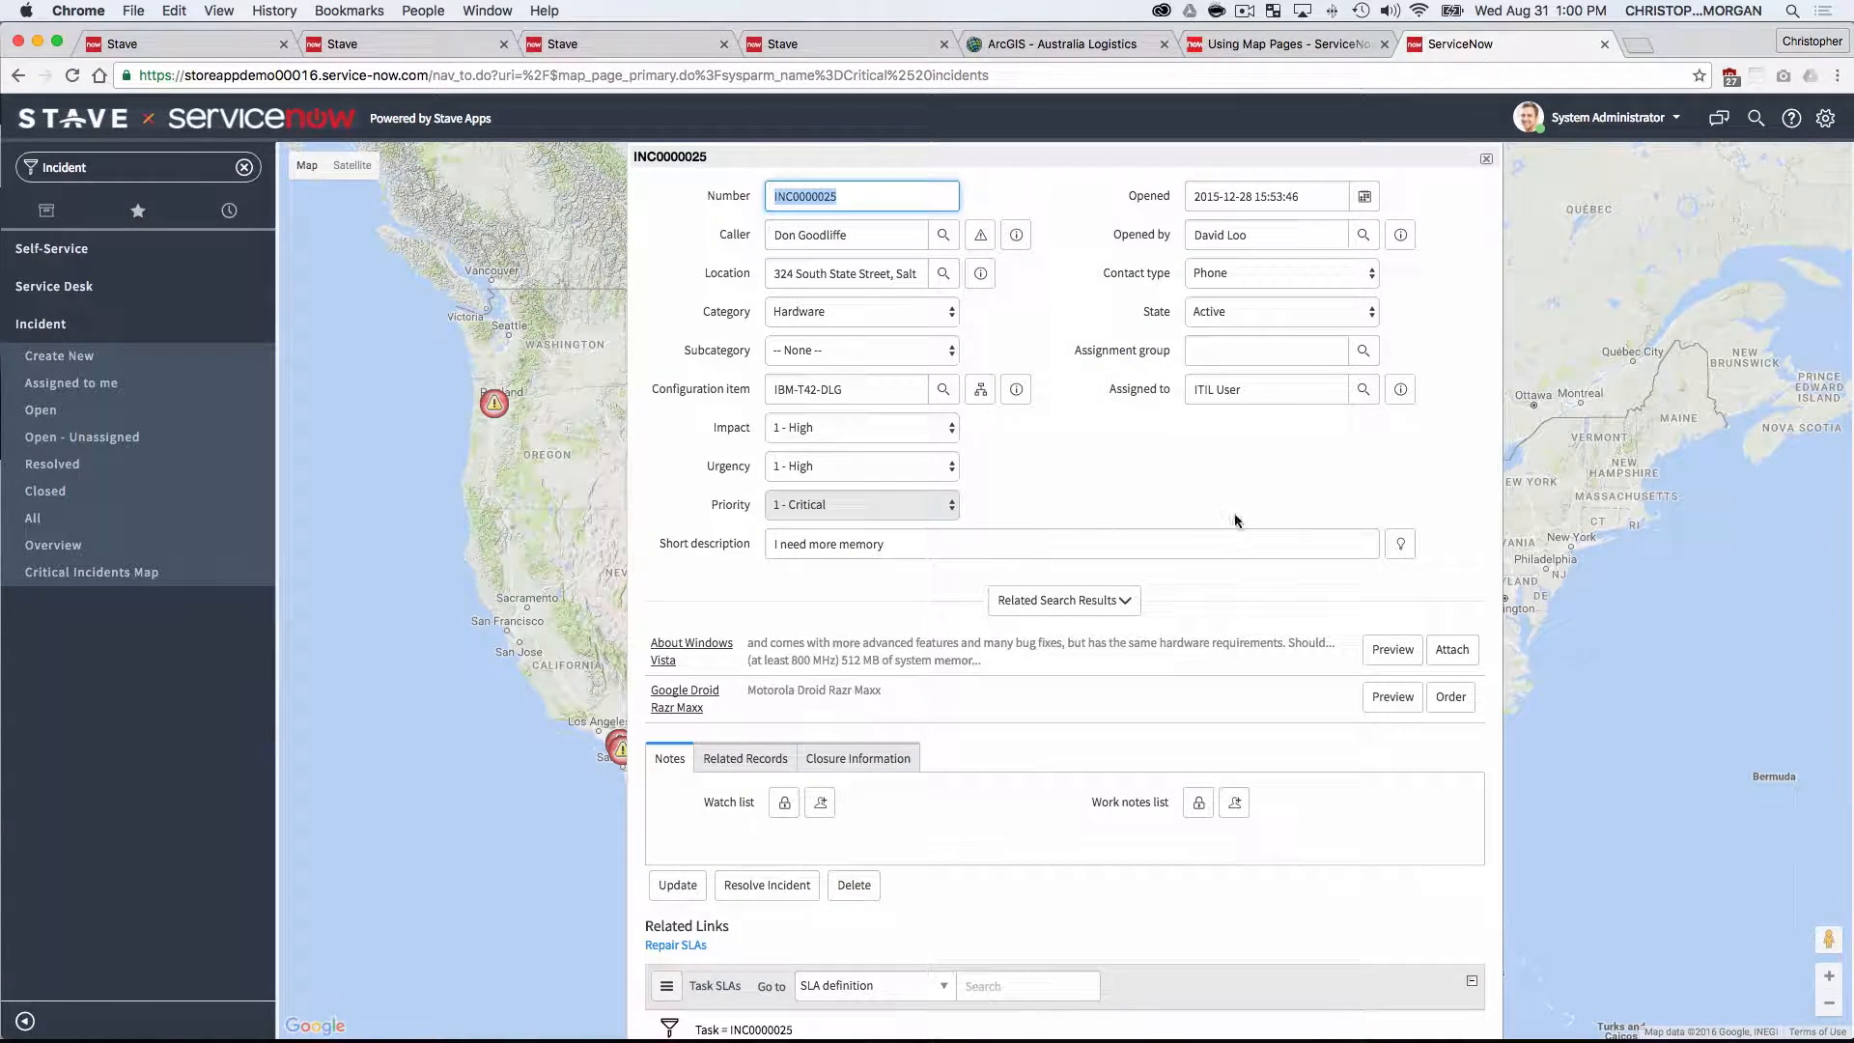
- Switch to the Using Map Pages wiki article and scroll through its sample map scripts
left_click(1281, 42)
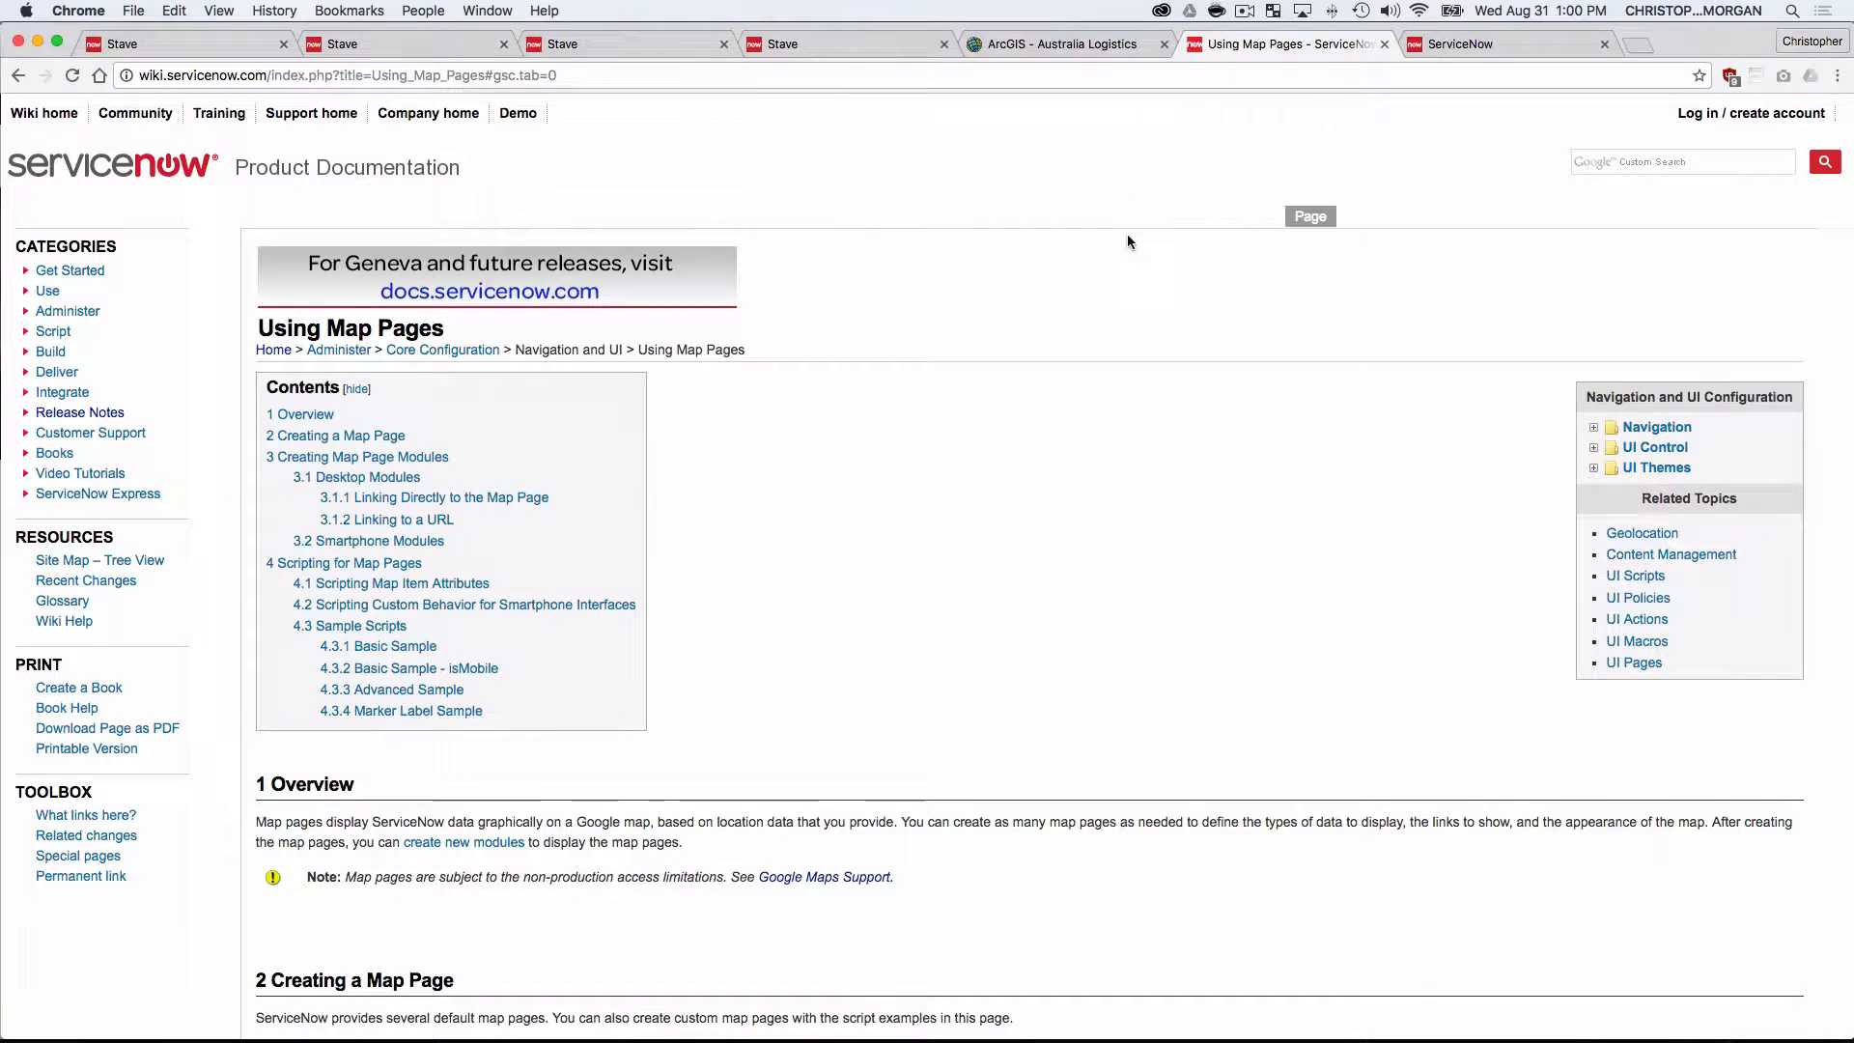
scroll("down", 3)
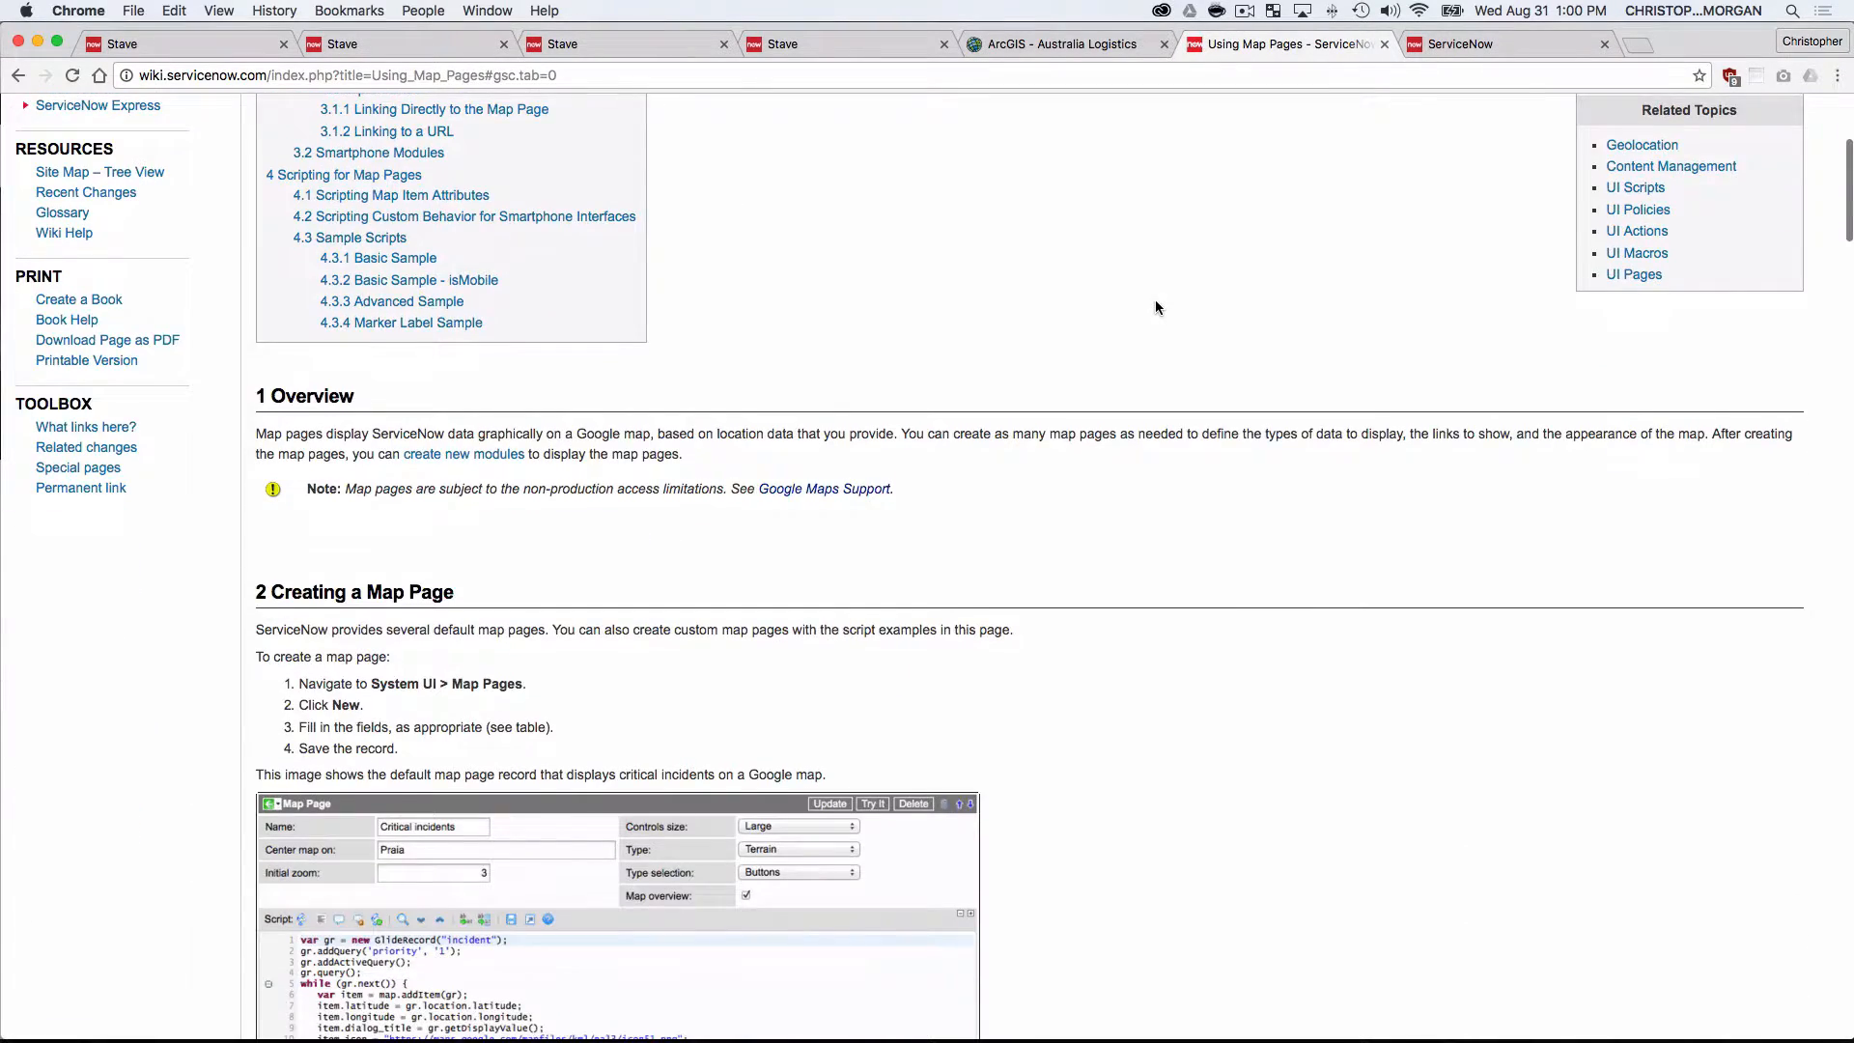
scroll("down", 3)
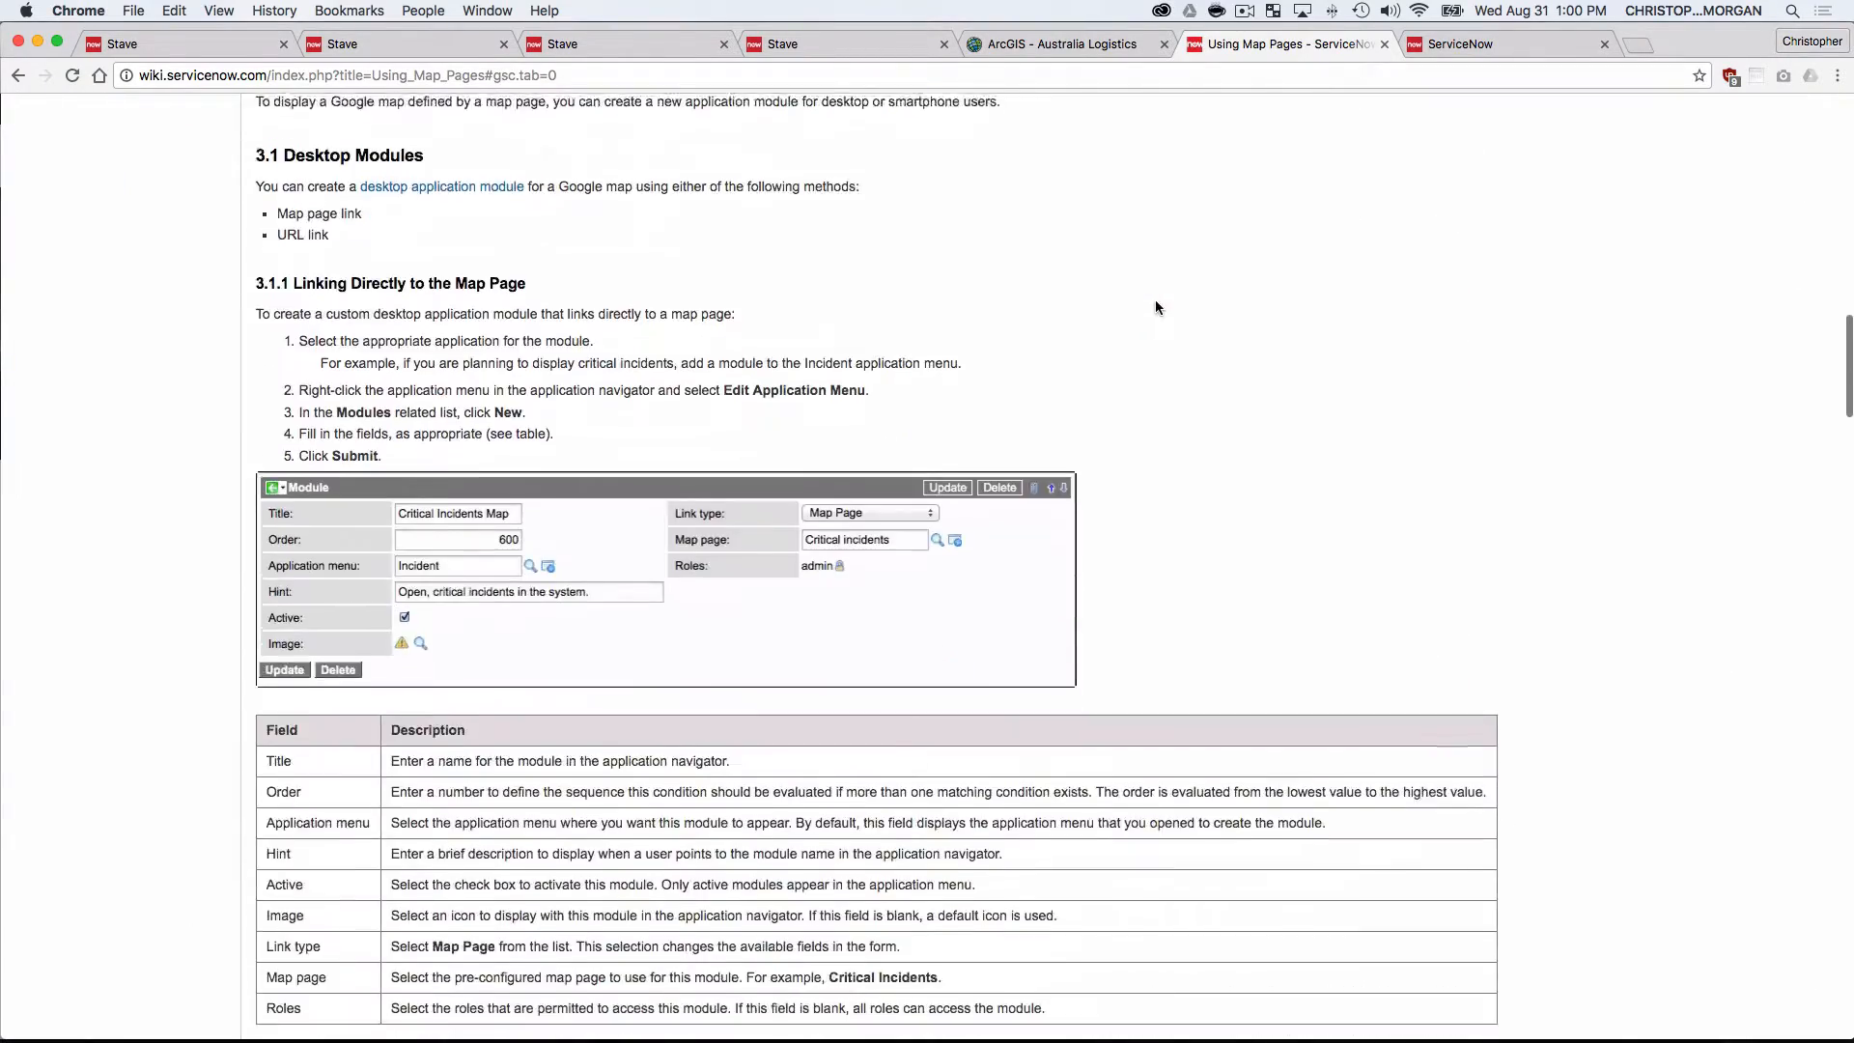
scroll("down", 3)
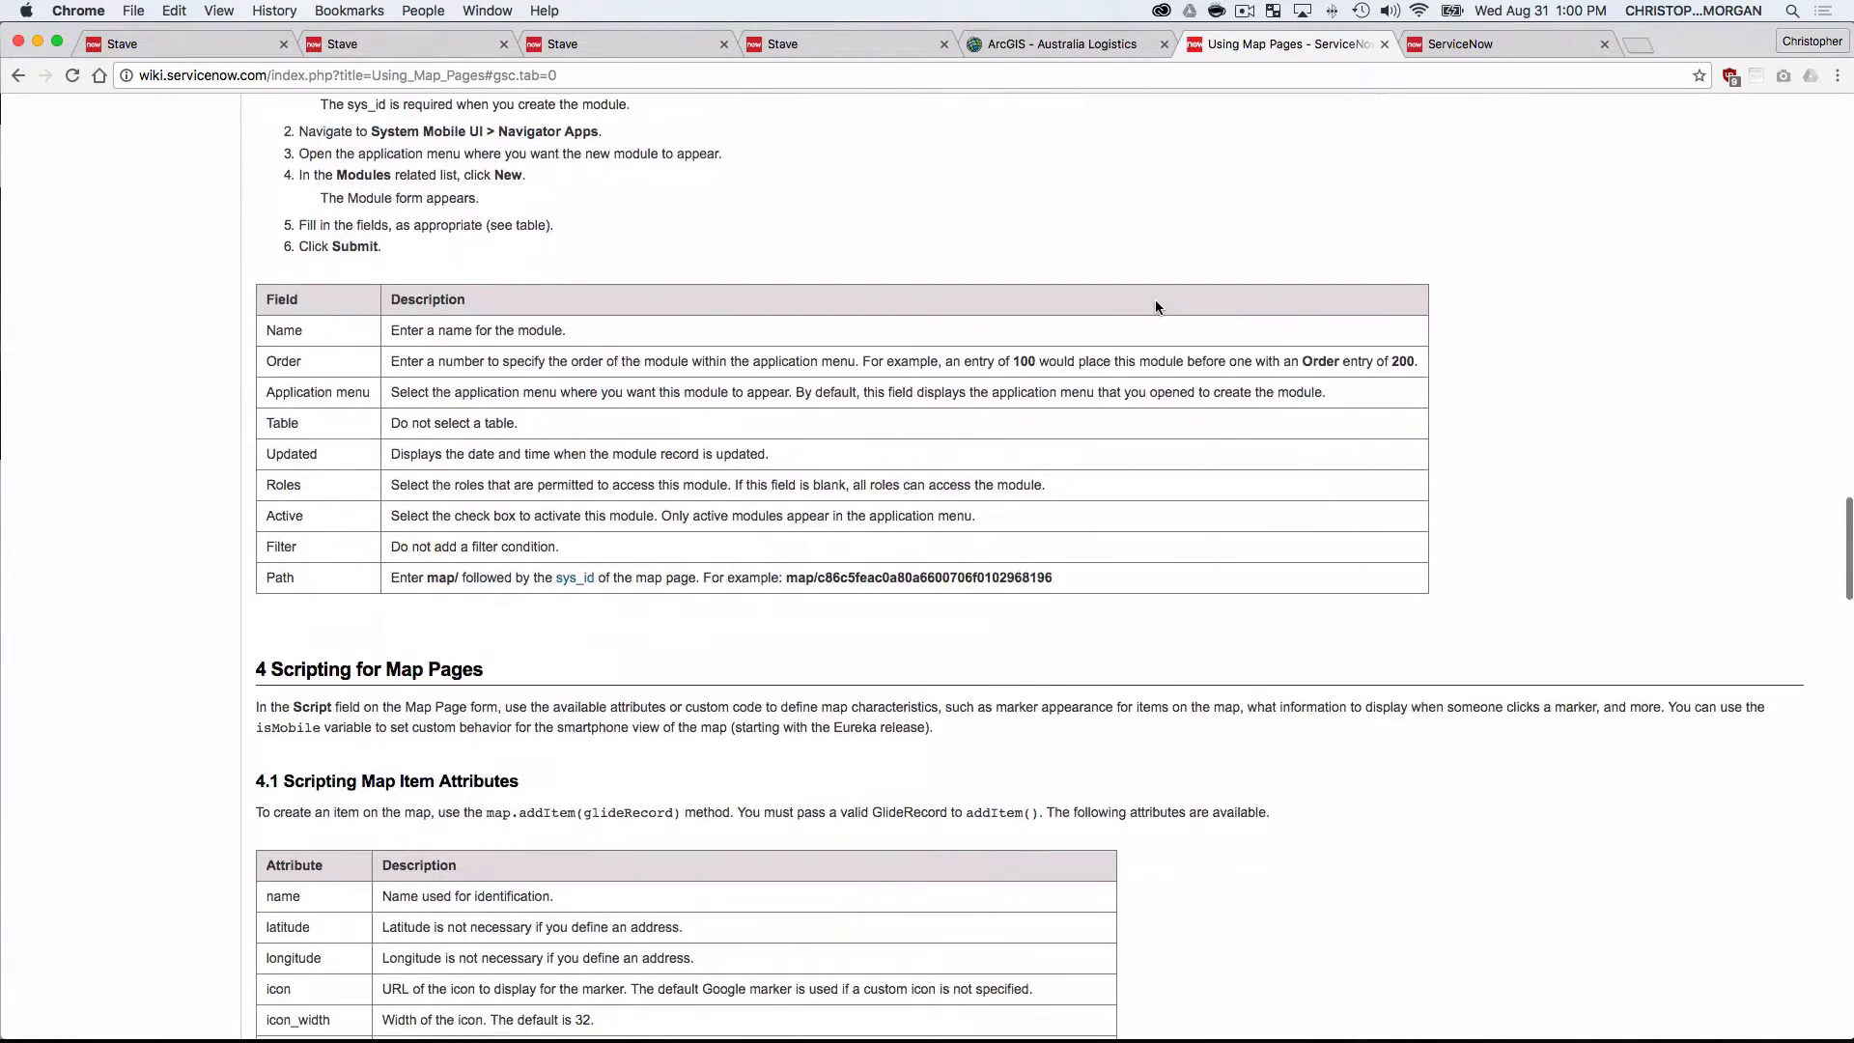
scroll("down", 3)
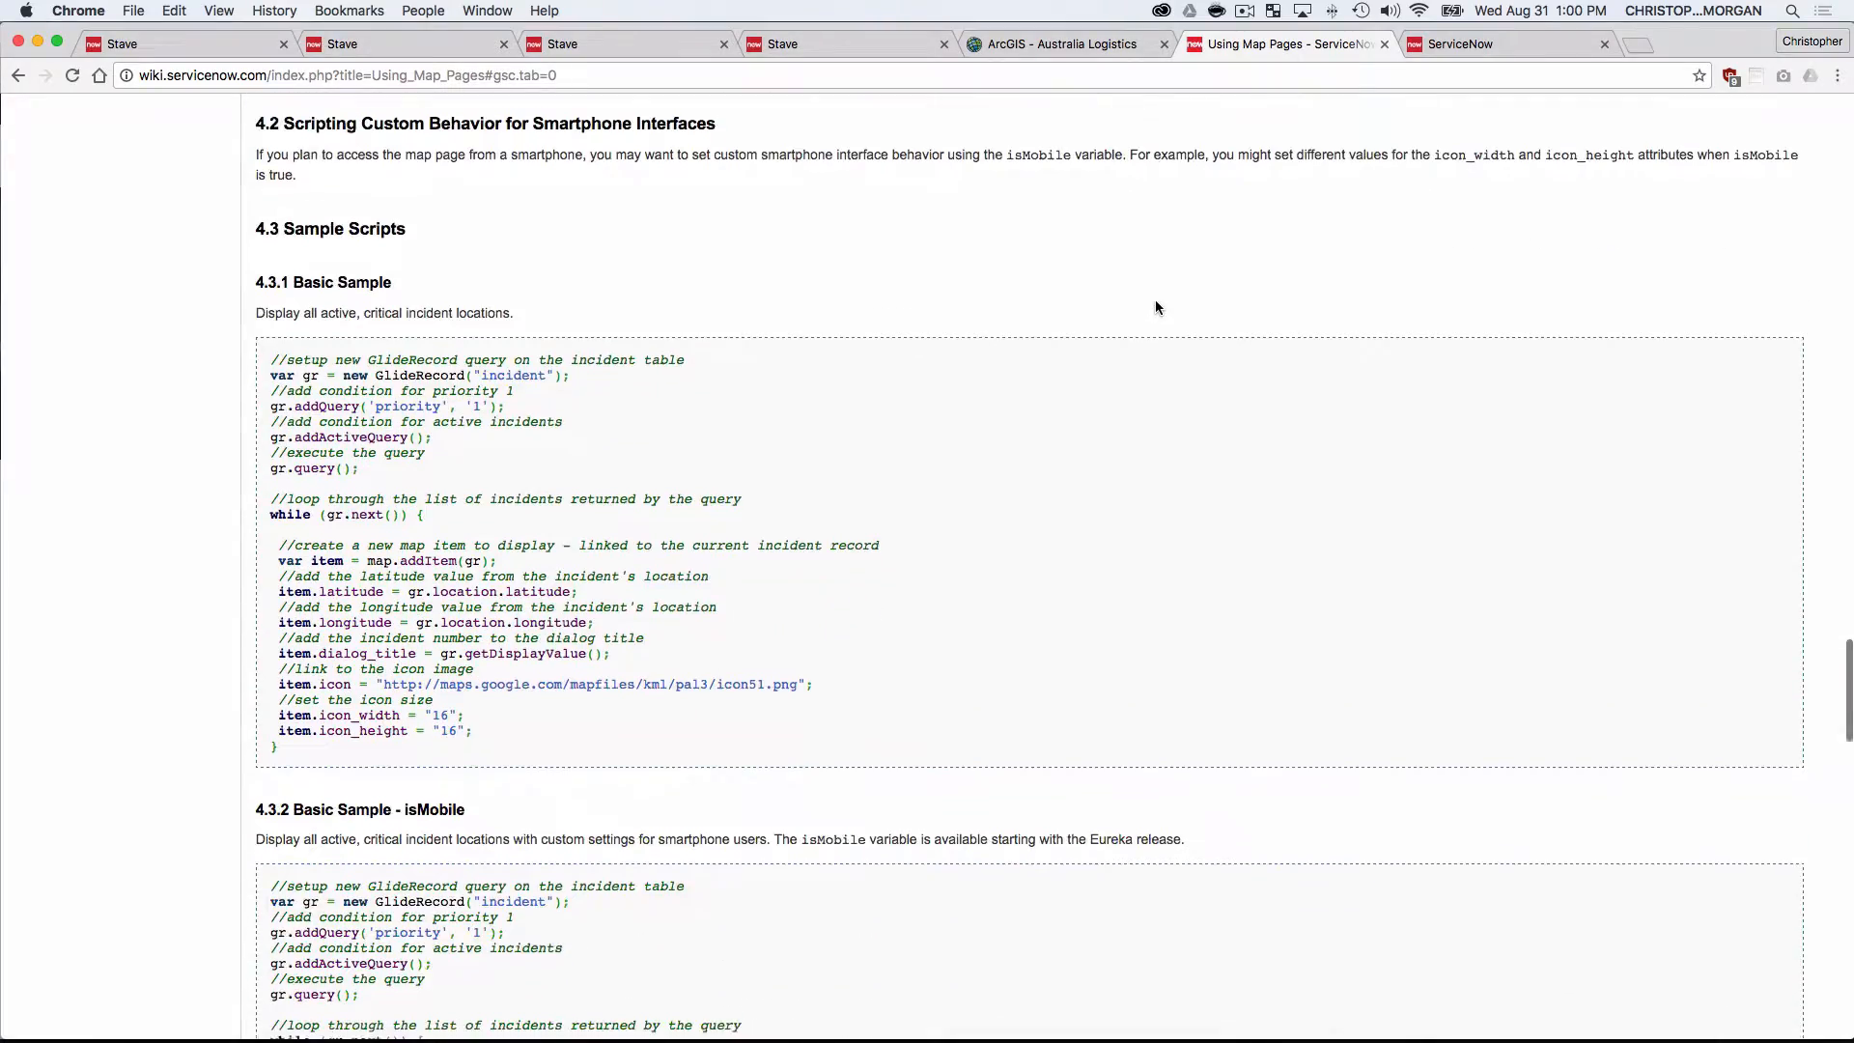
scroll("down", 3)
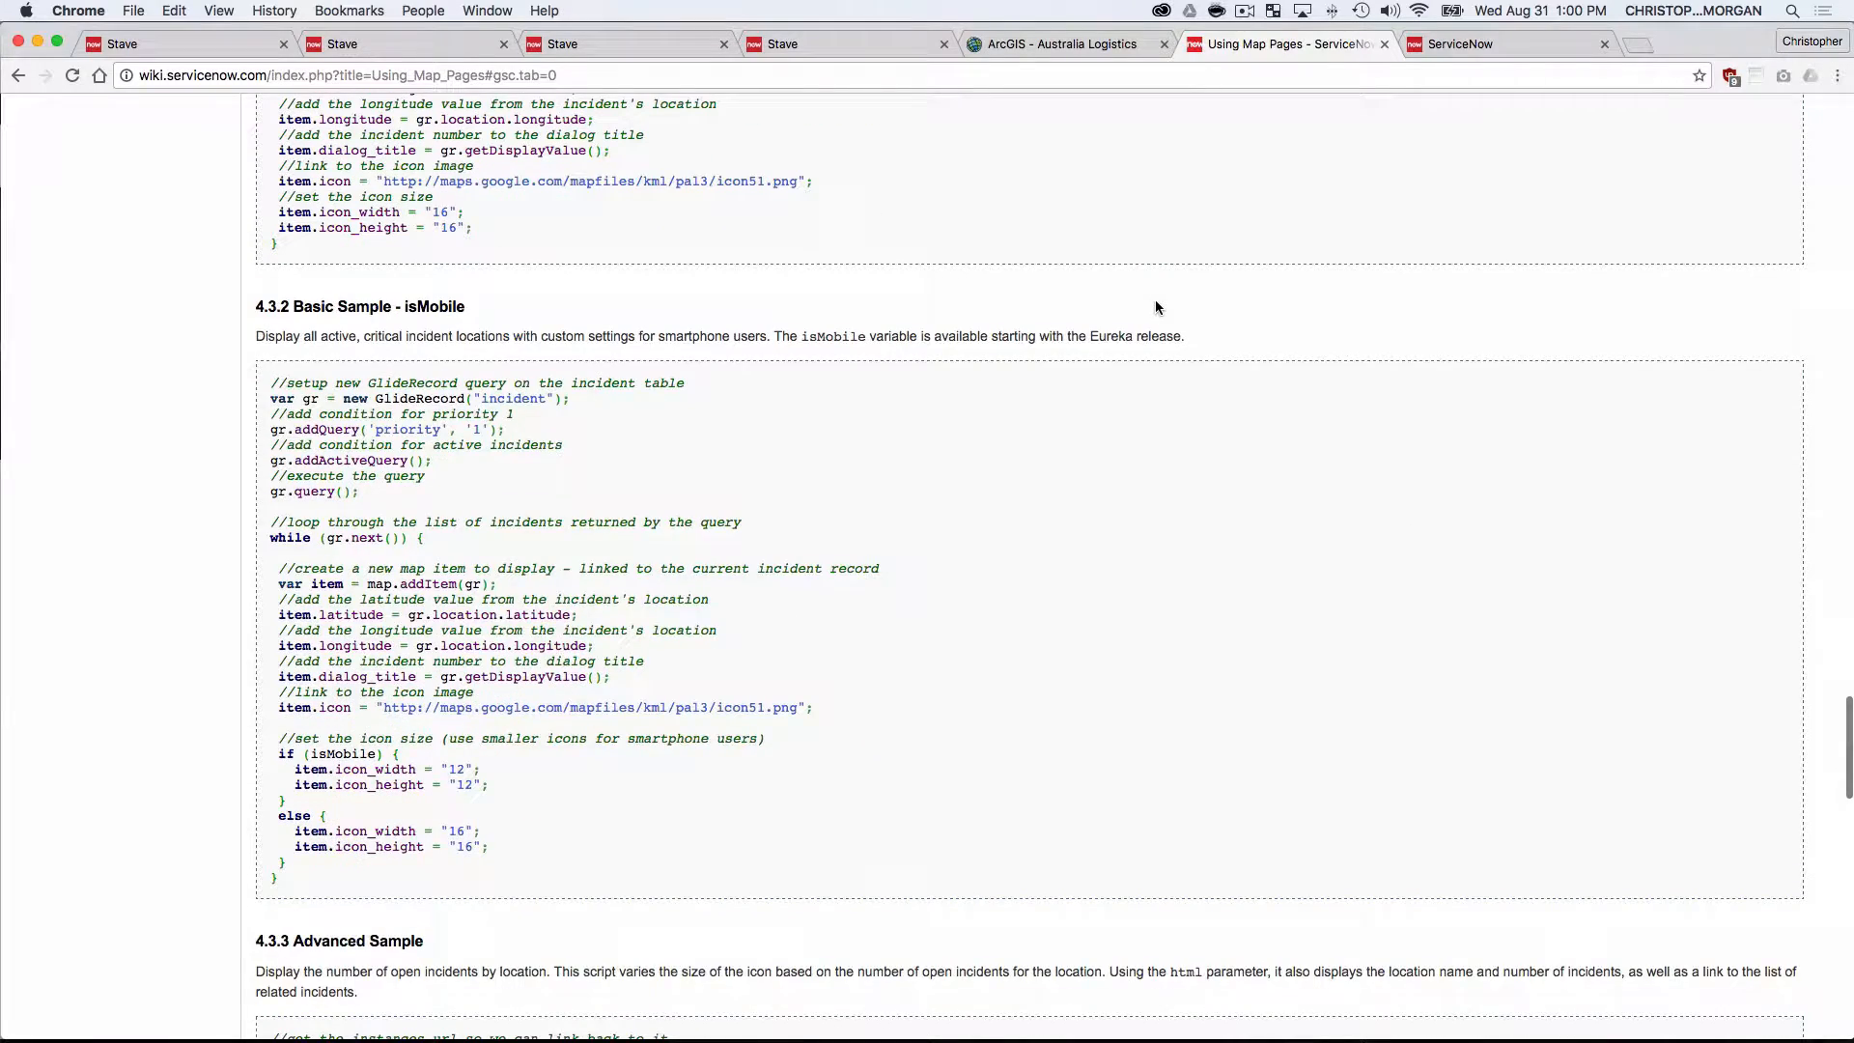
scroll("down", 3)
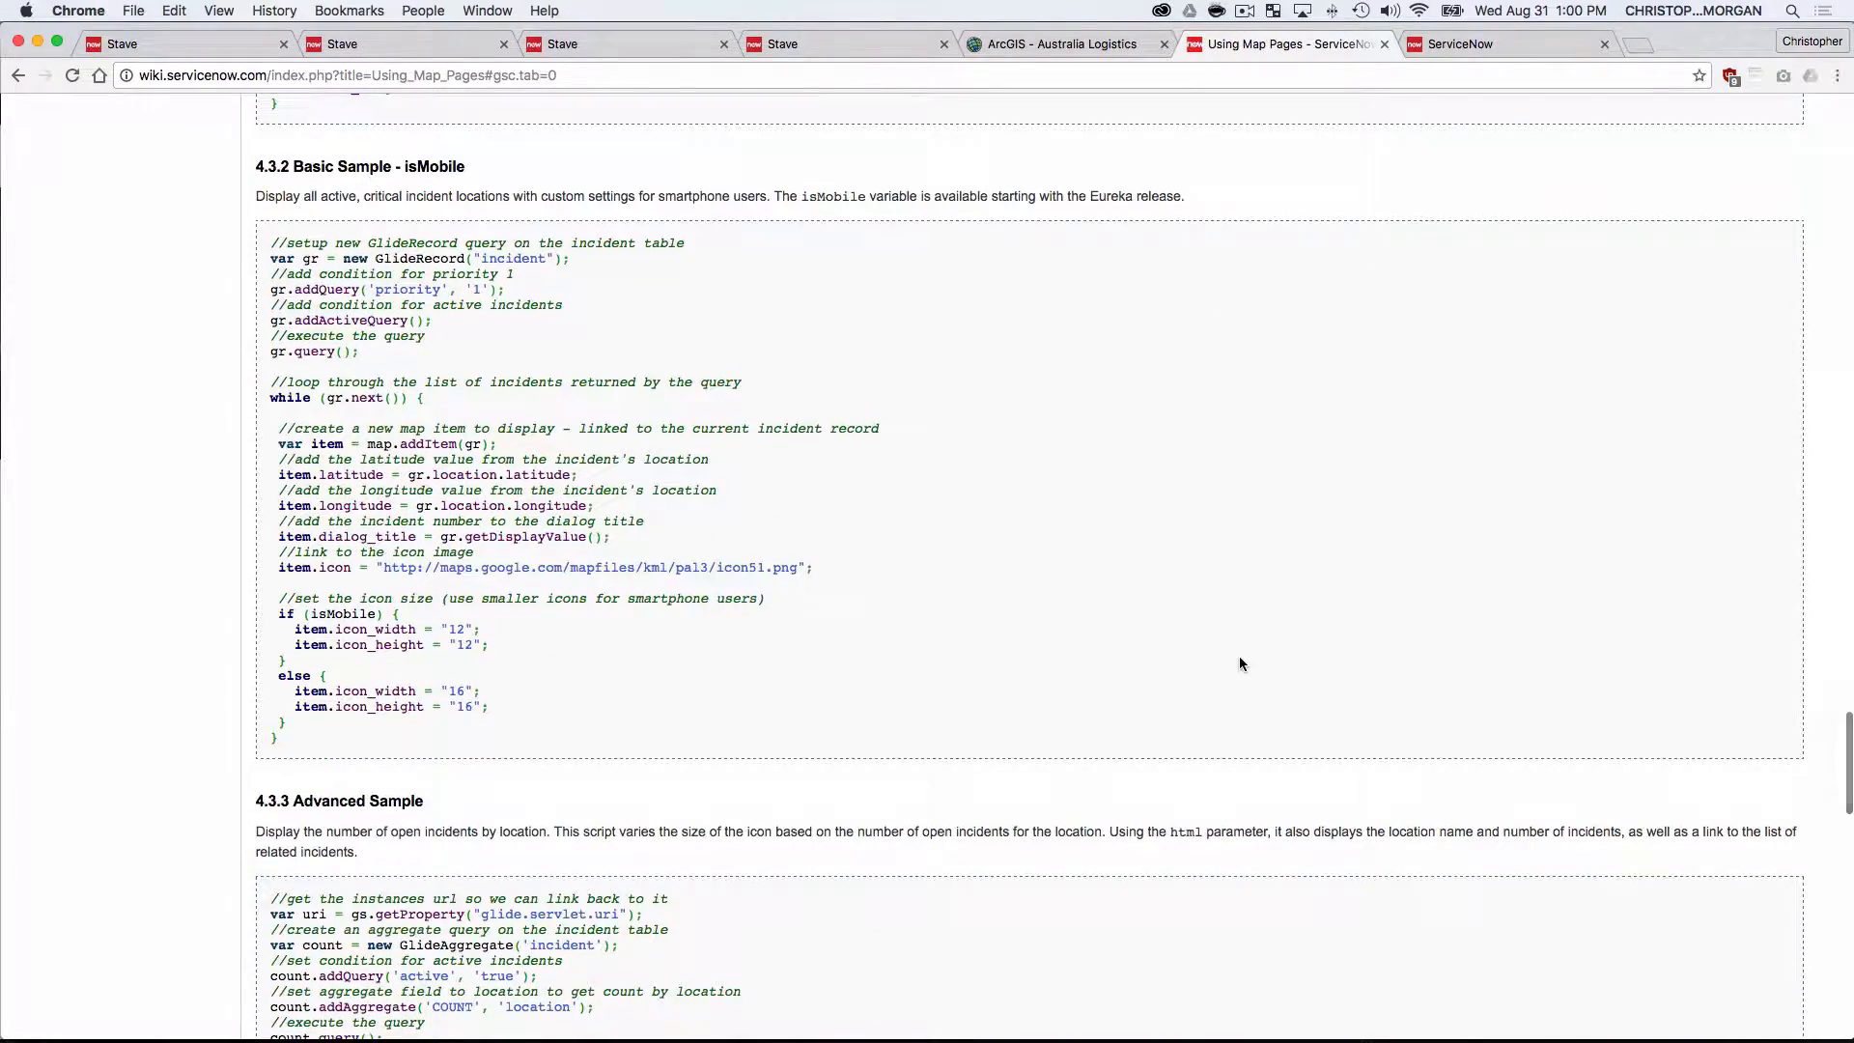
scroll("down", 3)
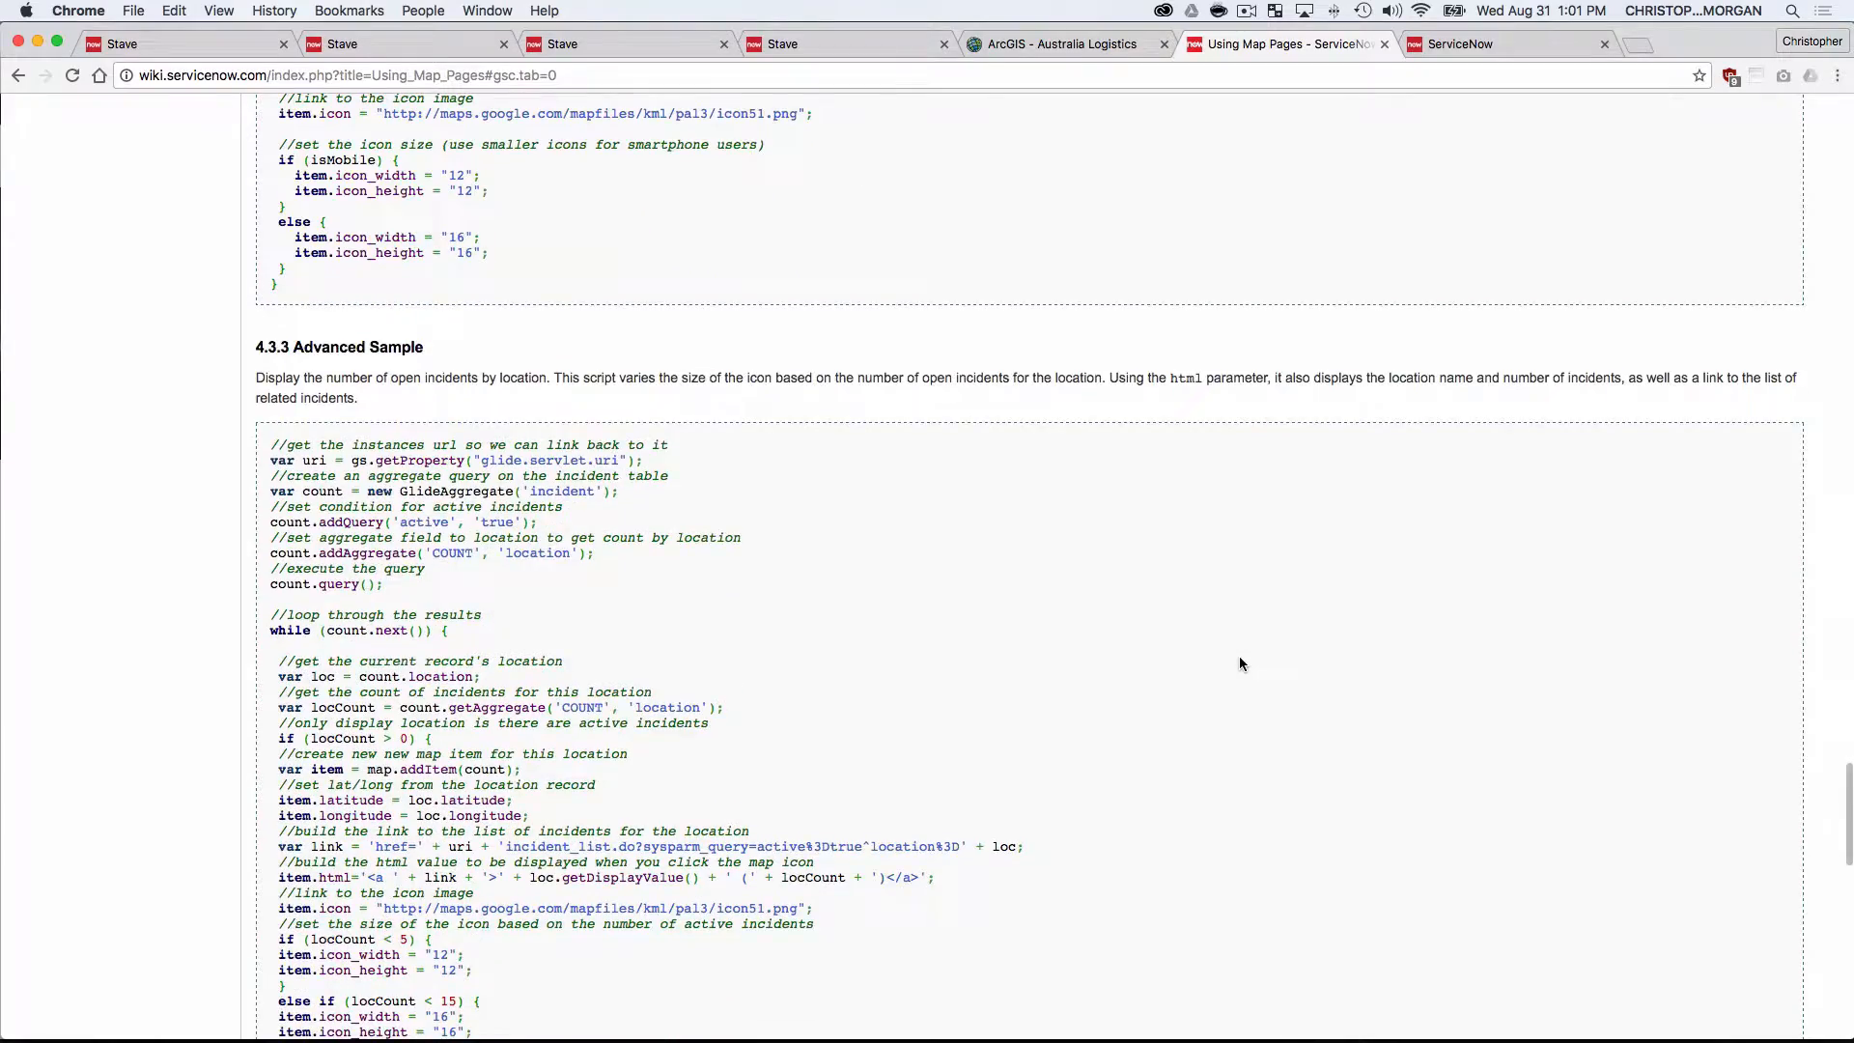
scroll("down", 3)
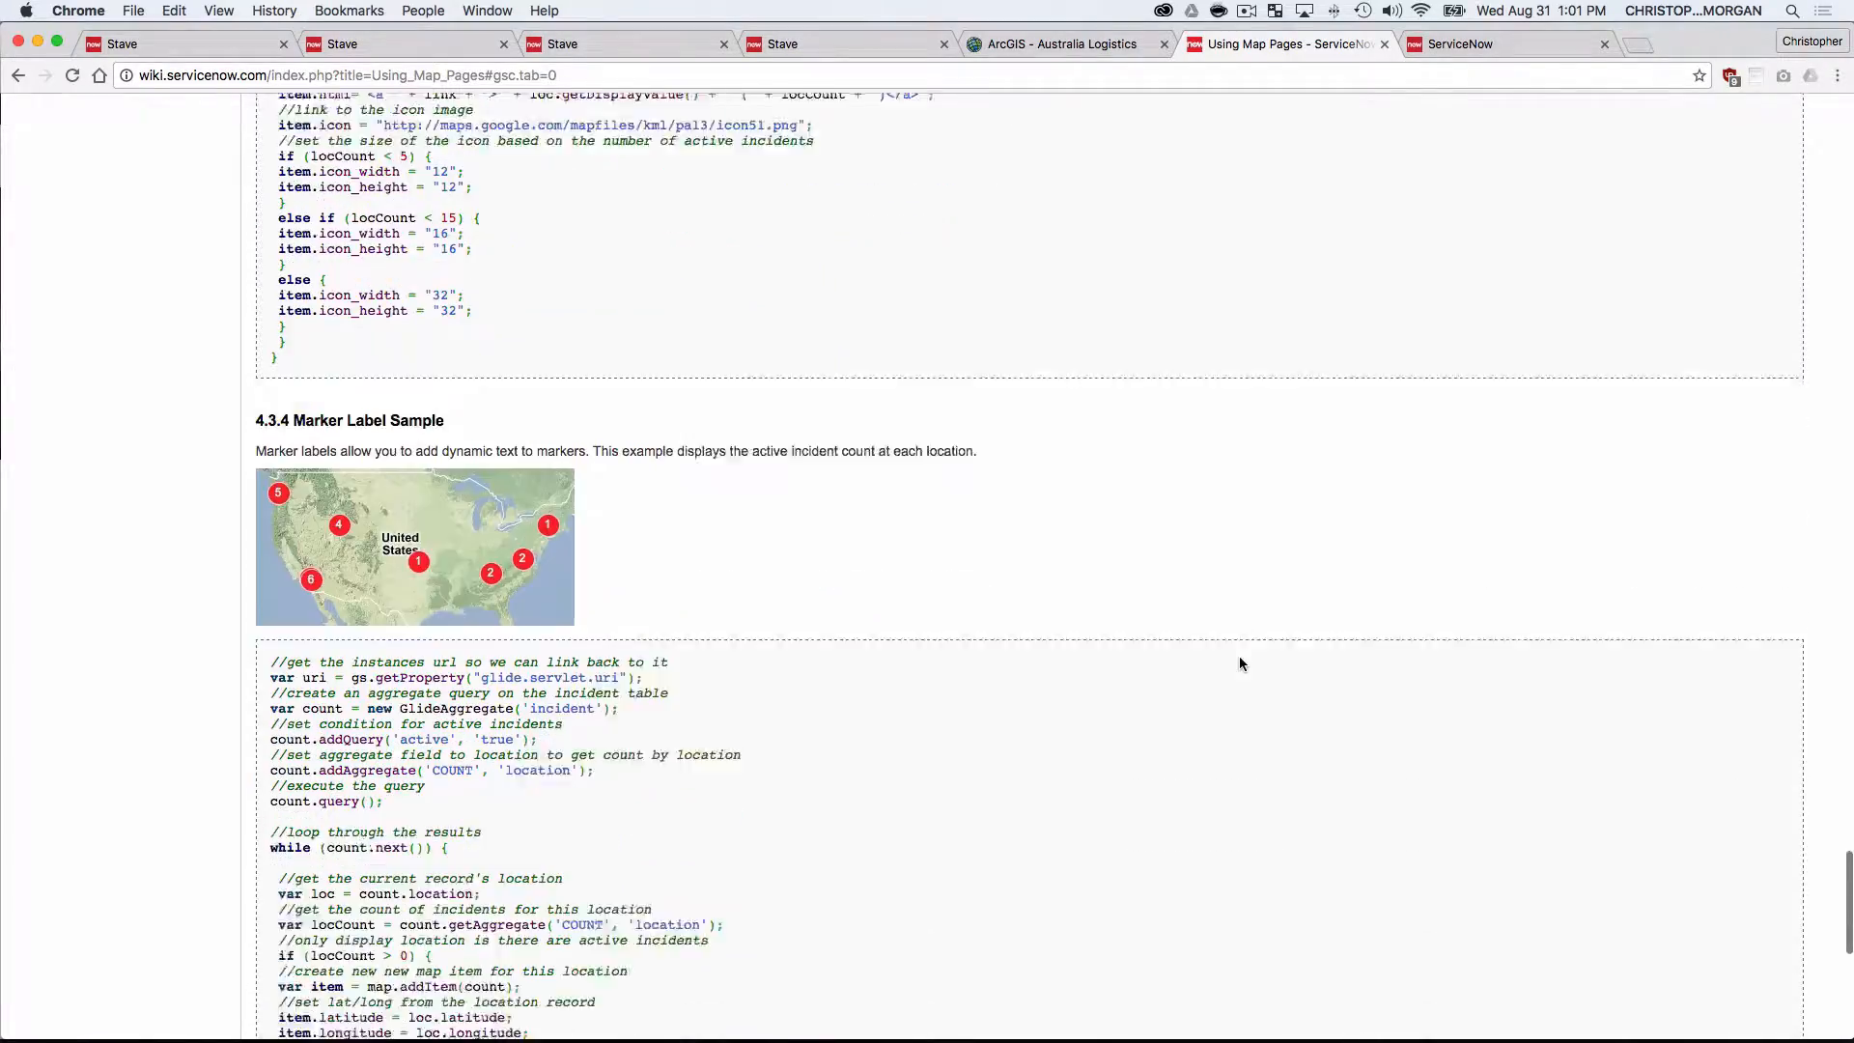
scroll("down", 3)
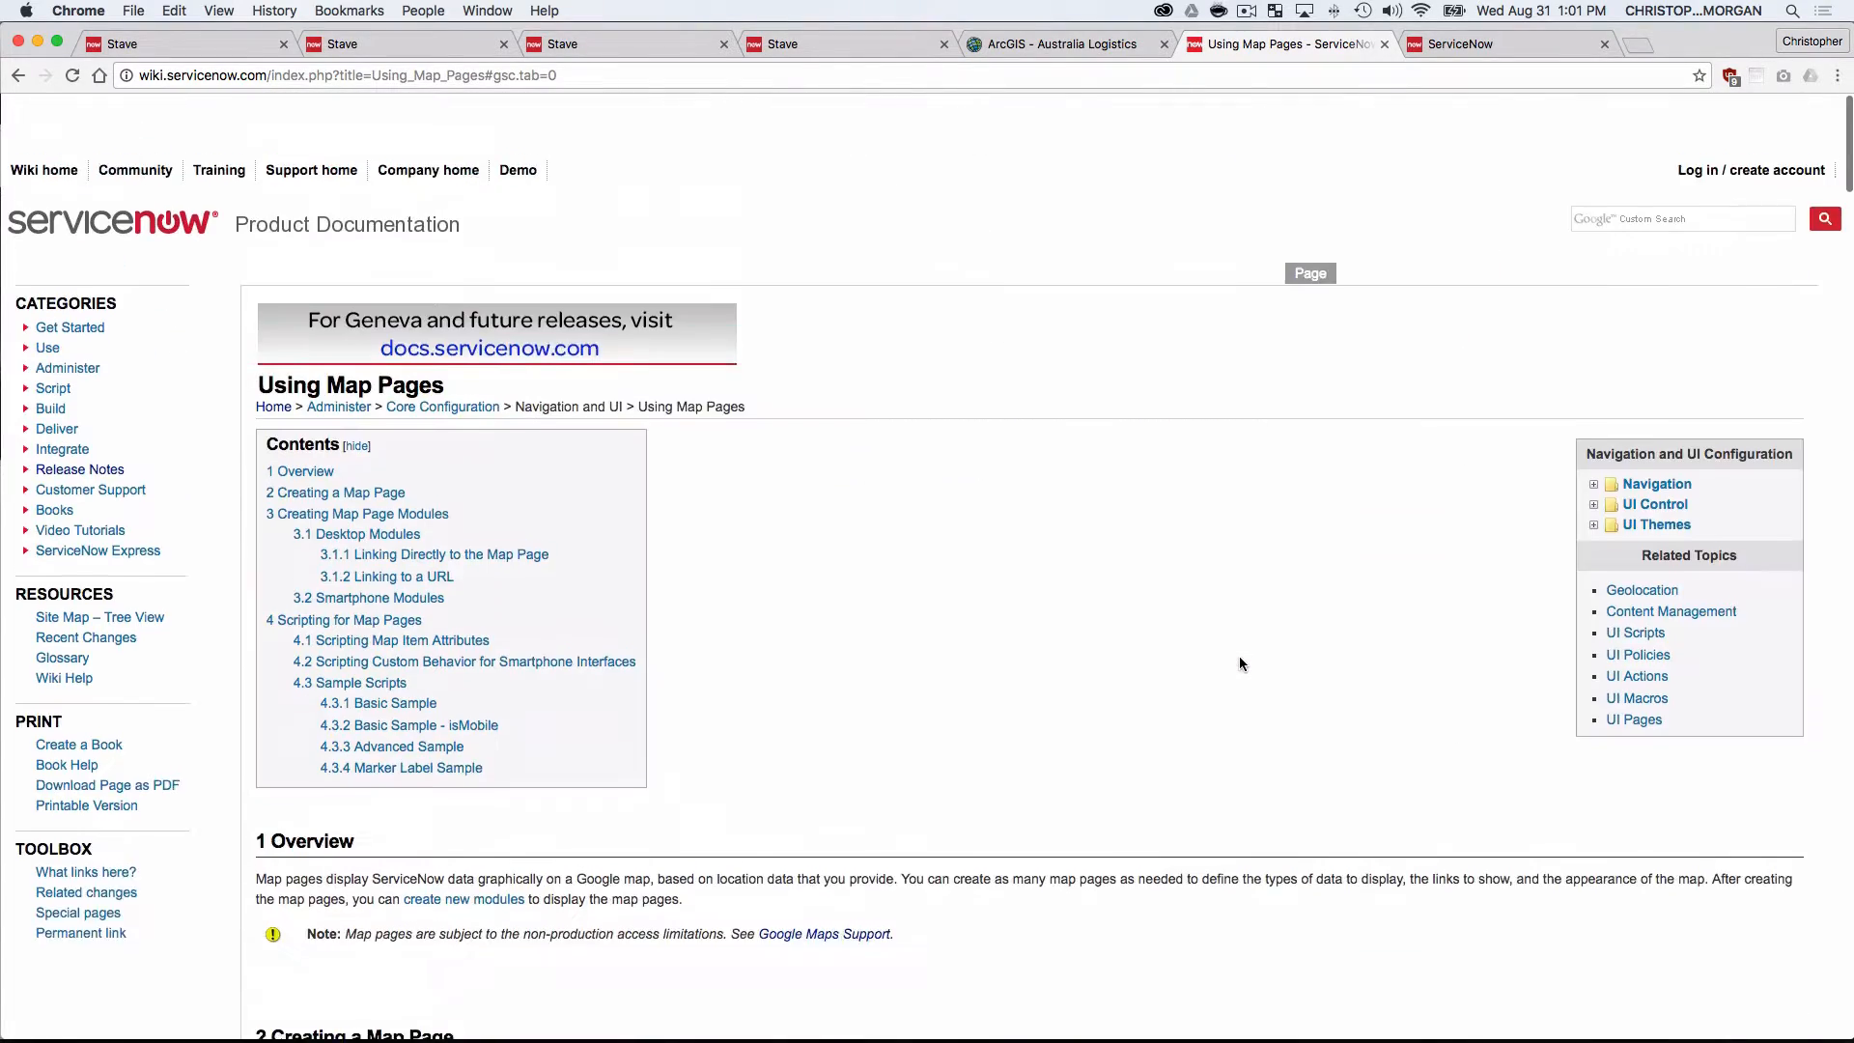
scroll("down", 3)
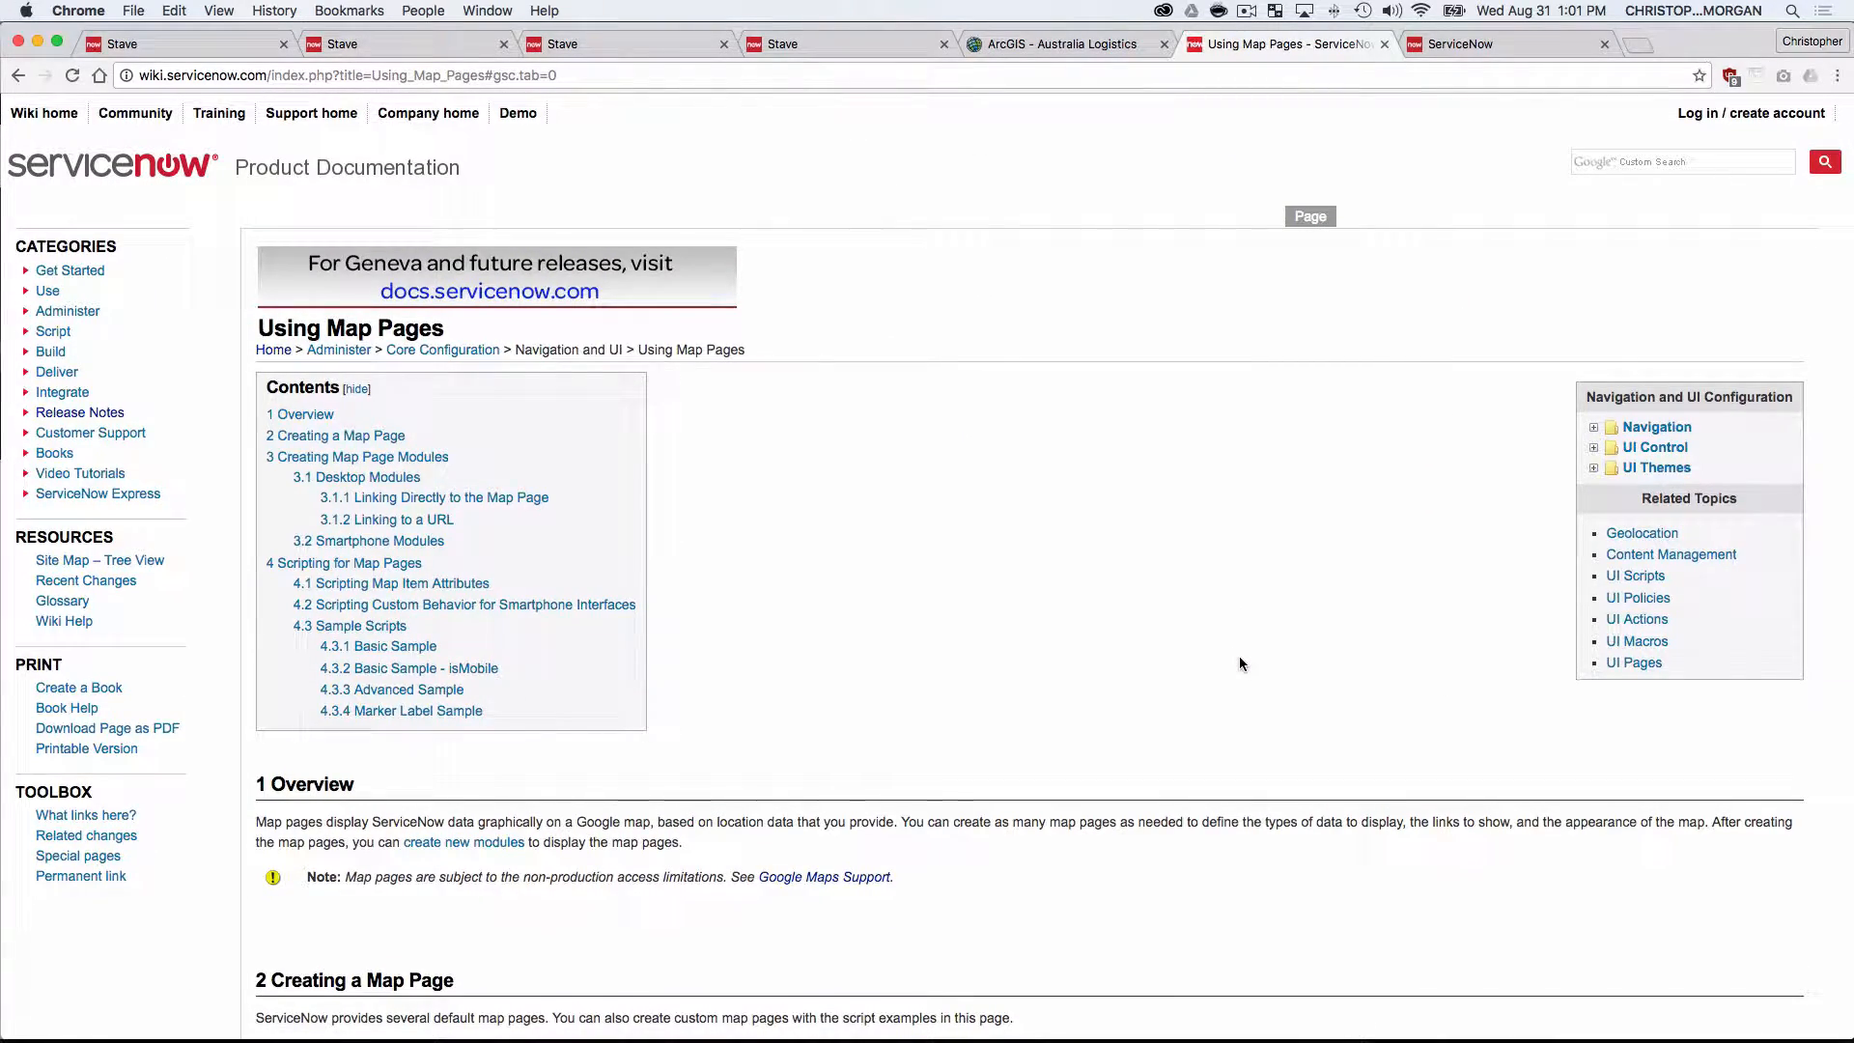
mouse_move(205, 137)
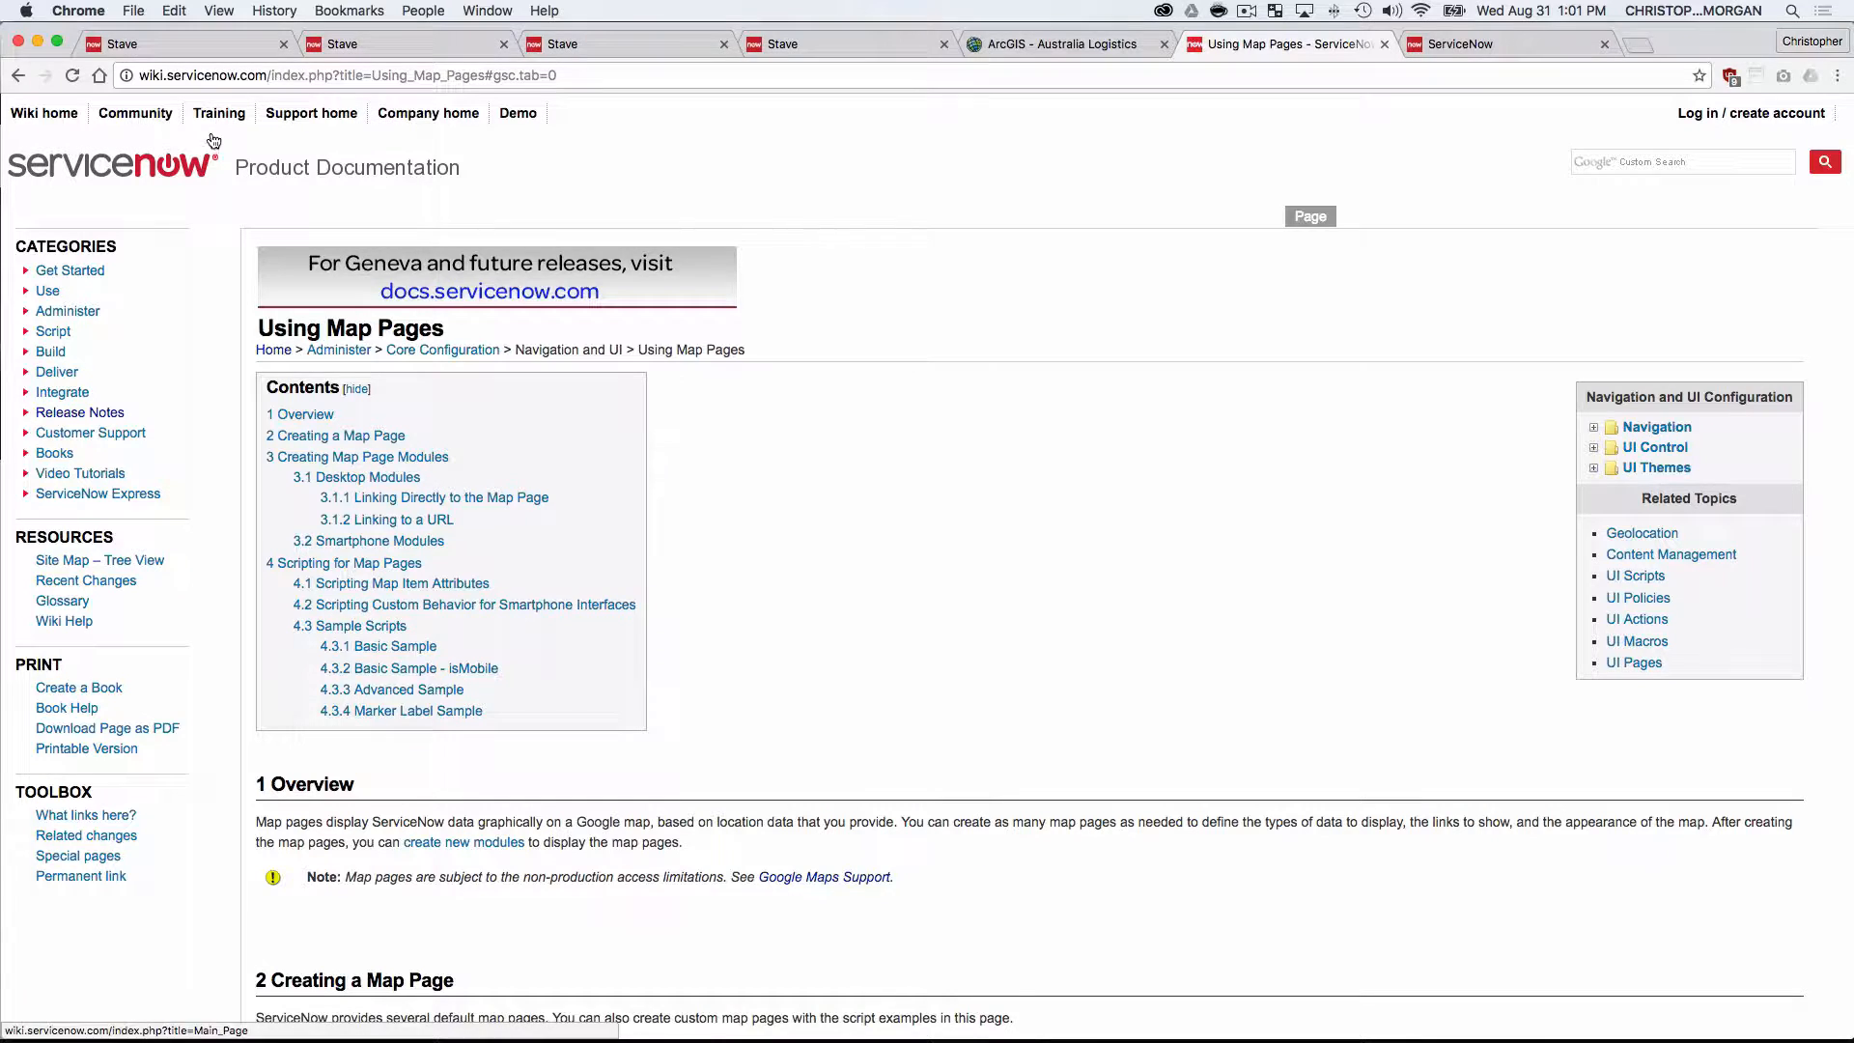
- Switch to the Stave Maps tab showing the Google map of North American assets
left_click(145, 42)
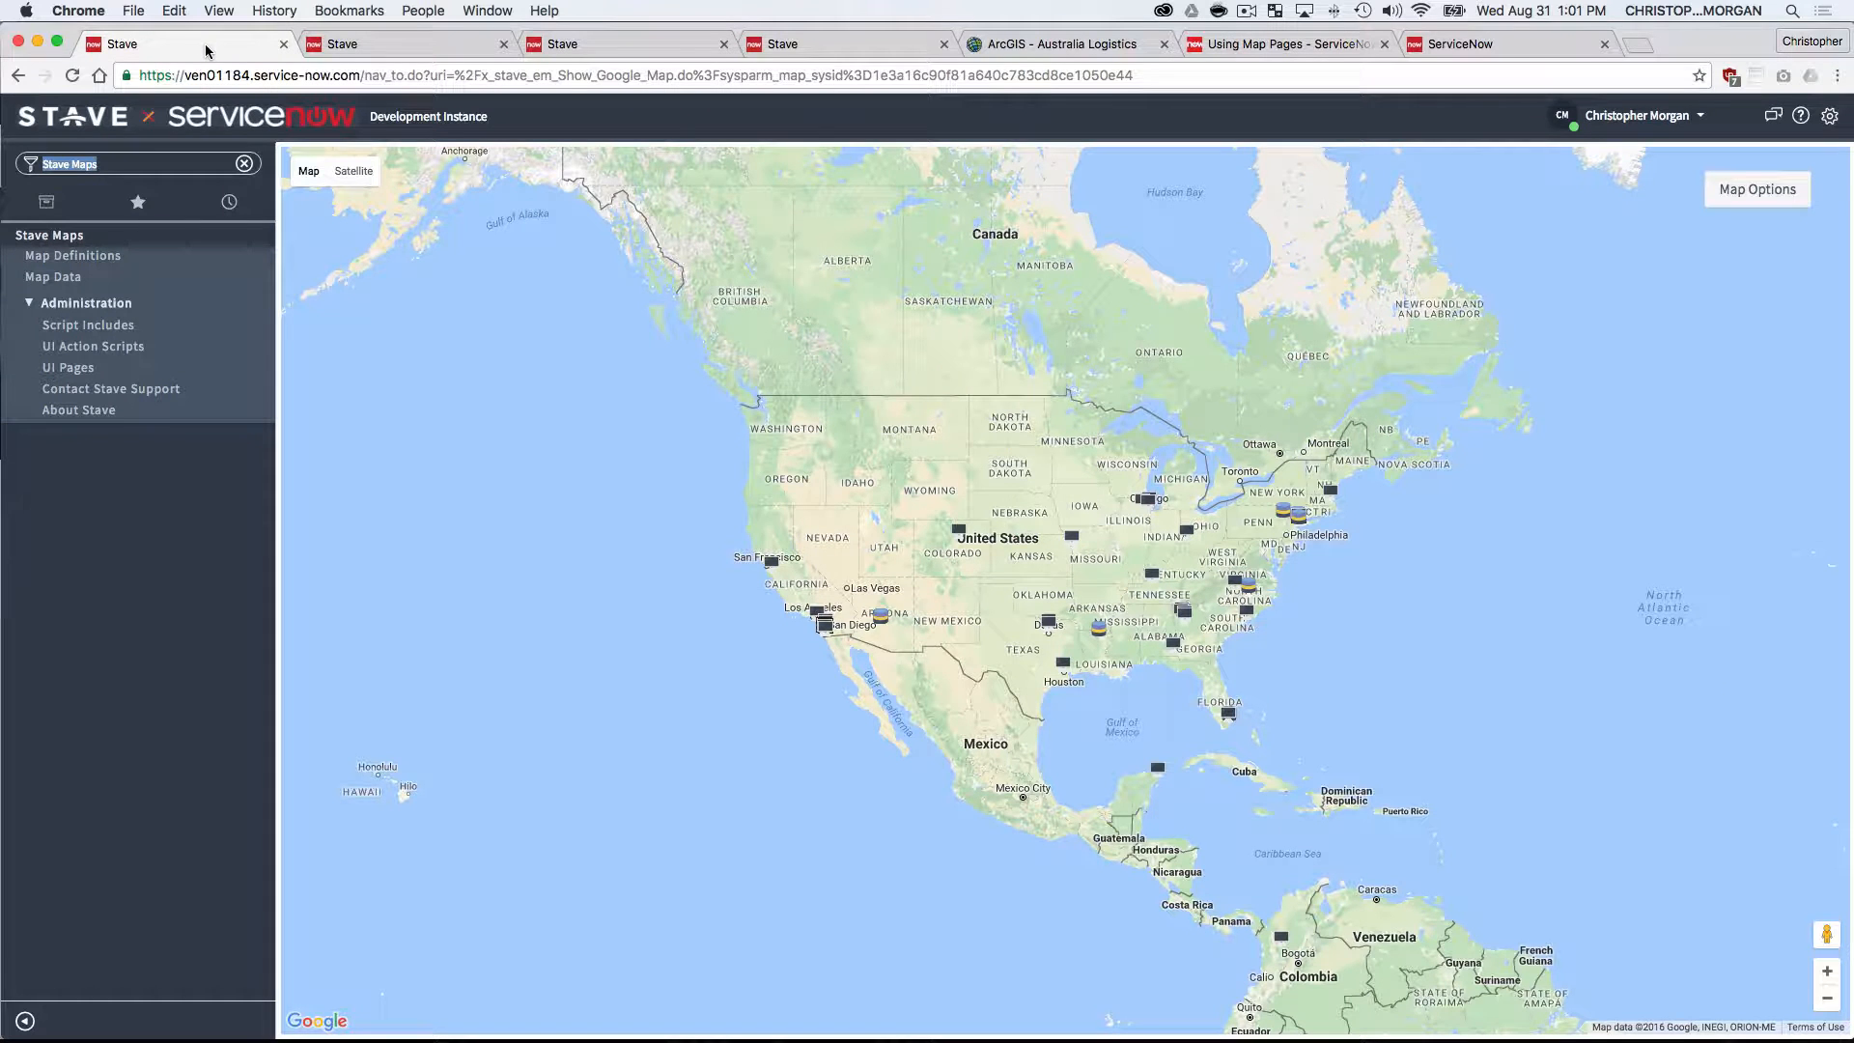
mouse_move(591, 643)
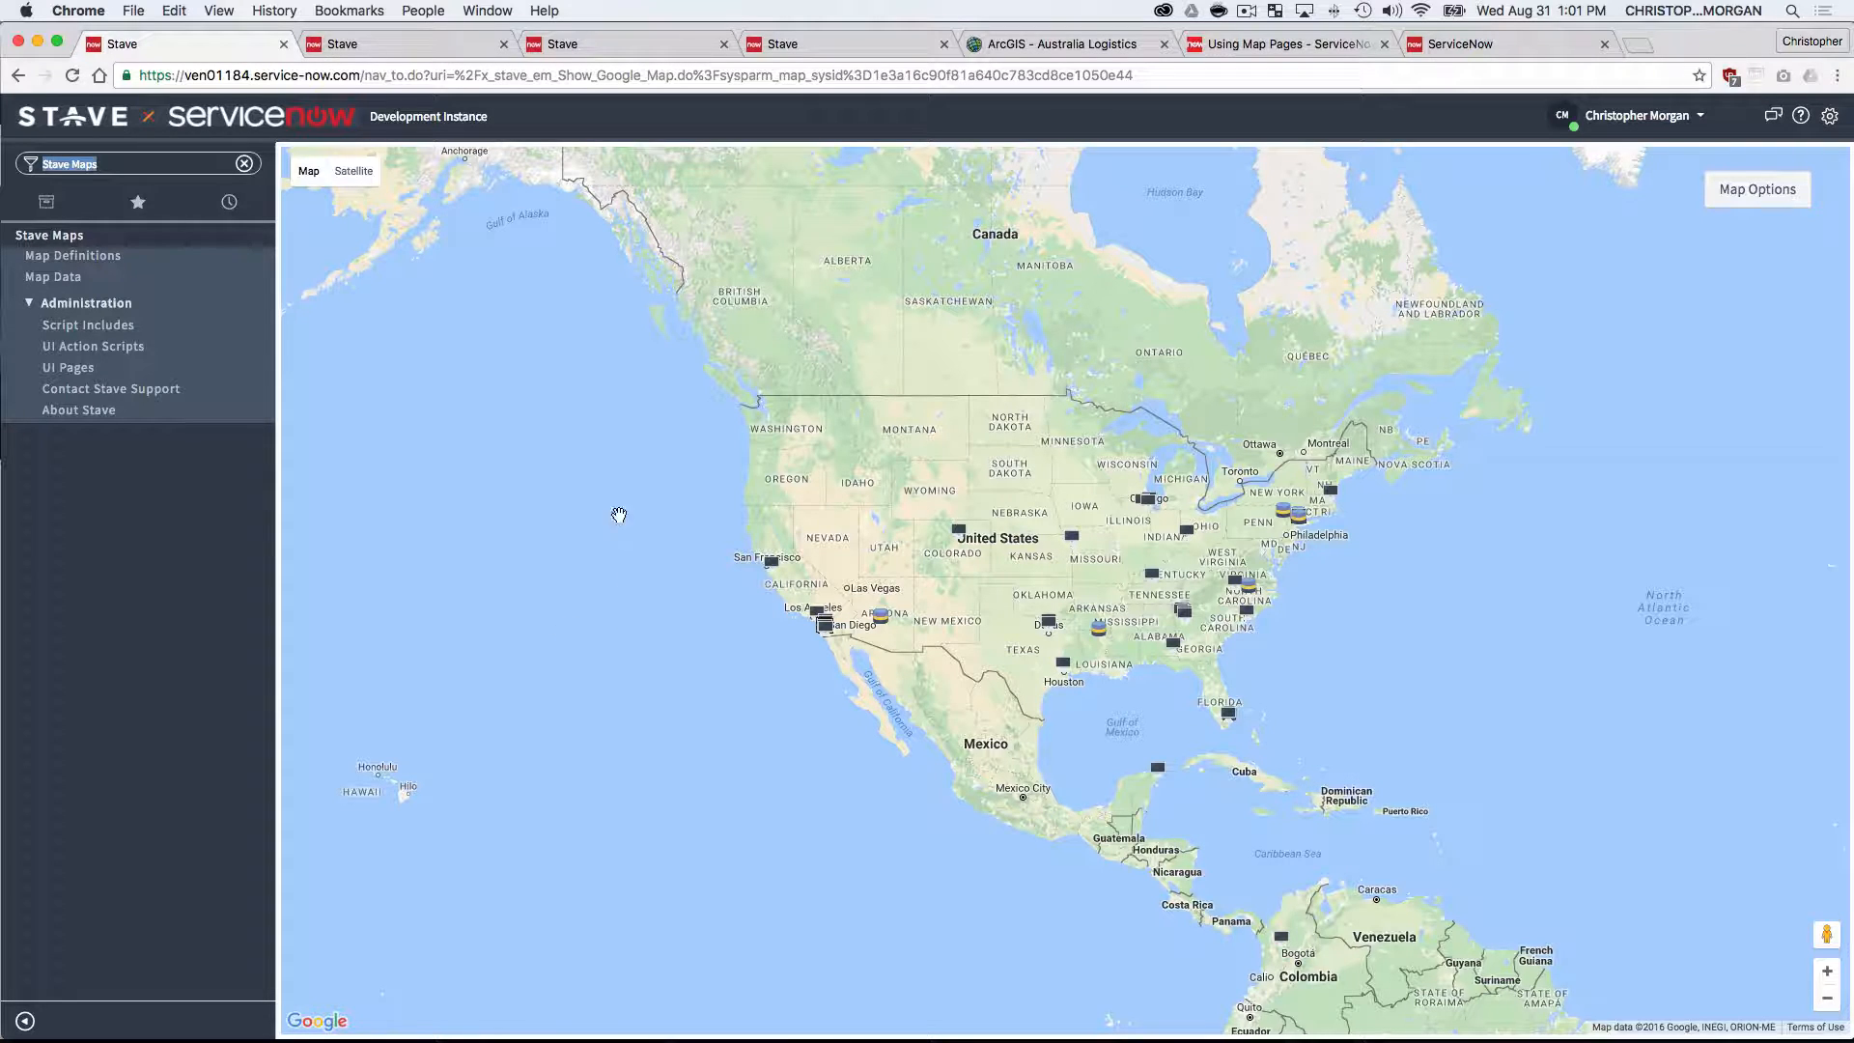
mouse_move(1592, 820)
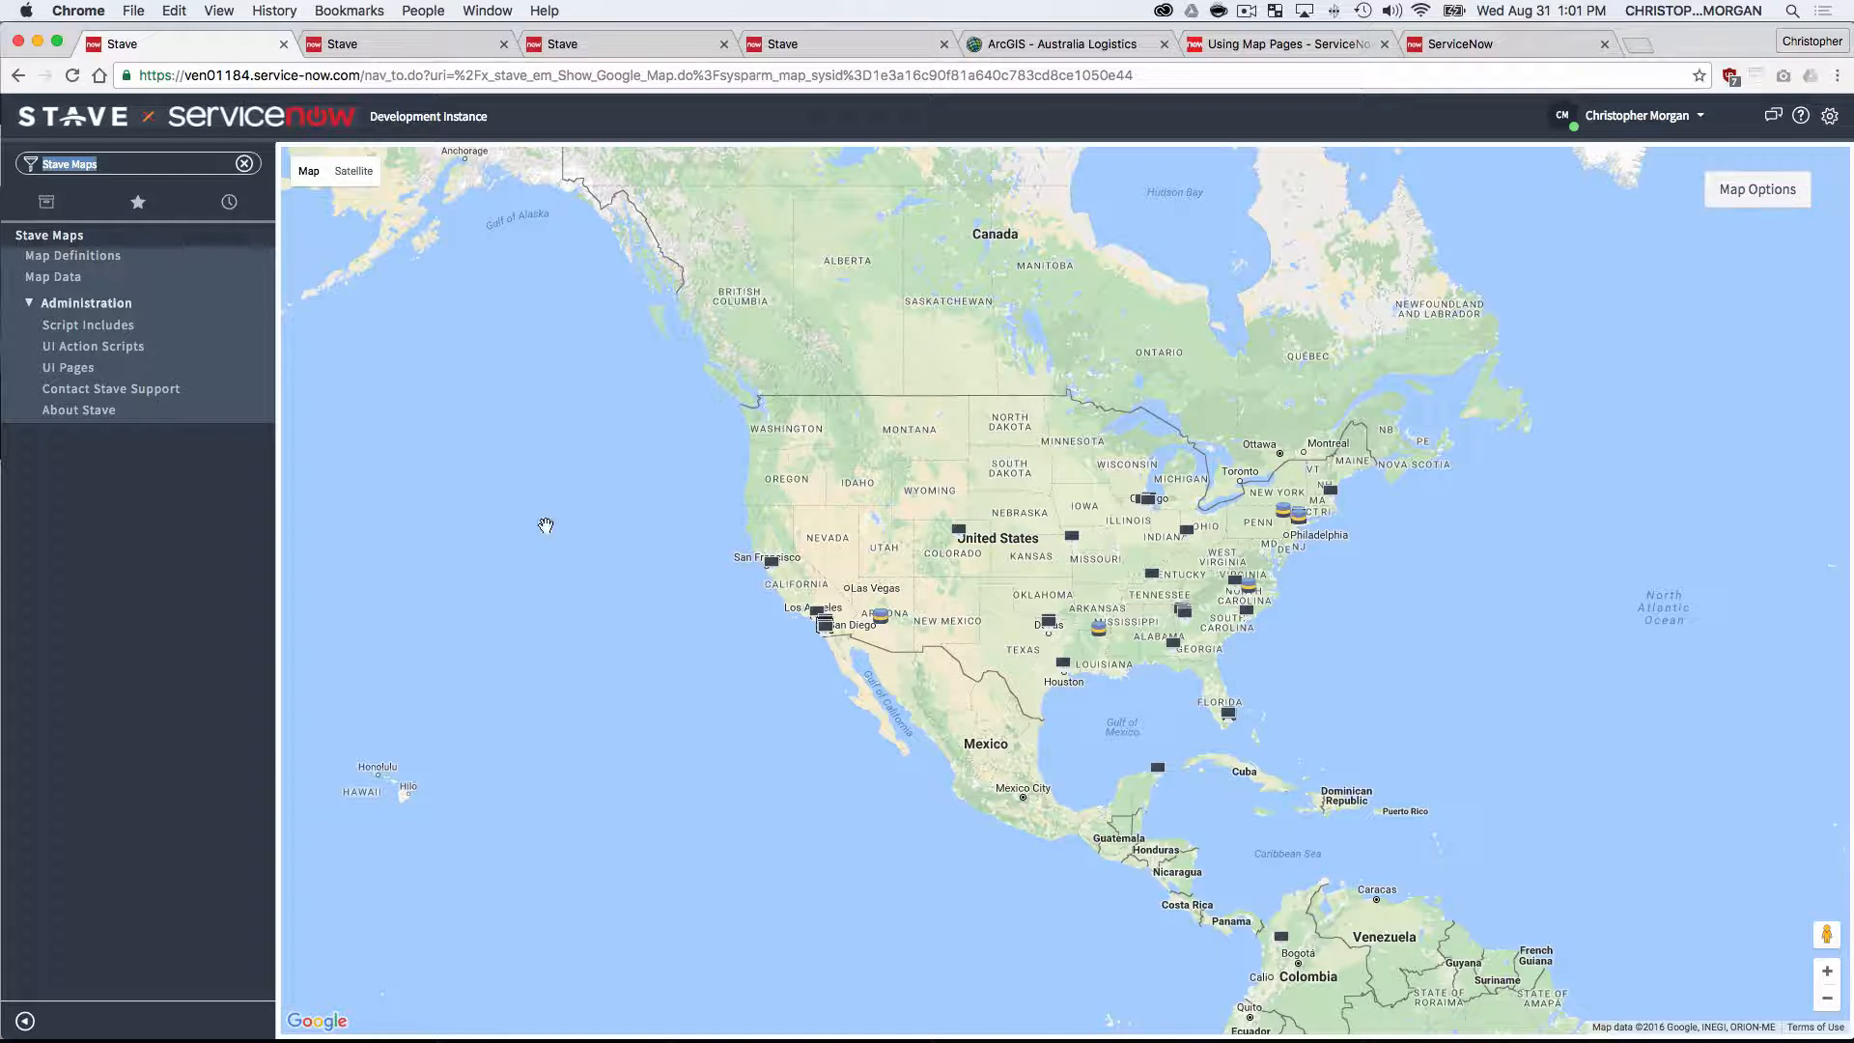
mouse_move(402, 155)
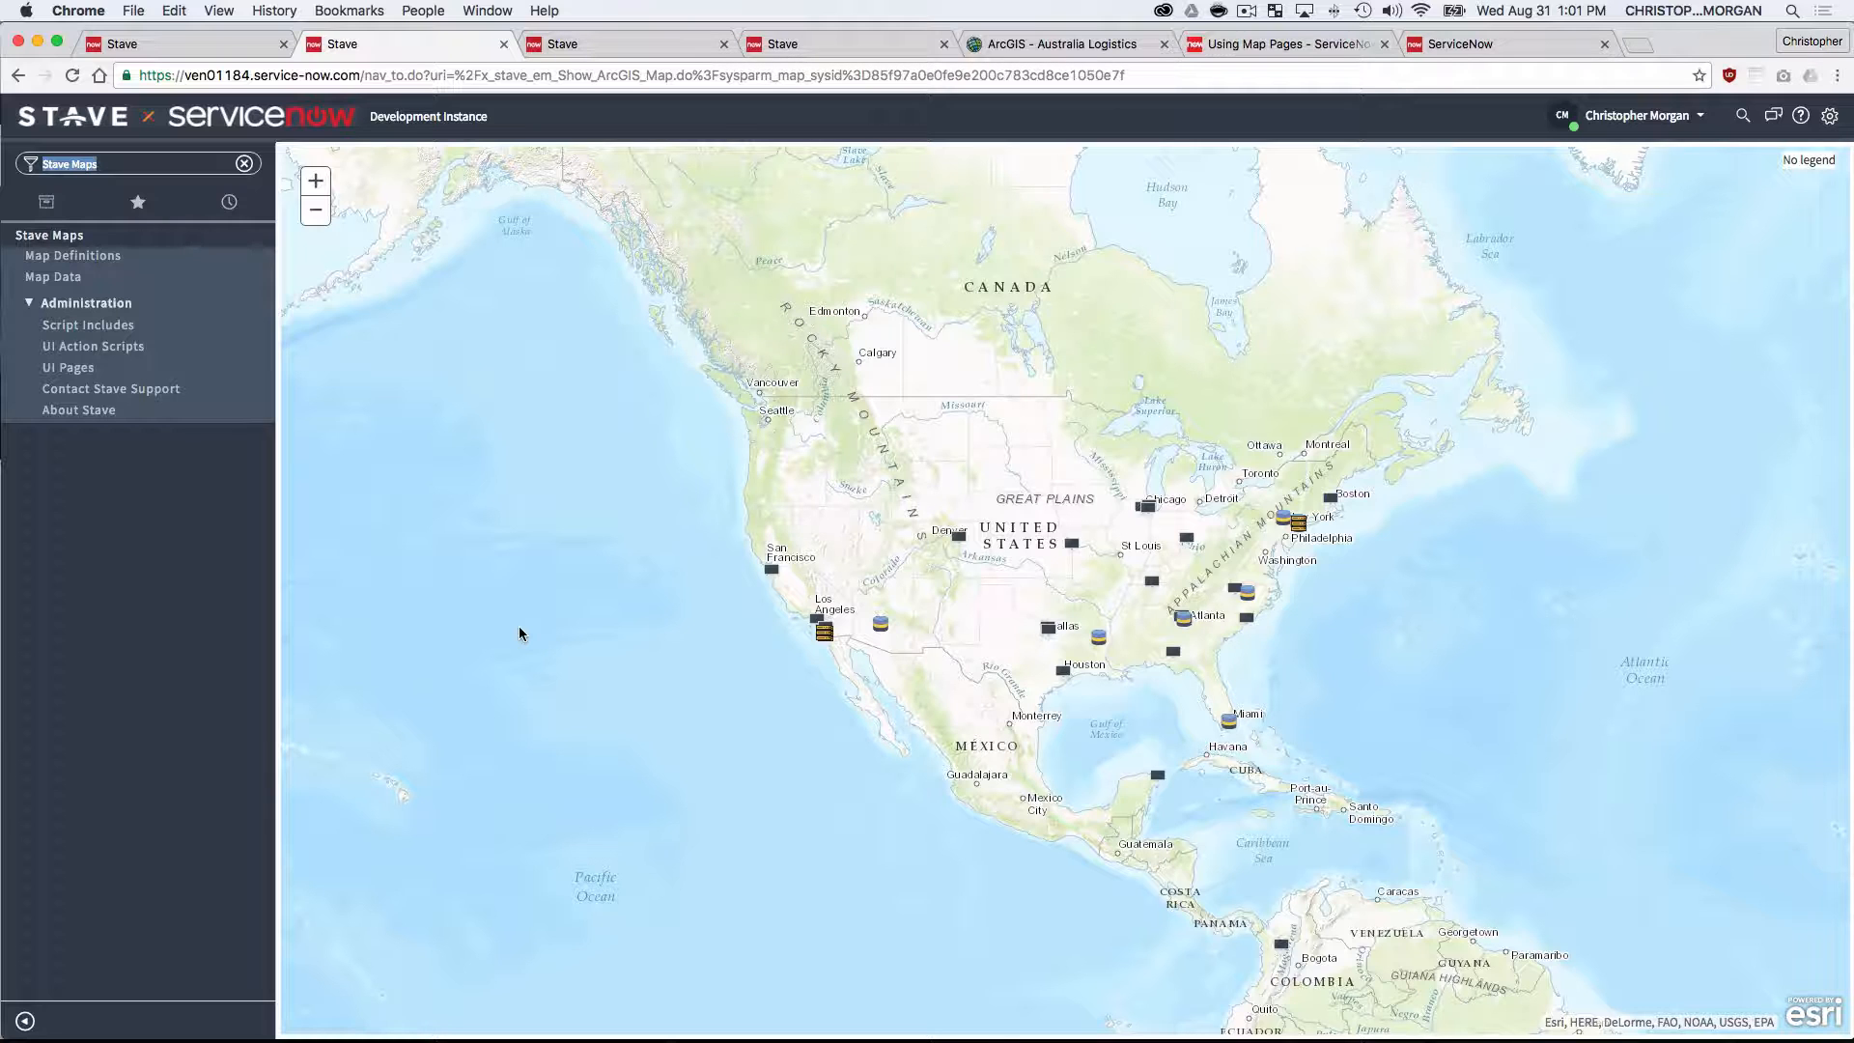
mouse_move(423, 473)
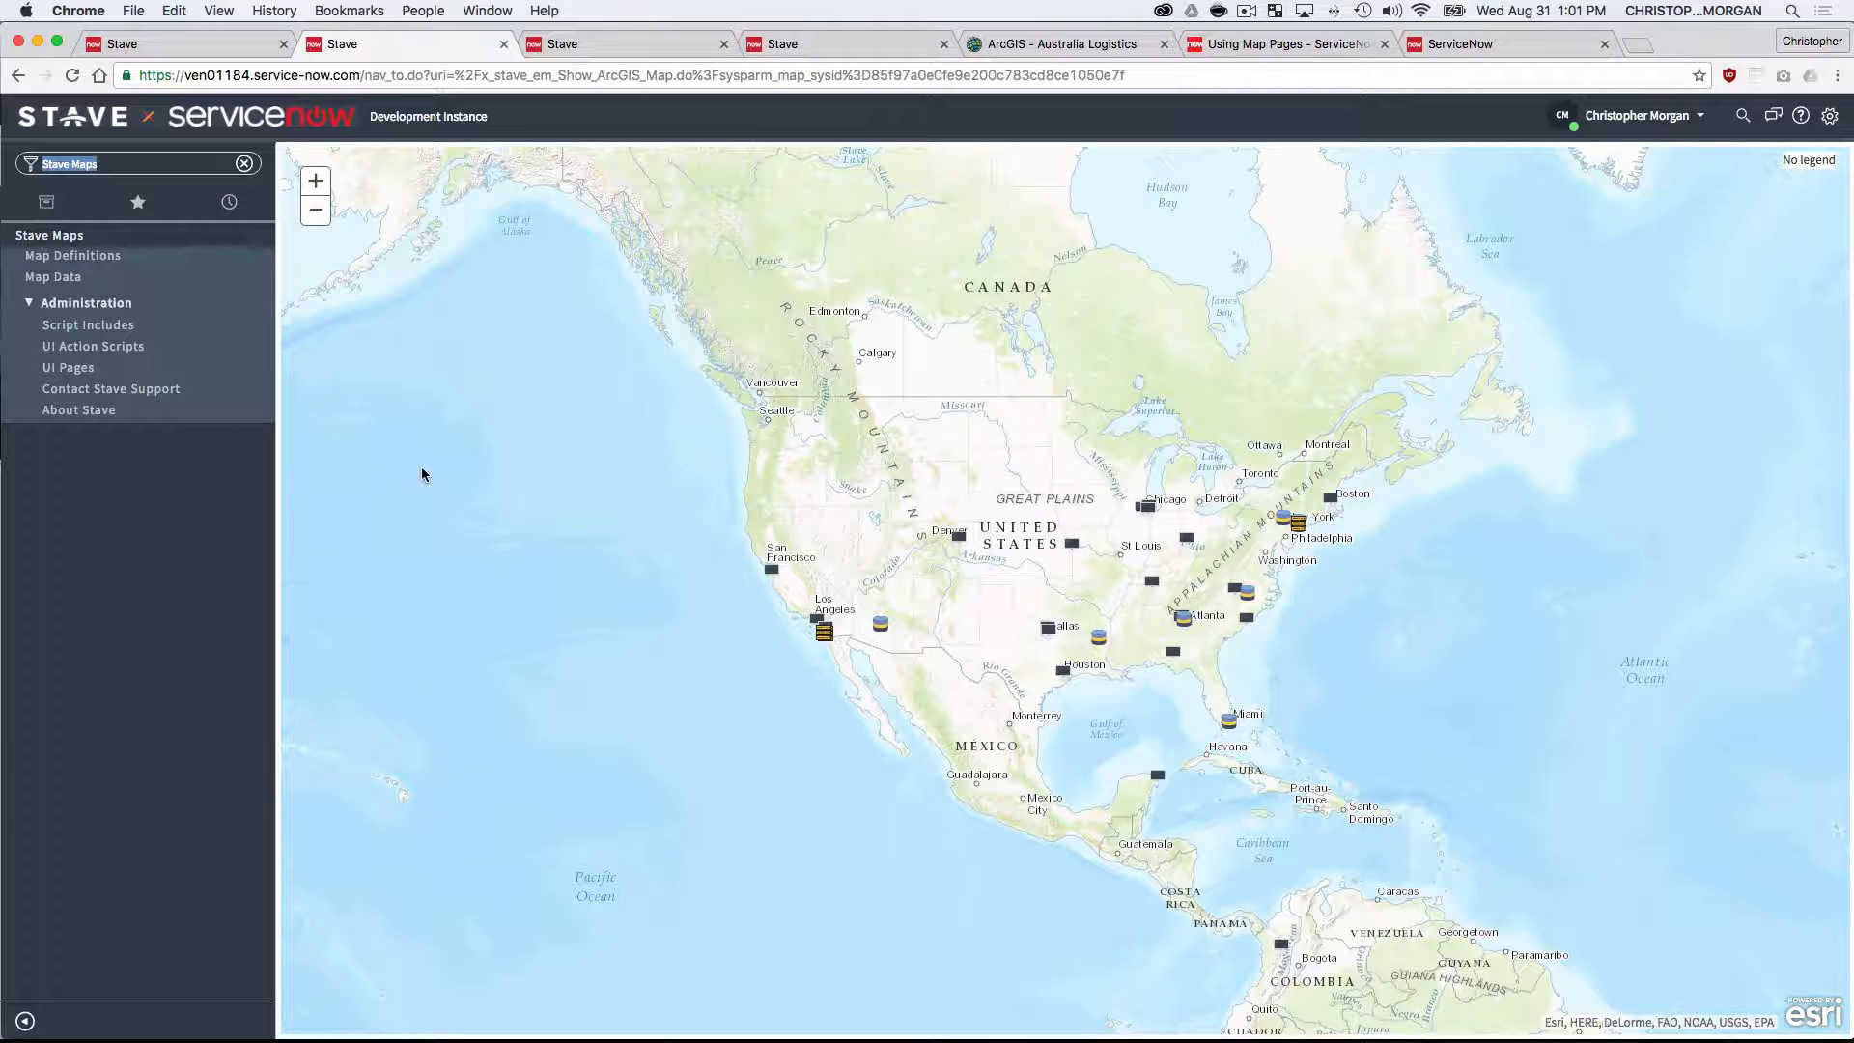
left_click(125, 42)
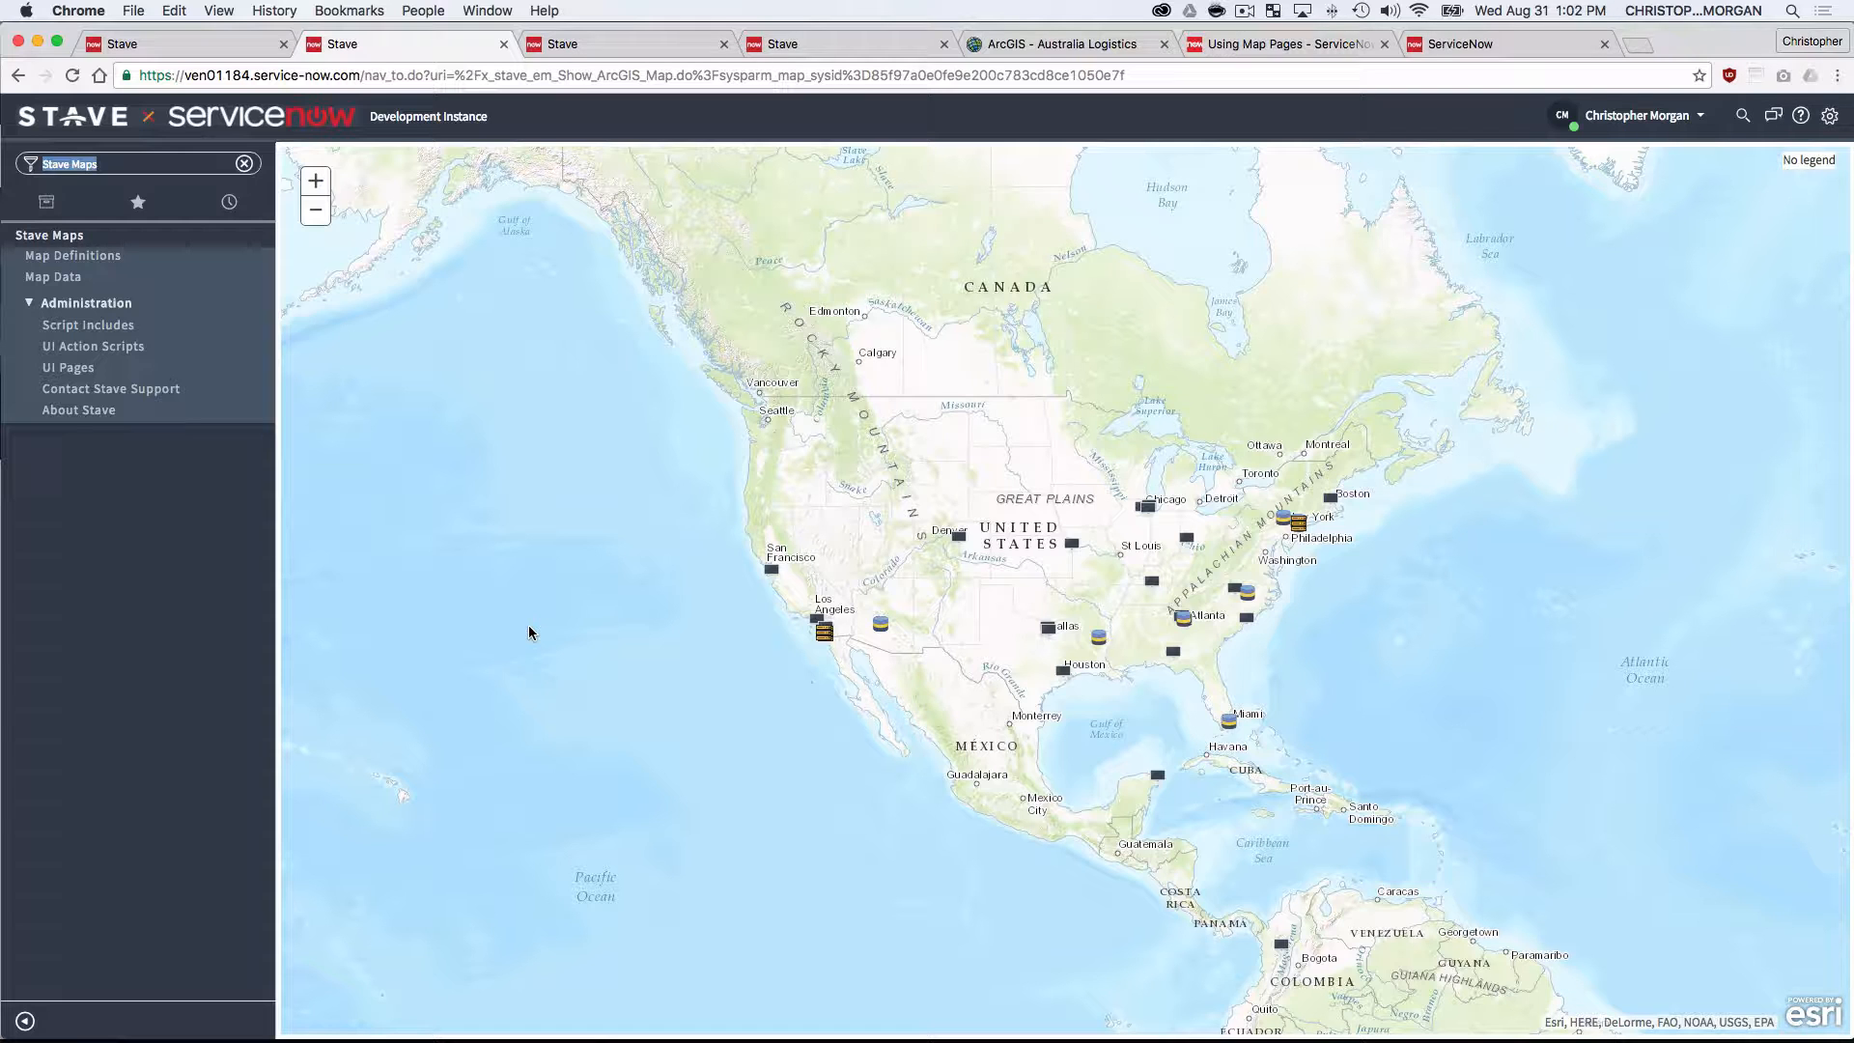
mouse_move(599, 471)
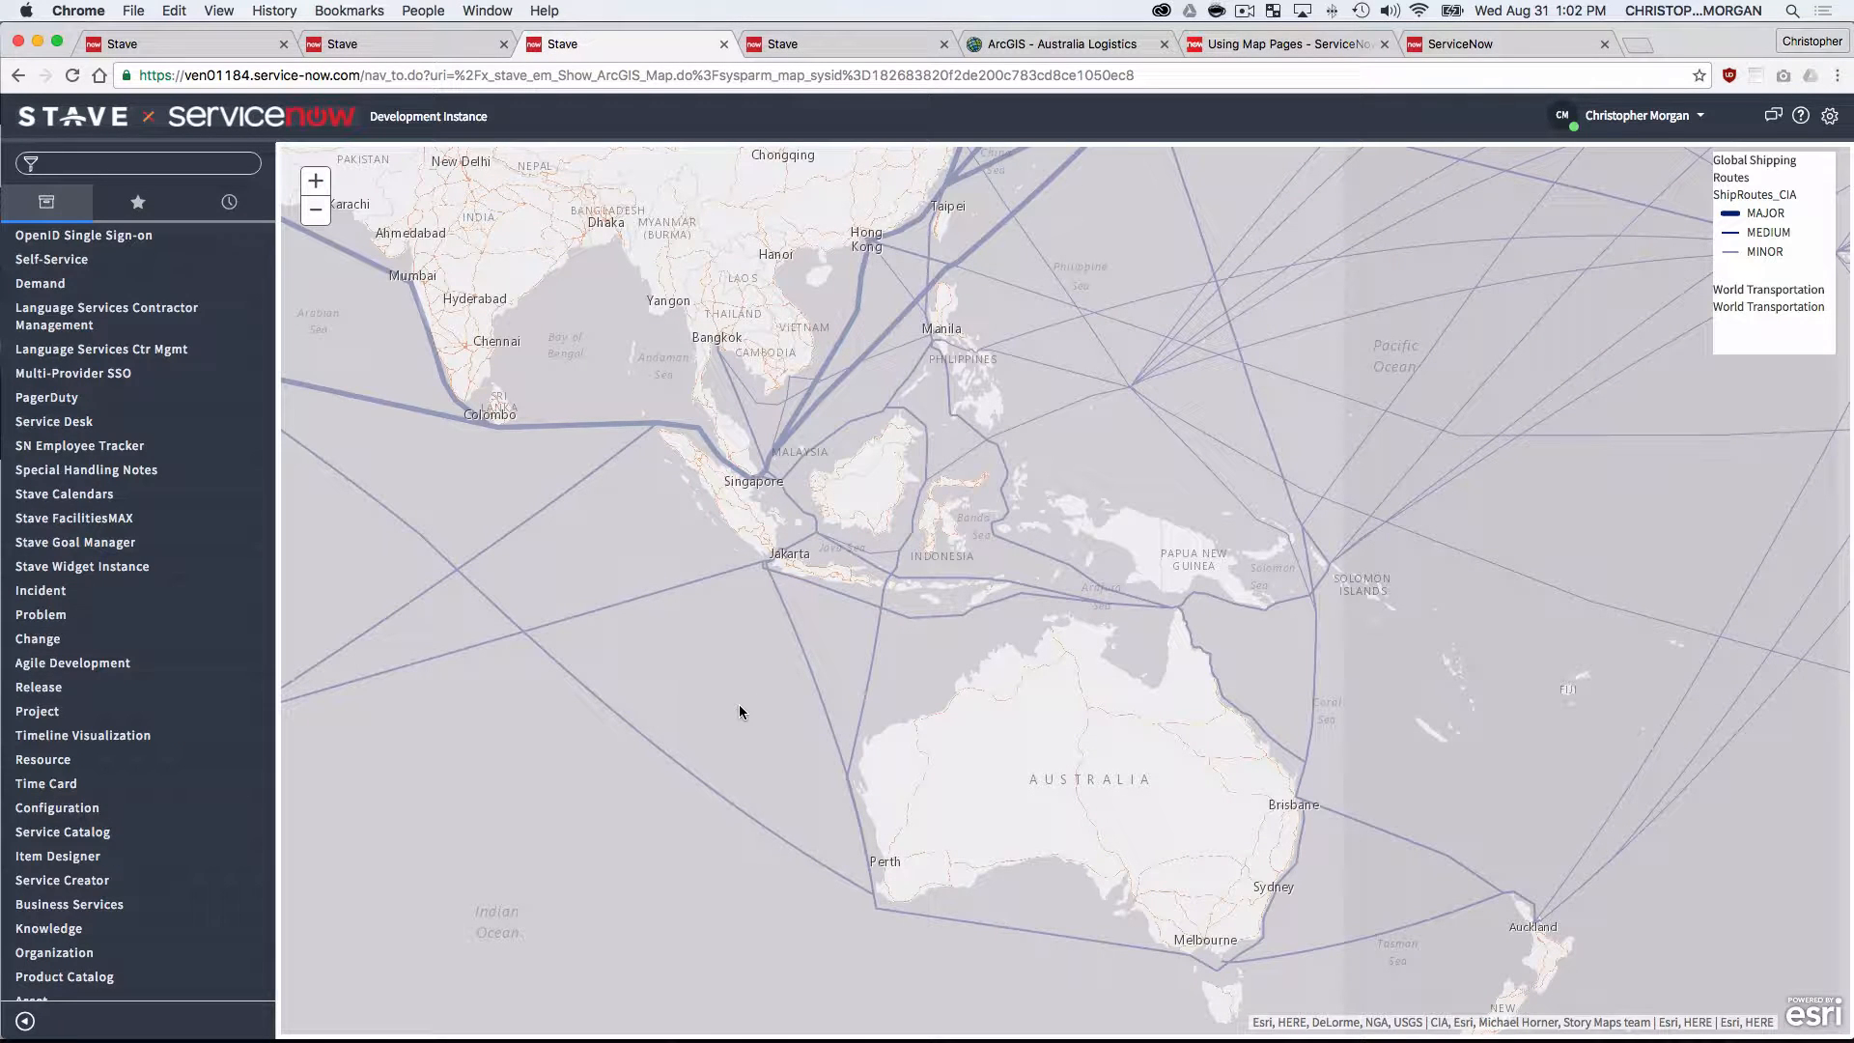
mouse_move(1066, 711)
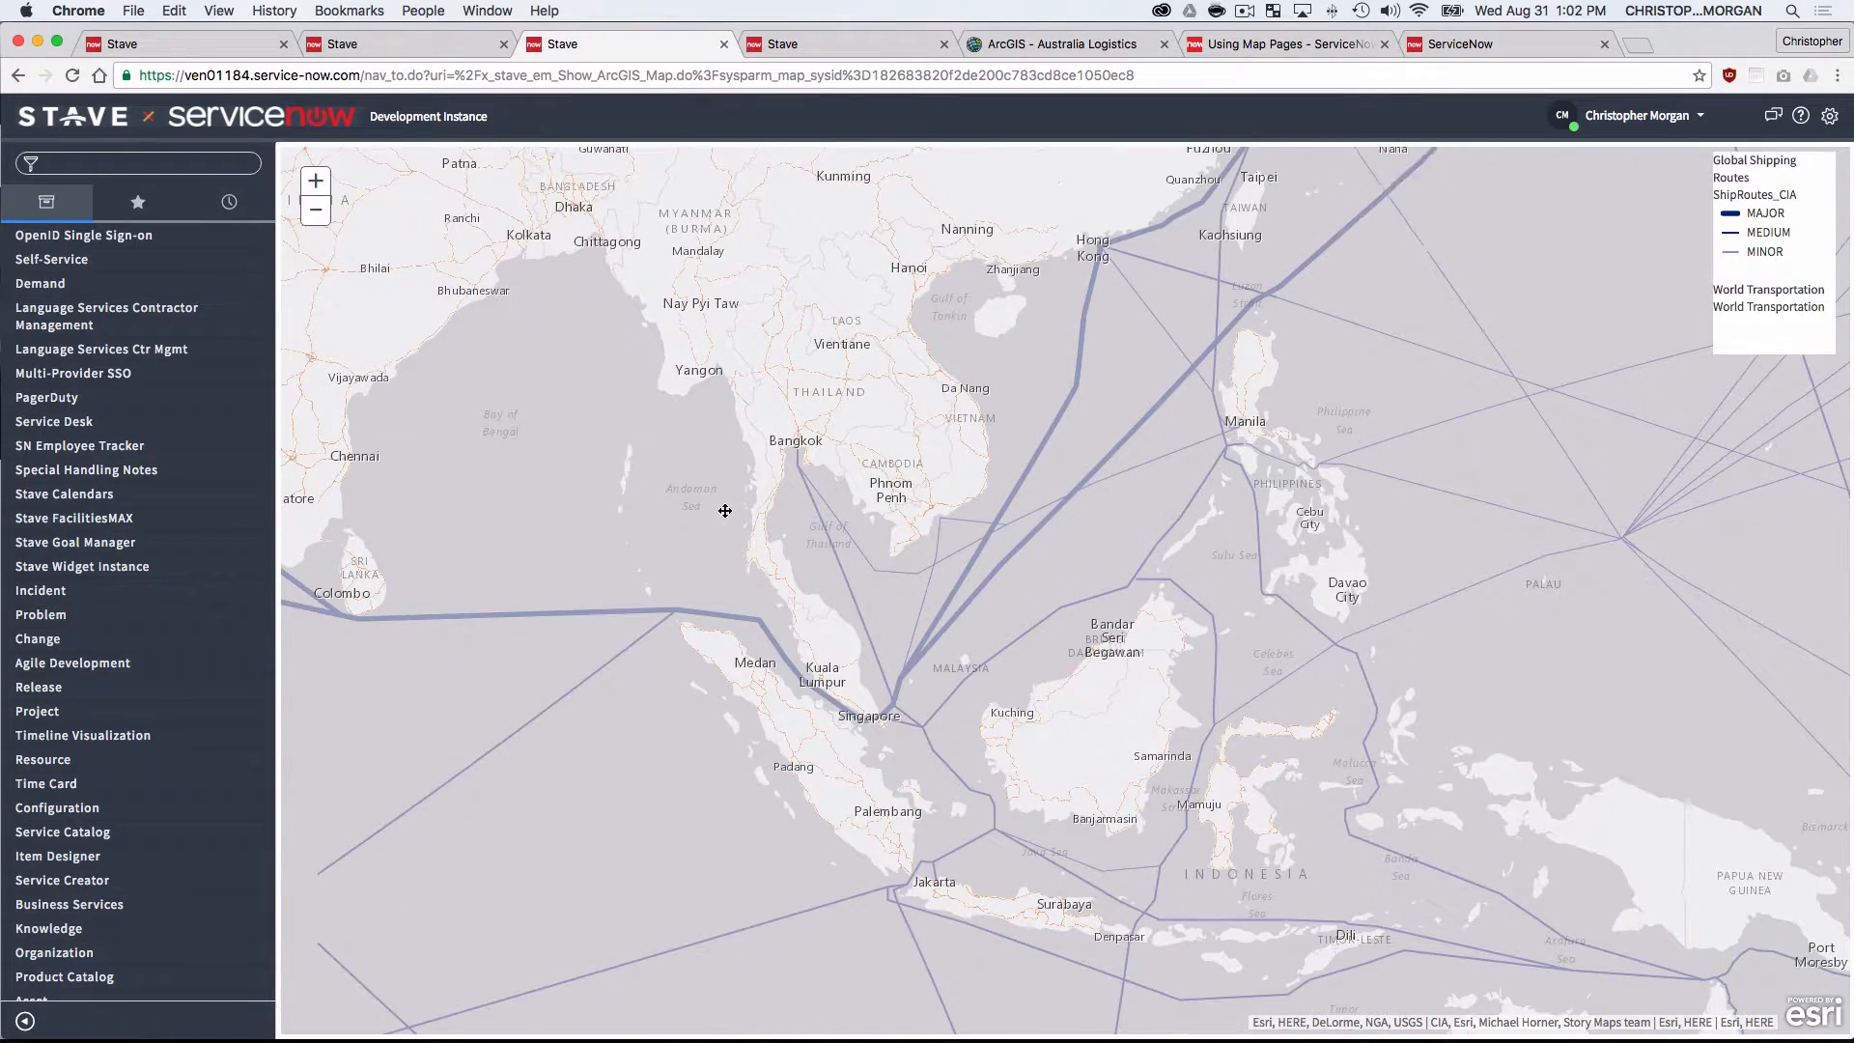
- Pan across the Southeast Asia shipping routes ArcGIS map
left_click_drag(724, 510, 1180, 461)
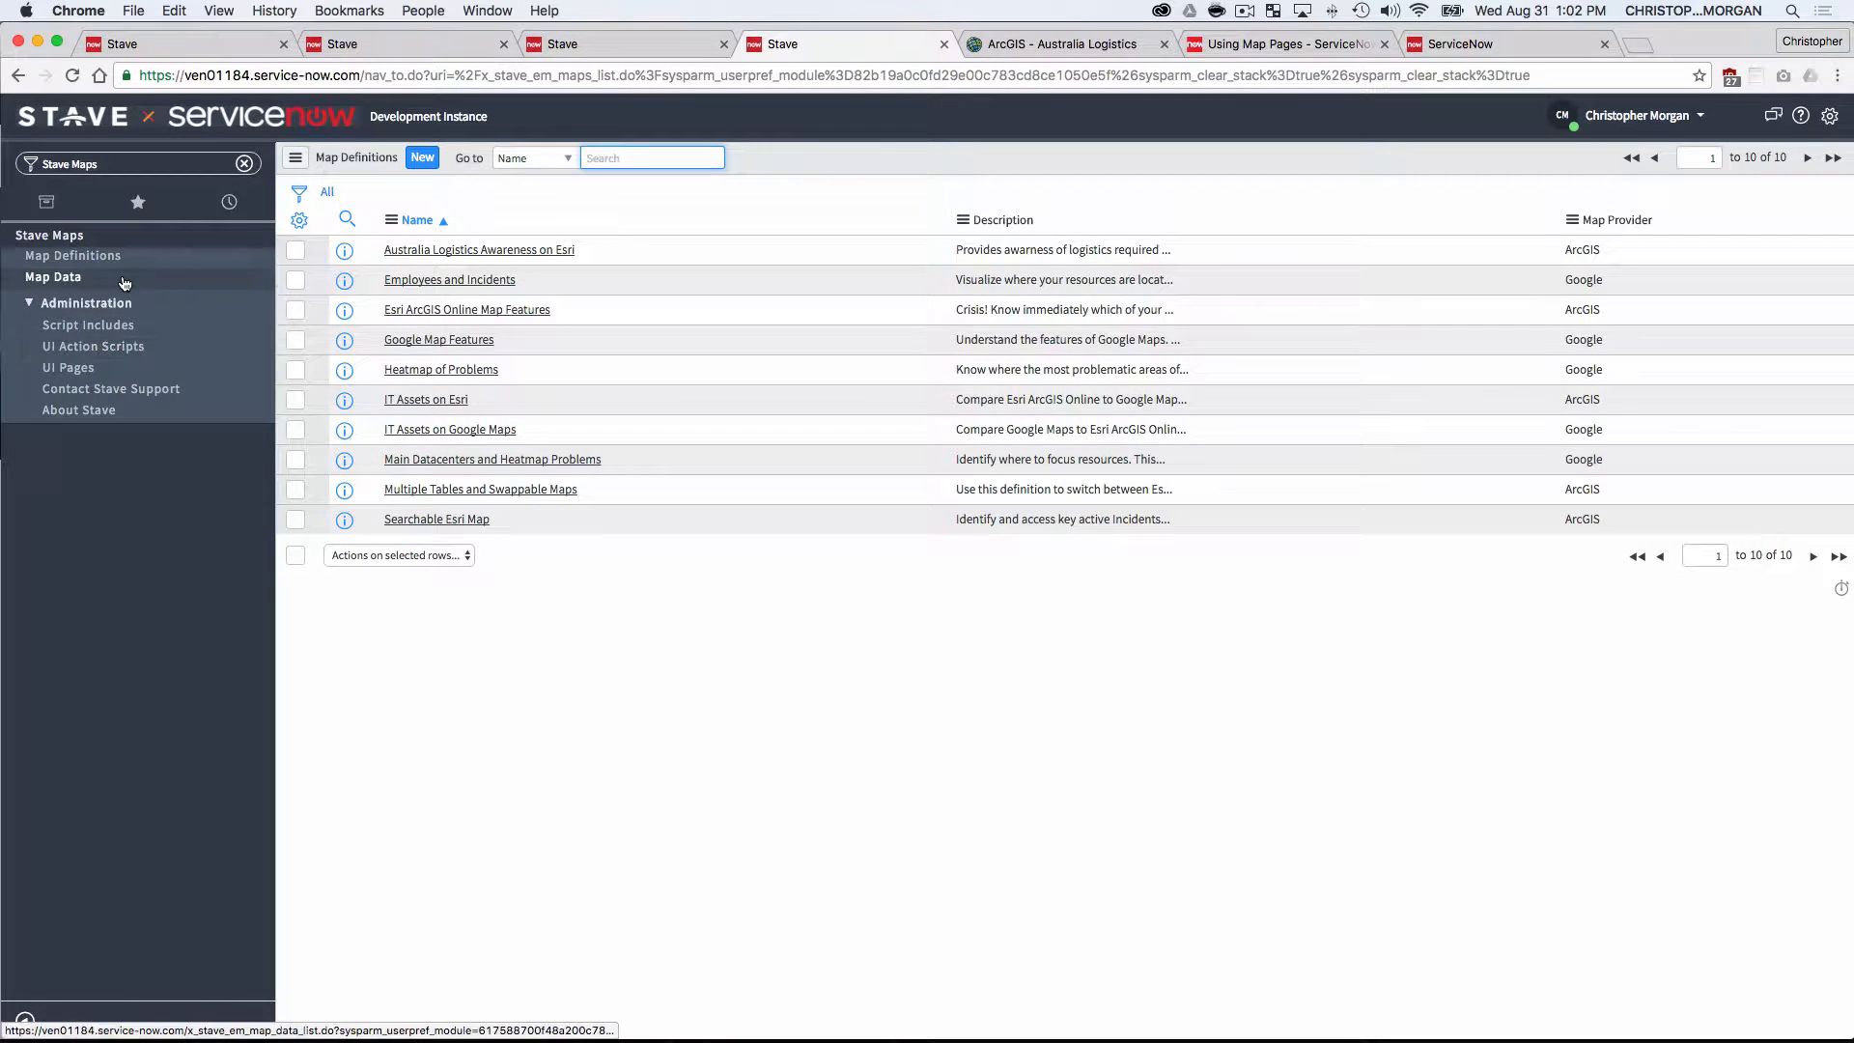
- Reload the Map Definitions list and open the IT Assets on Google Maps definition
left_click(74, 255)
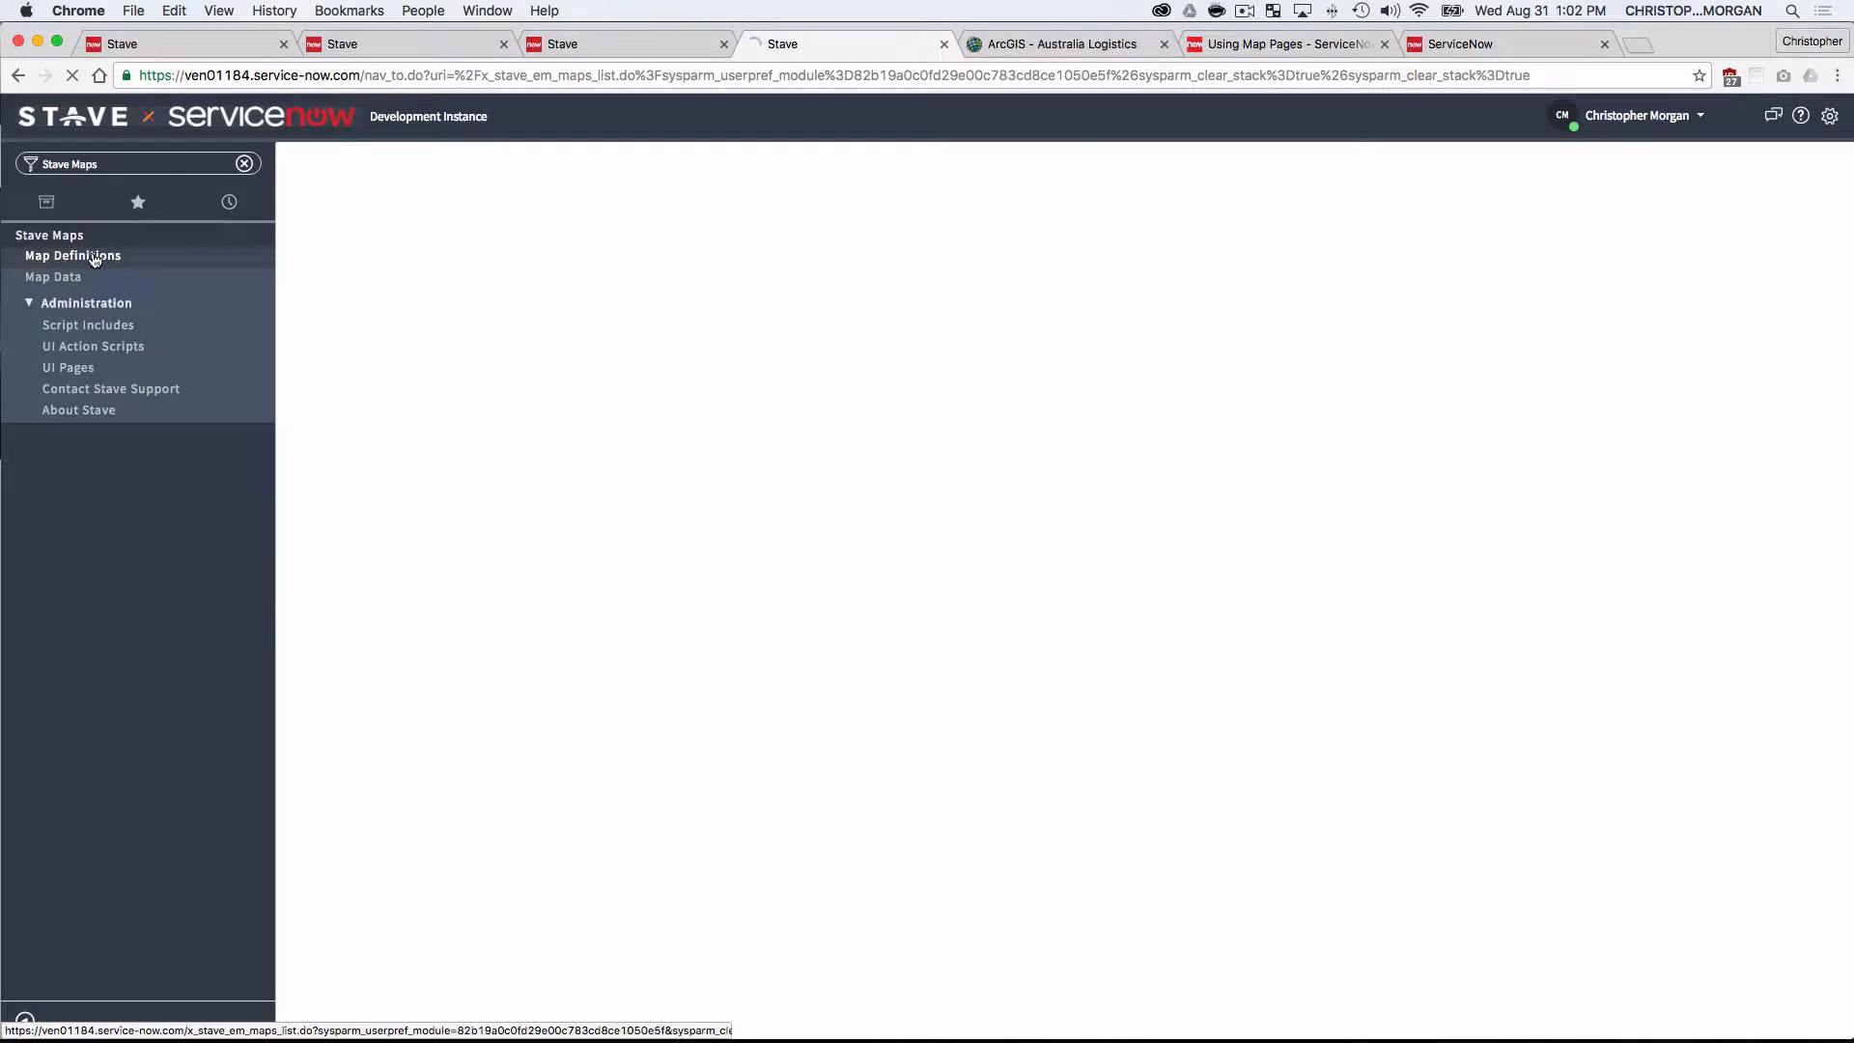
left_click(73, 255)
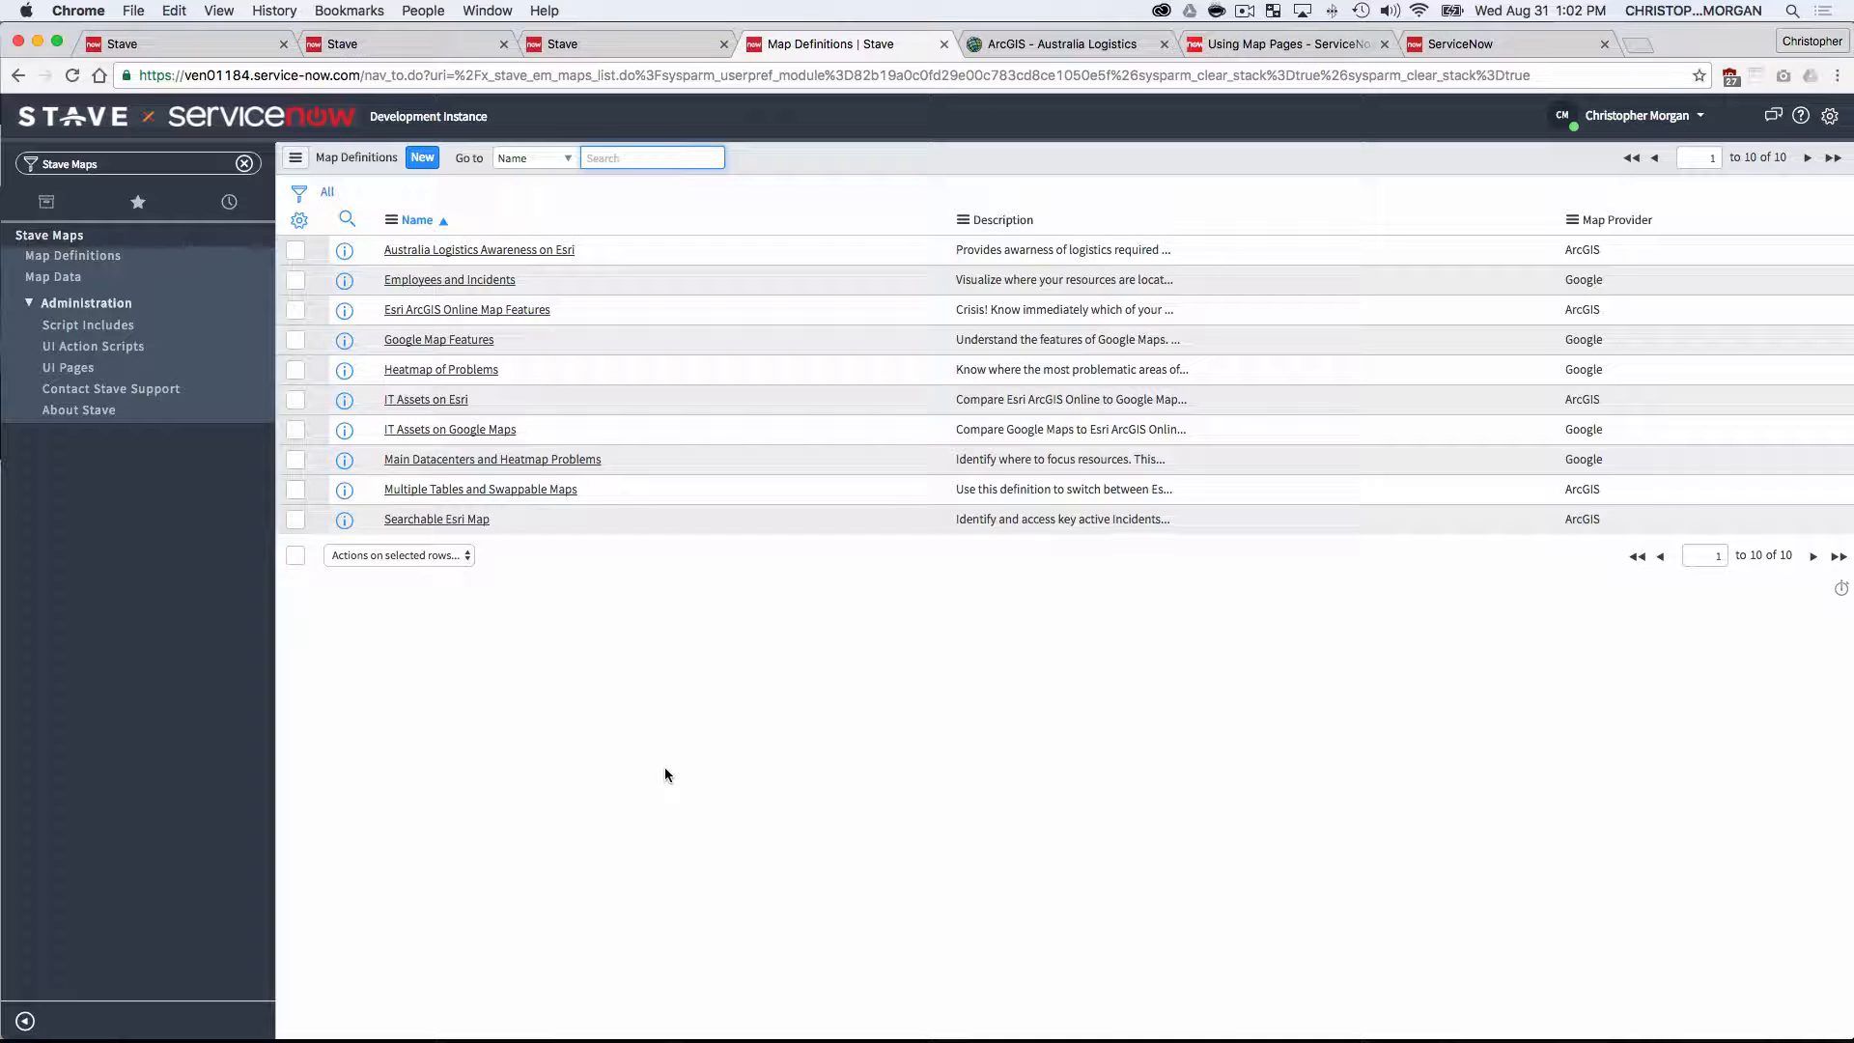
mouse_move(830, 369)
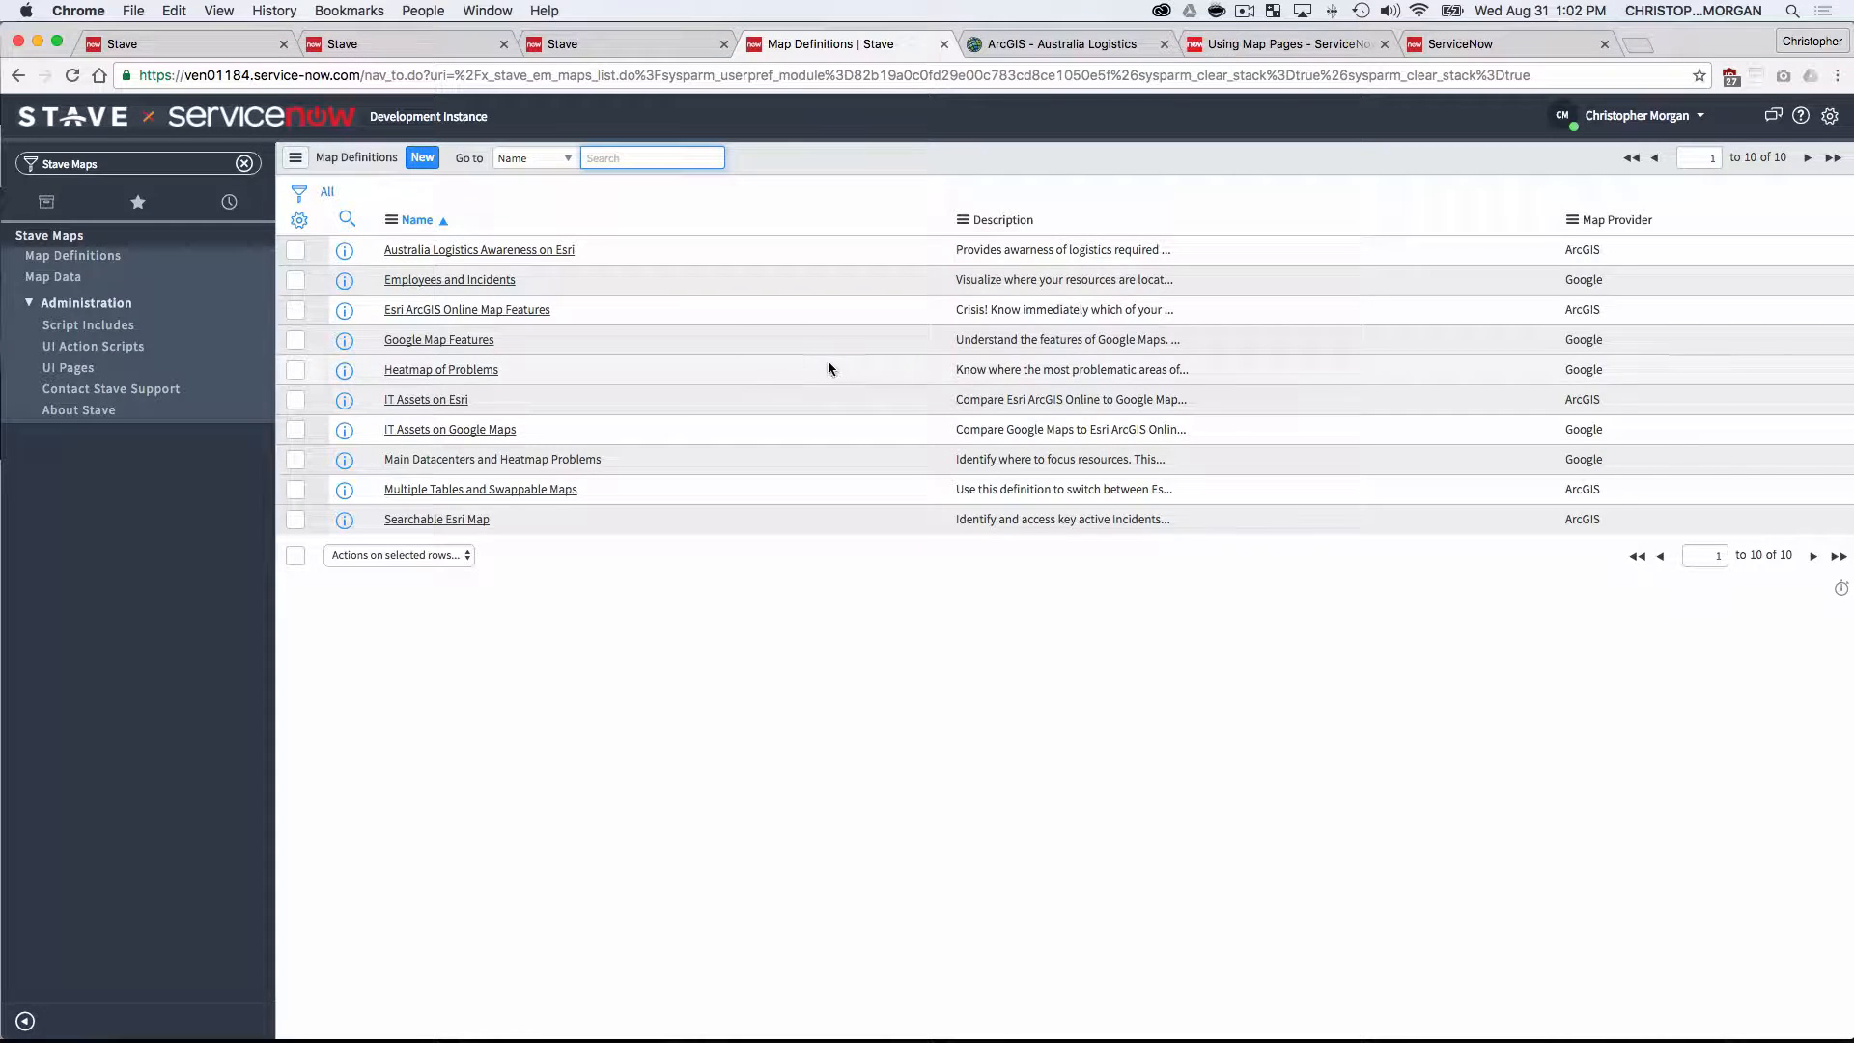
mouse_move(535, 253)
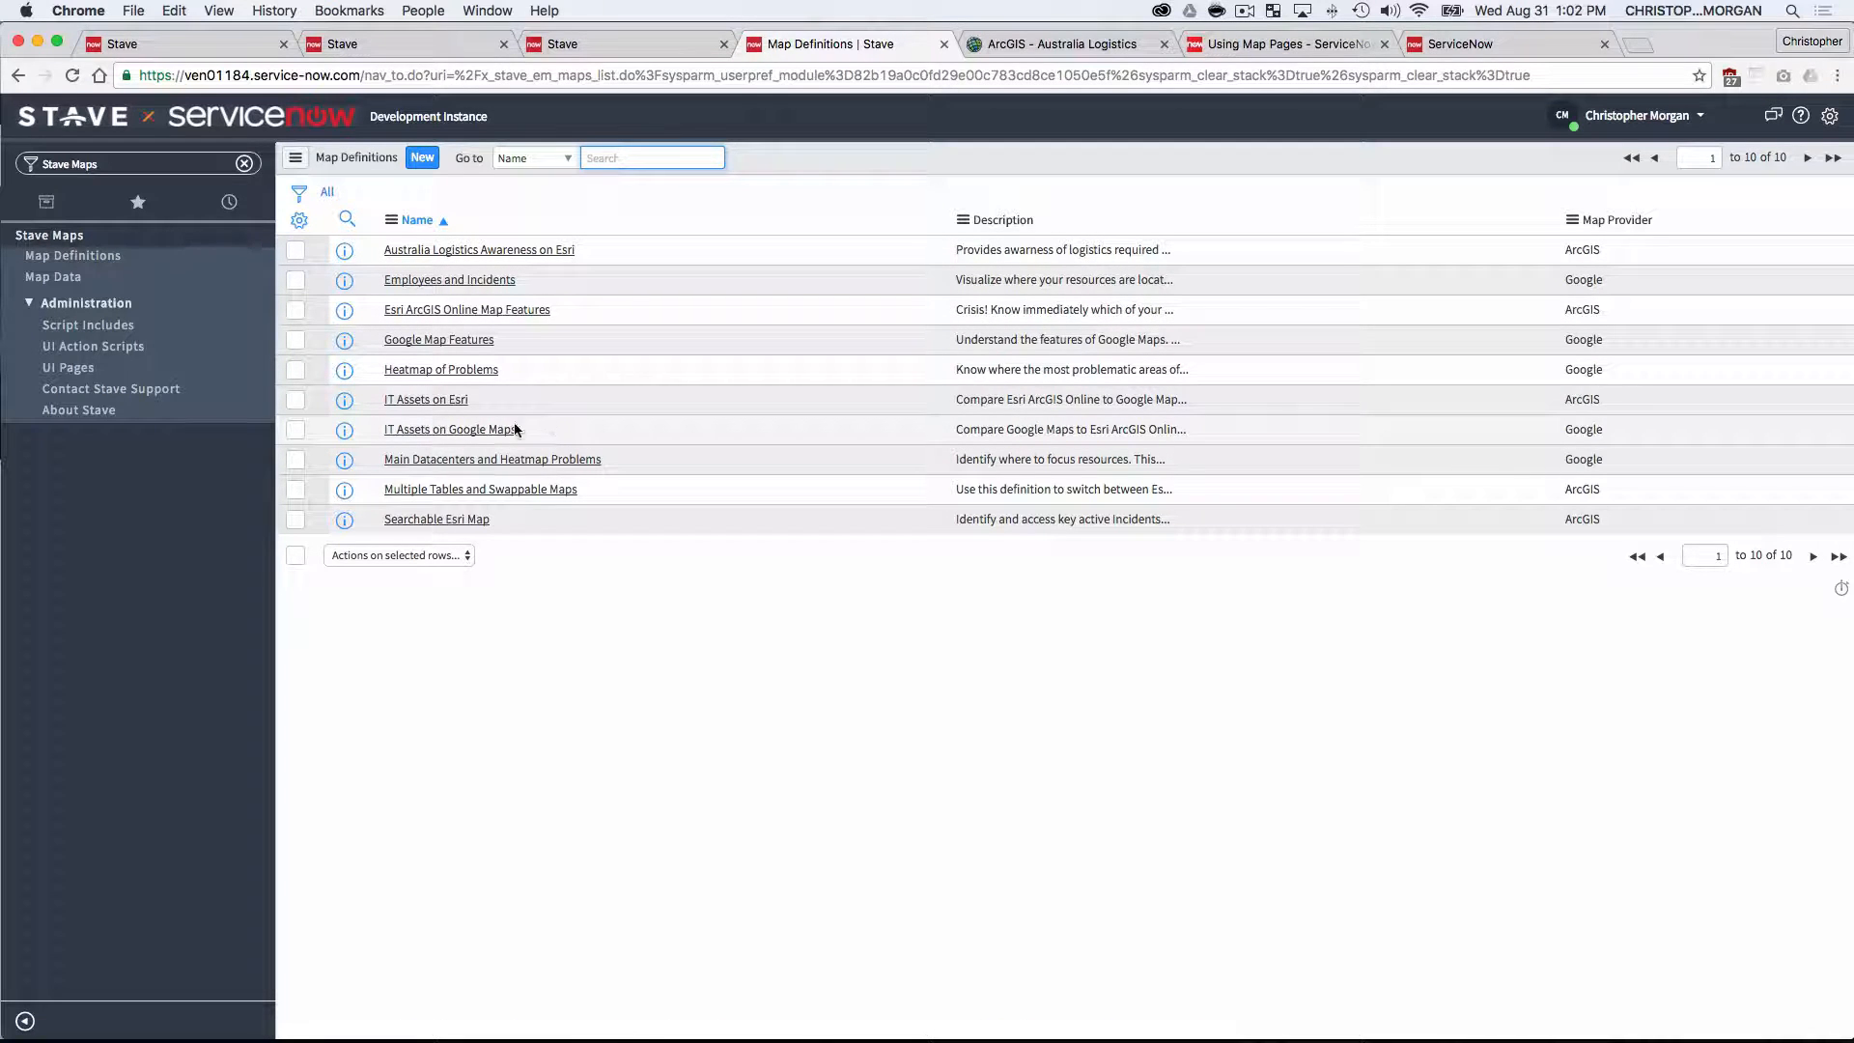
left_click(448, 429)
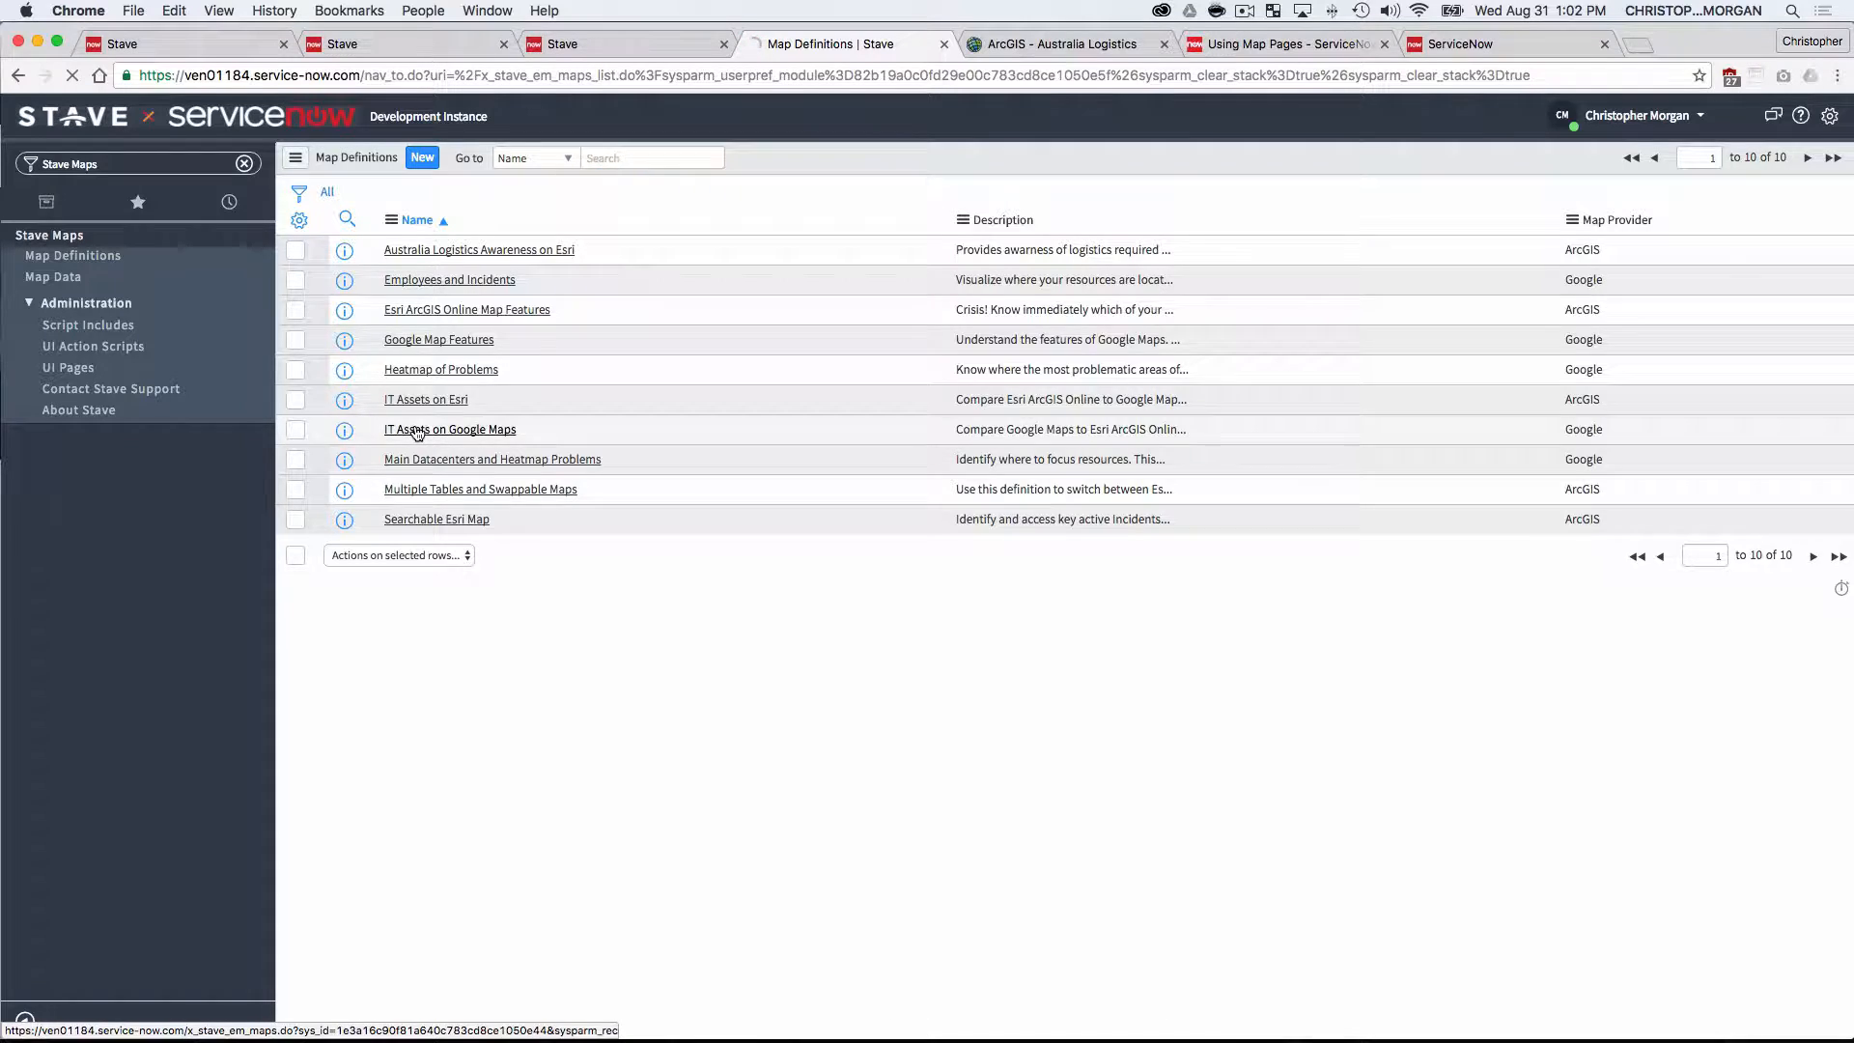
- Open the Databases map data record from the IT Assets on Google Maps definition
left_click(450, 429)
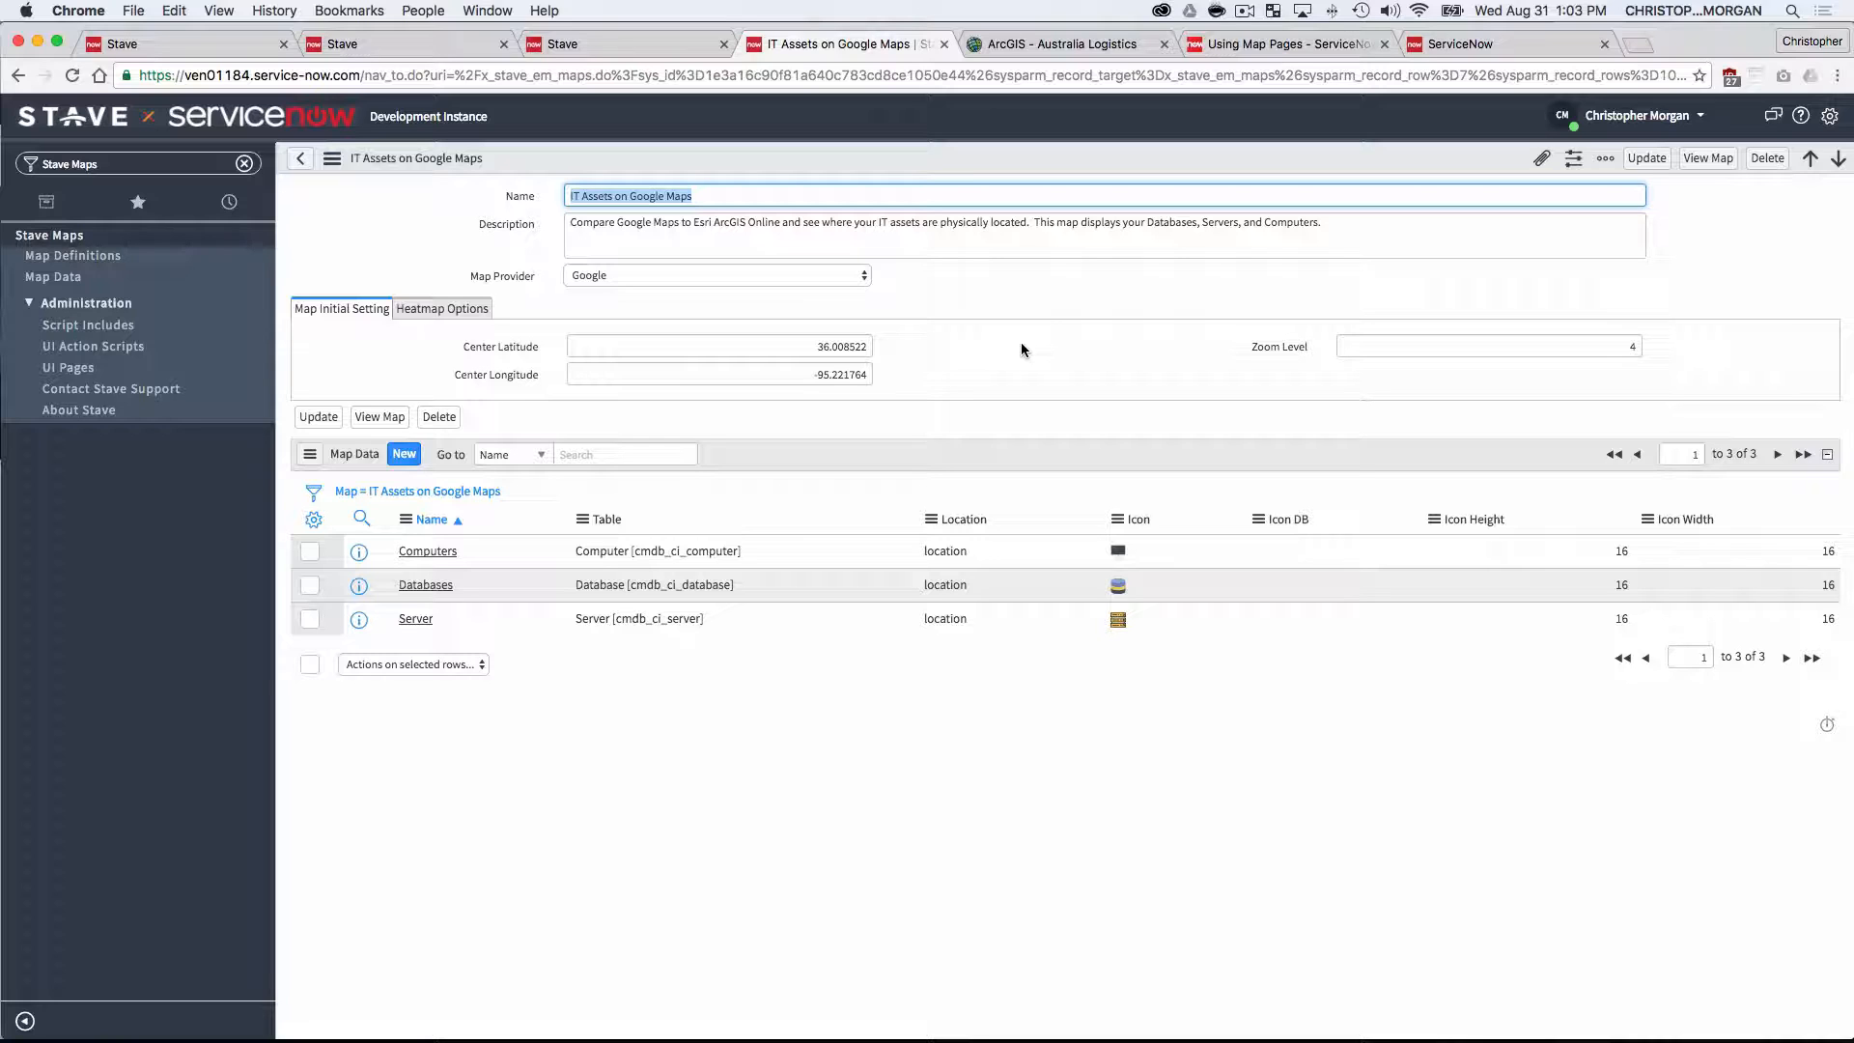
mouse_move(983, 347)
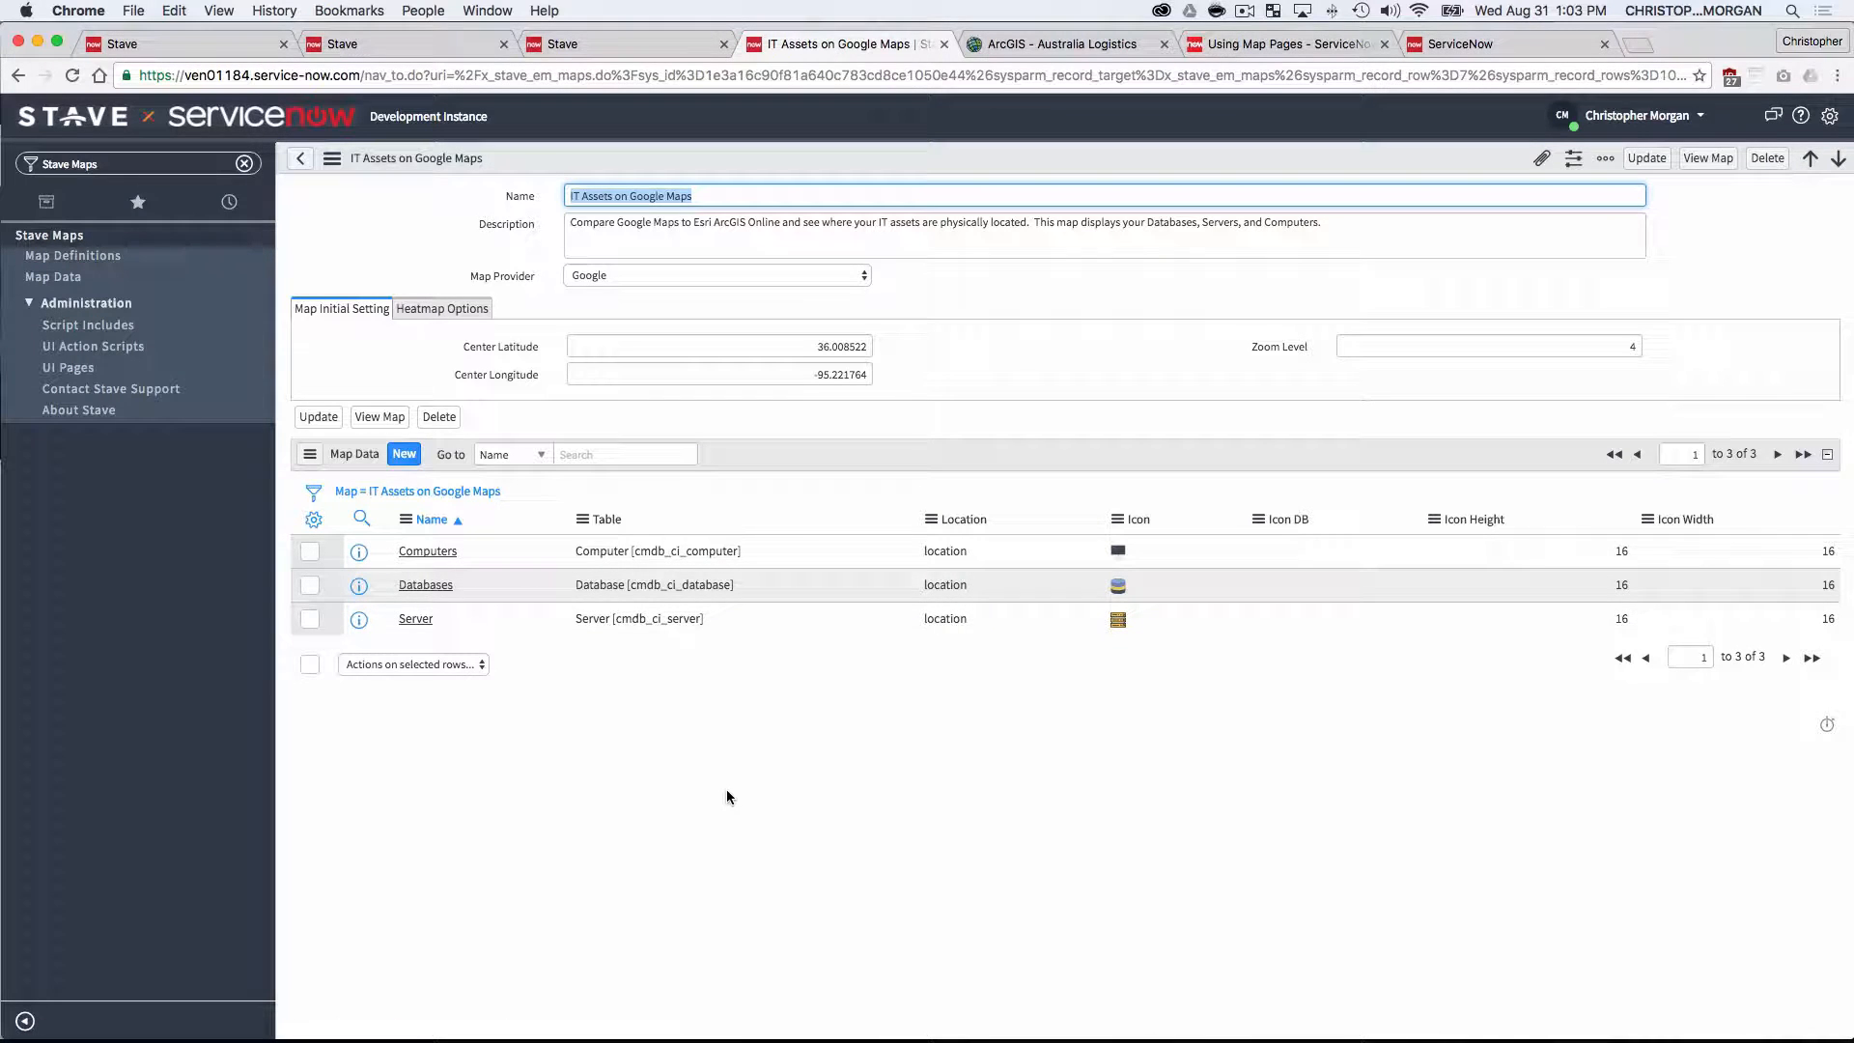
mouse_move(1251, 822)
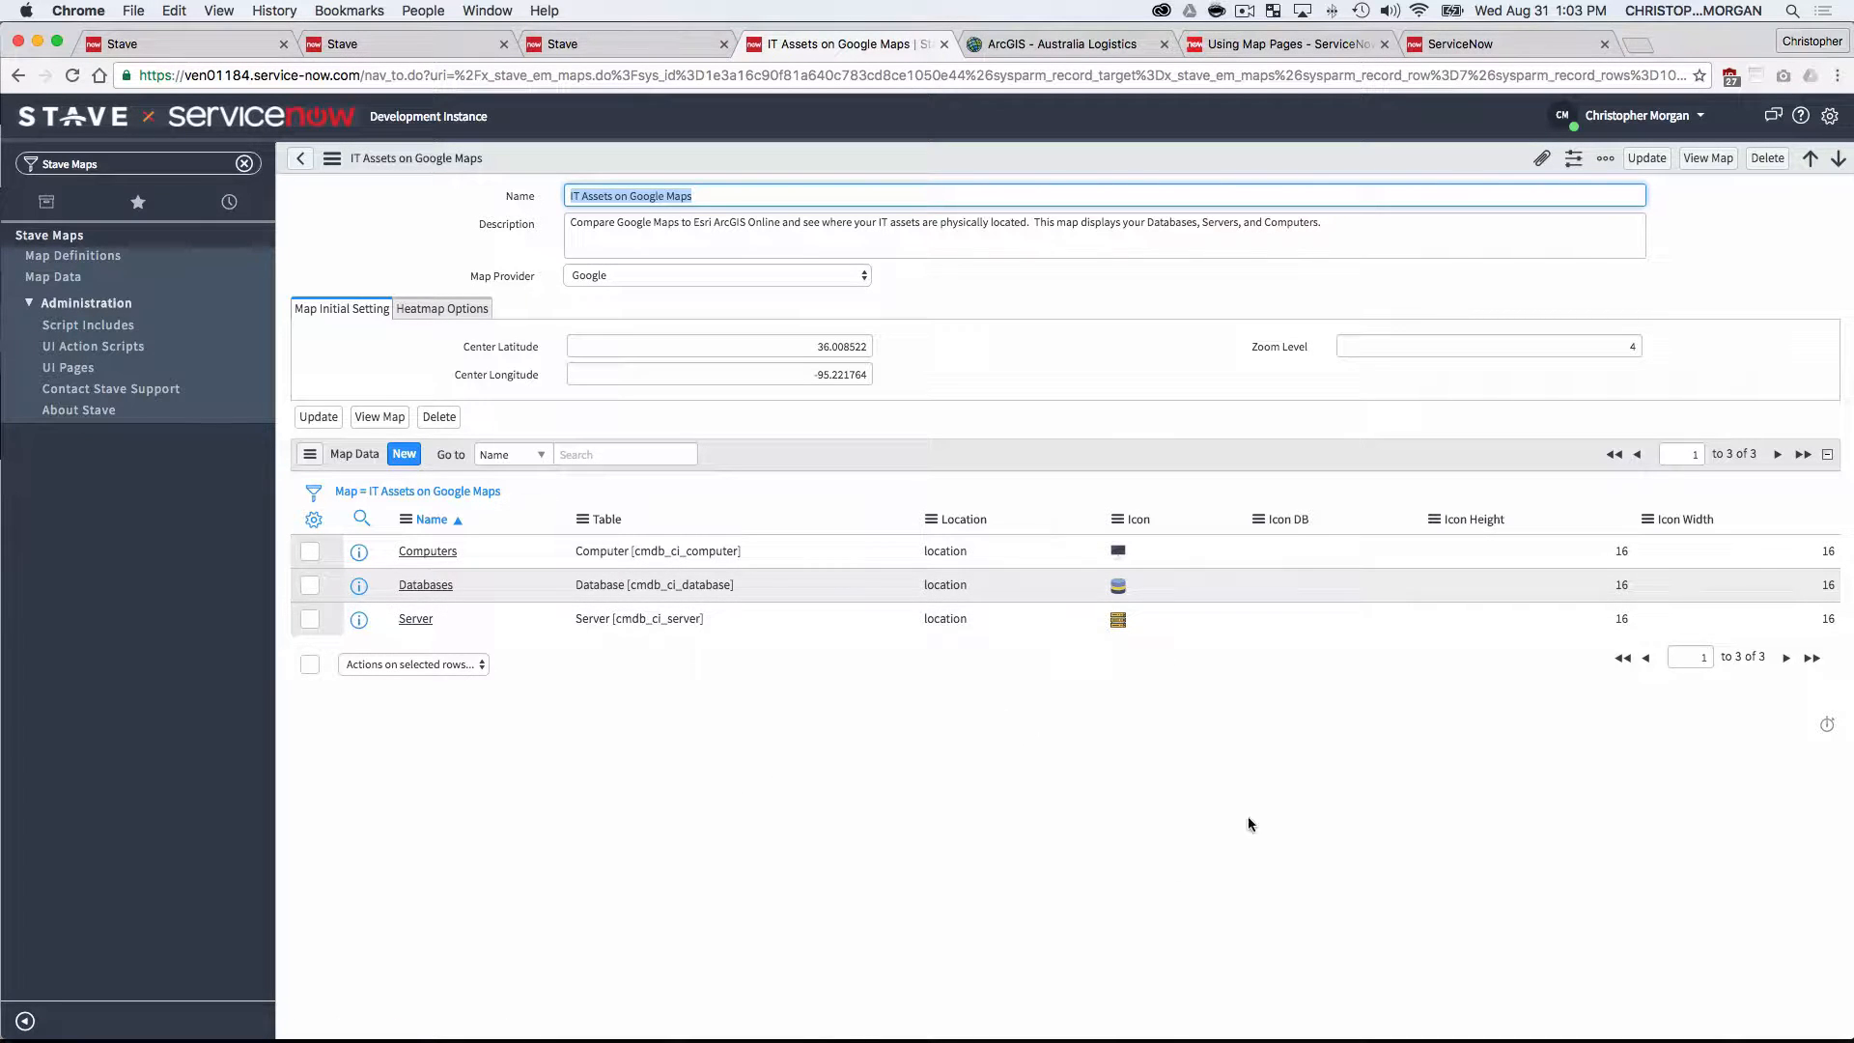
mouse_move(413, 556)
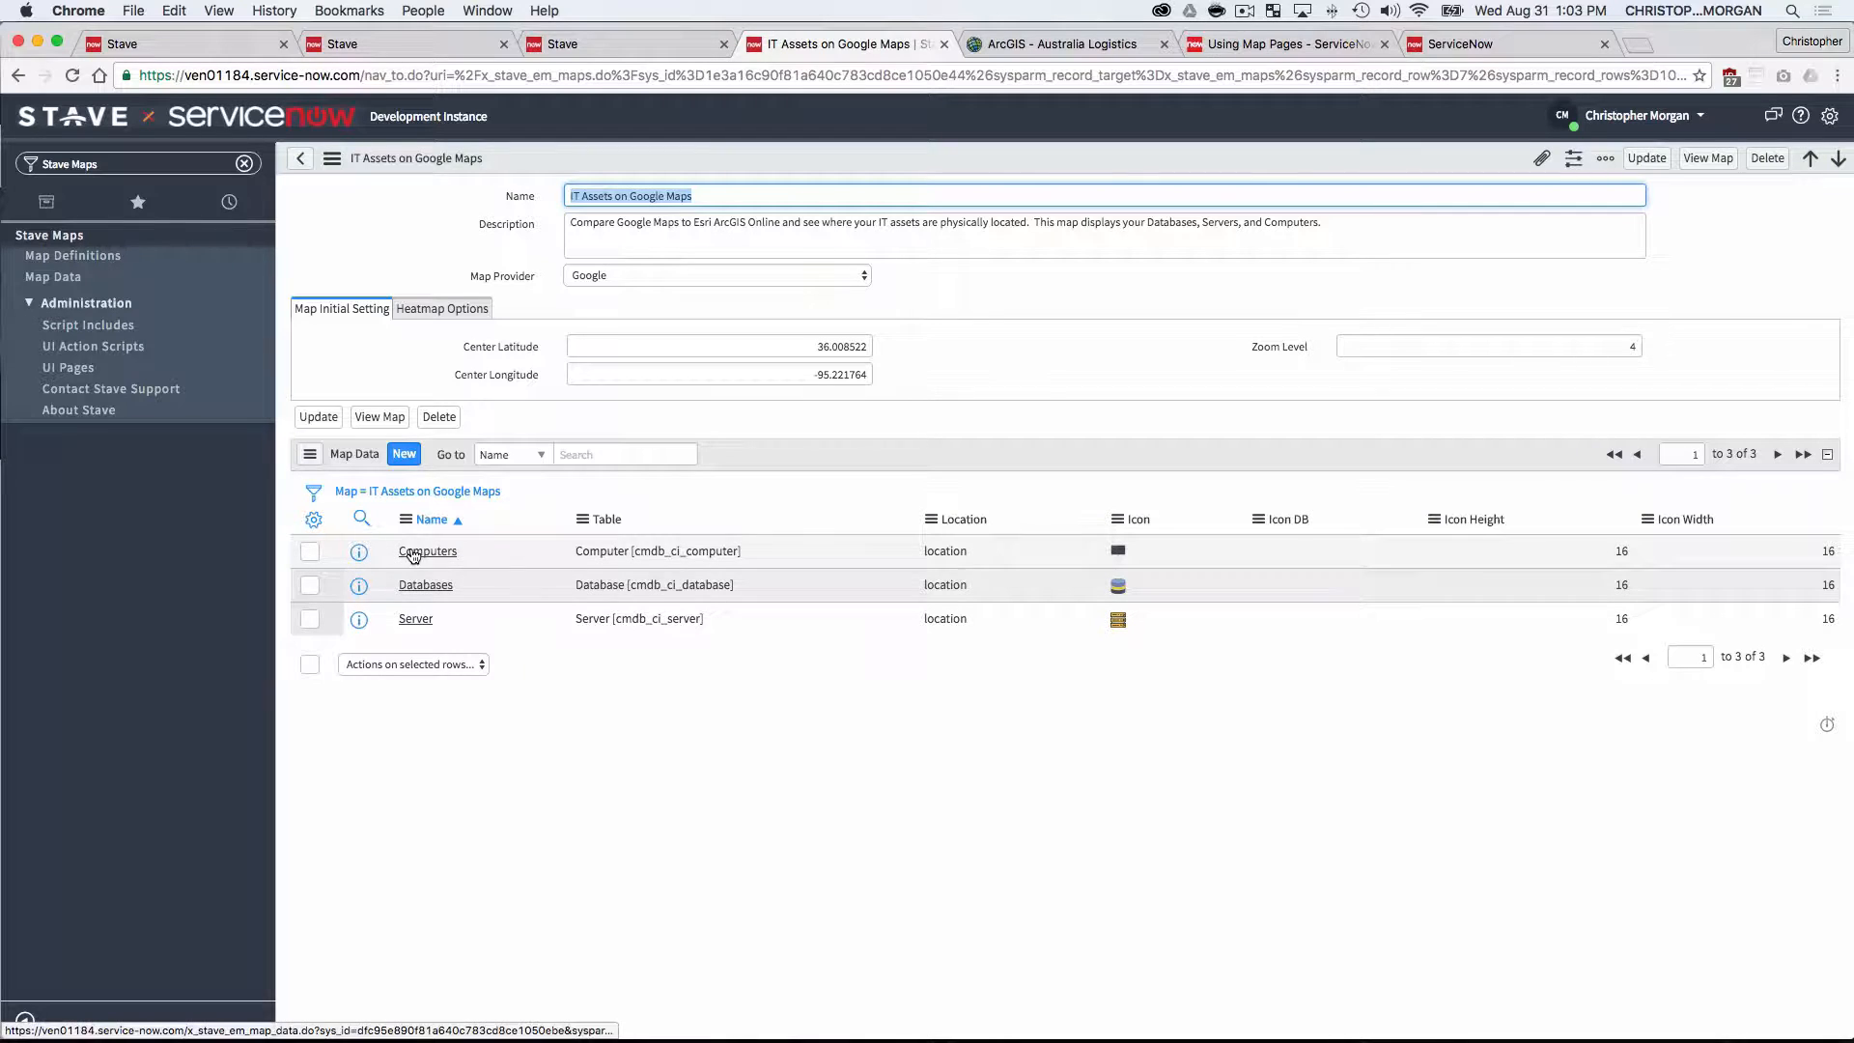
mouse_move(807, 804)
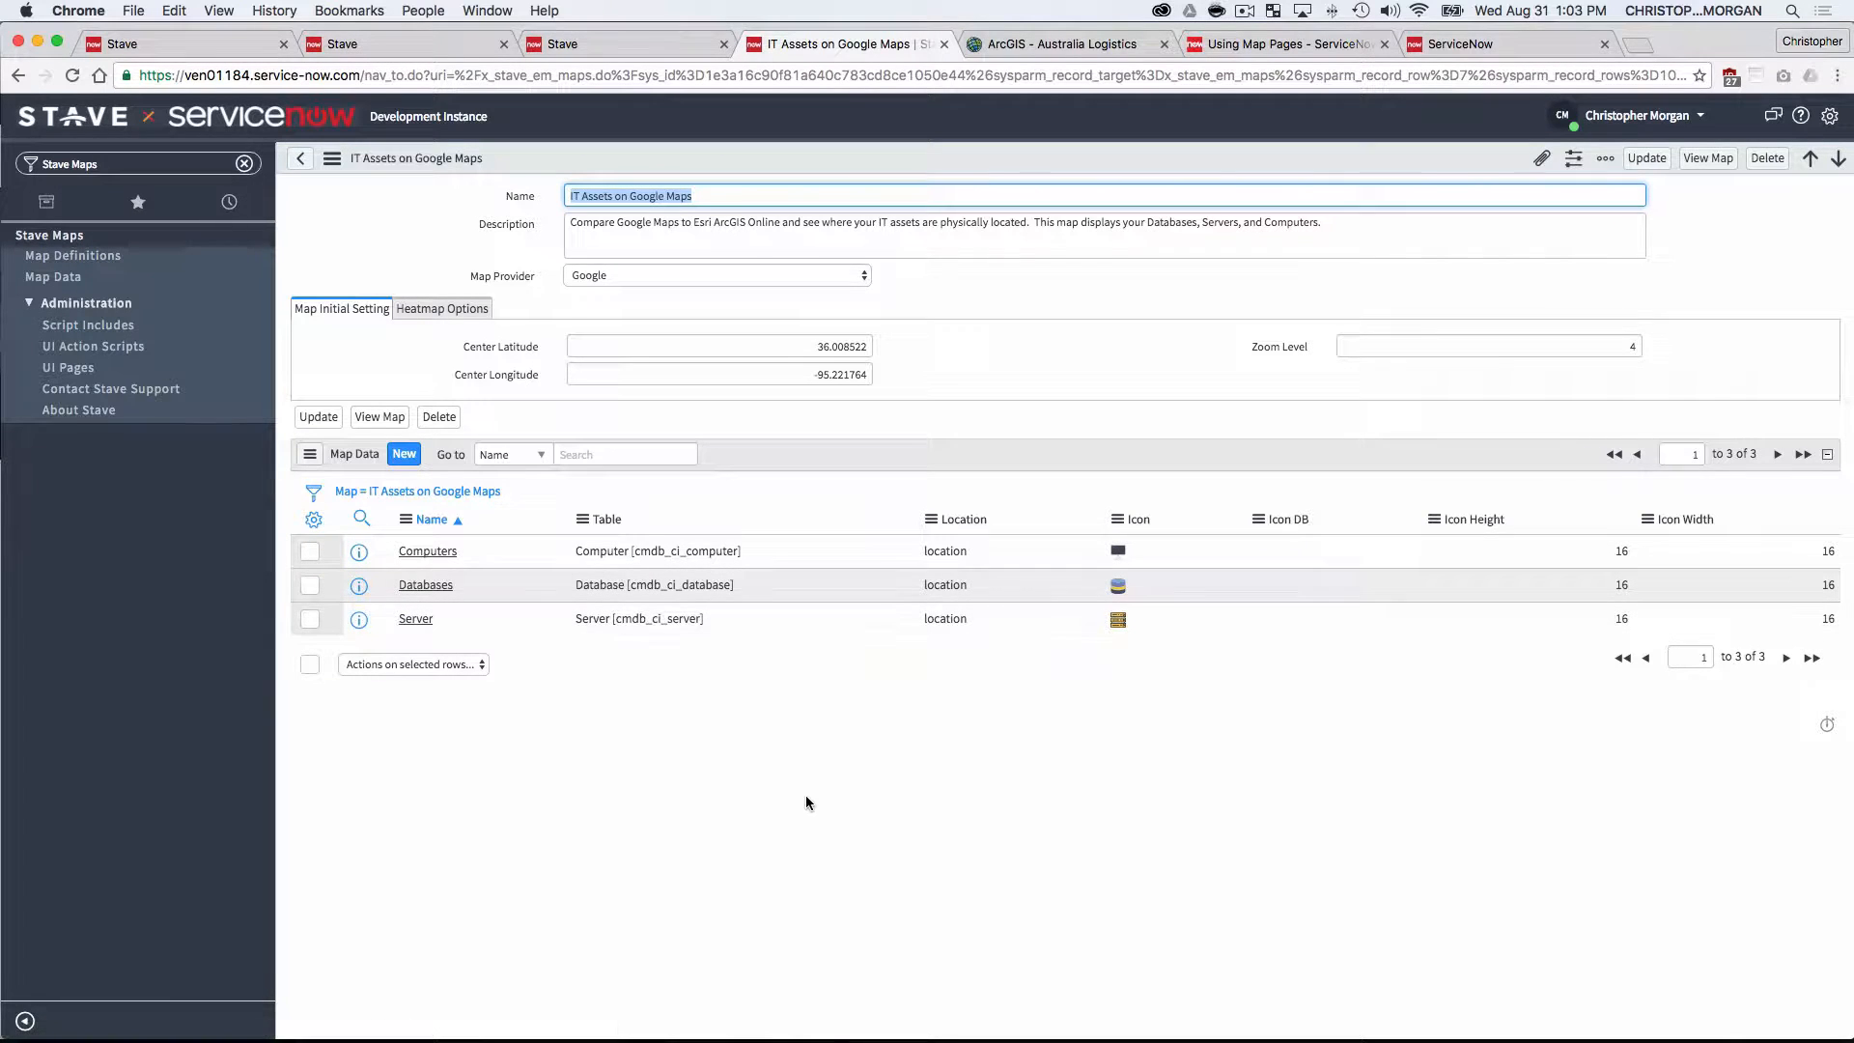
mouse_move(440, 563)
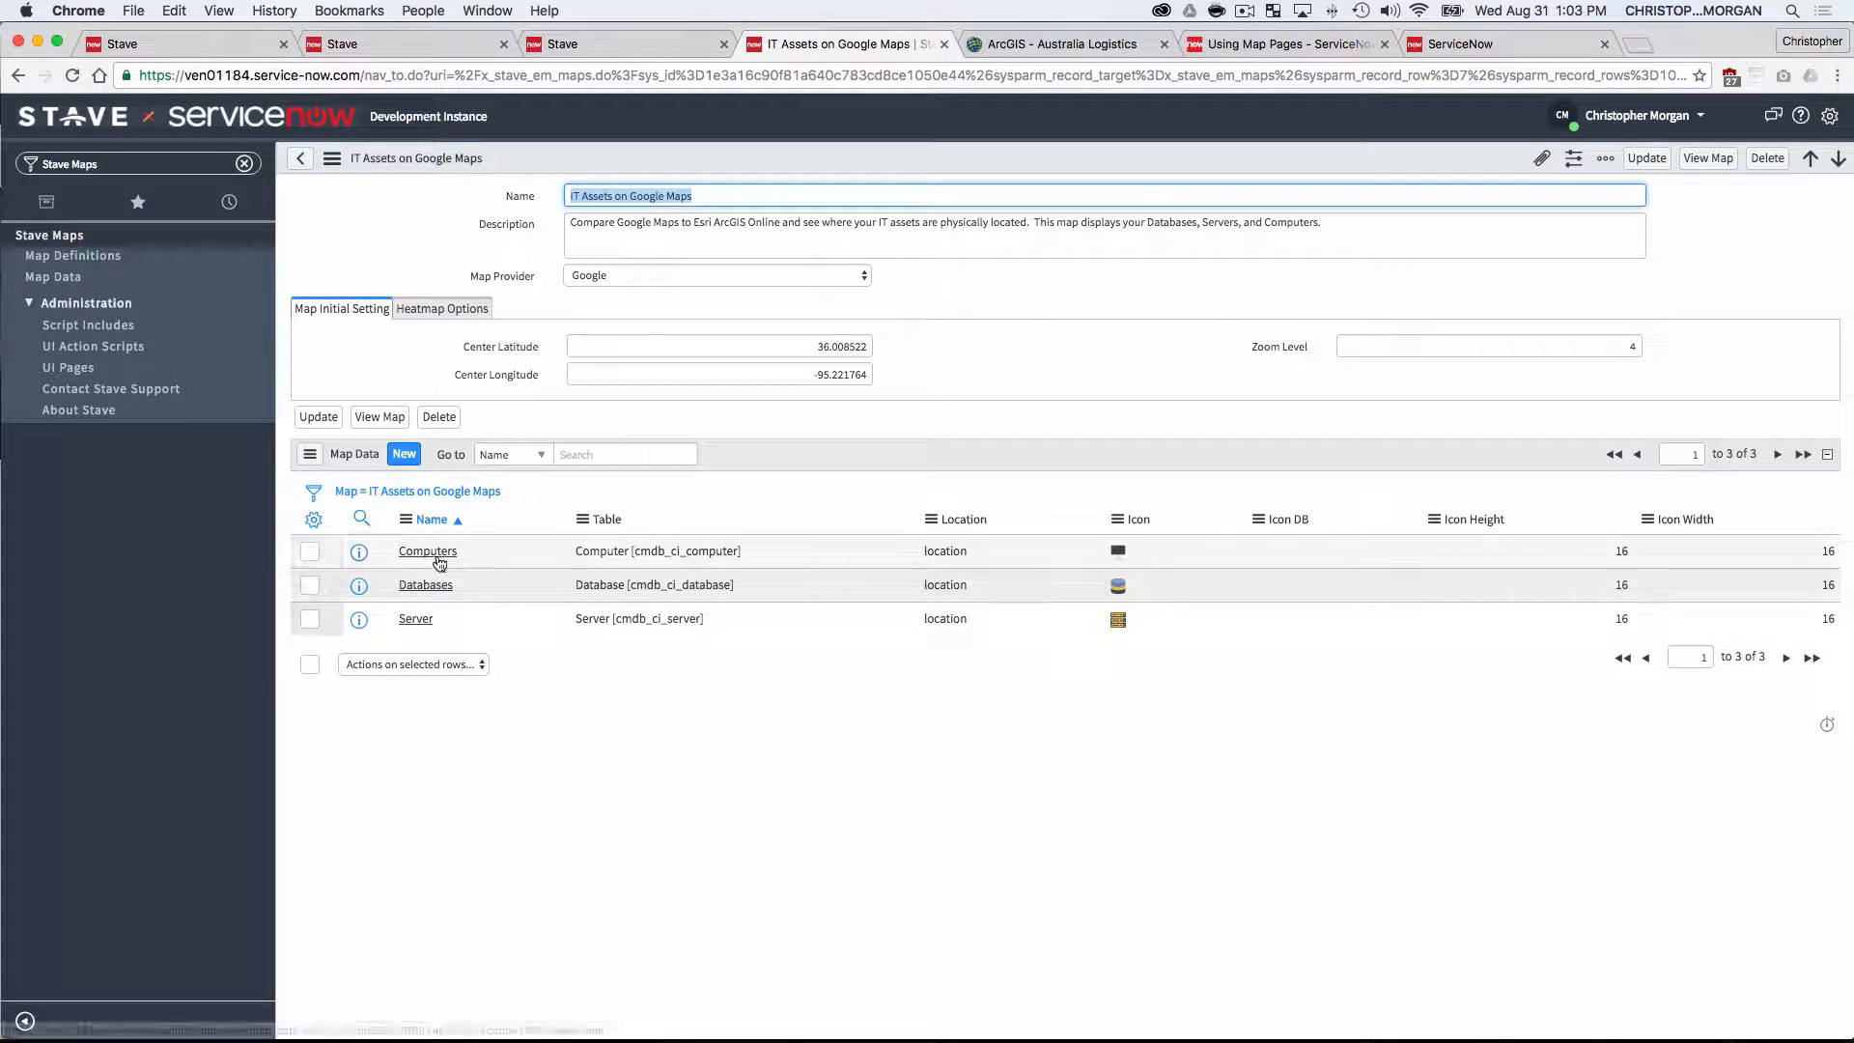
mouse_move(429, 593)
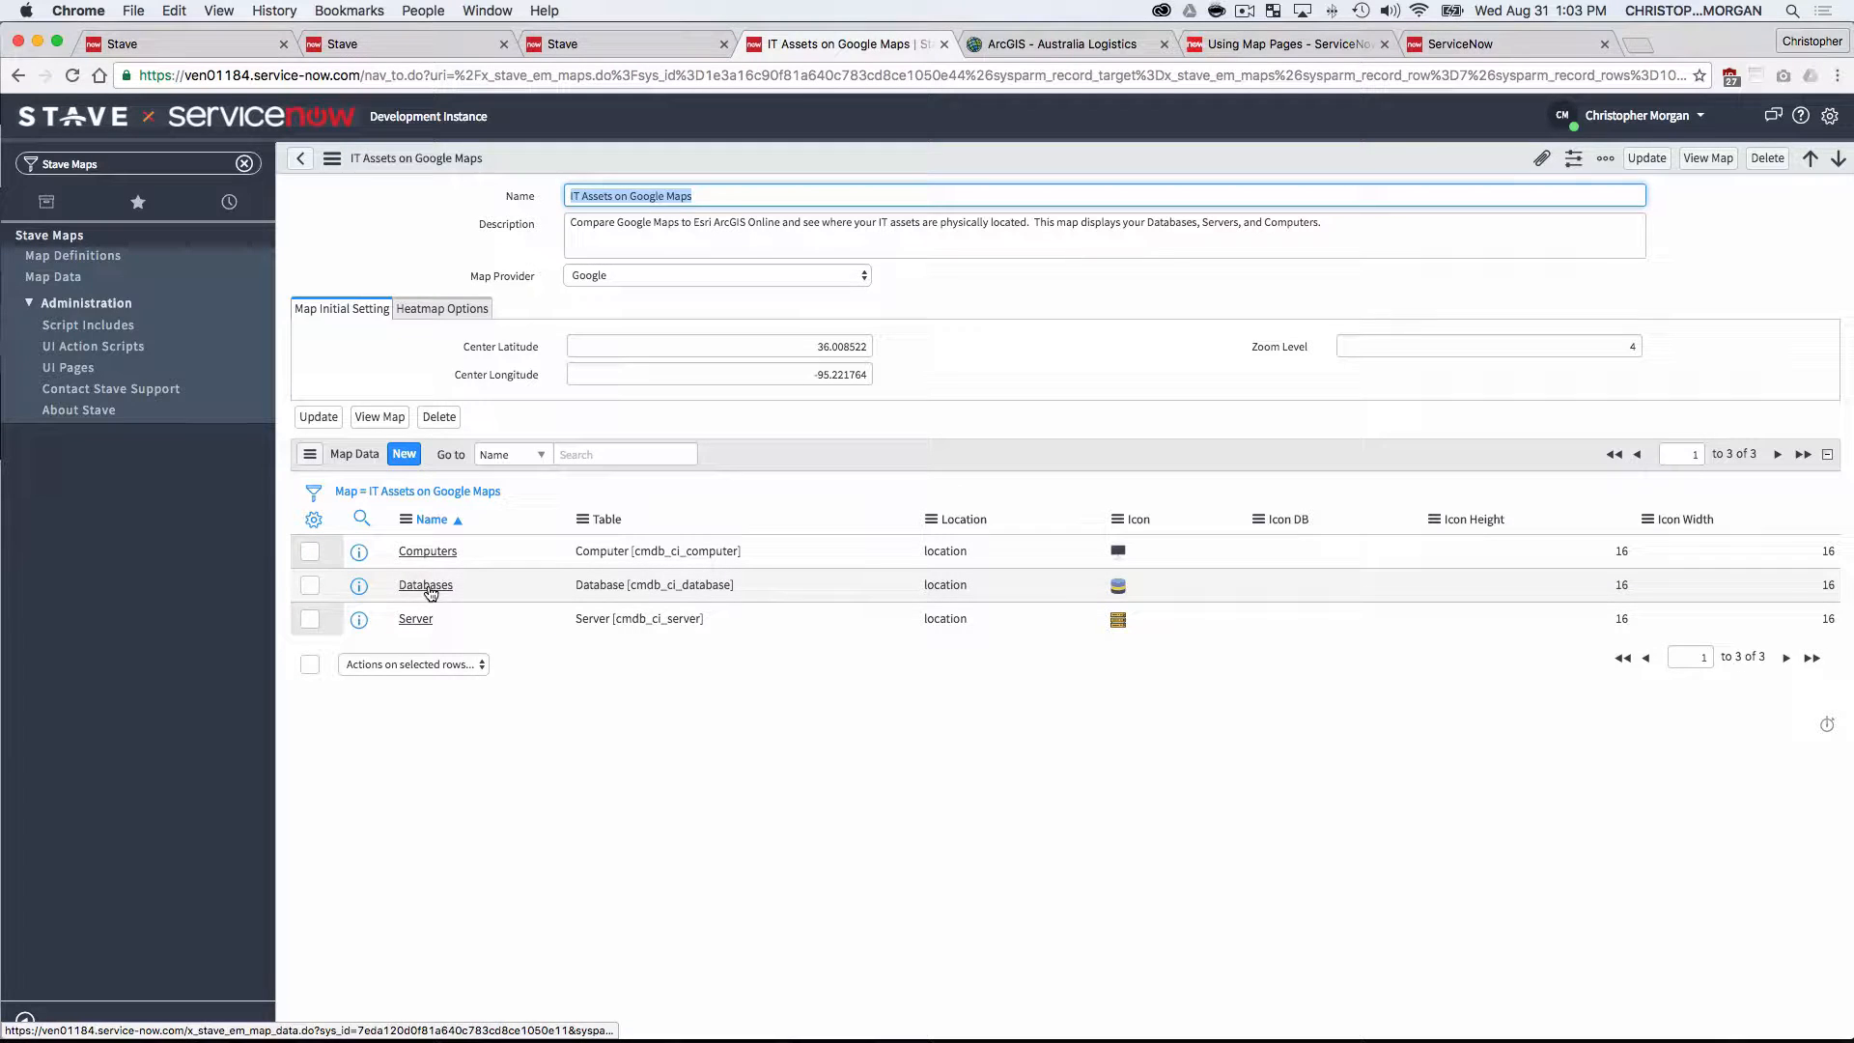
left_click(425, 584)
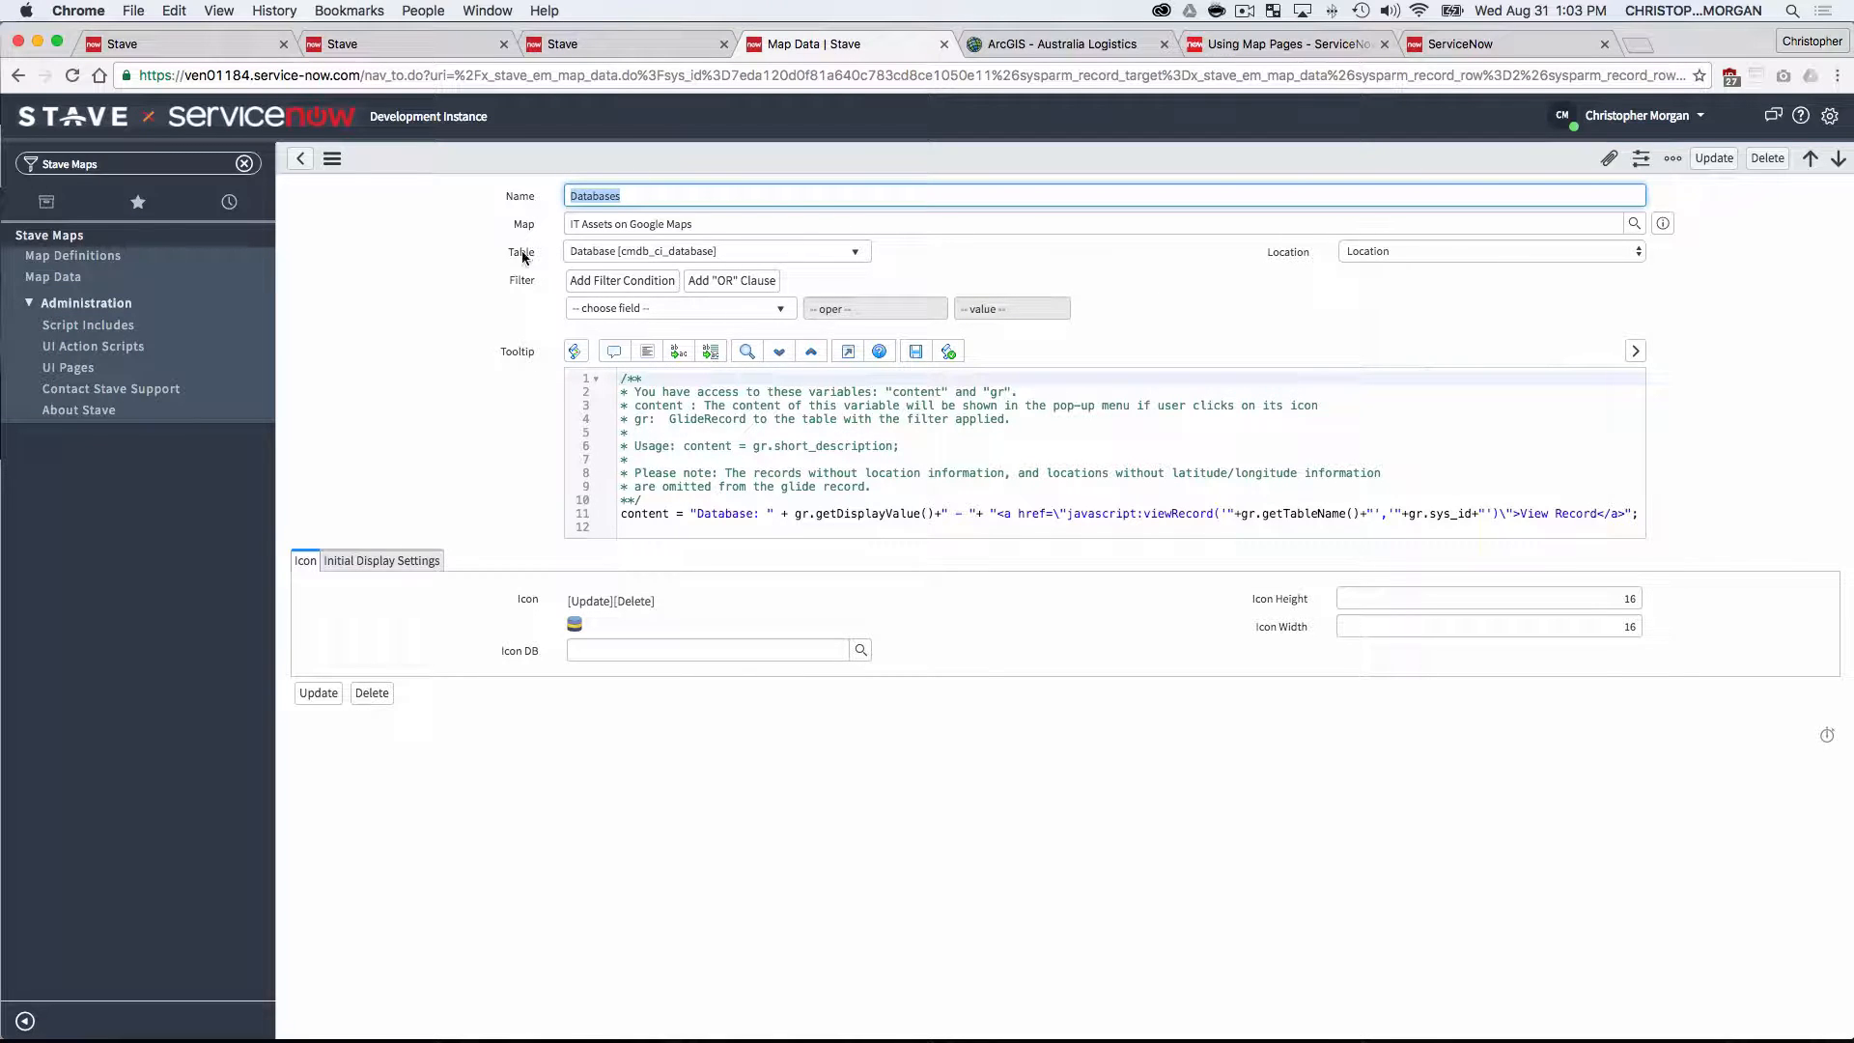
mouse_move(1427, 332)
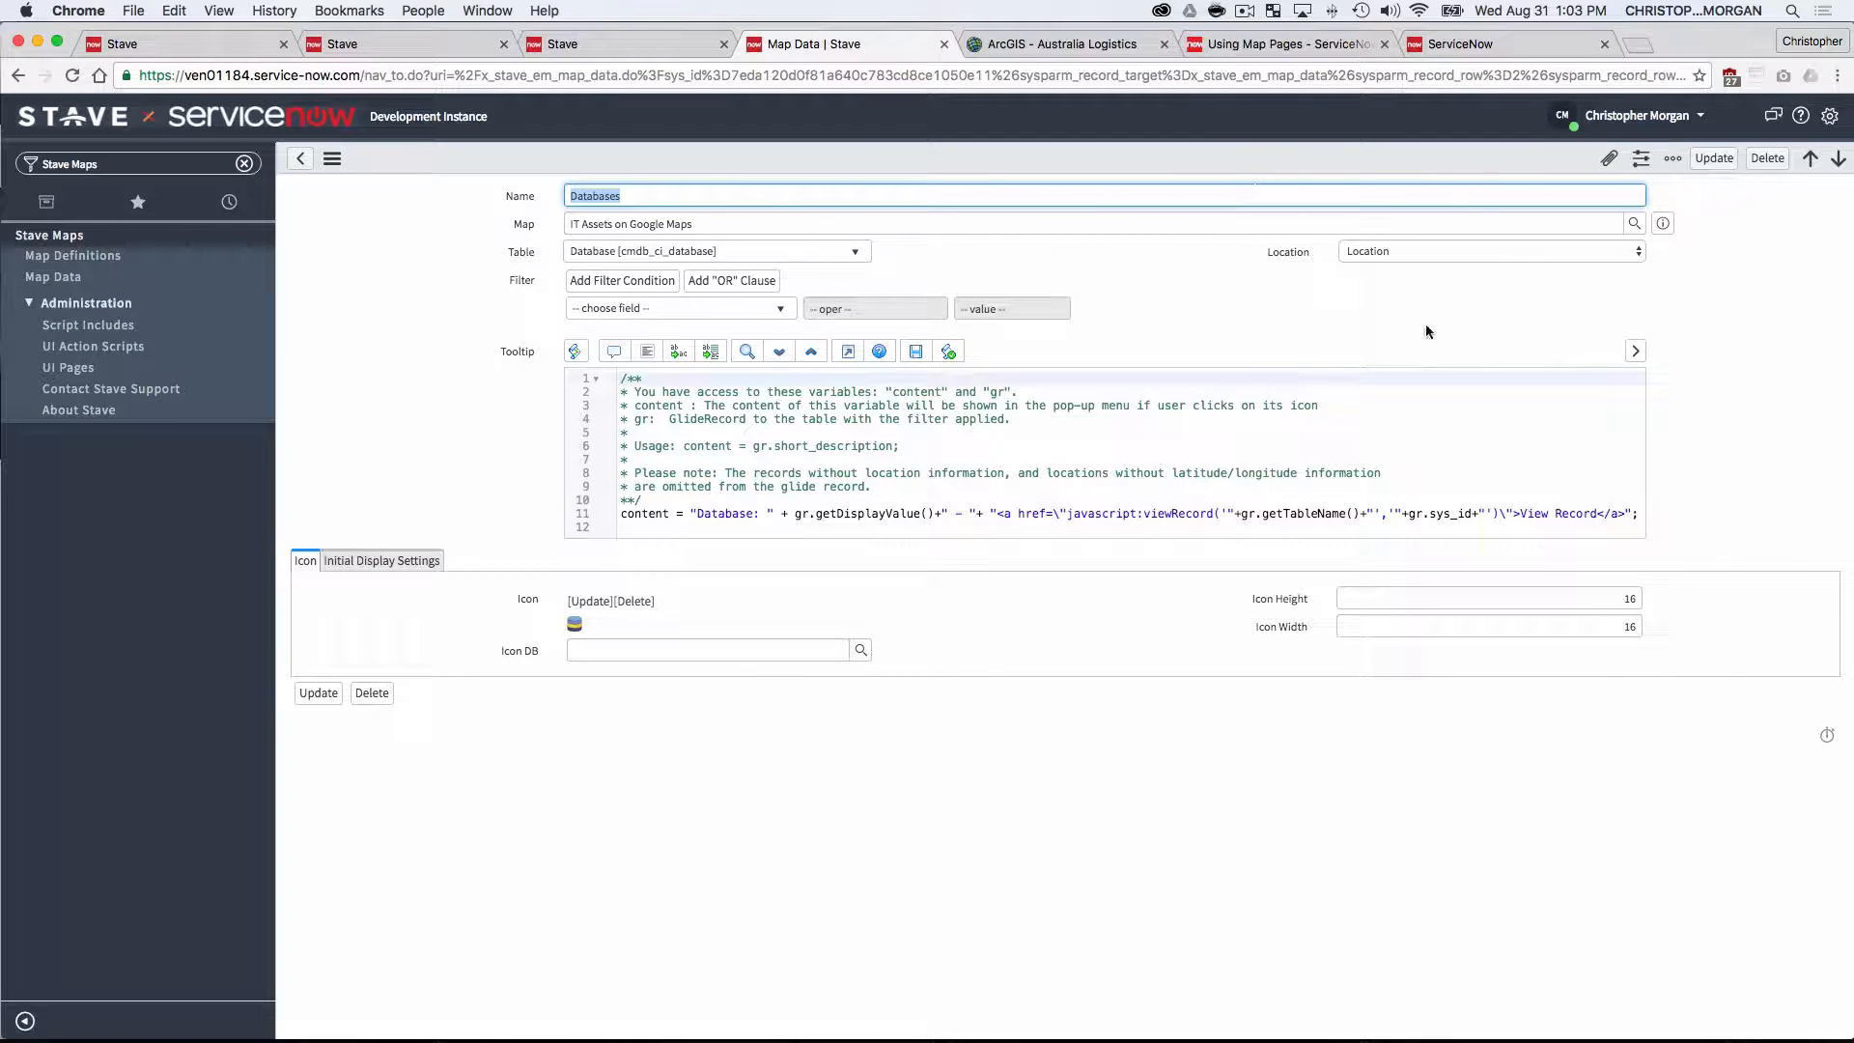
mouse_move(1444, 293)
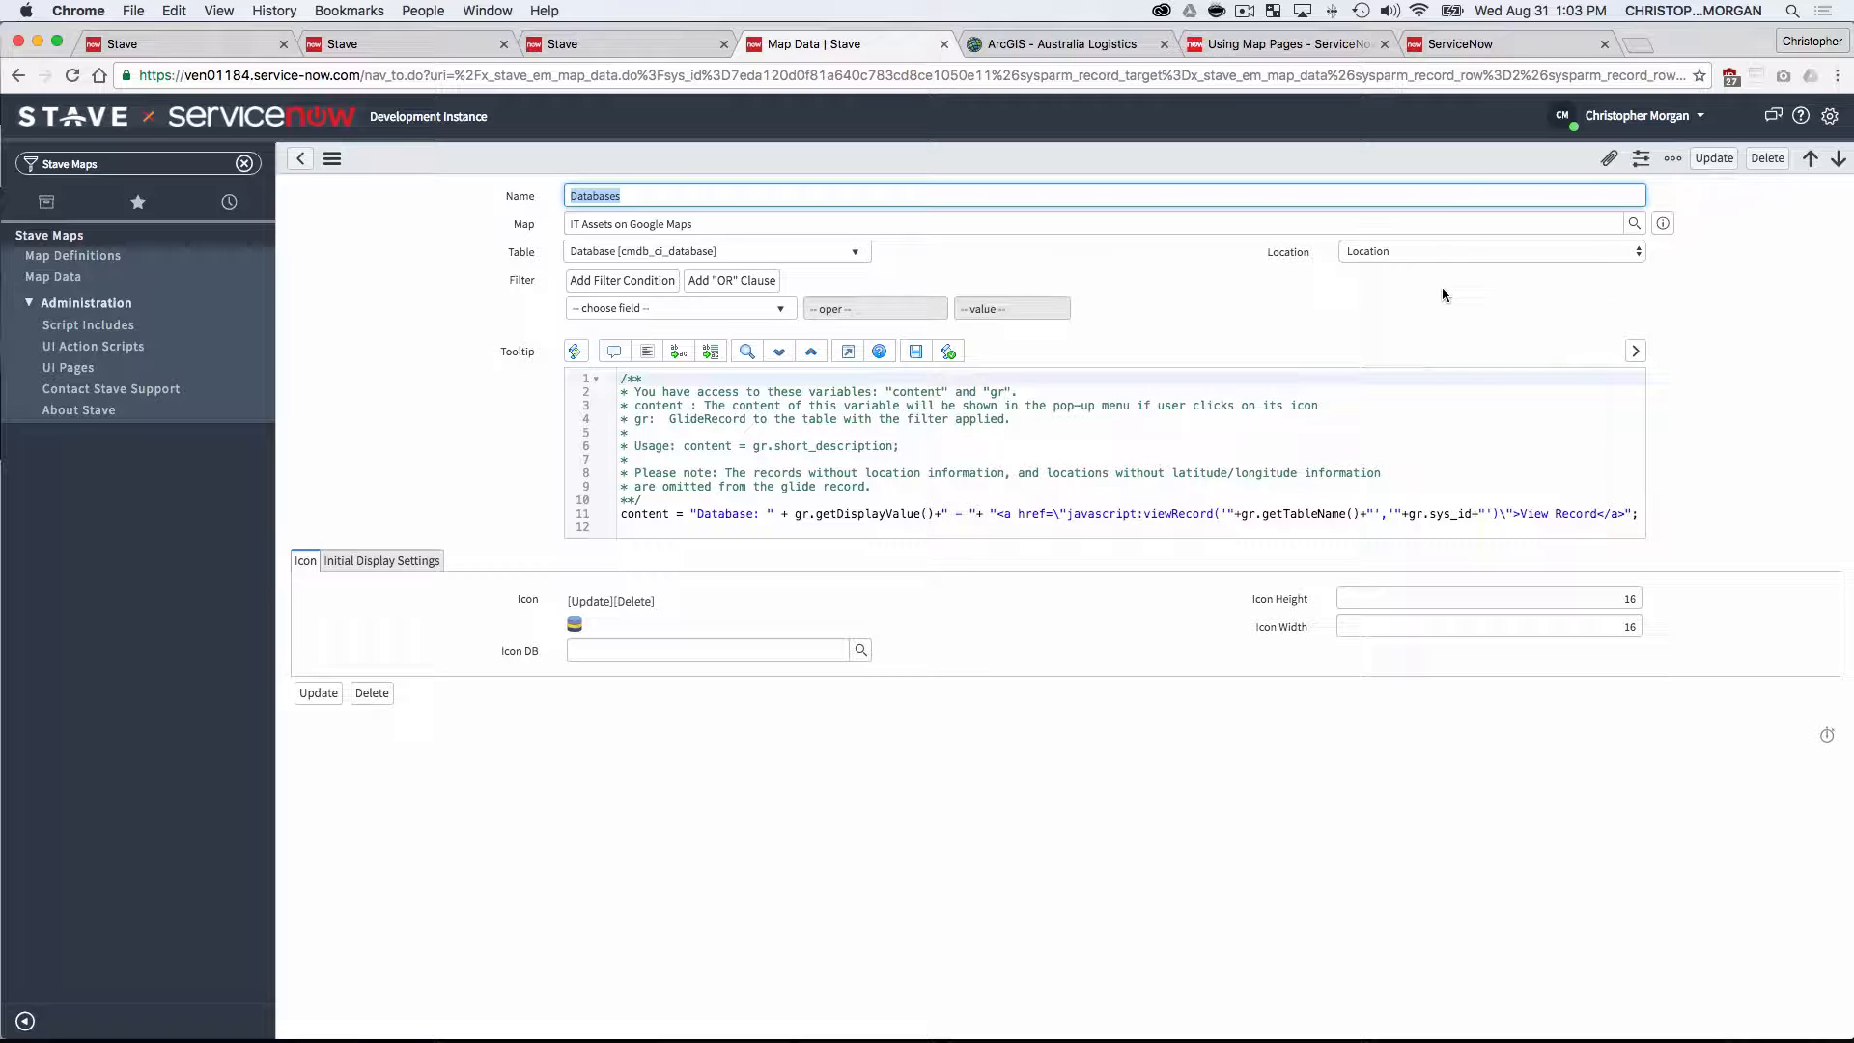
mouse_move(815, 471)
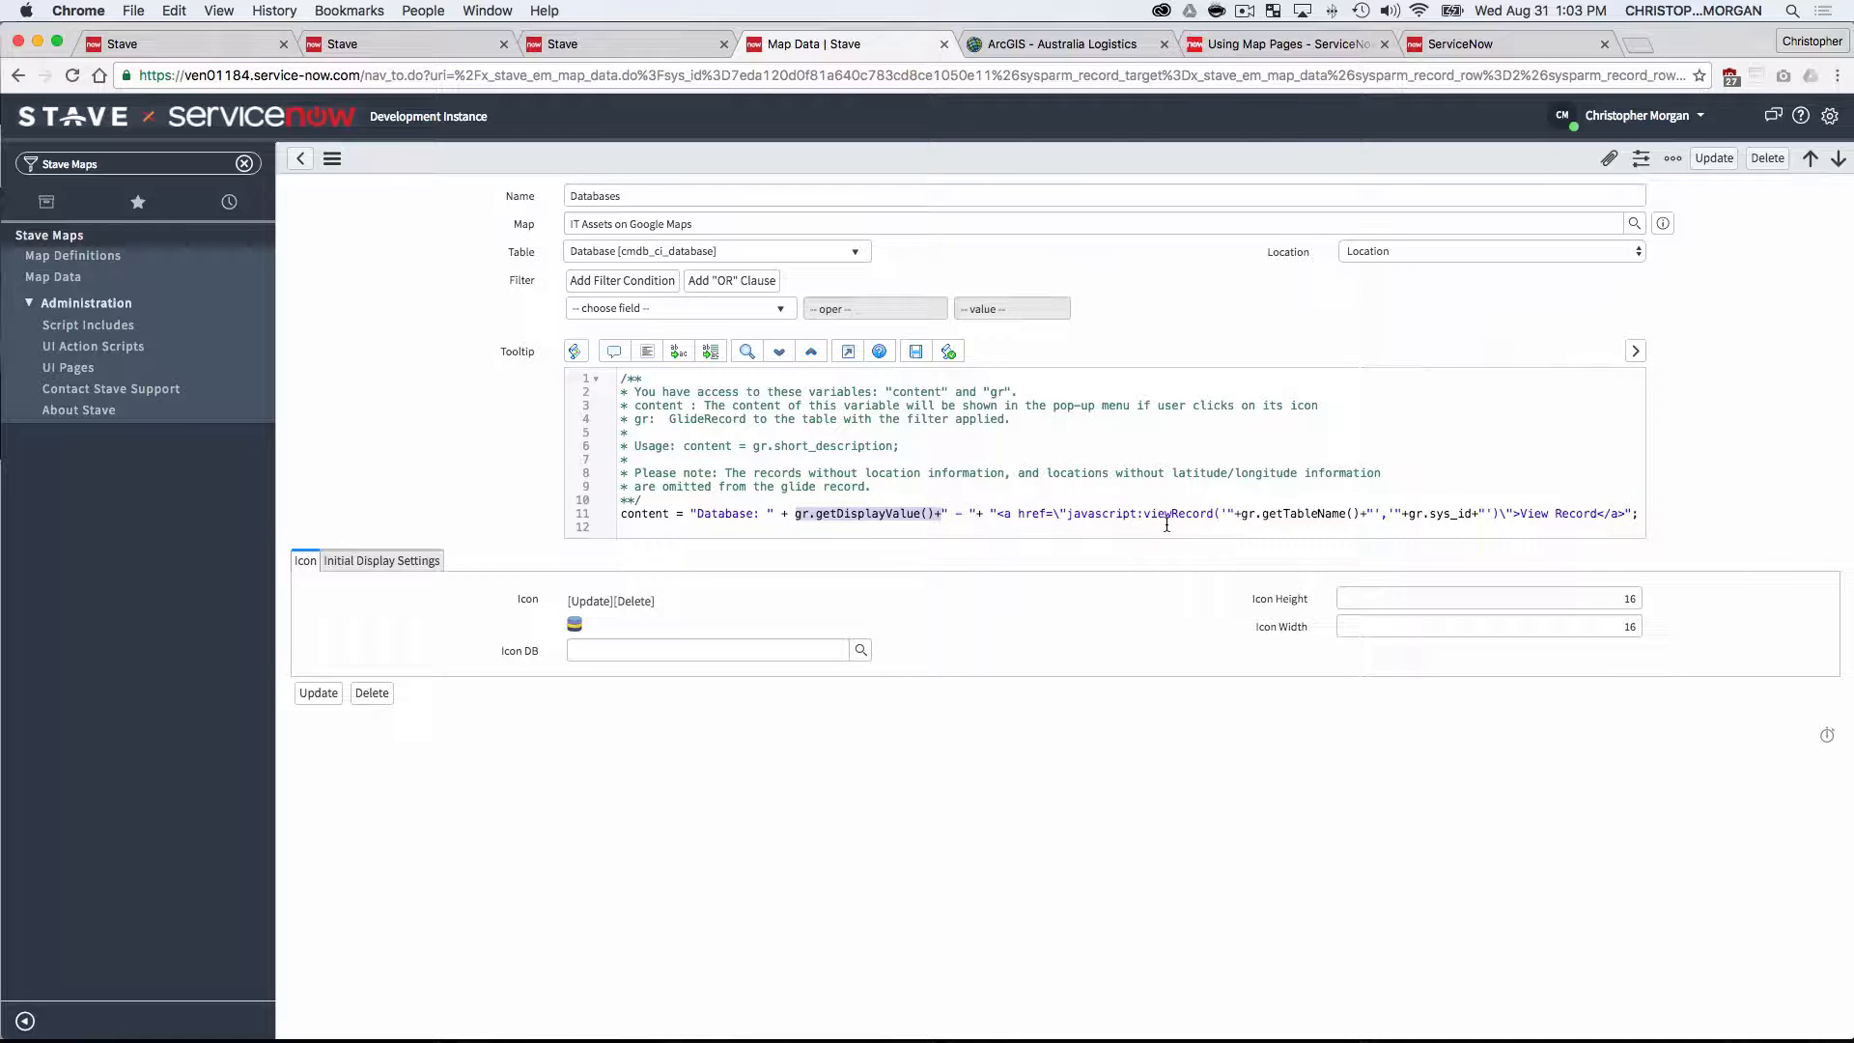
mouse_move(865, 616)
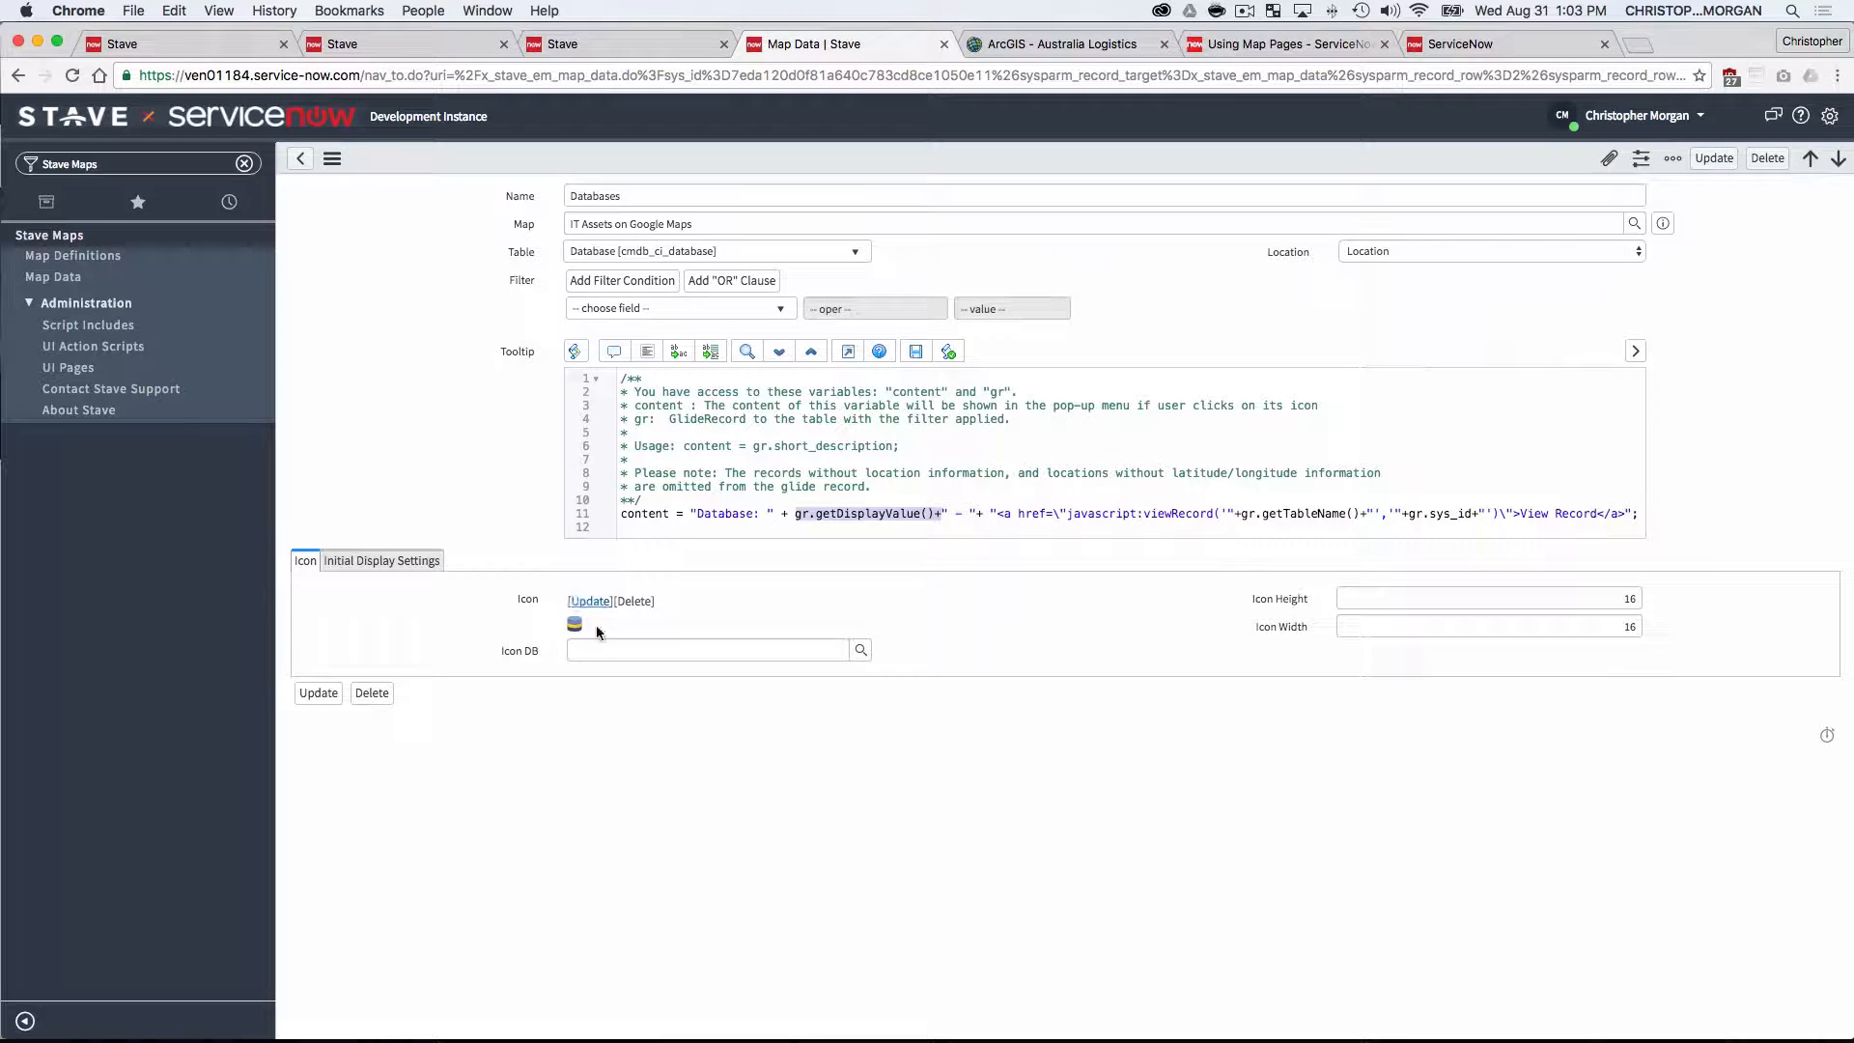
mouse_move(797, 624)
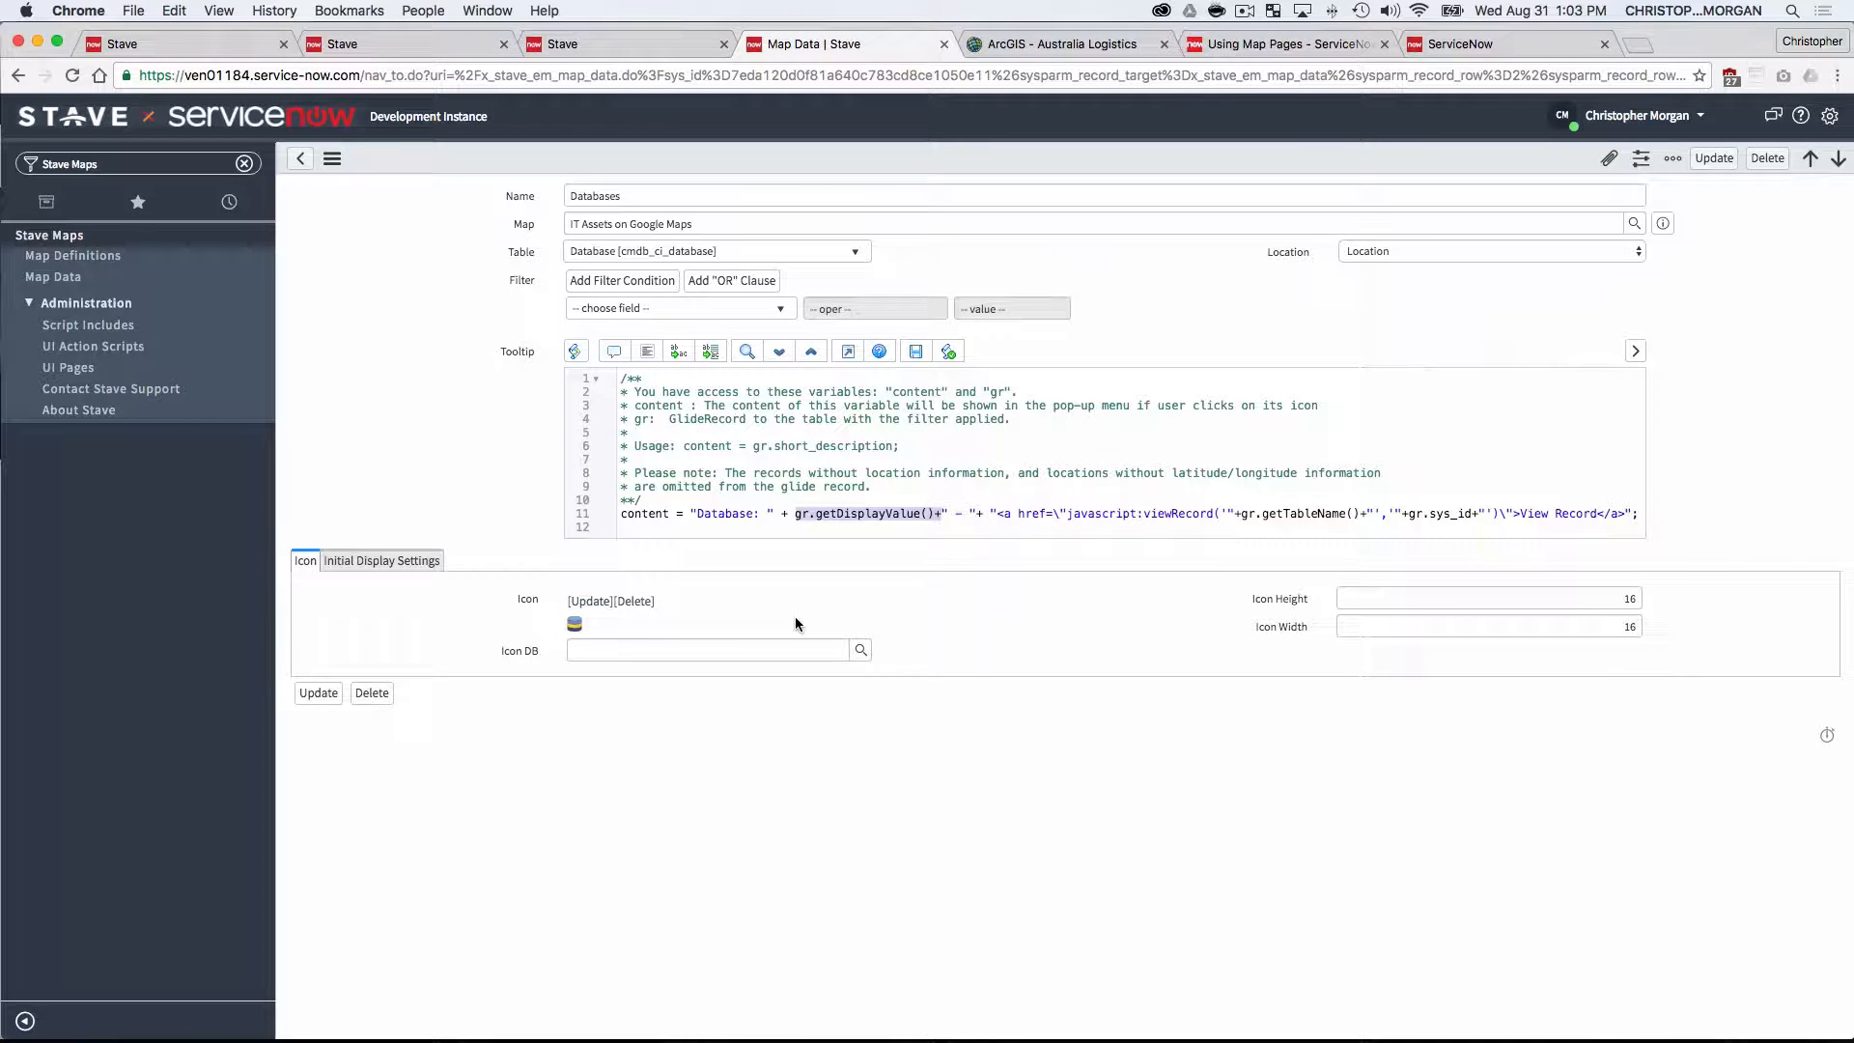
mouse_move(483, 336)
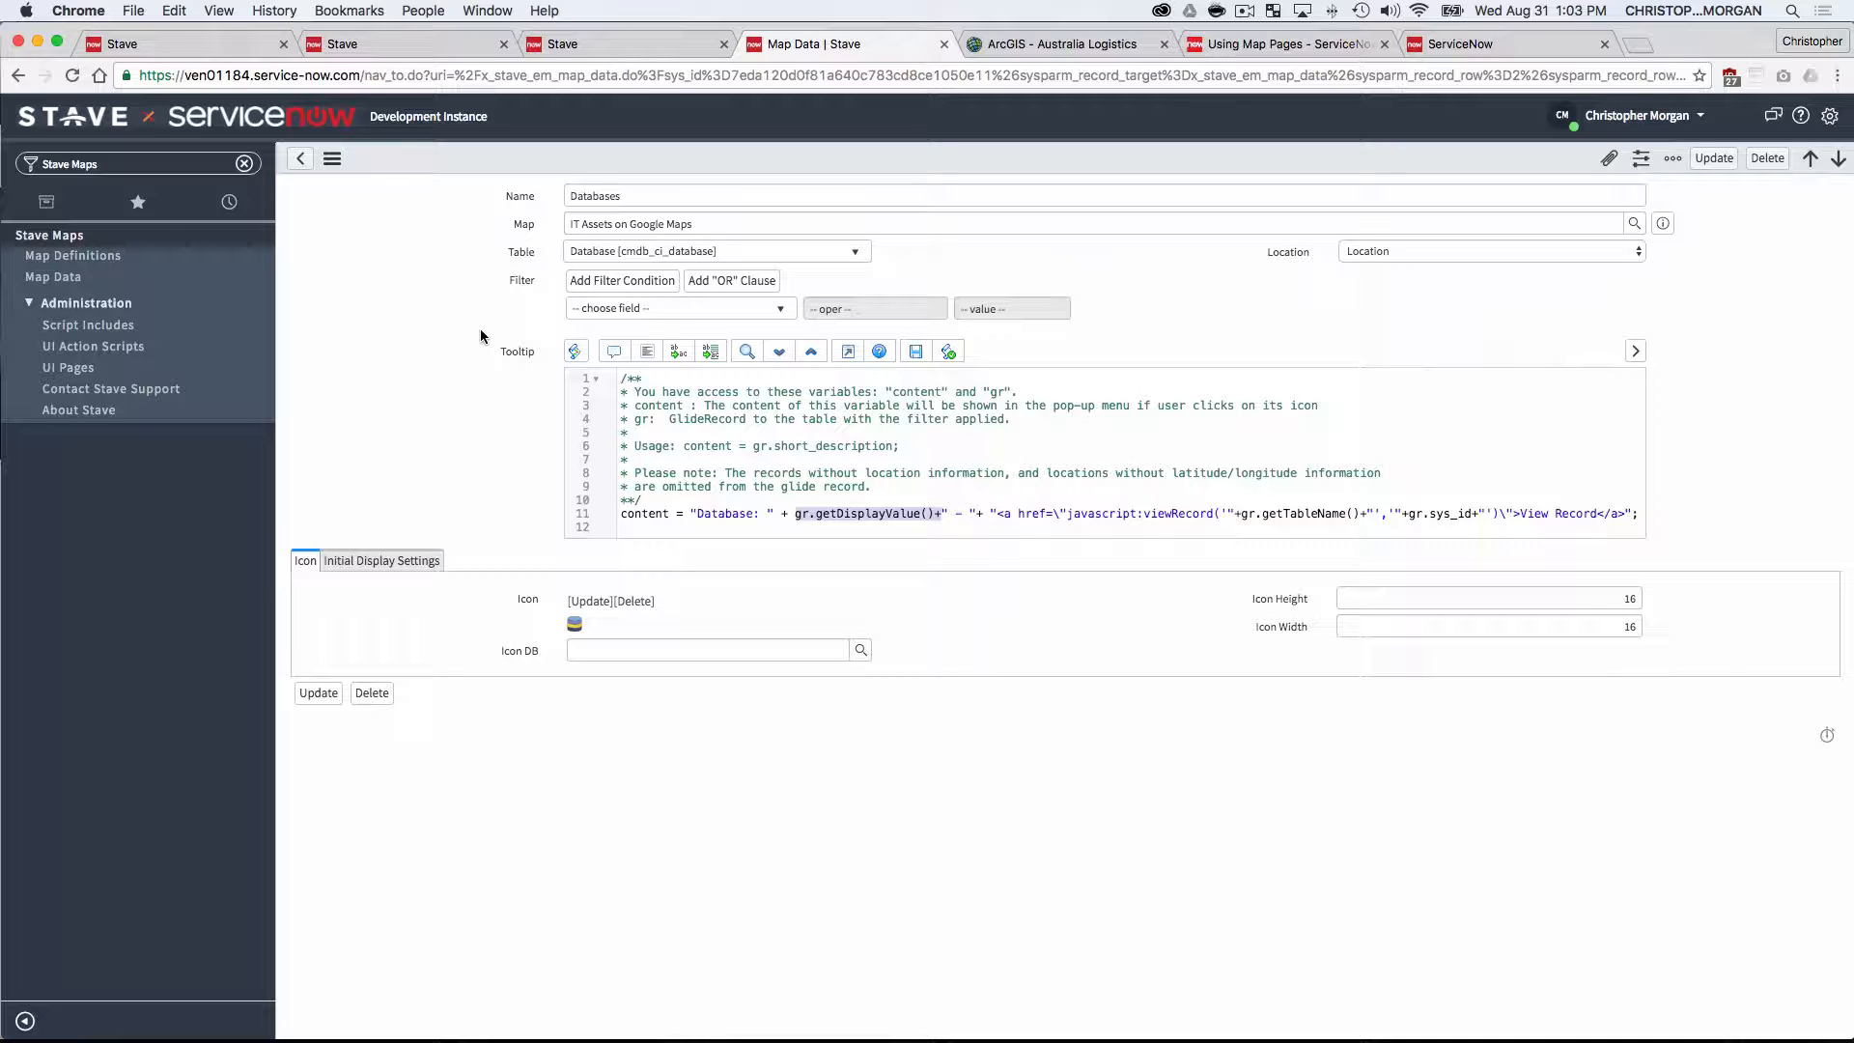
mouse_move(77, 264)
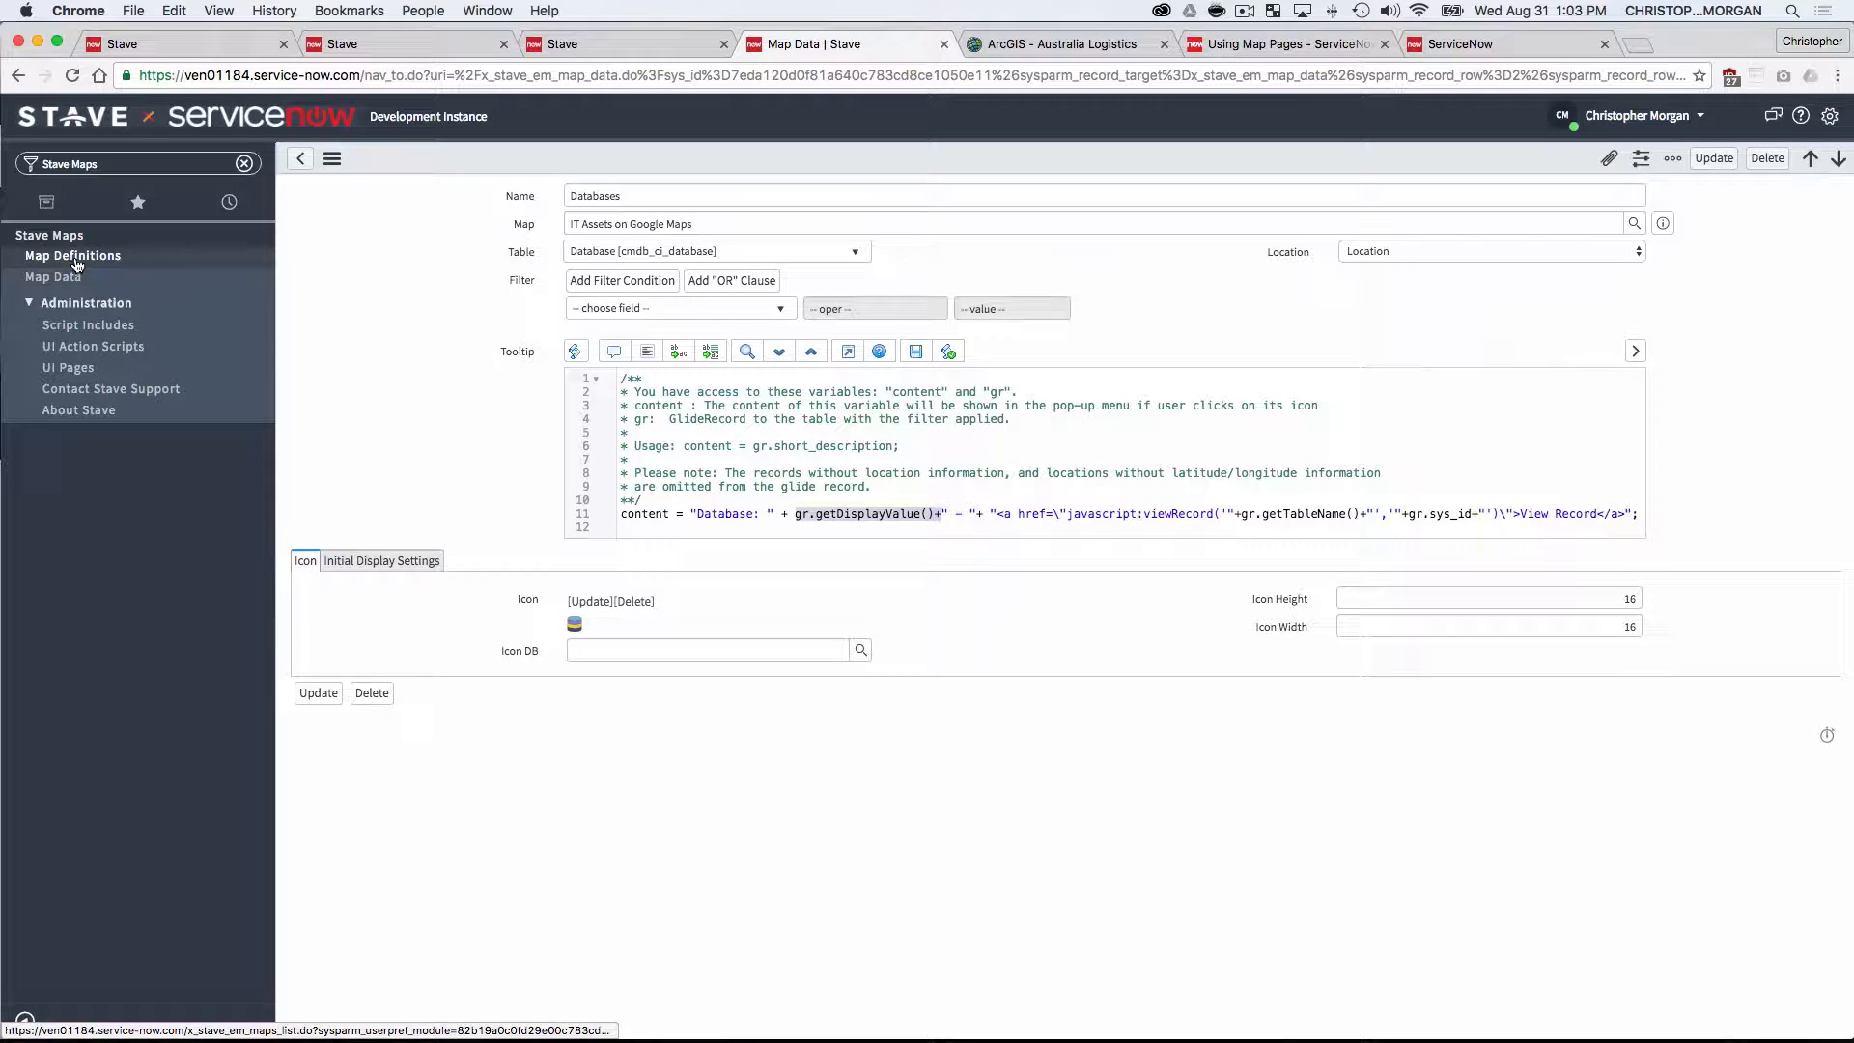
- Open the IT Assets on Google Maps map and show the databases at the Phoenix marker
left_click(73, 254)
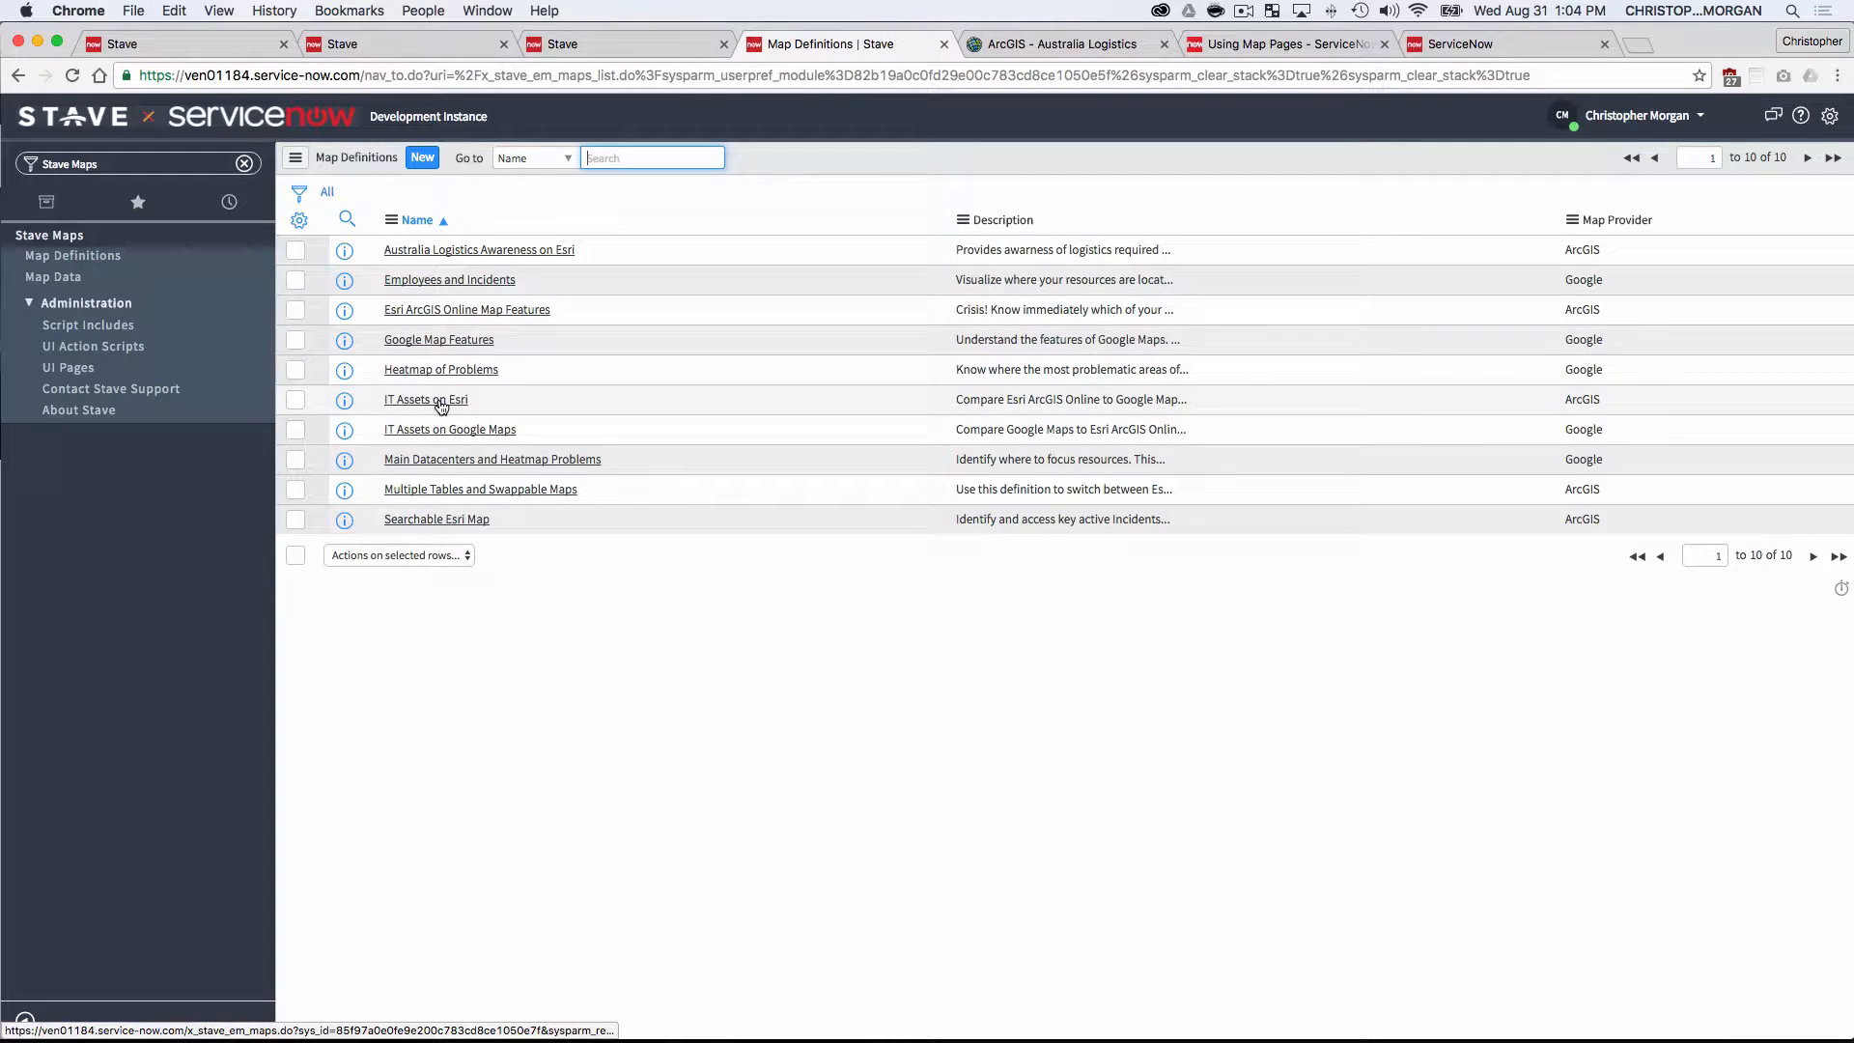
left_click(448, 428)
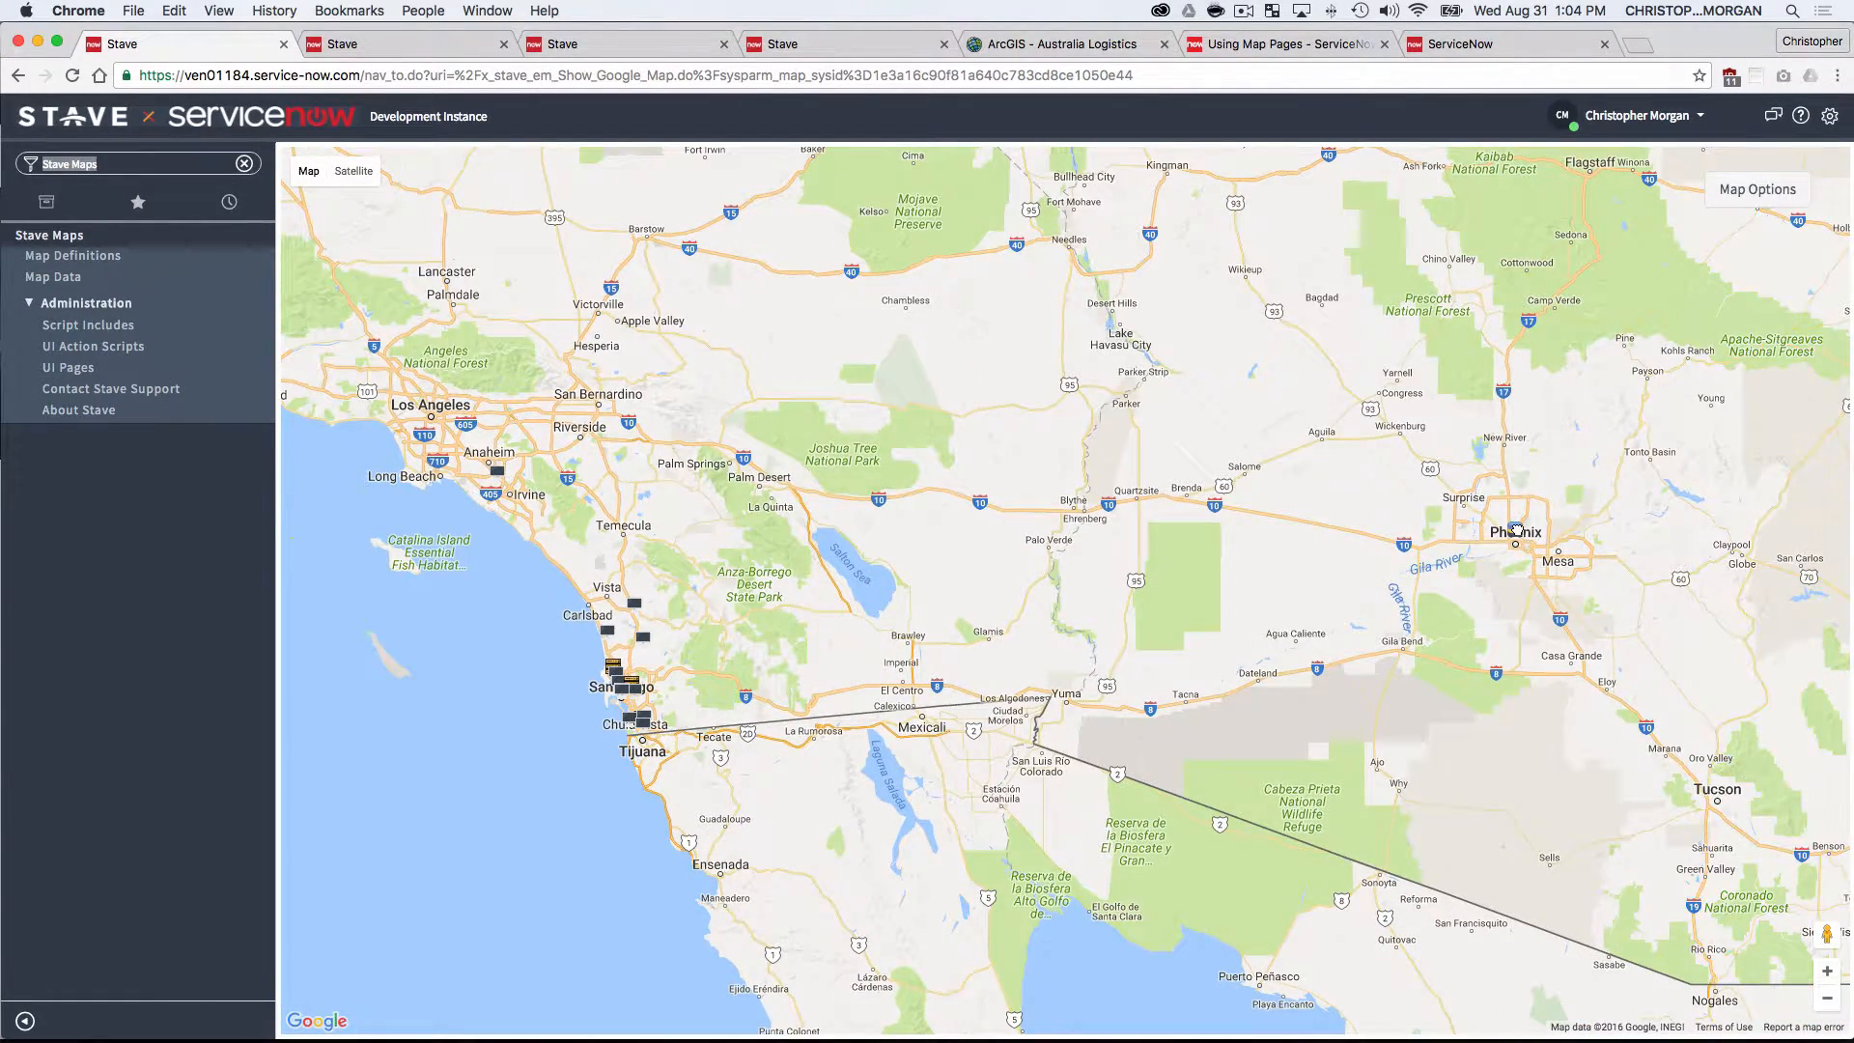
left_click(1514, 540)
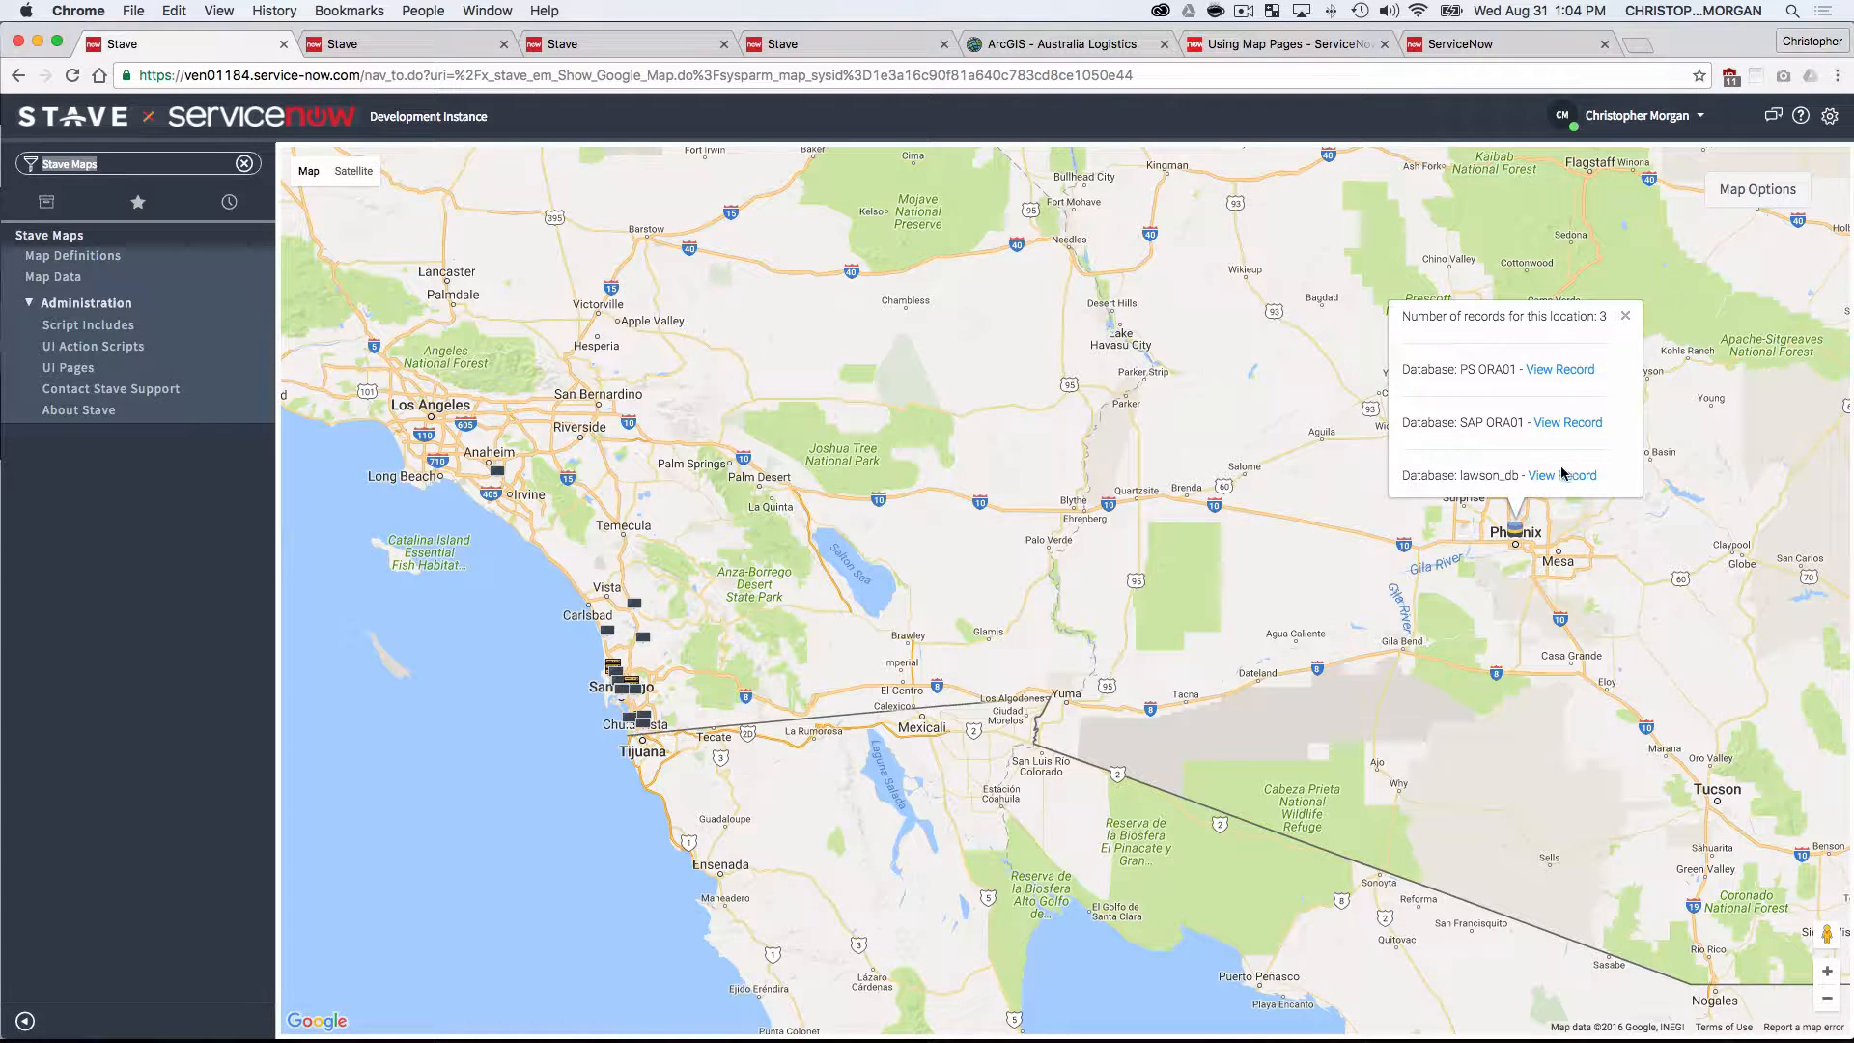
- View and close the PS ORA01 database record, then dismiss the Phoenix popup
left_click(1560, 368)
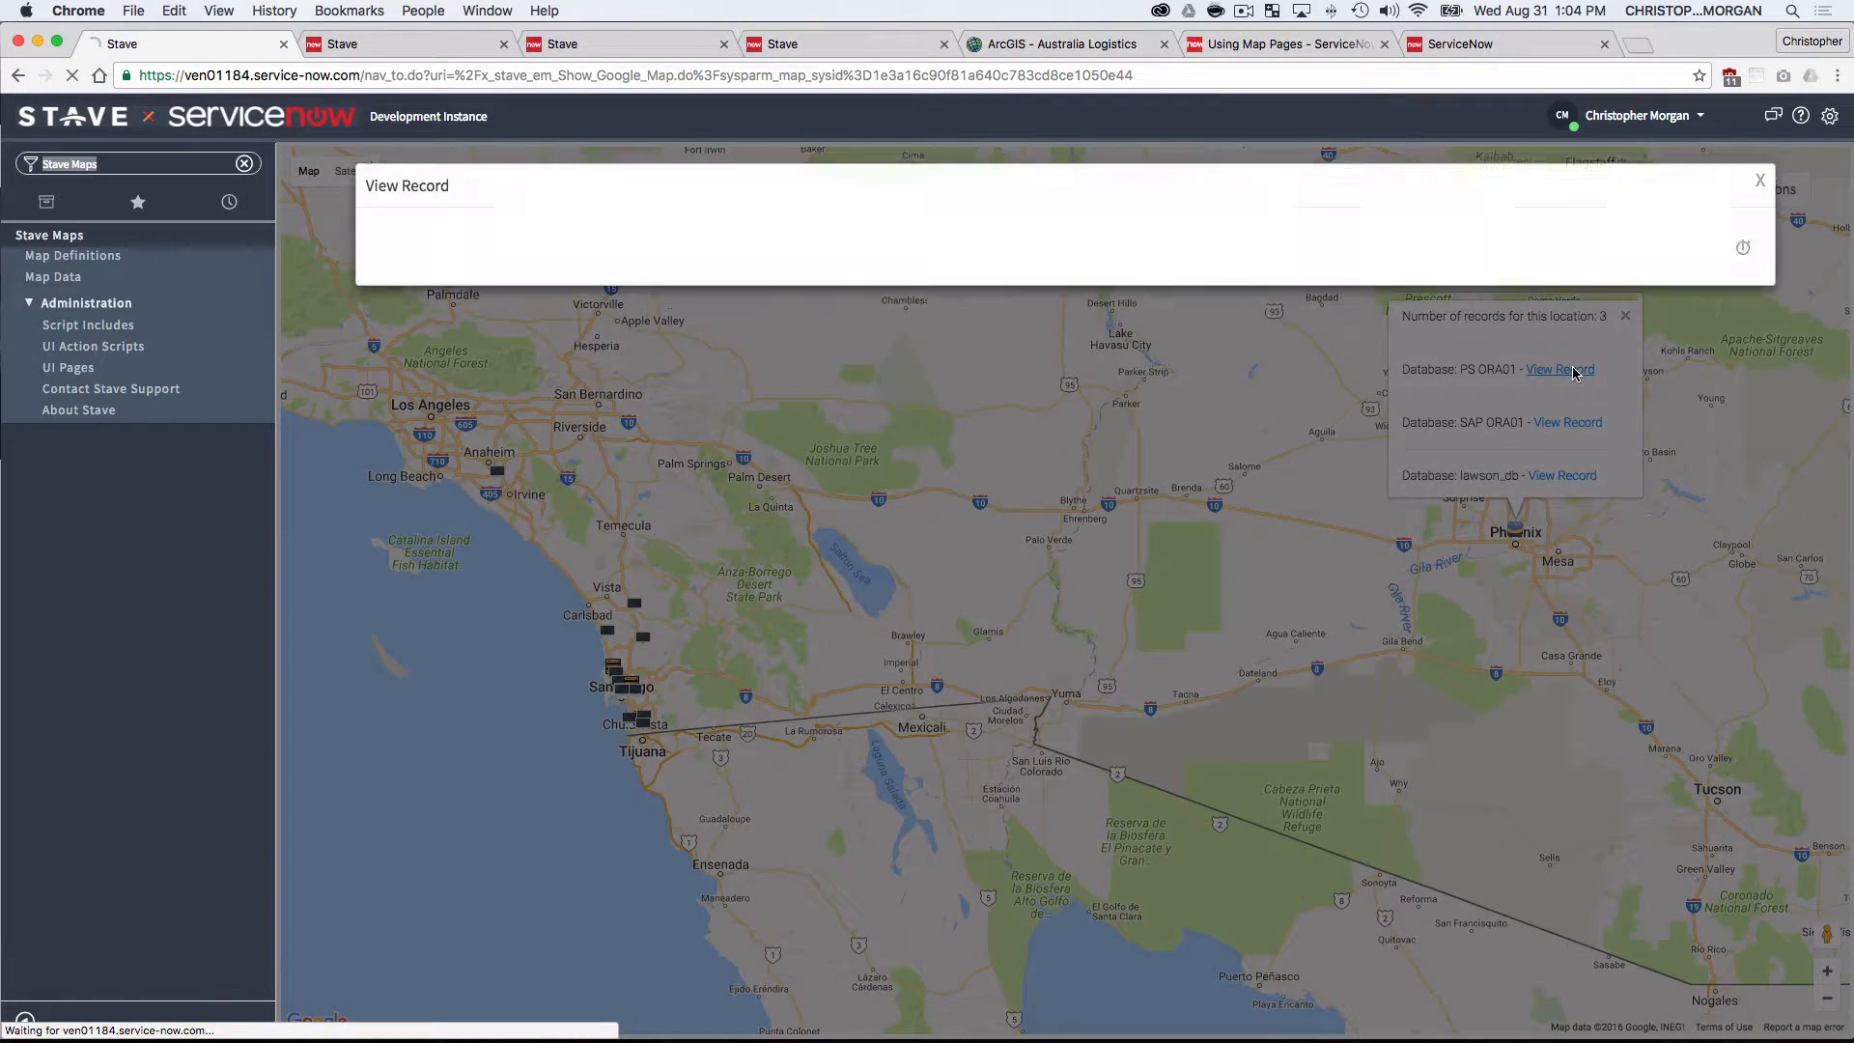
left_click(1561, 369)
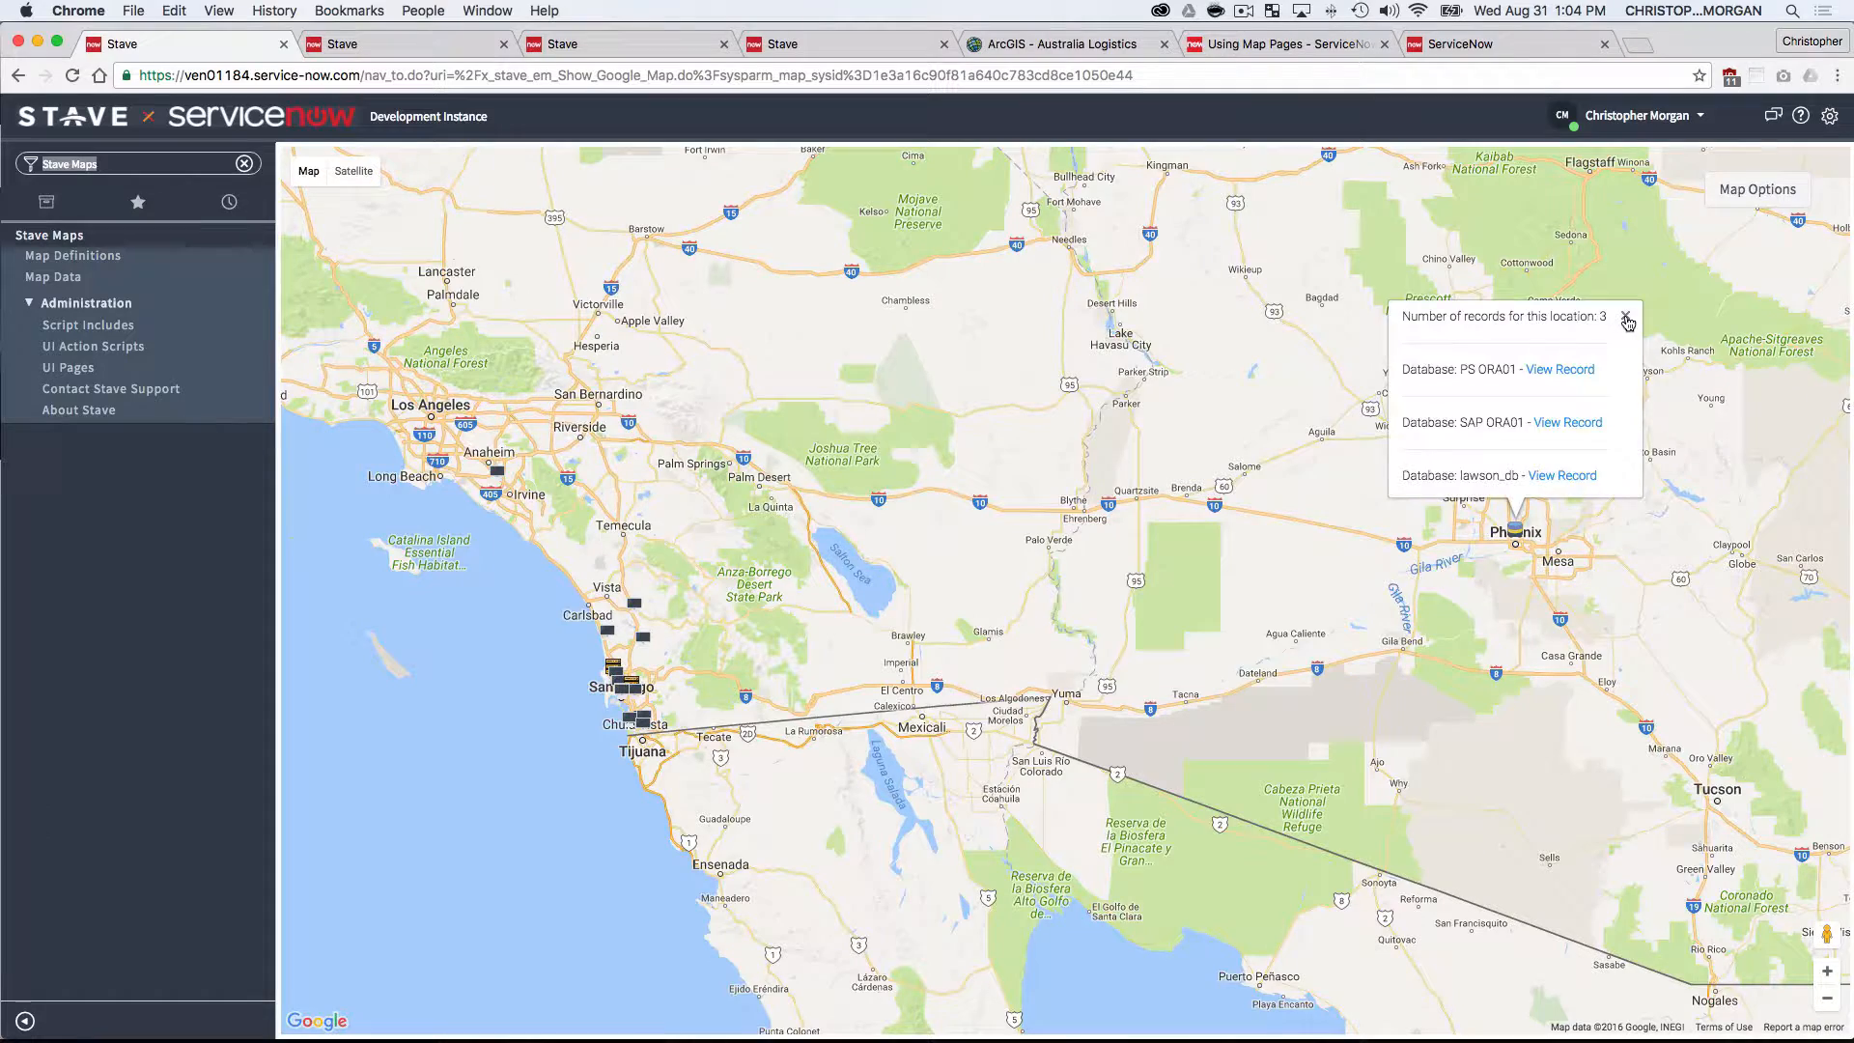
left_click(1626, 320)
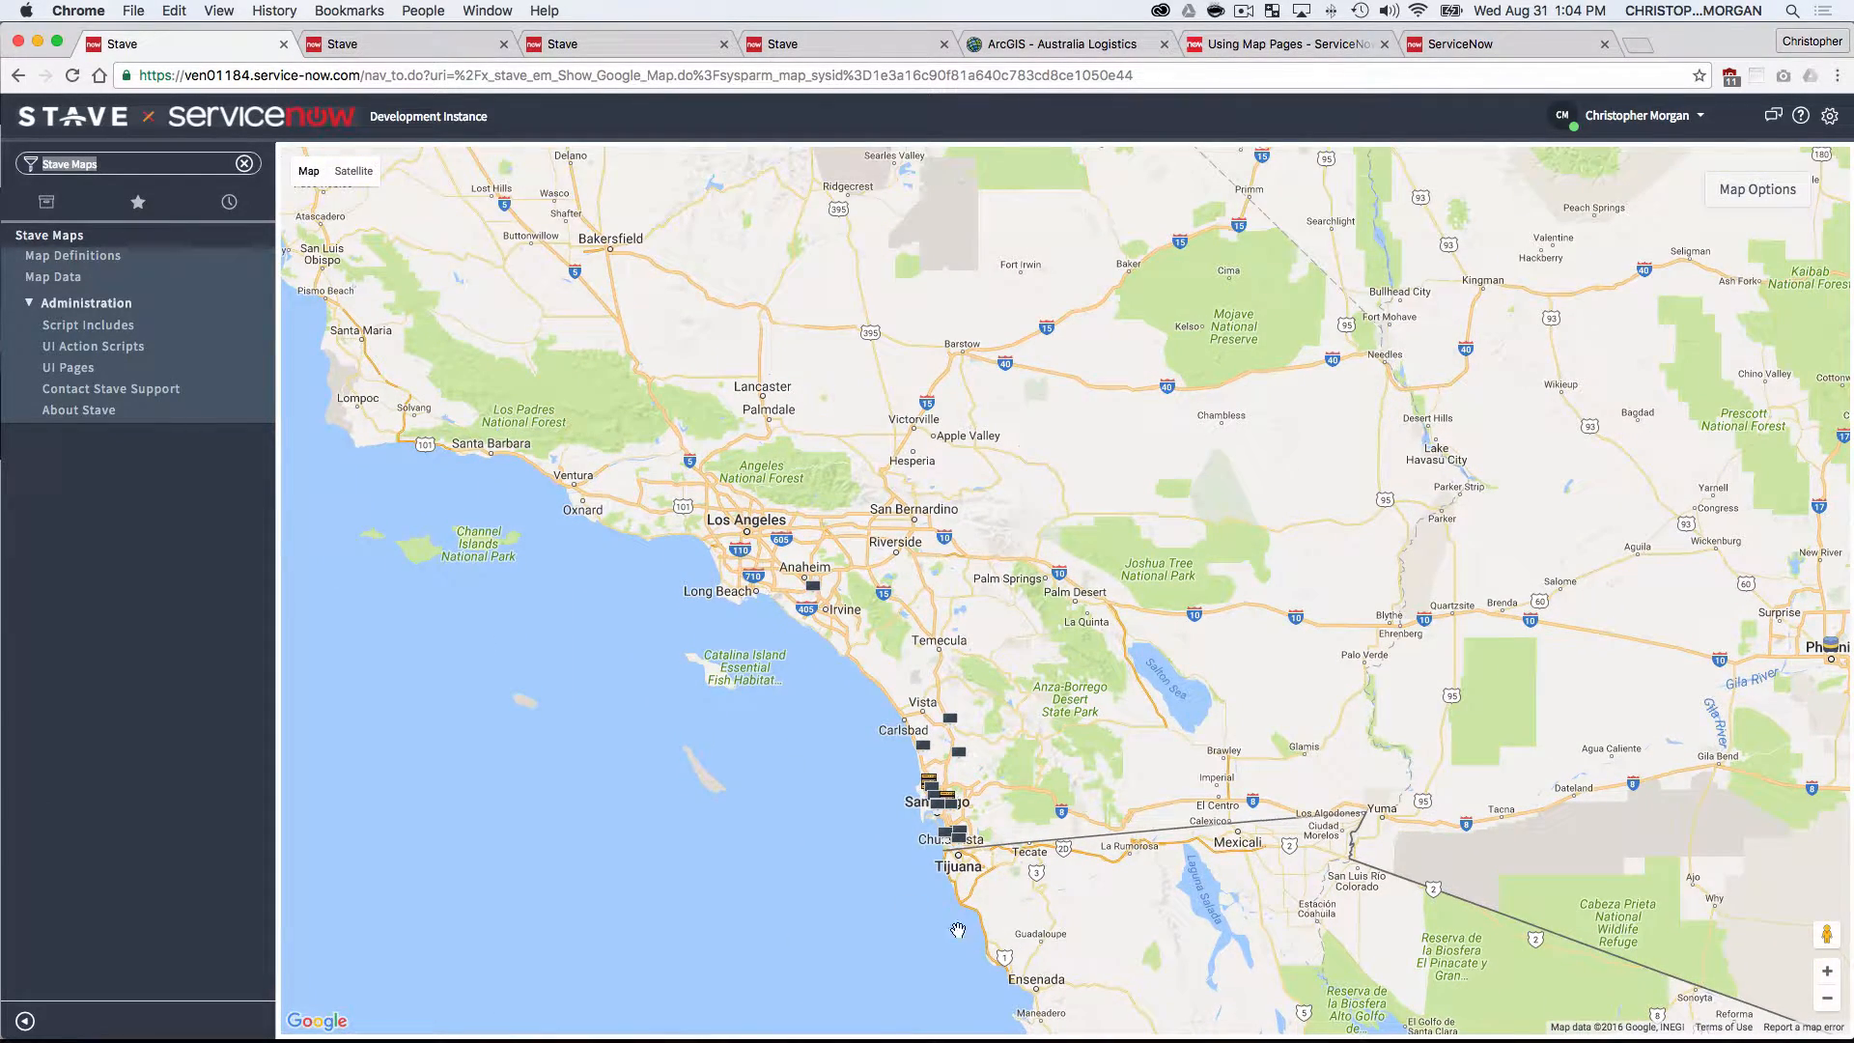
mouse_move(543, 448)
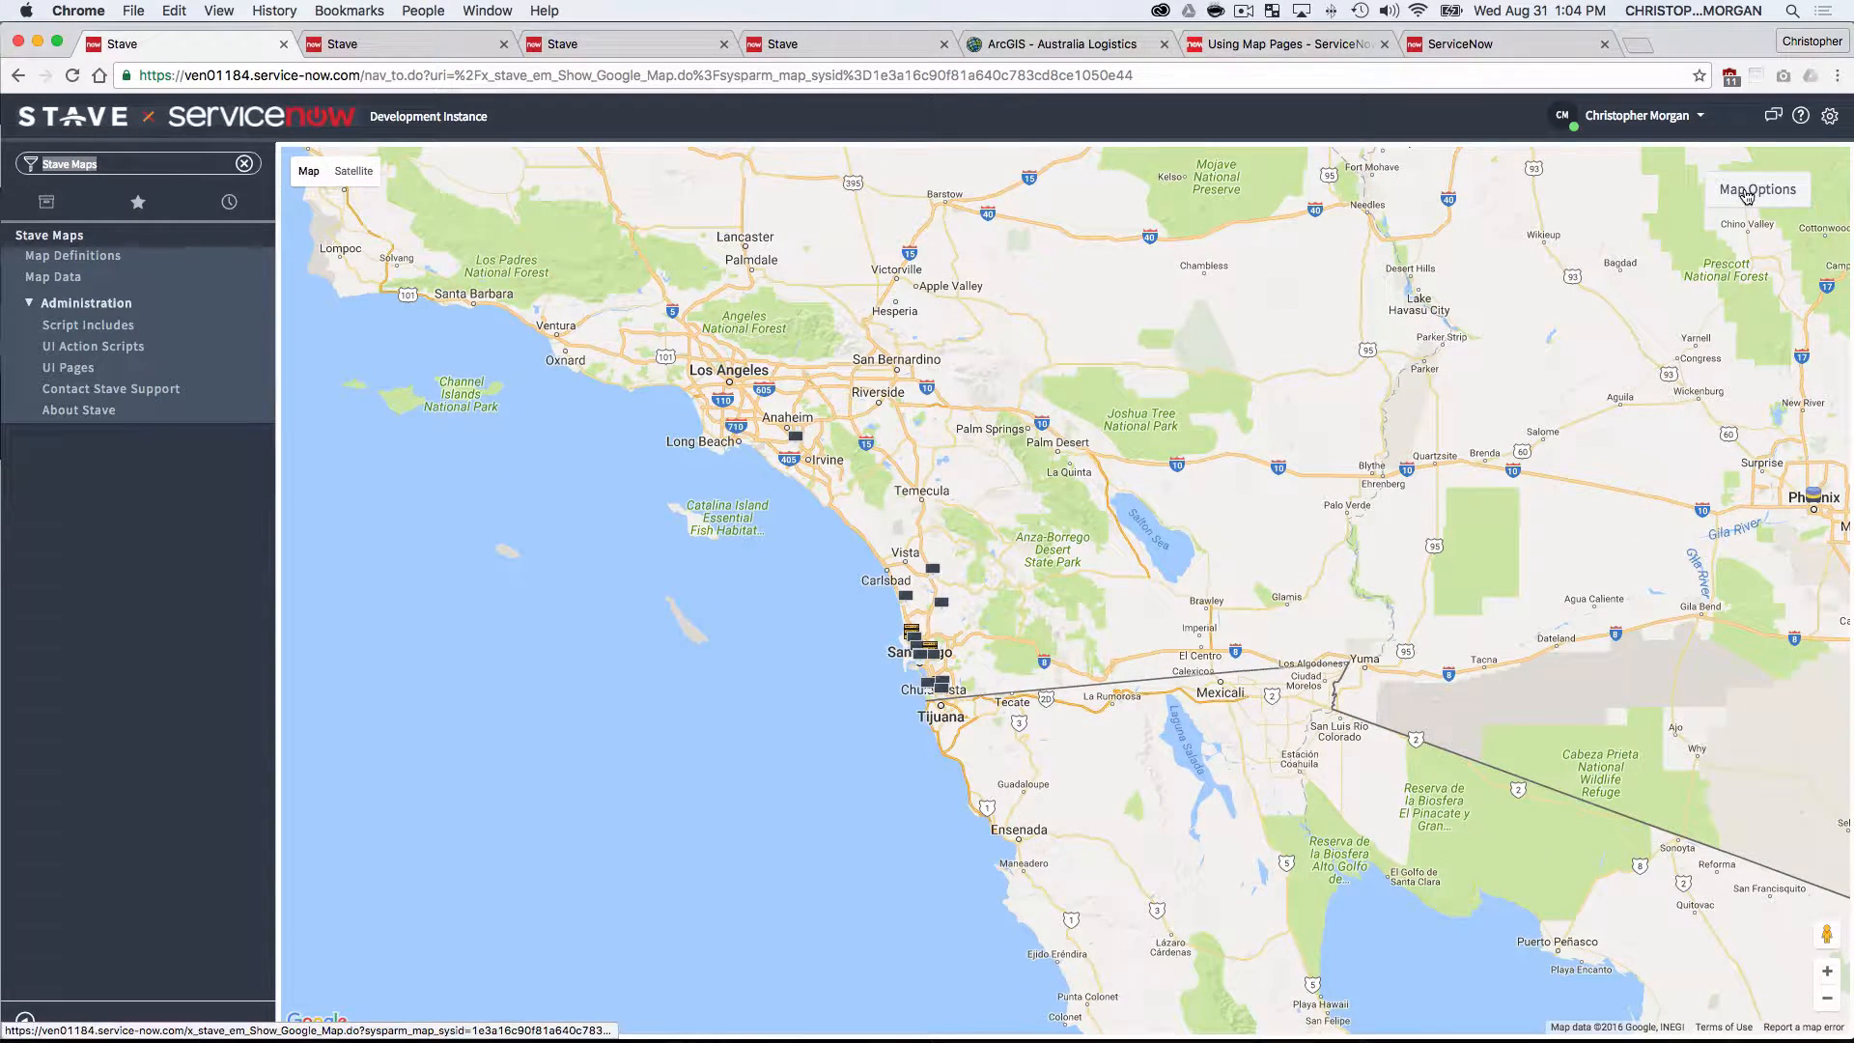
- Enable clustering for the Computers markers in Map Options
left_click(1758, 189)
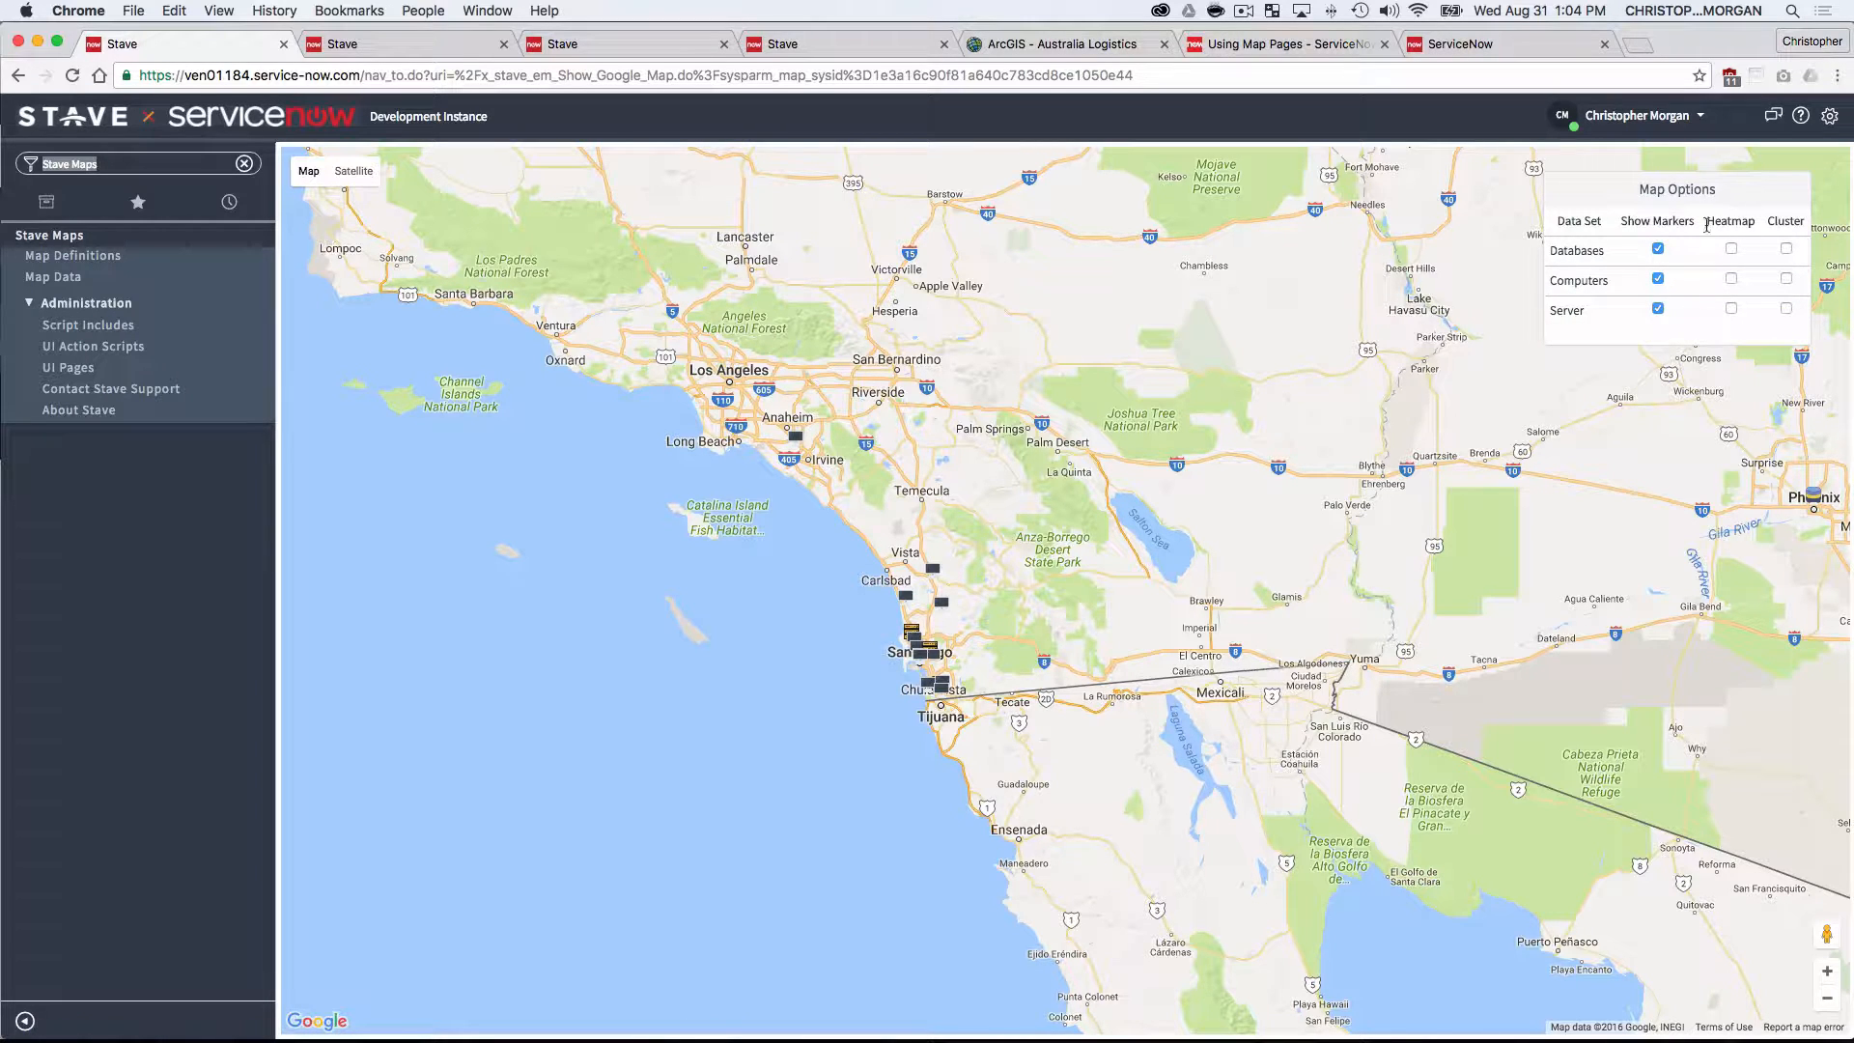
mouse_move(1796, 224)
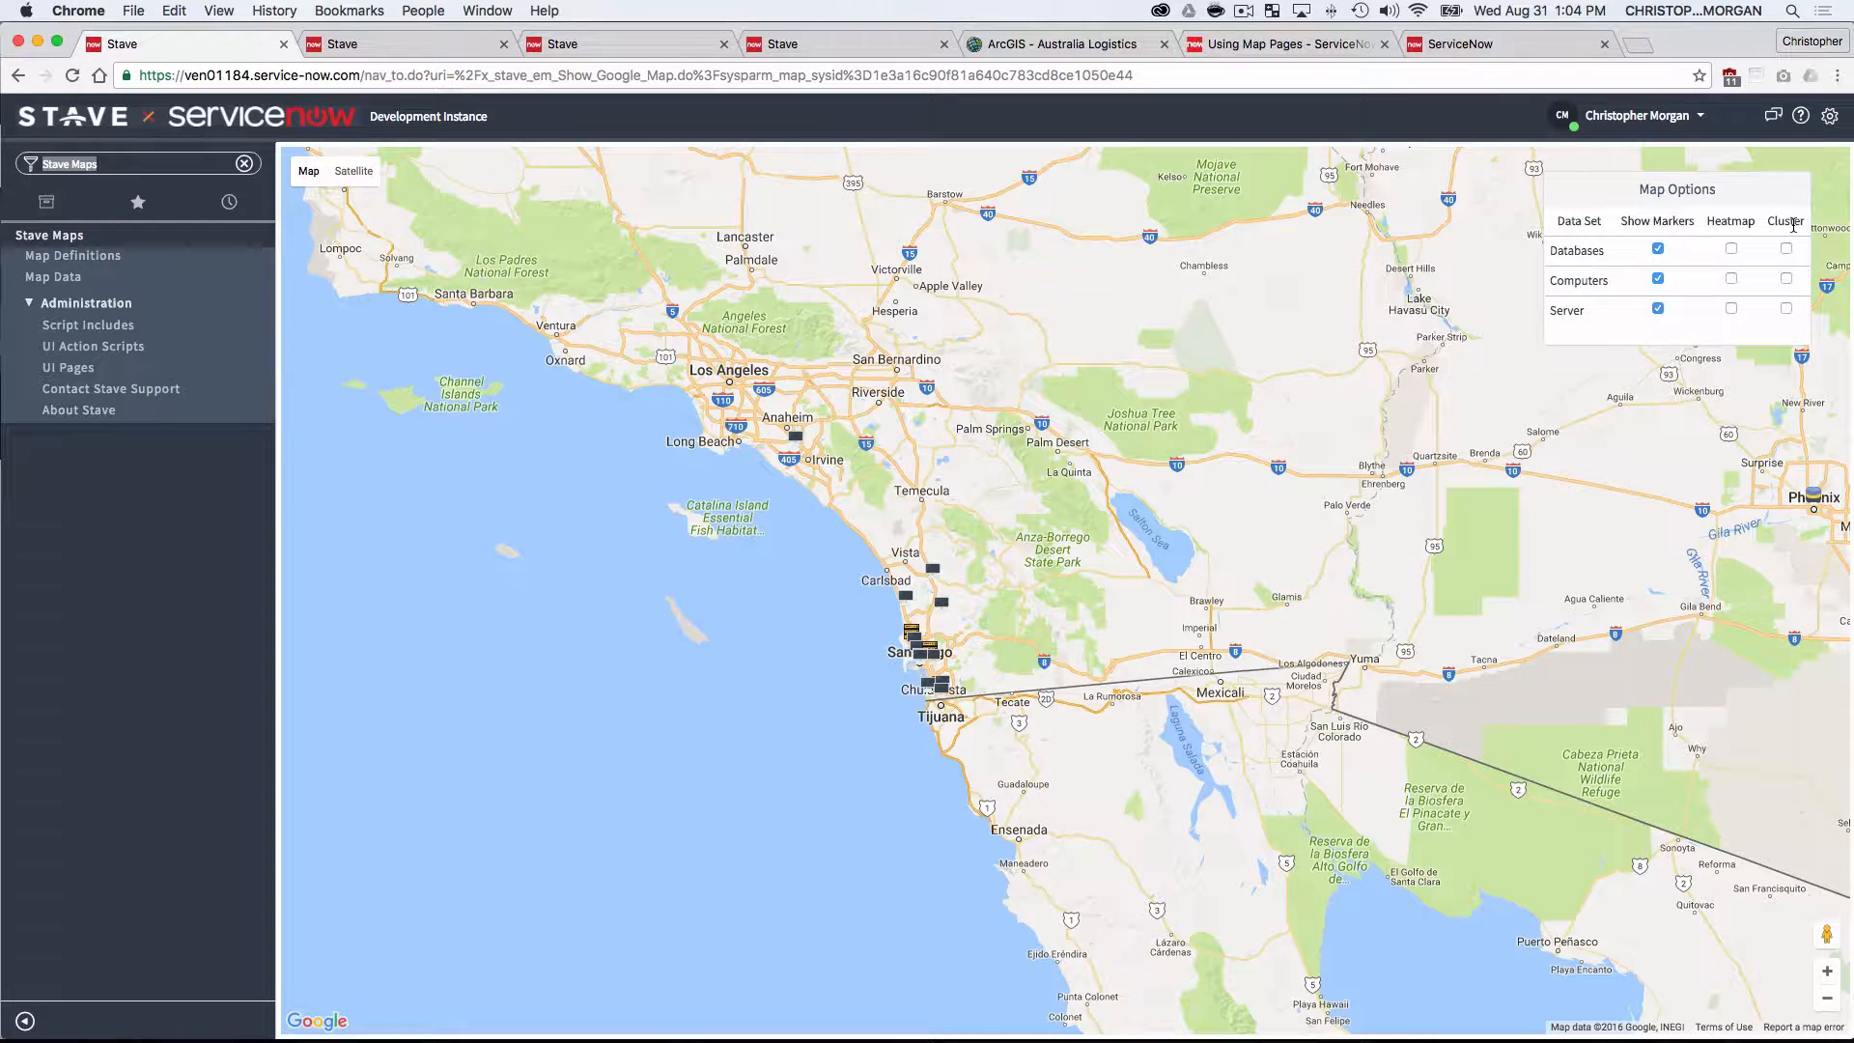
left_click(1784, 280)
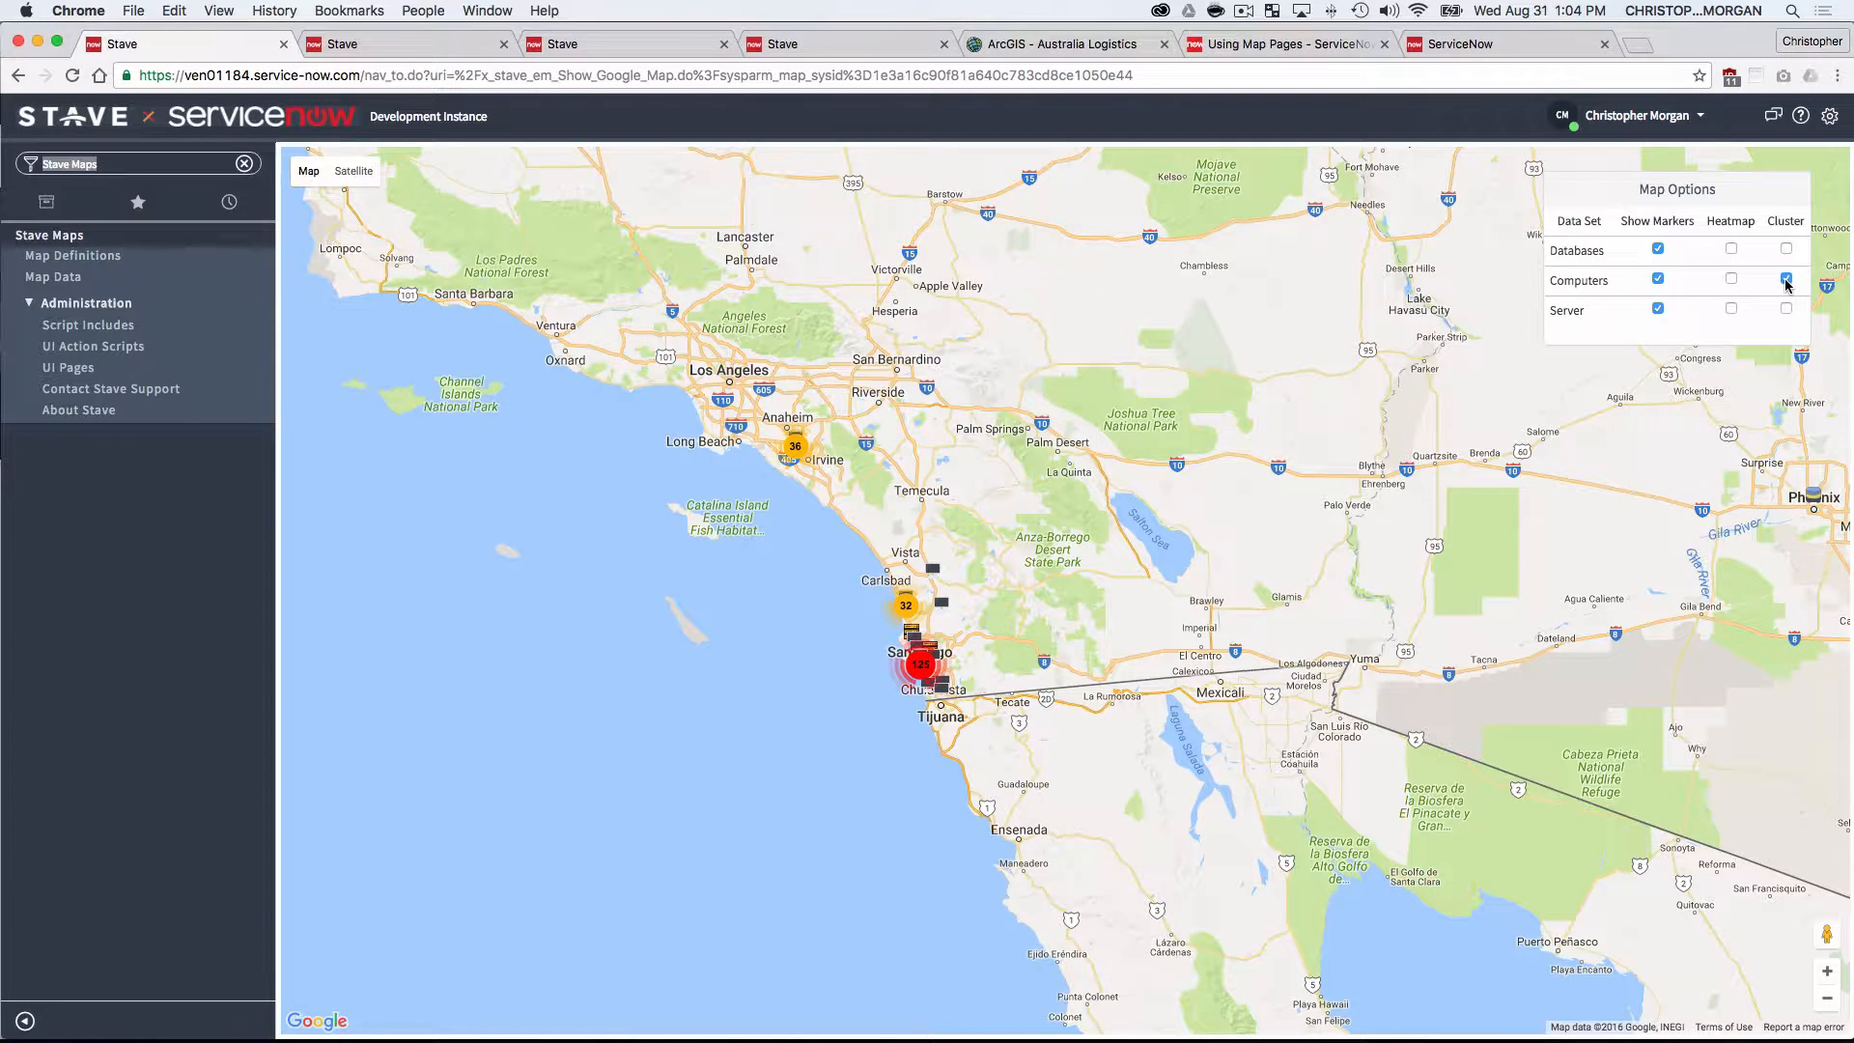
left_click(1785, 281)
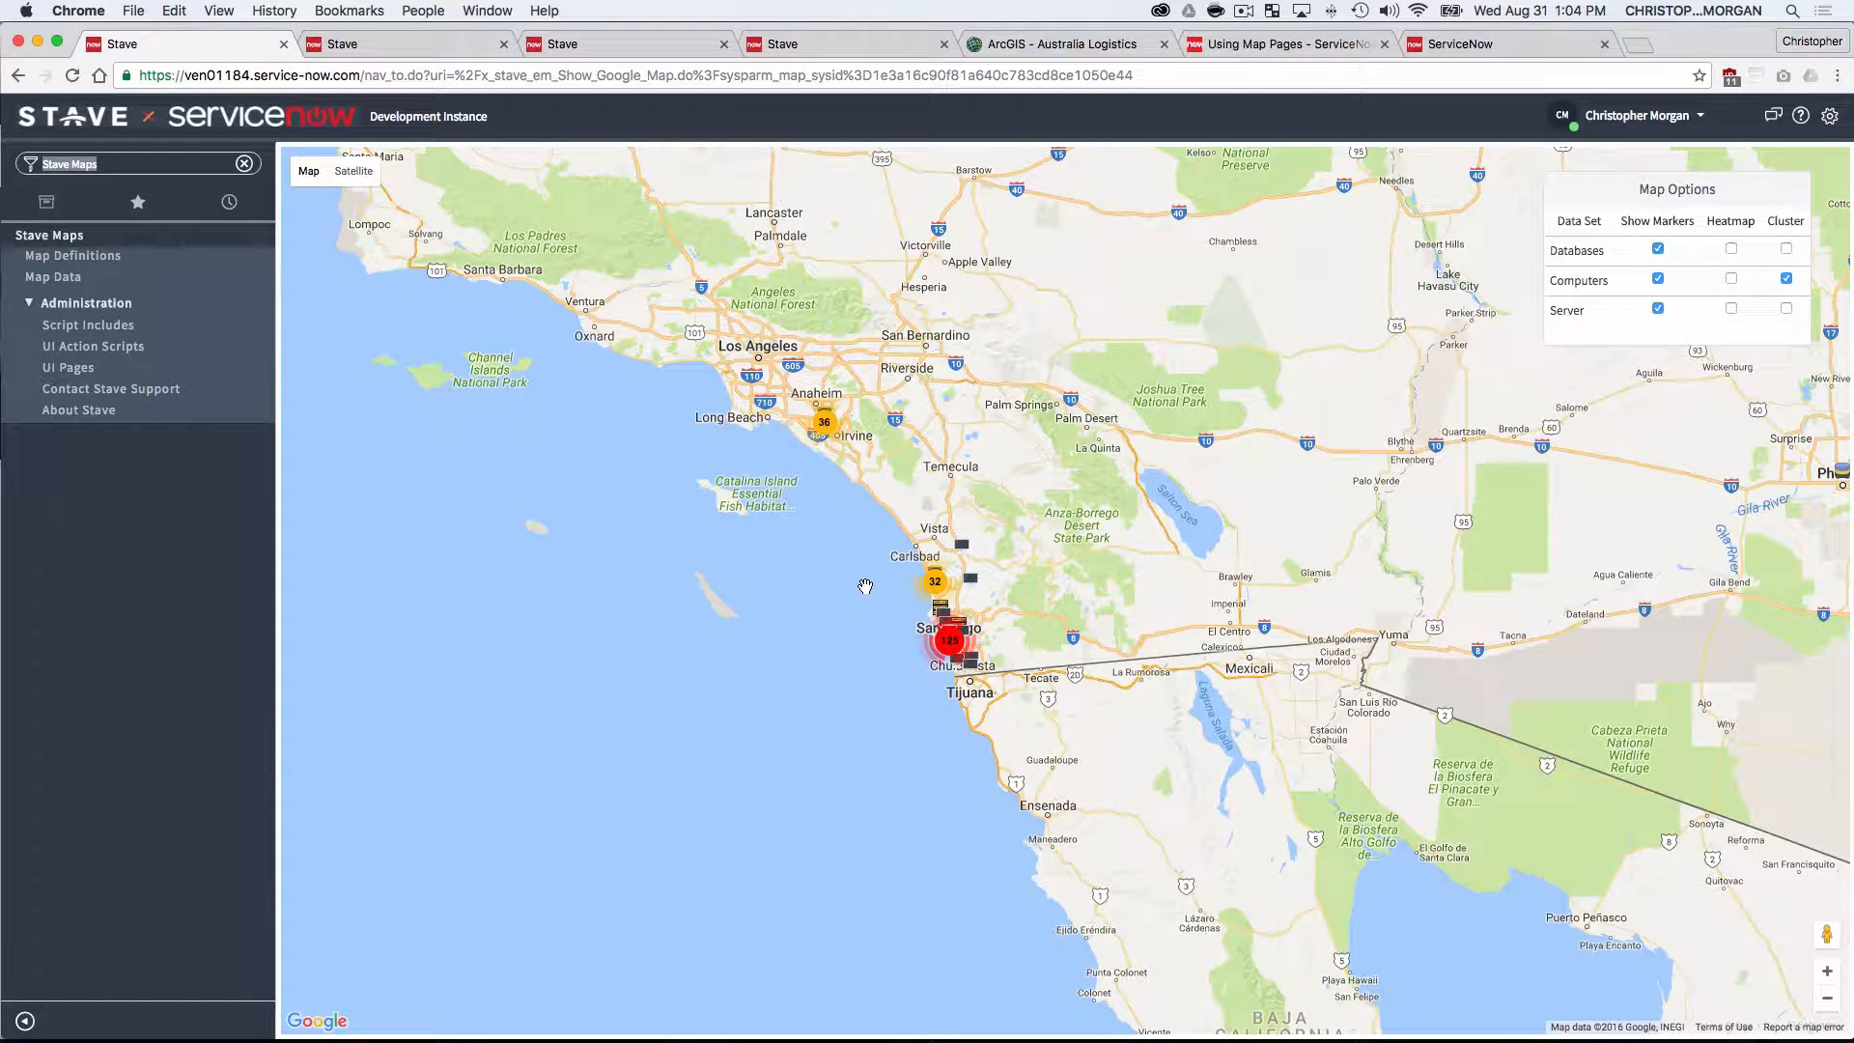
mouse_move(973, 598)
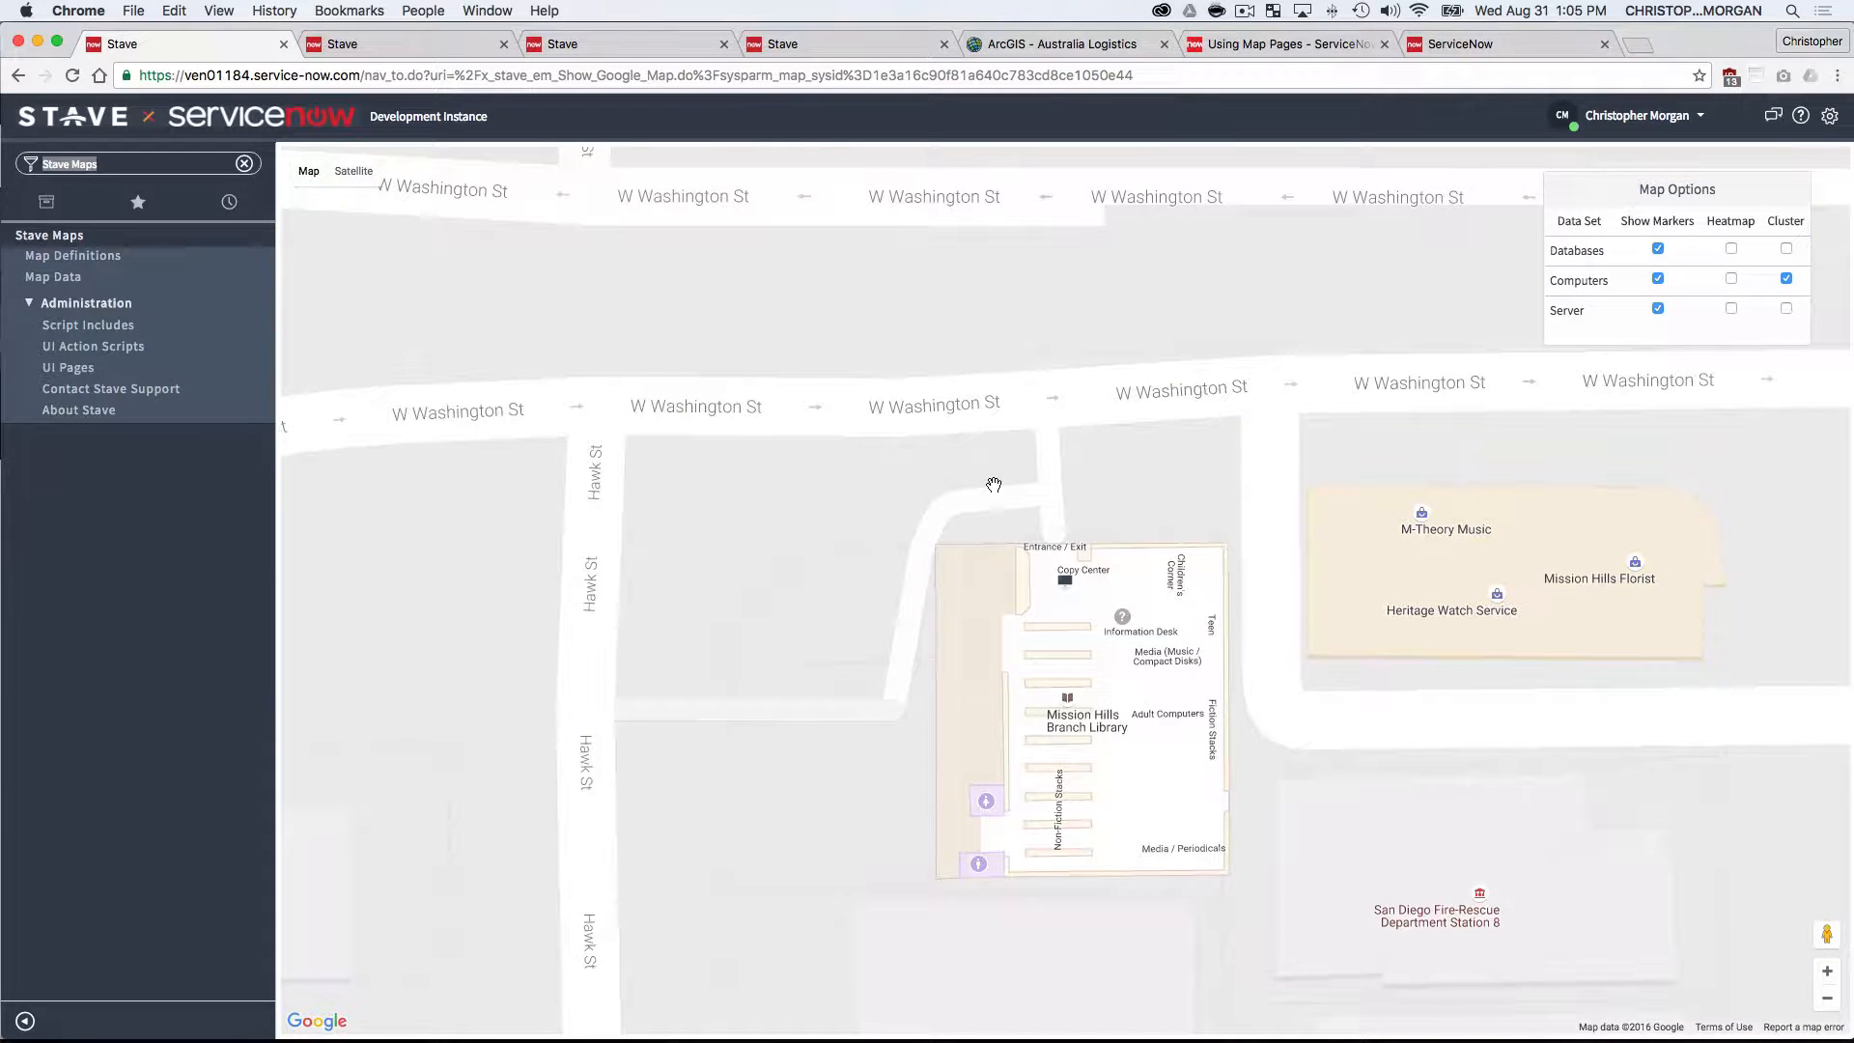
- List the computers at the library marker and open the Thinkpad T20 asset record
left_click(1062, 581)
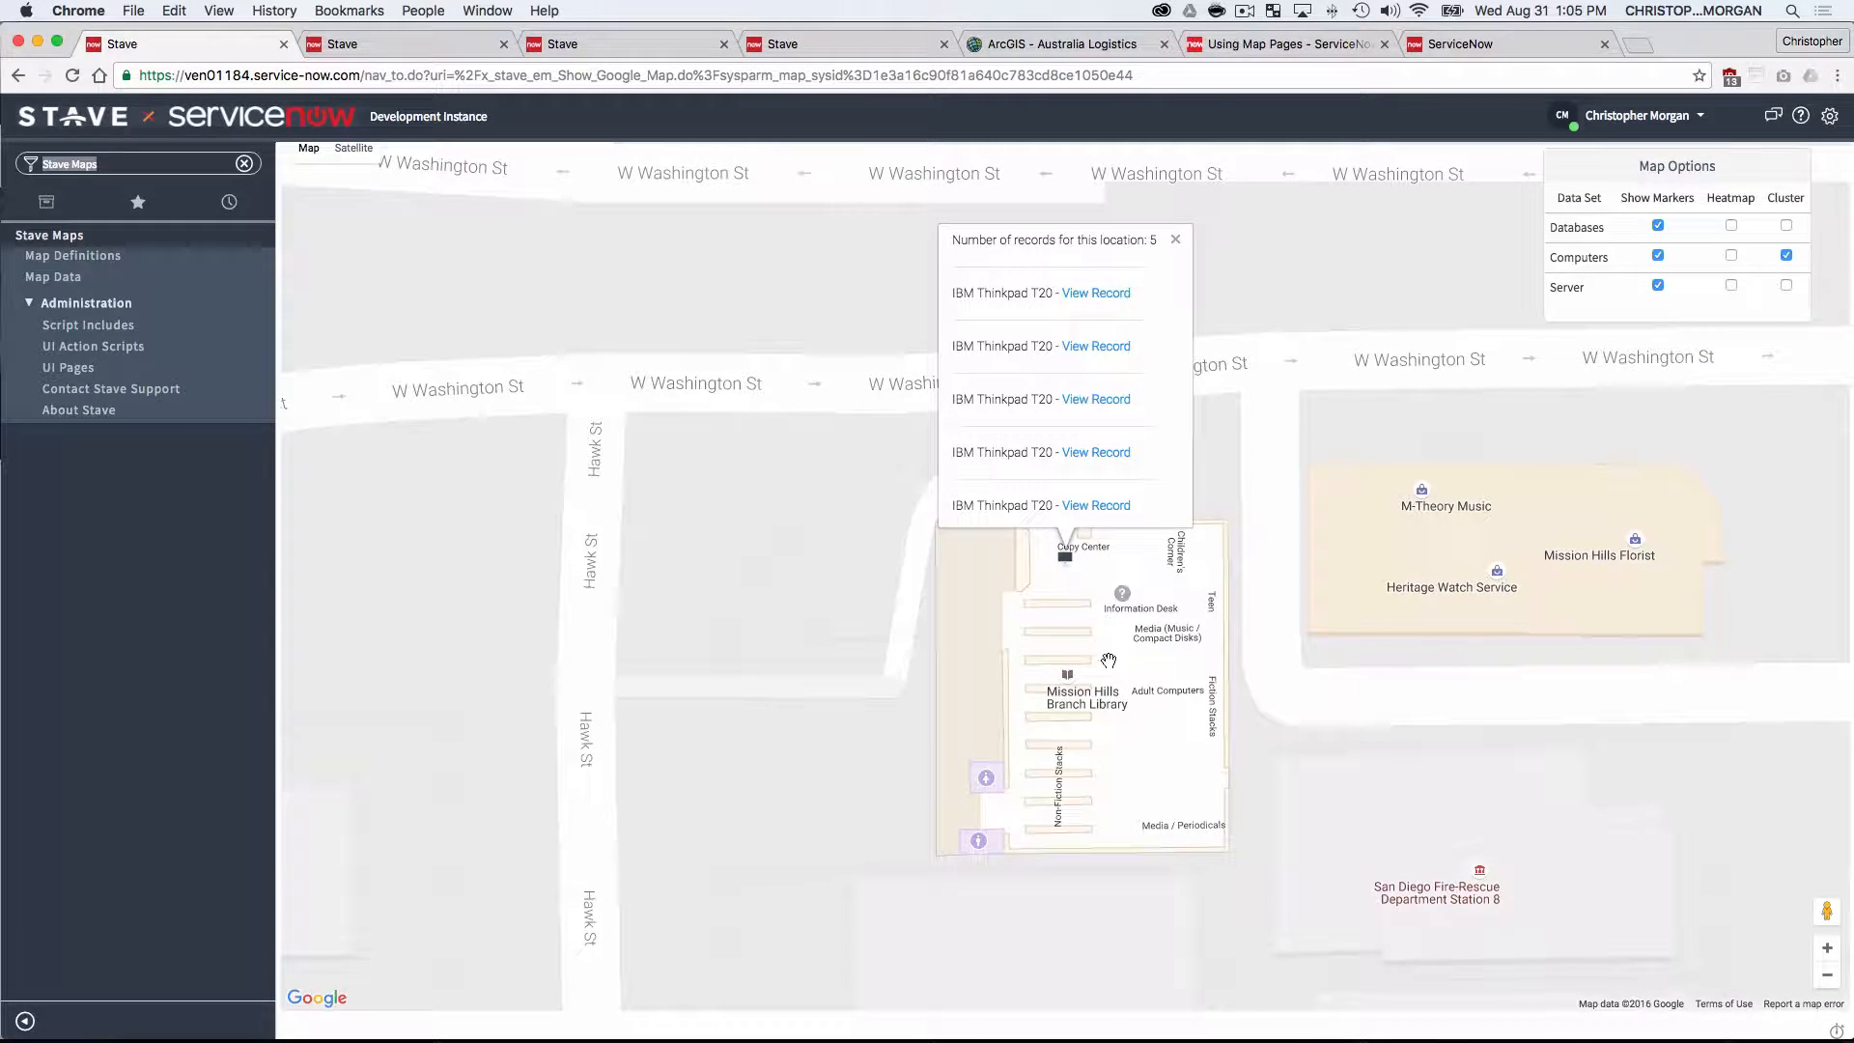
left_click(1095, 294)
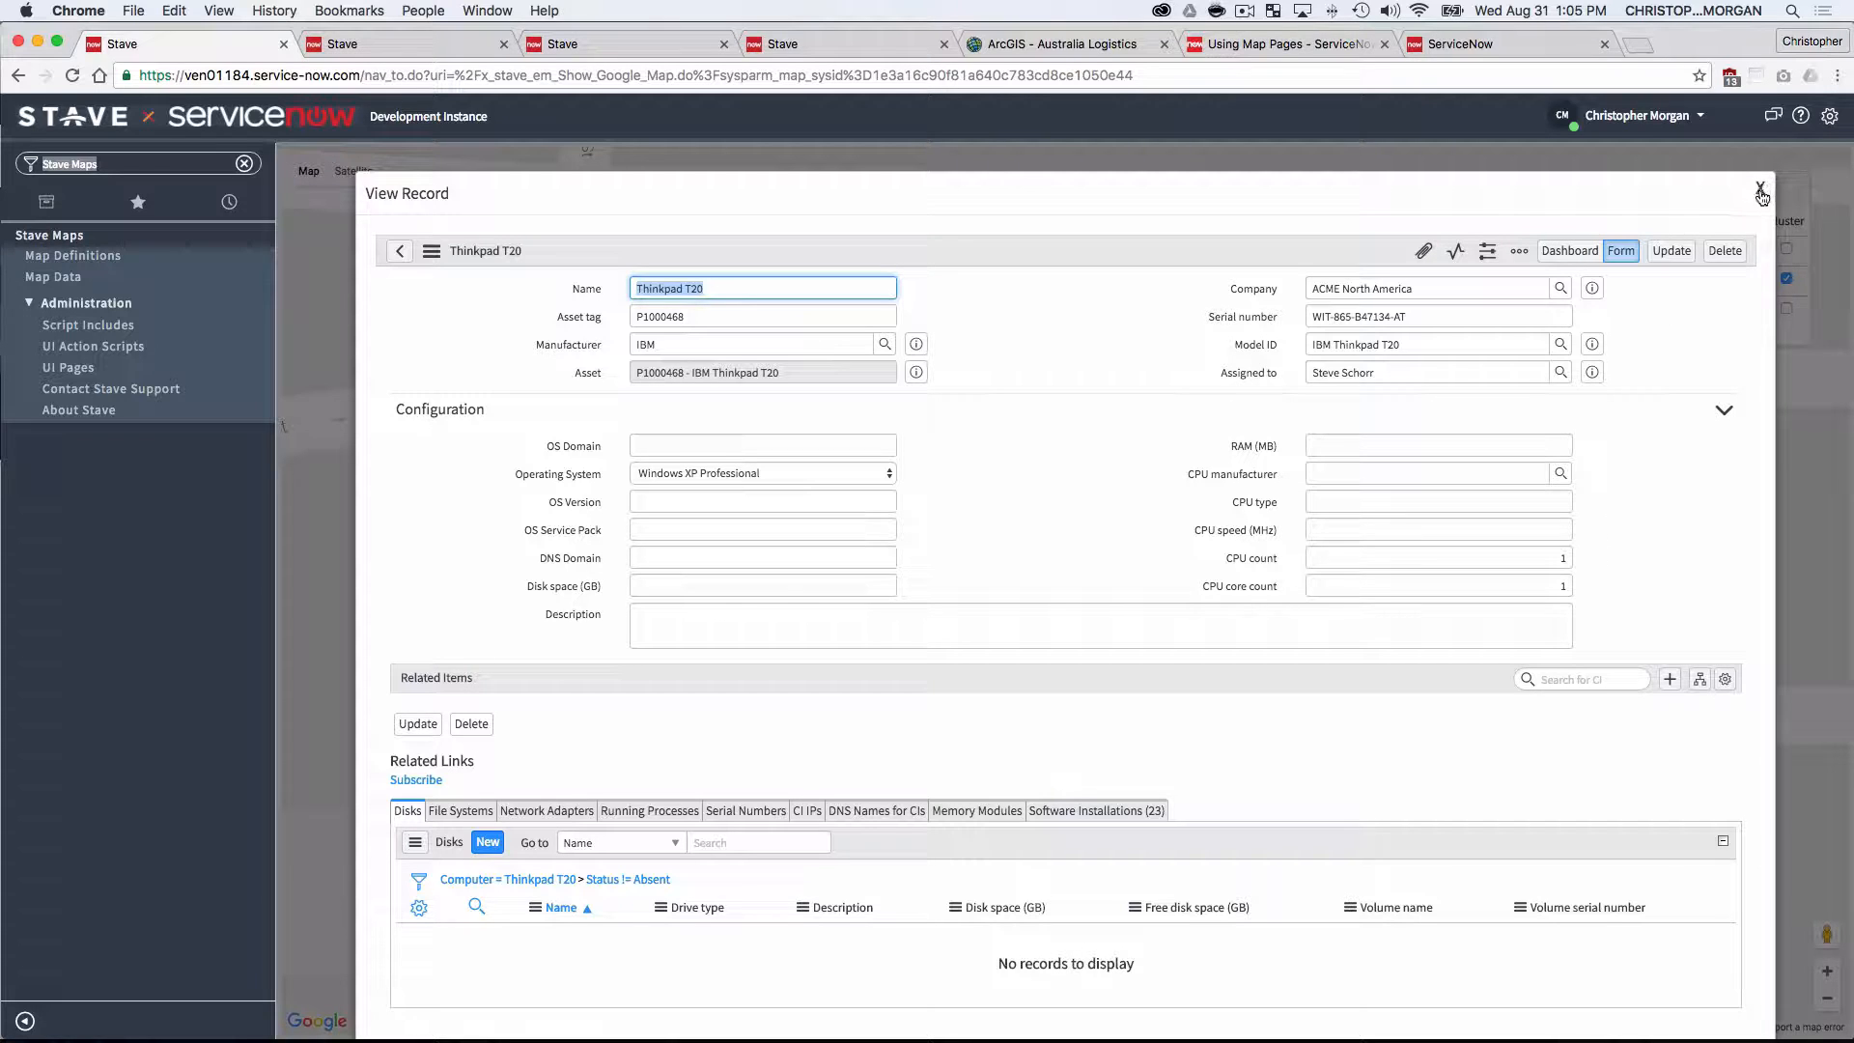
- Close the Thinkpad T20 record, check the Esri map's computer popup, and return to Map Definitions
left_click(1758, 187)
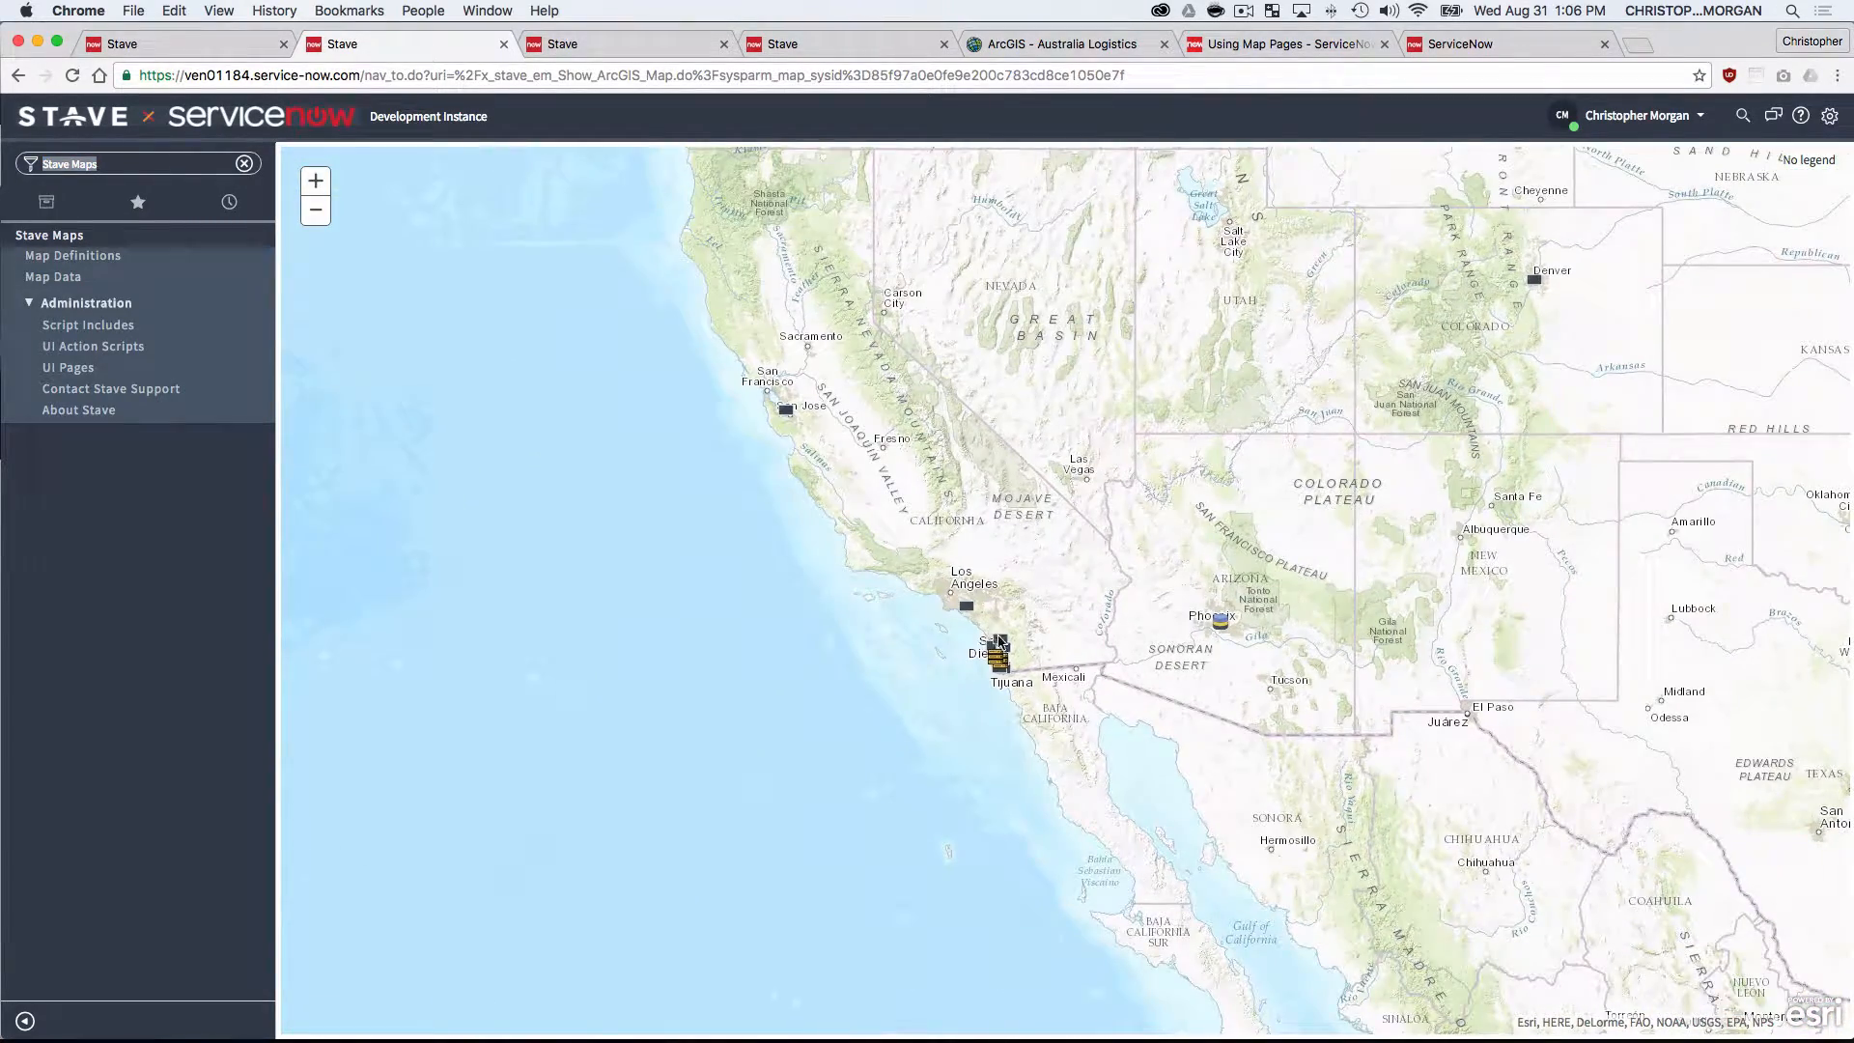
left_click(1000, 649)
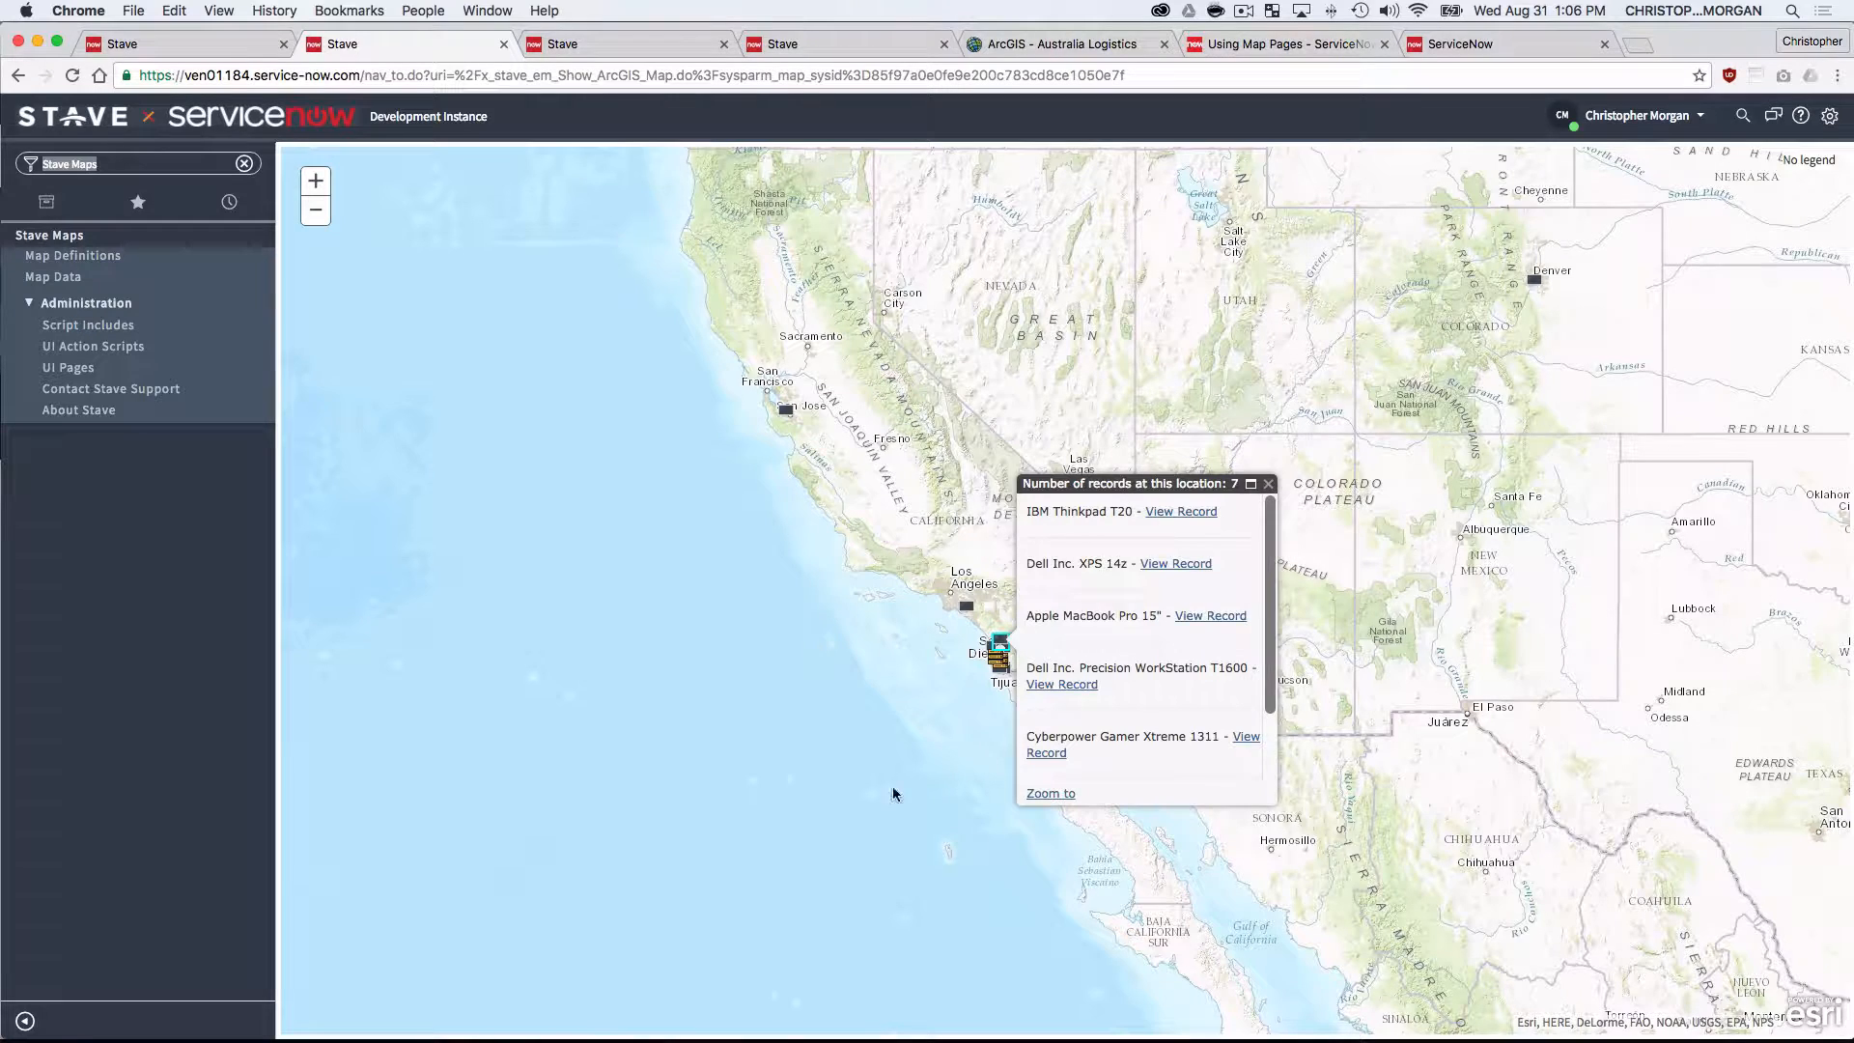
mouse_move(1414, 678)
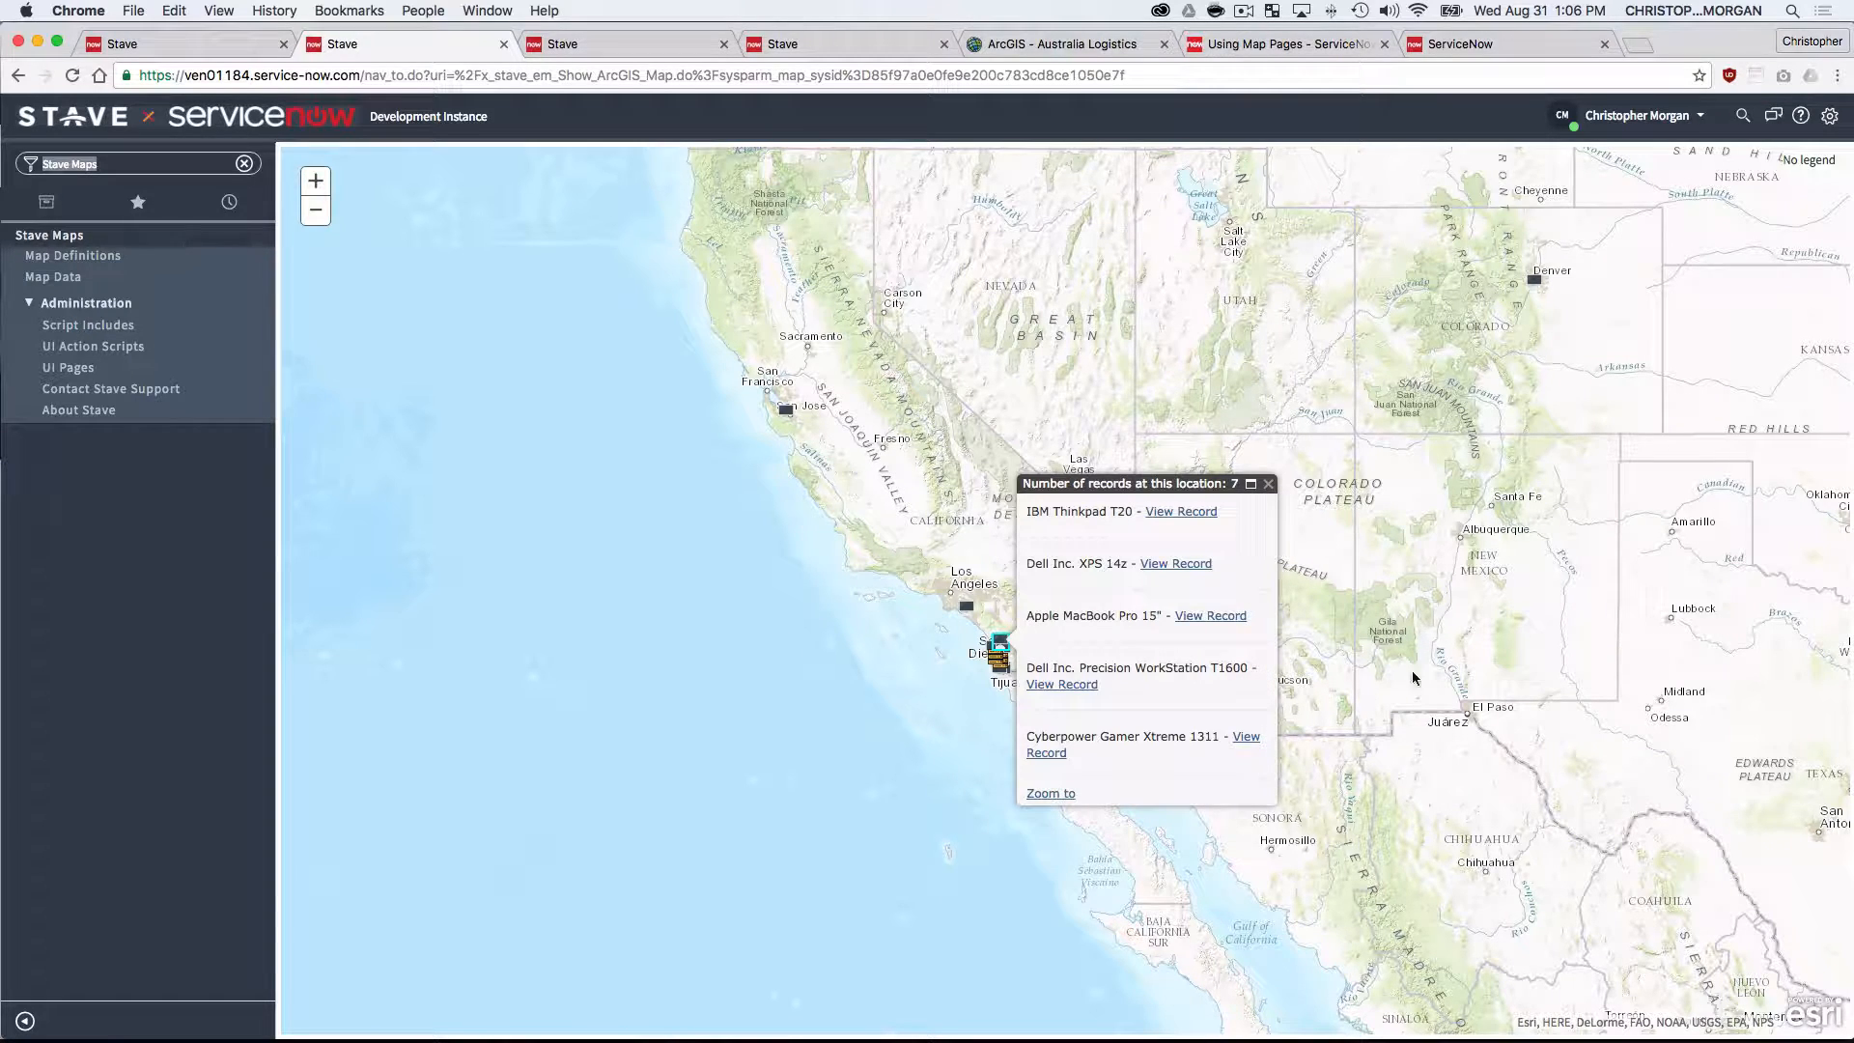
left_click(1266, 483)
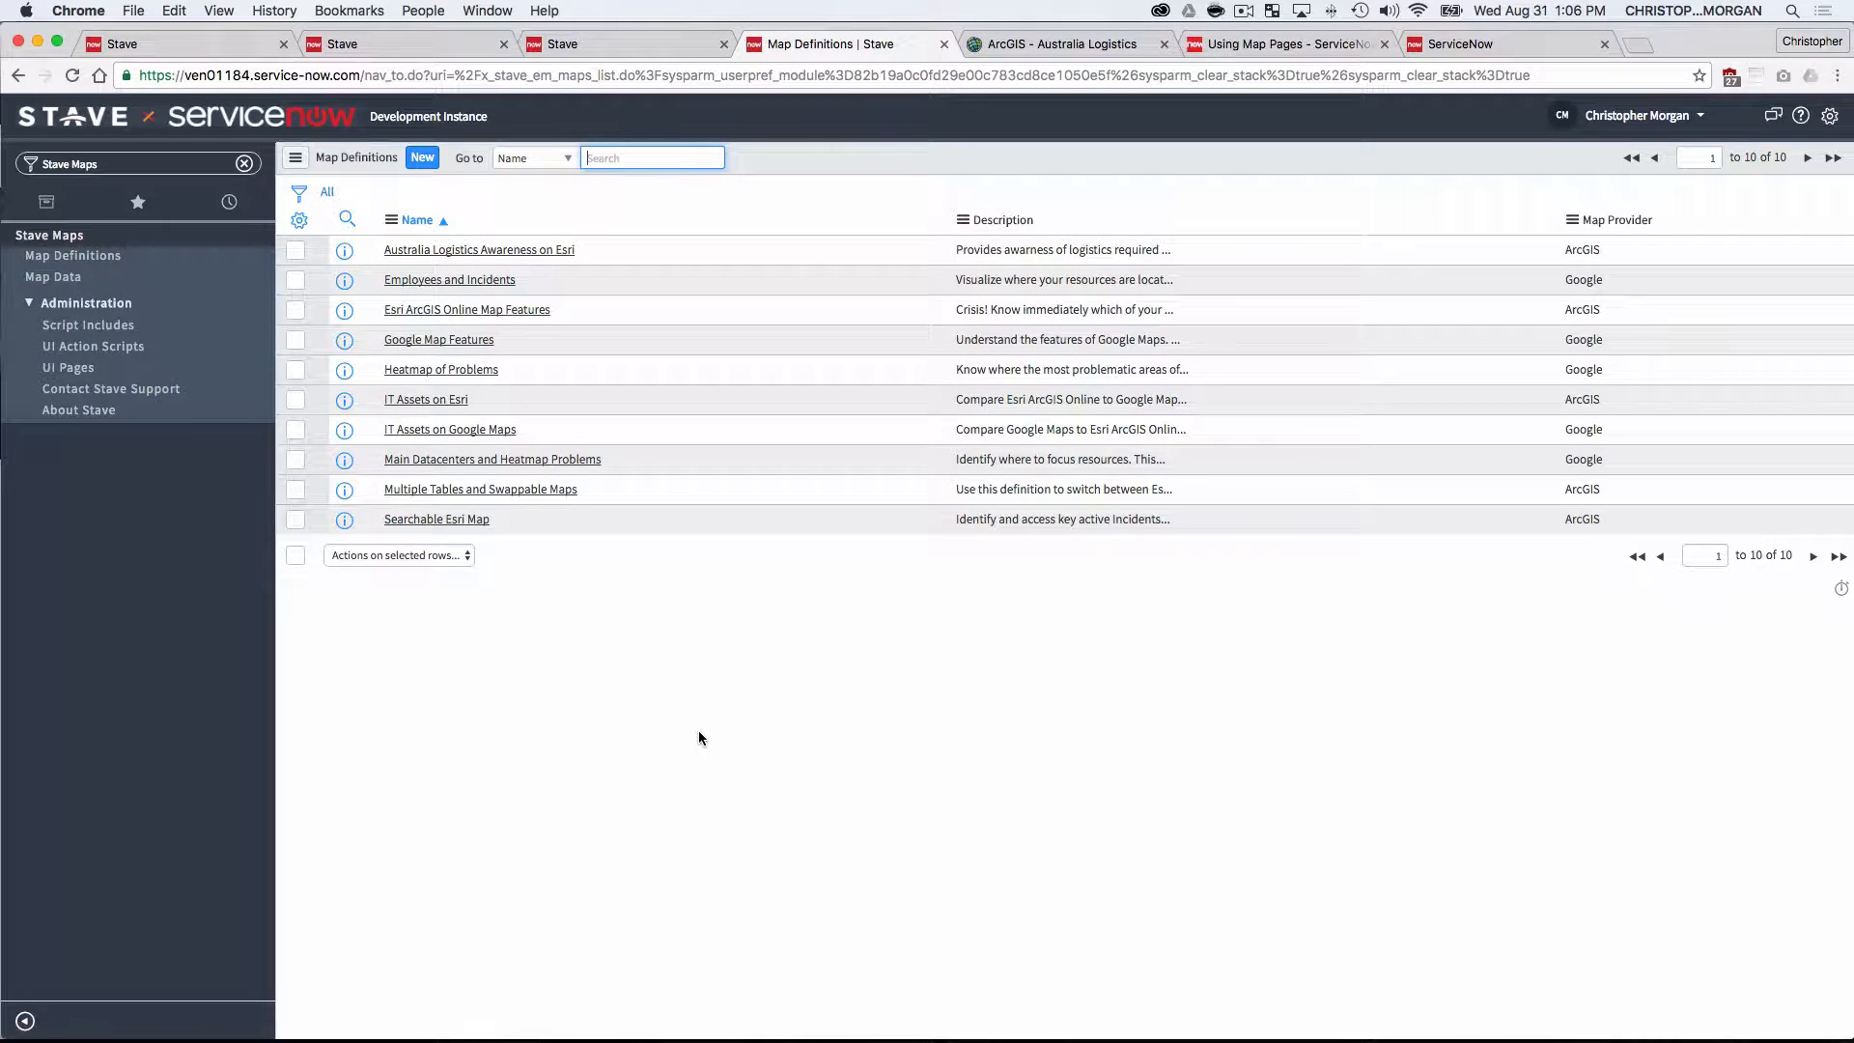
mouse_move(448, 286)
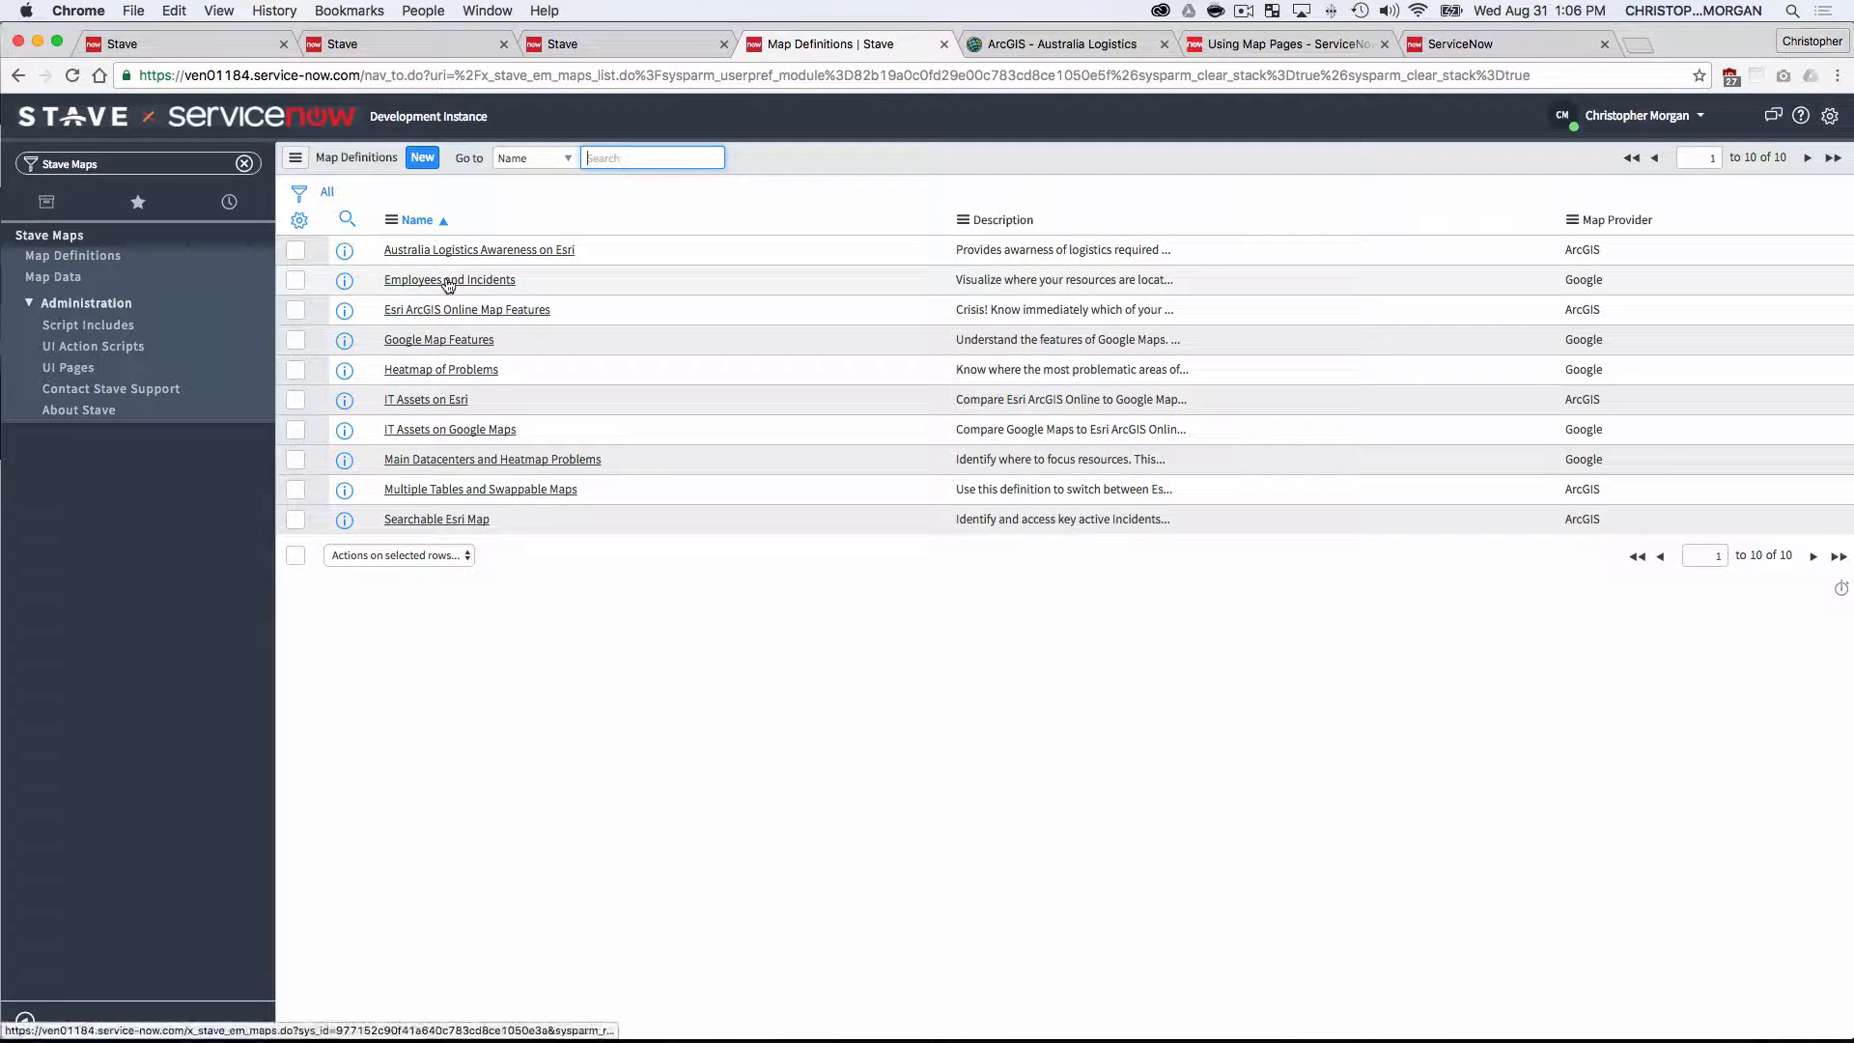
left_click(448, 278)
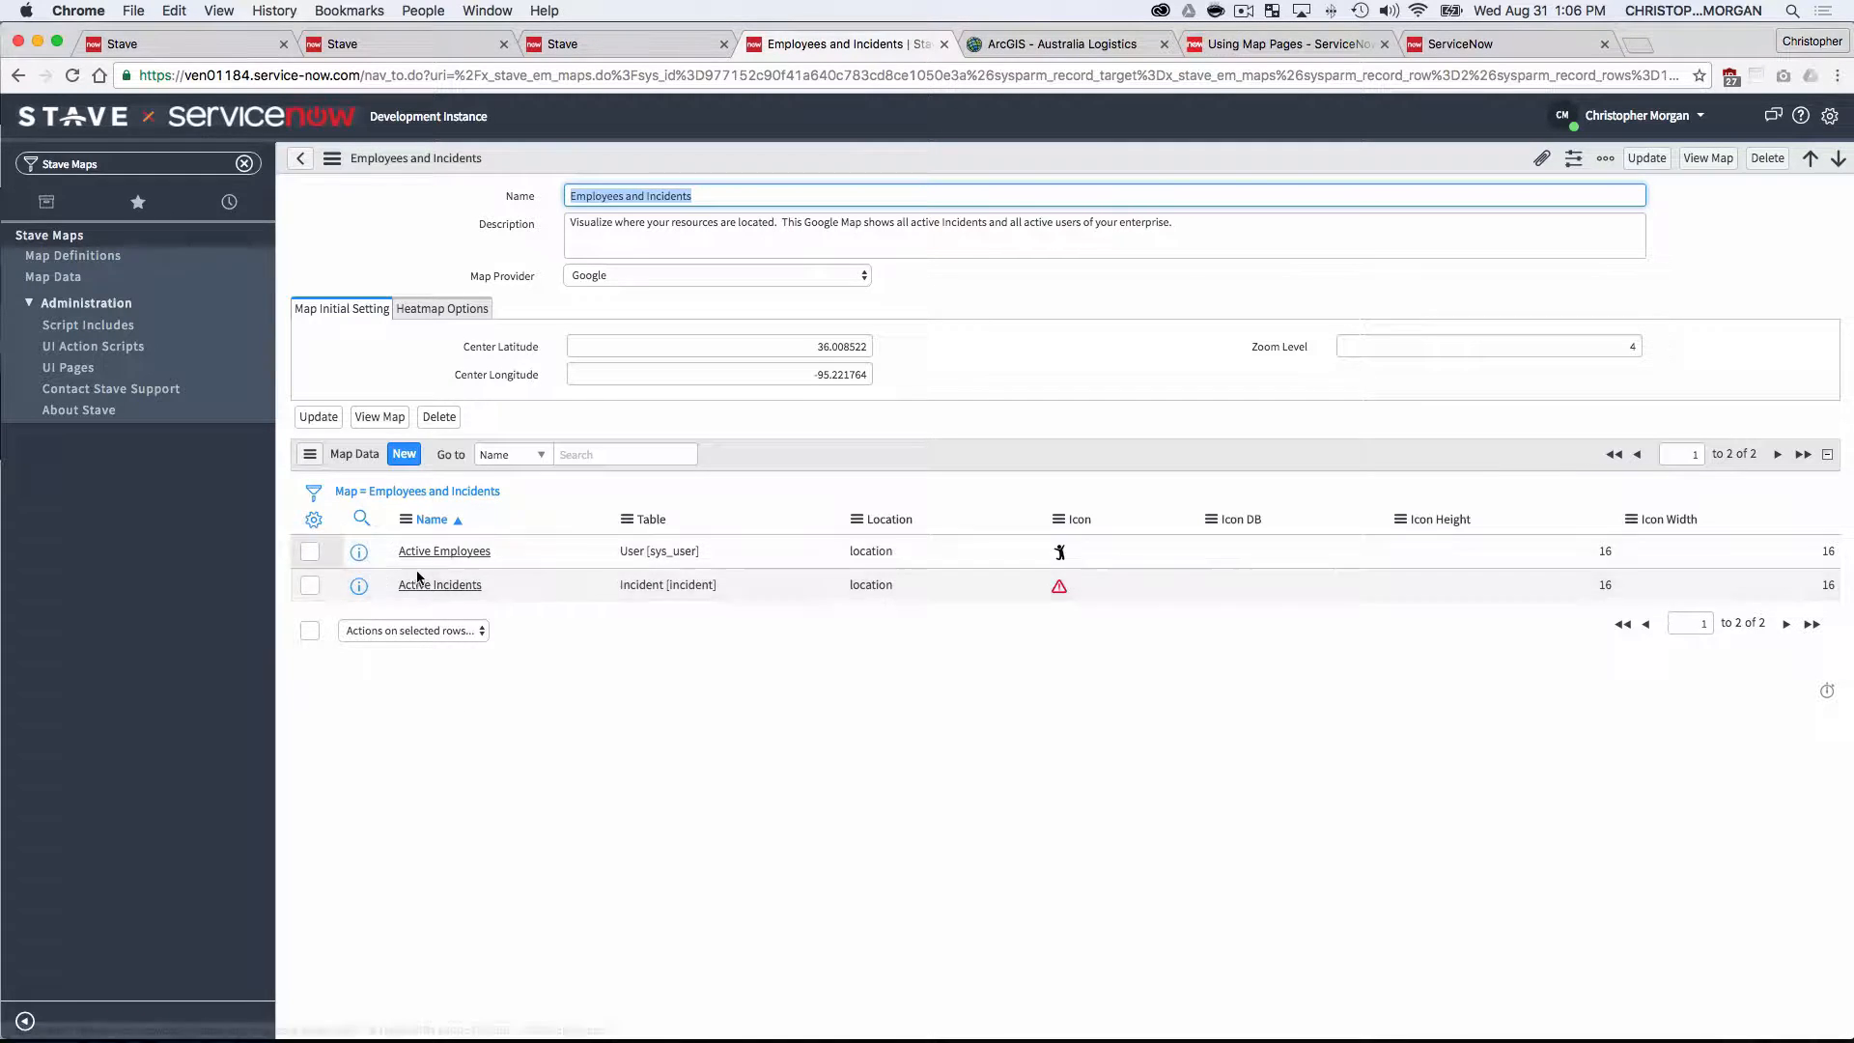
mouse_move(469, 564)
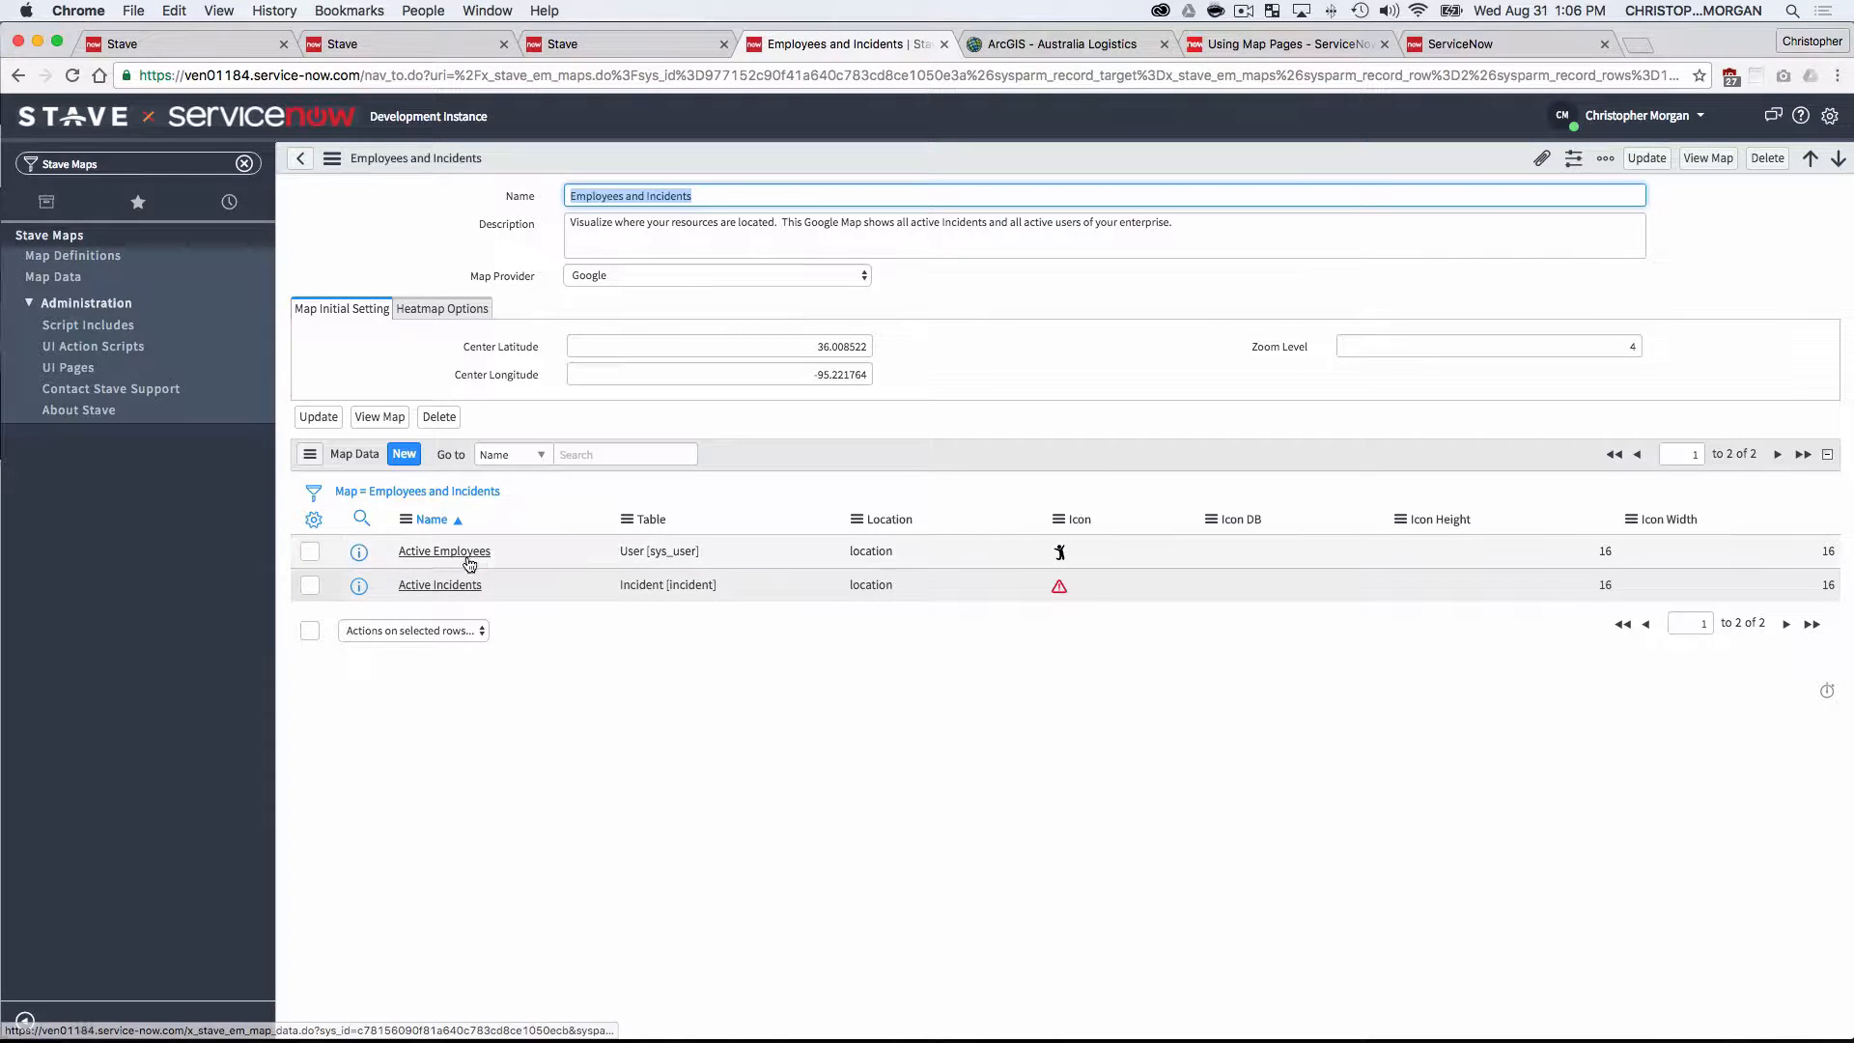
mouse_move(715, 541)
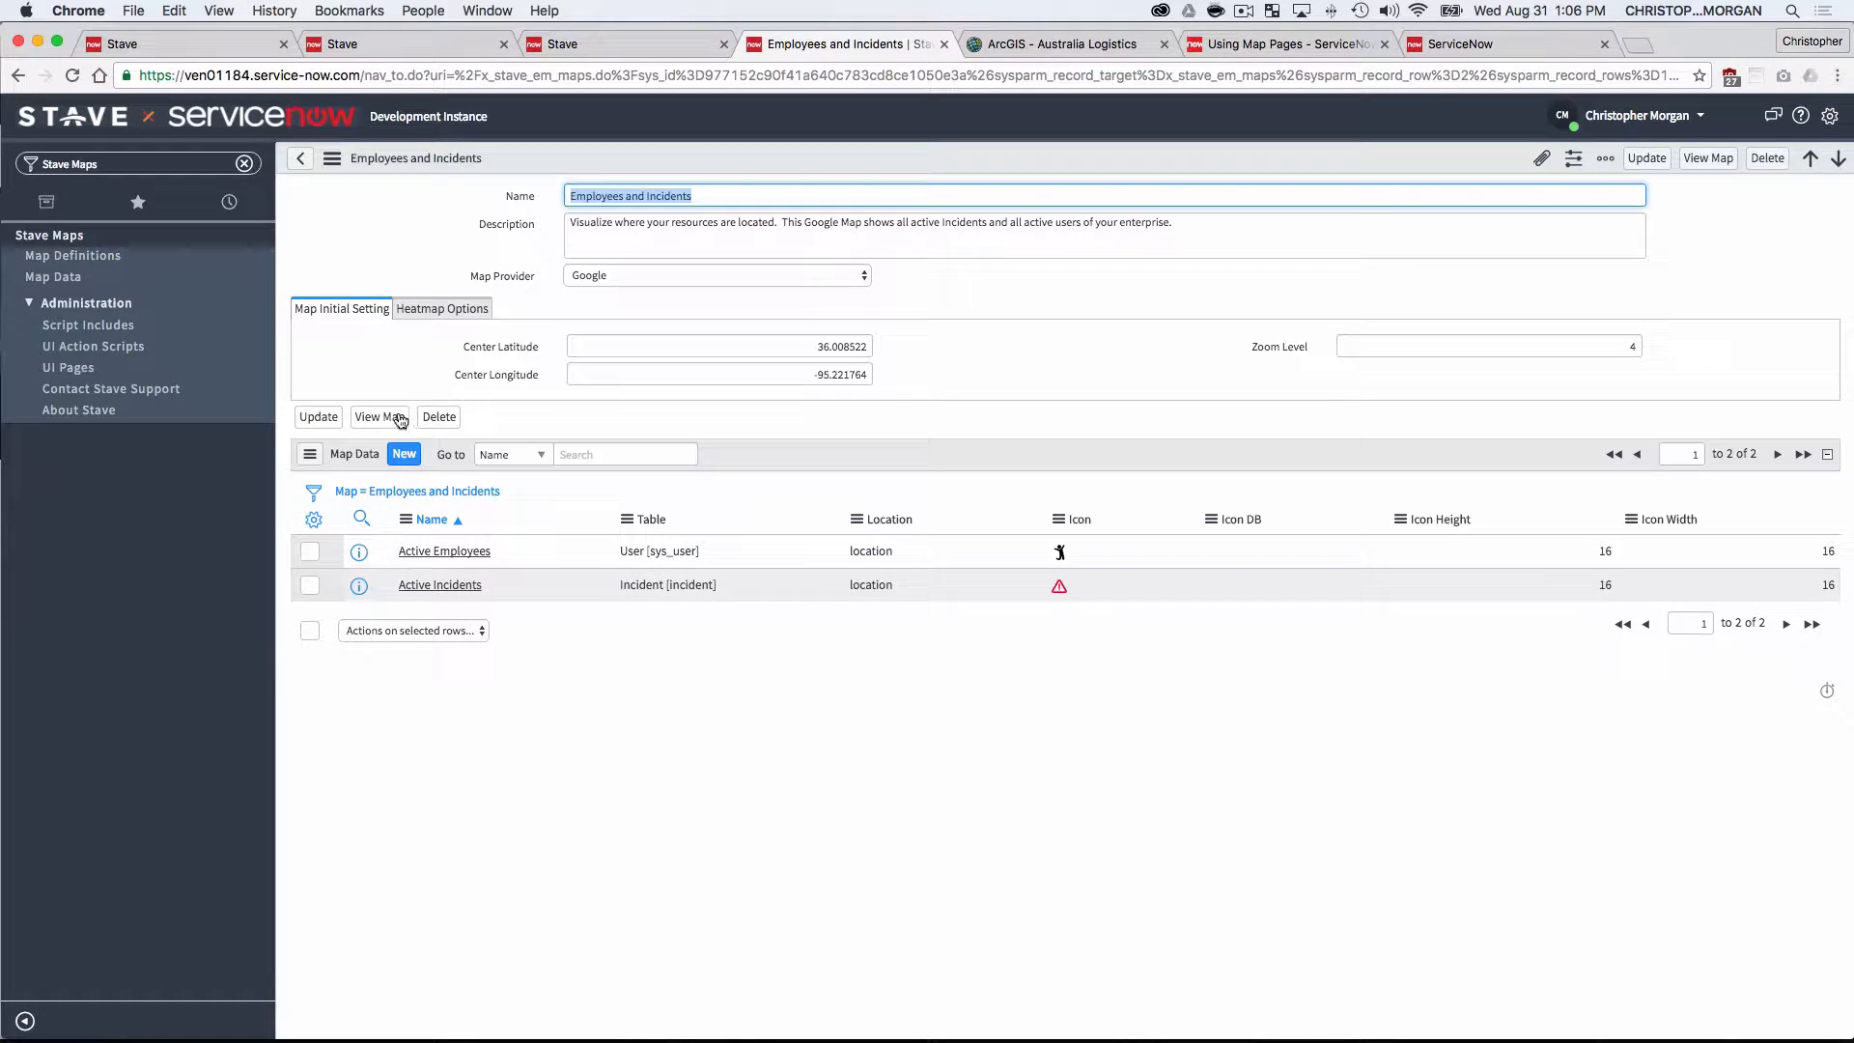
left_click(376, 417)
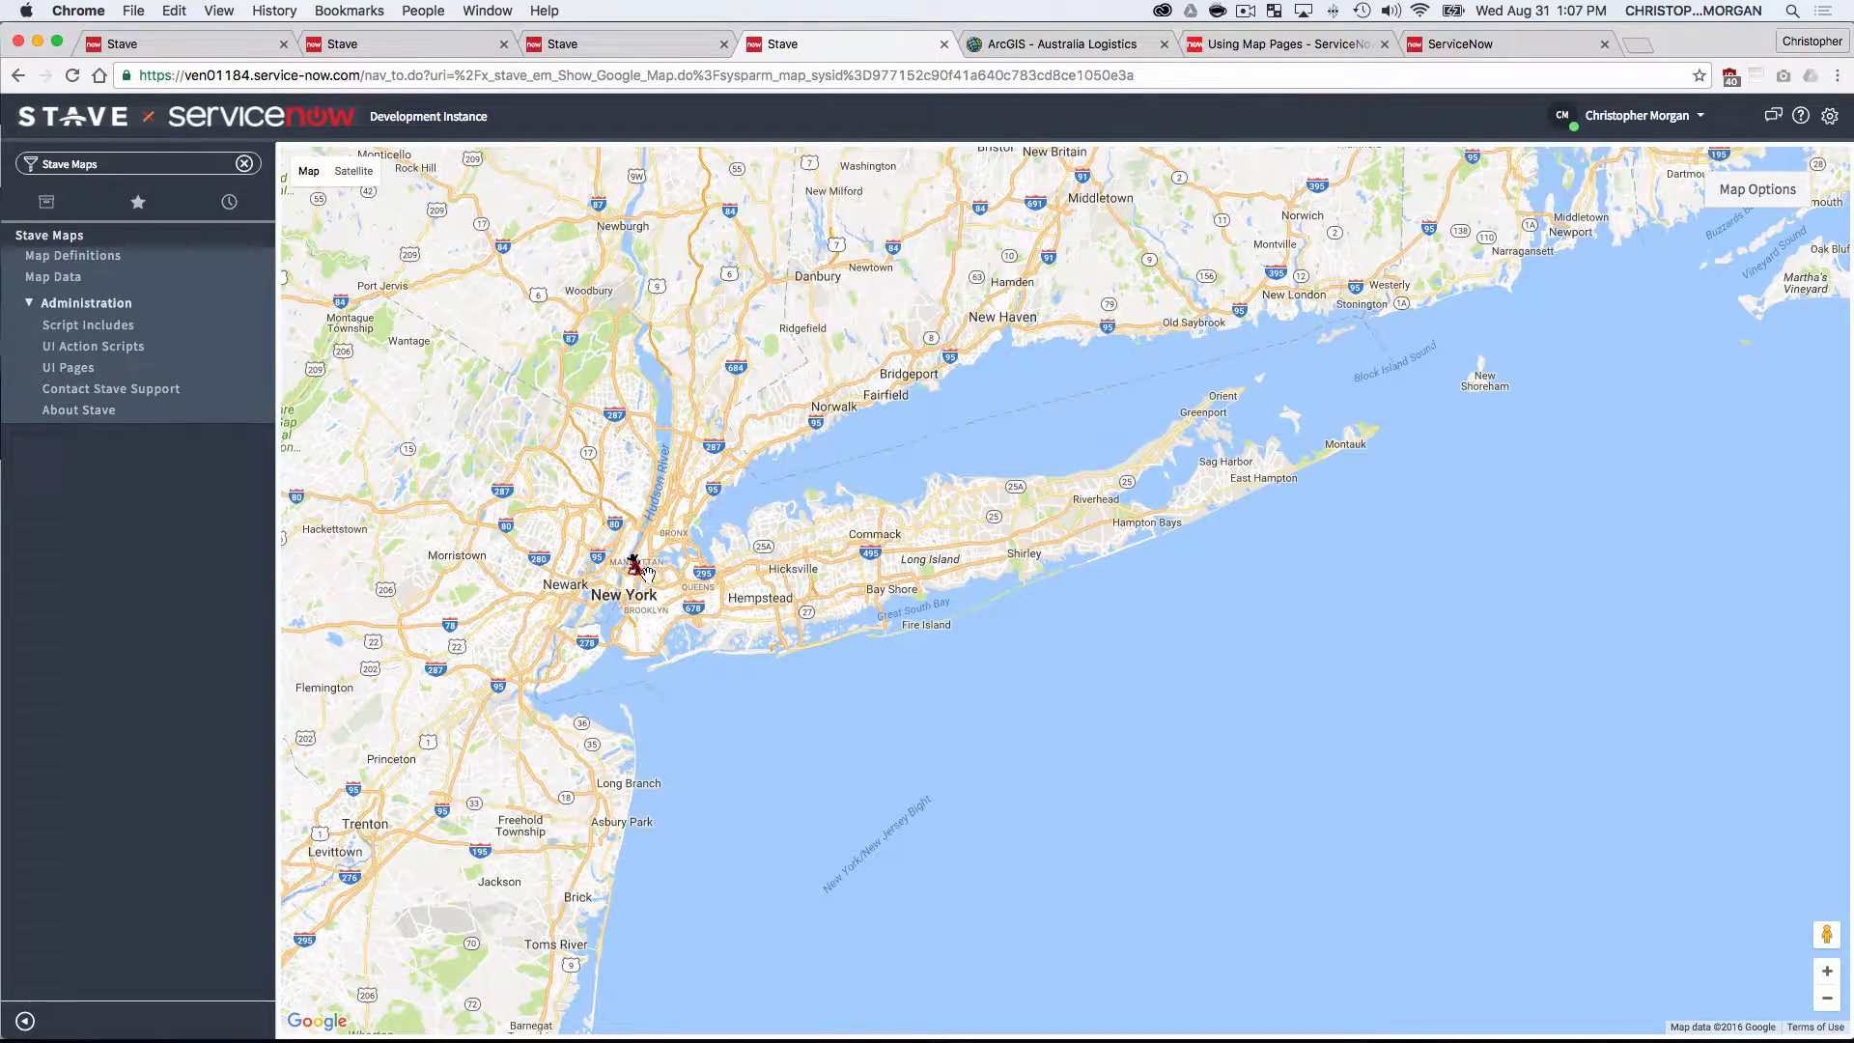
left_click(629, 564)
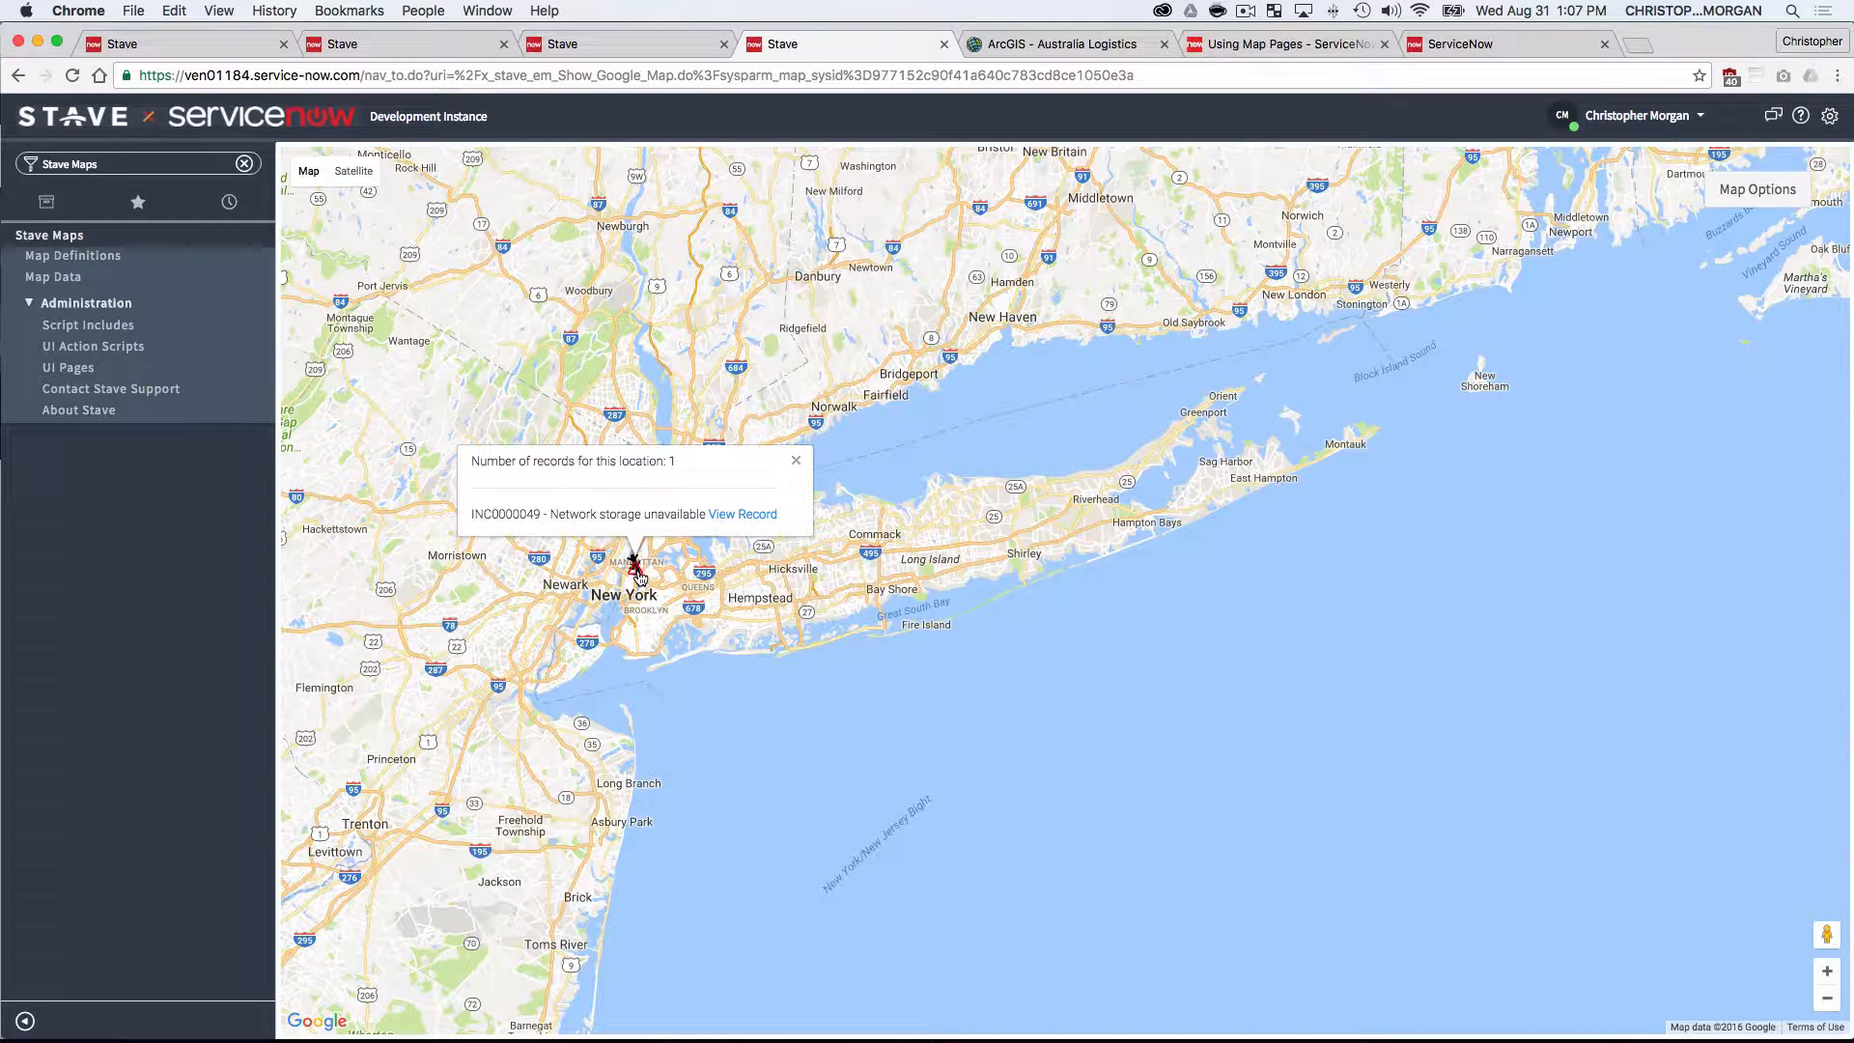
left_click(796, 460)
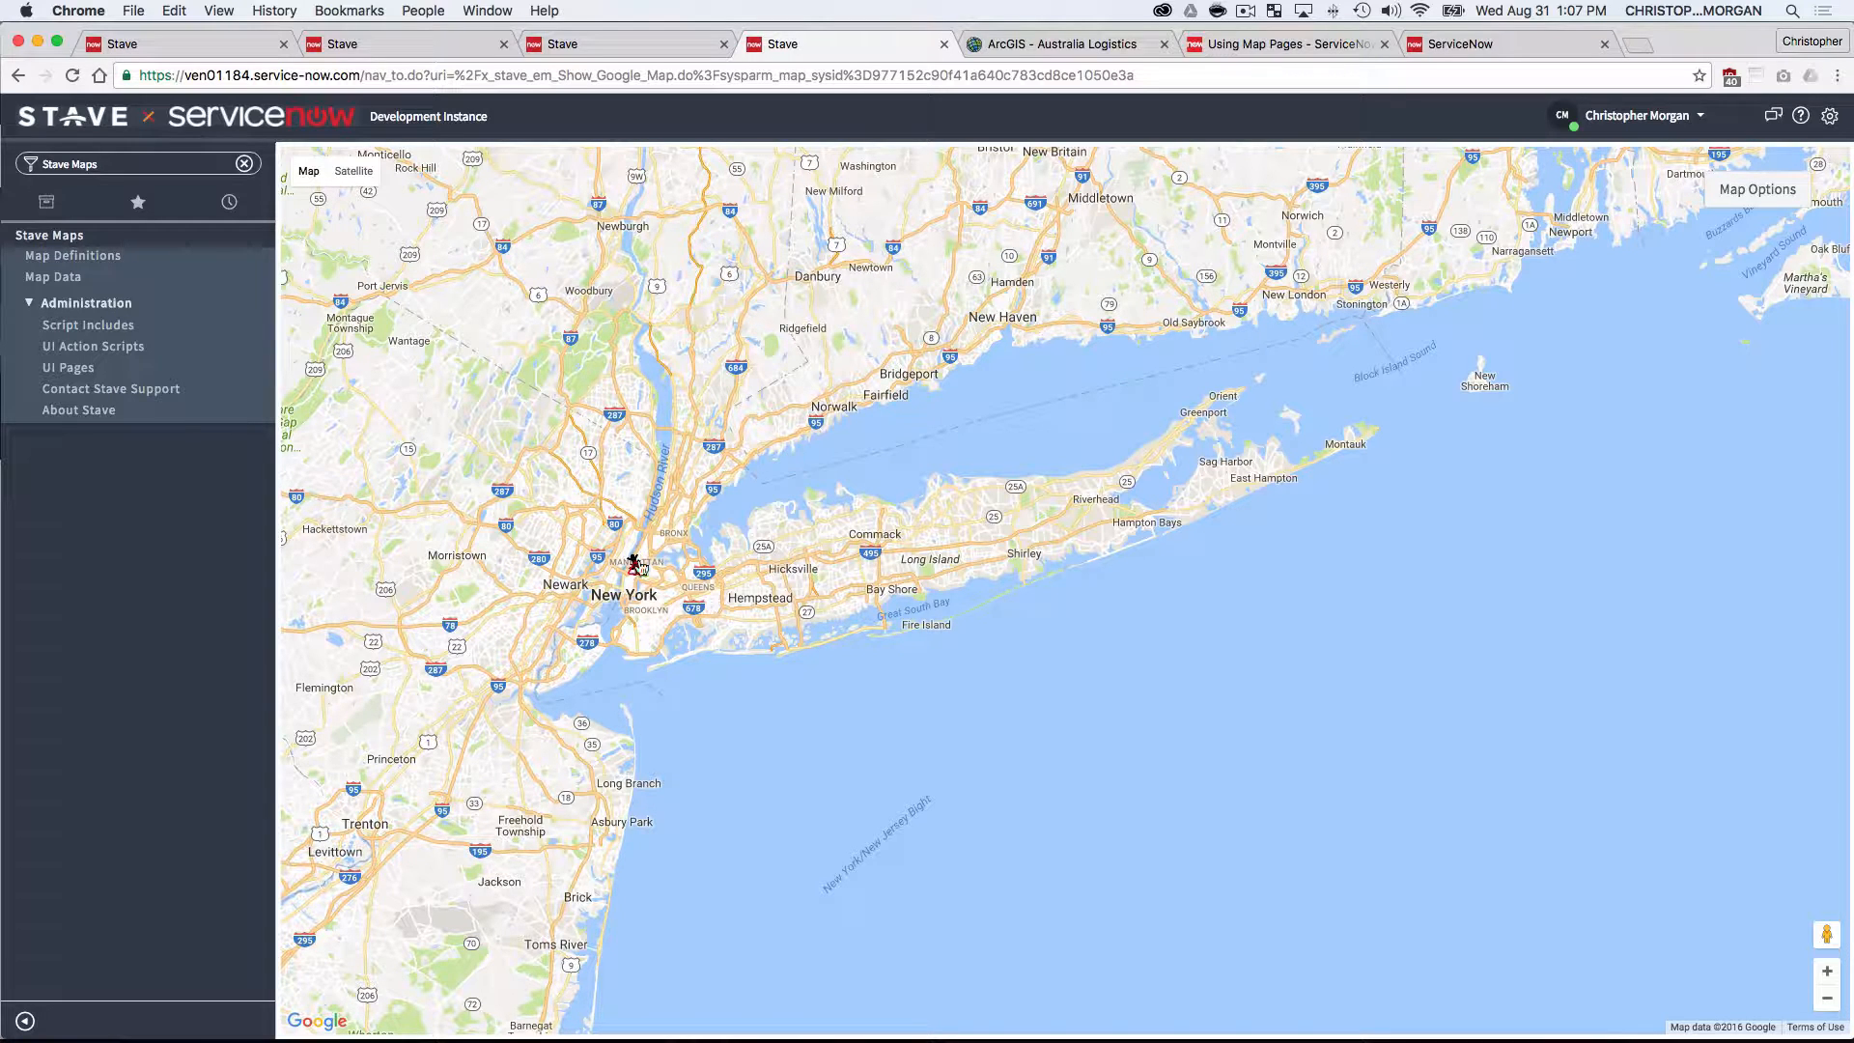
left_click(633, 548)
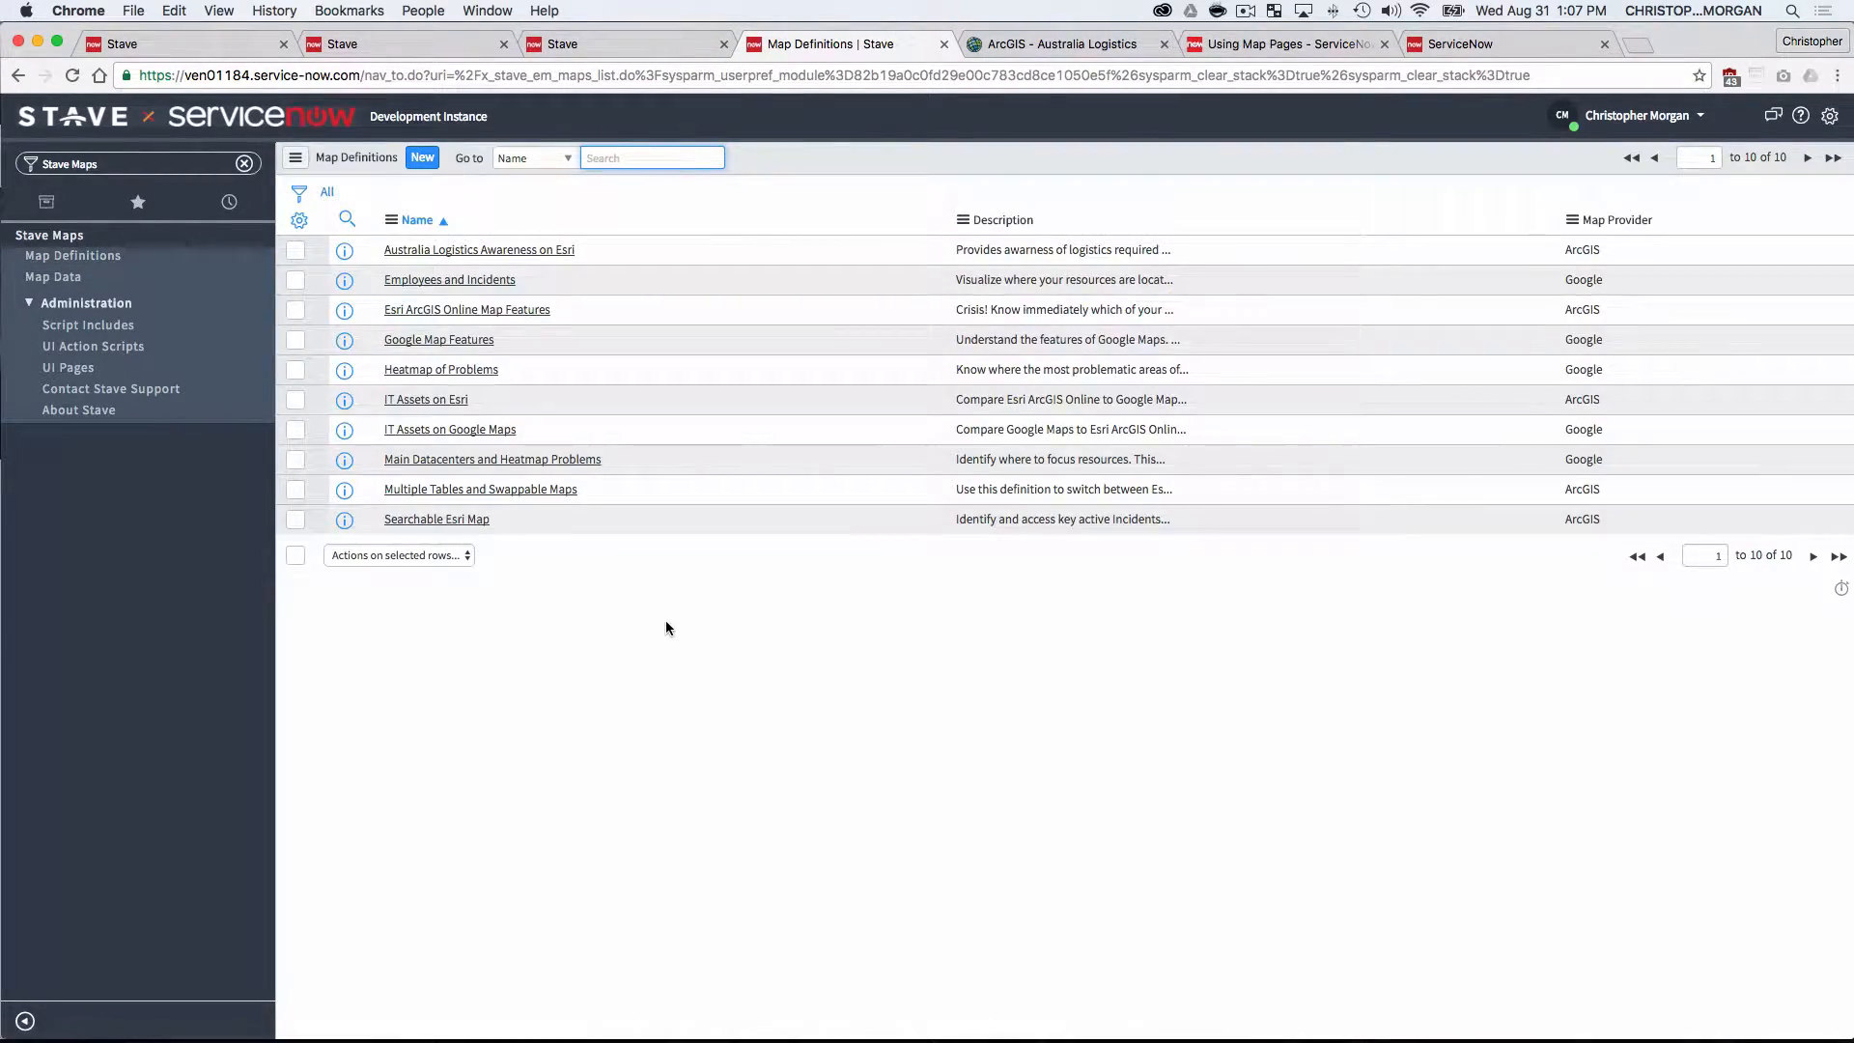
mouse_move(618, 640)
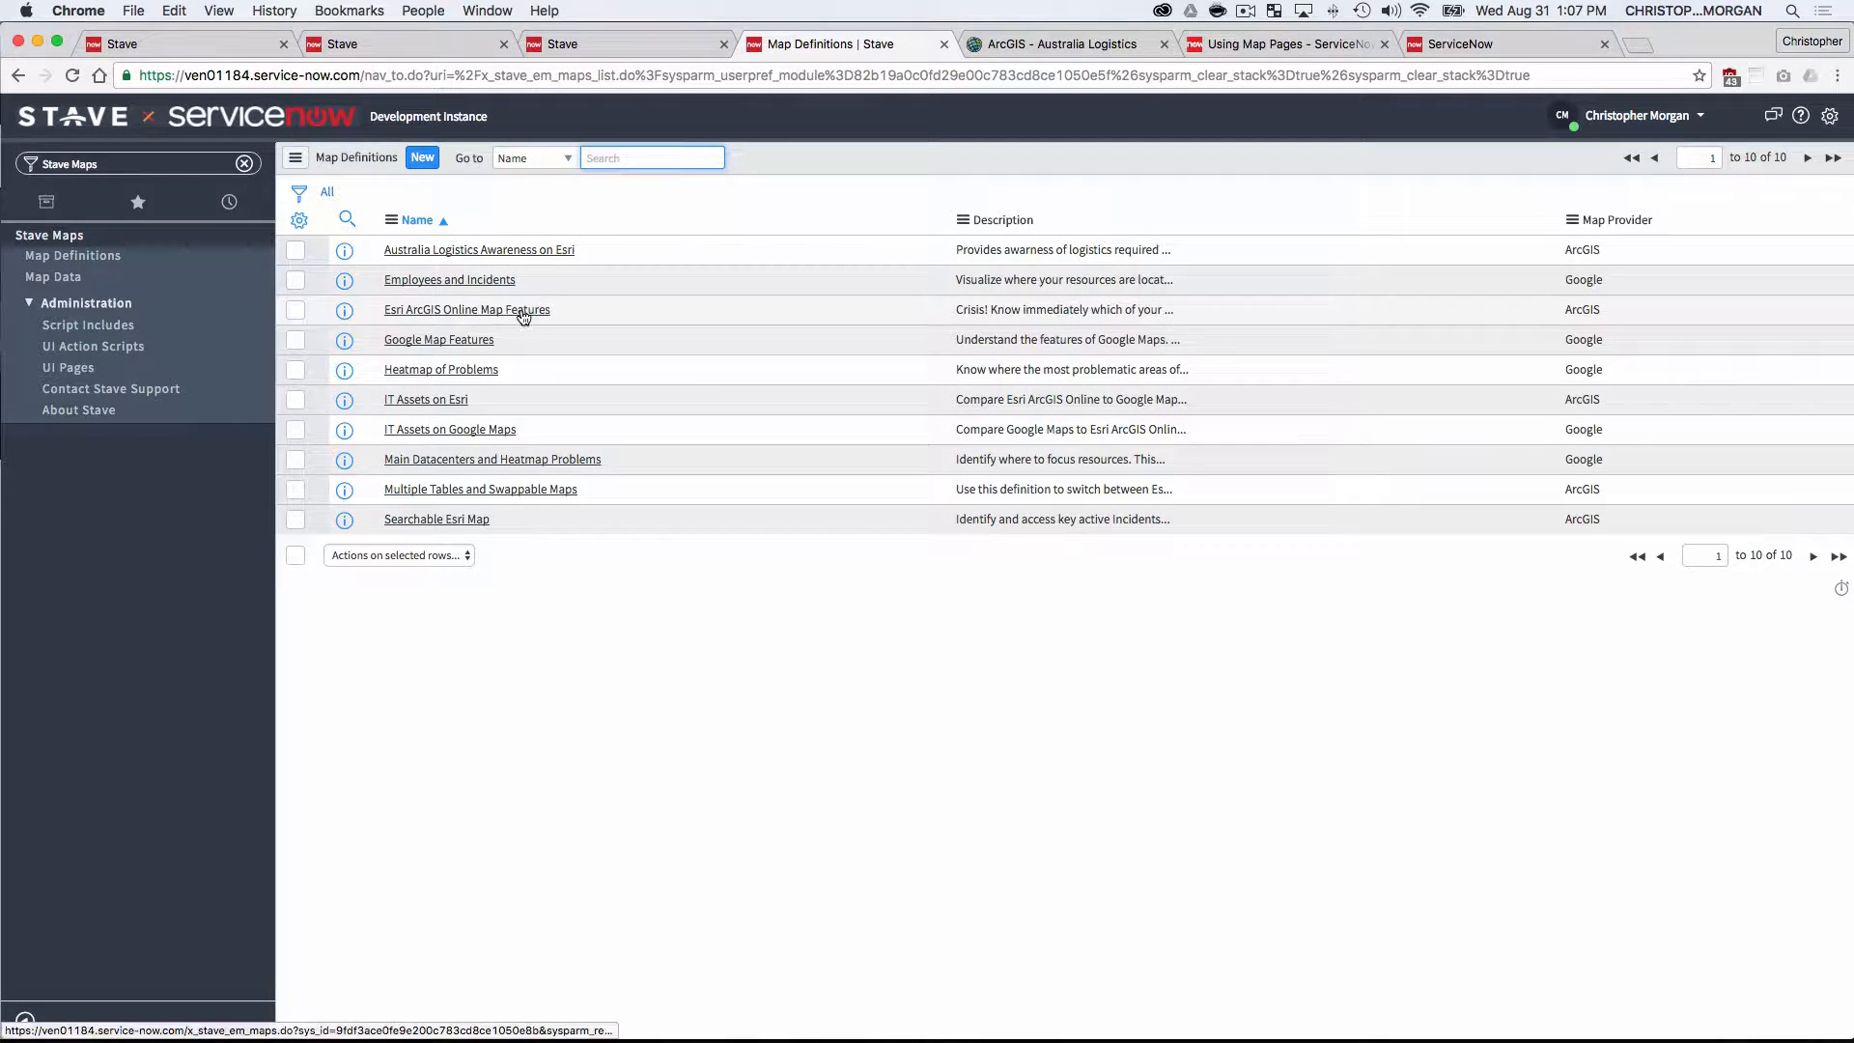
- Open the Esri ArcGIS Online Map Features definition and switch to its ArcGIS web map
left_click(466, 309)
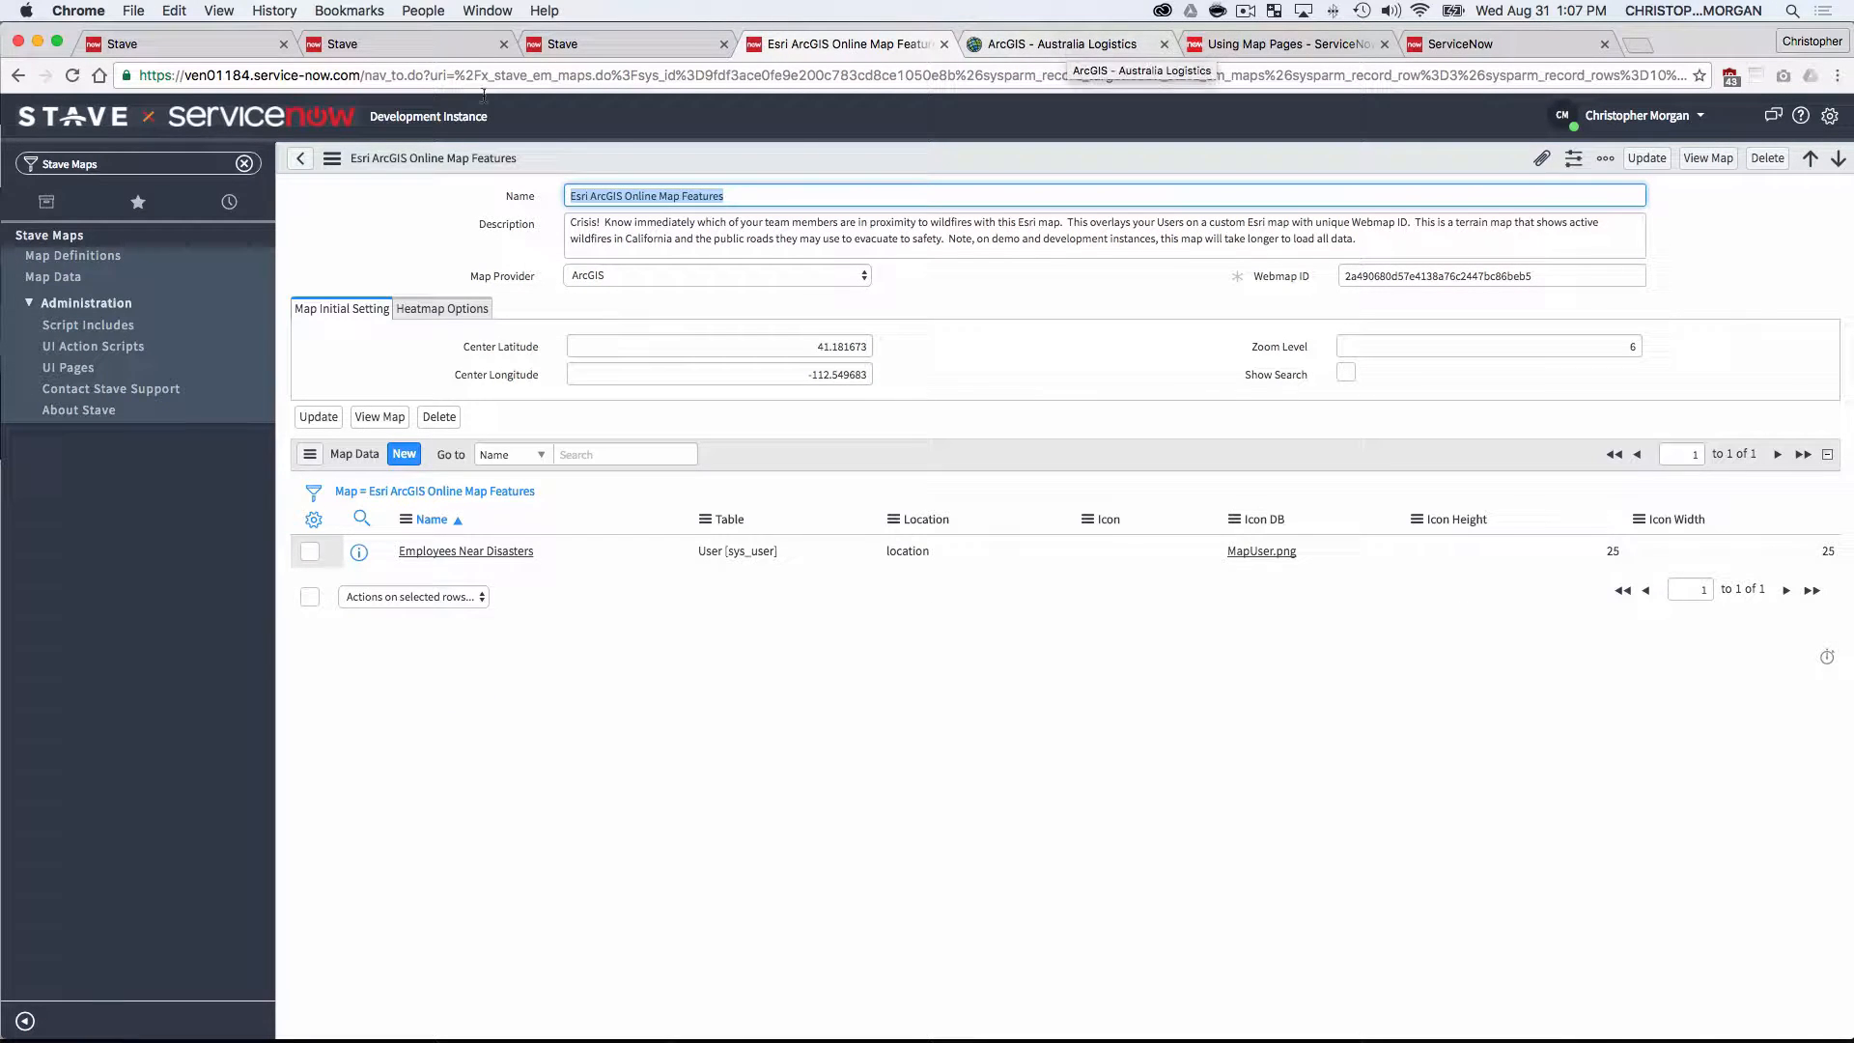
left_click(1066, 45)
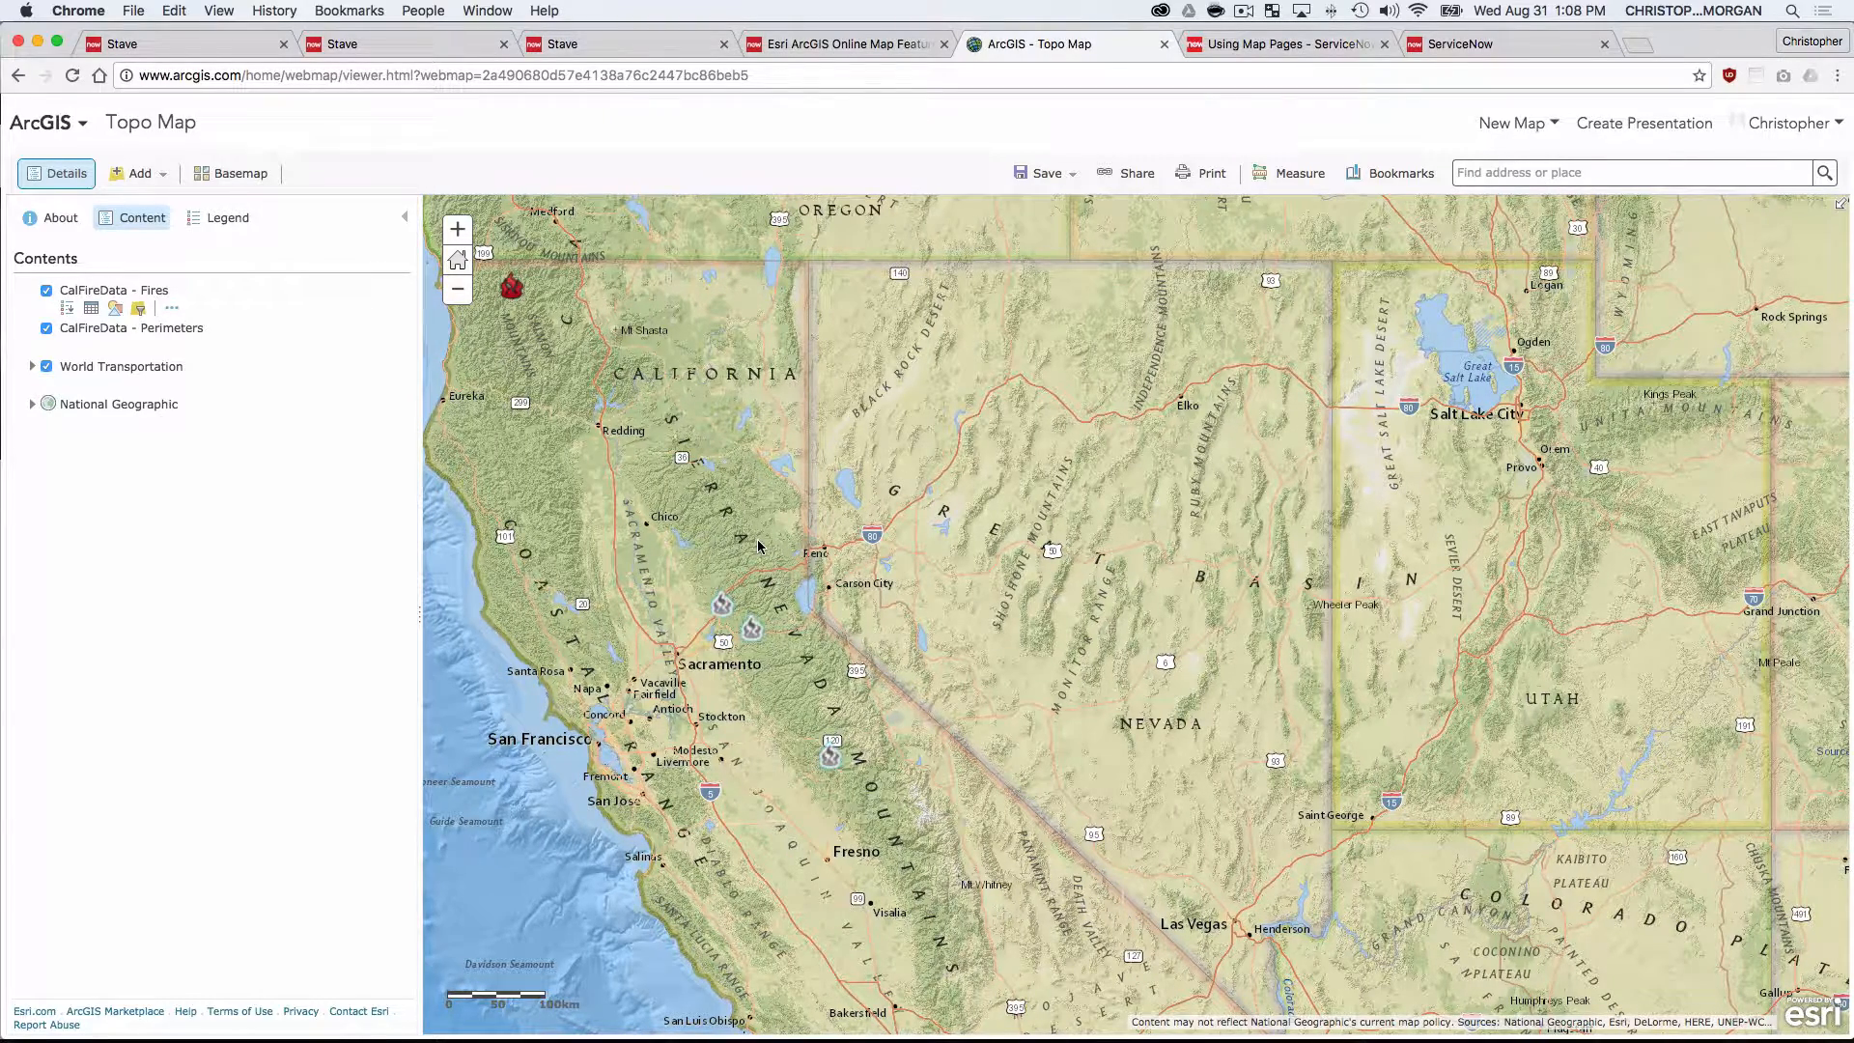
mouse_move(1240, 722)
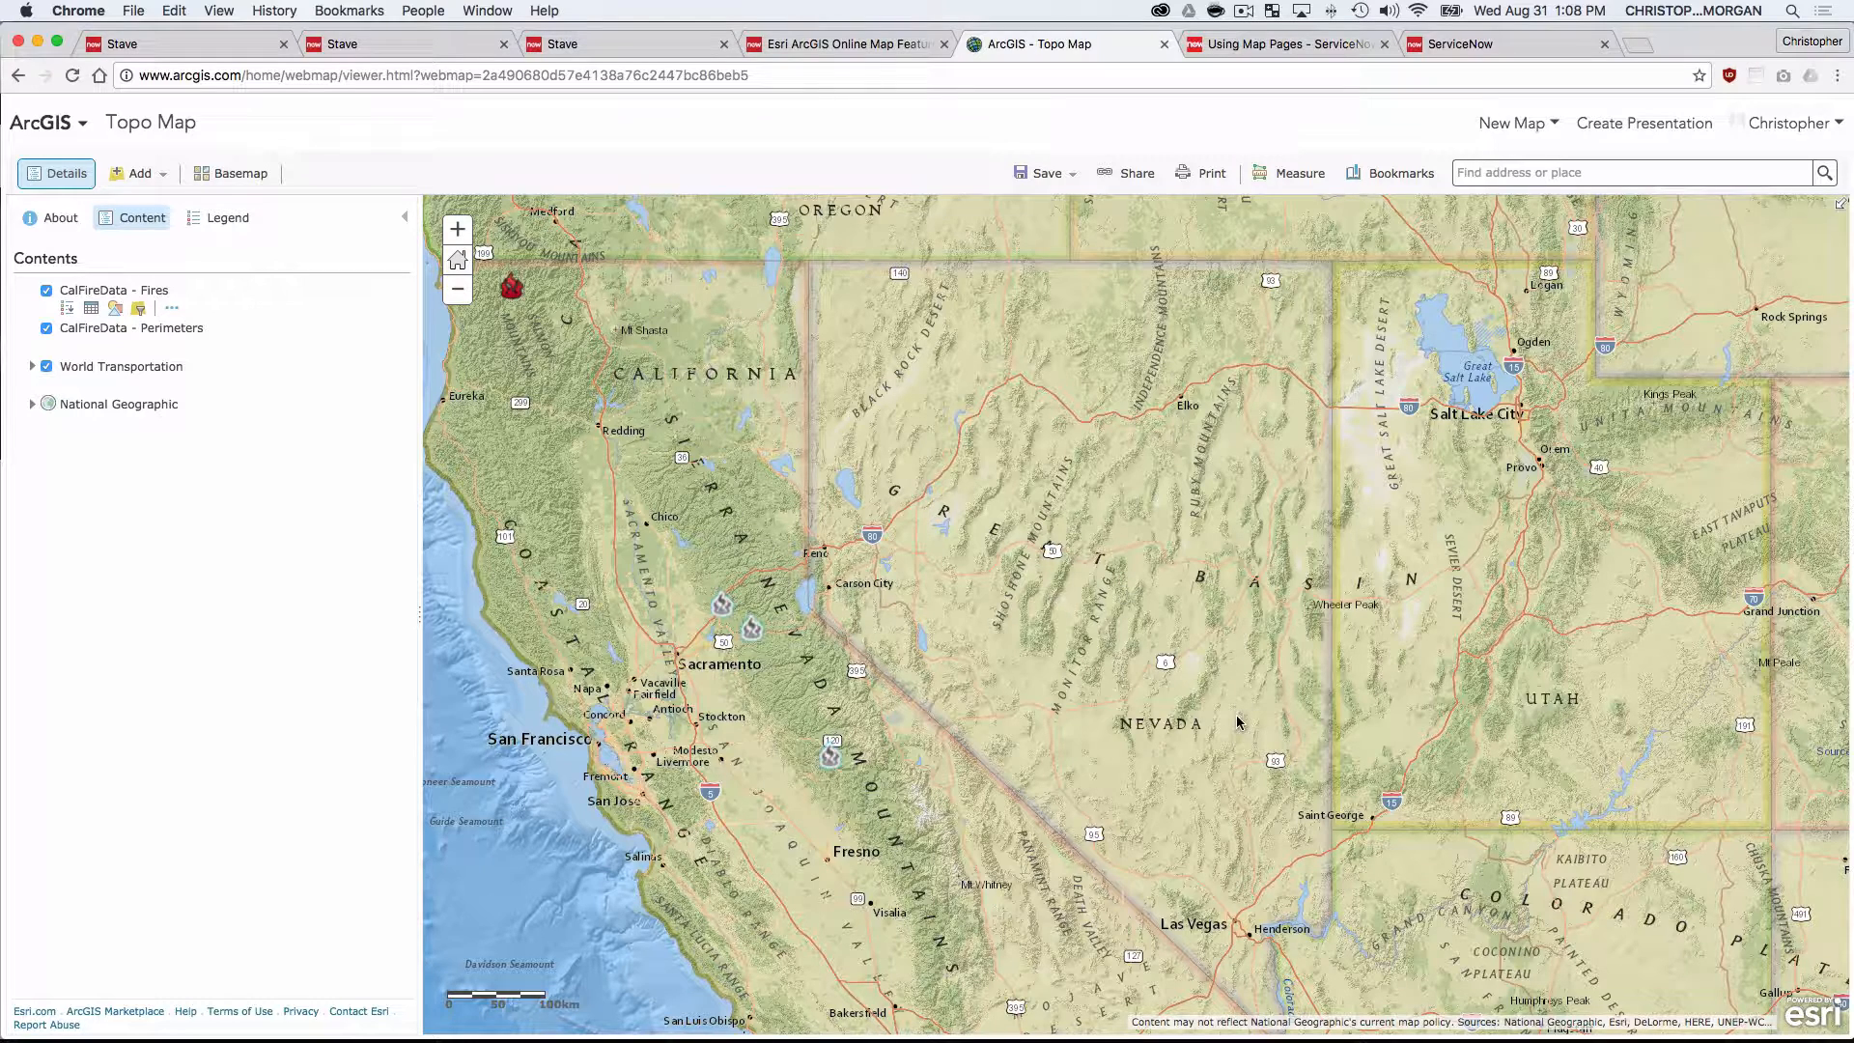
mouse_move(1000, 632)
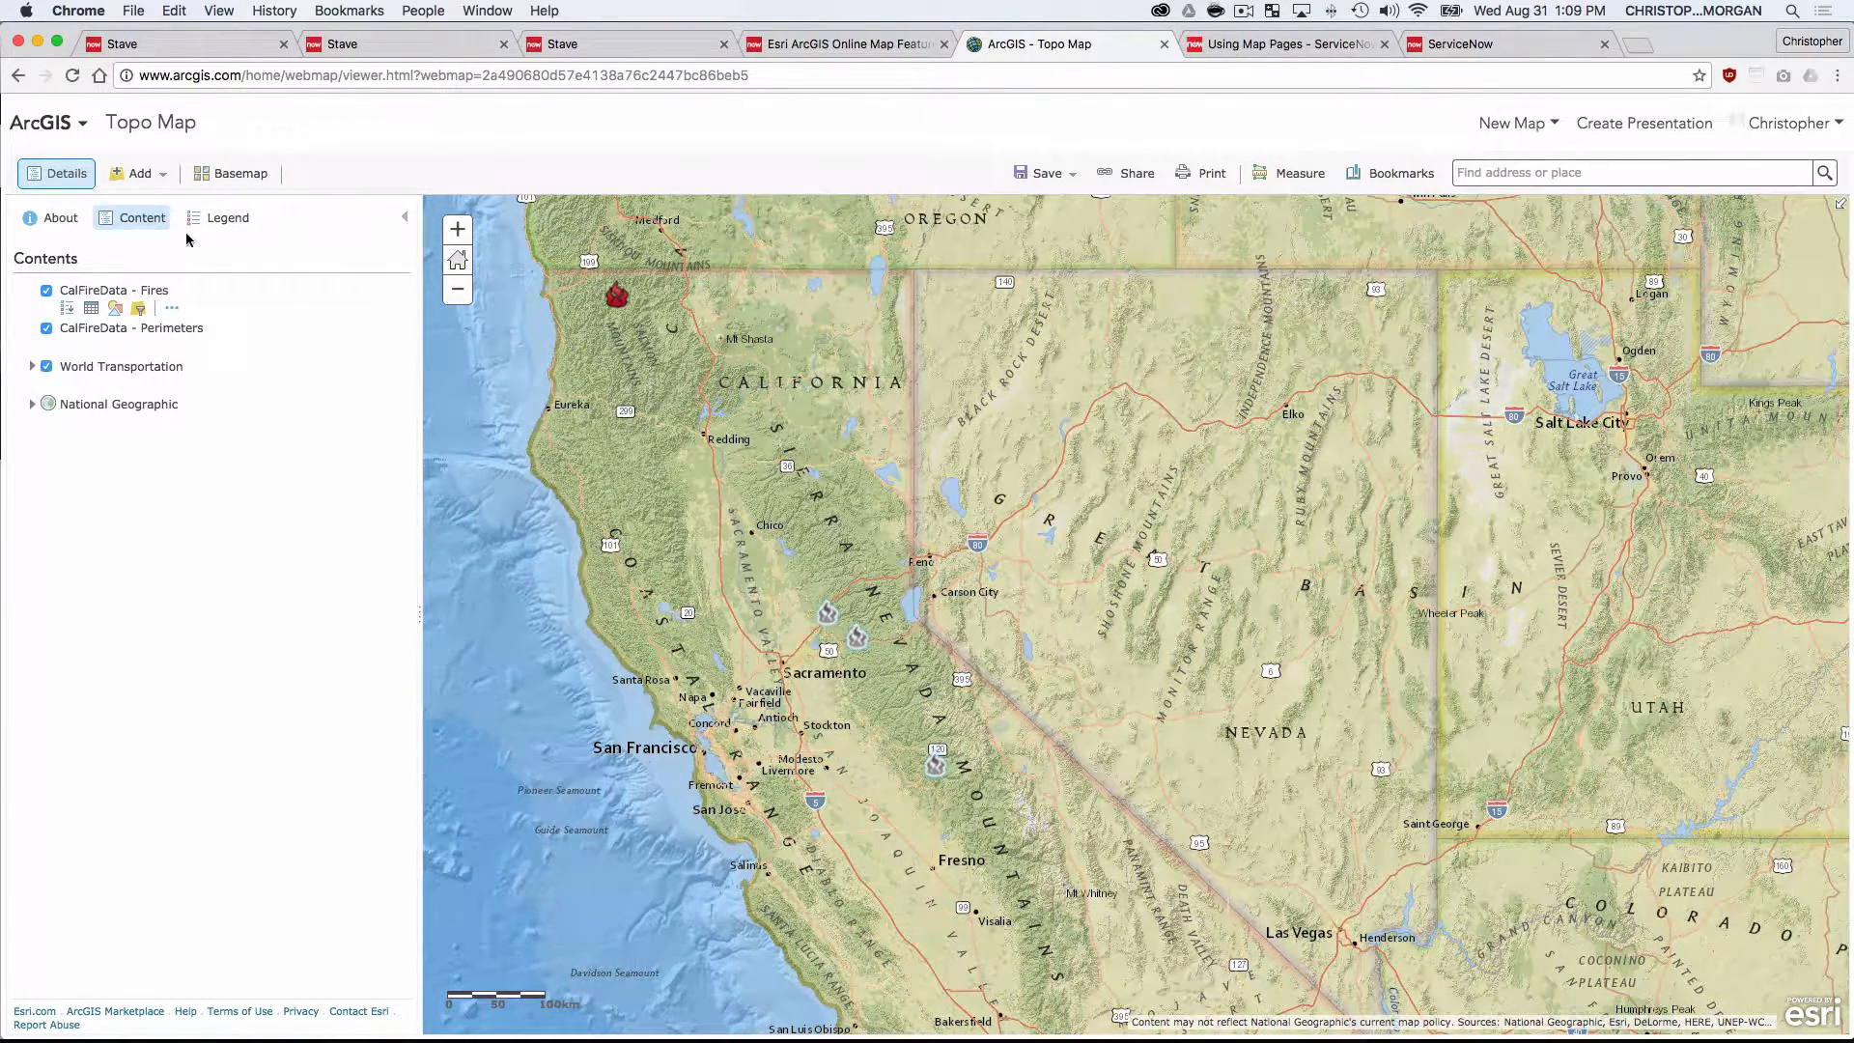
left_click(131, 326)
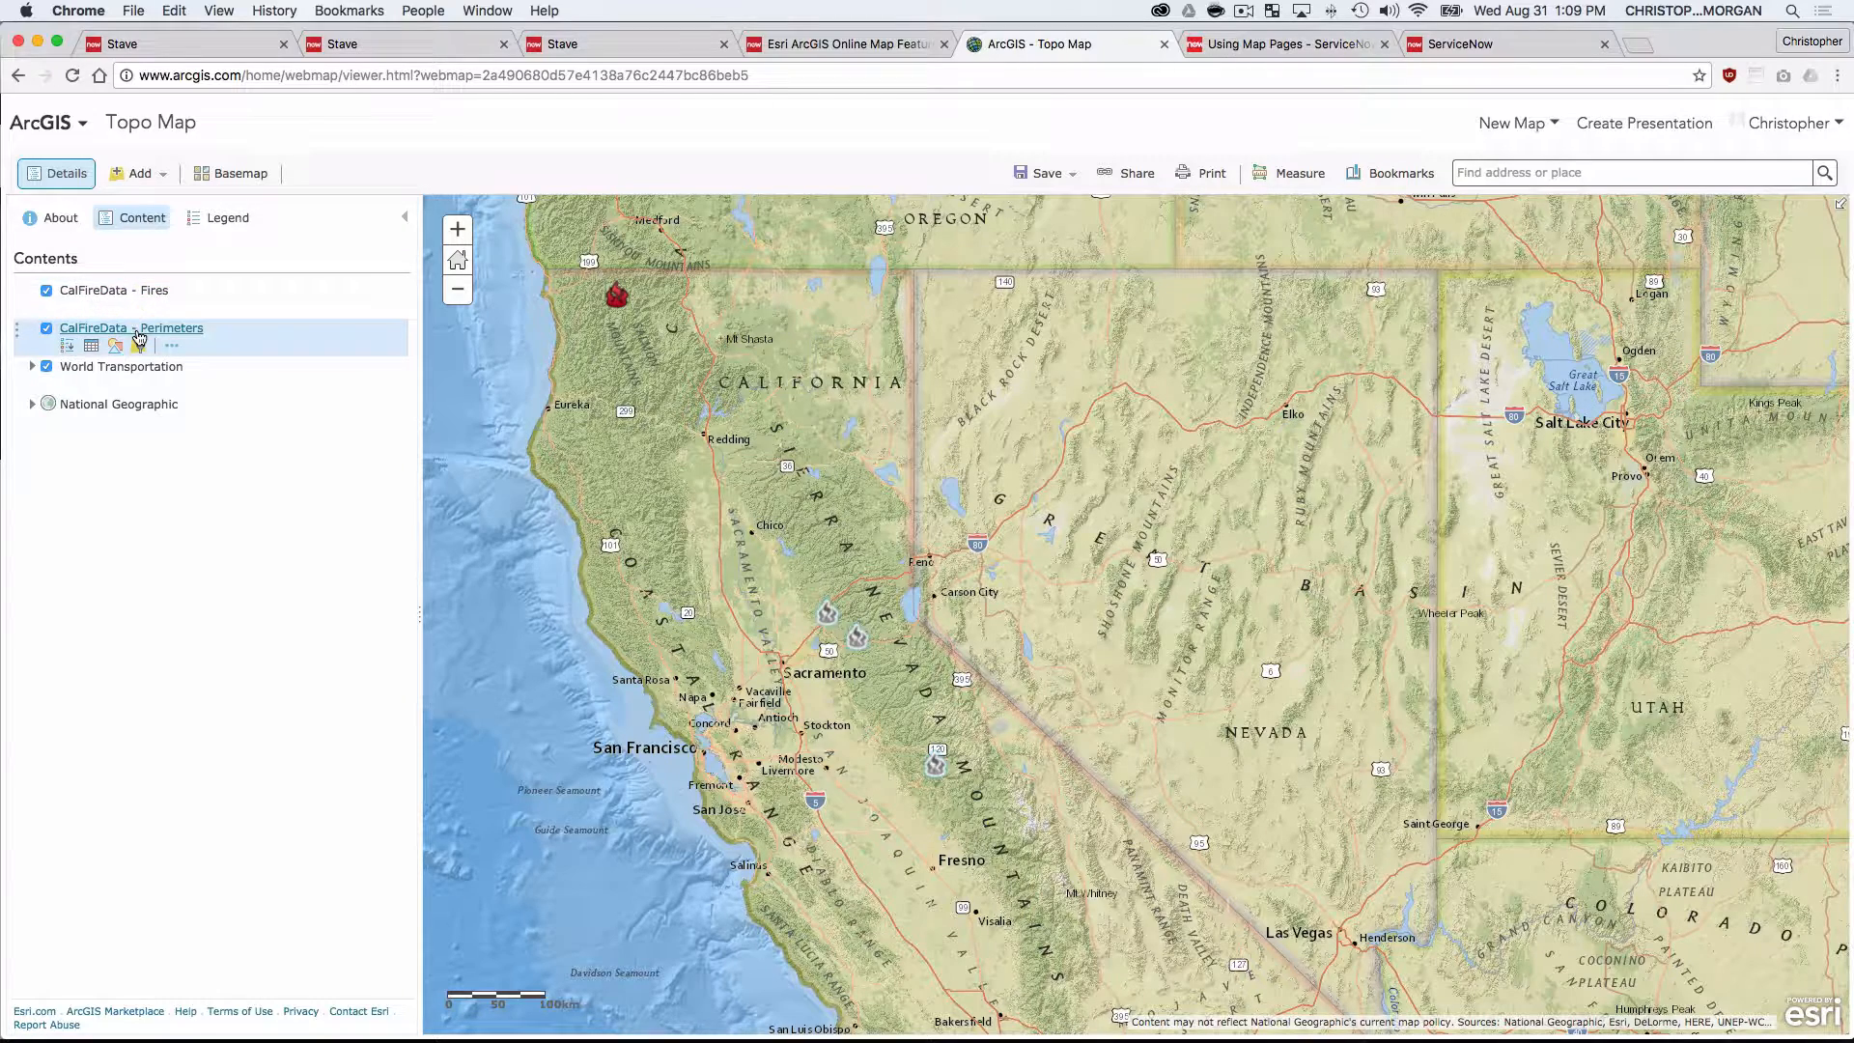
left_click(112, 289)
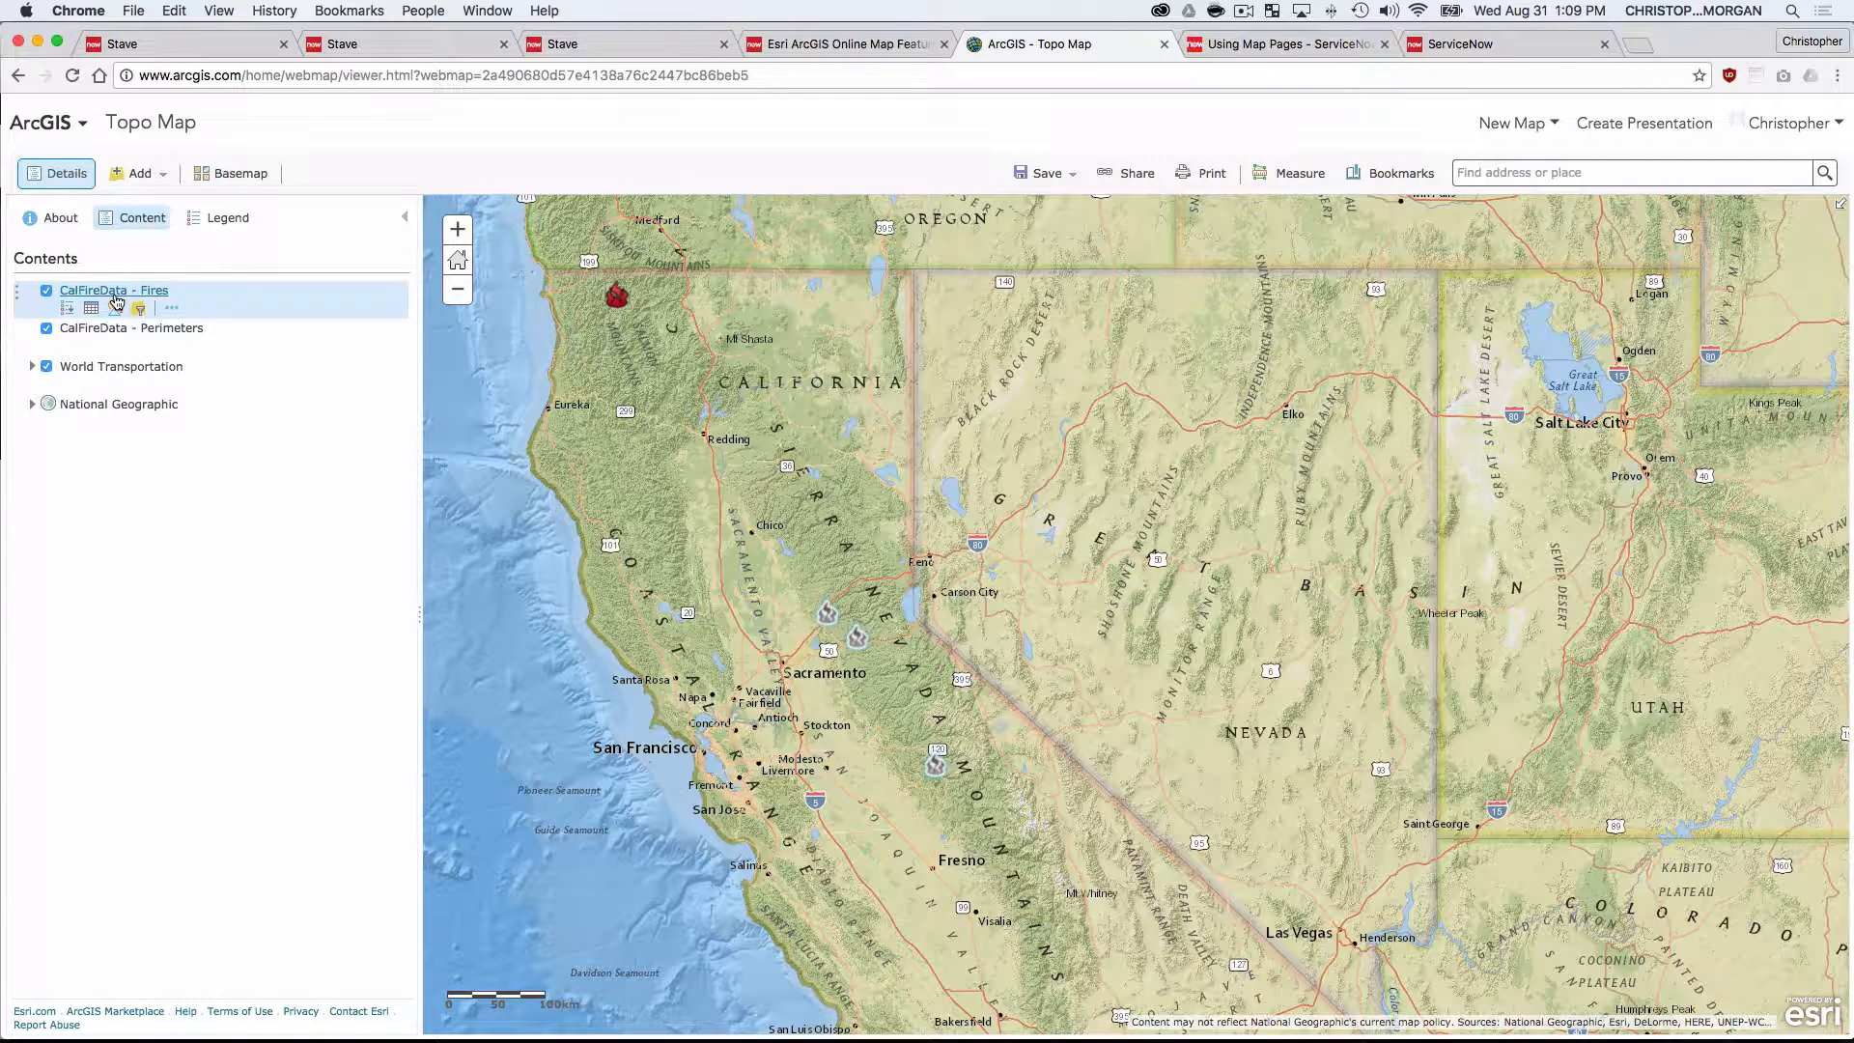
left_click(131, 327)
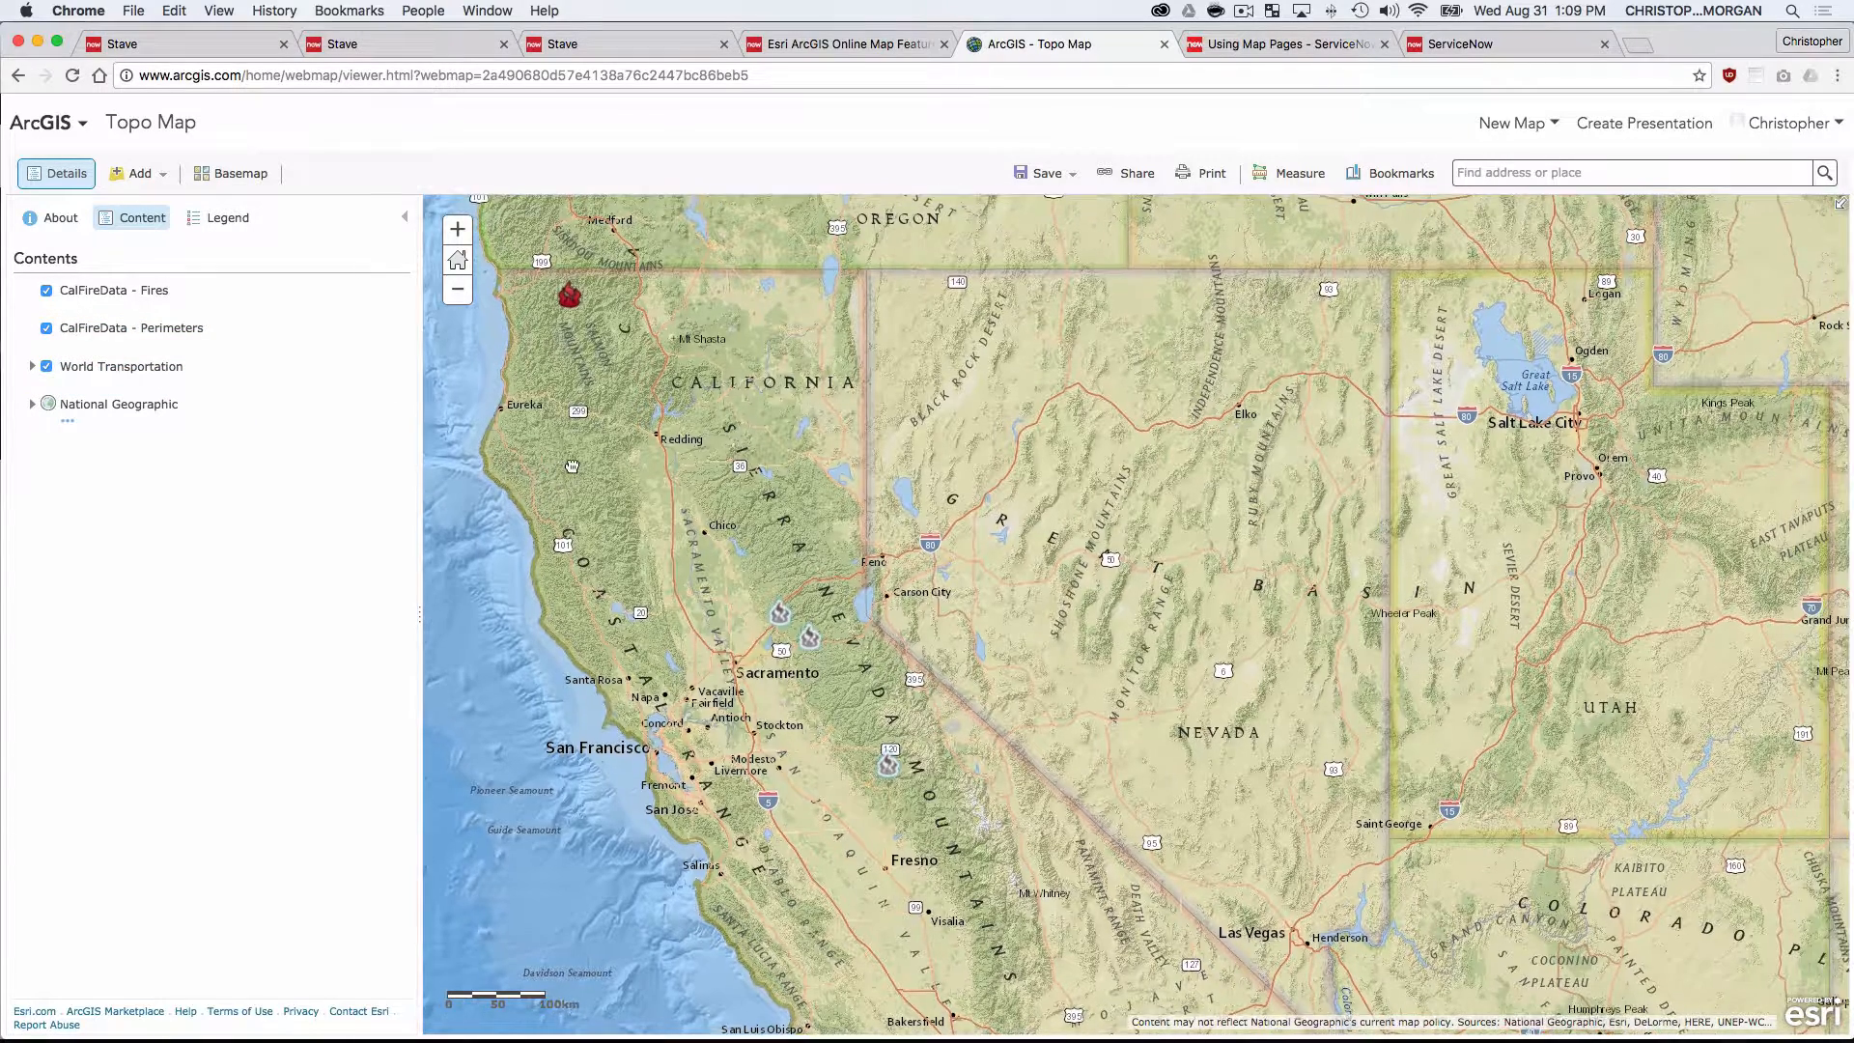
mouse_move(1141, 159)
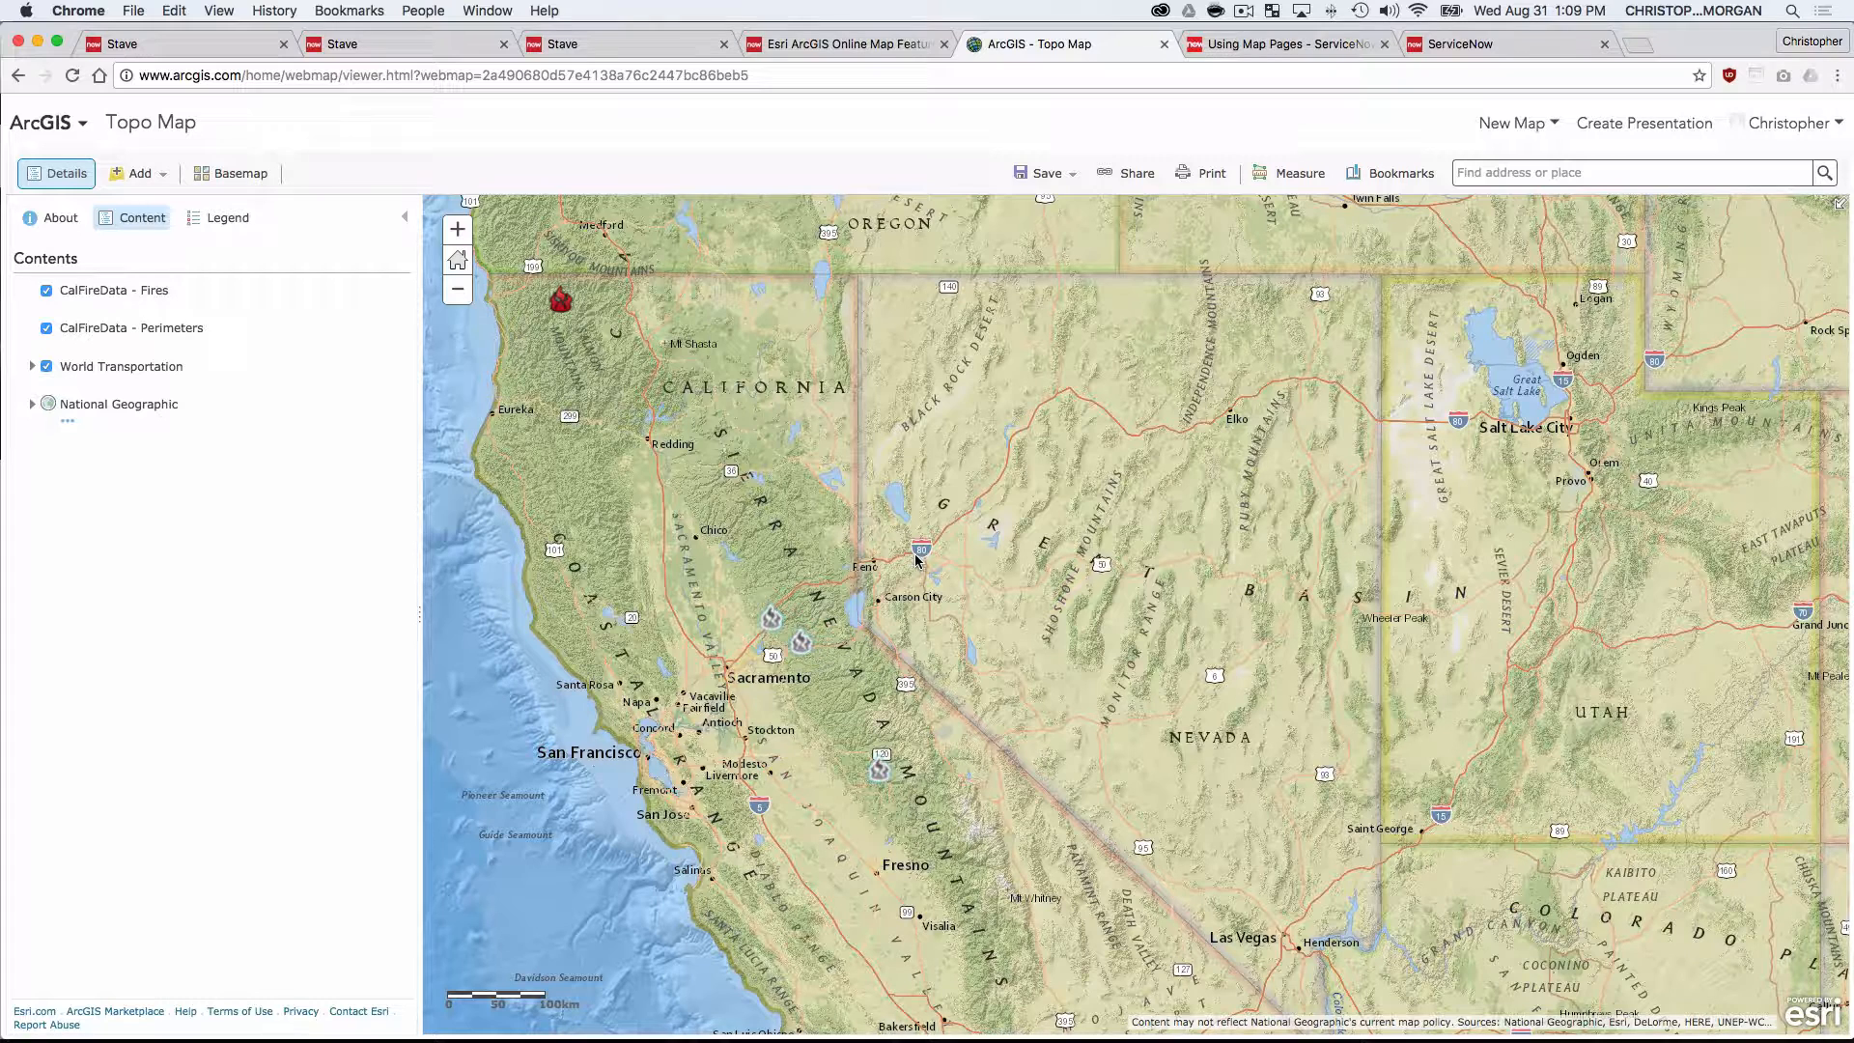
- View the Esri ArcGIS map of California fires with its contained/active fires and perimeters legend
left_click(840, 44)
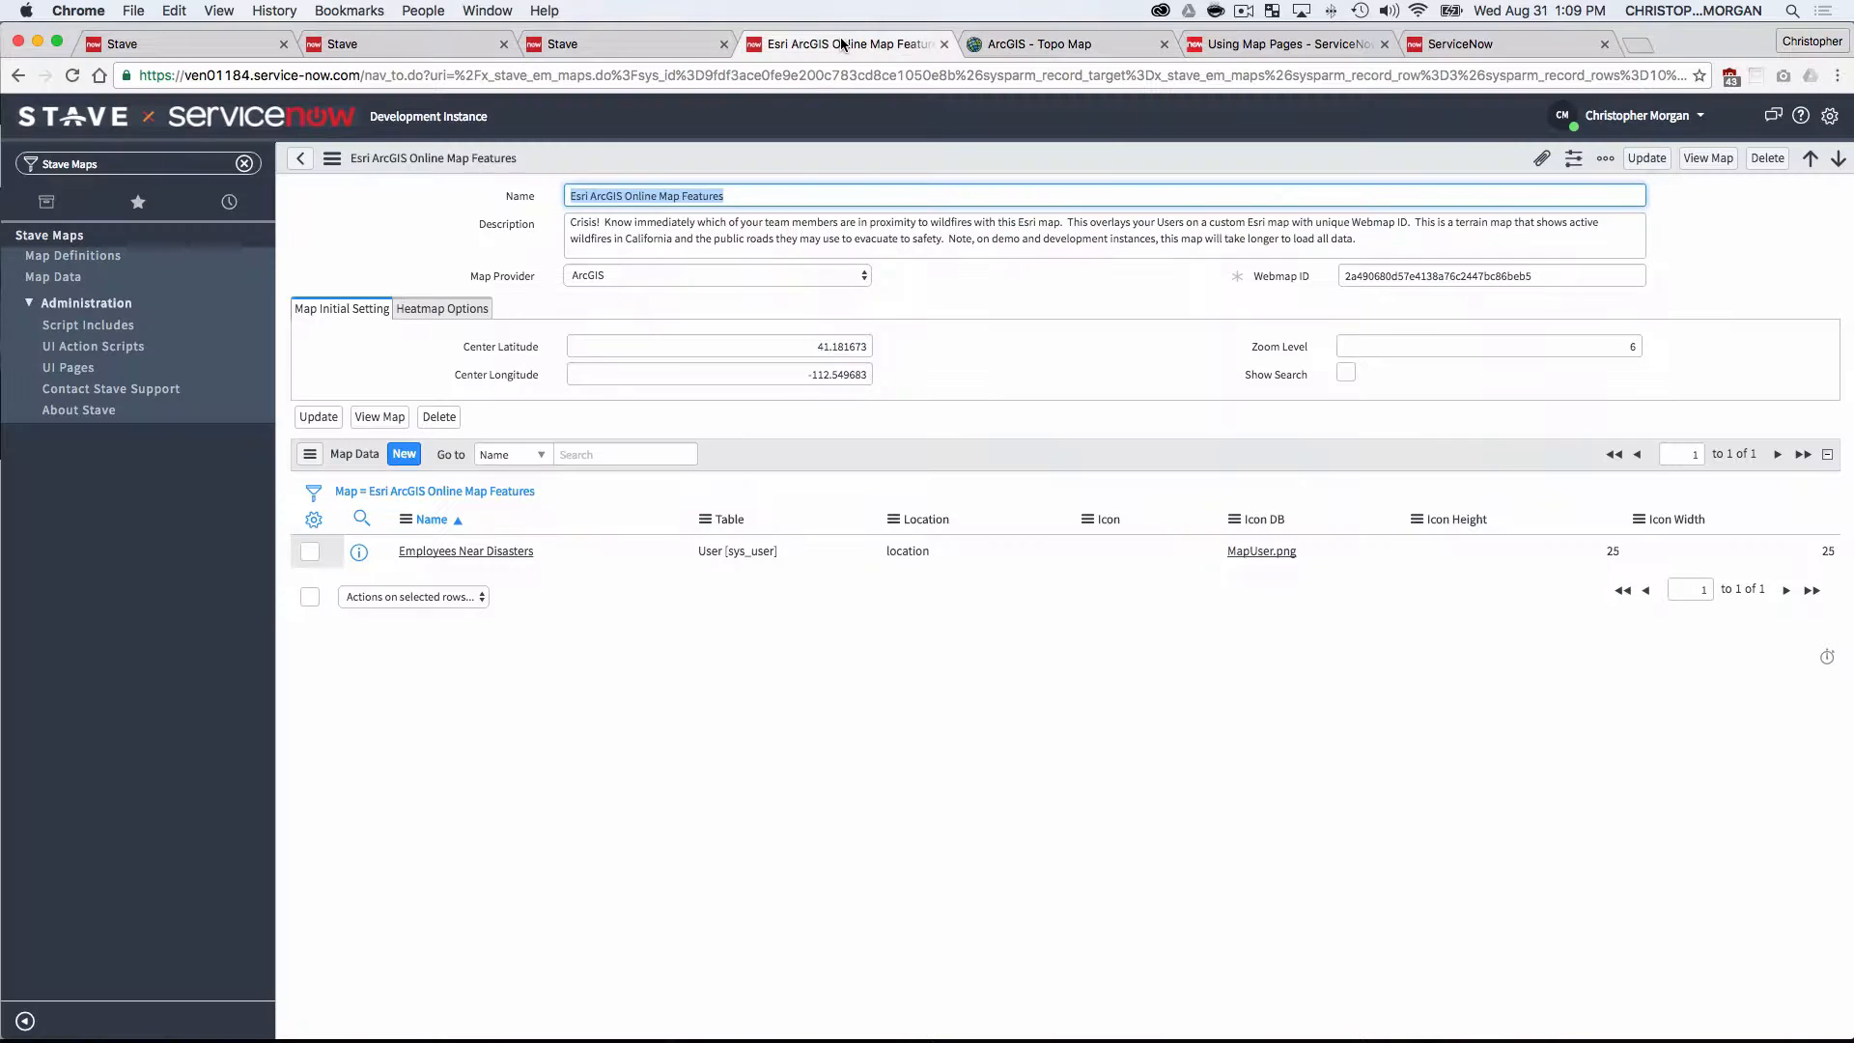
left_click(813, 765)
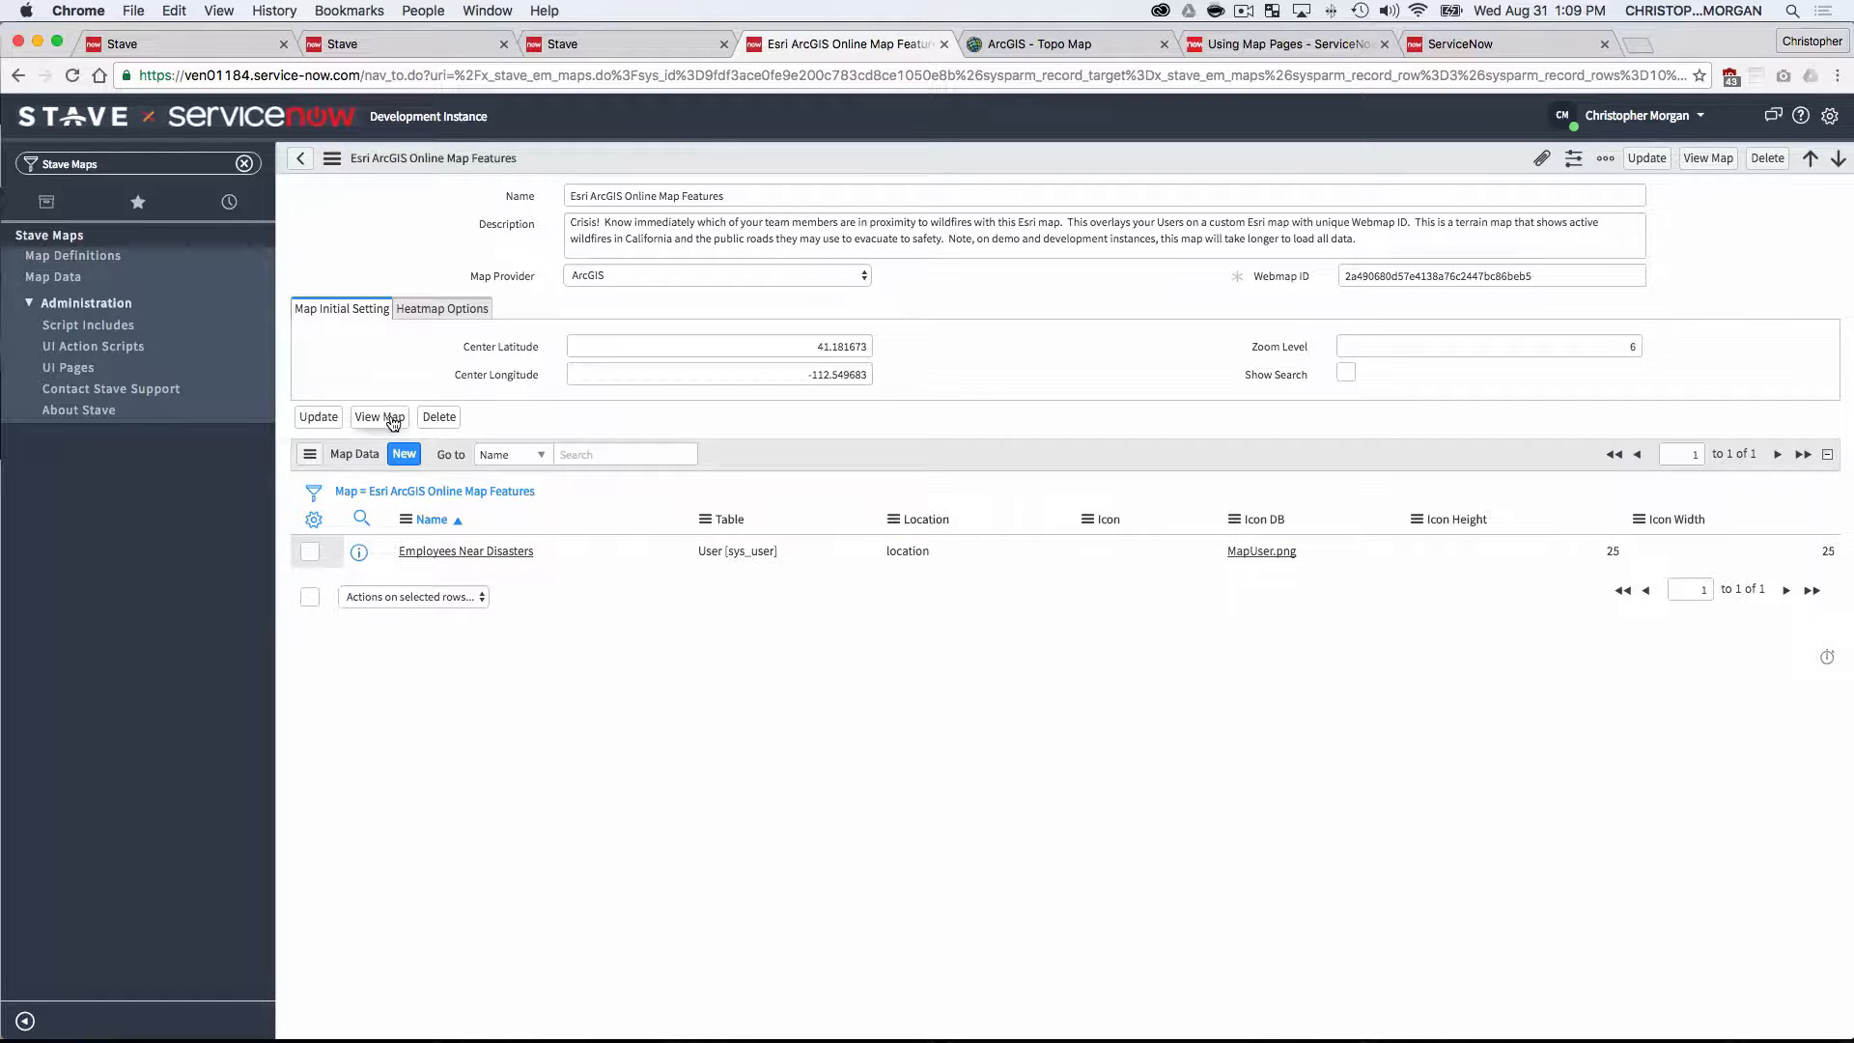
left_click(379, 417)
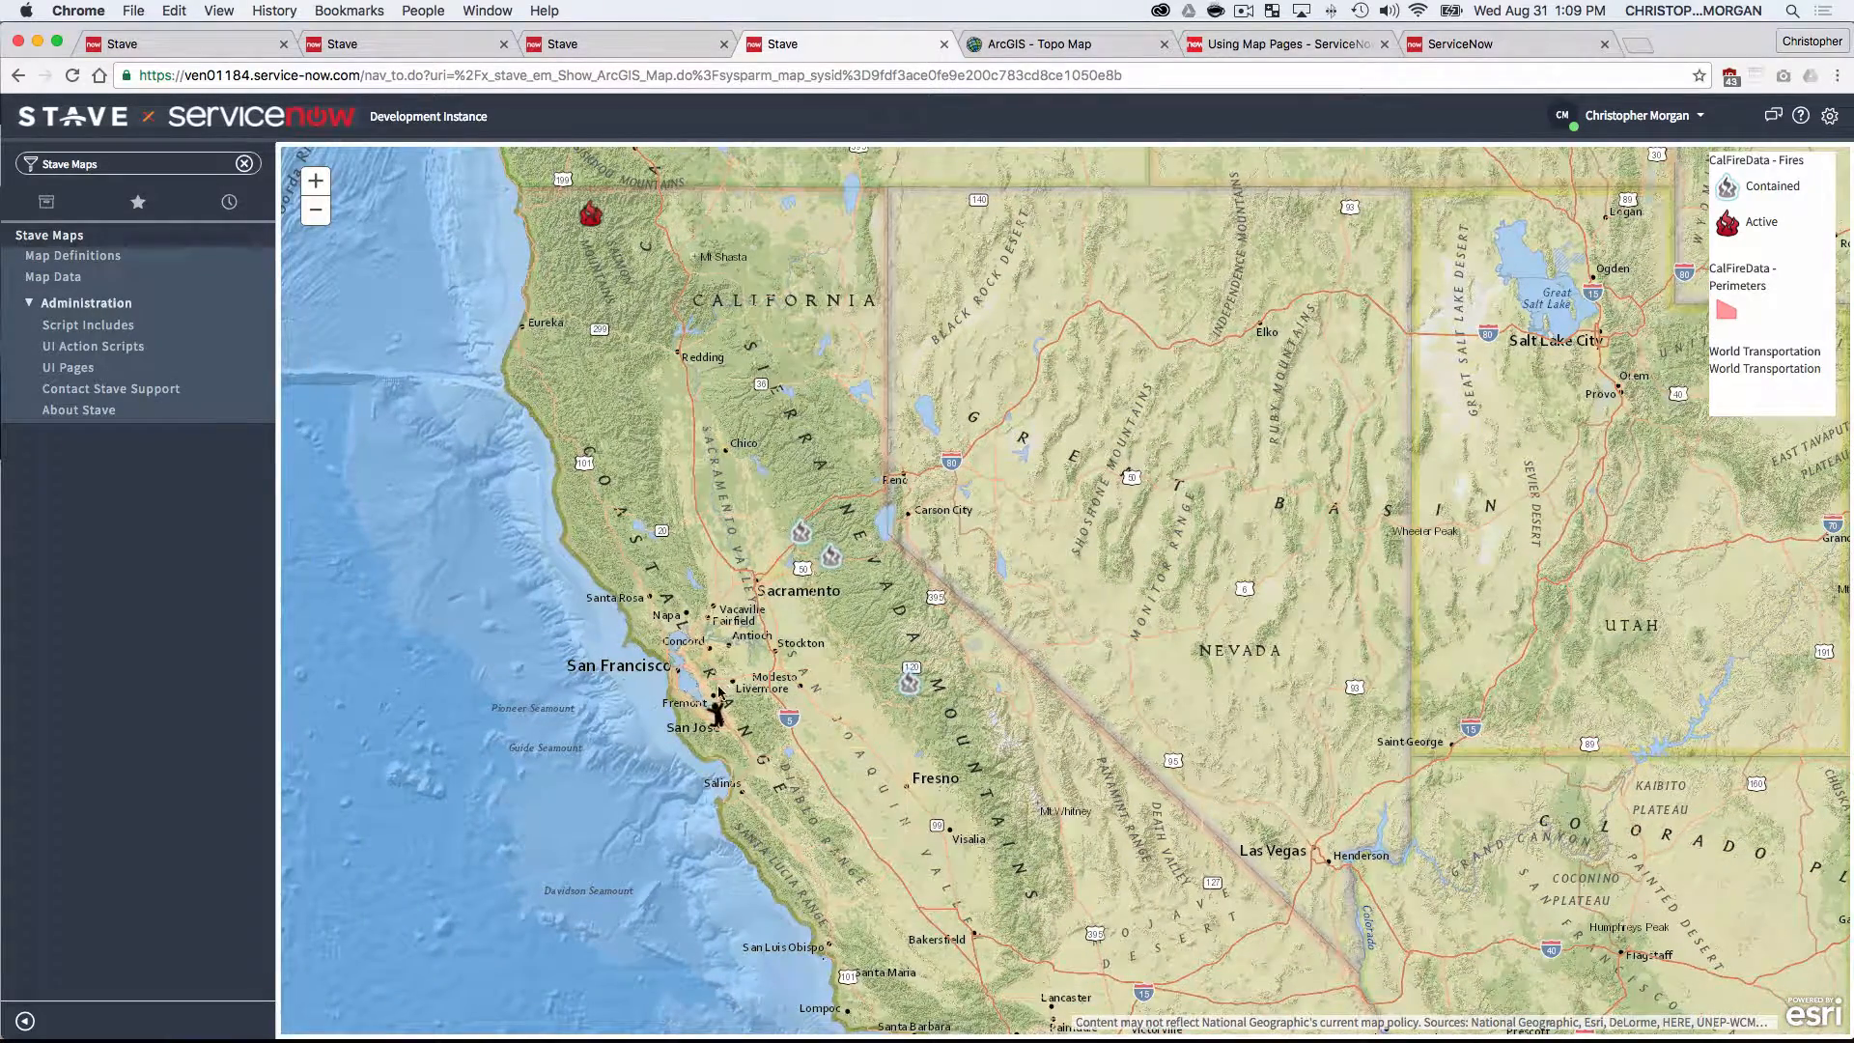
left_click(714, 714)
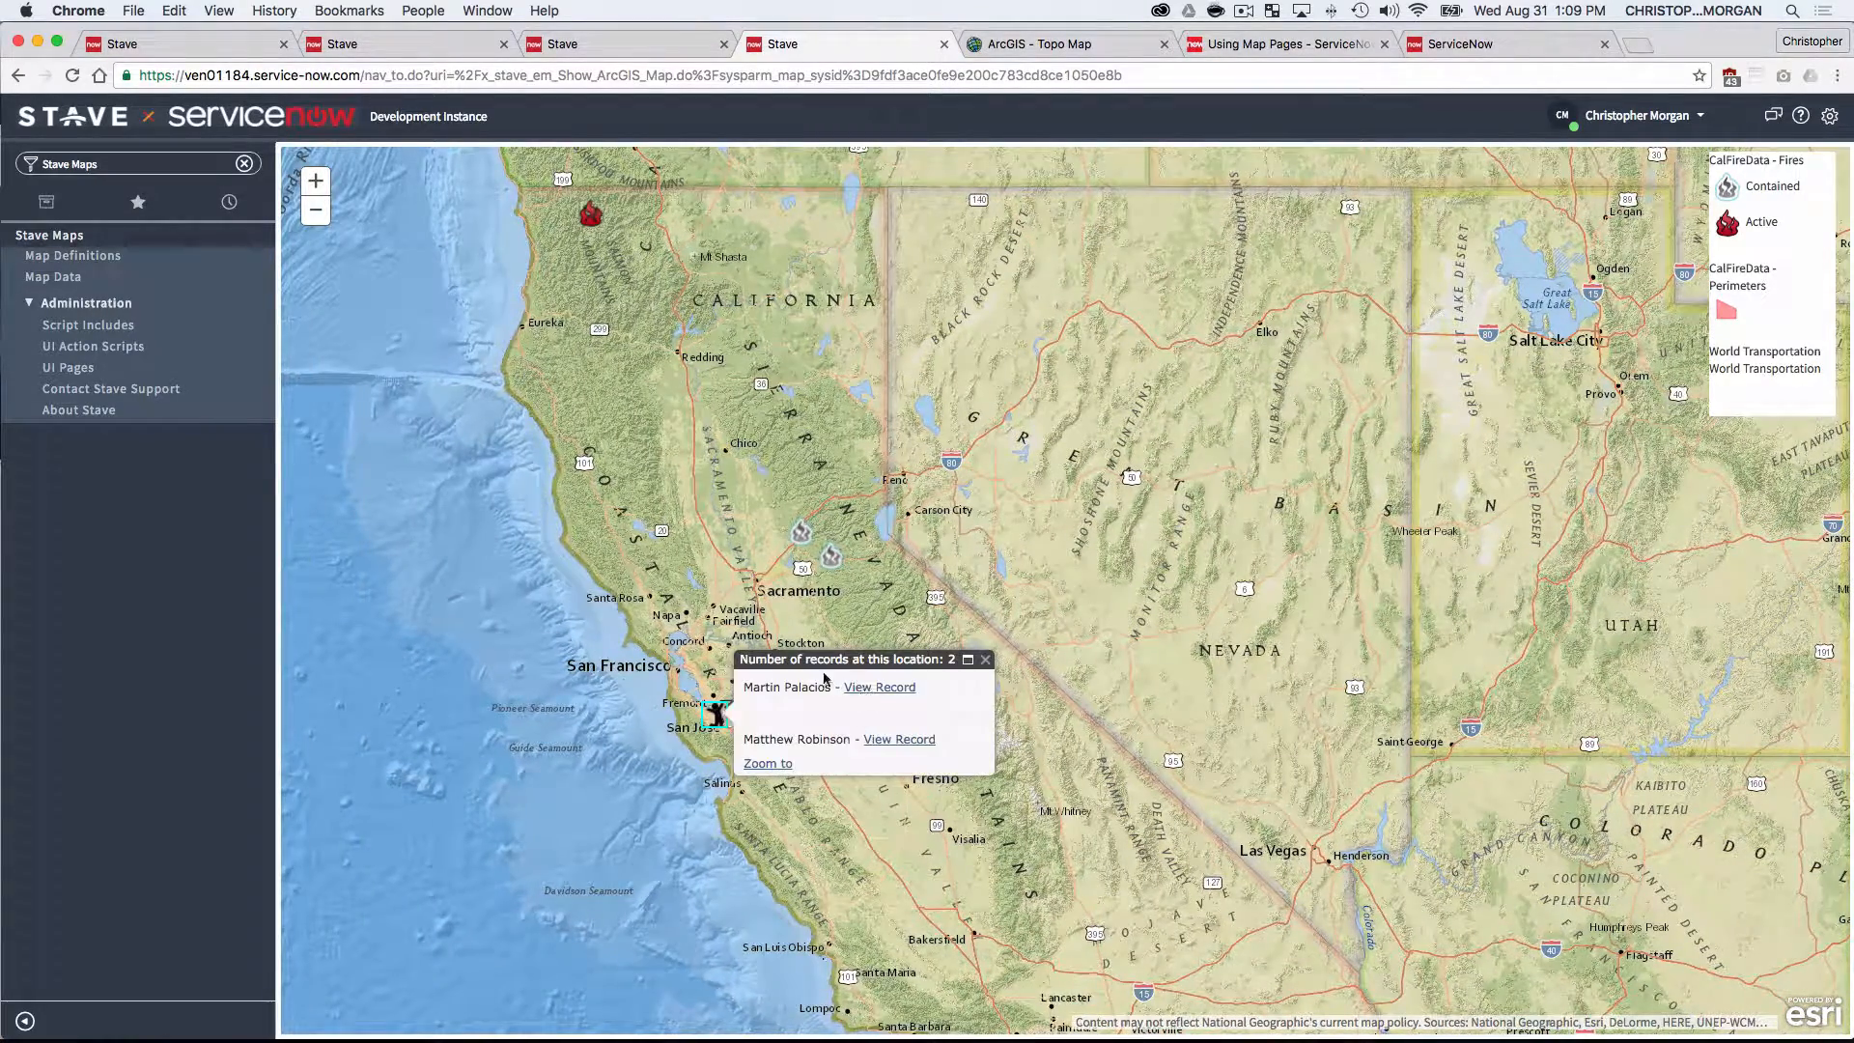
left_click(985, 661)
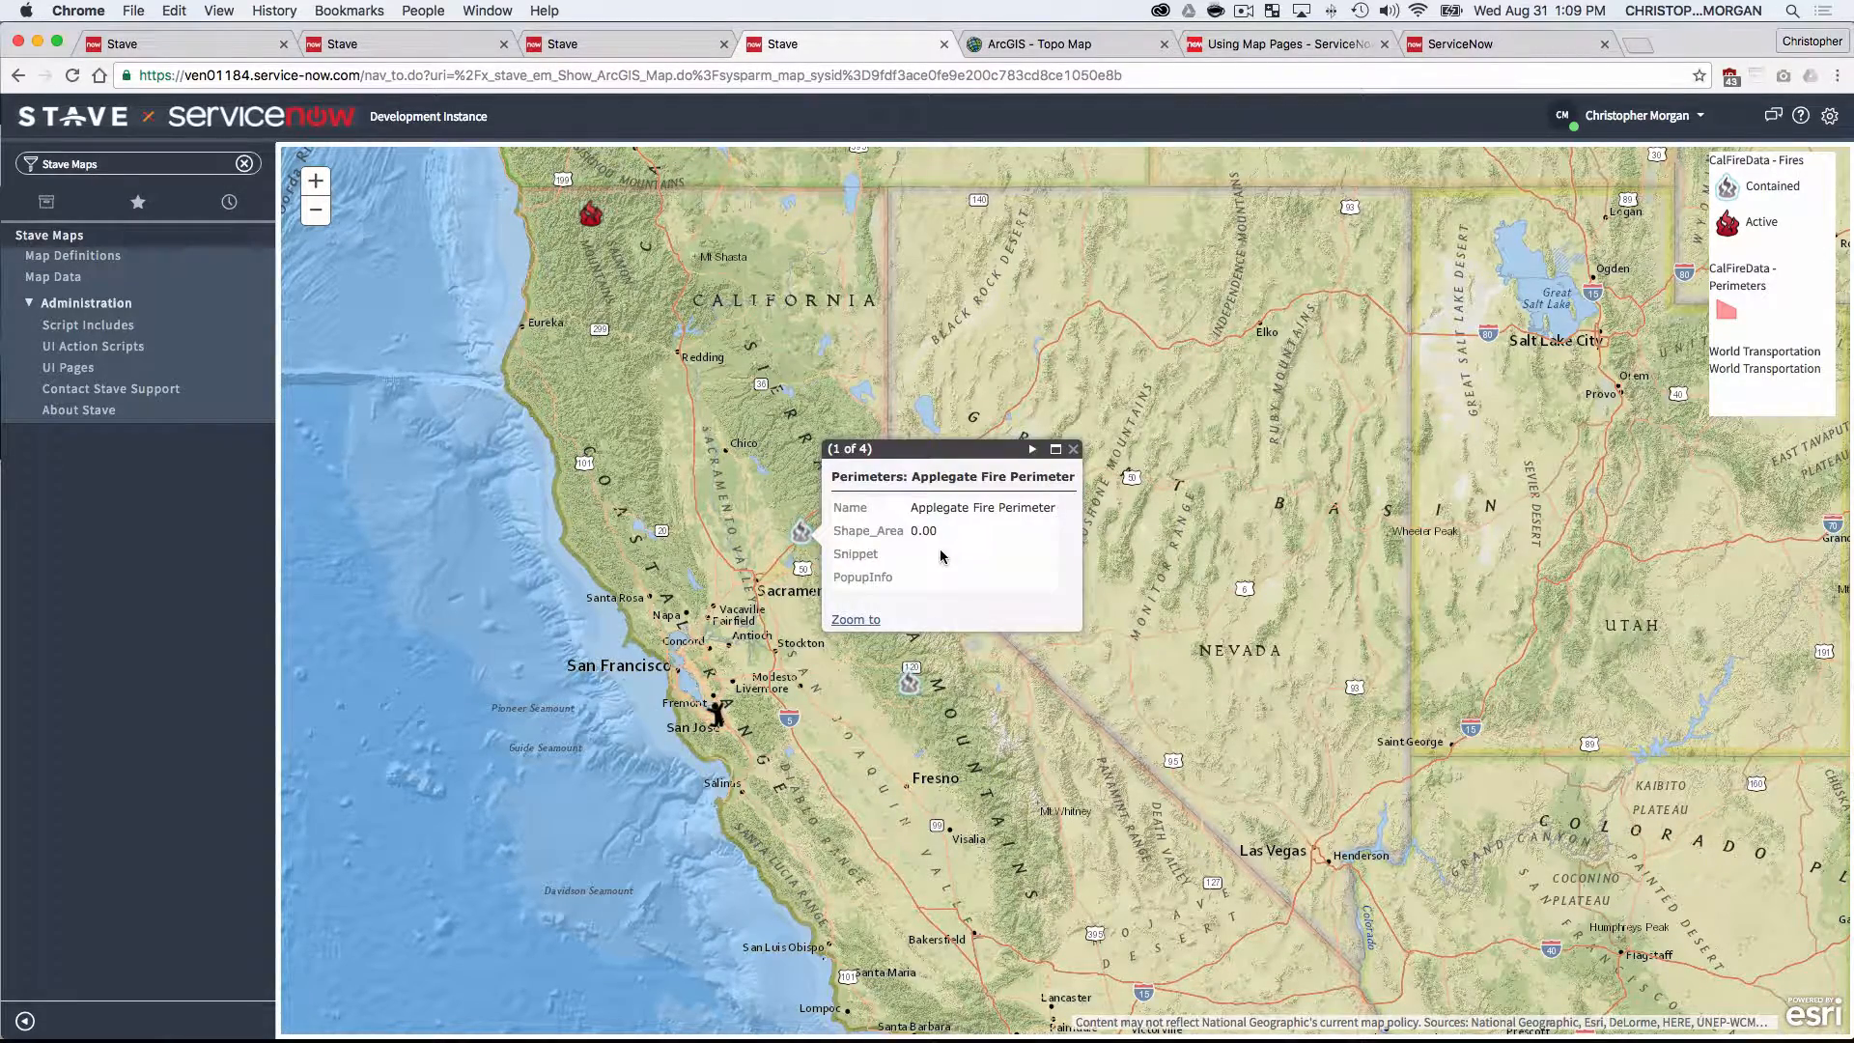
left_click(830, 556)
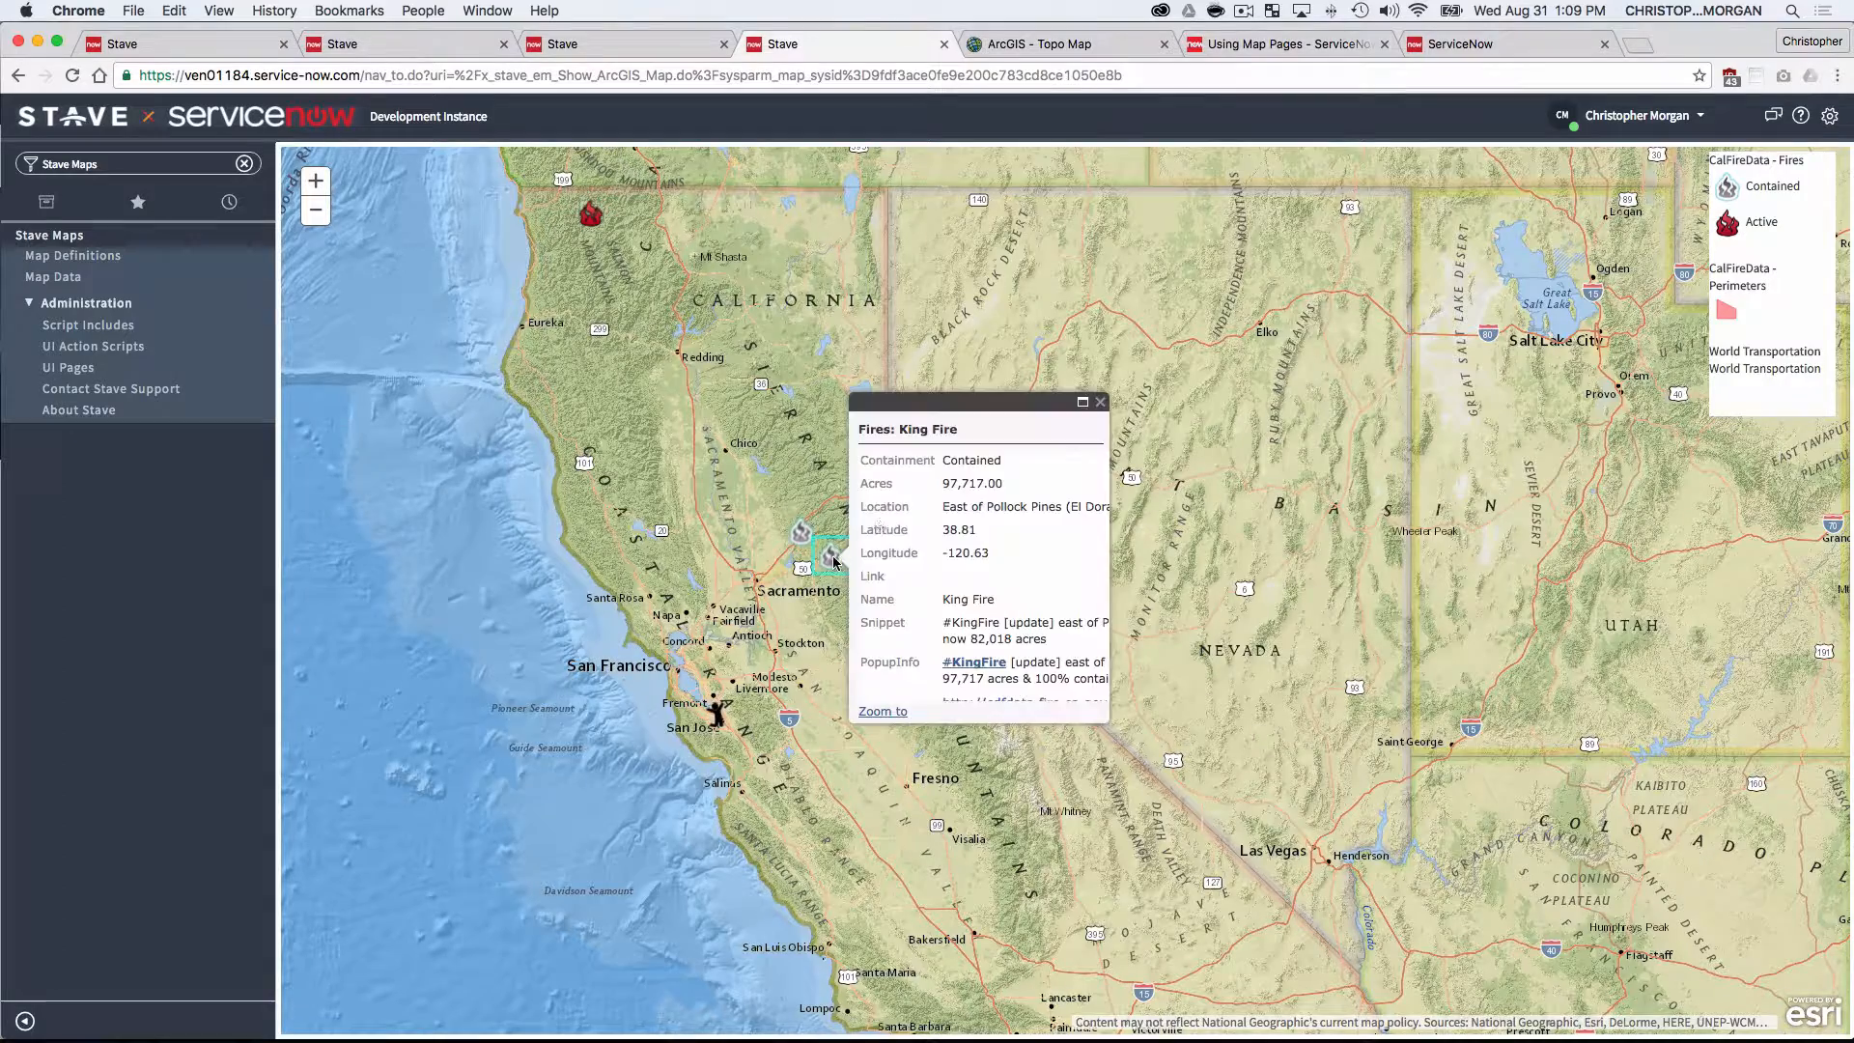
left_click(1099, 401)
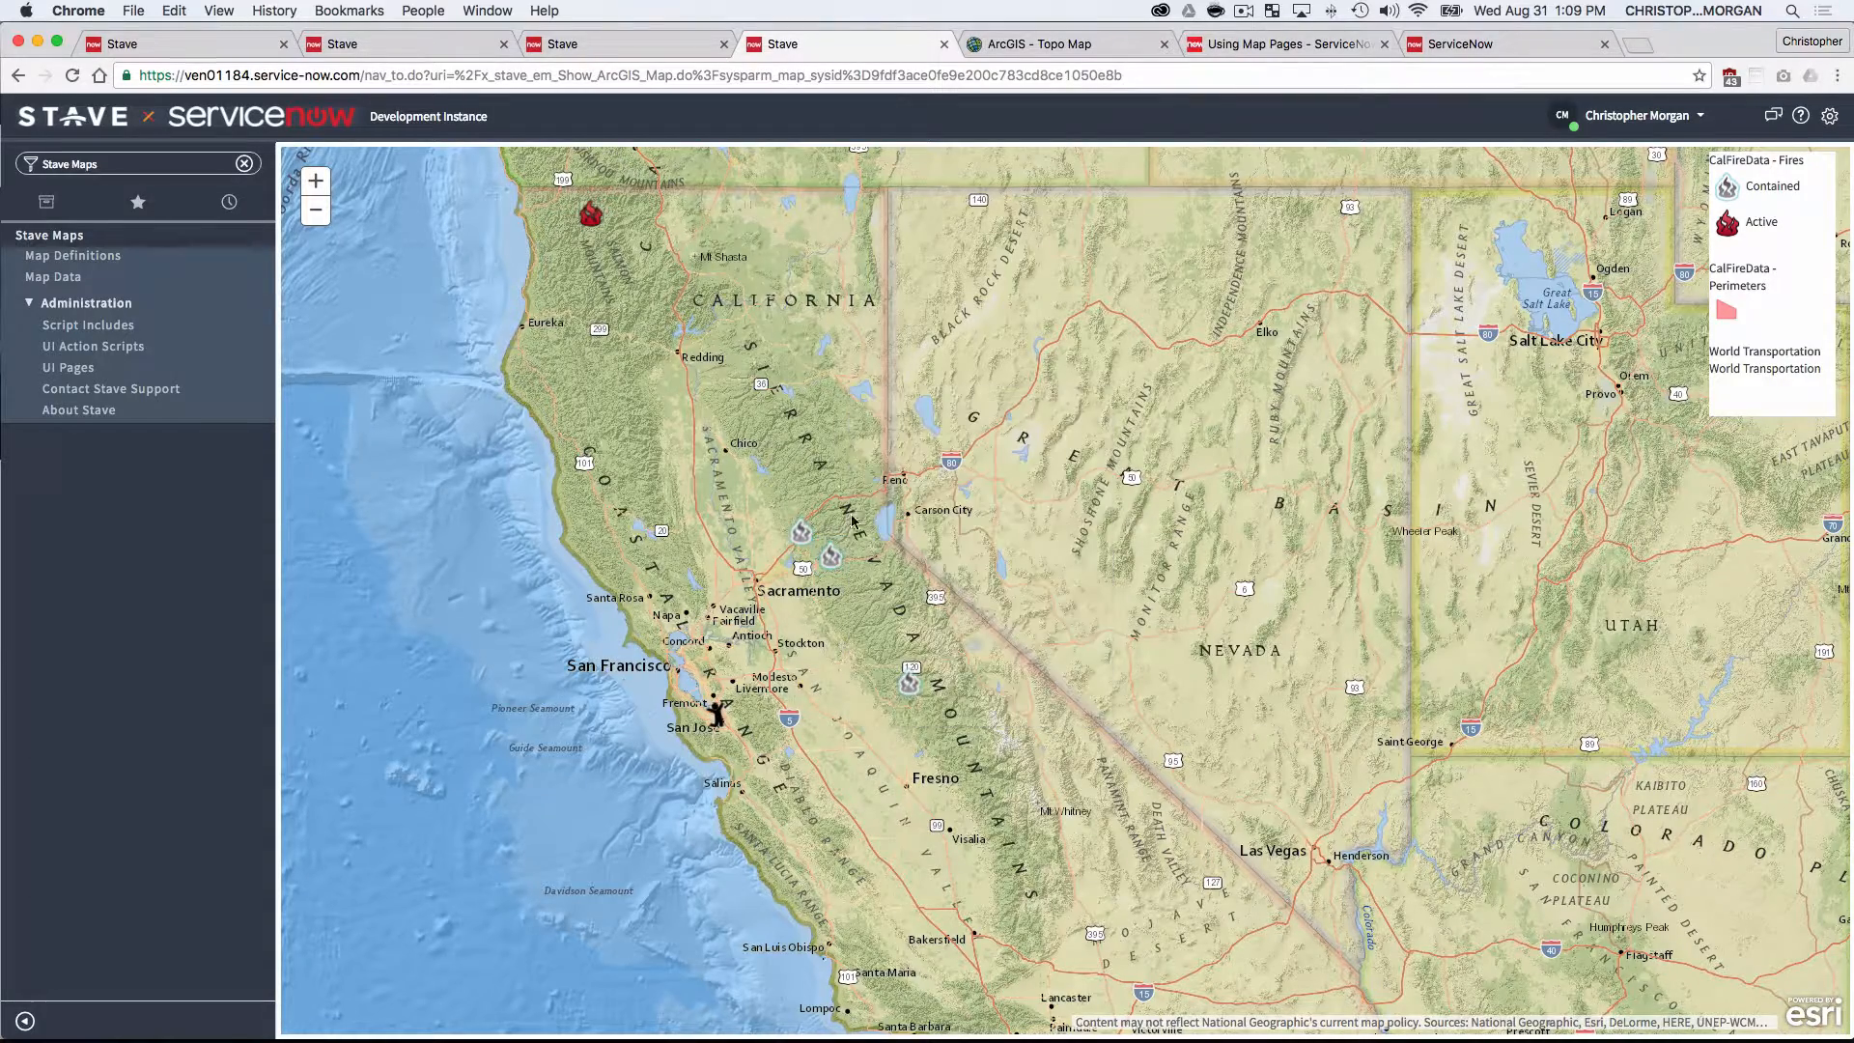
left_click(796, 530)
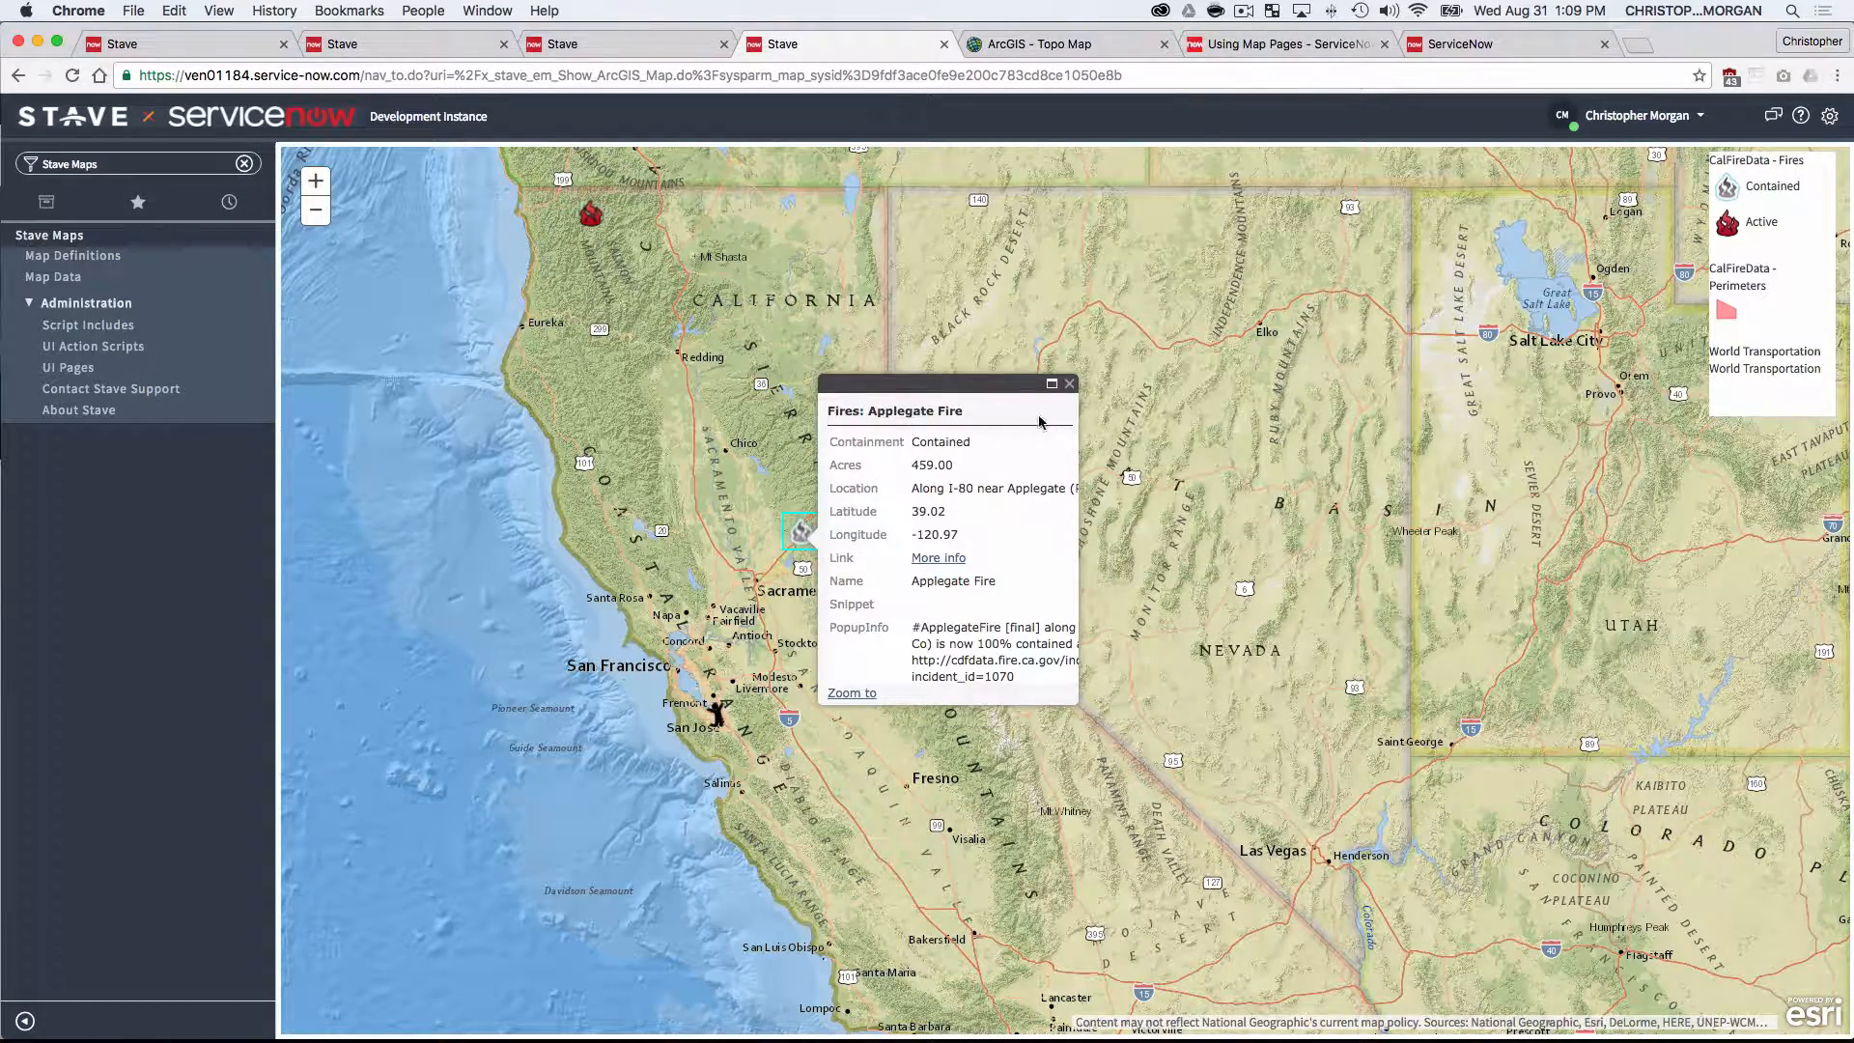
left_click(1070, 383)
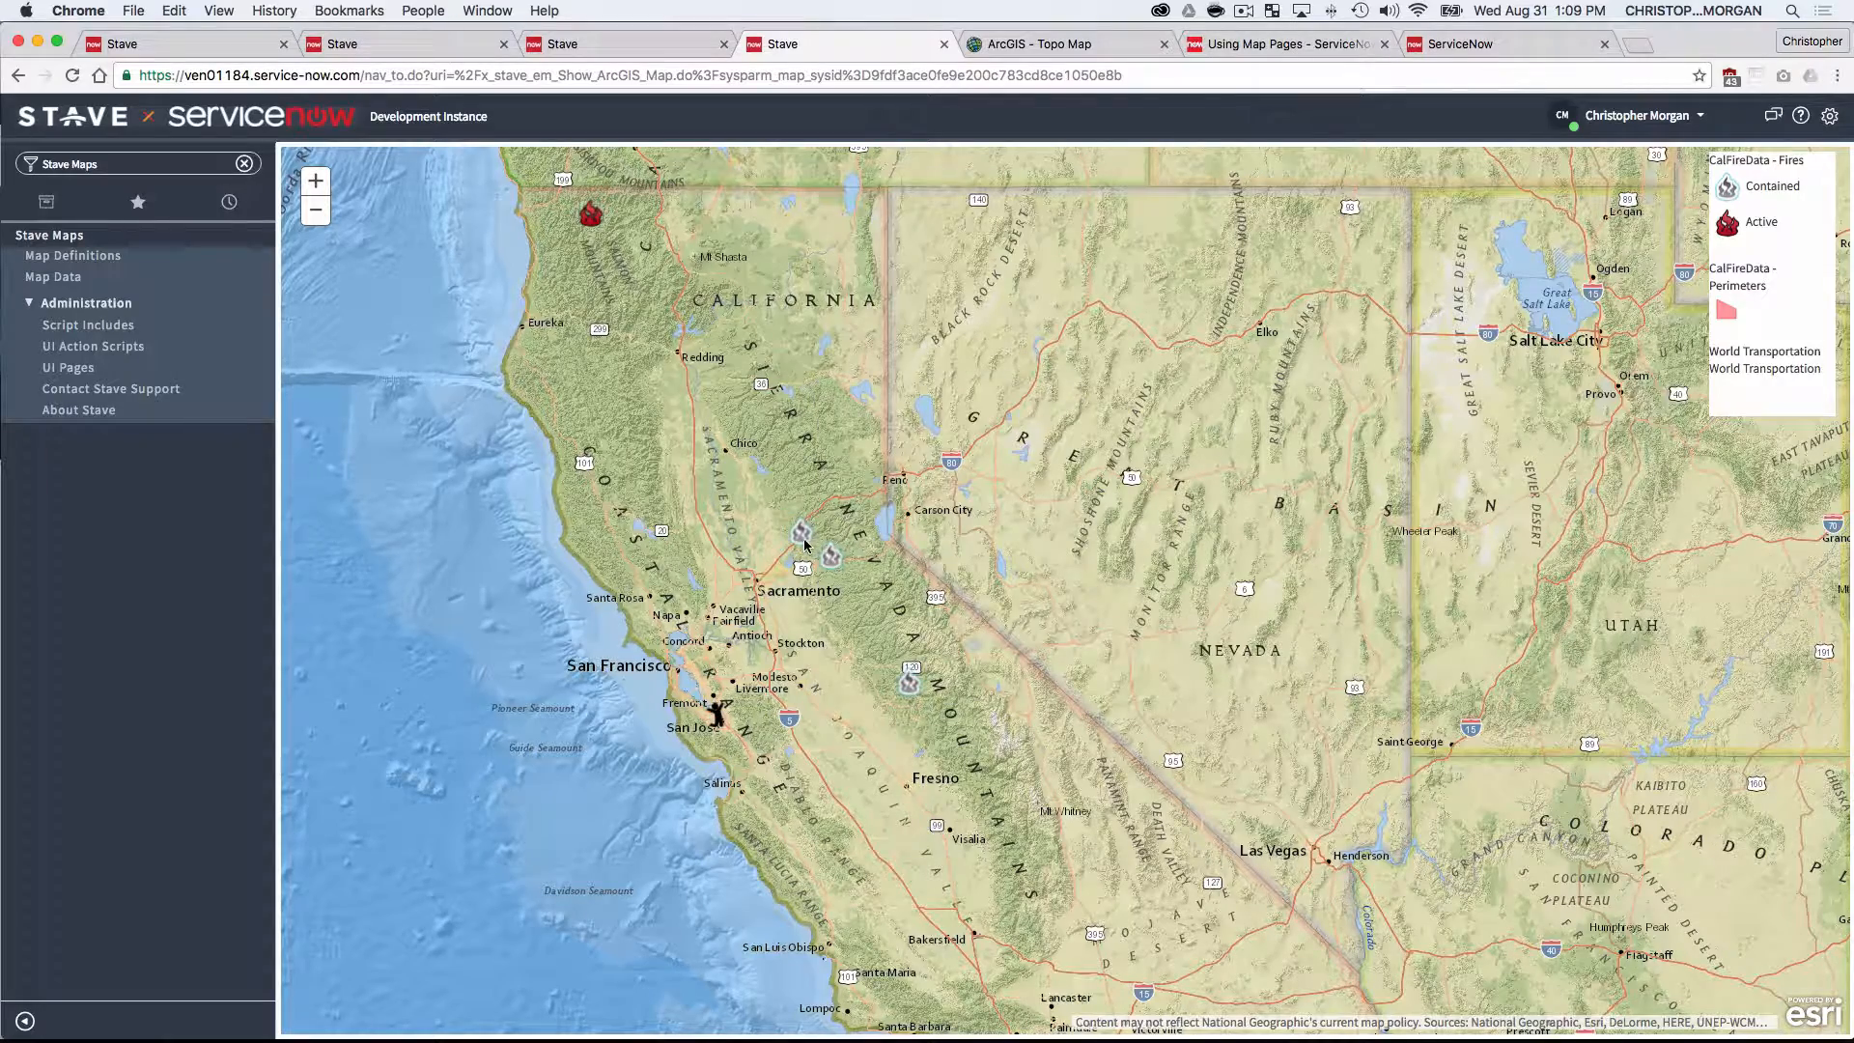
left_click(800, 537)
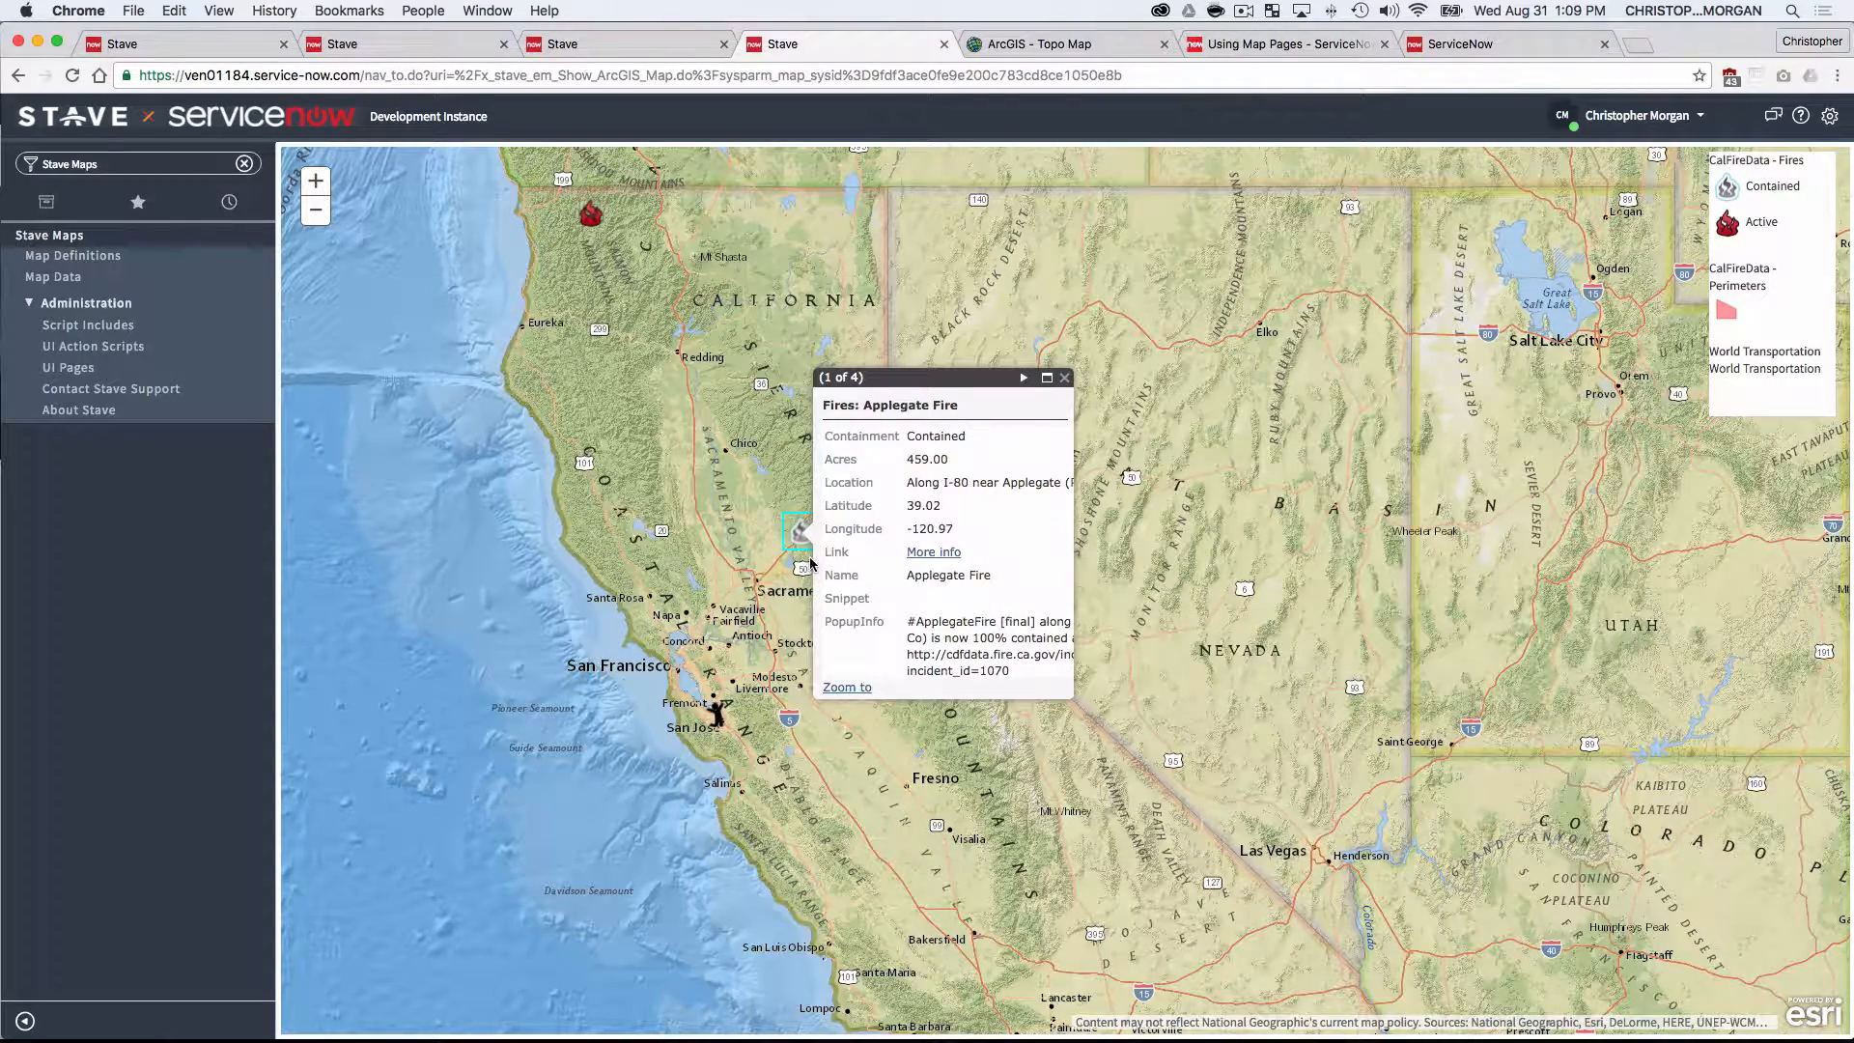
left_click(1023, 379)
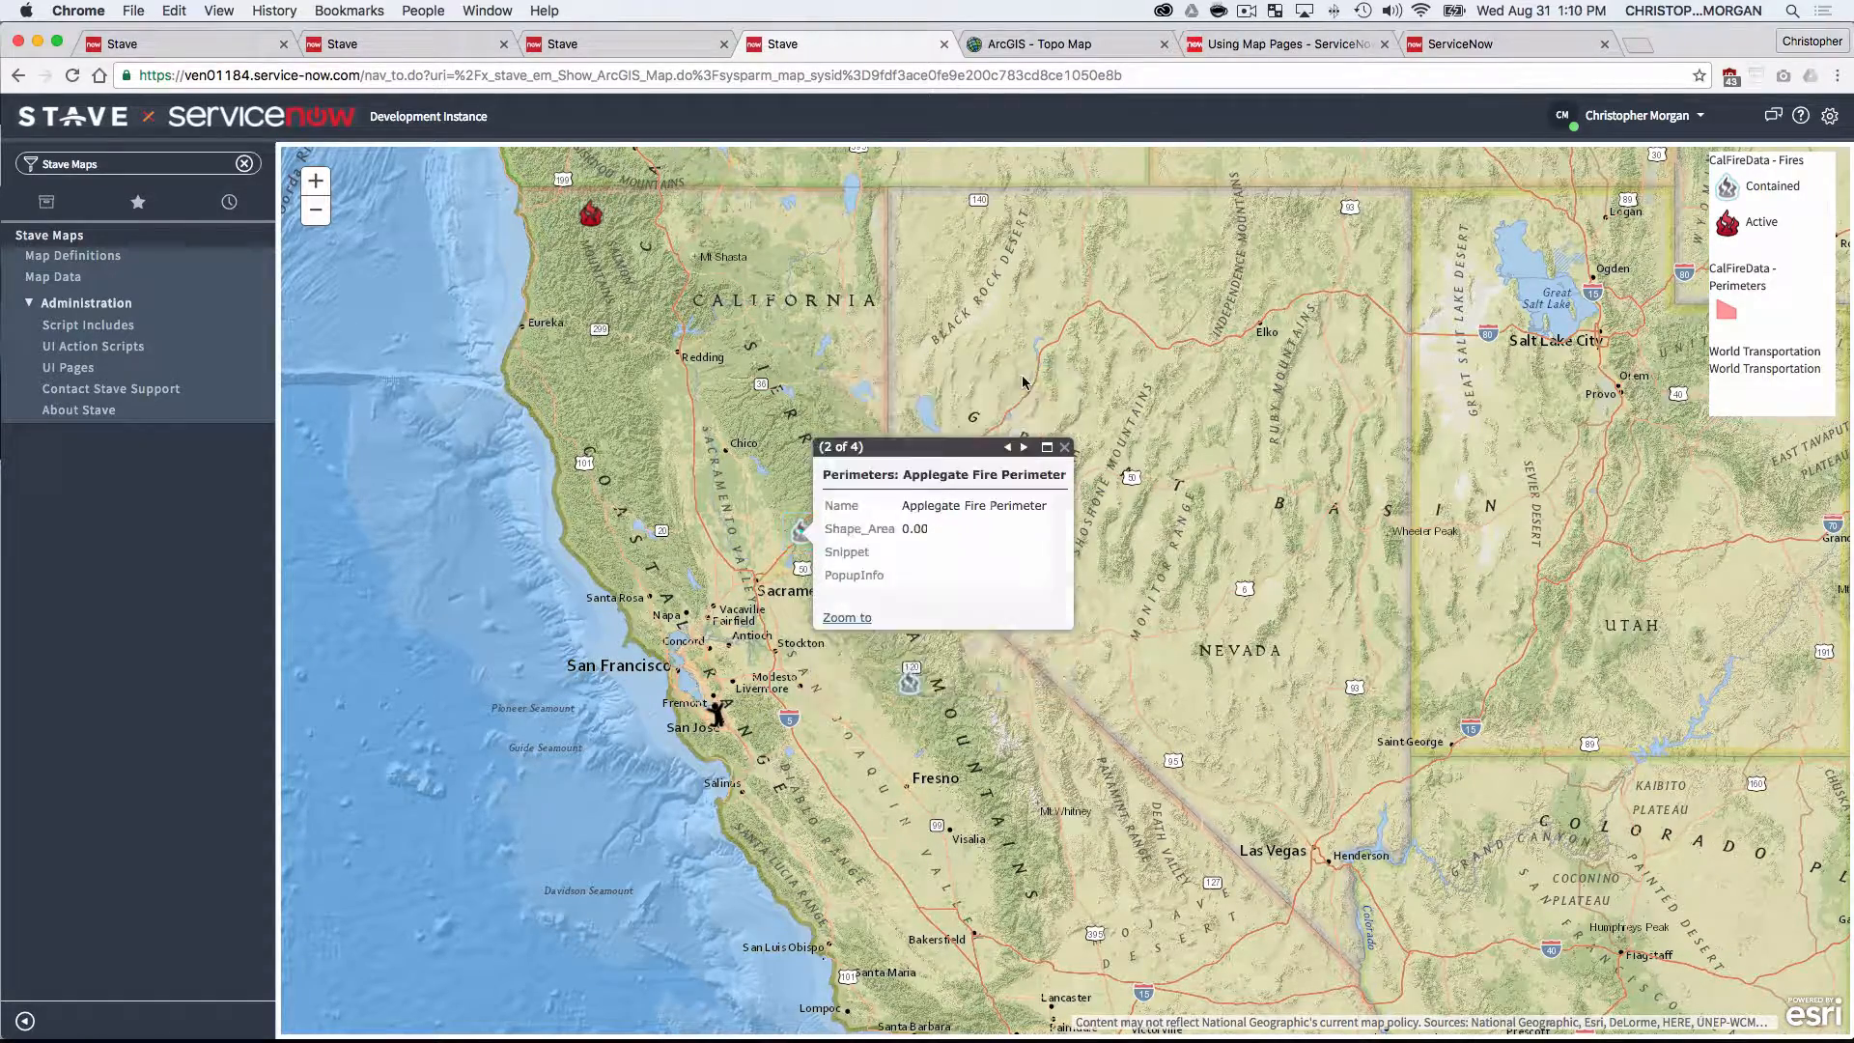
left_click(1008, 448)
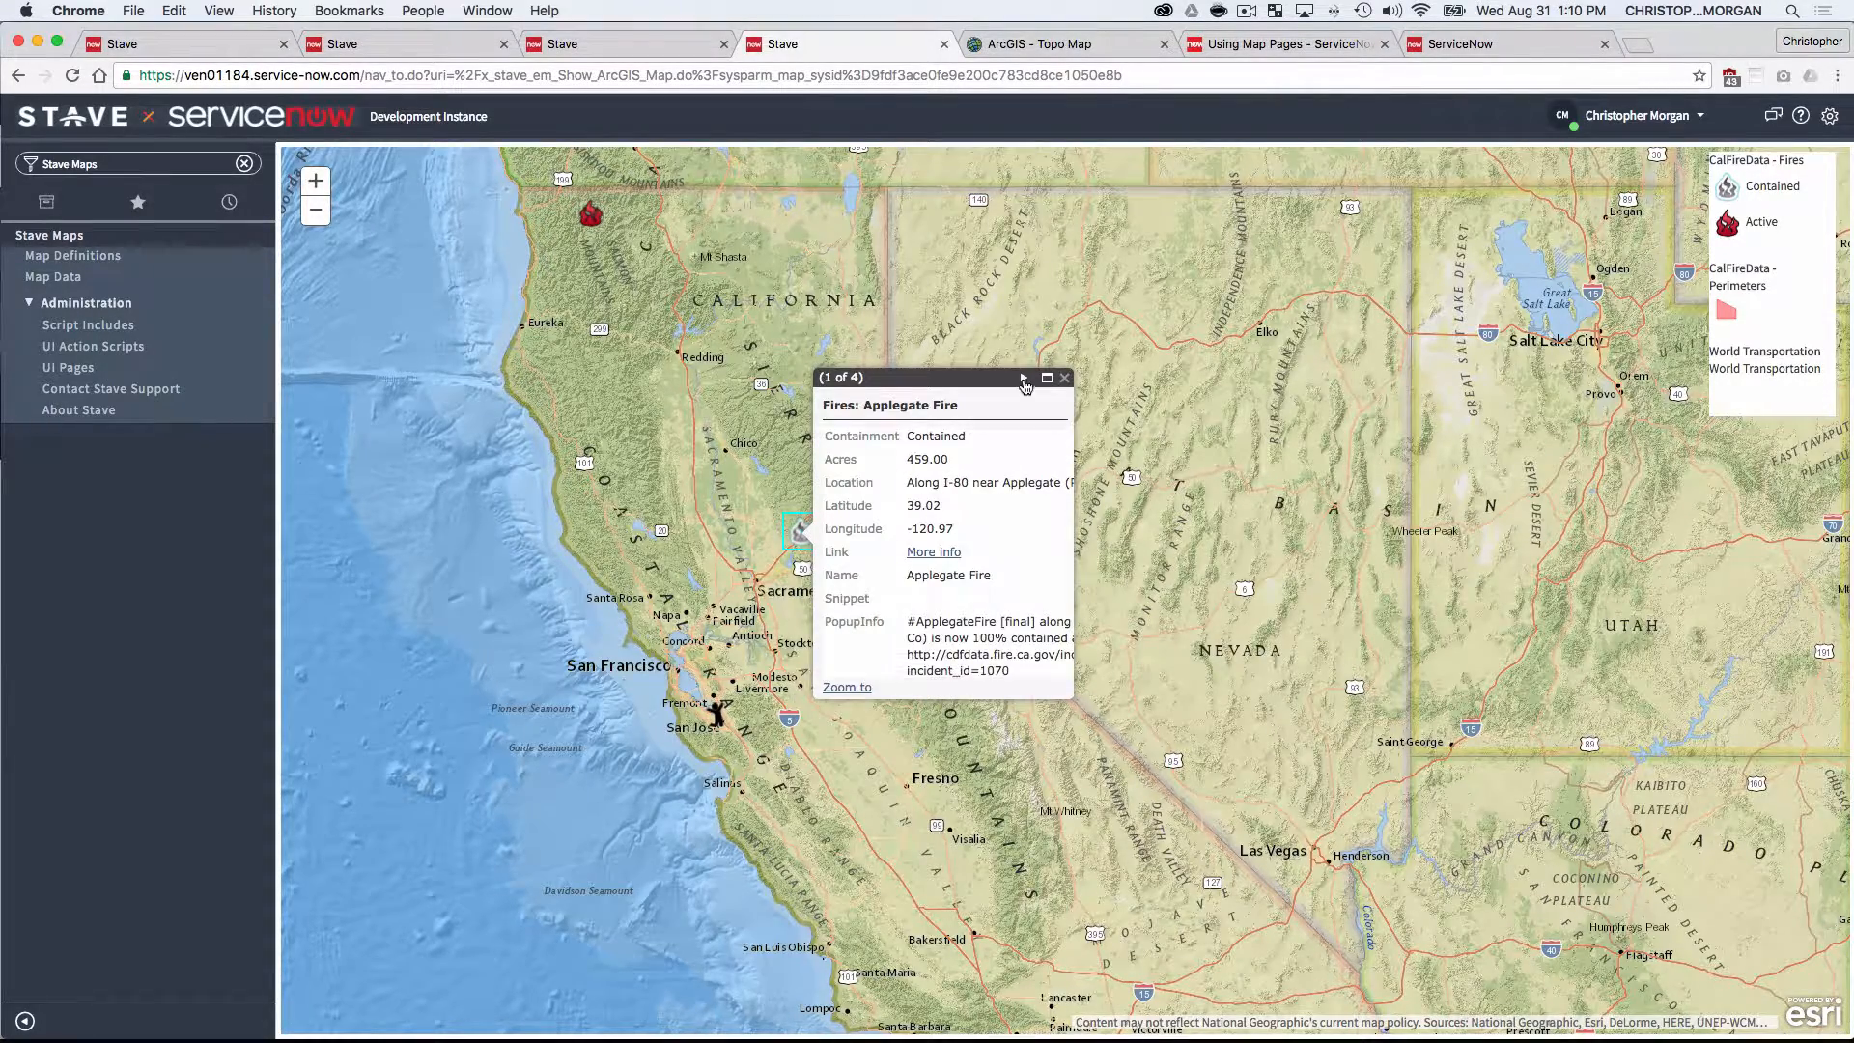
left_click(1064, 379)
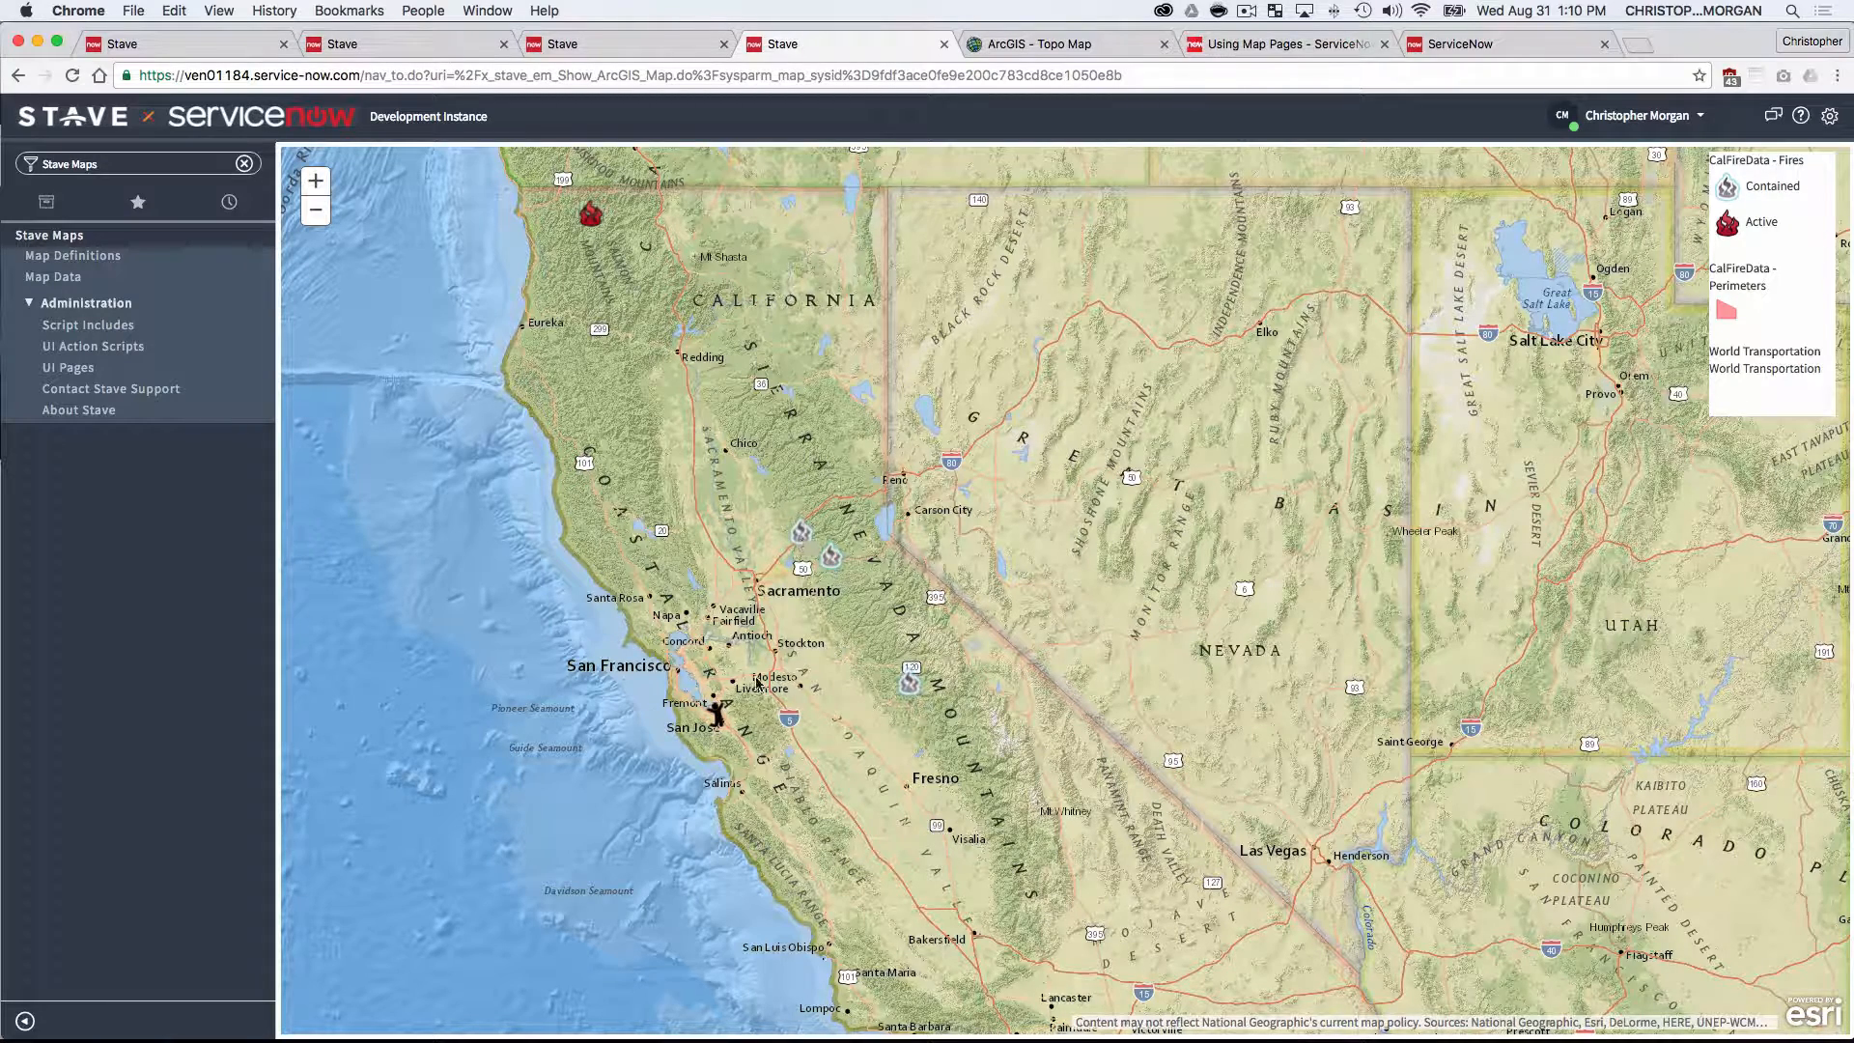
mouse_move(815, 780)
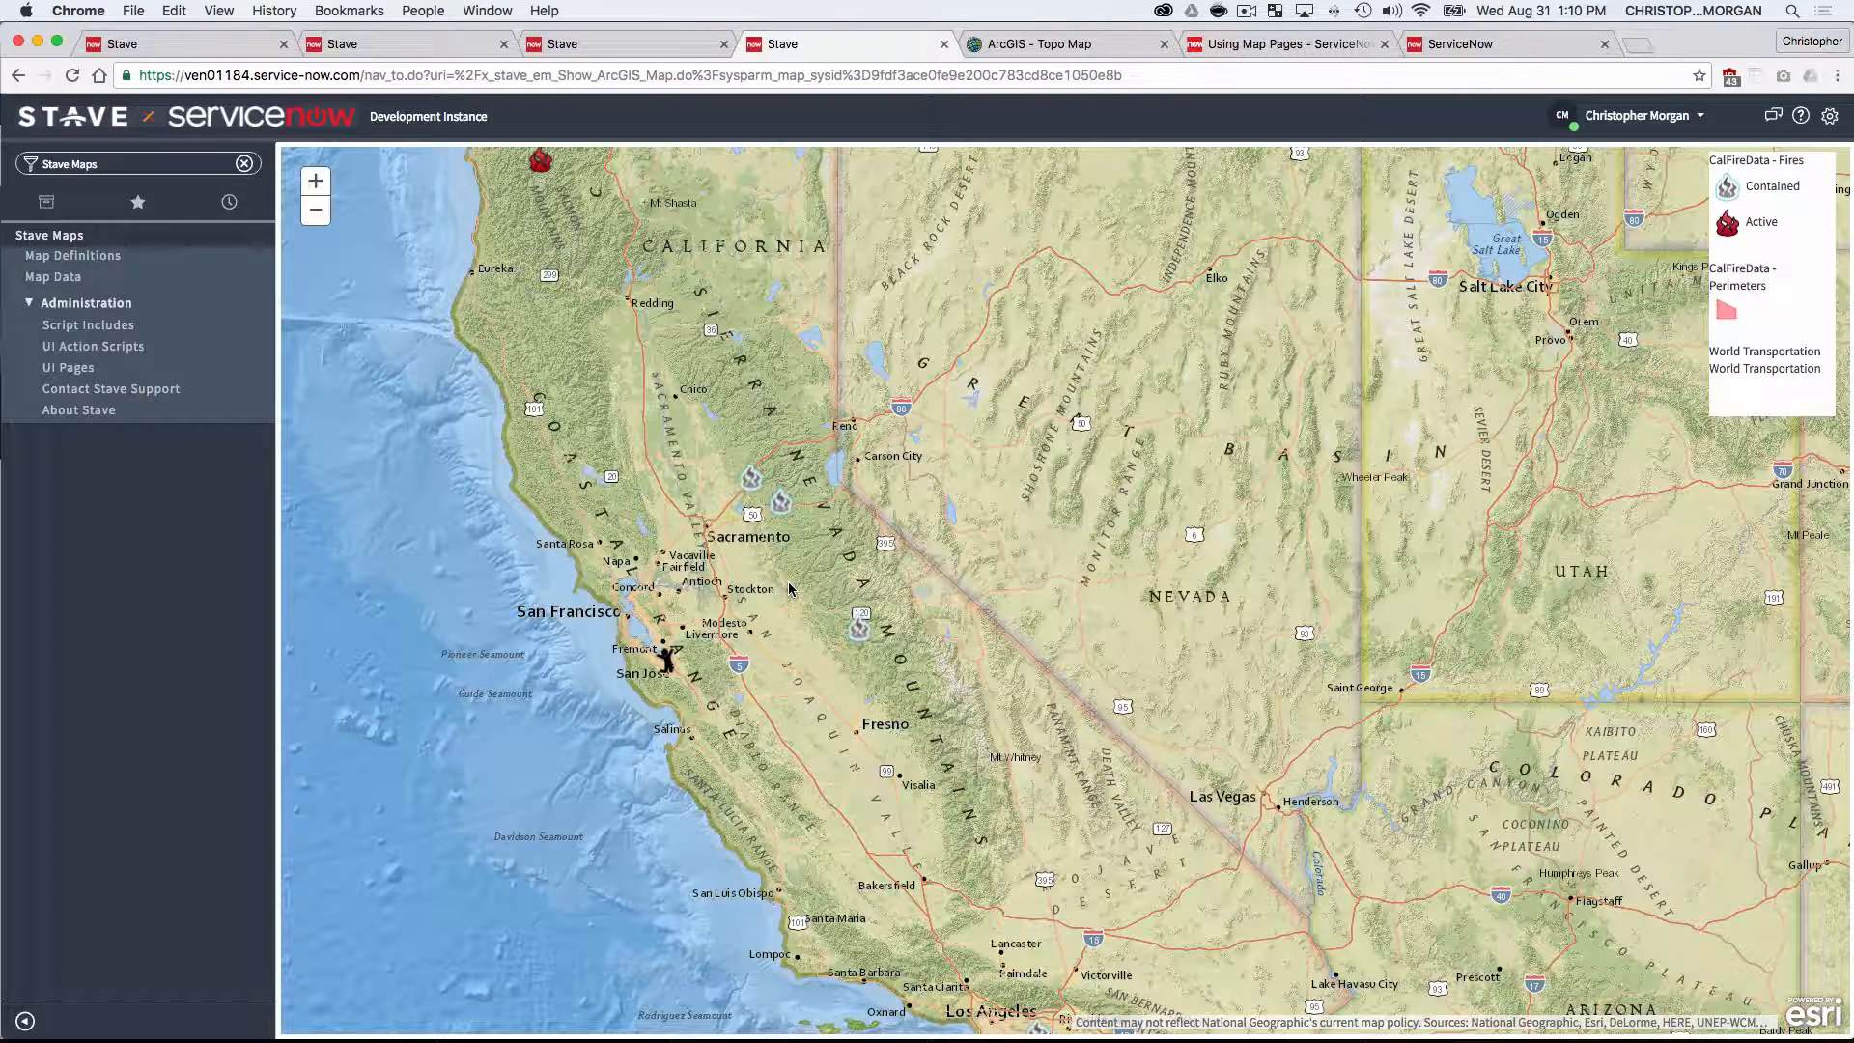
mouse_move(896, 390)
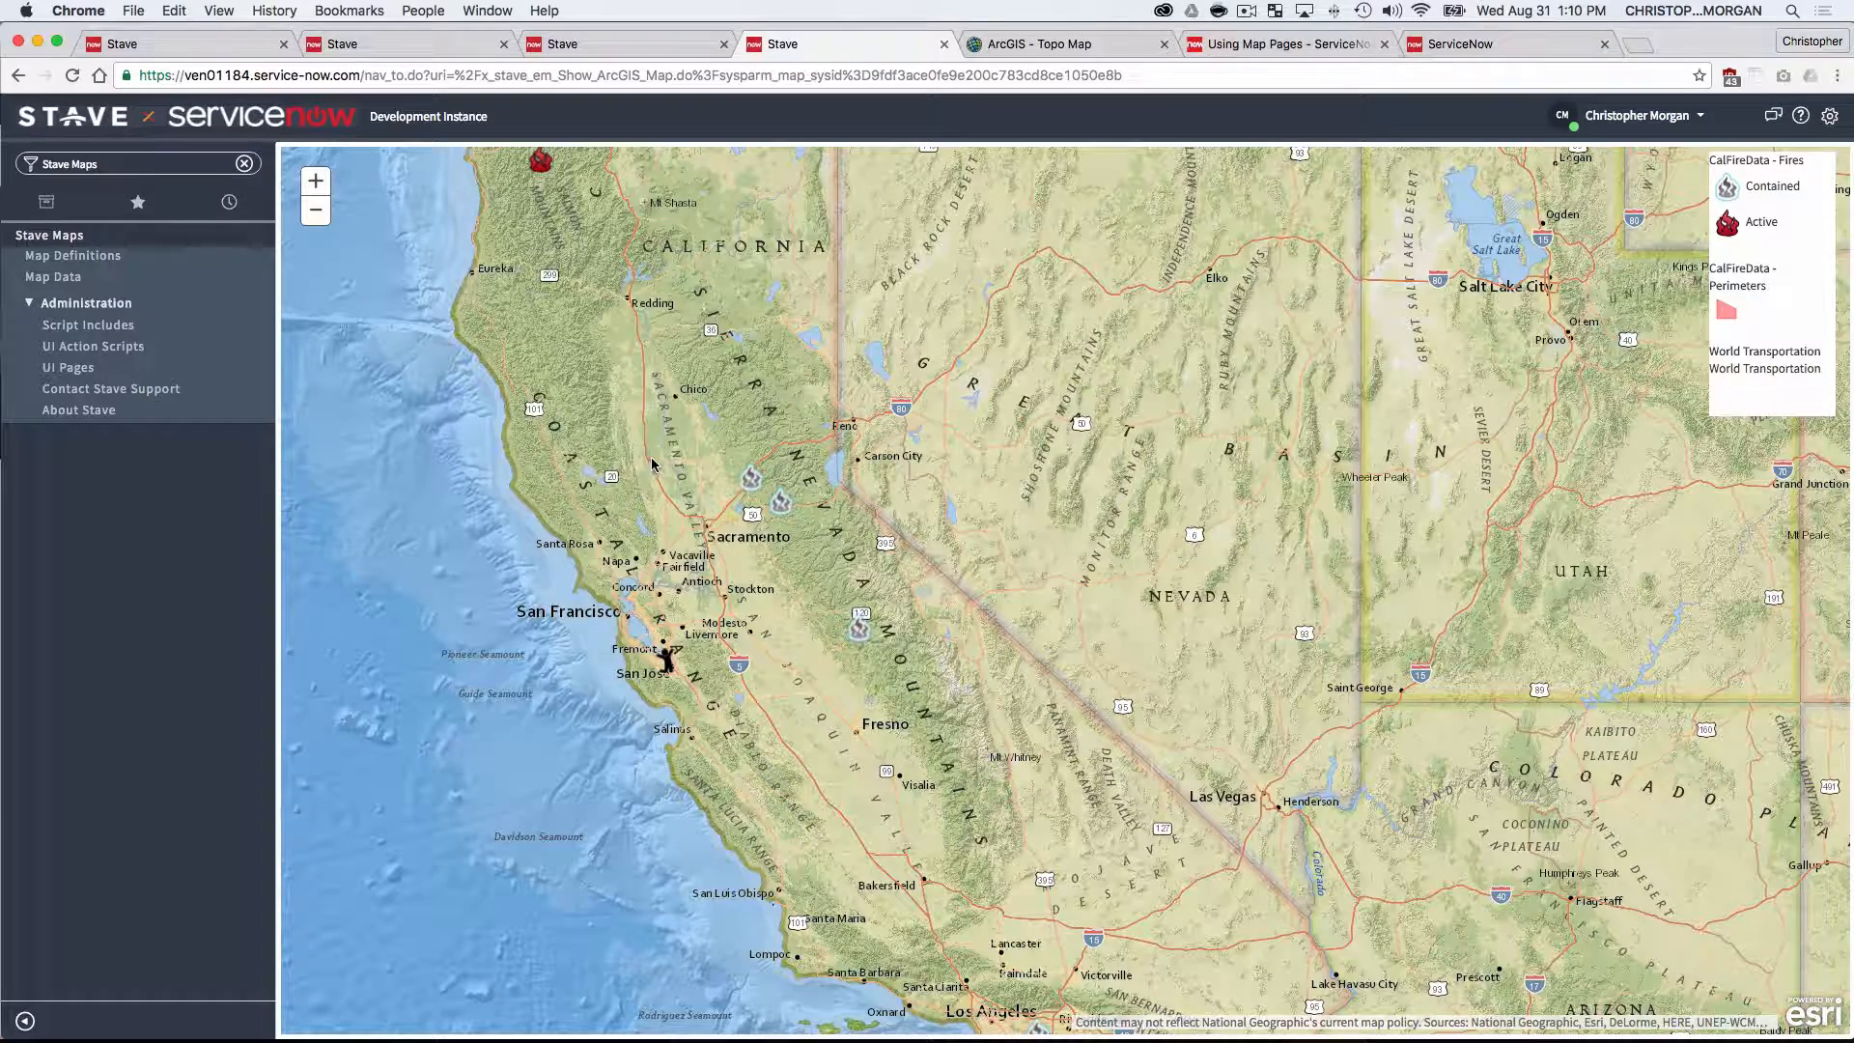
- From Map Definitions, open the Main Datacenters and Heatmap Problems map
left_click(73, 255)
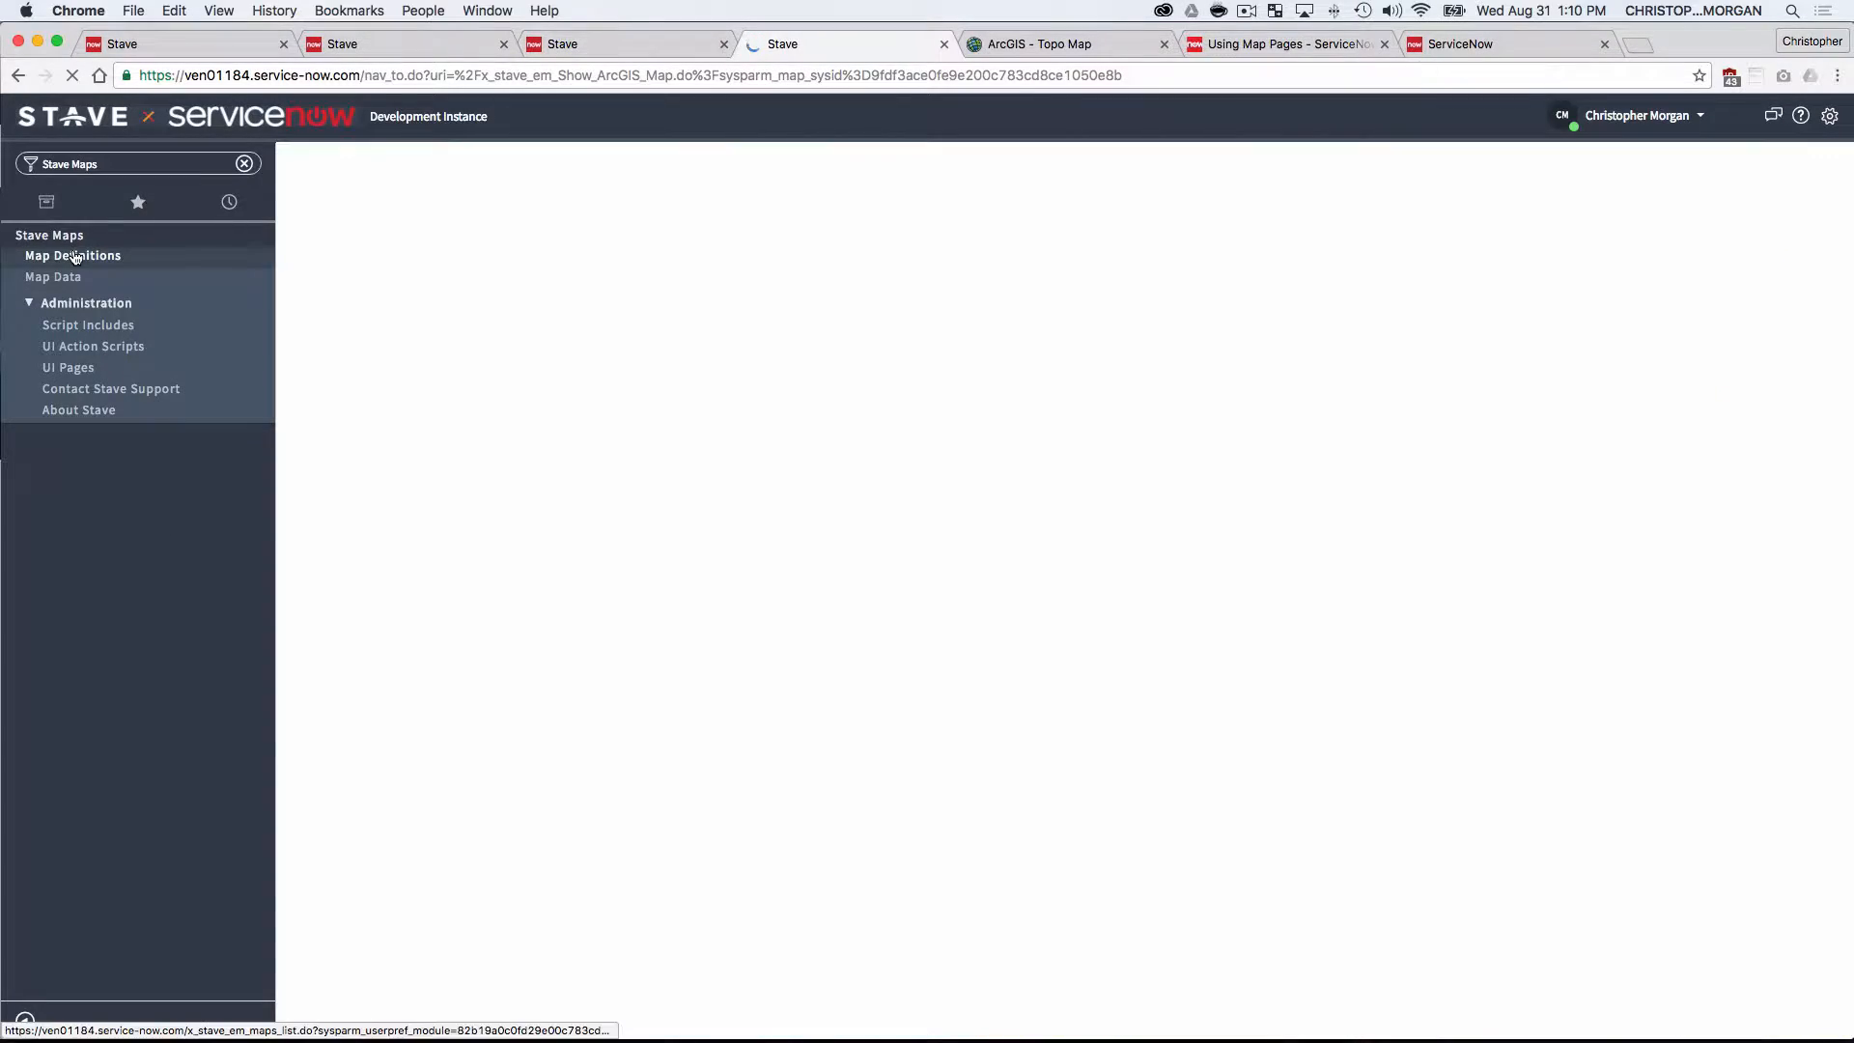
left_click(74, 255)
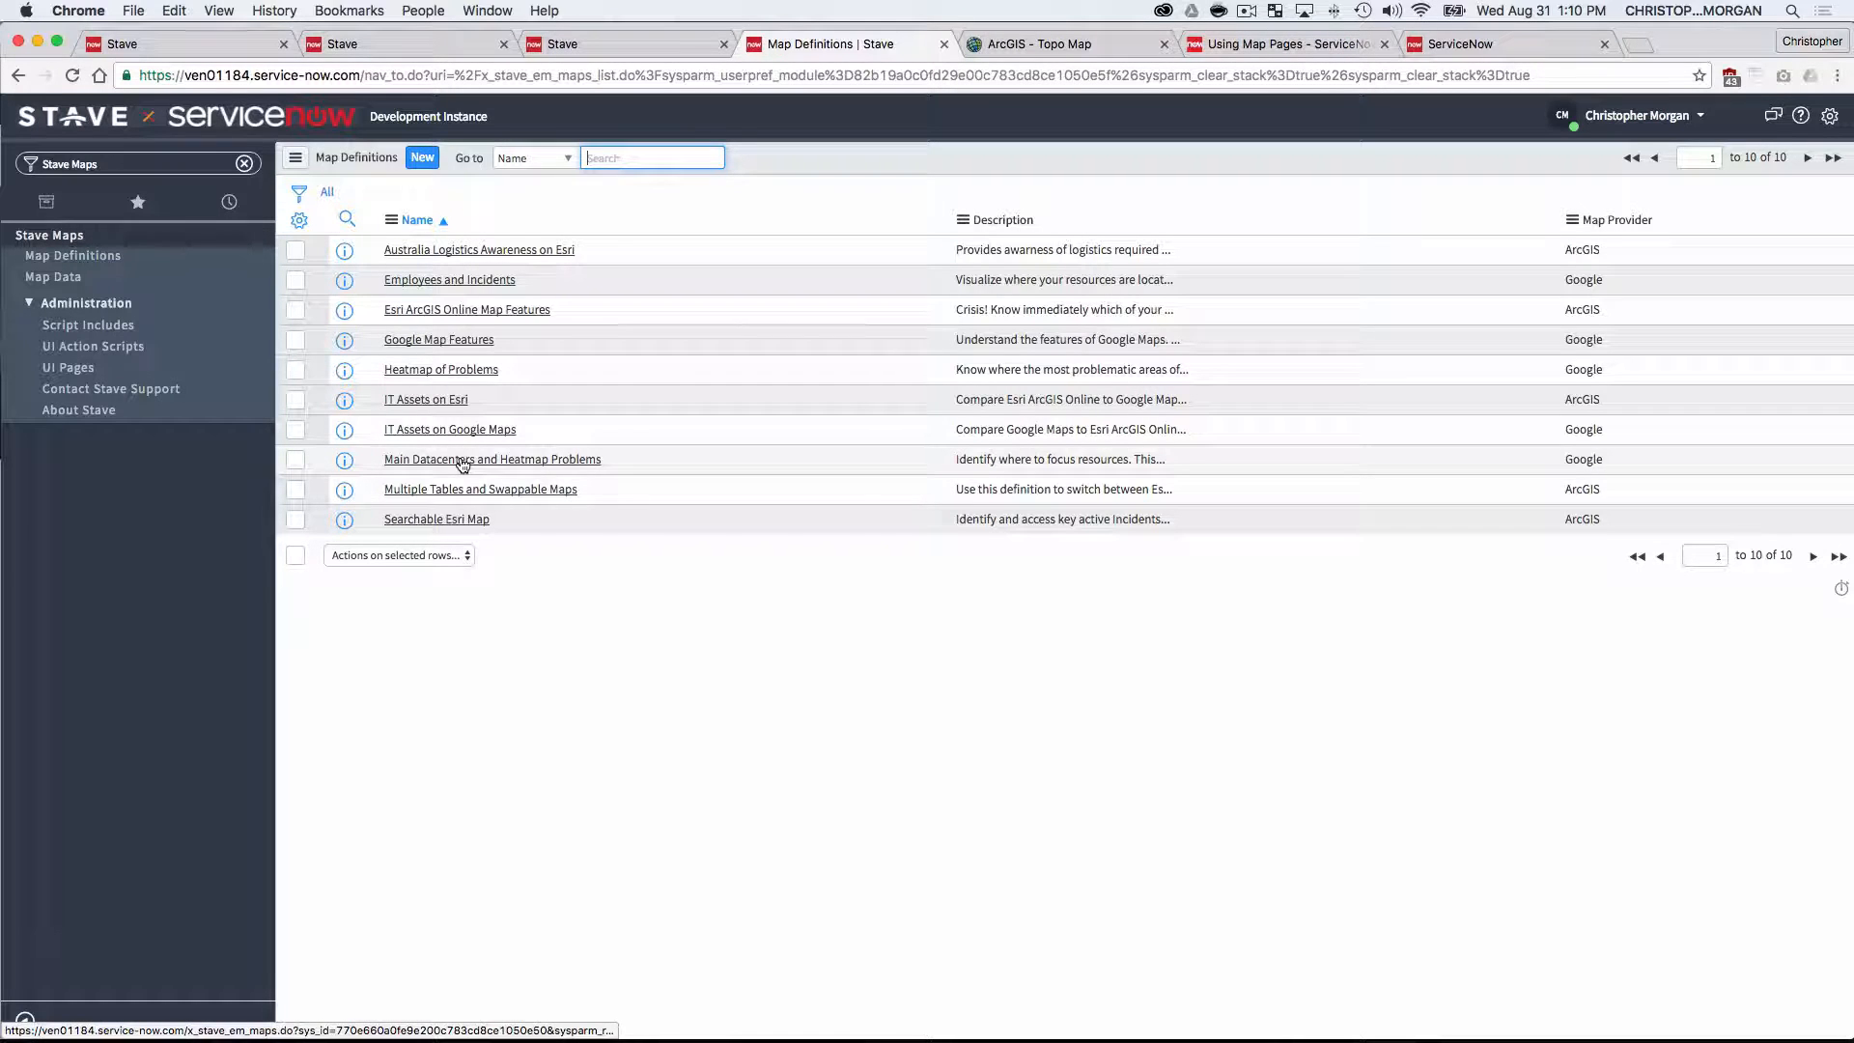
left_click(492, 460)
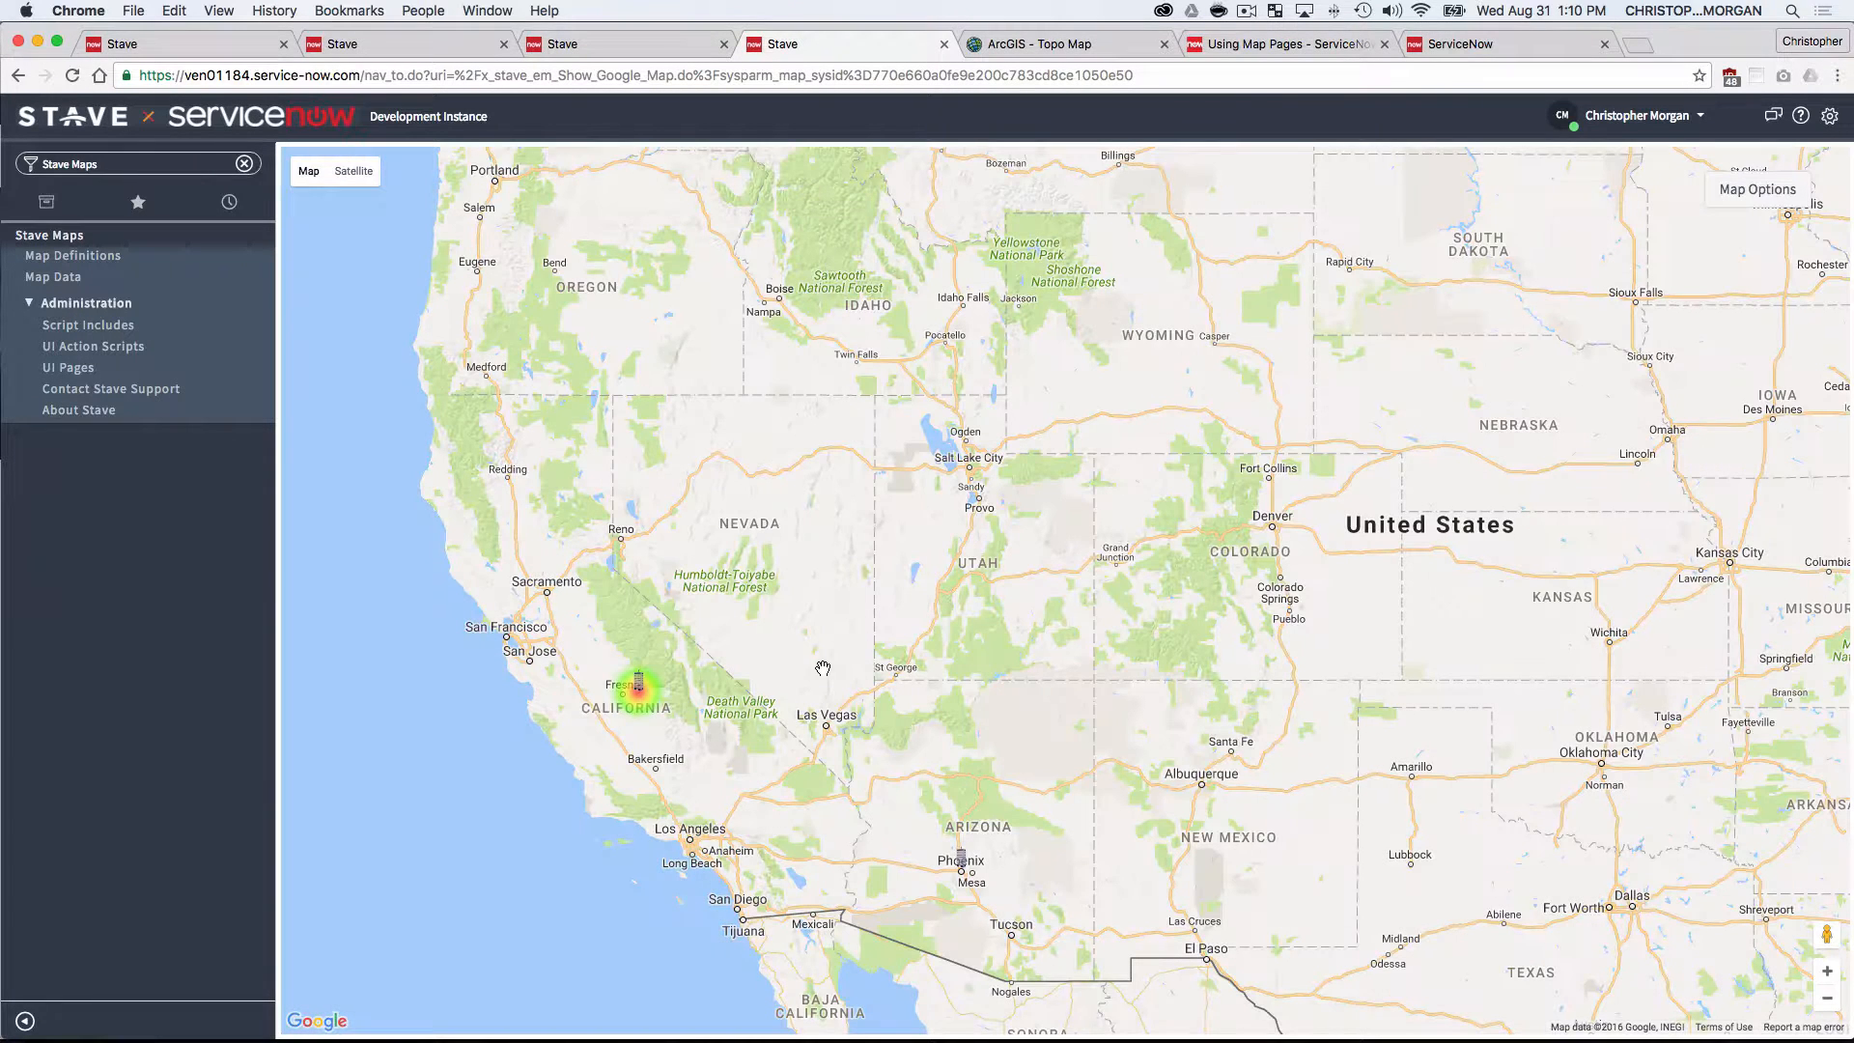
mouse_move(1055, 629)
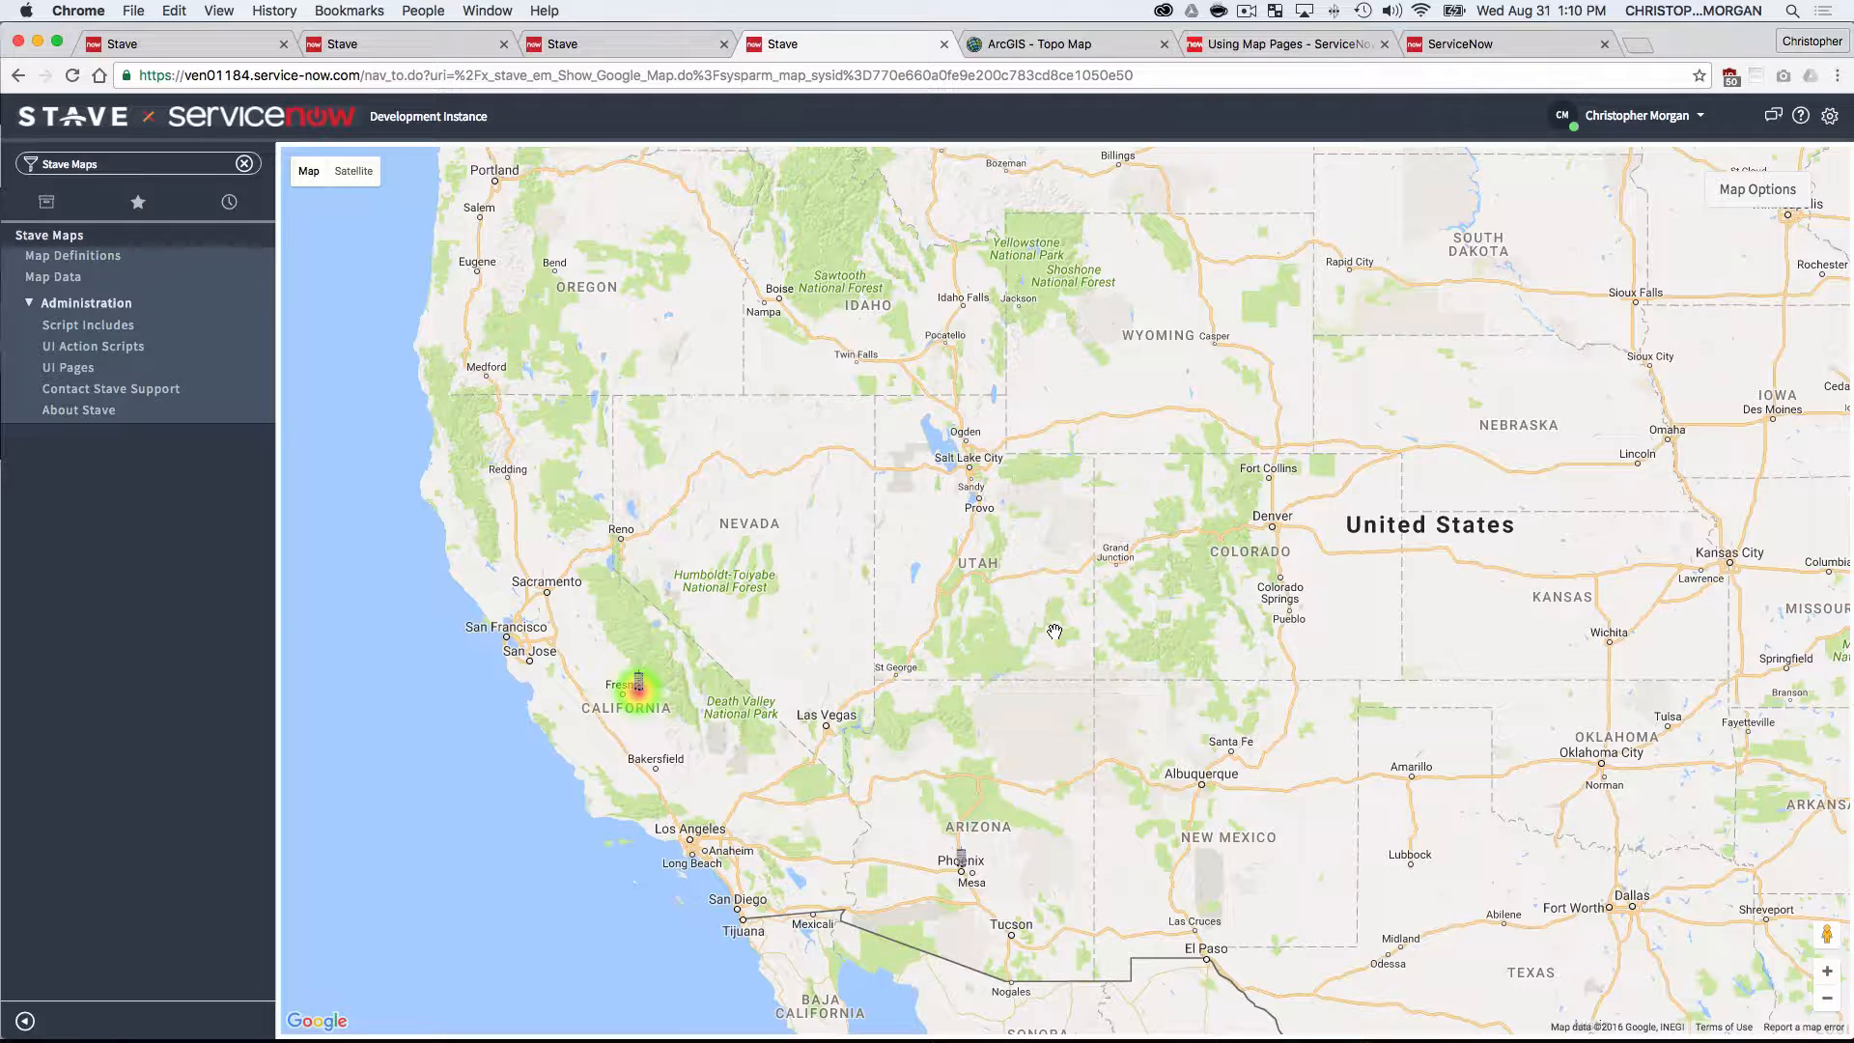
mouse_move(674, 579)
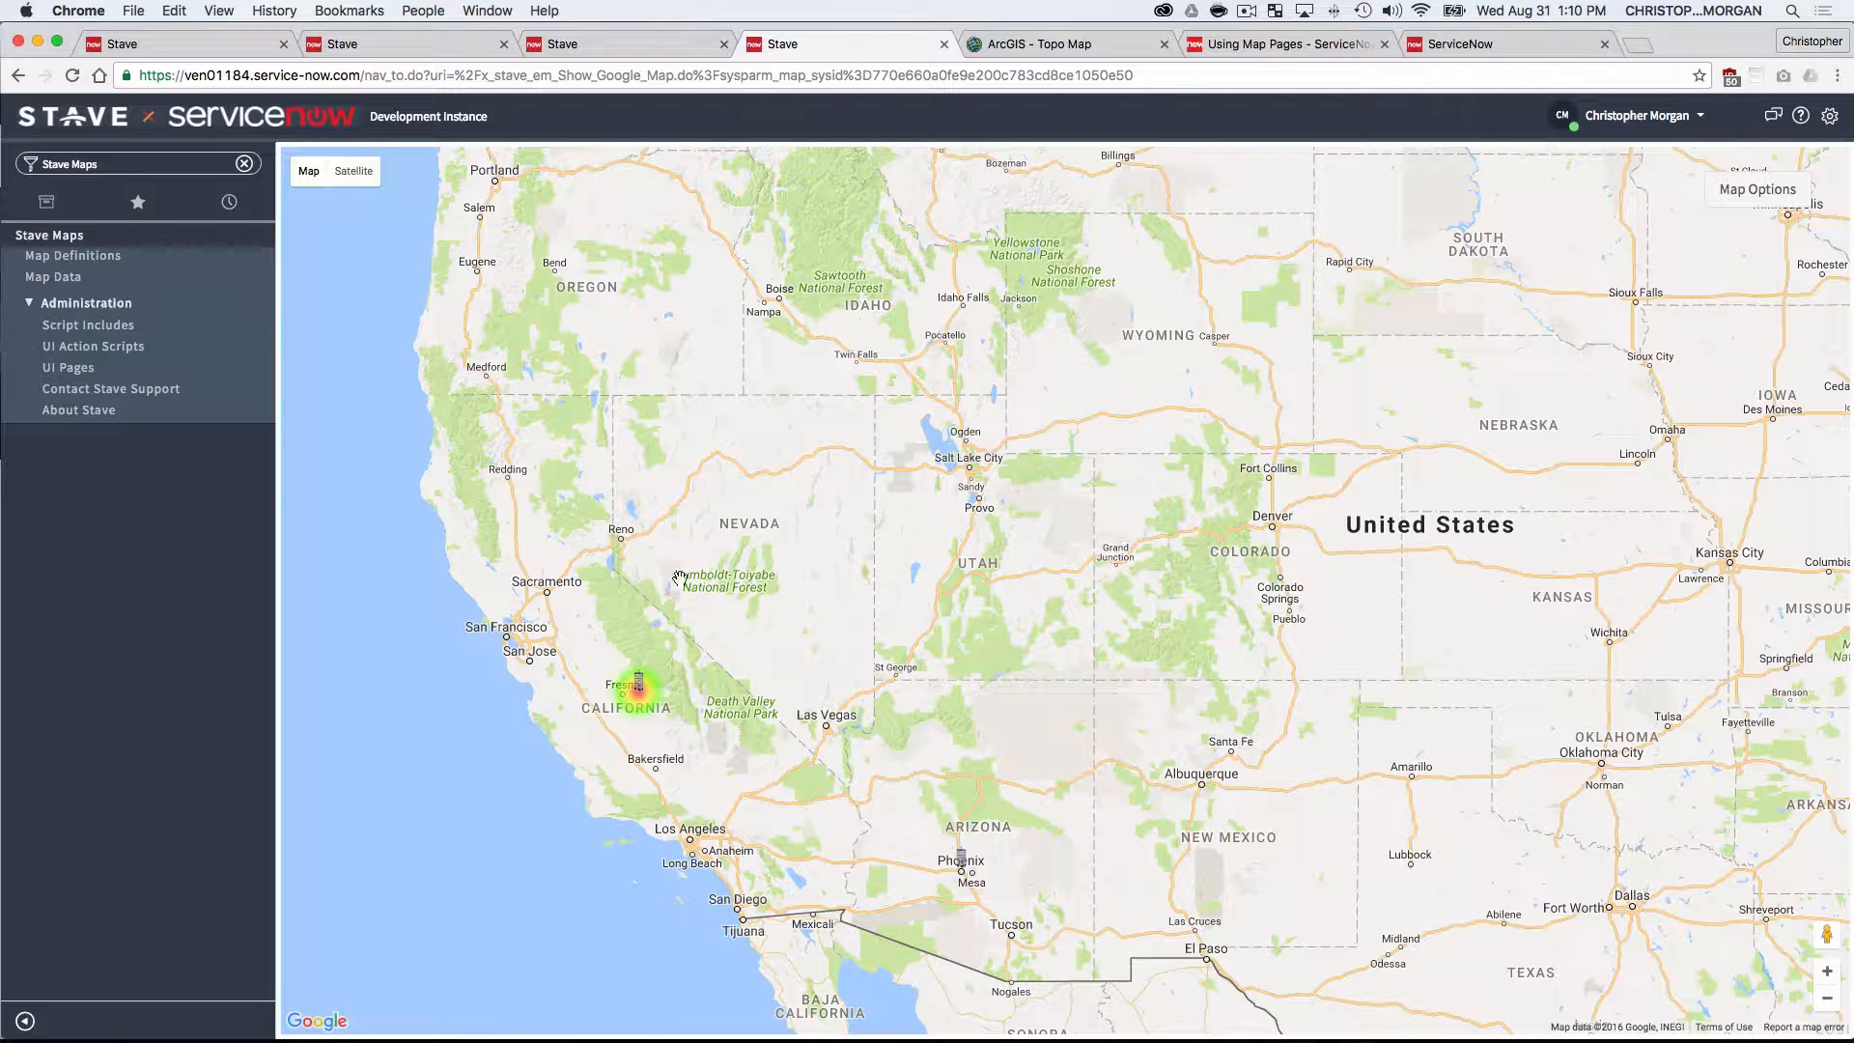
mouse_move(692, 711)
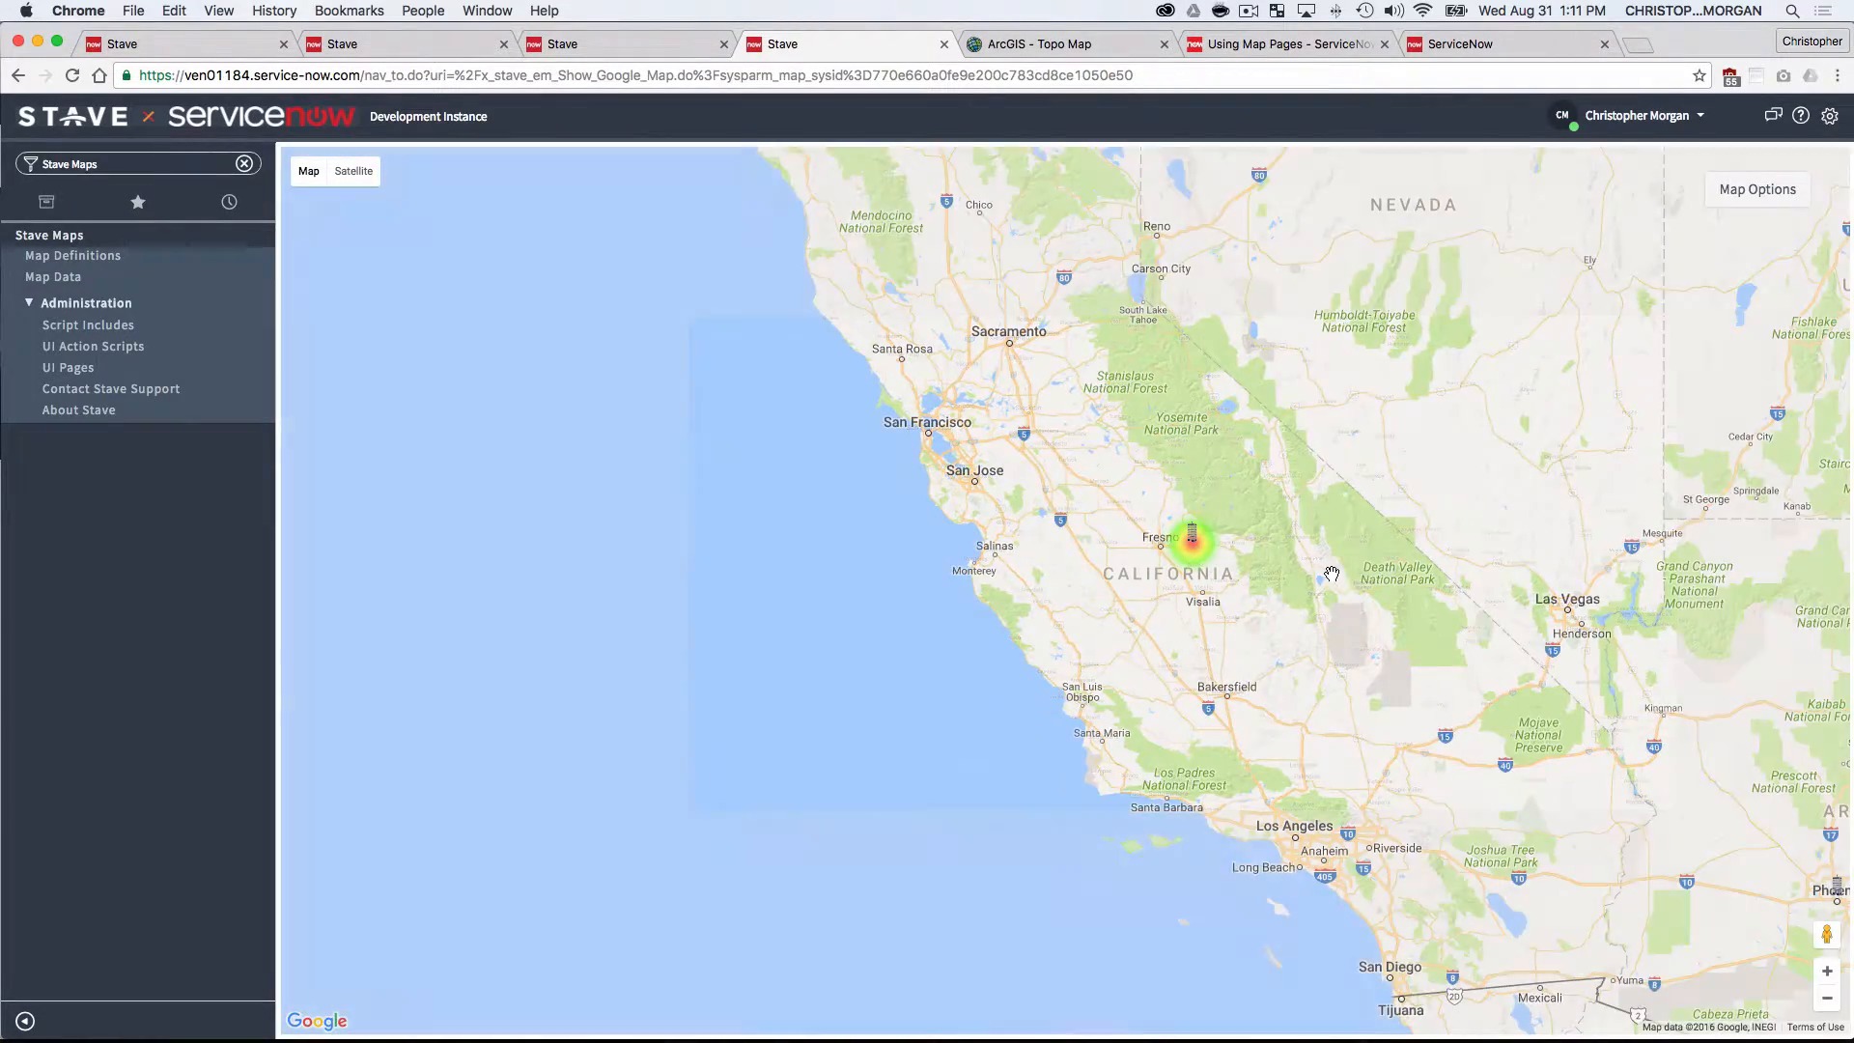
- Pan the heatmap south toward Los Angeles and zoom out to the whole United States
left_click_drag(1332, 575, 929, 423)
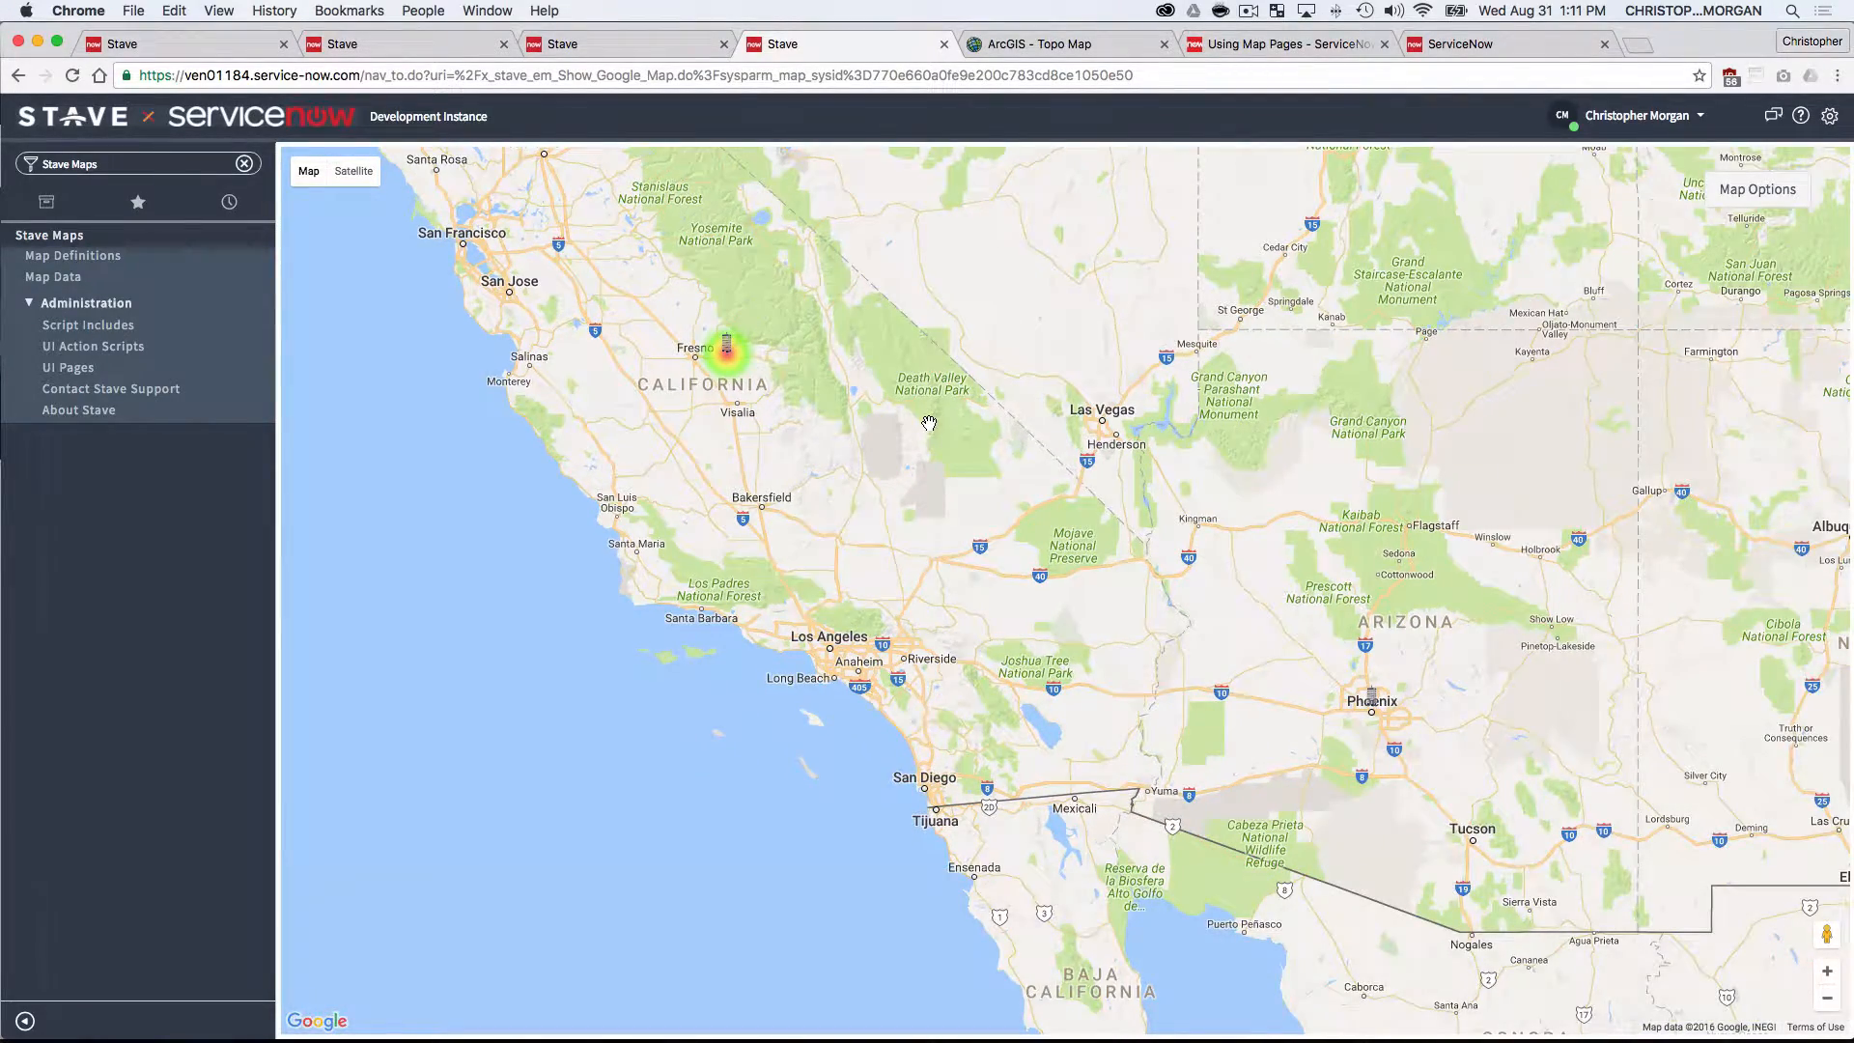
scroll("down", 3)
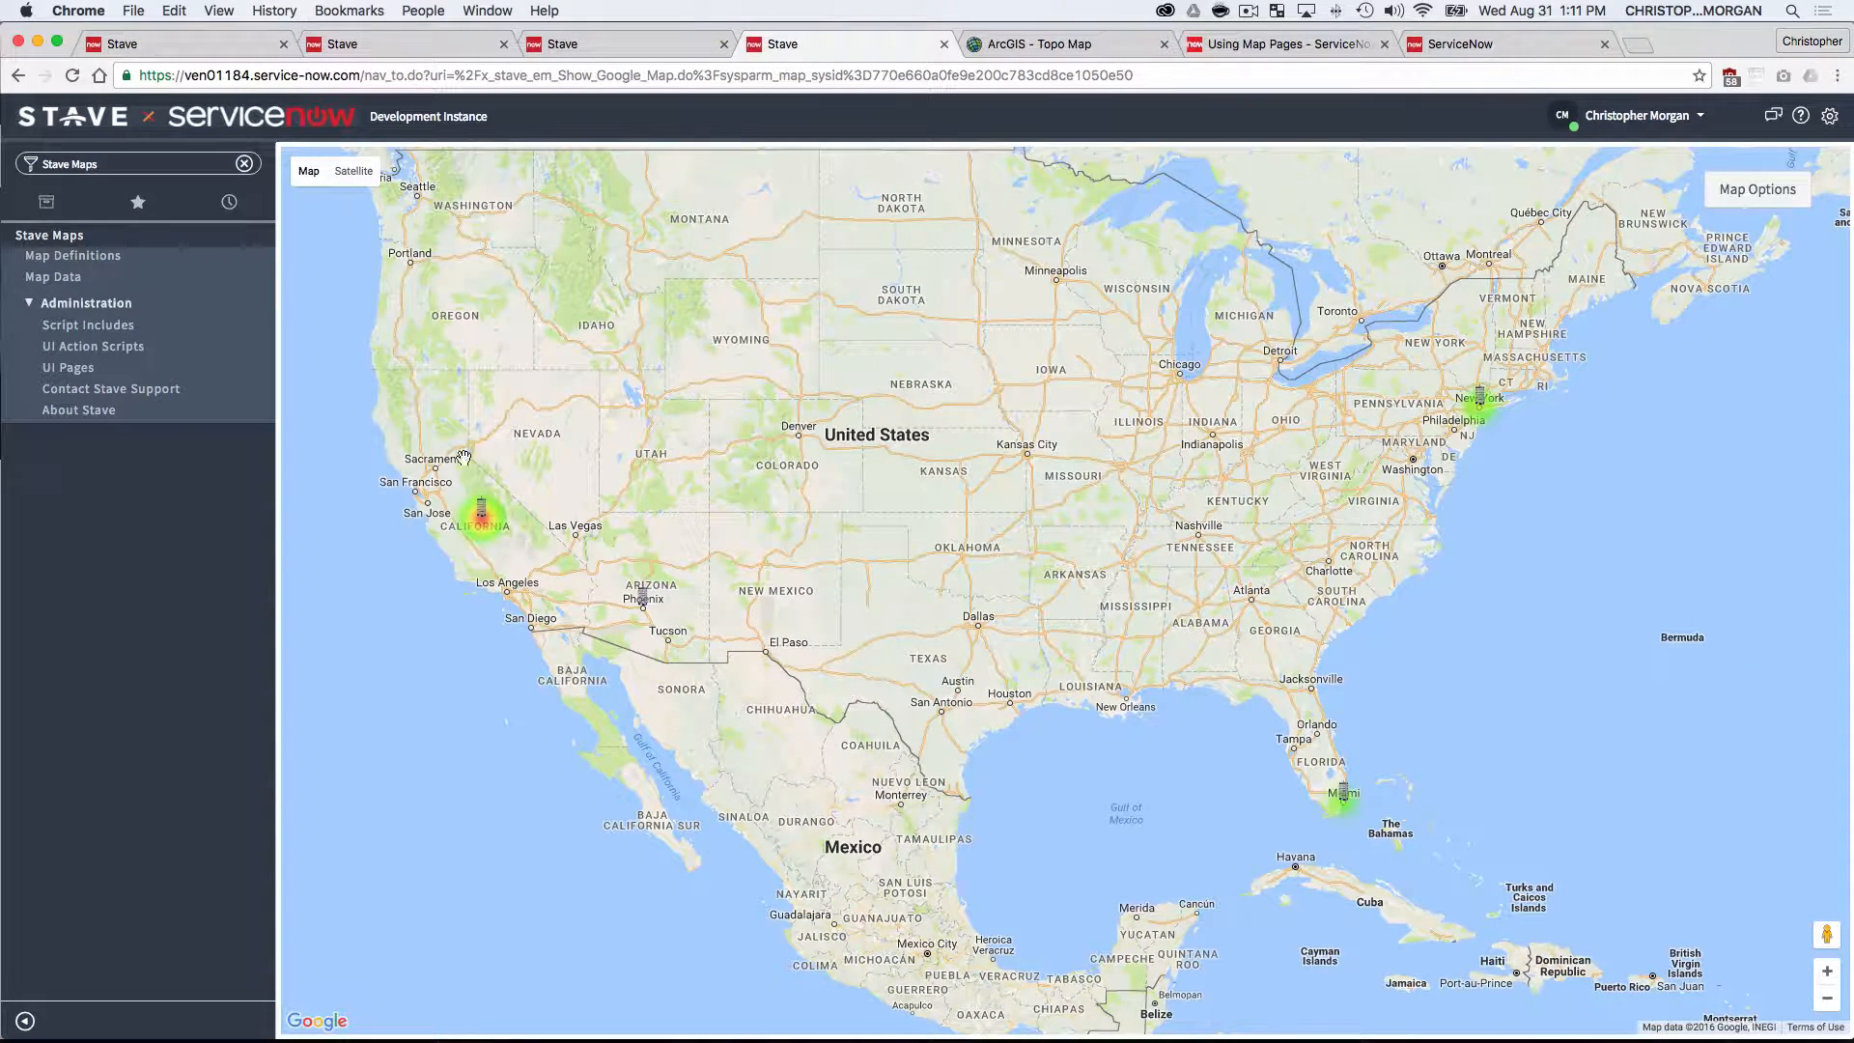
mouse_move(522, 518)
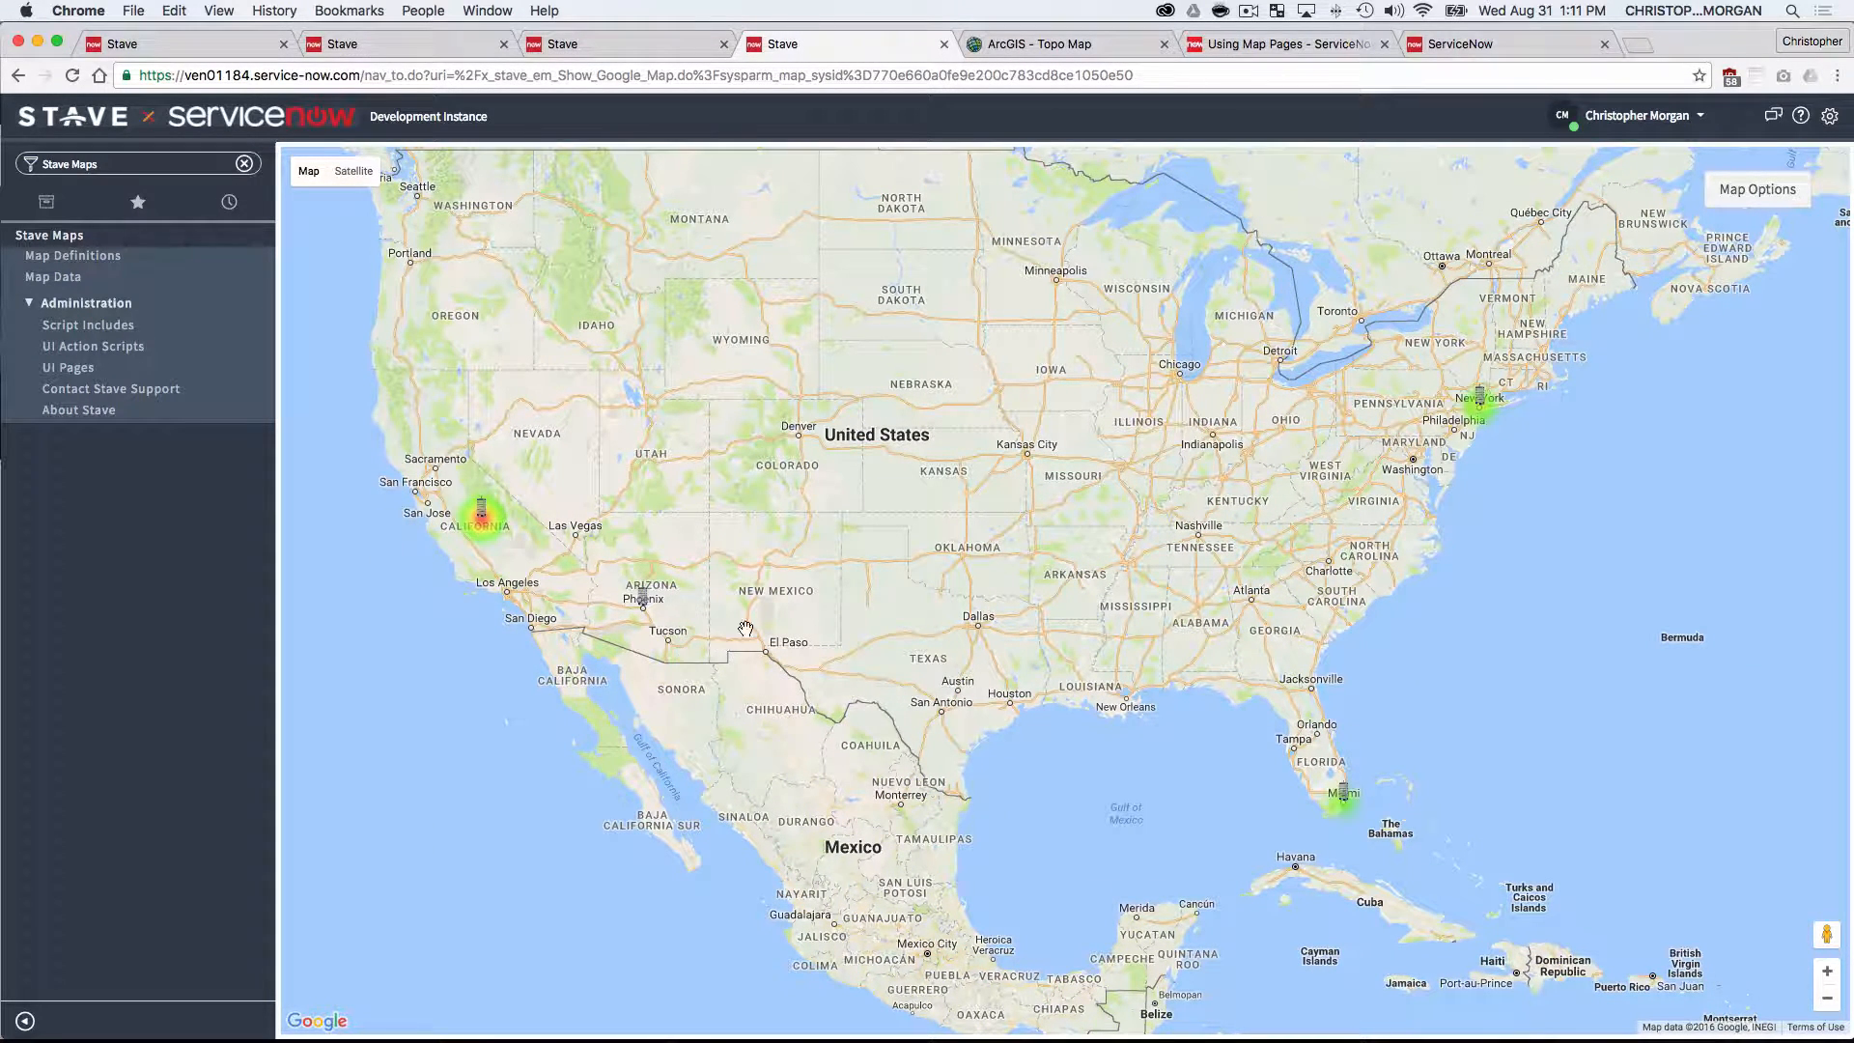
mouse_move(1728, 403)
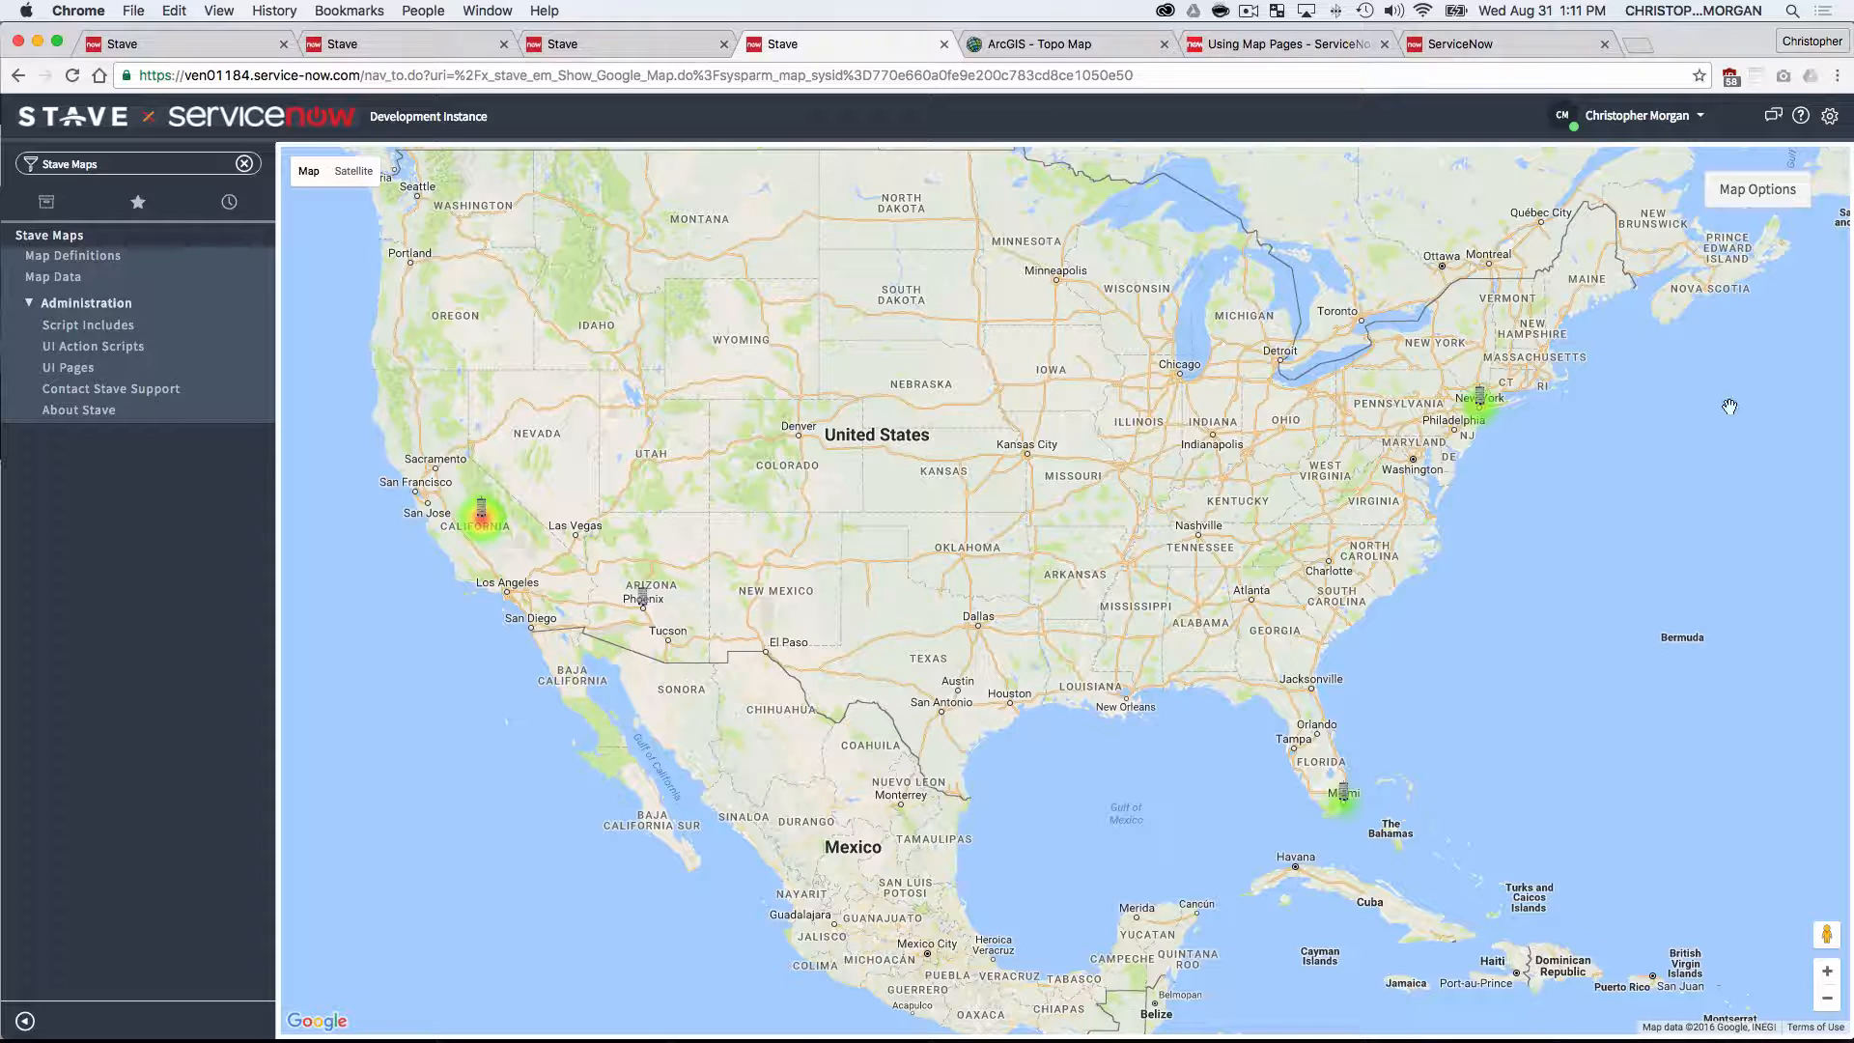
mouse_move(1450, 371)
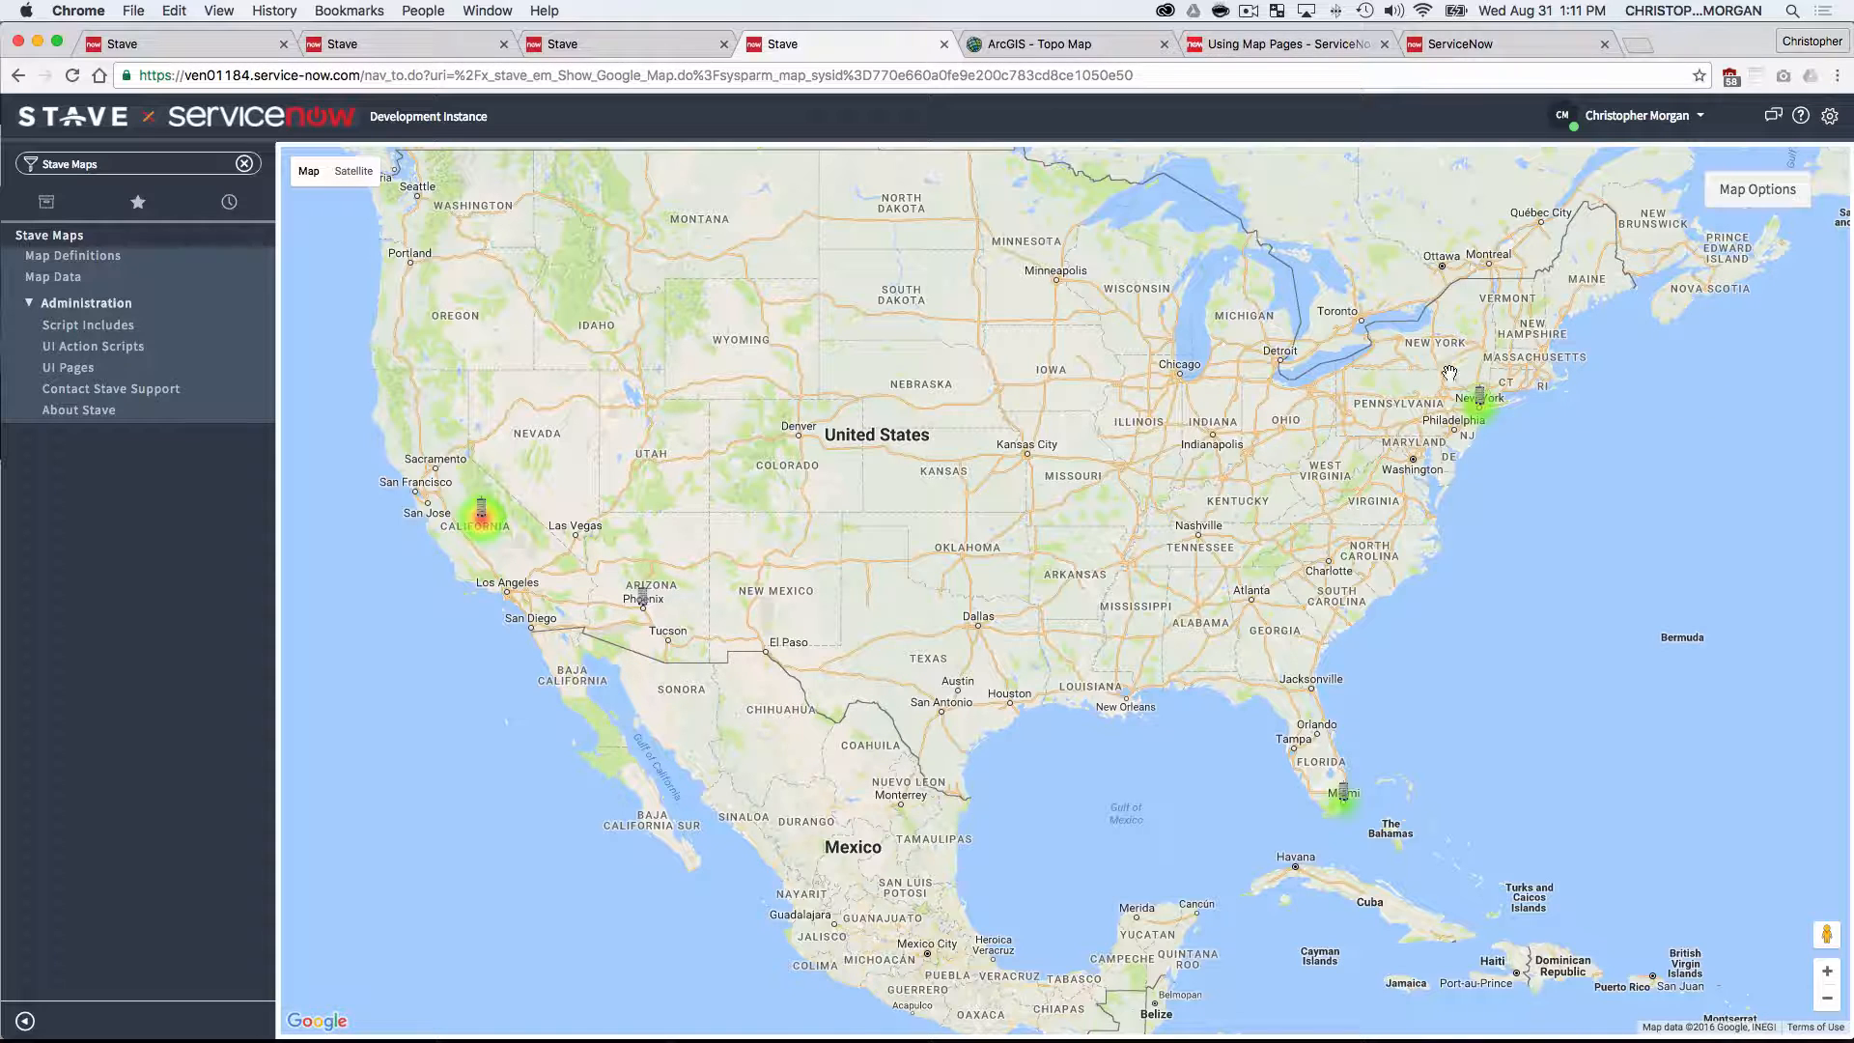
mouse_move(622, 514)
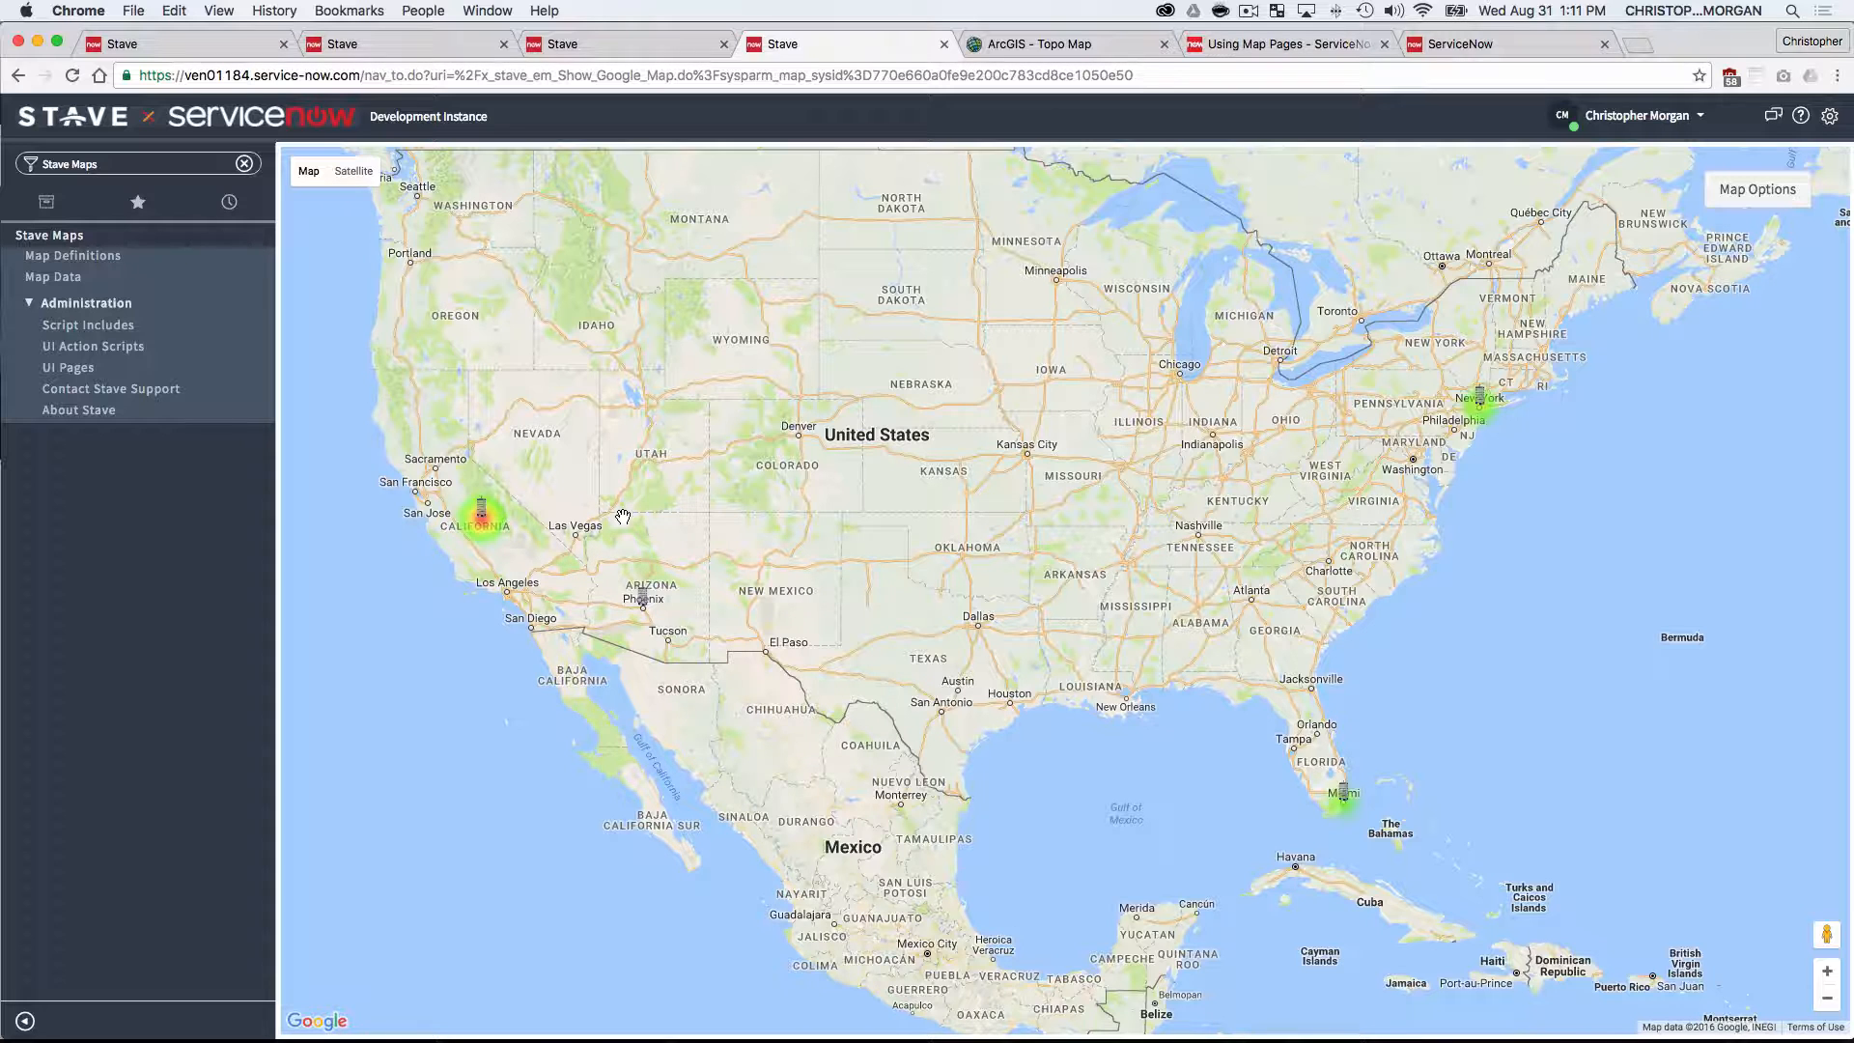
mouse_move(541, 547)
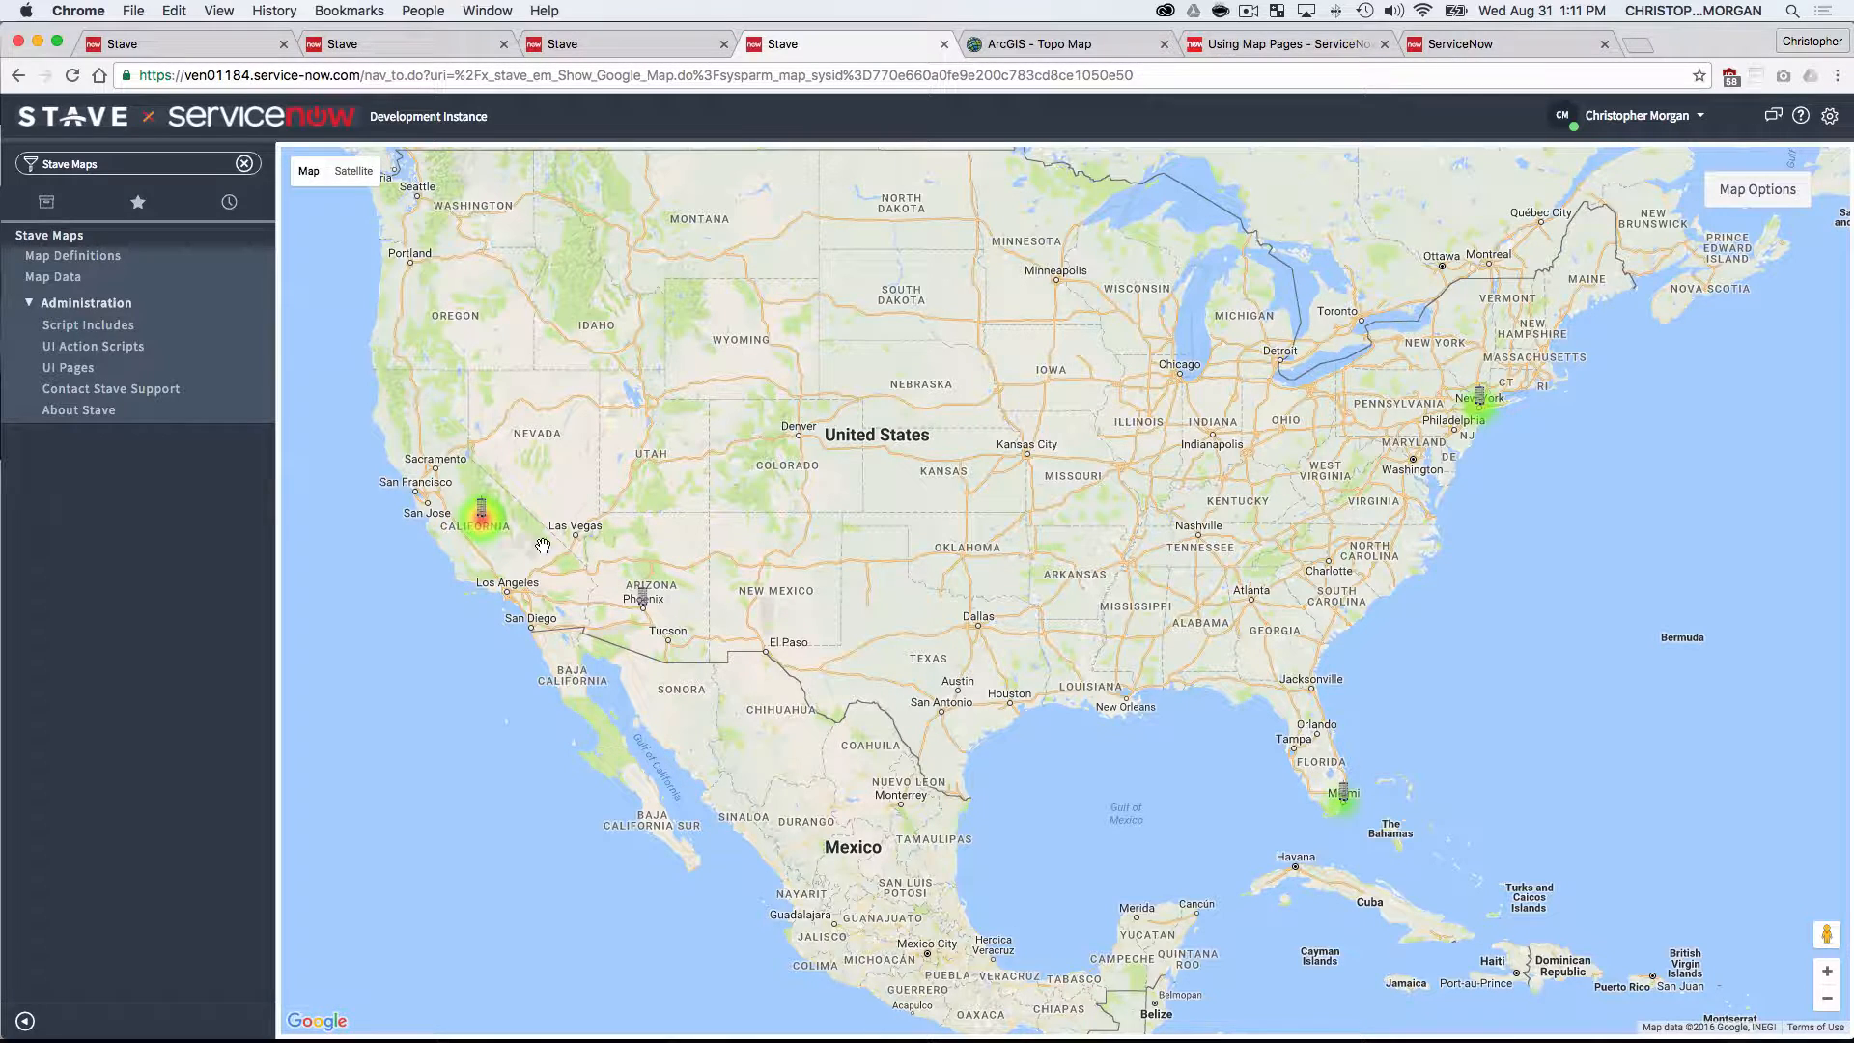
- Review the datacenter heatmap definition's heatmap opacity/radius and initial center/zoom settings
left_click(74, 255)
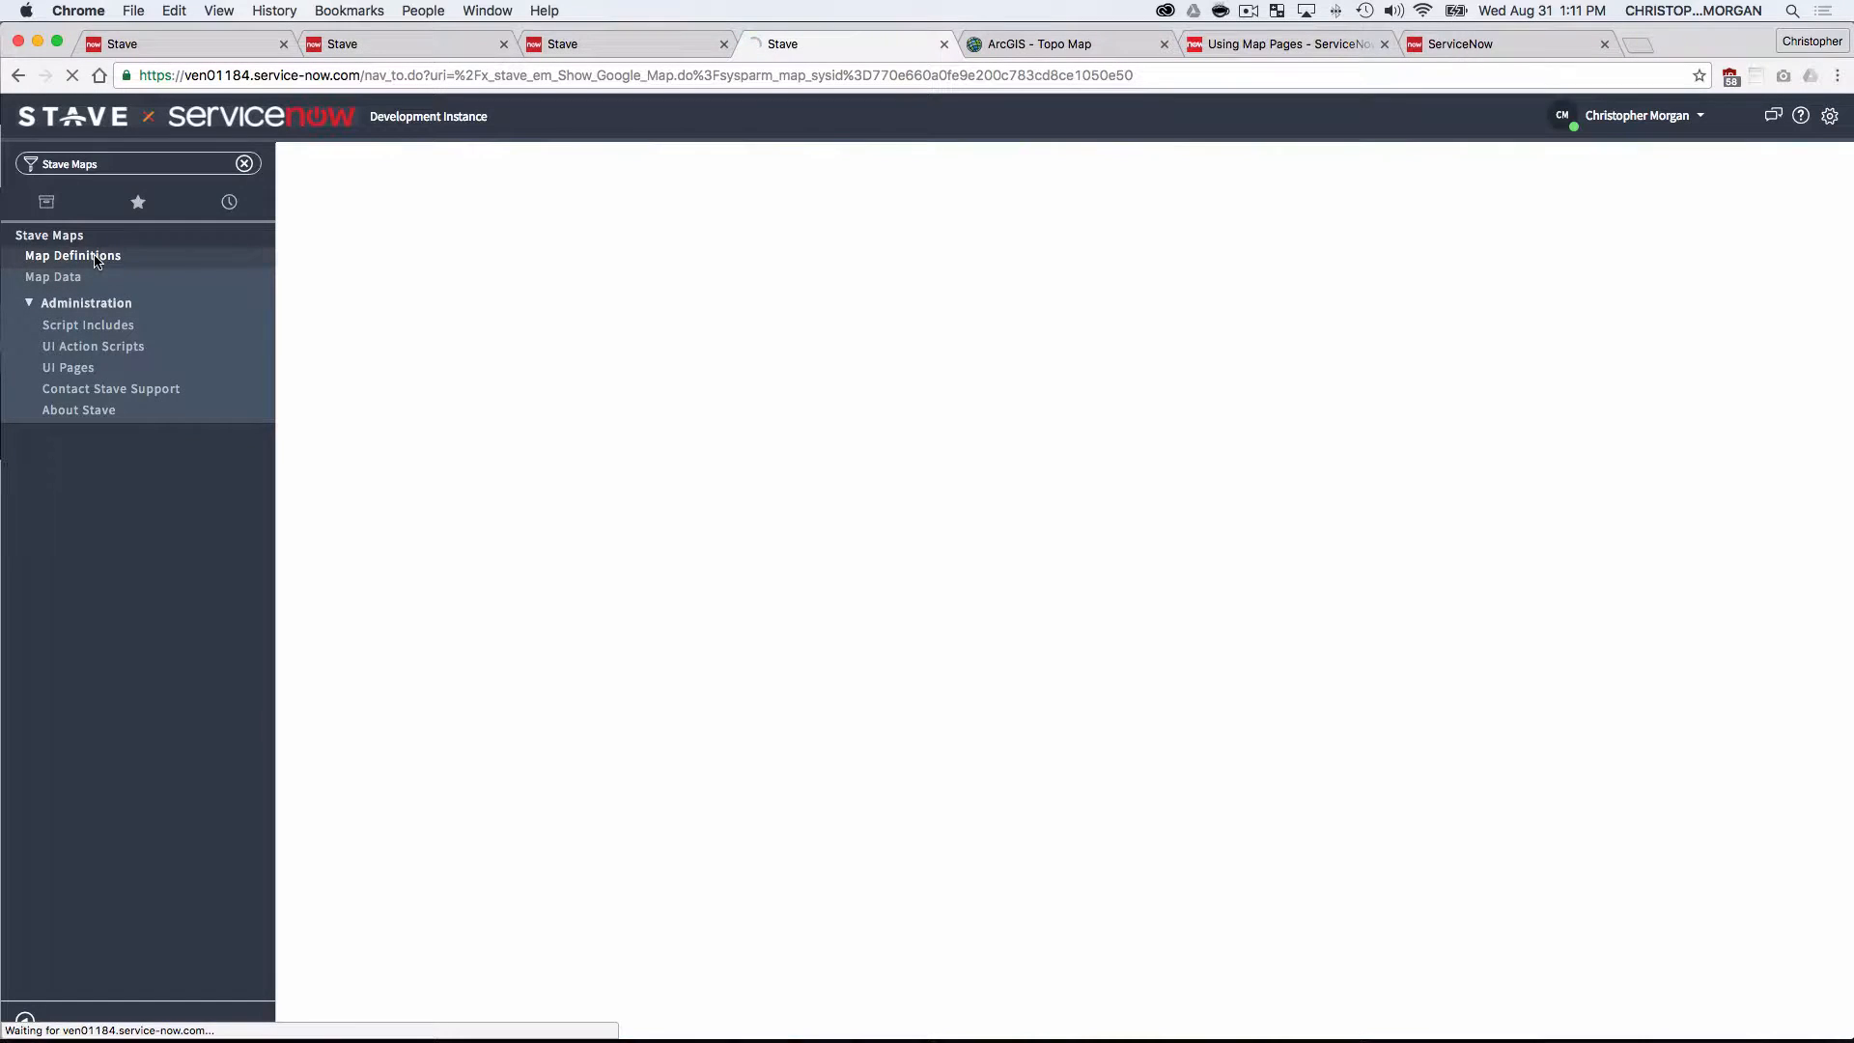
left_click(73, 254)
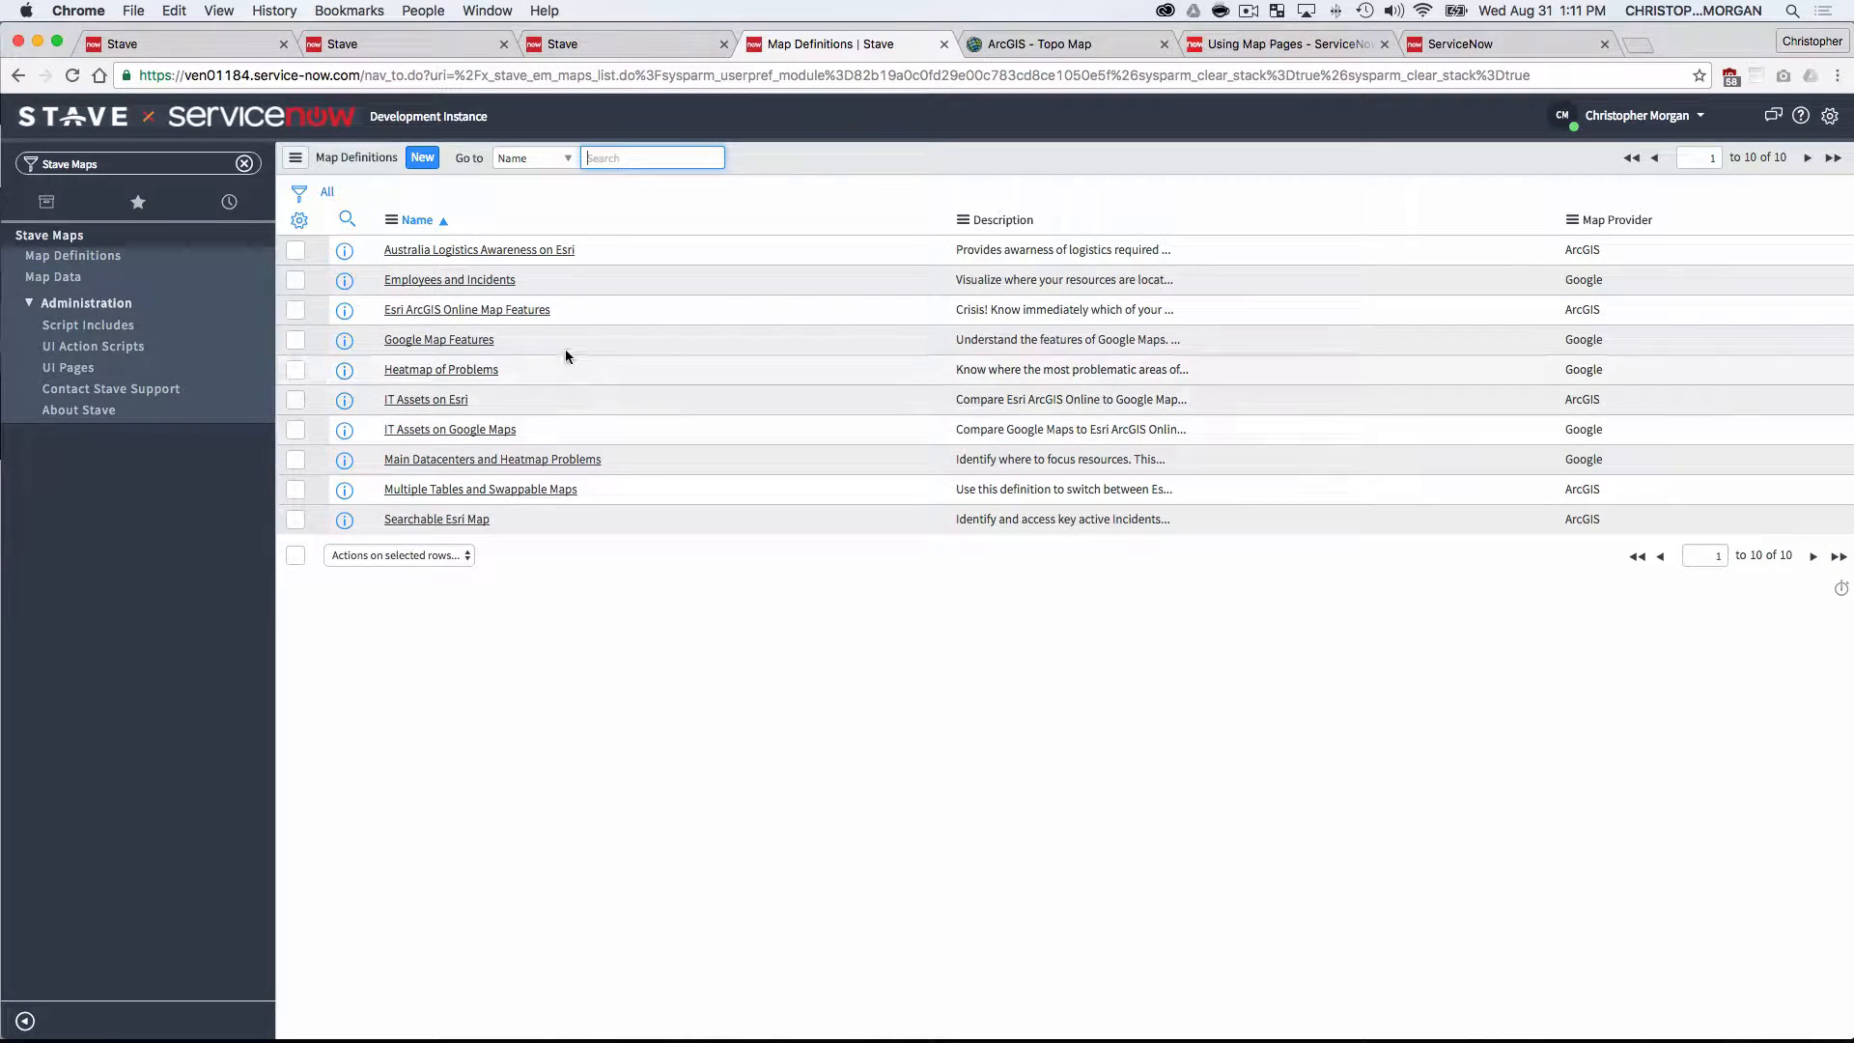
left_click(492, 460)
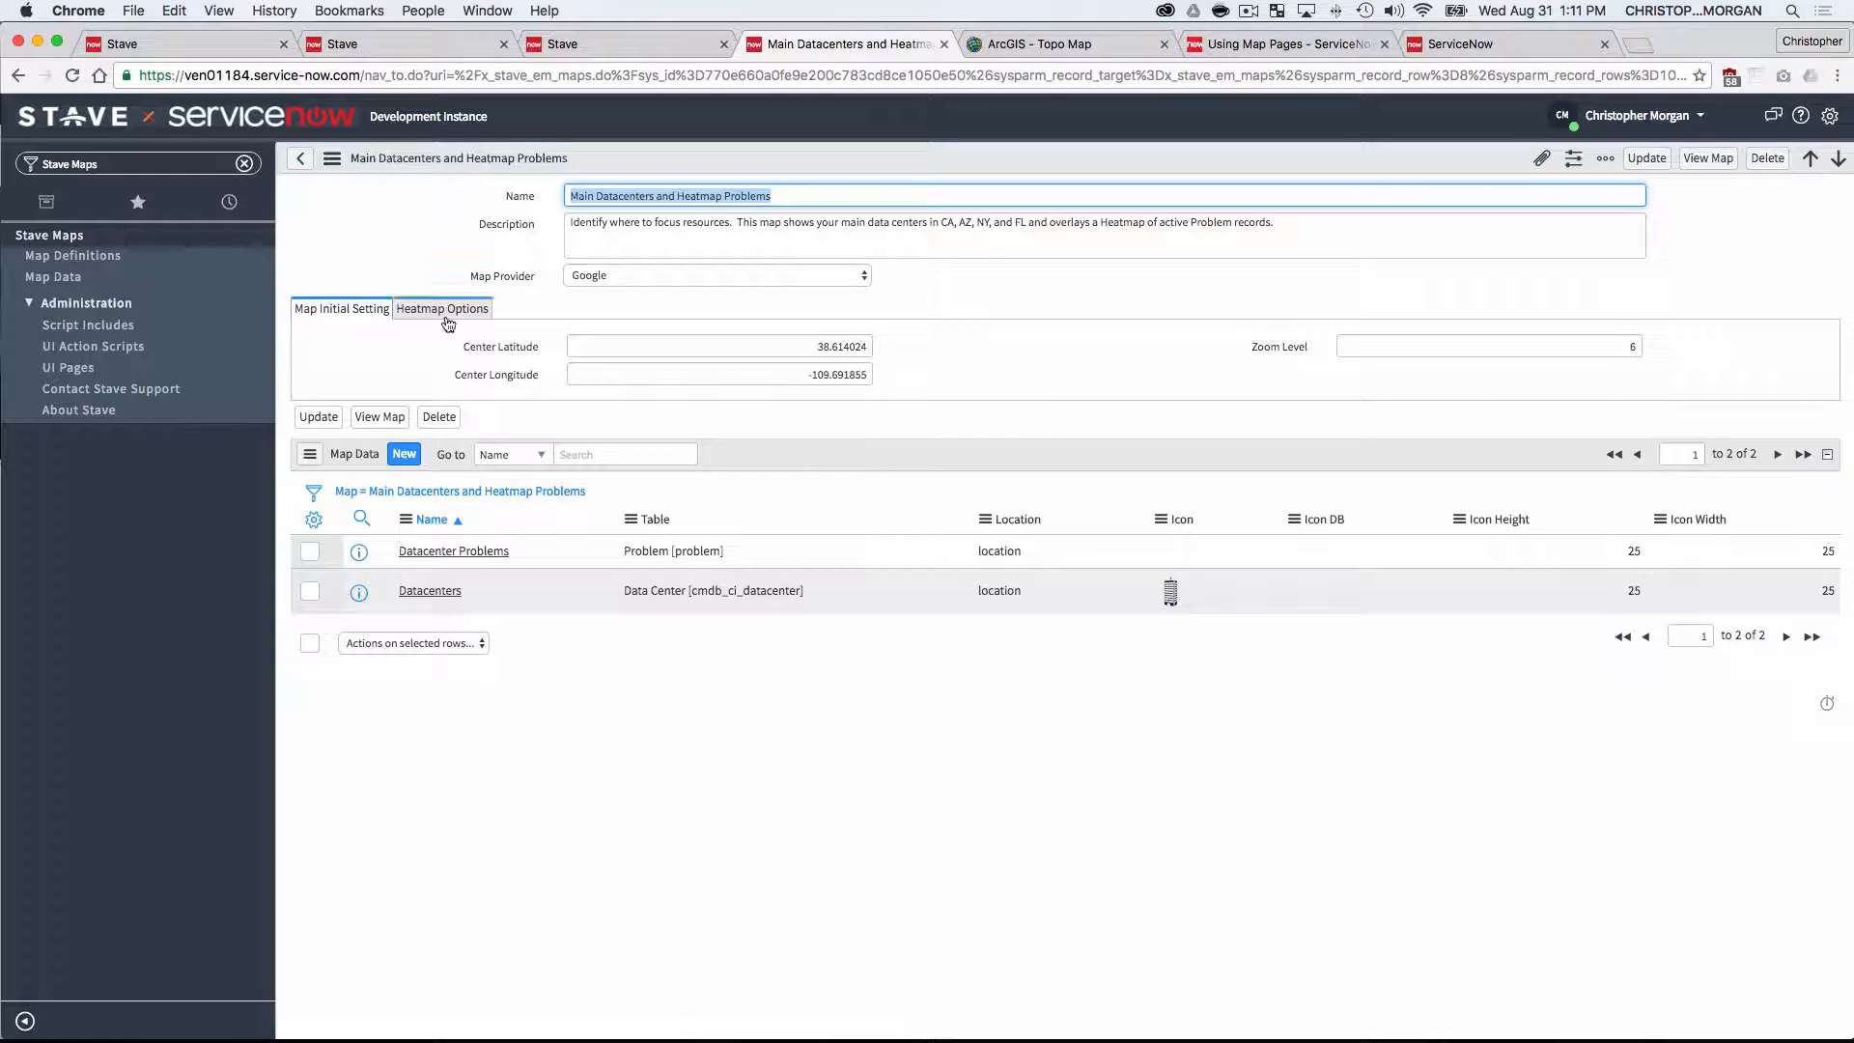
left_click(440, 307)
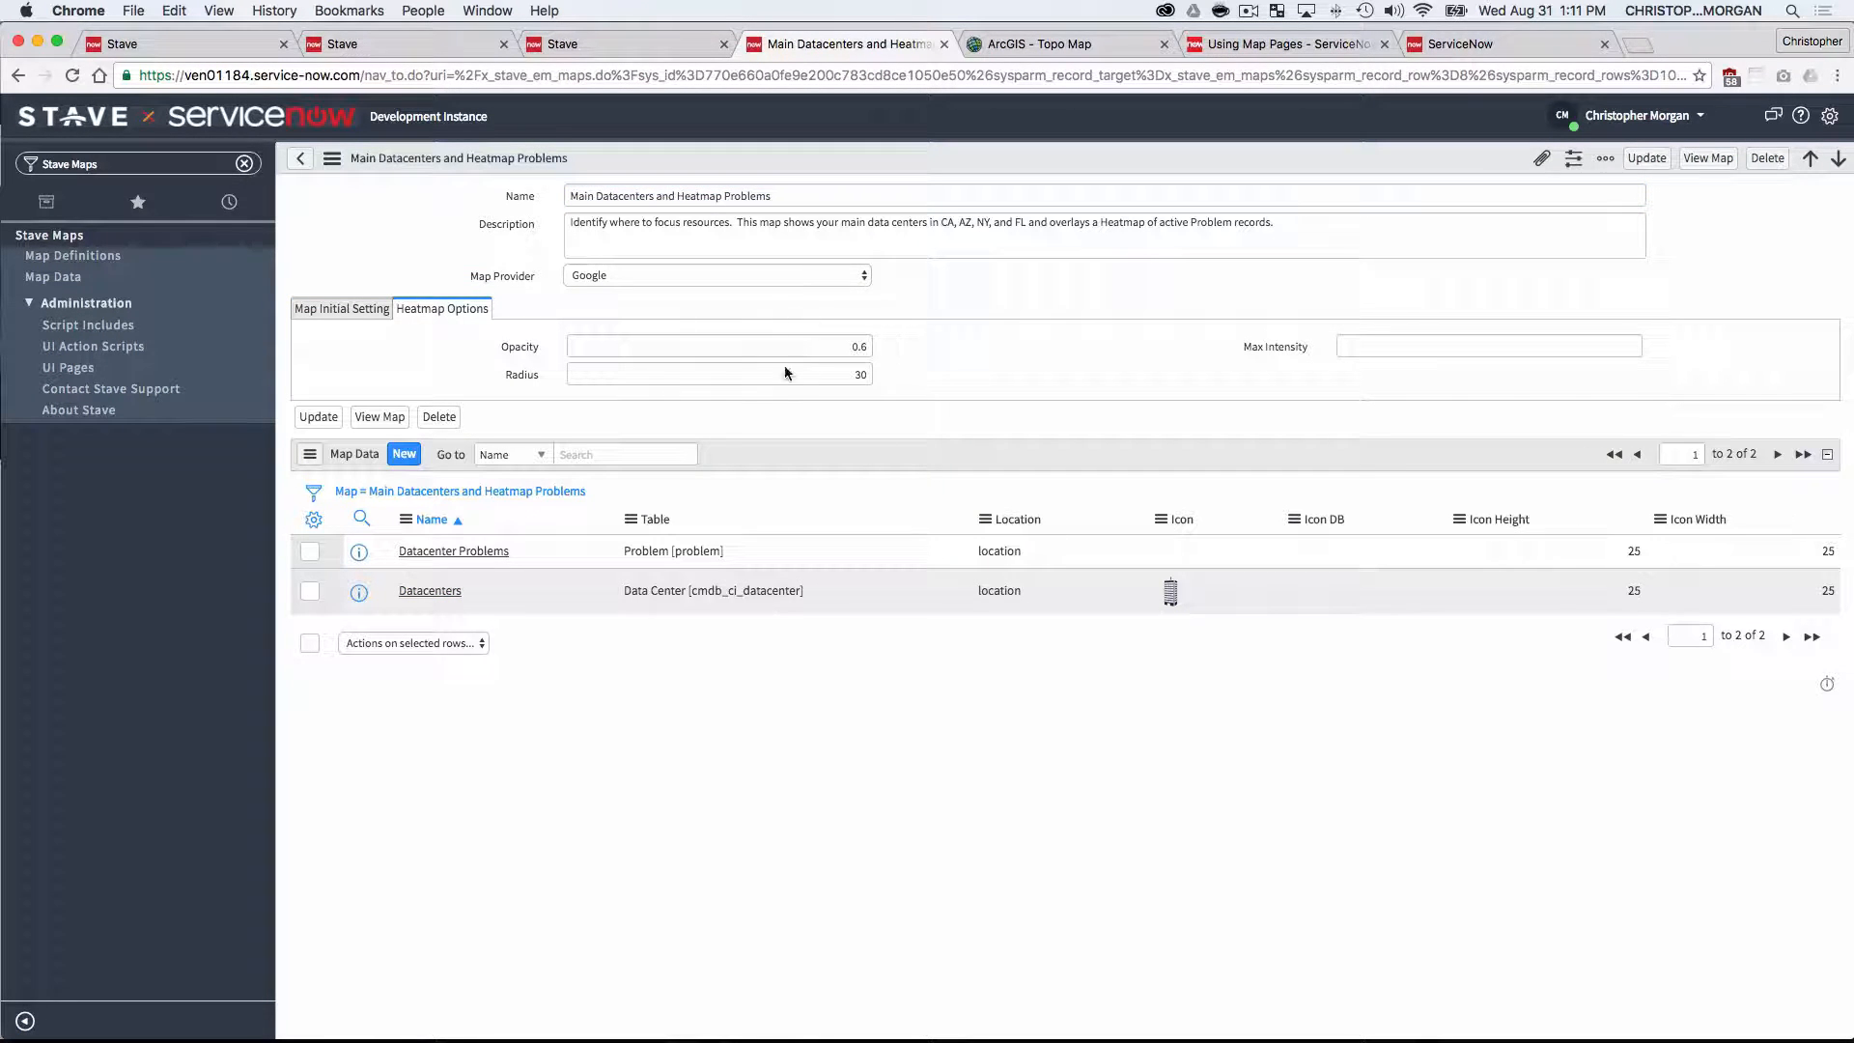
mouse_move(1285, 340)
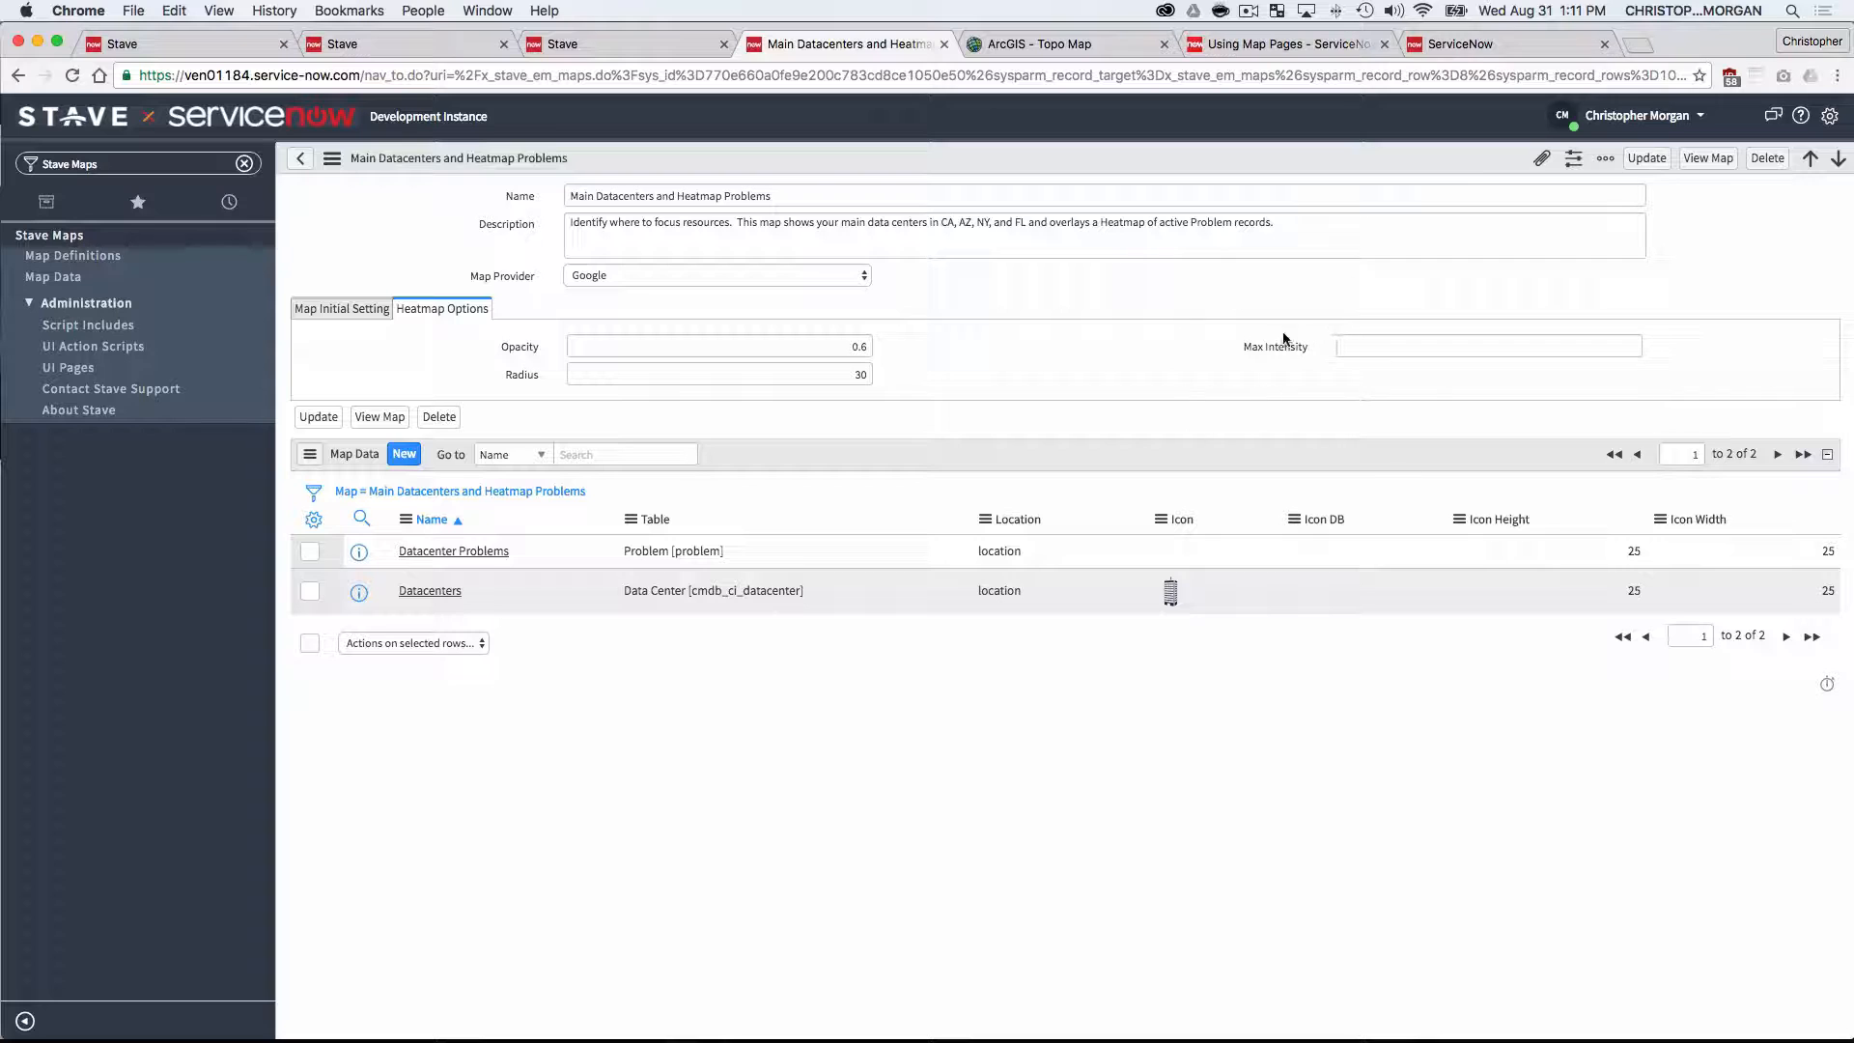
mouse_move(1012, 342)
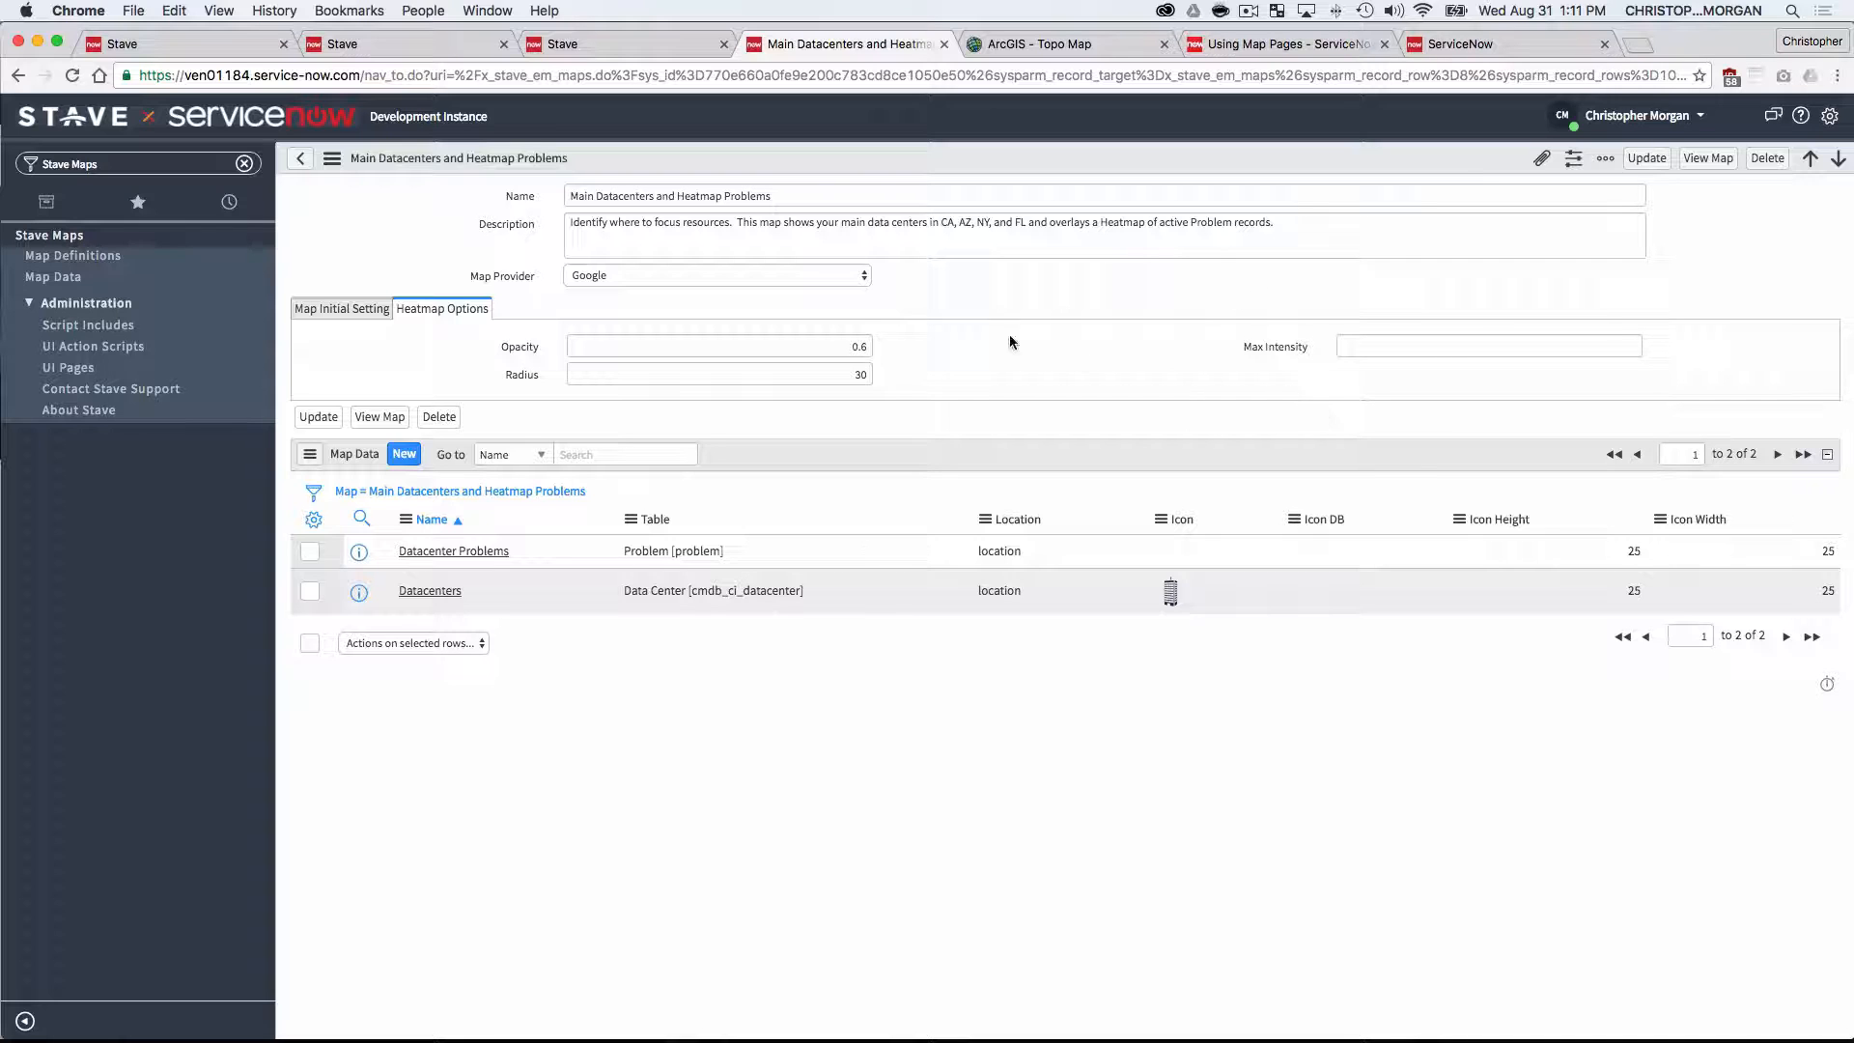
left_click(340, 307)
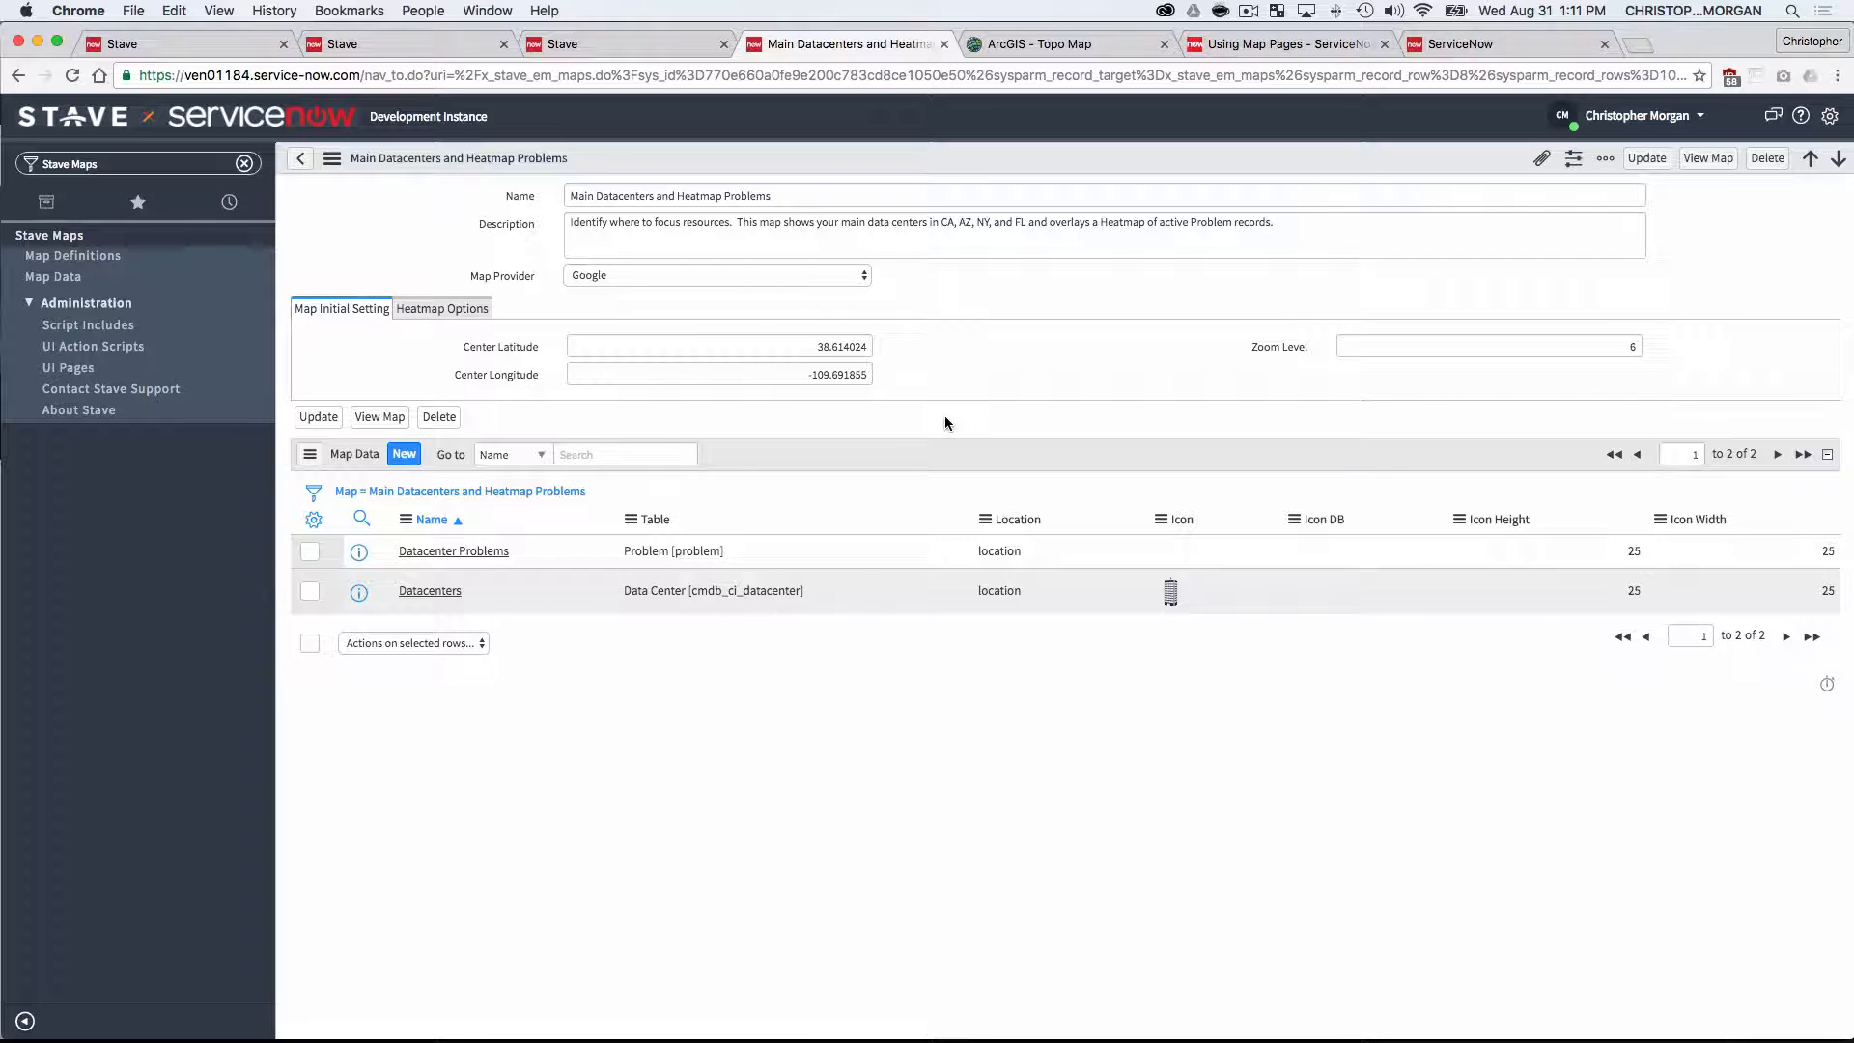
mouse_move(455, 593)
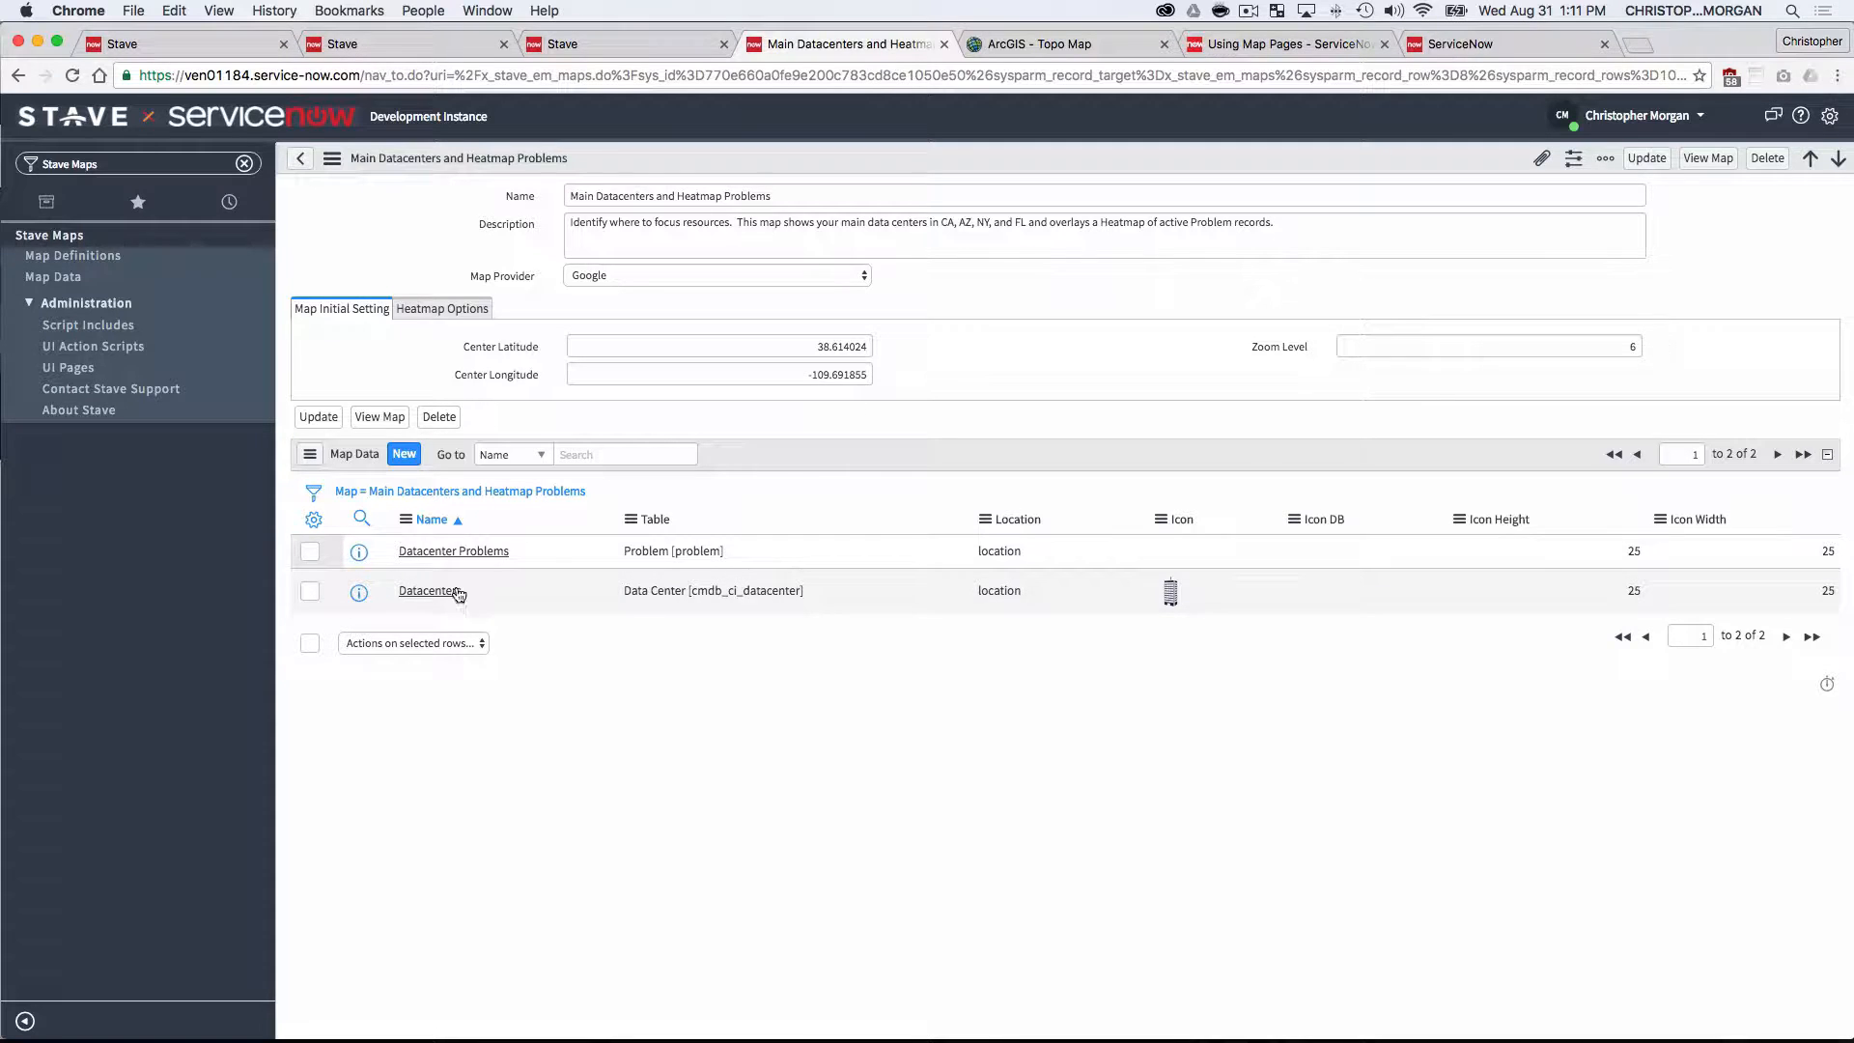
- Inspect the Datacenter Problems map data record and its available Table choices
left_click(452, 550)
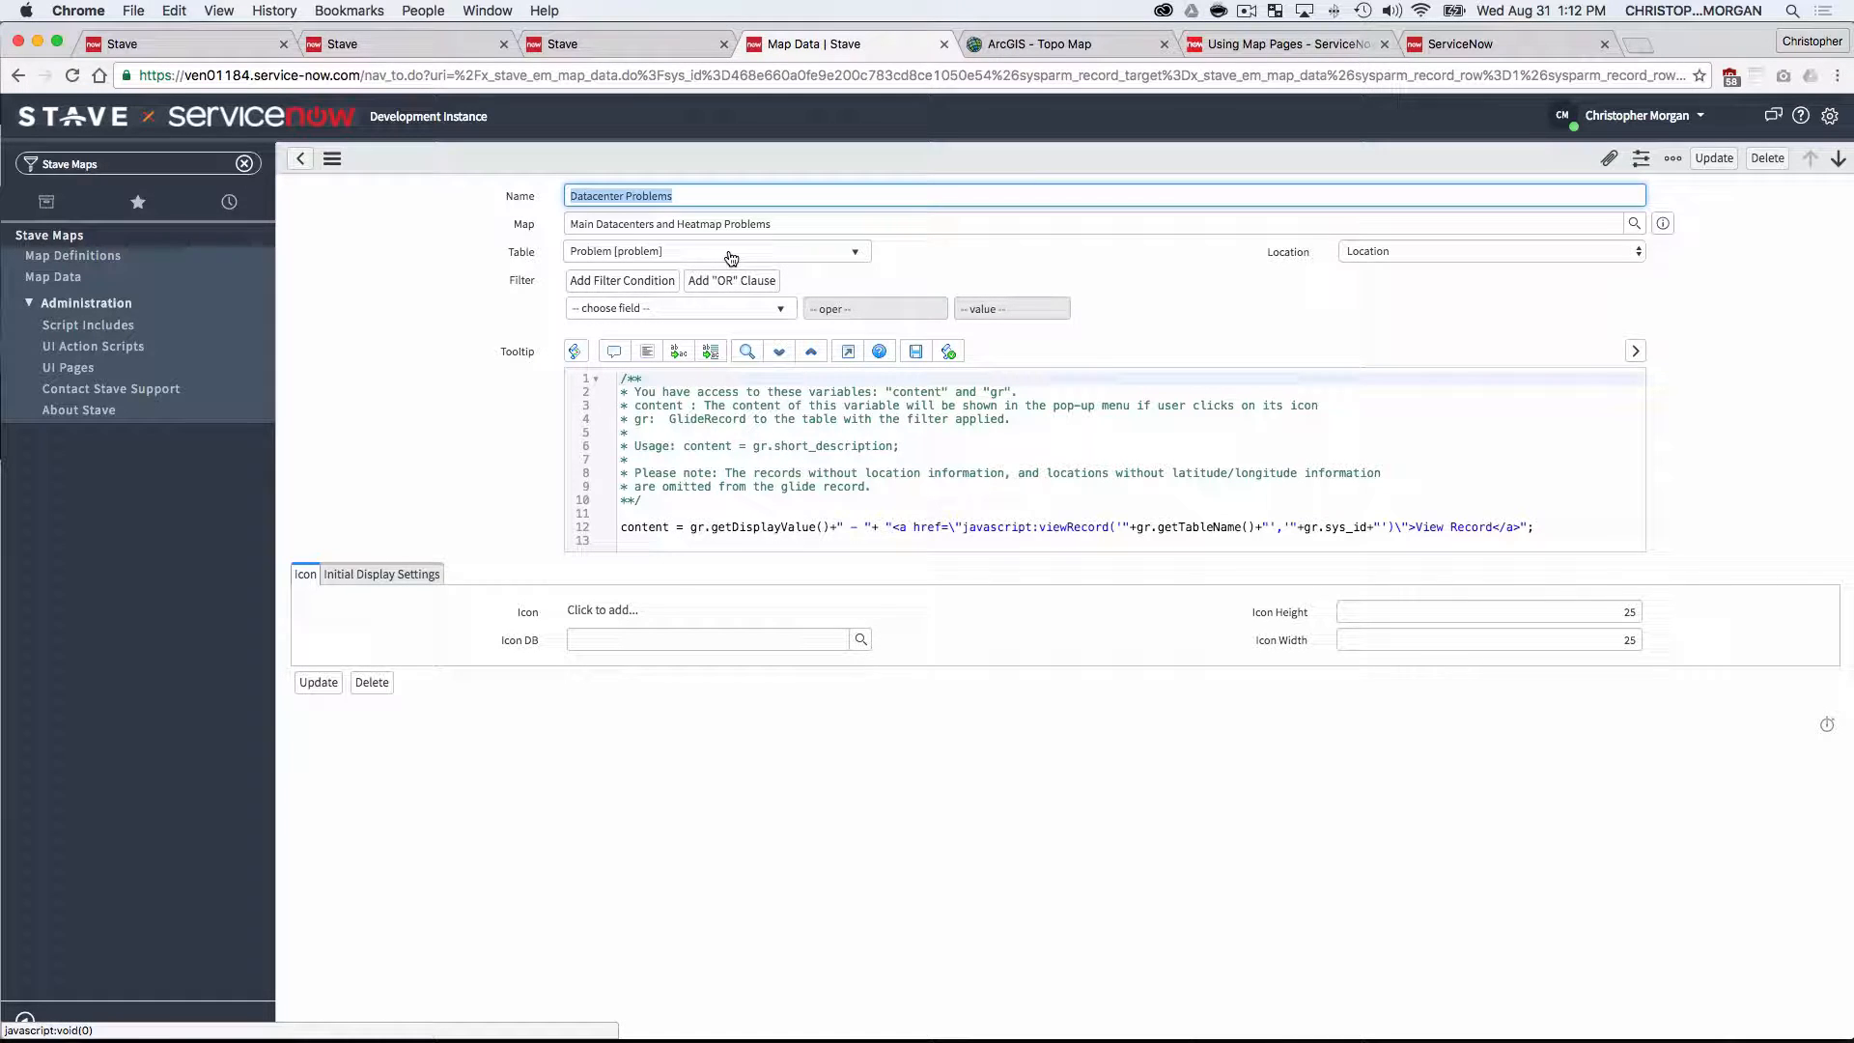
left_click(717, 251)
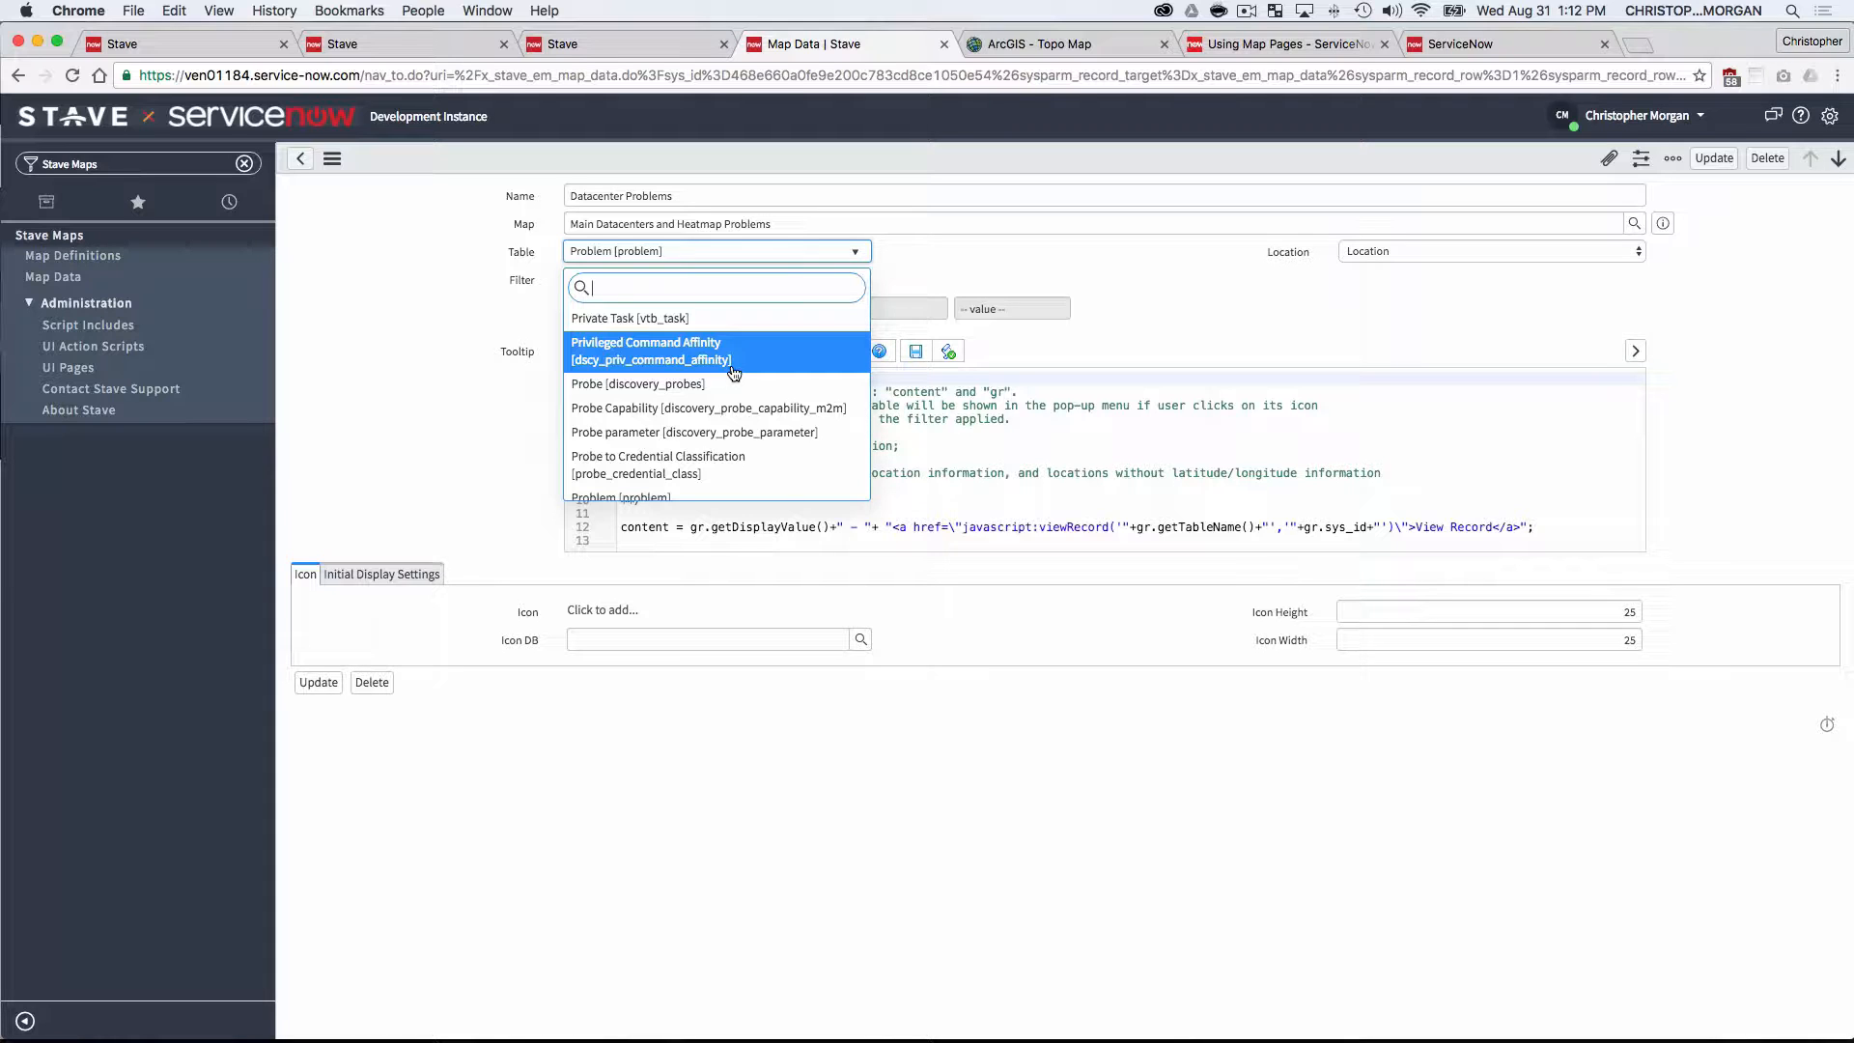
mouse_move(726, 328)
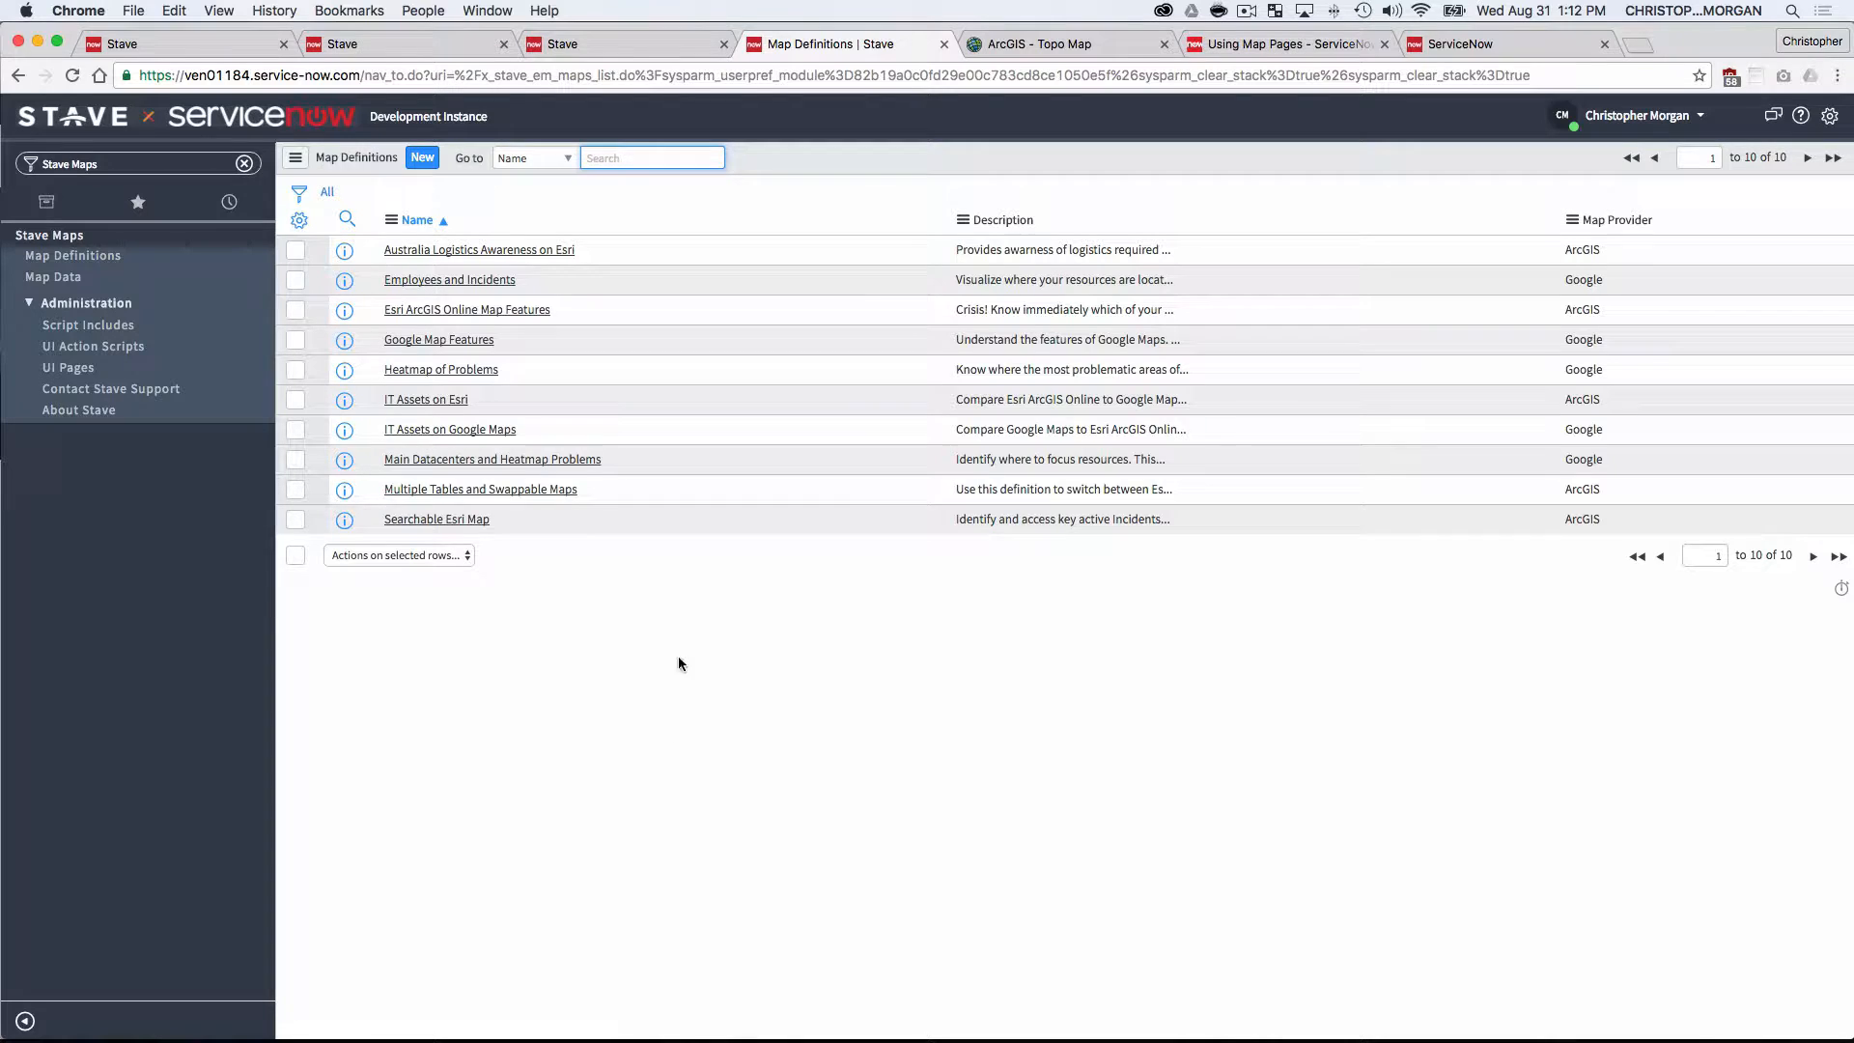
- On the Searchable Esri Map, search 'web' to list the two Yahoo Web Service incidents
left_click(437, 520)
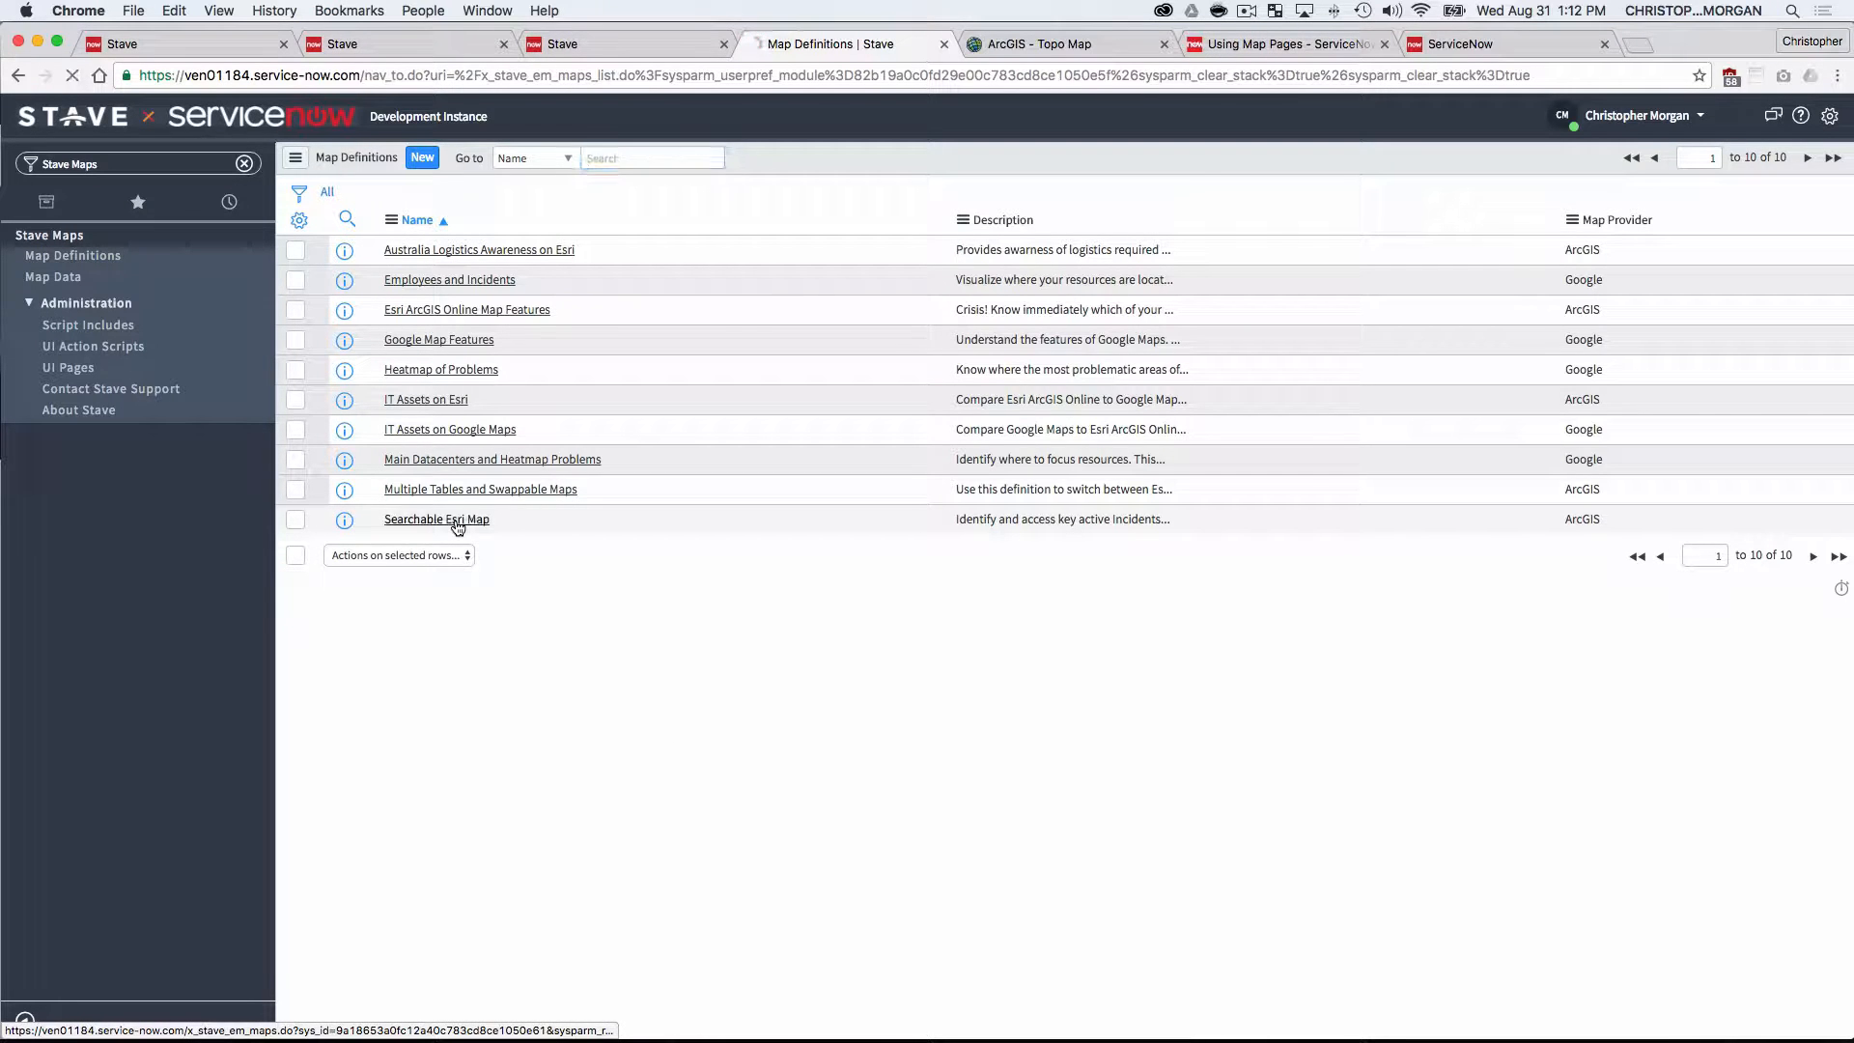
left_click(437, 519)
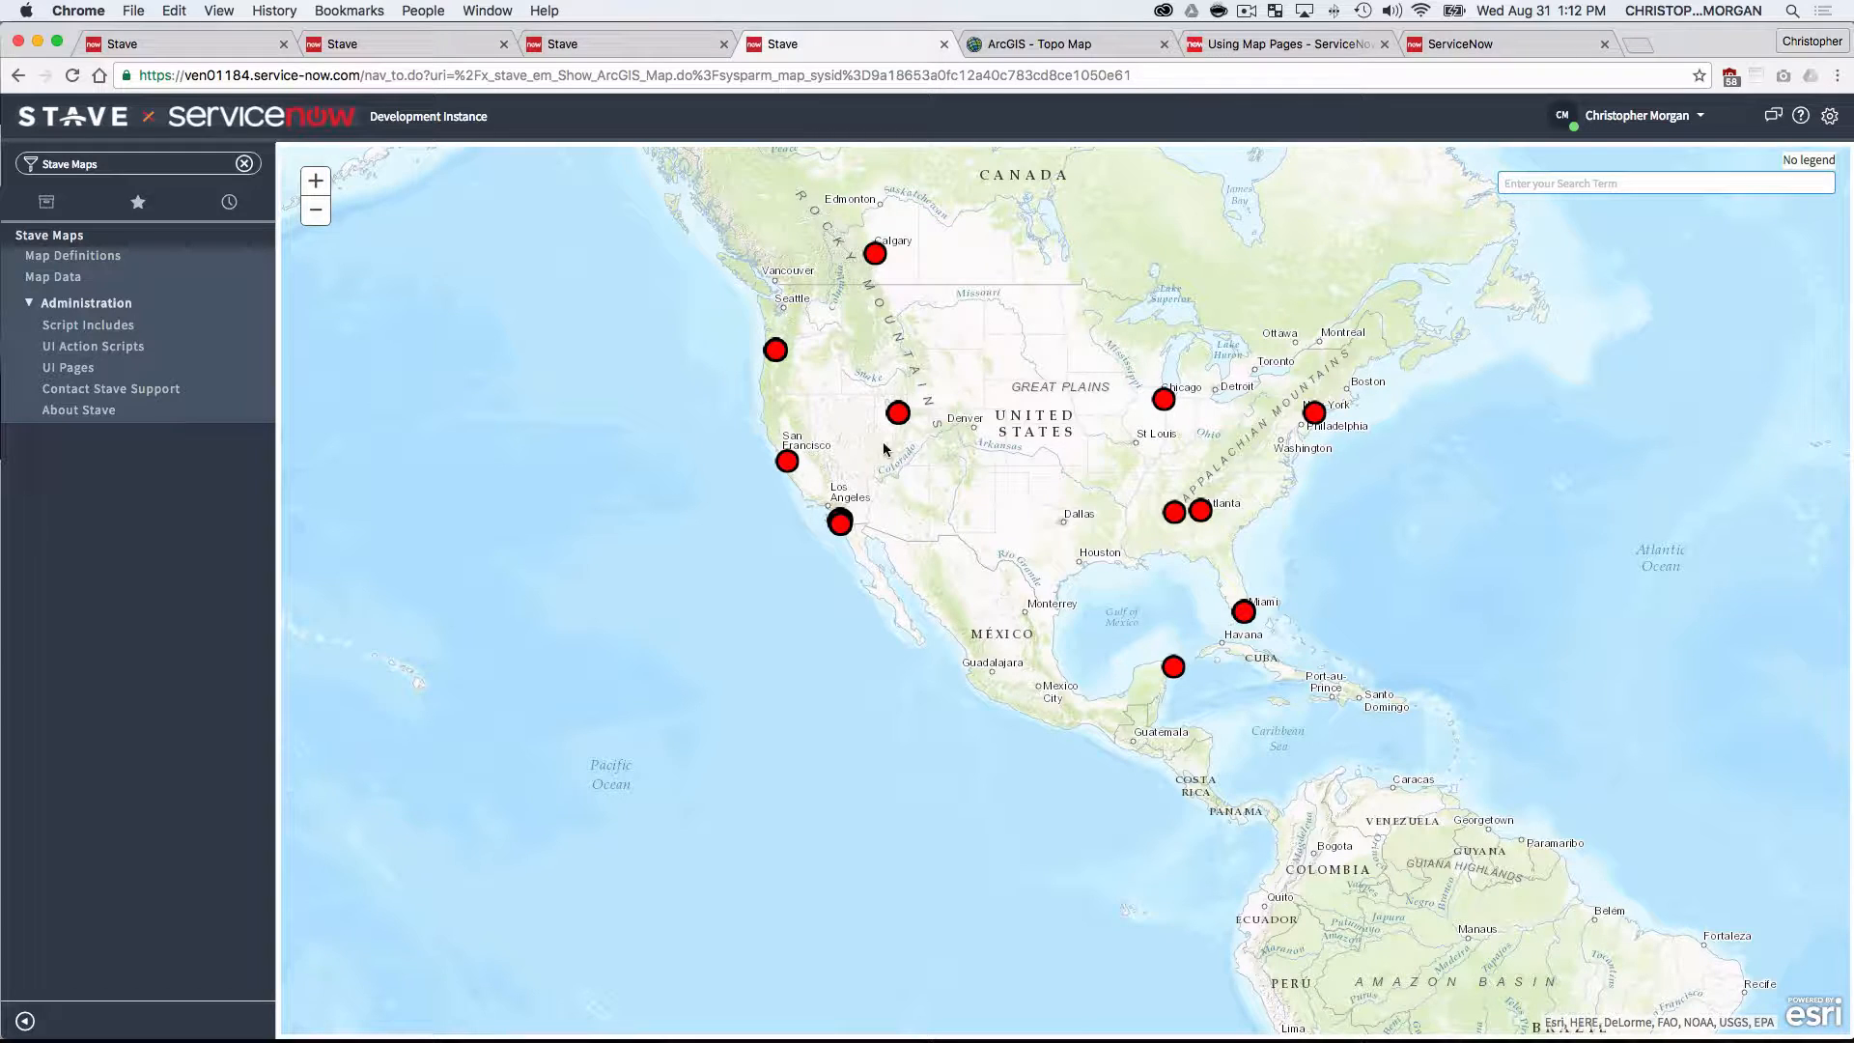
mouse_move(940, 426)
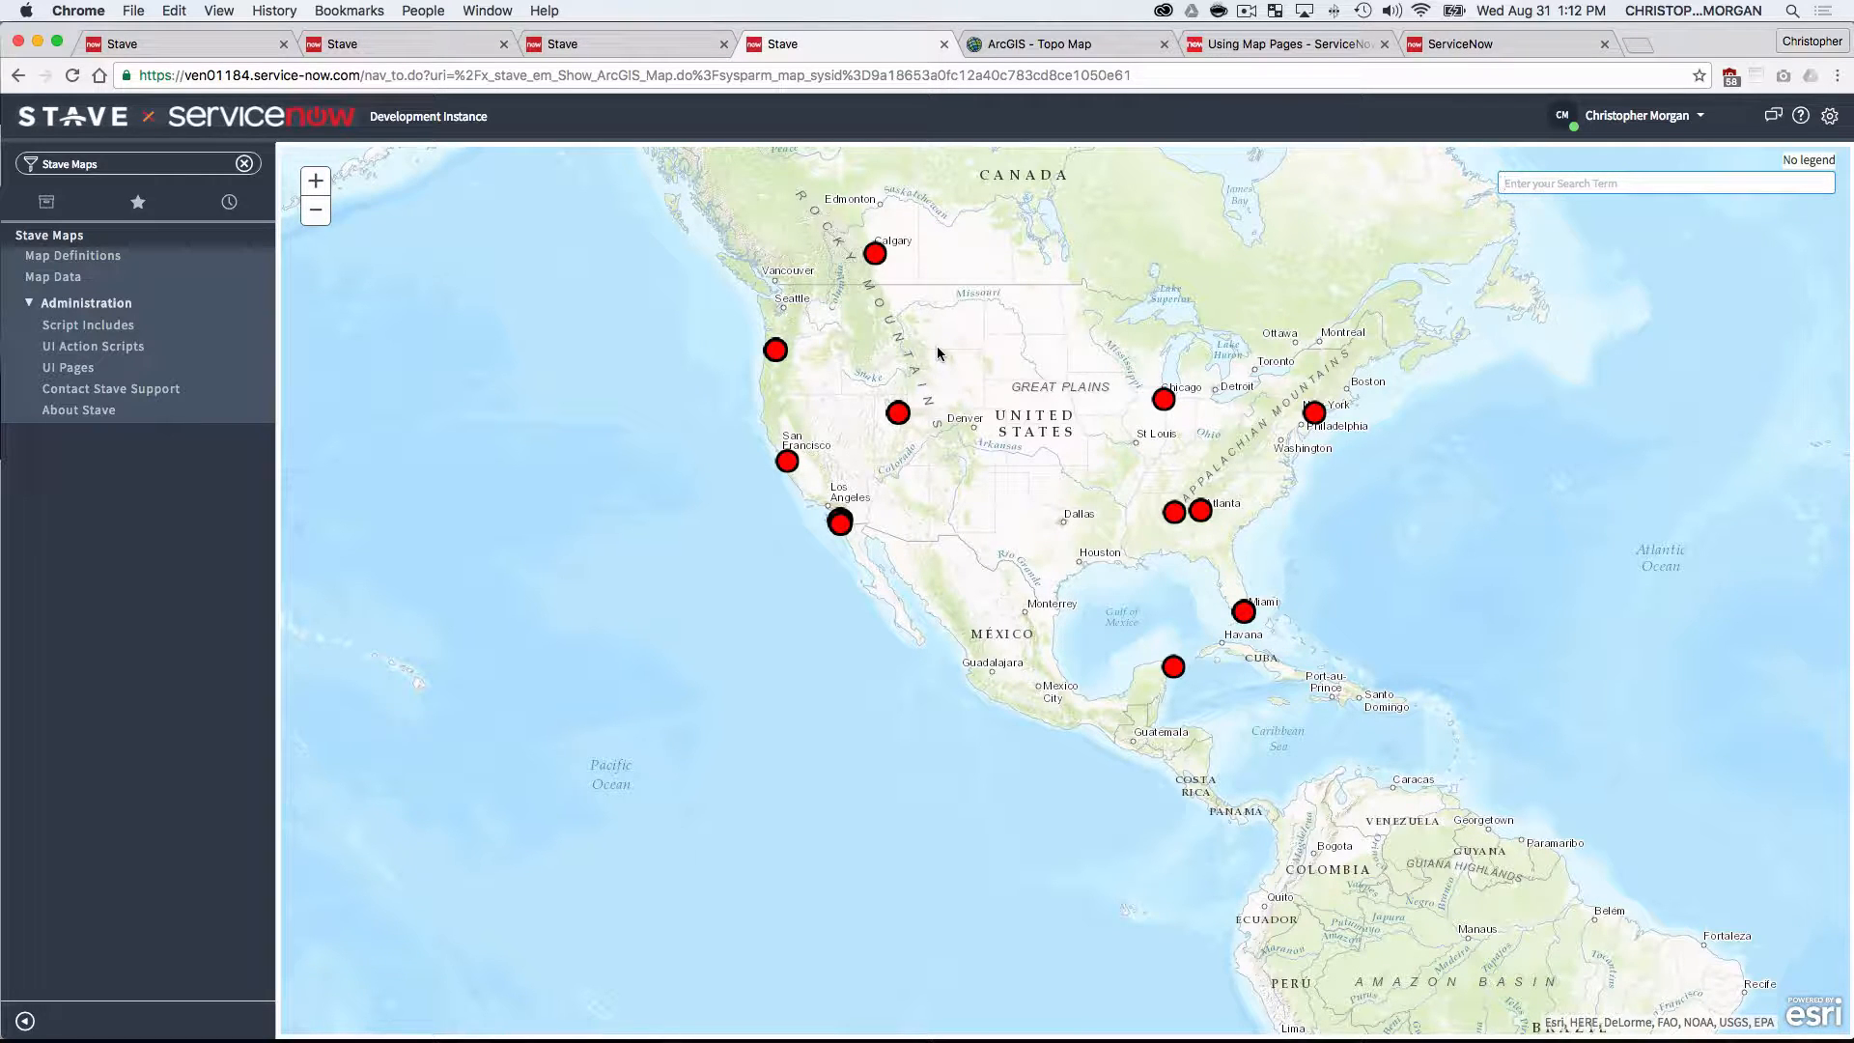
mouse_move(873, 464)
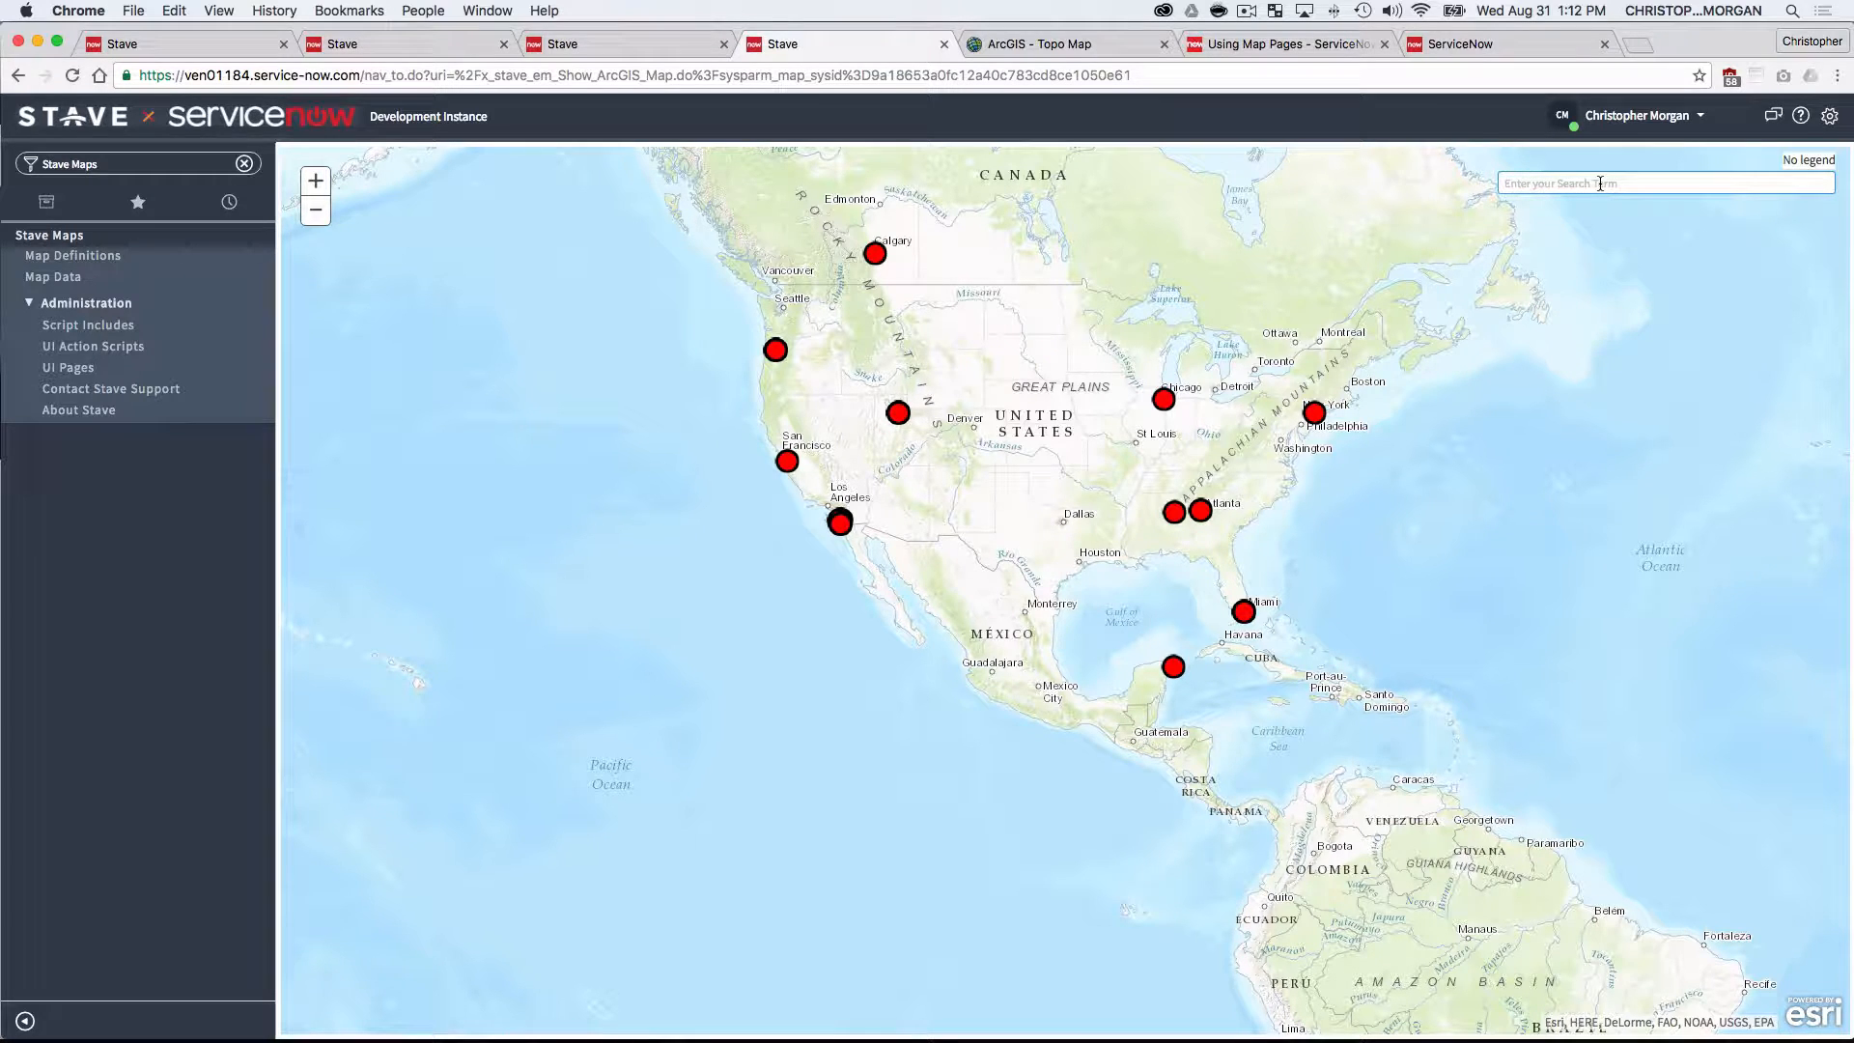
type("web")
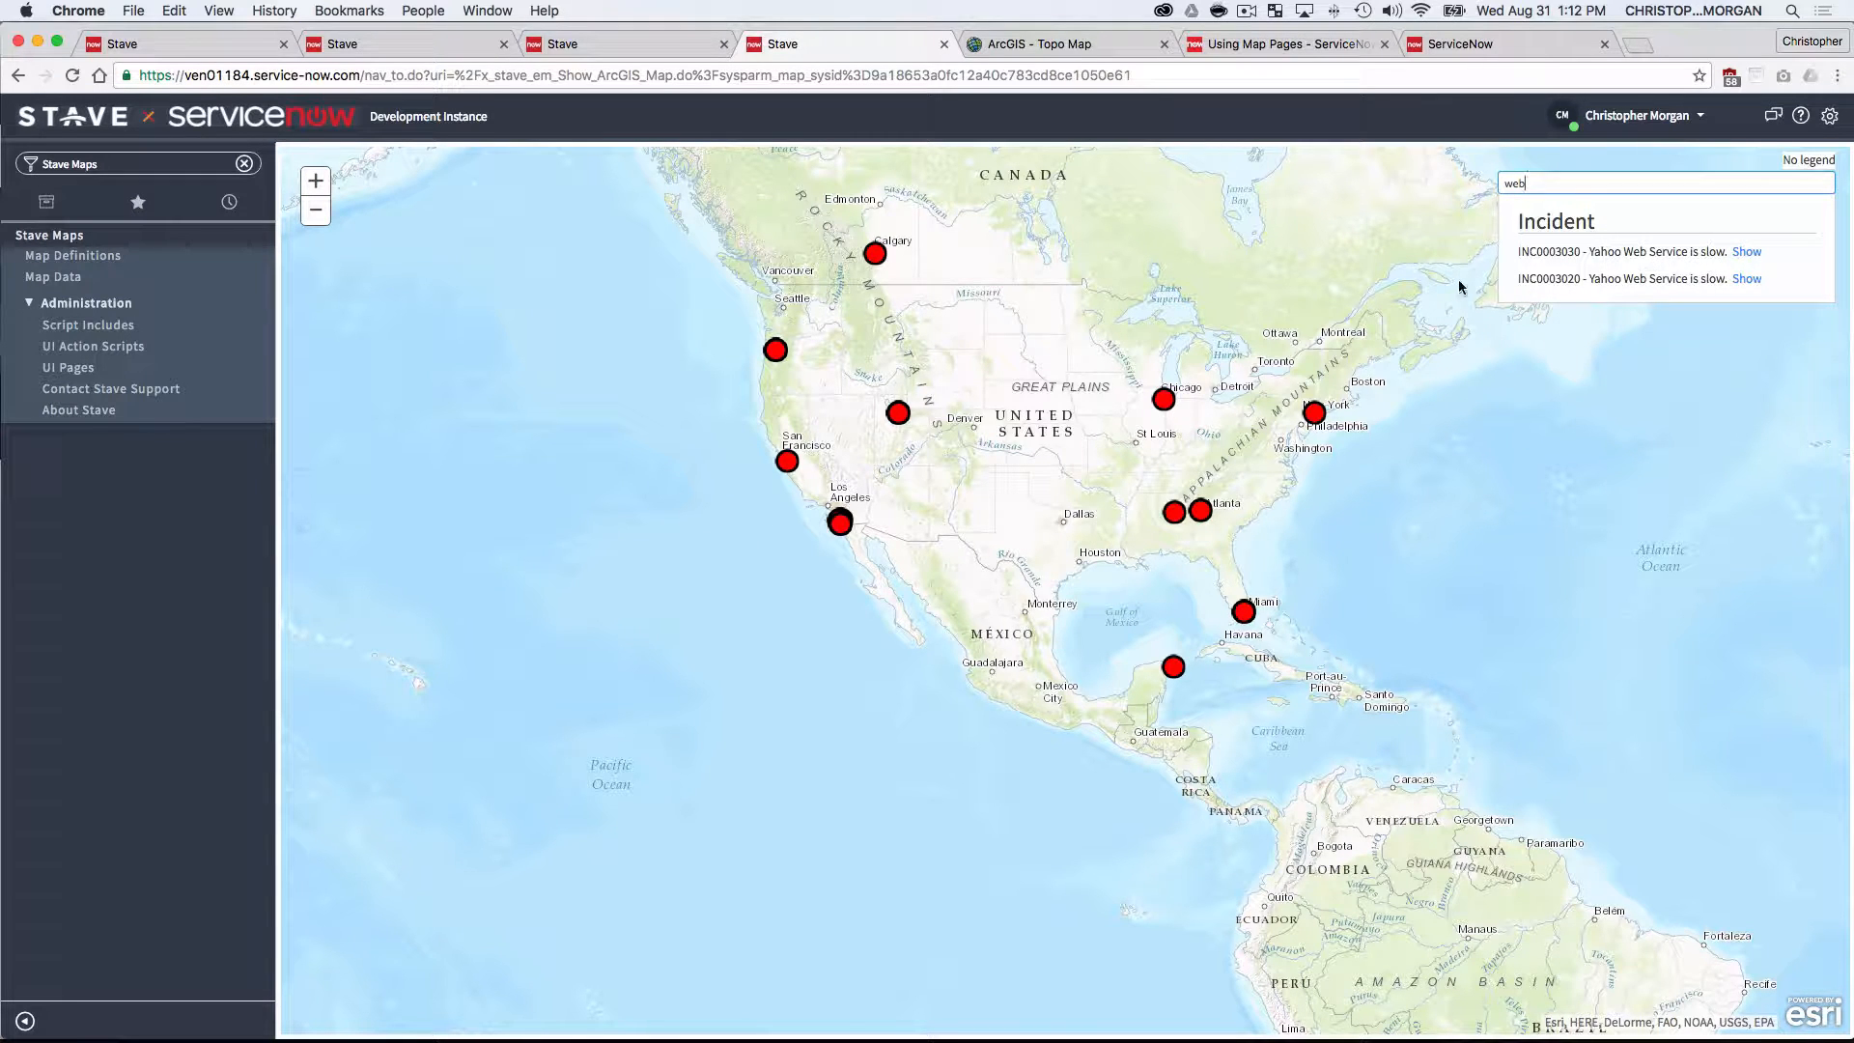
mouse_move(1685, 249)
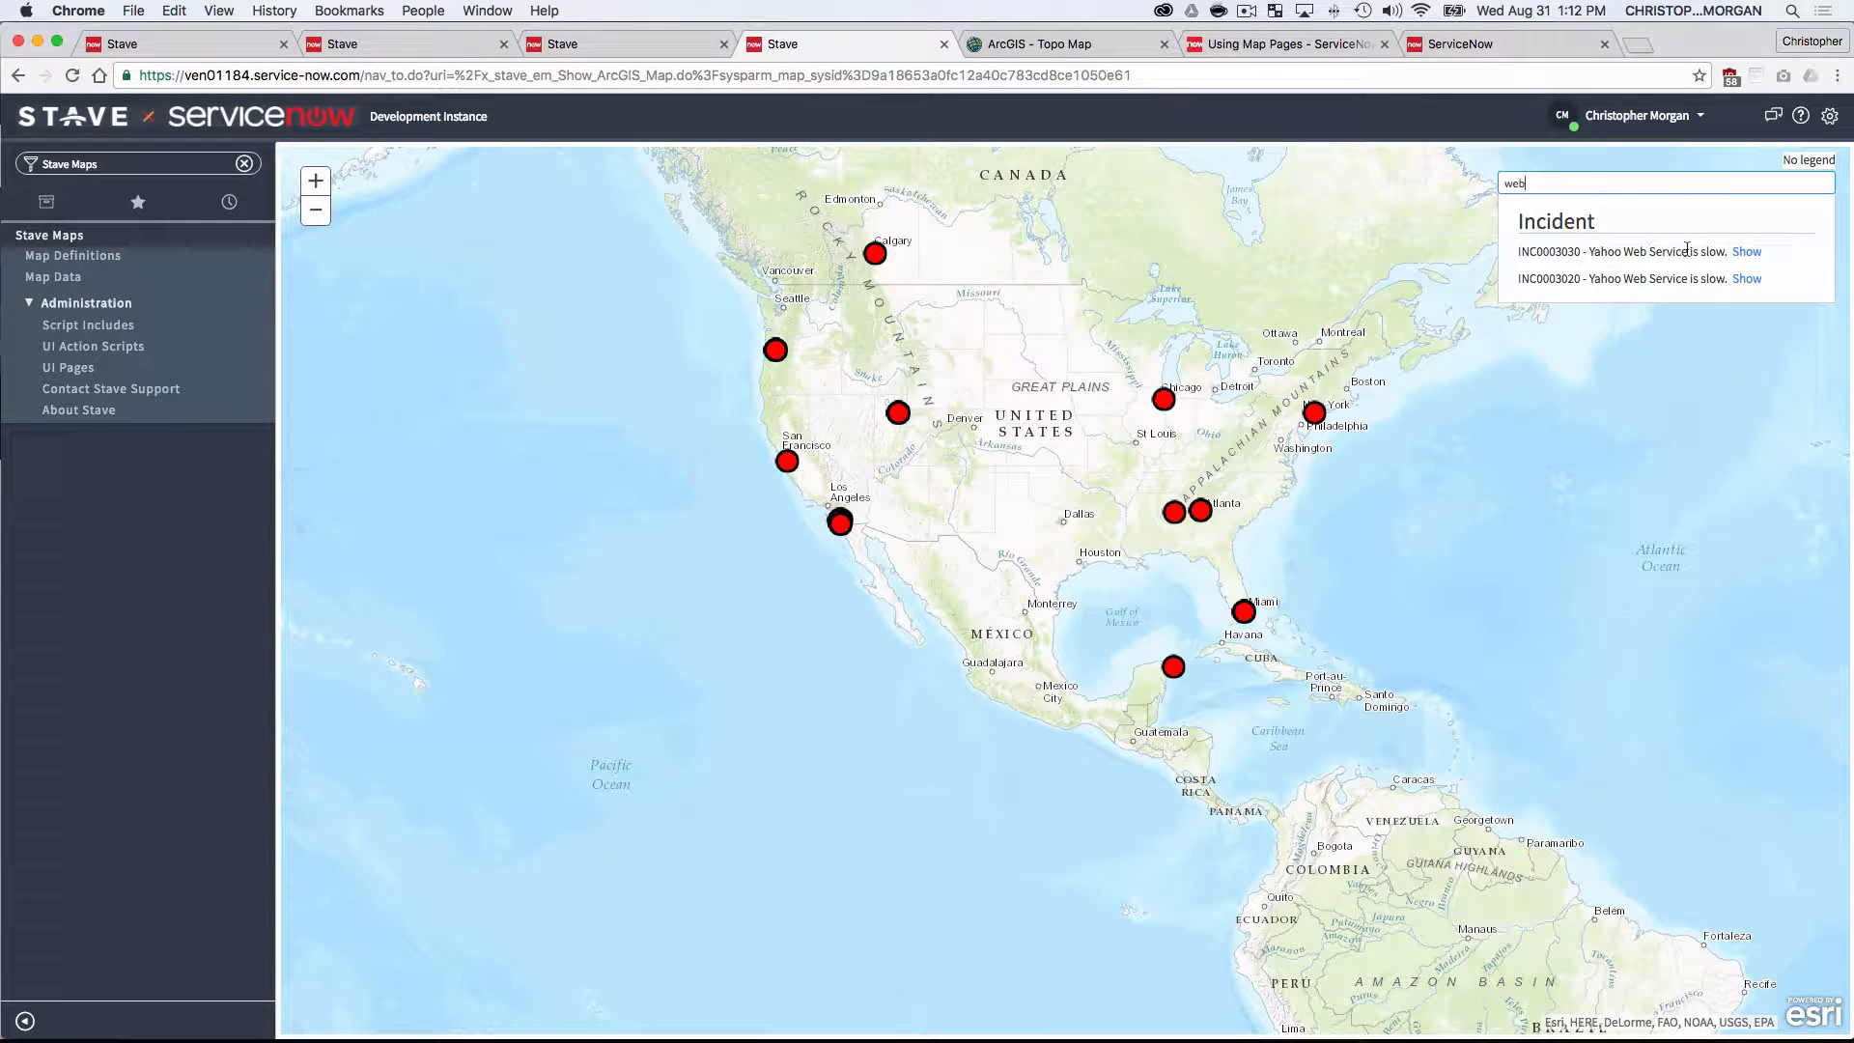
- Set the Multiple Tables and Swappable Maps definition's Map Provider to Google
left_click(73, 255)
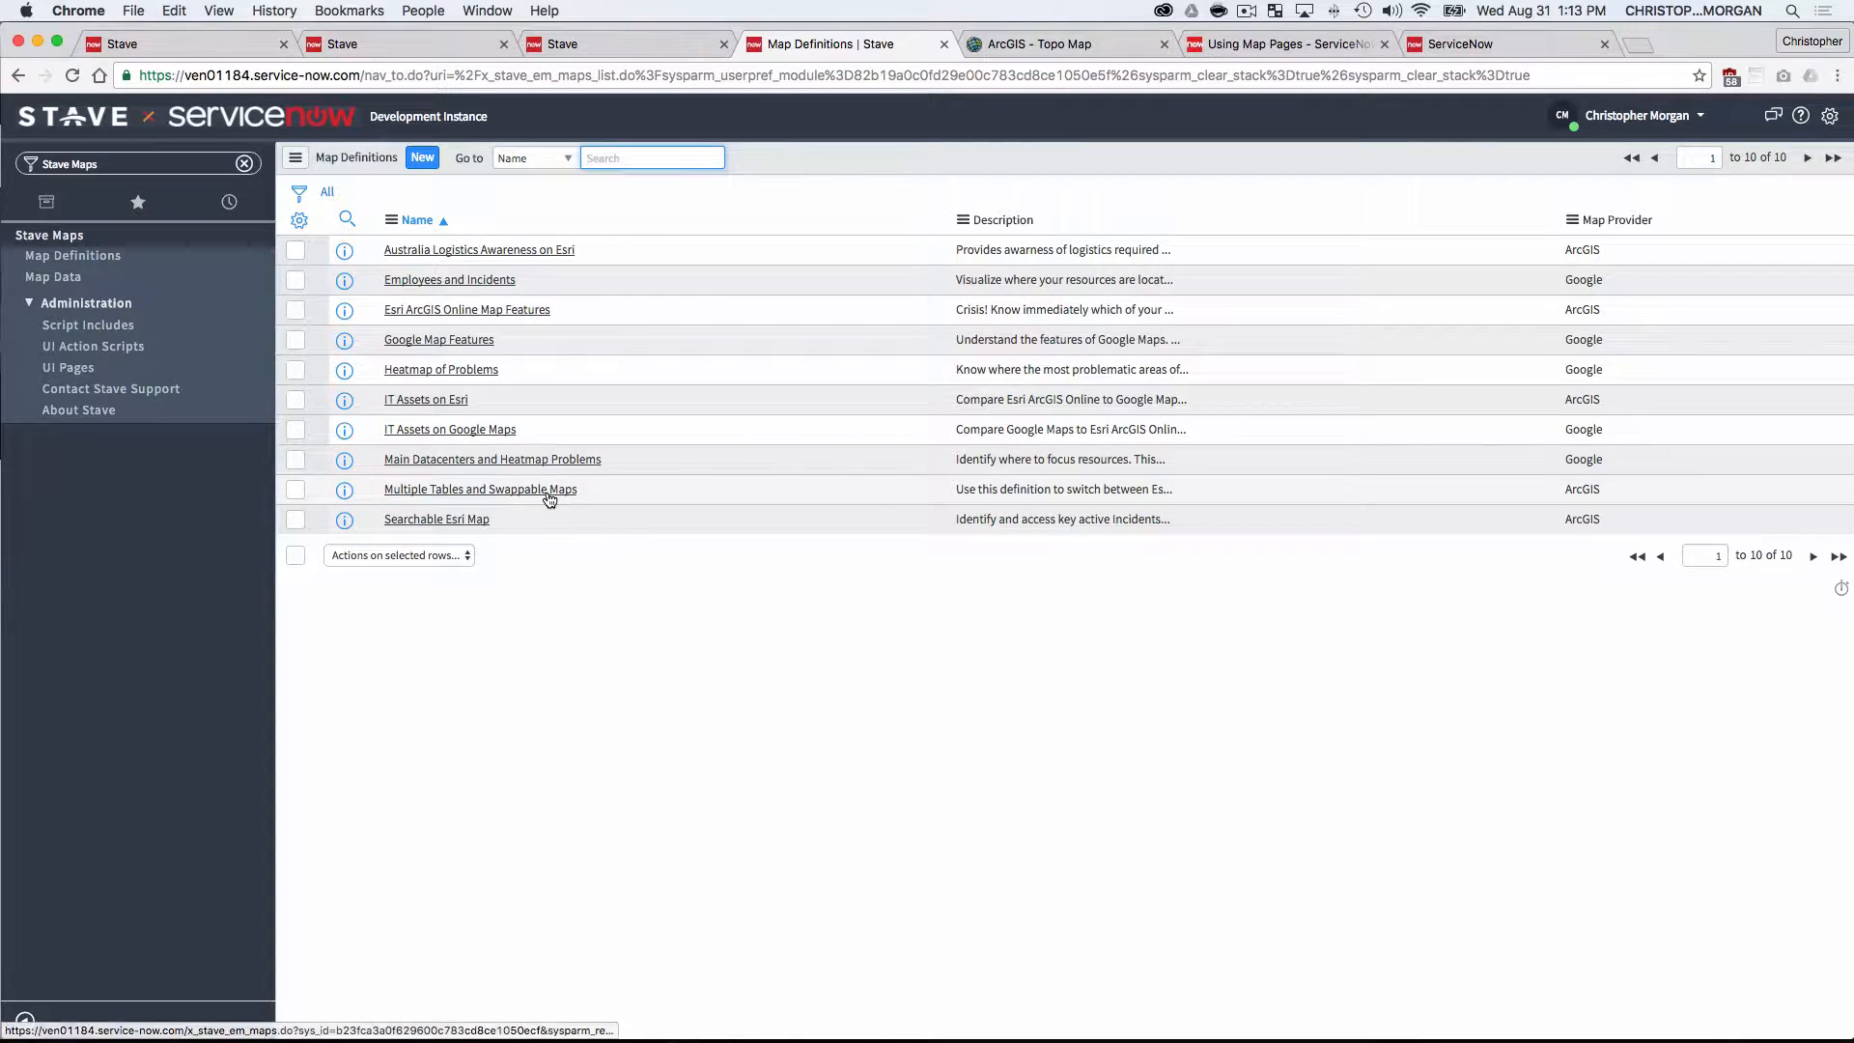
left_click(479, 489)
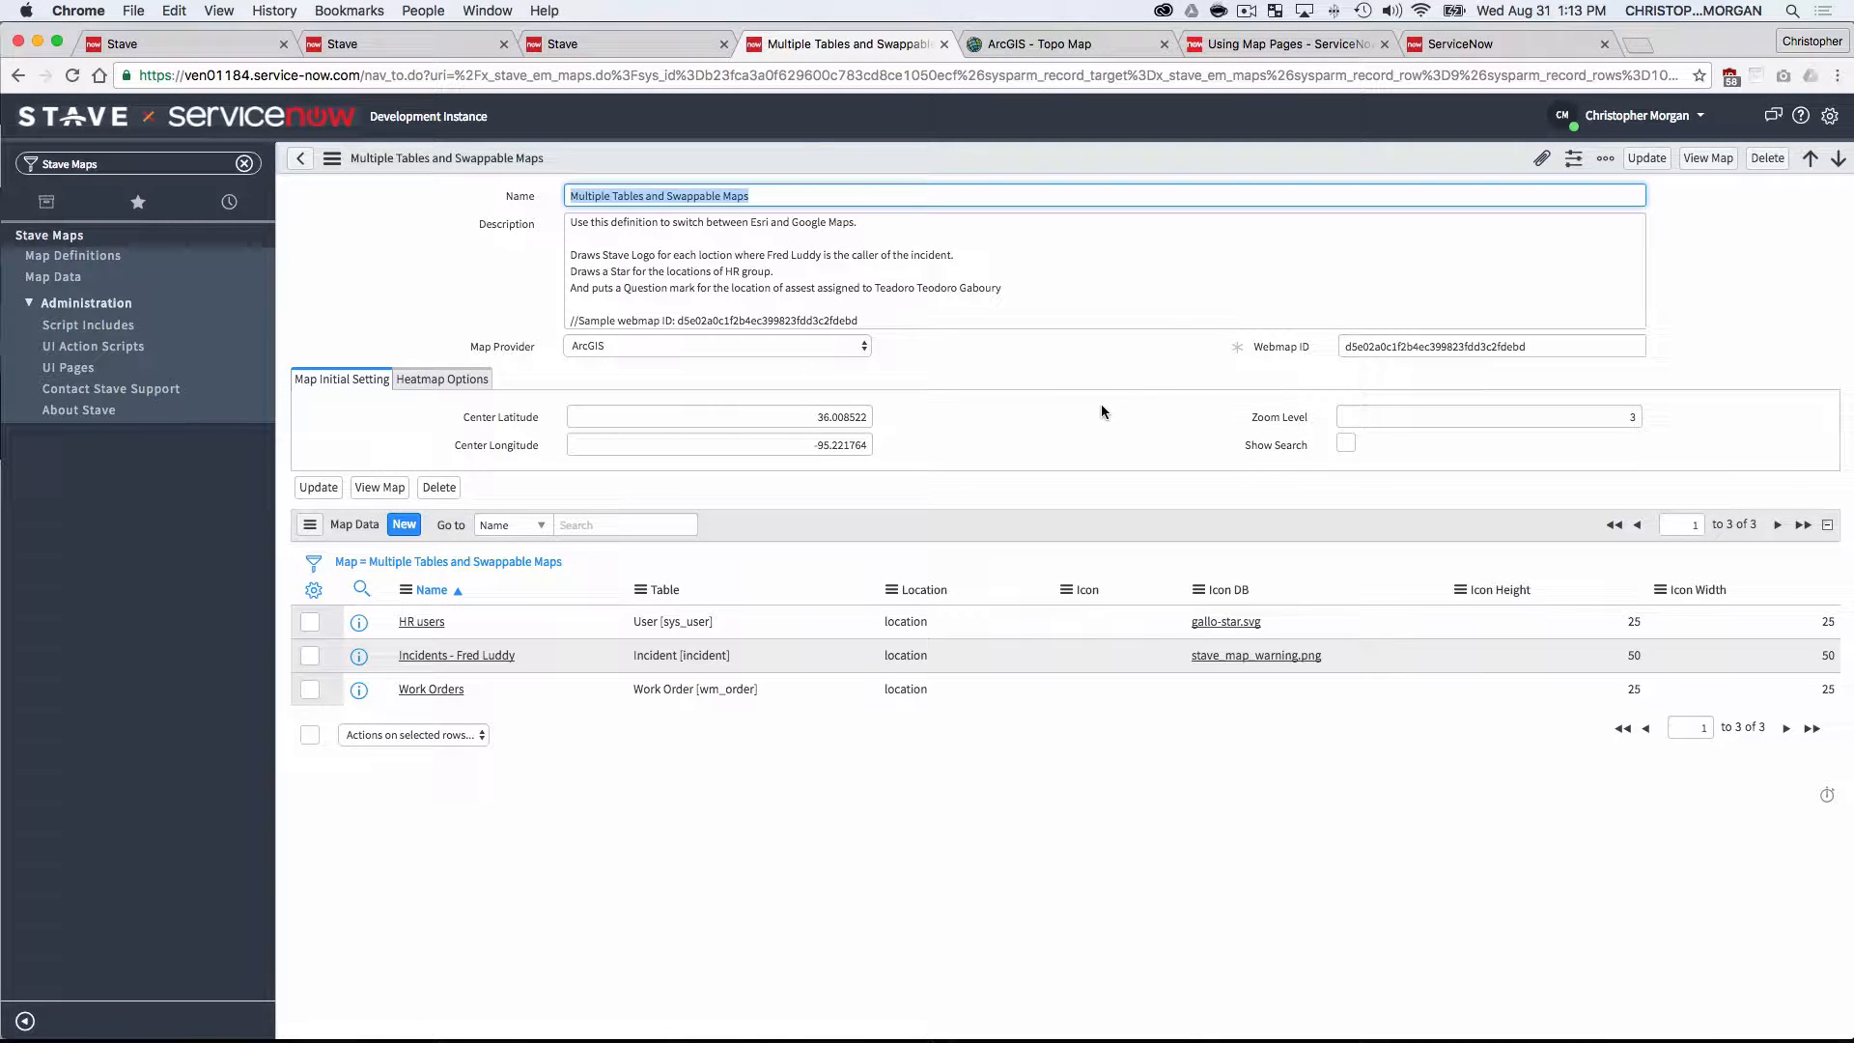
mouse_move(1035, 469)
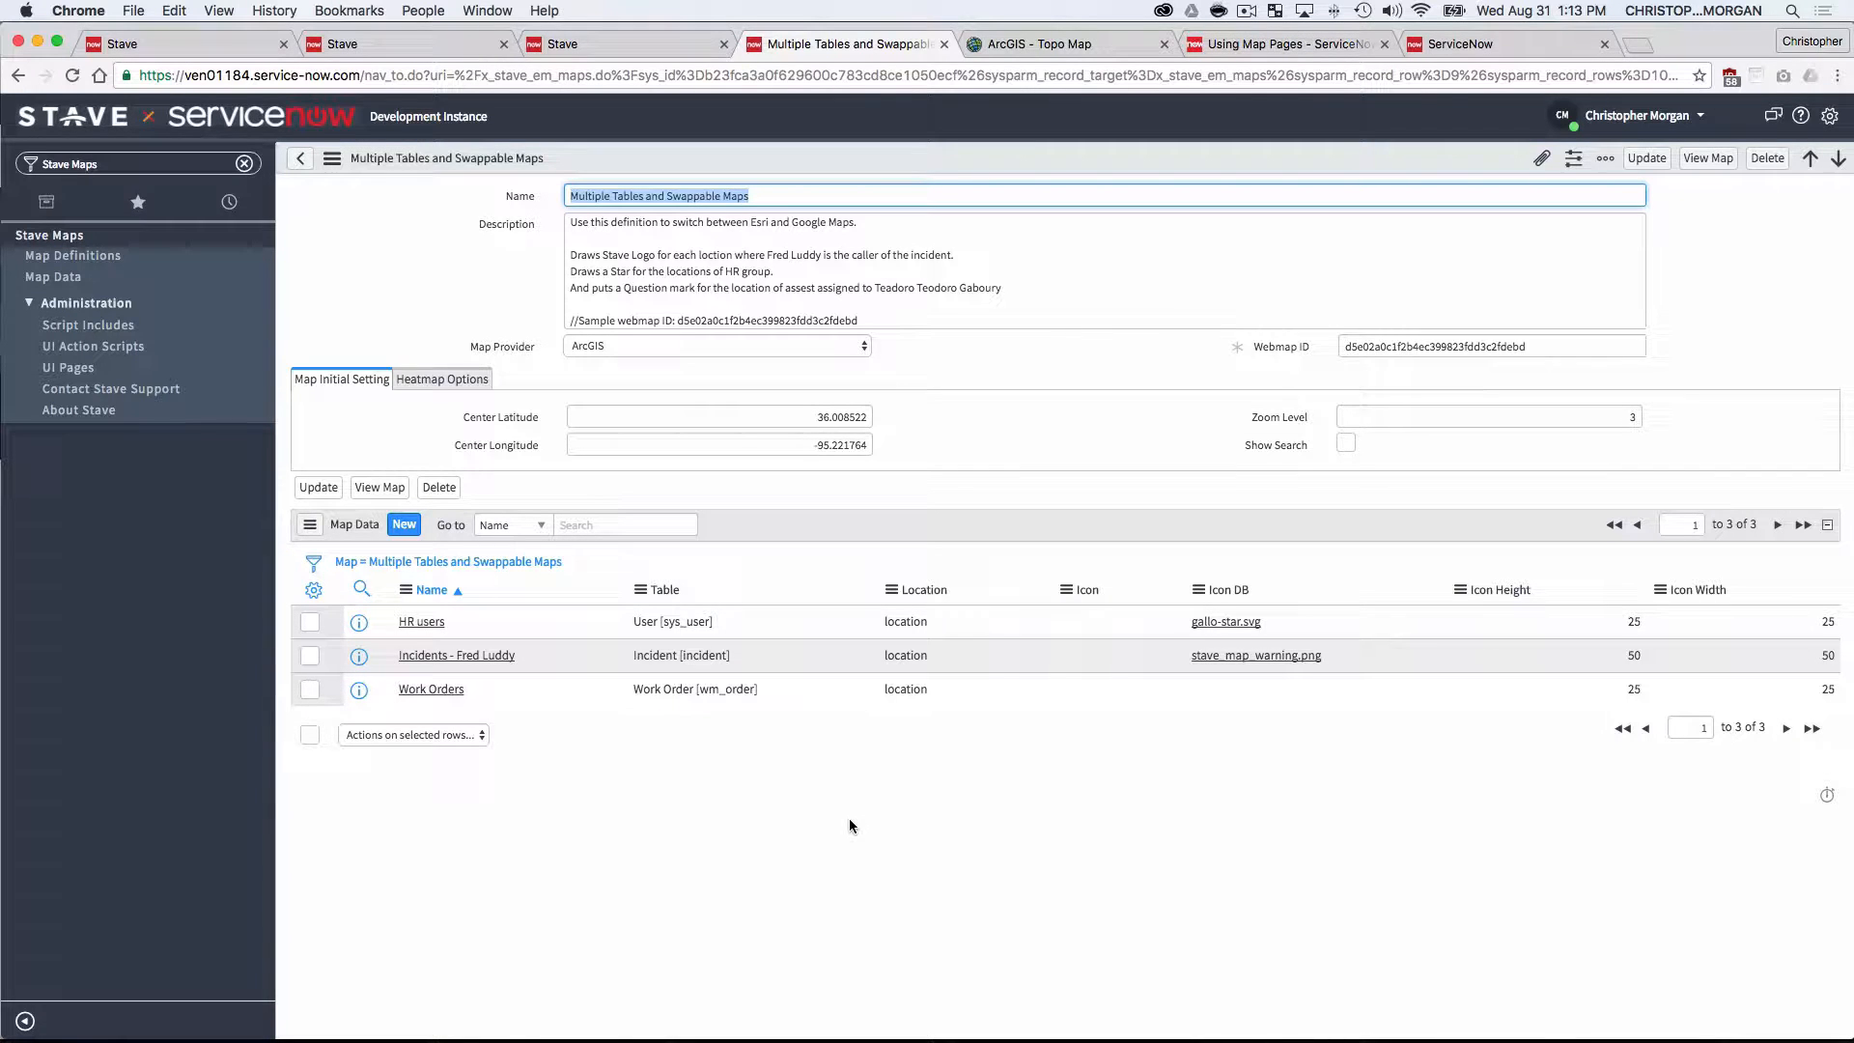
mouse_move(902, 591)
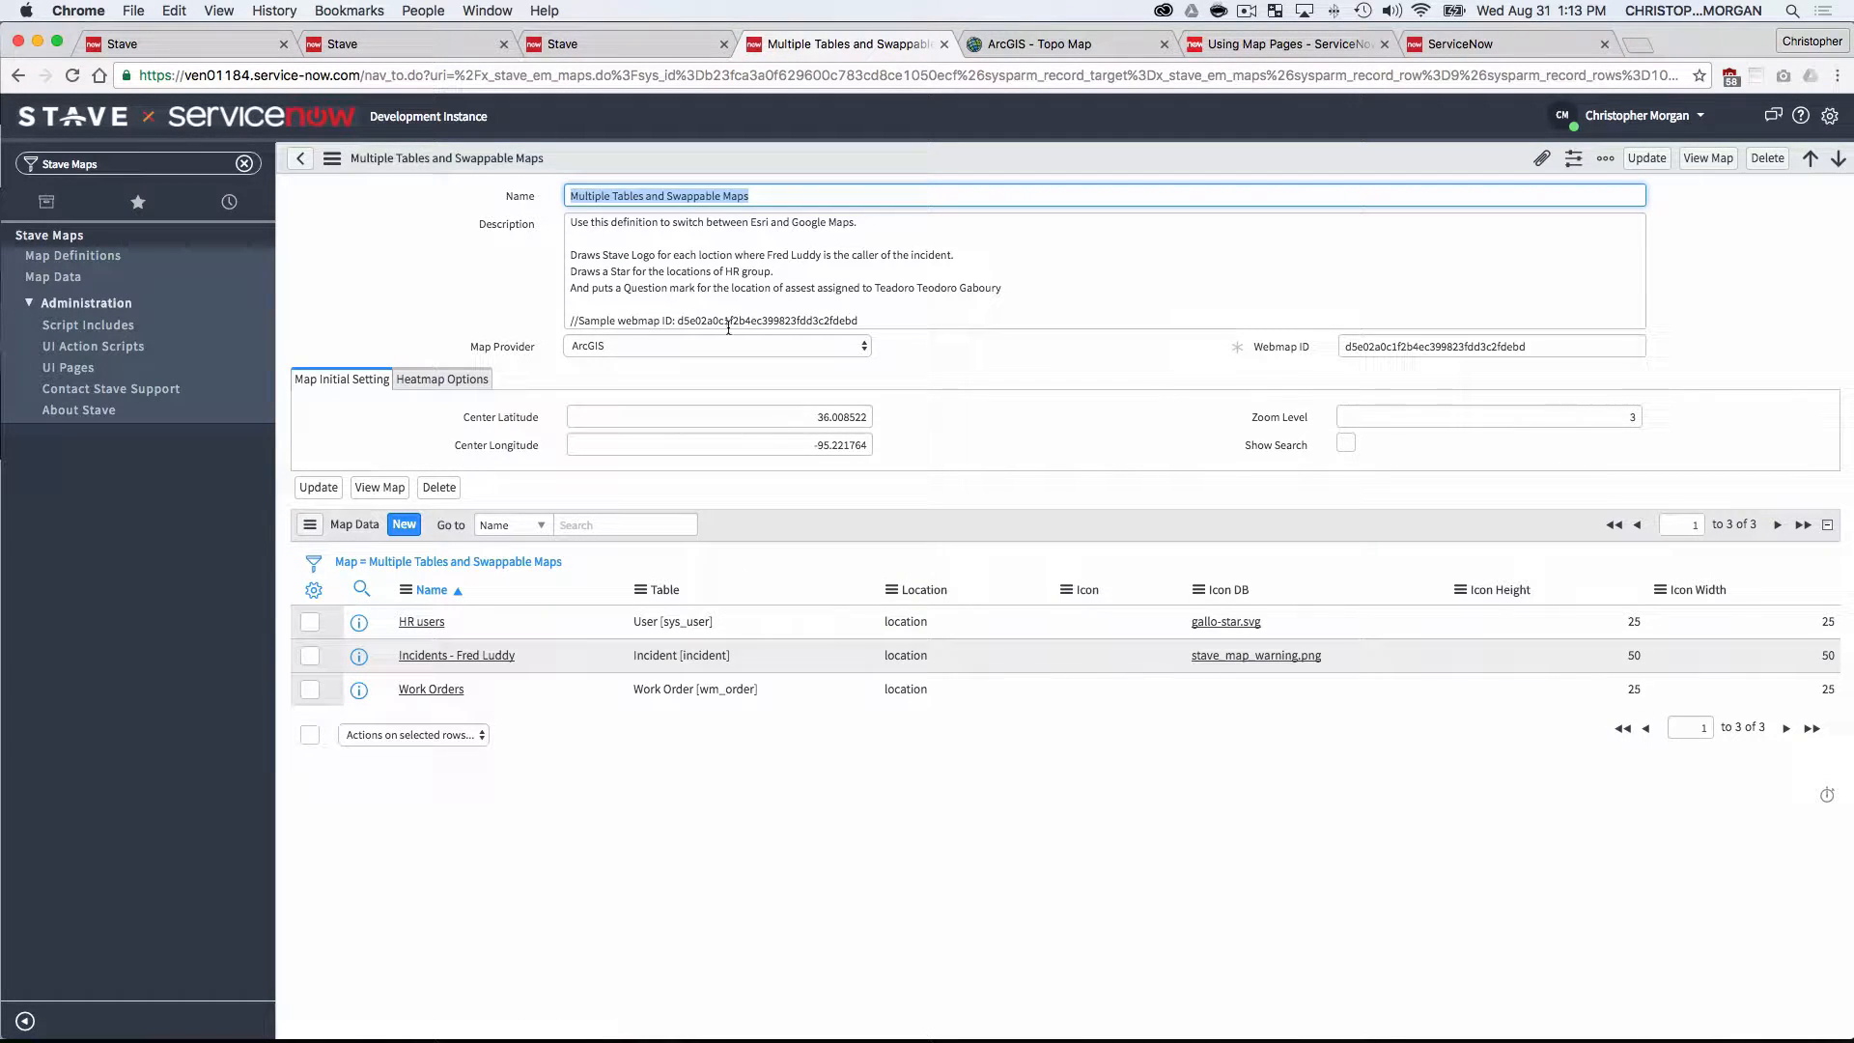
left_click(717, 345)
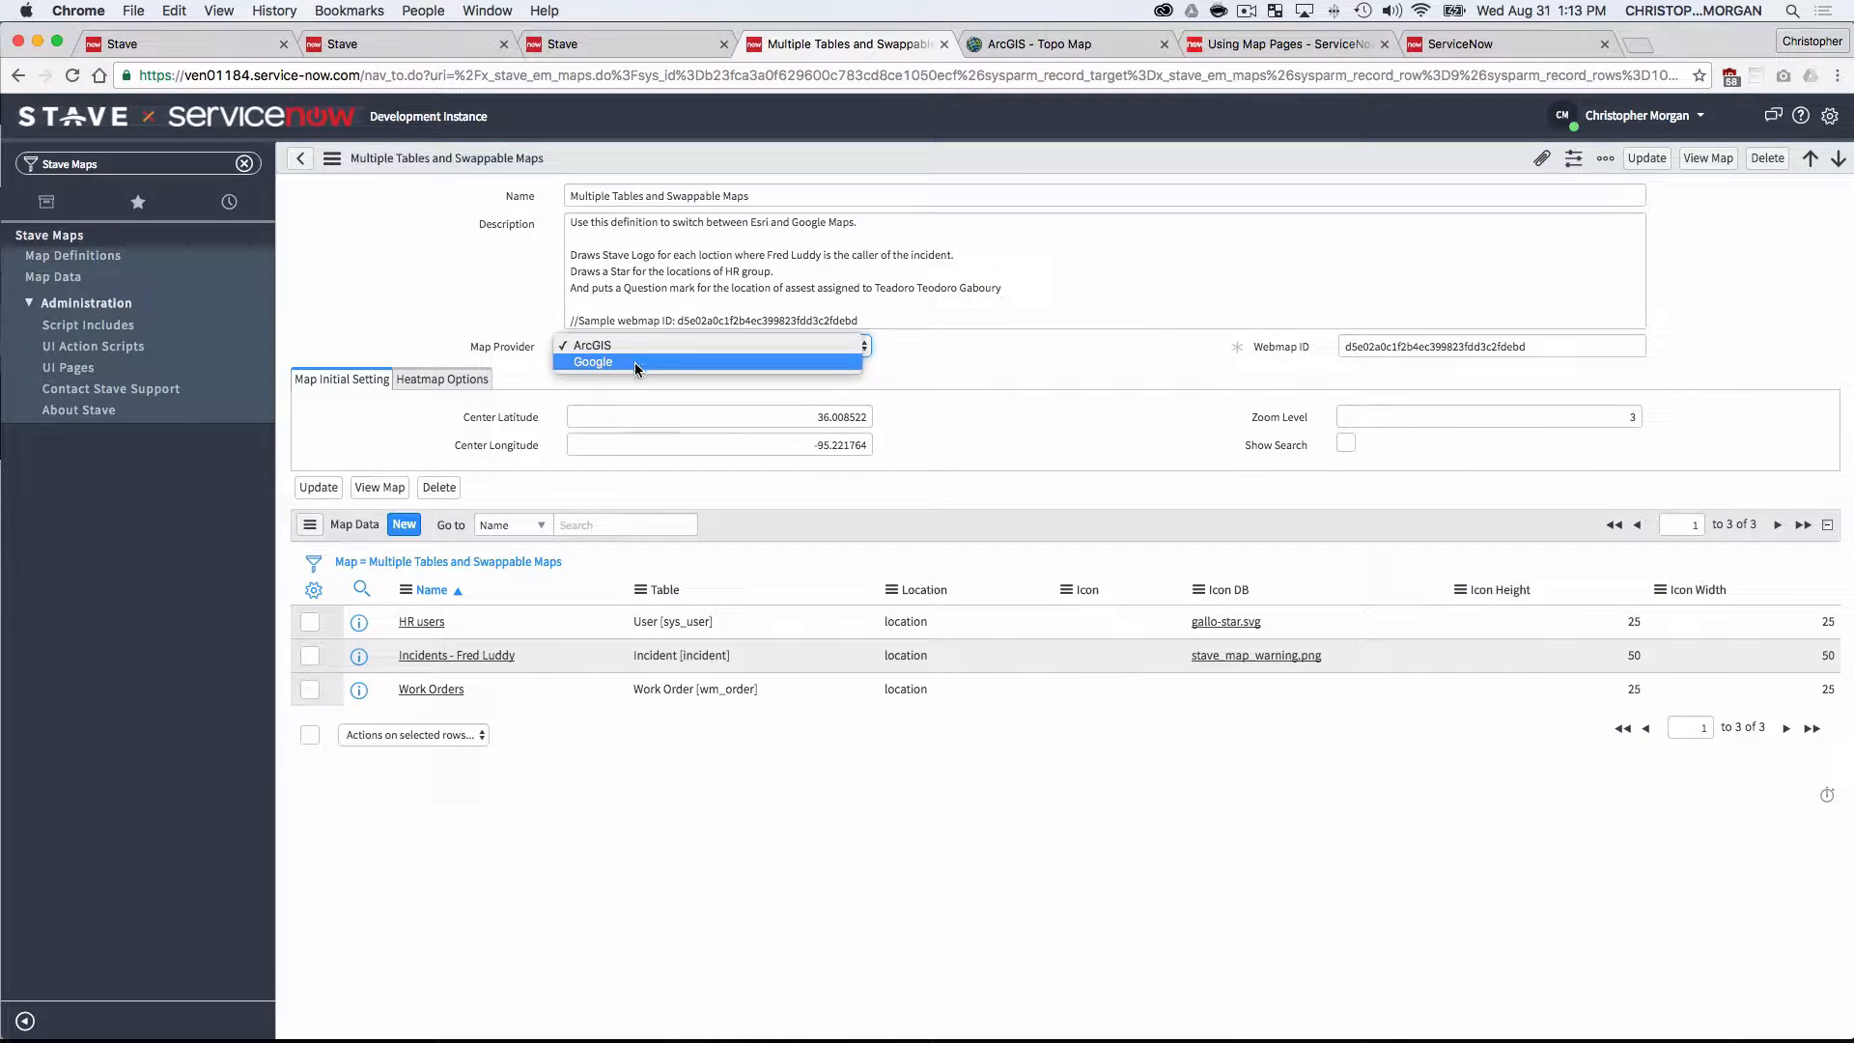
left_click(591, 363)
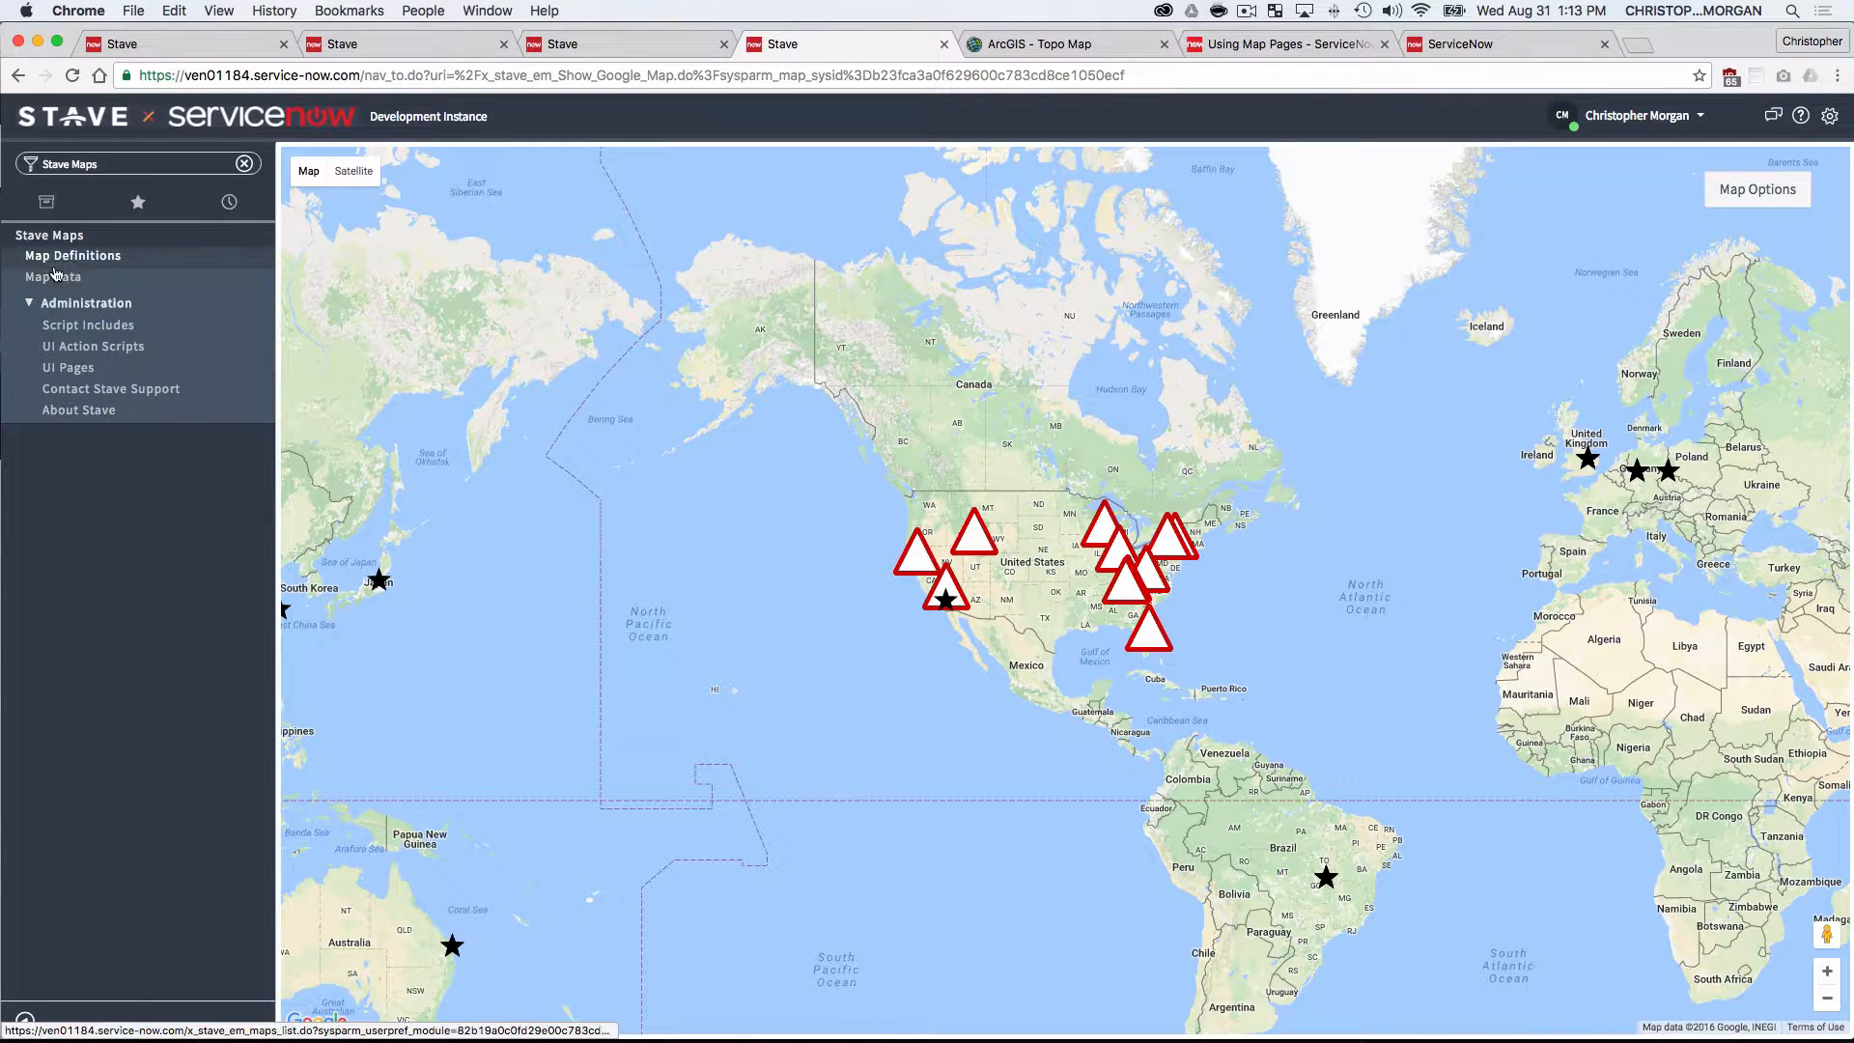
- Set Multiple Tables and Swappable Maps back to ArcGIS, view it on Esri, and return to the list
left_click(74, 255)
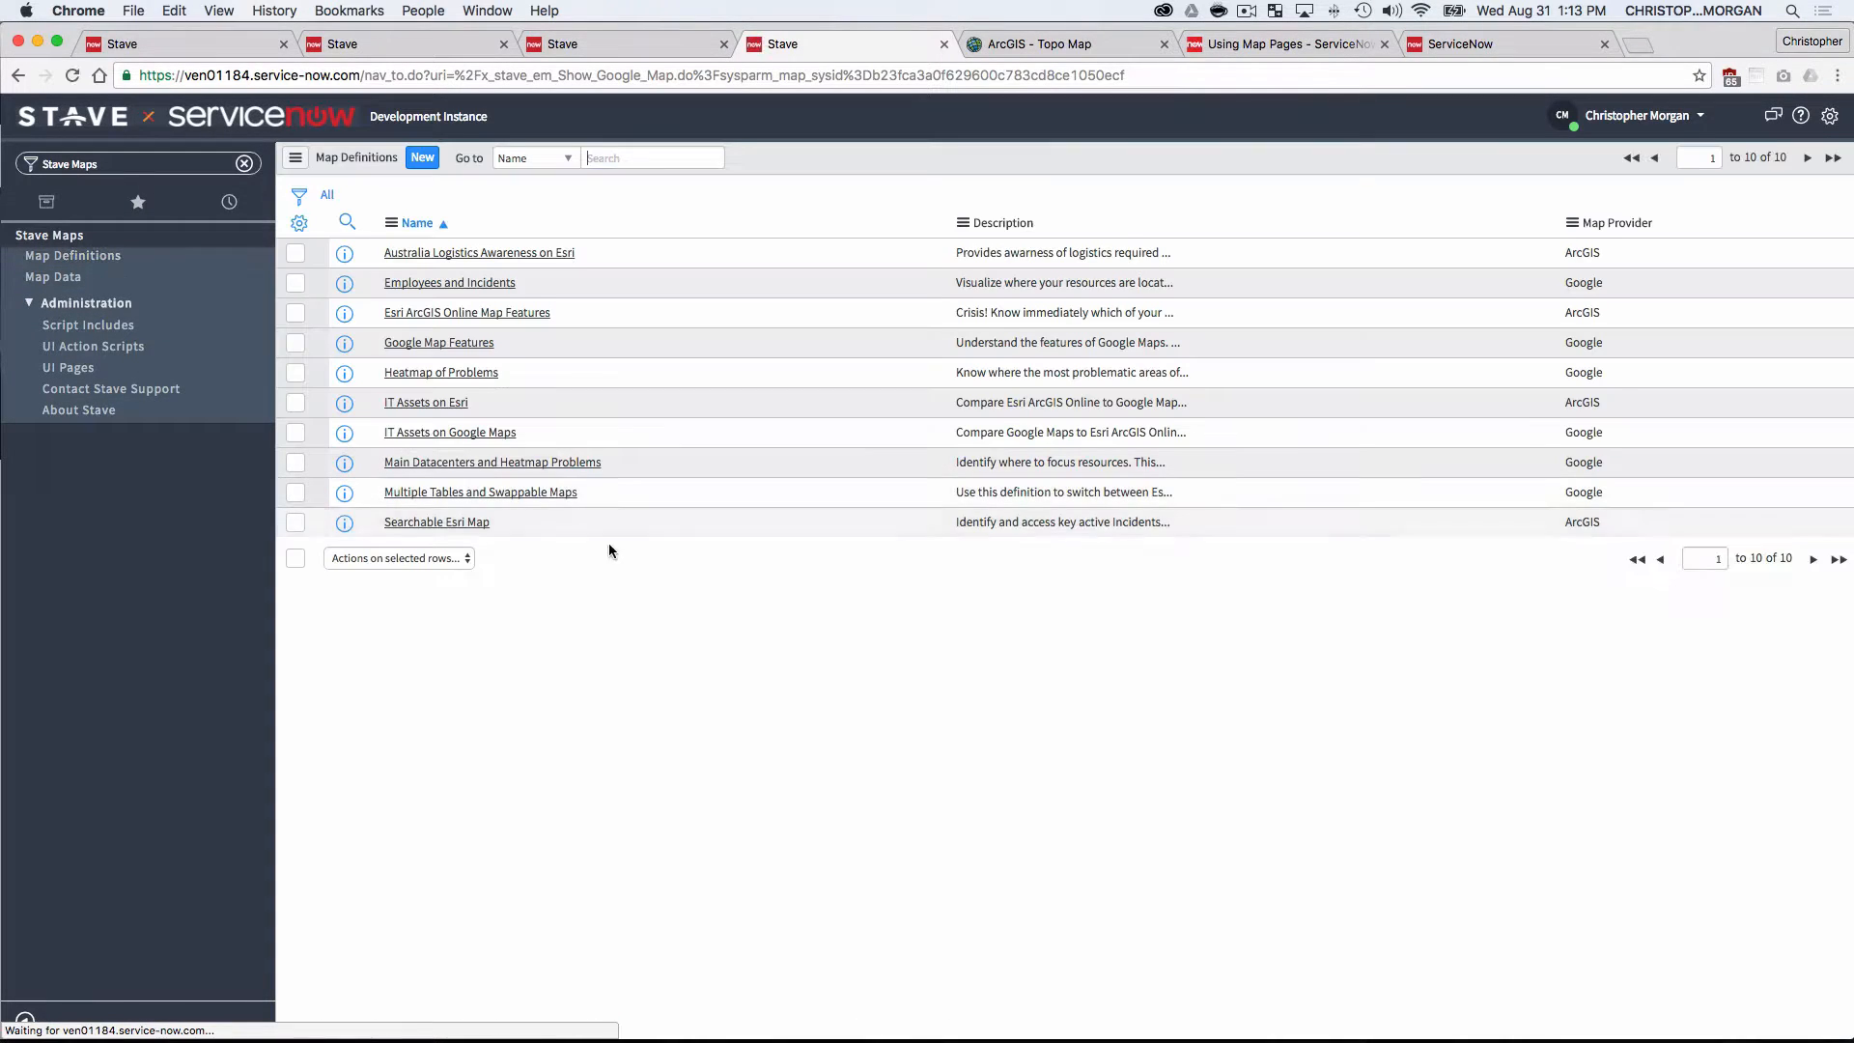
left_click(478, 493)
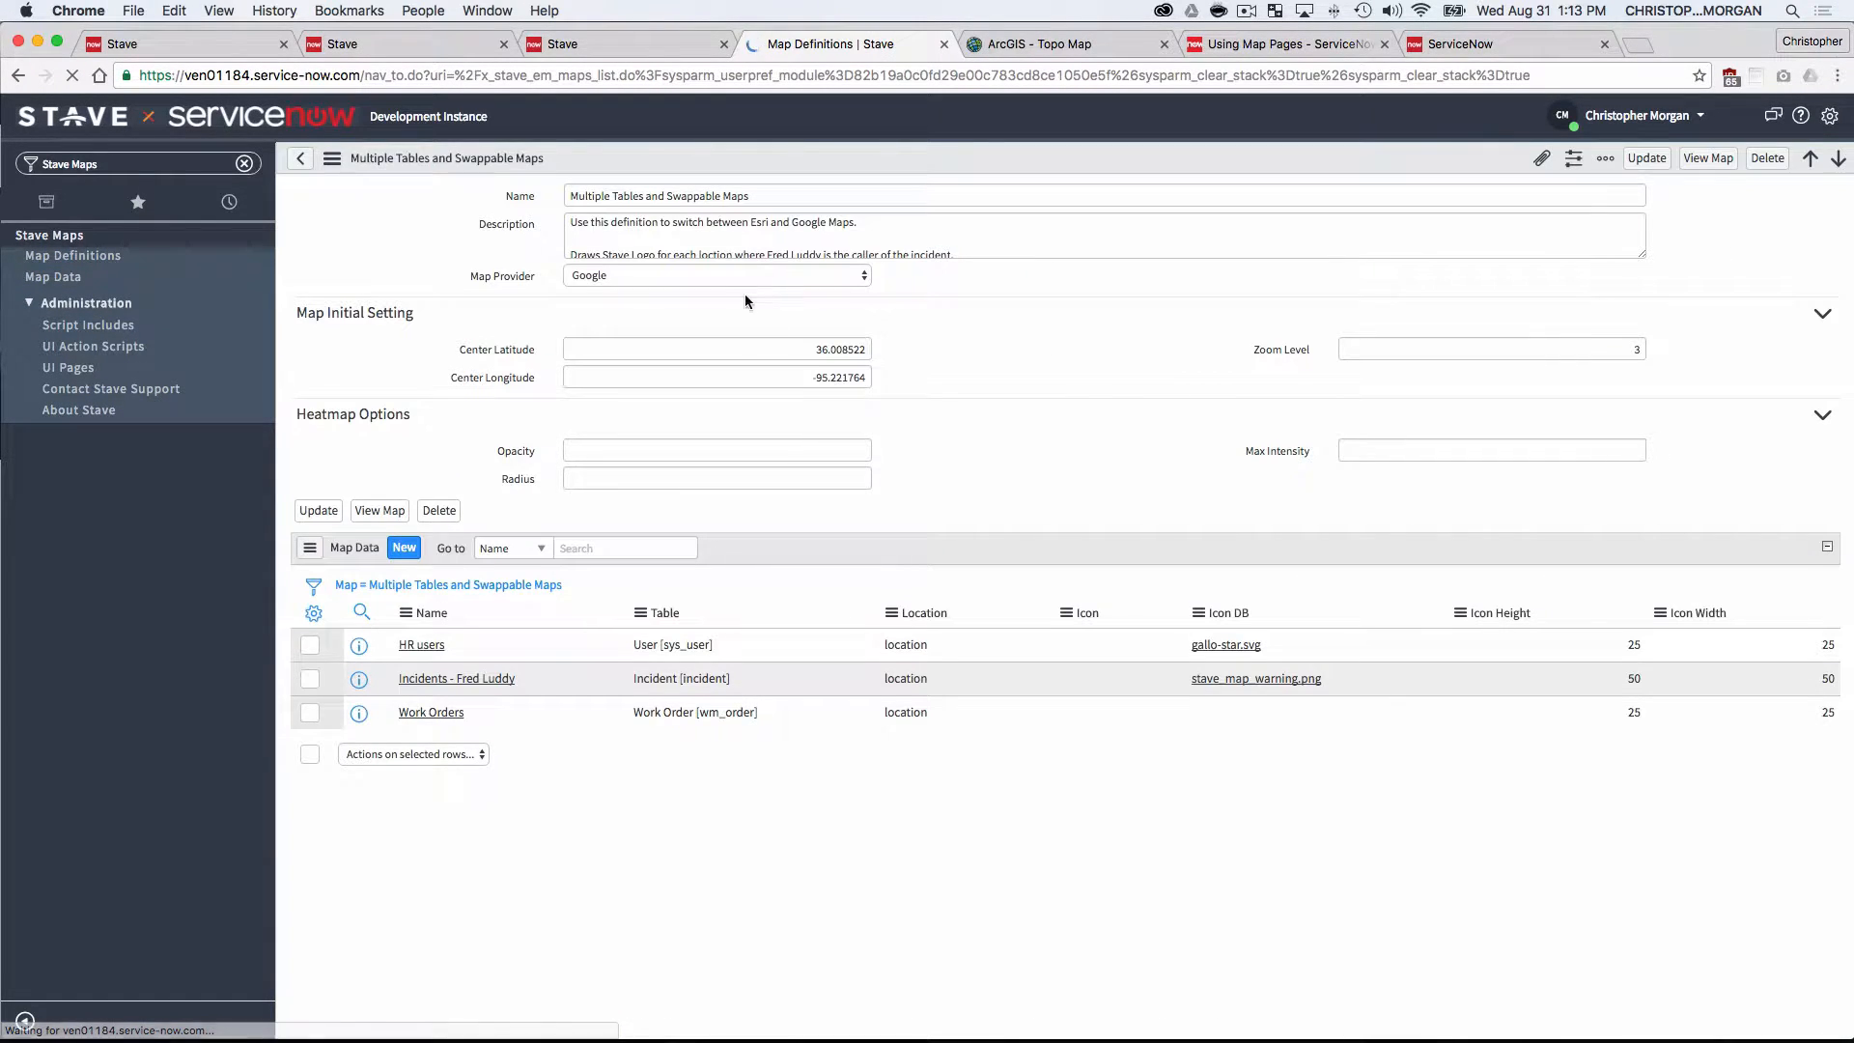
left_click(714, 274)
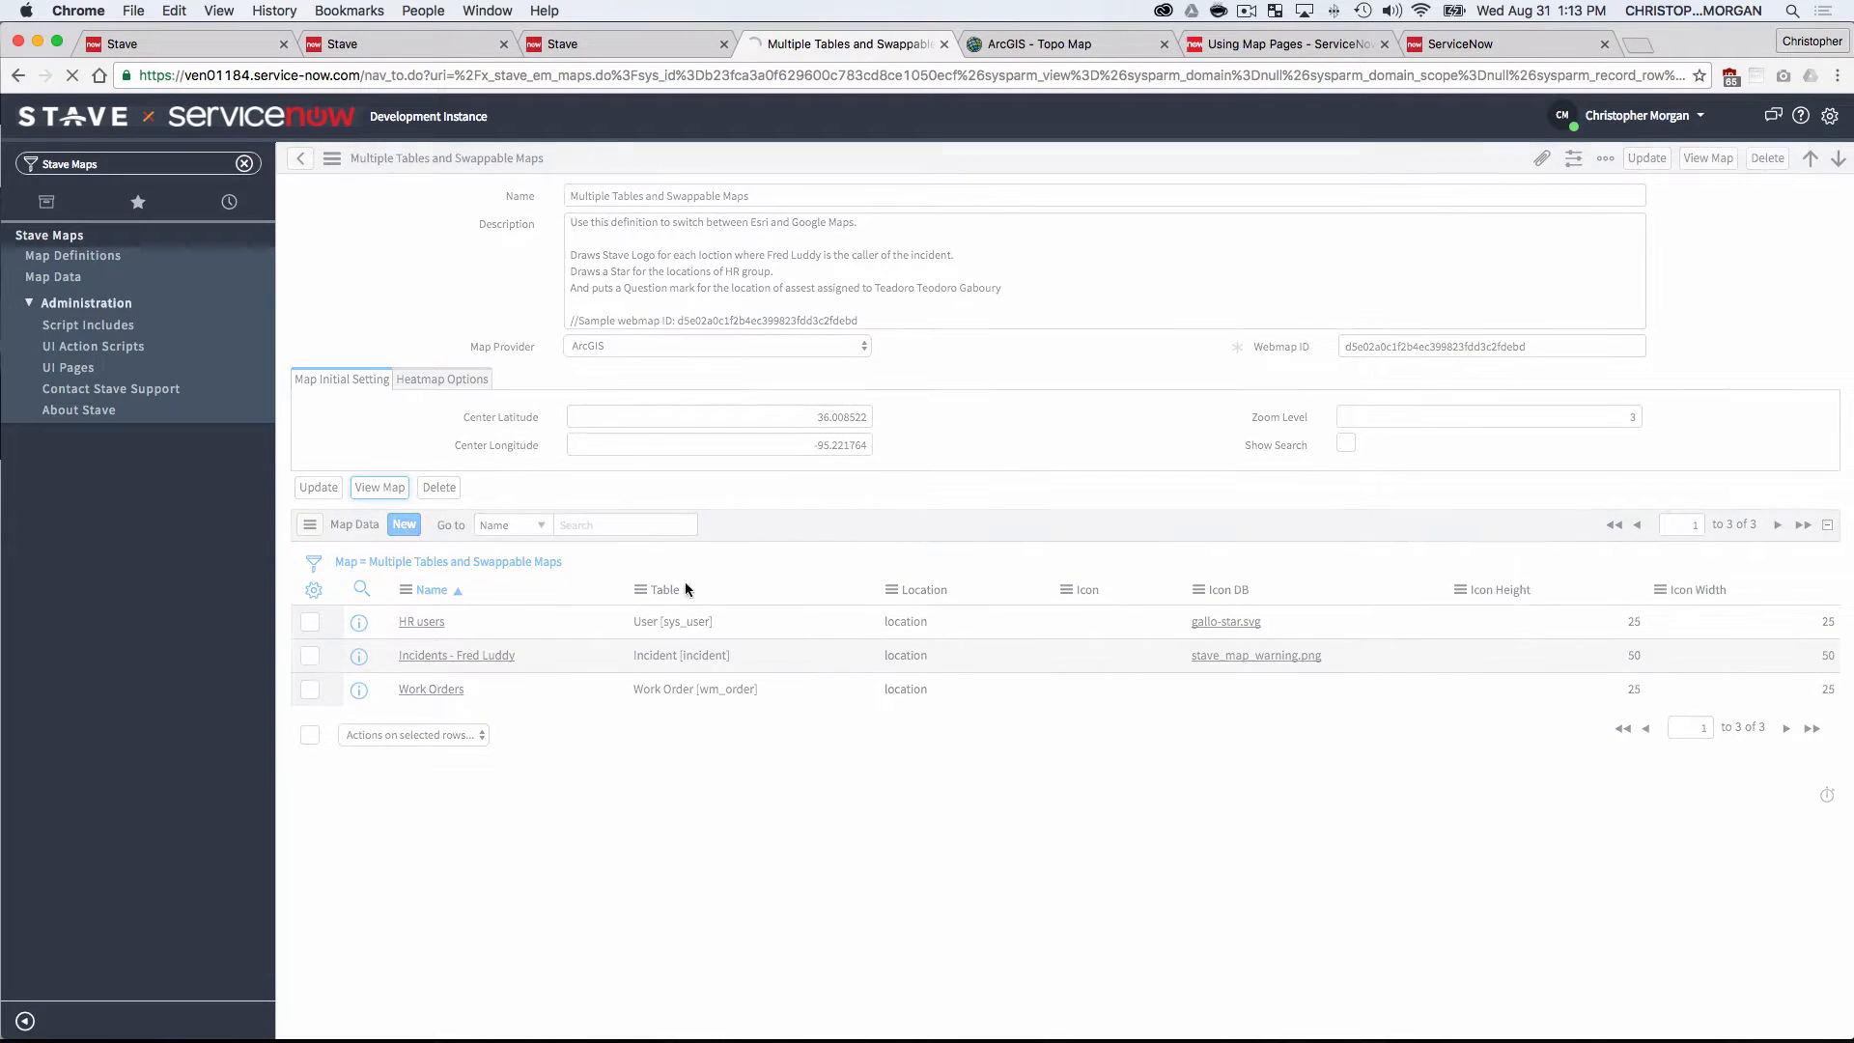
left_click(379, 487)
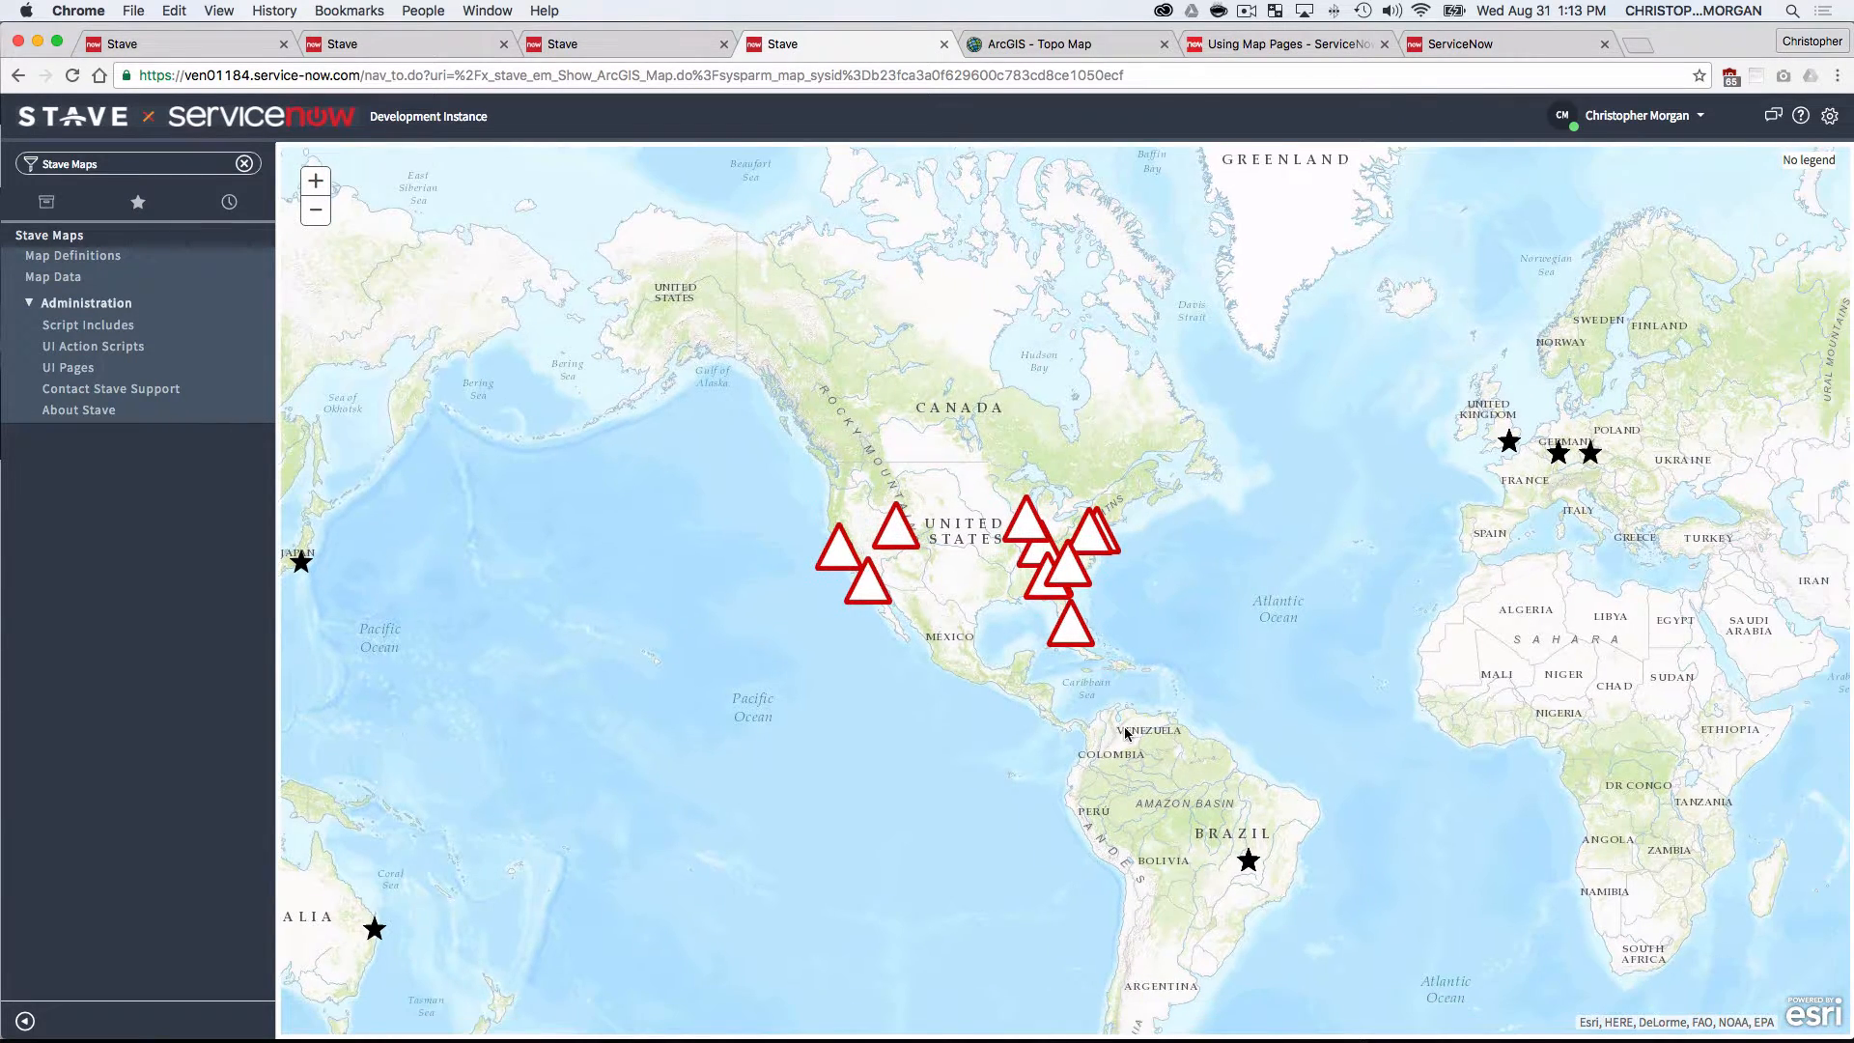
left_click(73, 255)
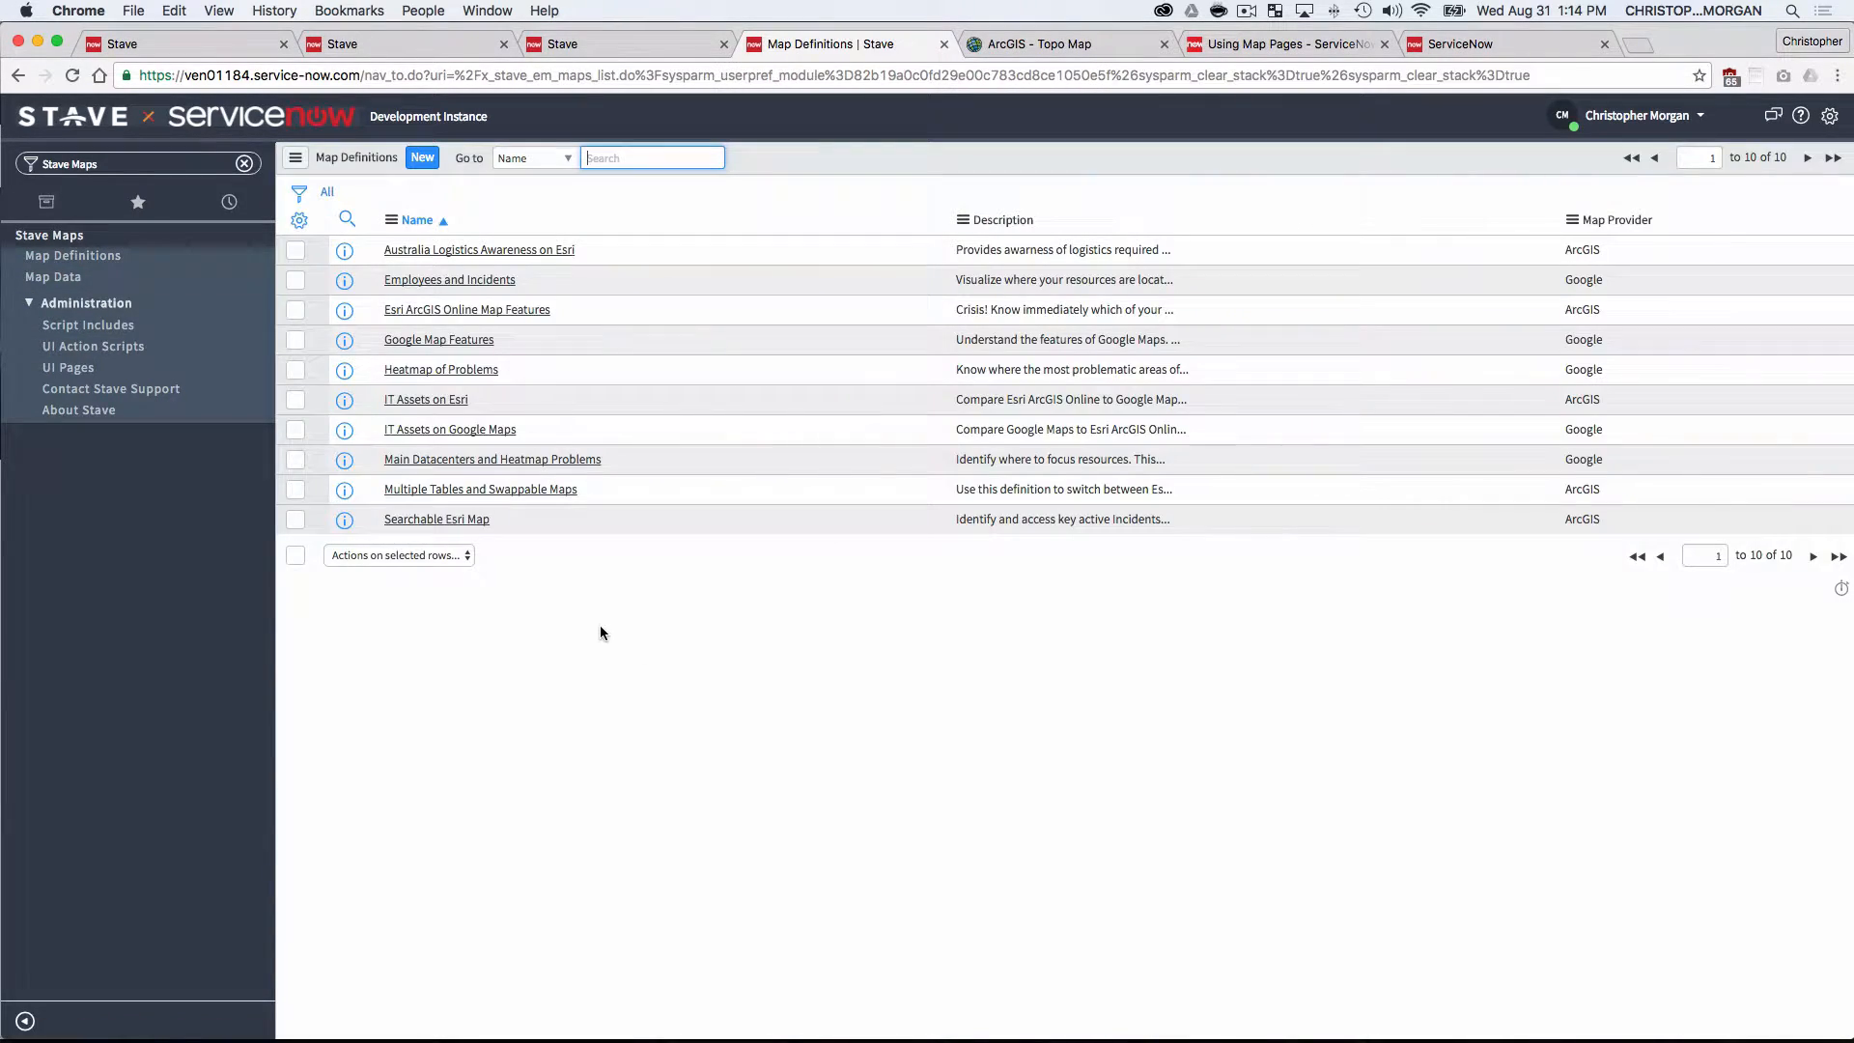
mouse_move(780, 738)
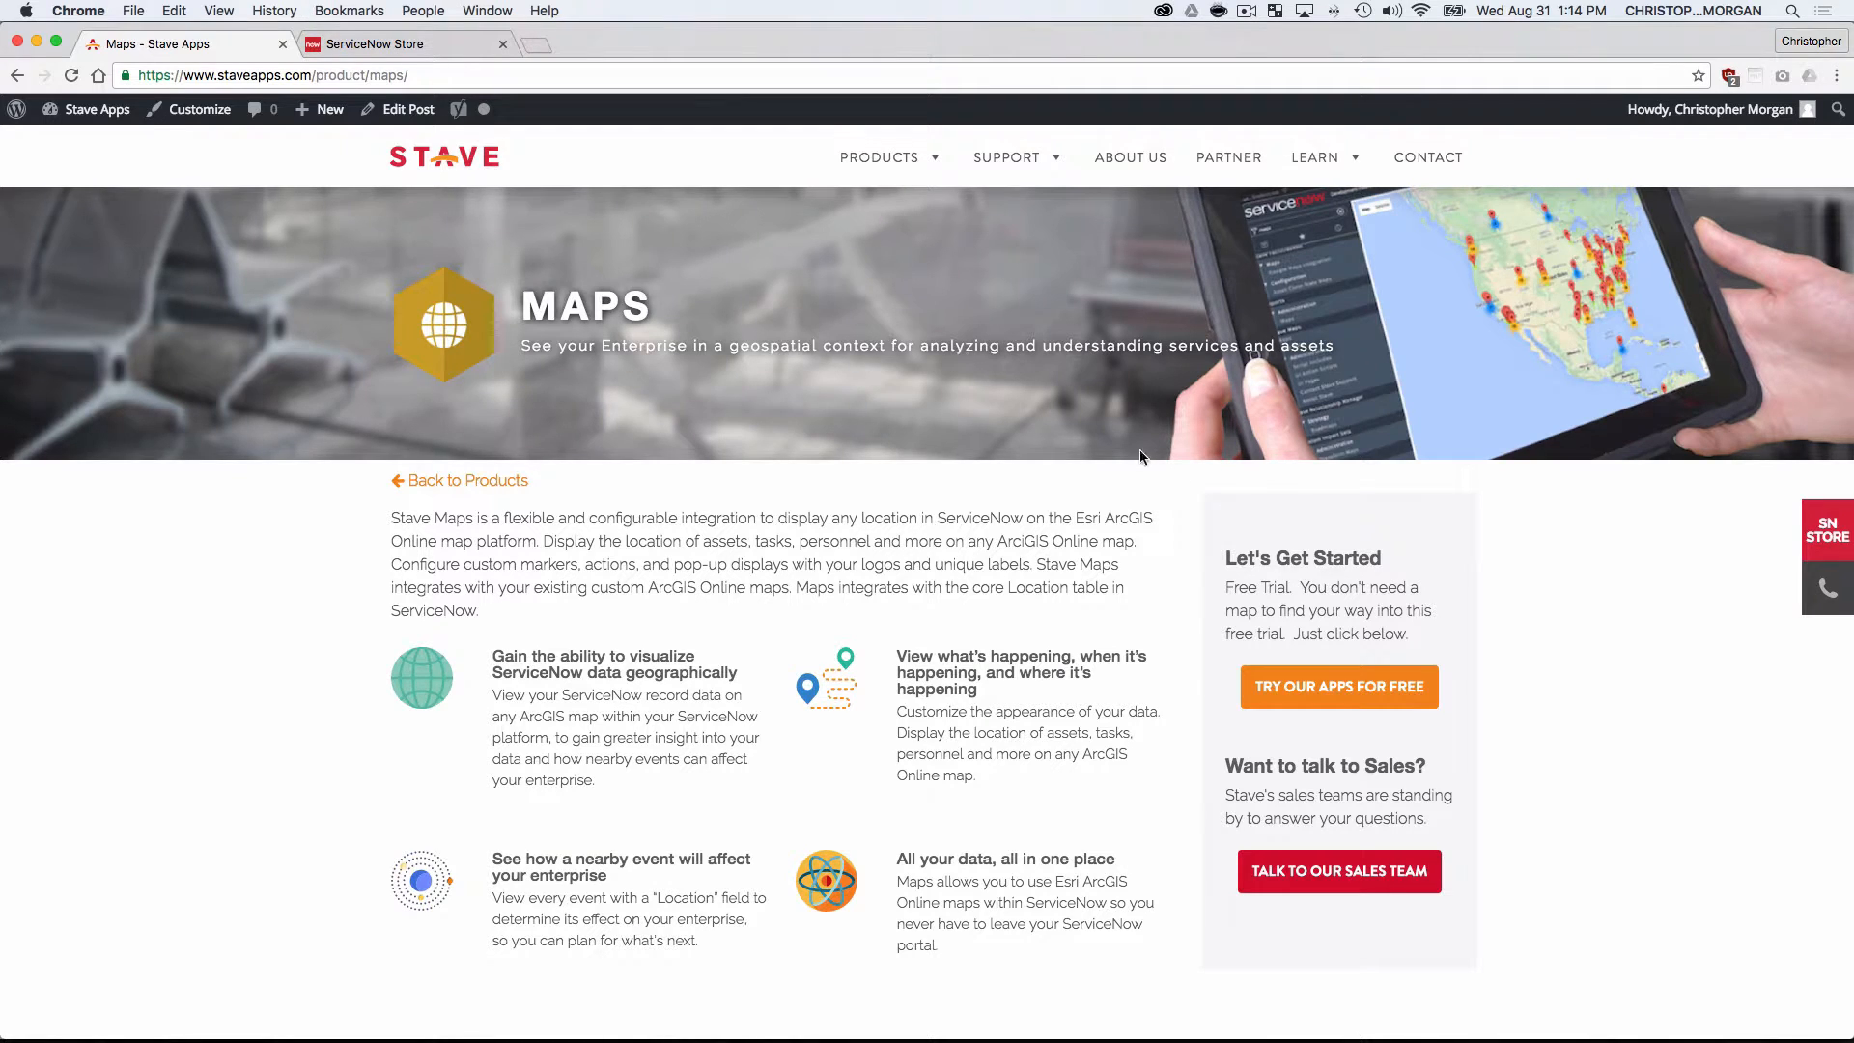
scroll("down", 3)
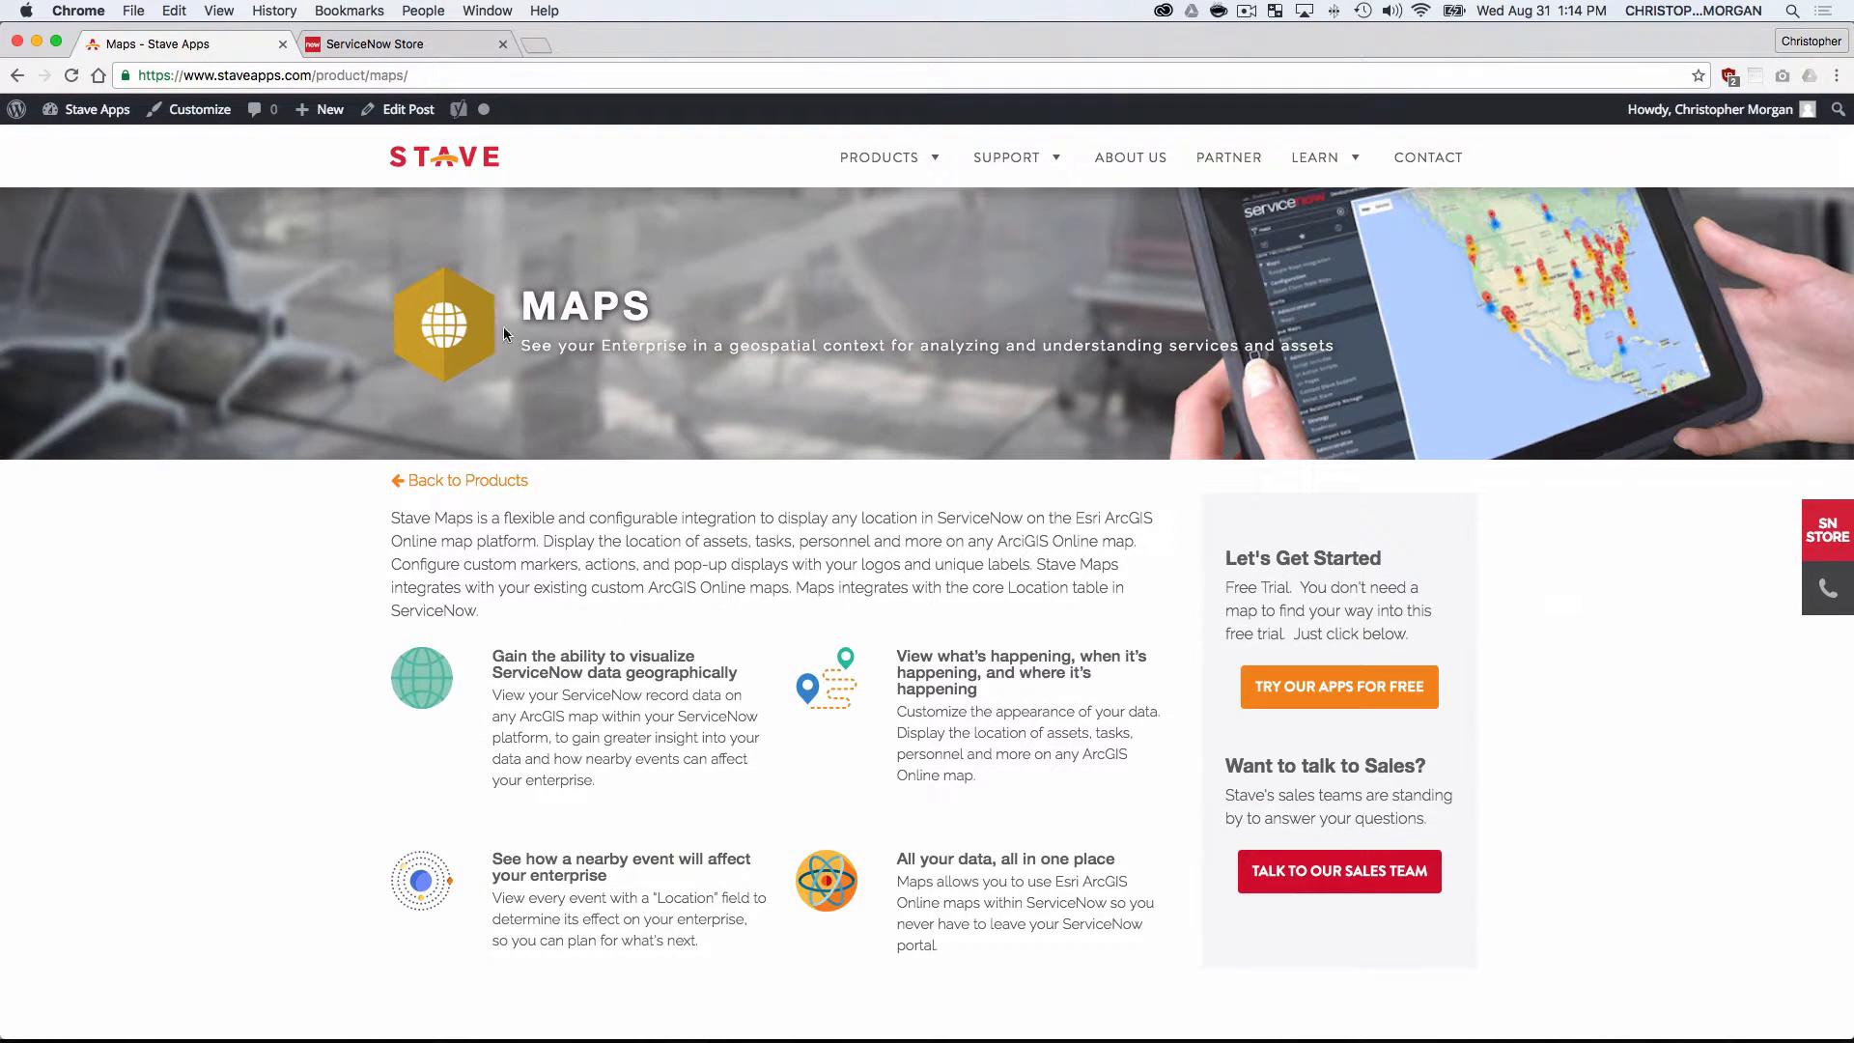
scroll("down", 3)
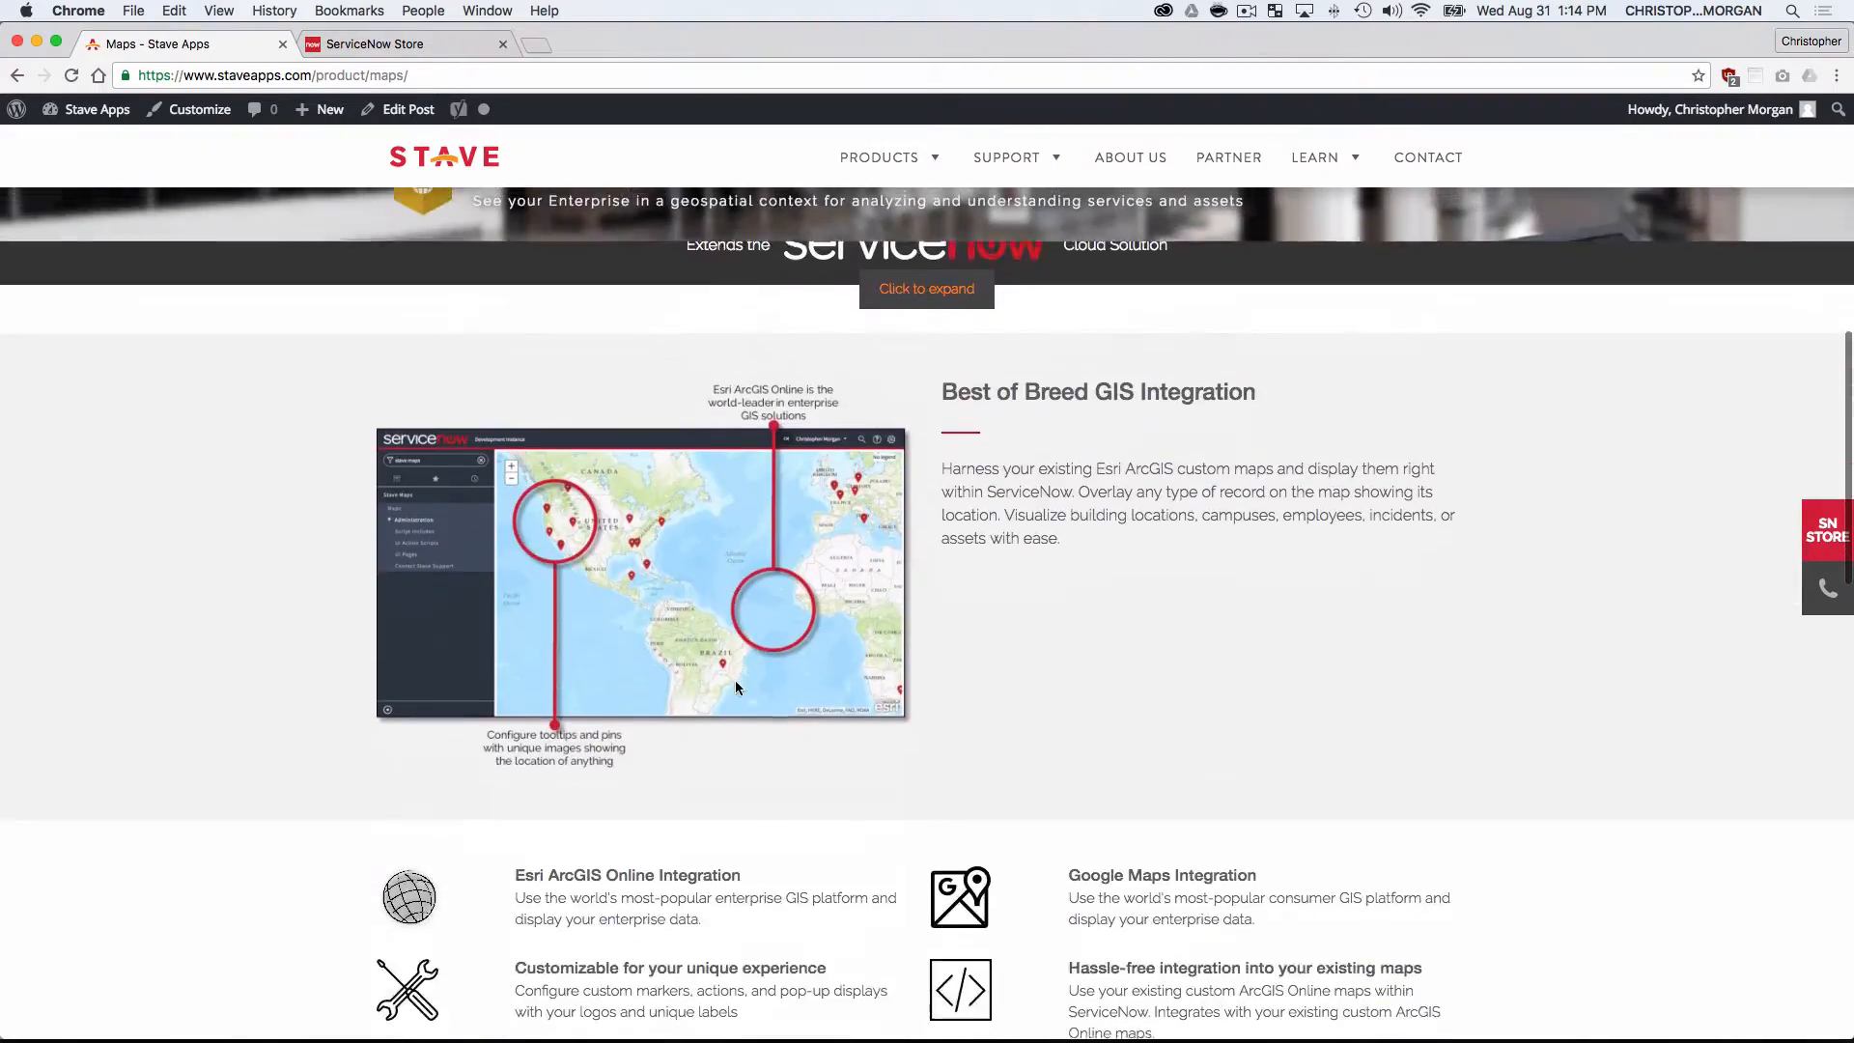
scroll("down", 3)
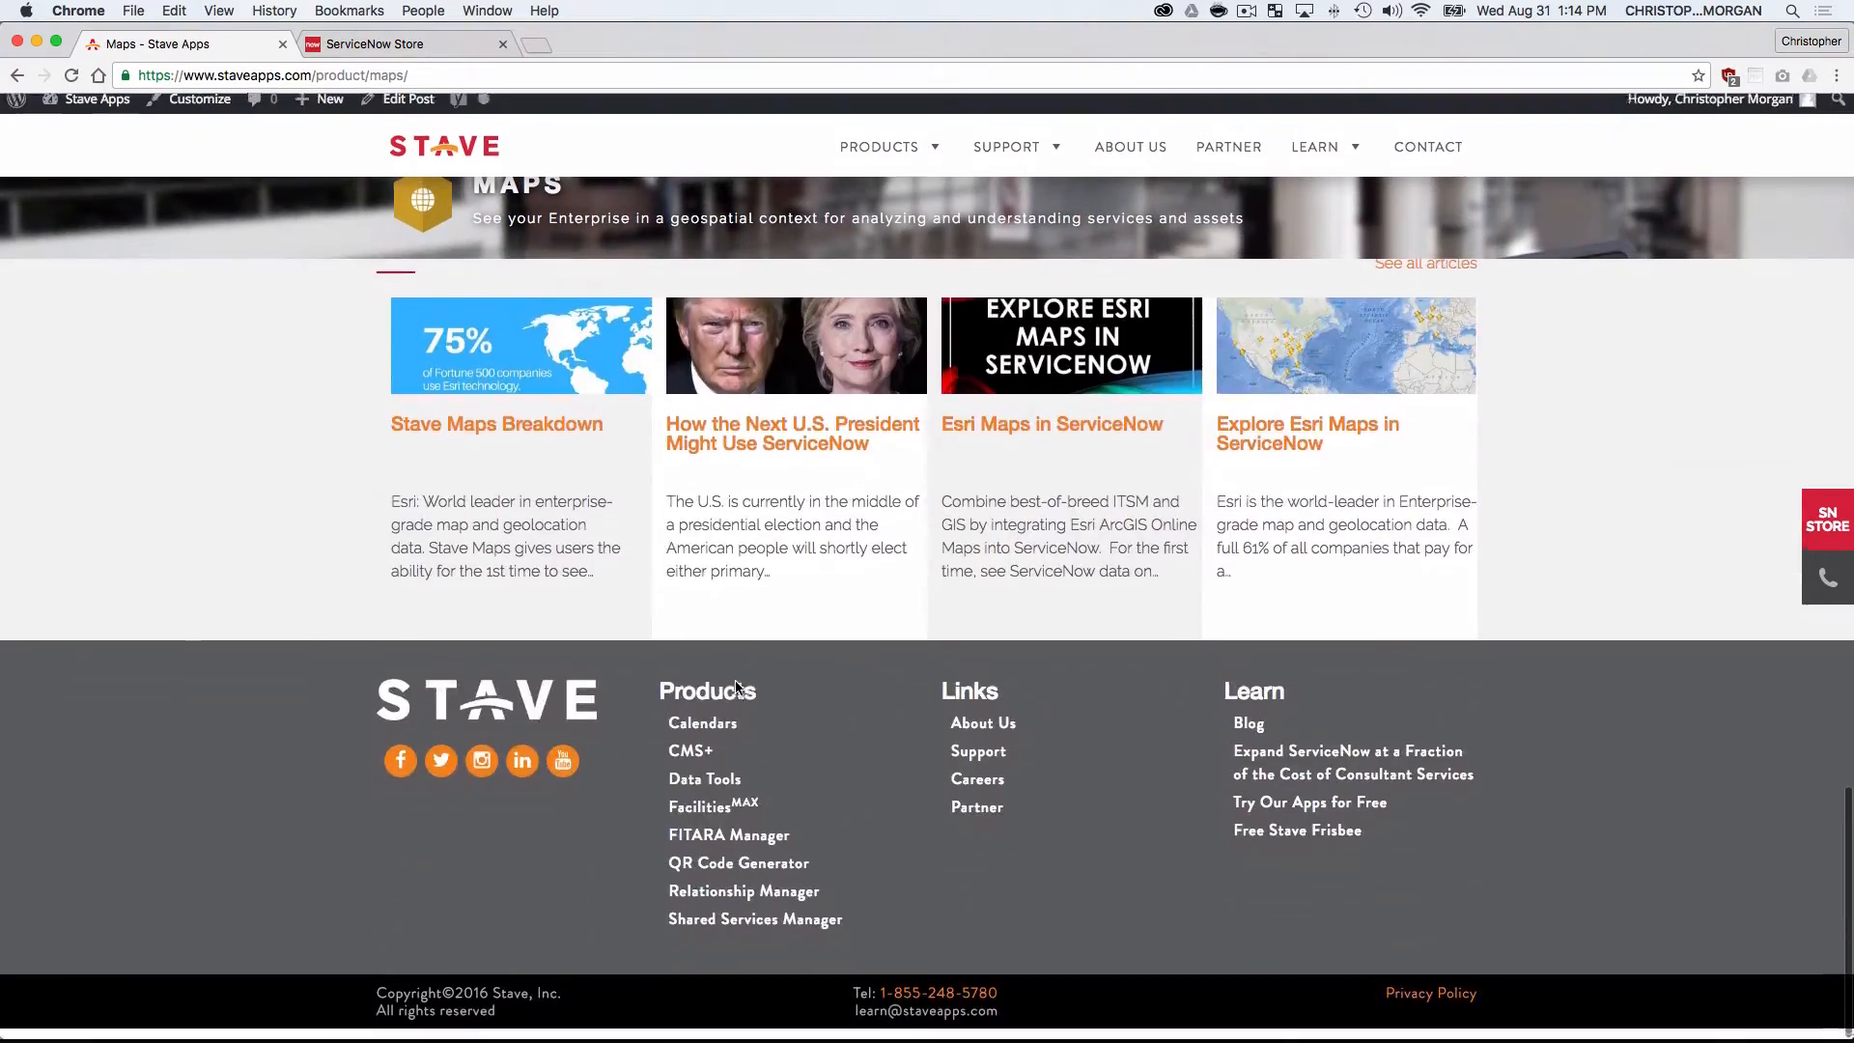
scroll("up", 3)
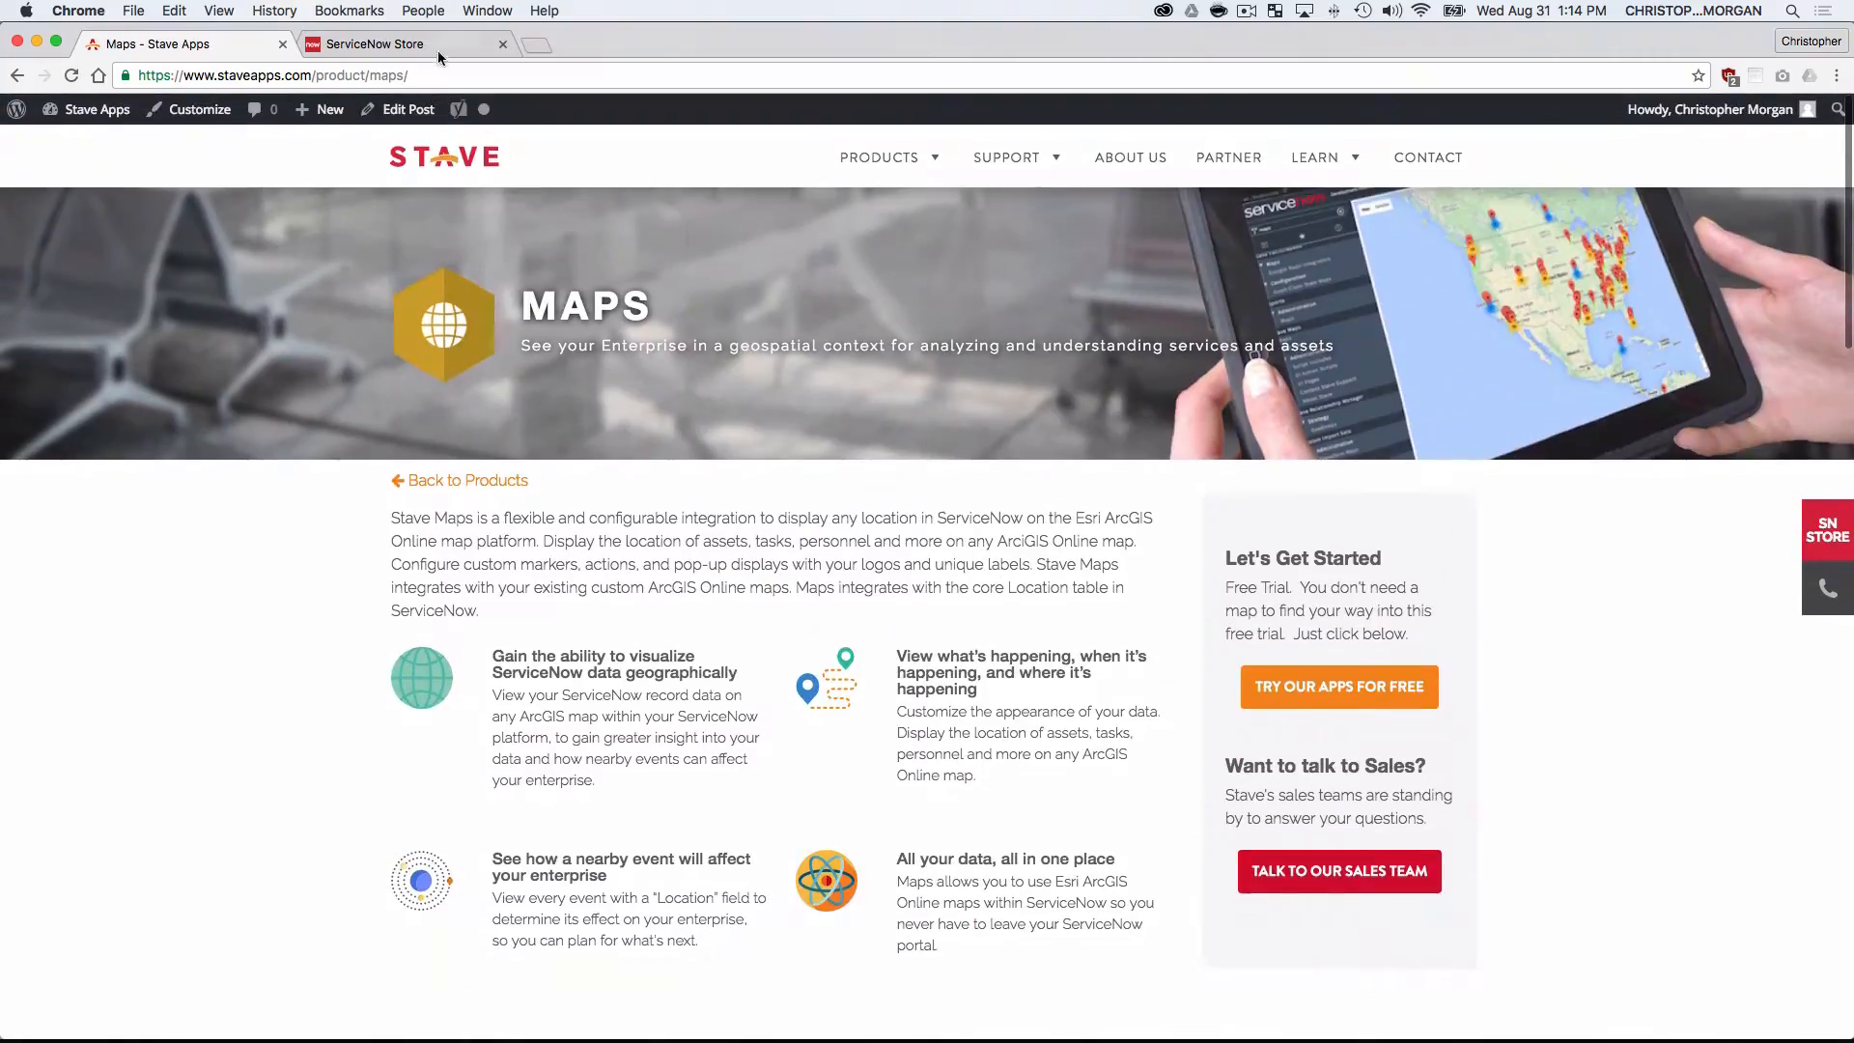
- Show the Stave Maps ServiceNow Store listing with its $250 monthly pricing
left_click(378, 43)
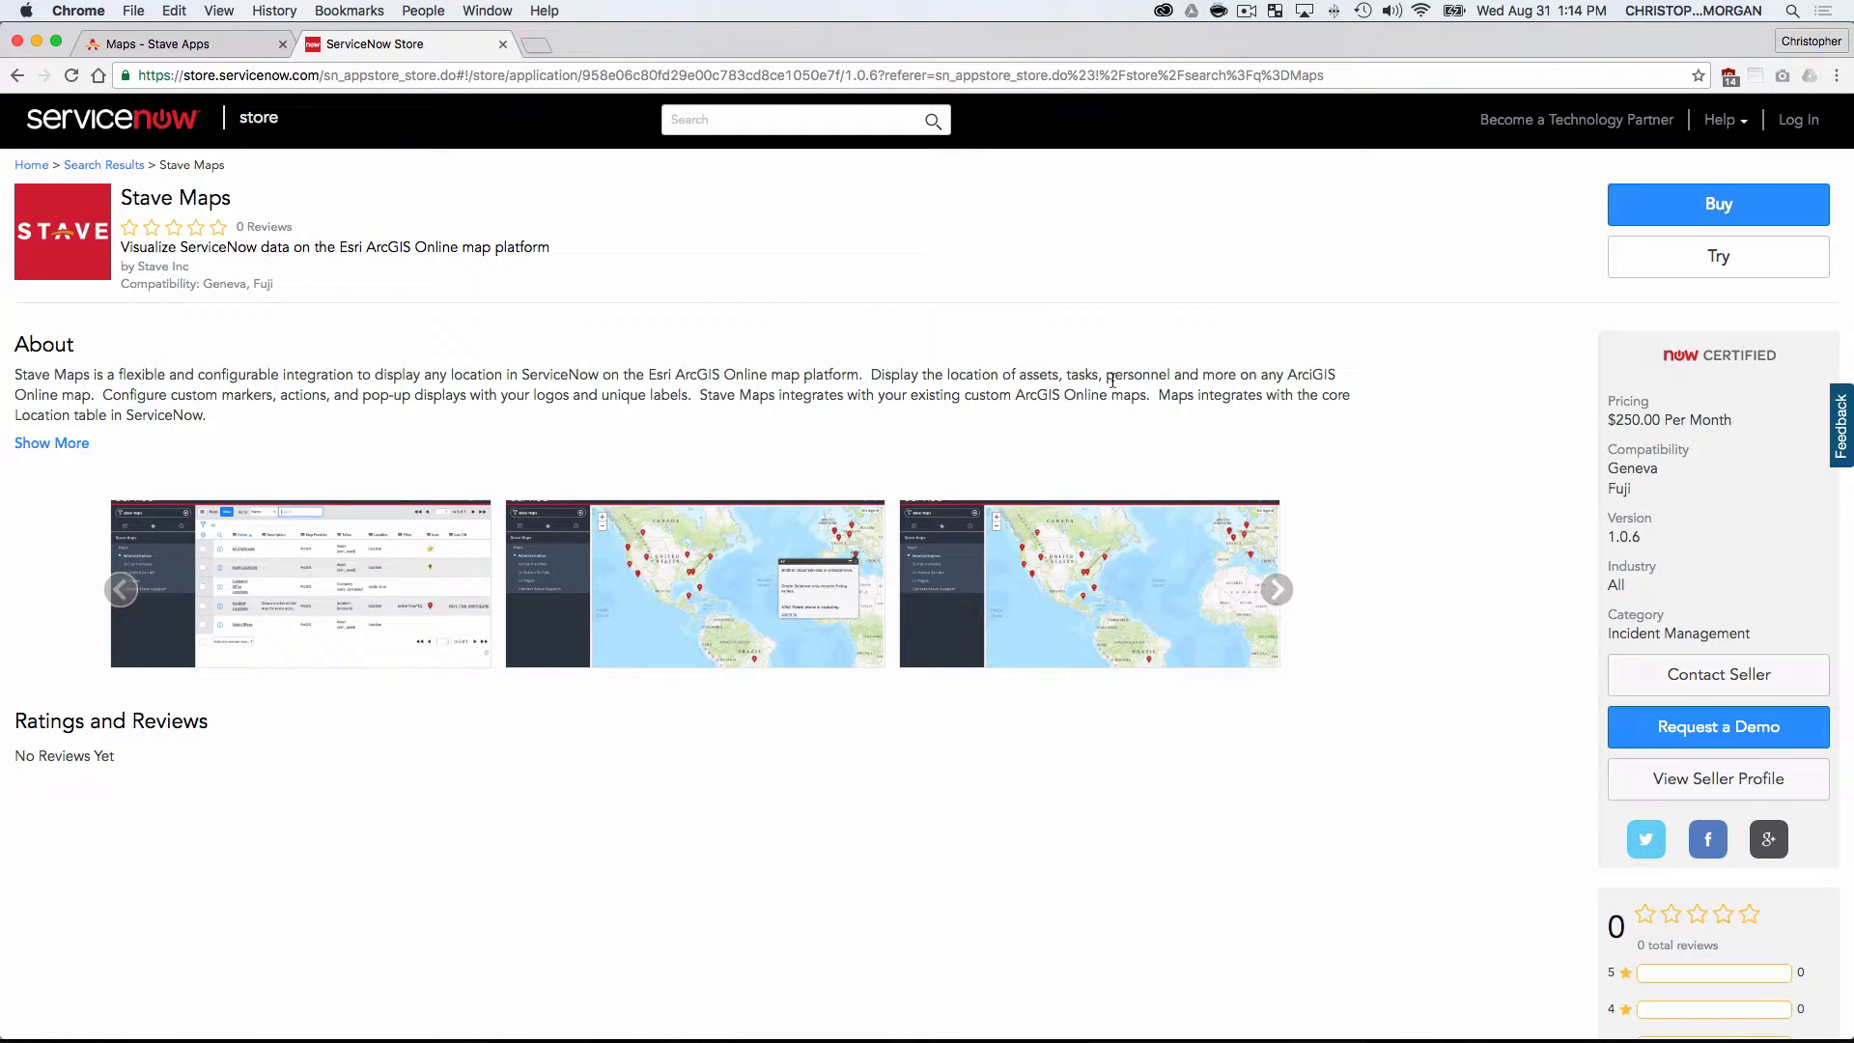
mouse_move(753, 776)
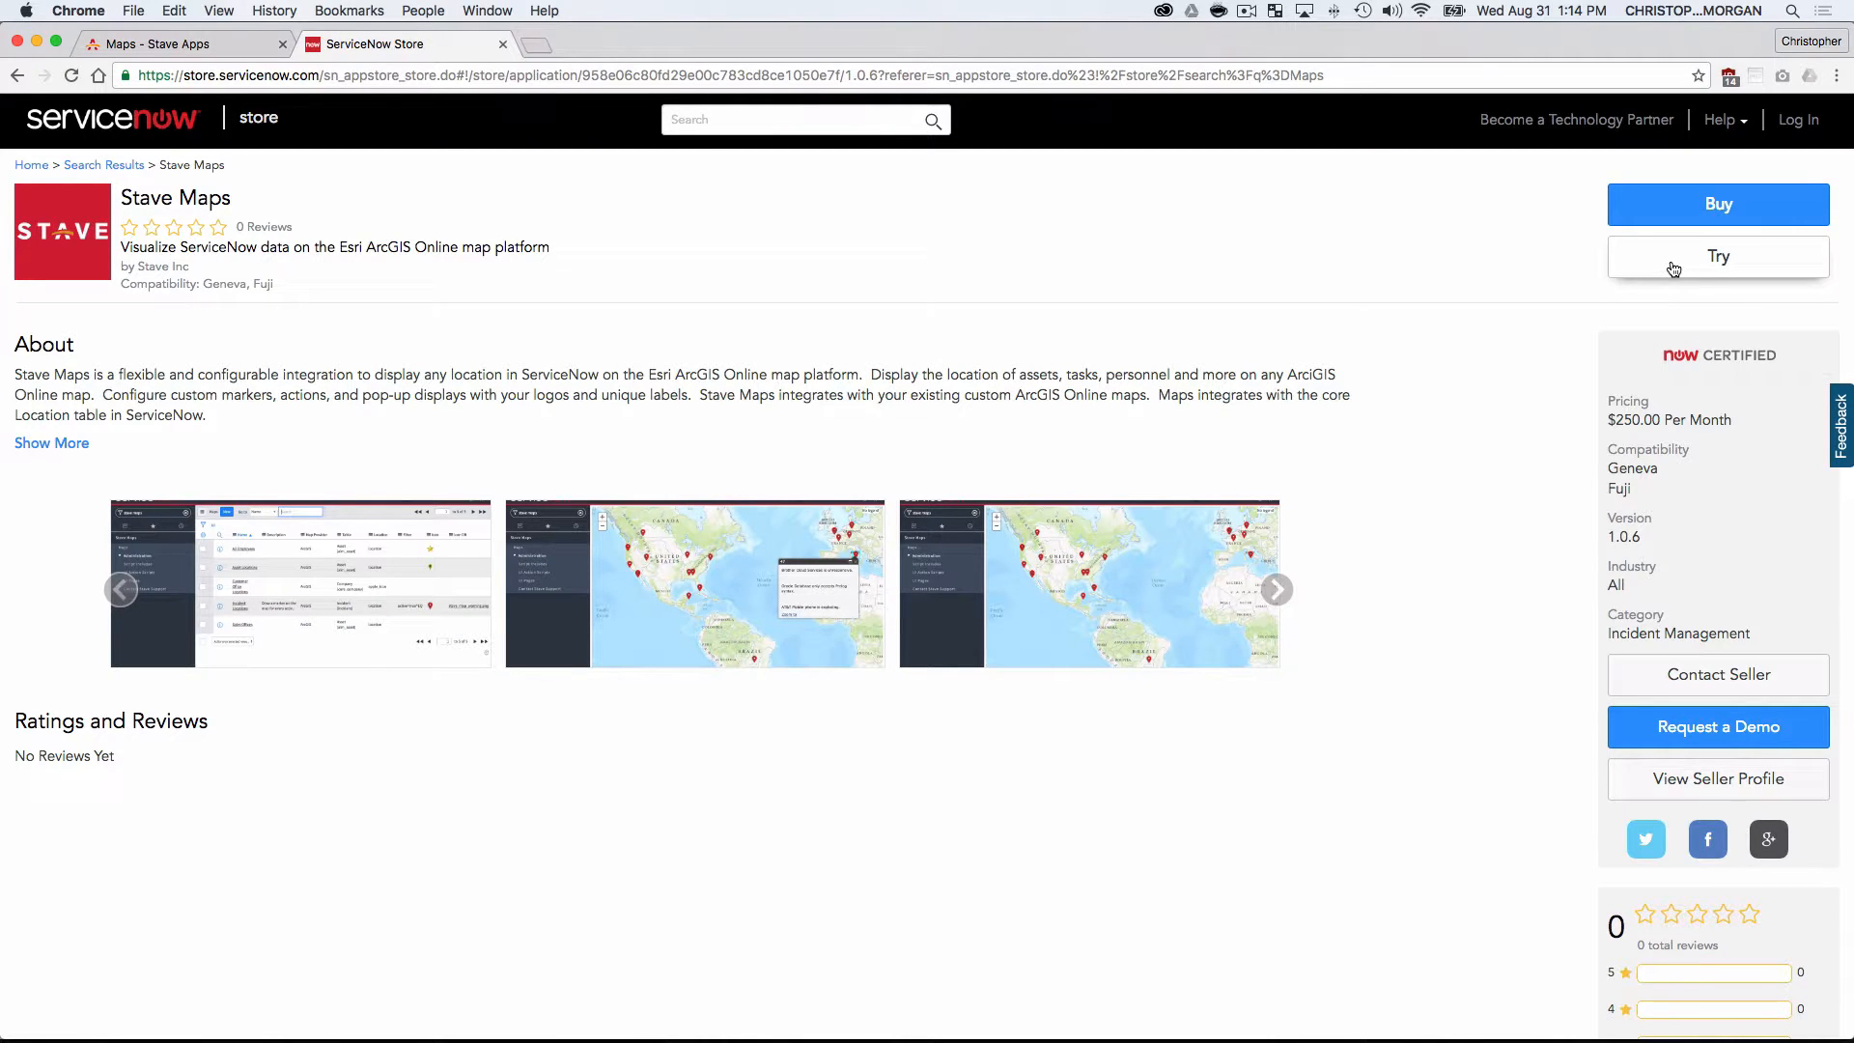
mouse_move(1699, 730)
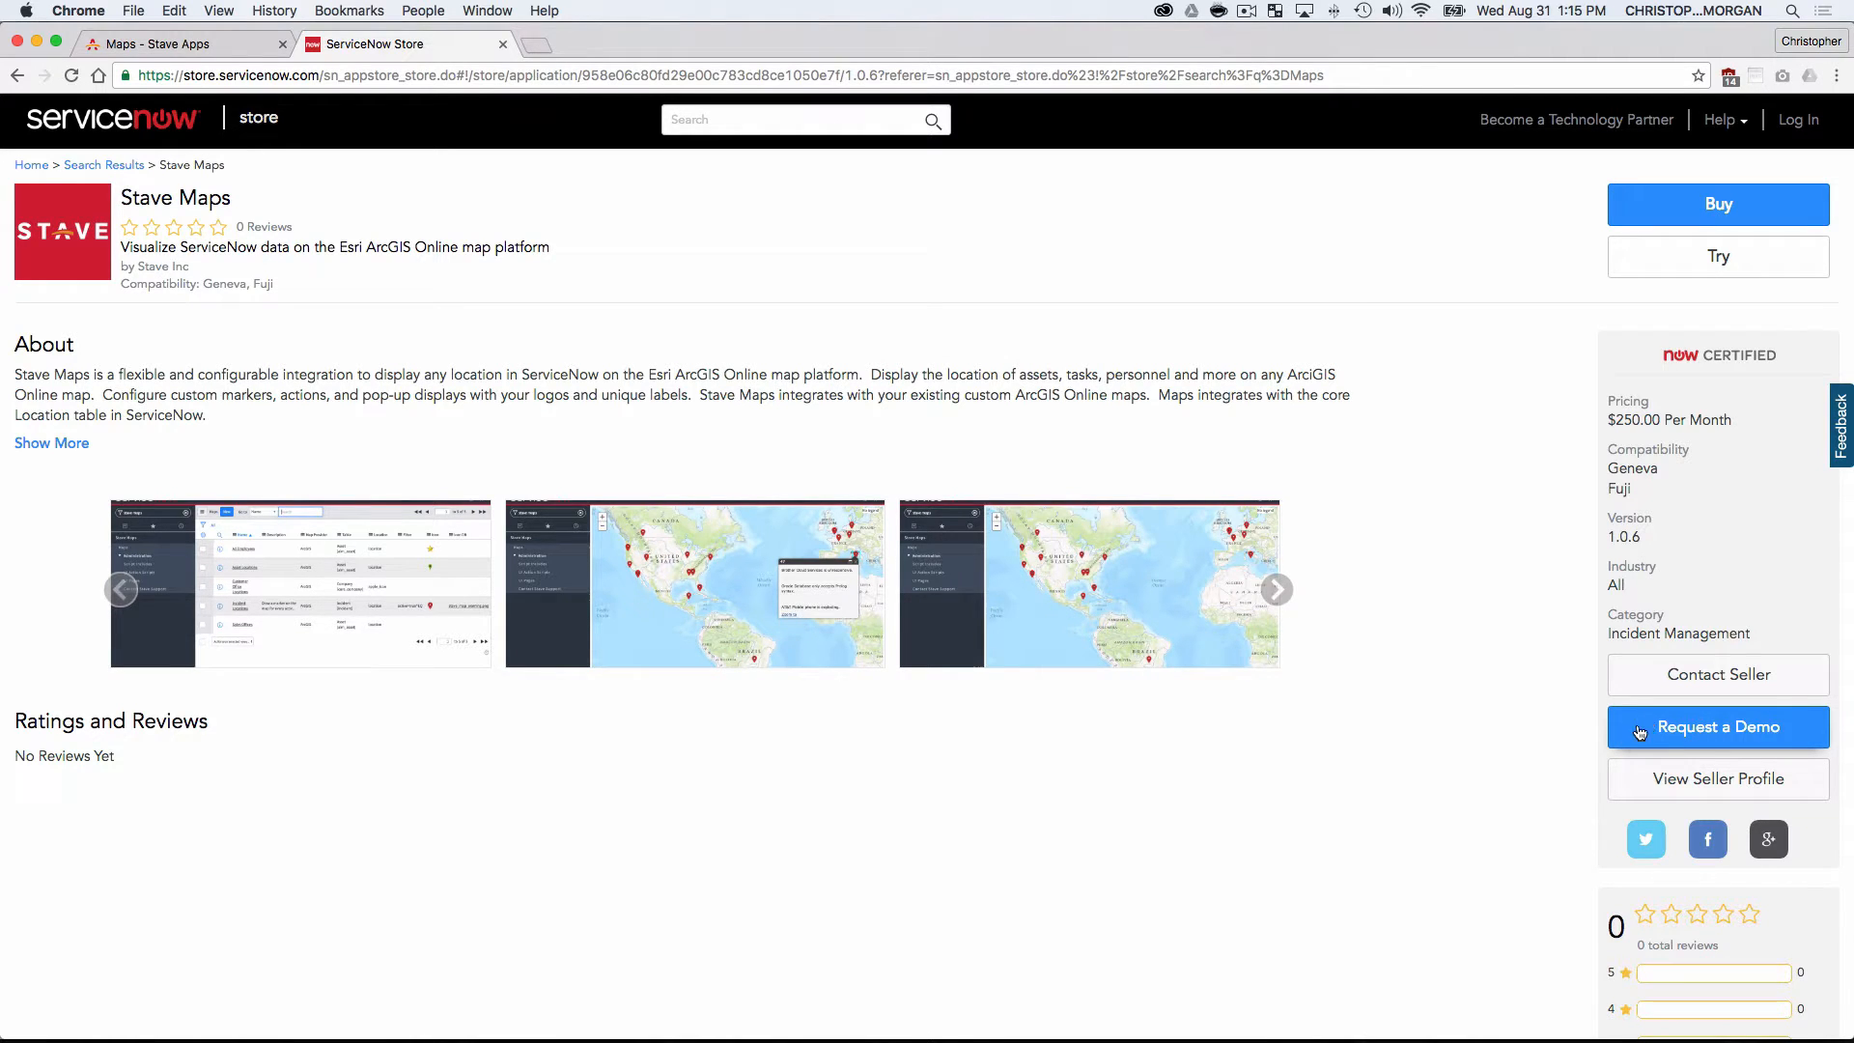
mouse_move(1472, 738)
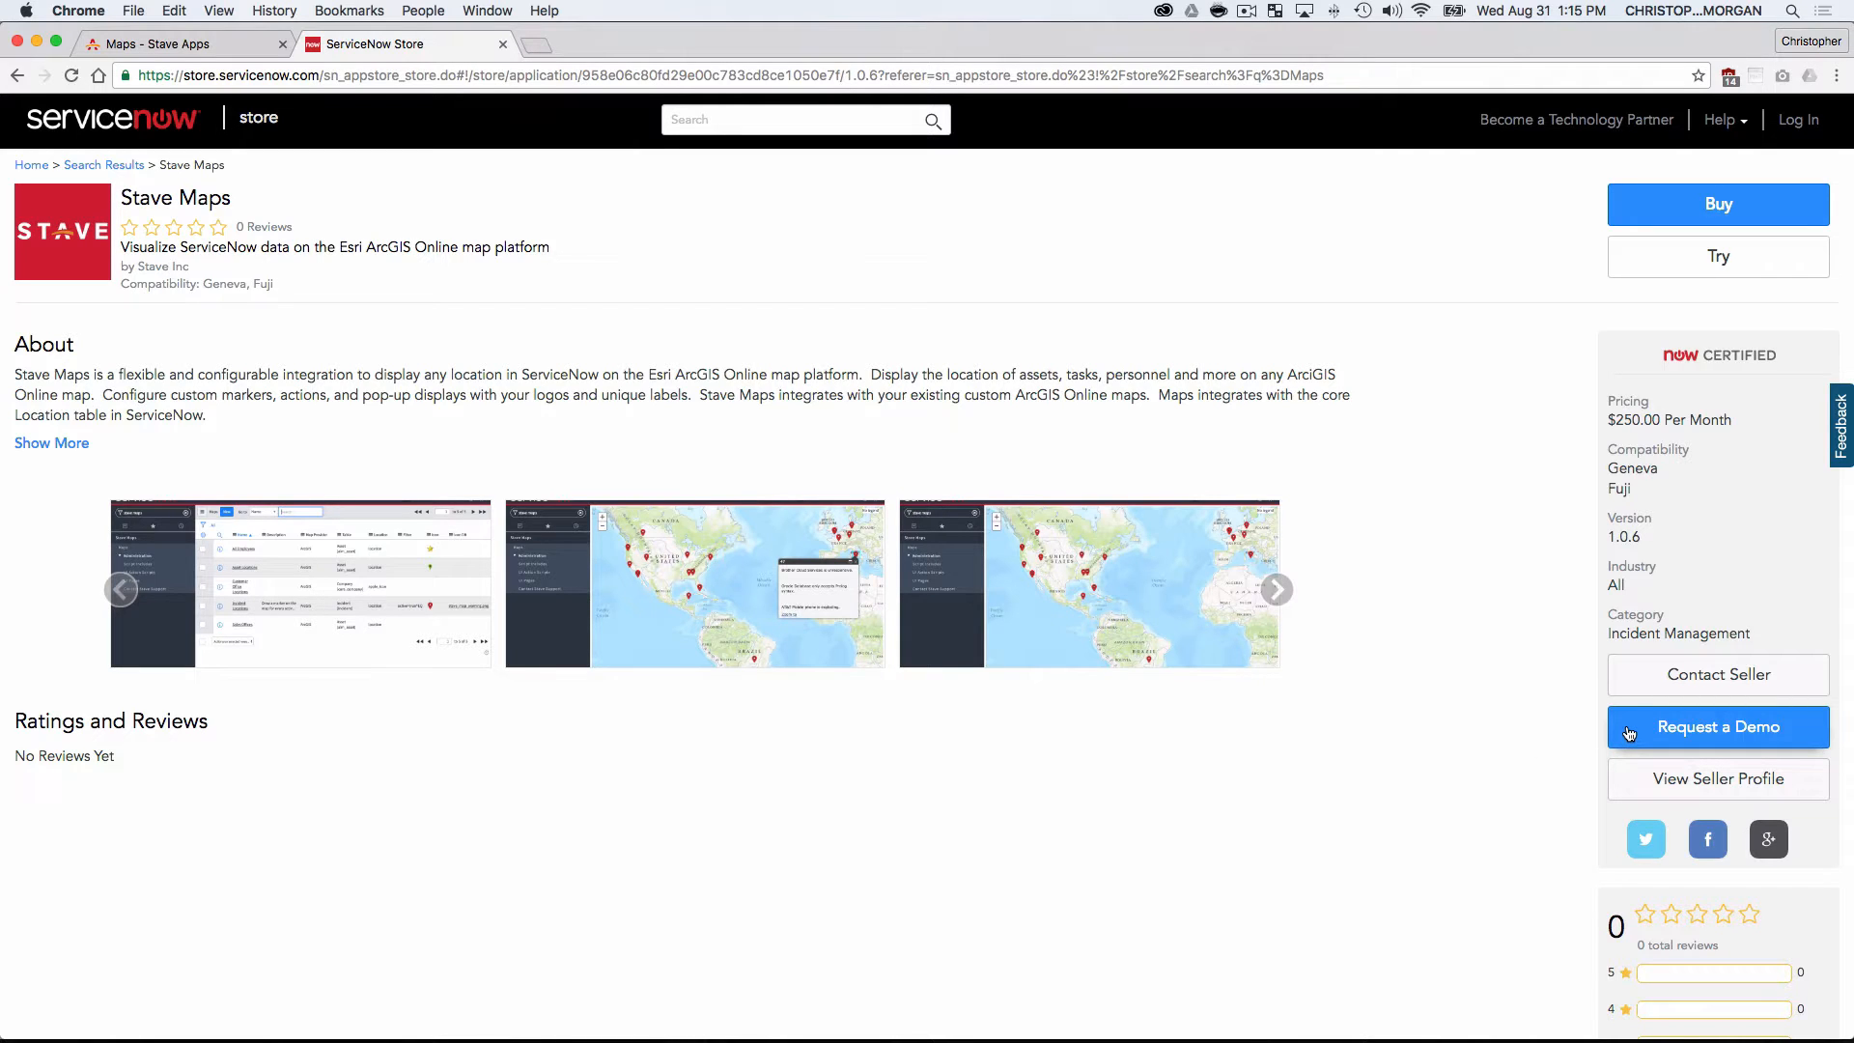
mouse_move(1537, 734)
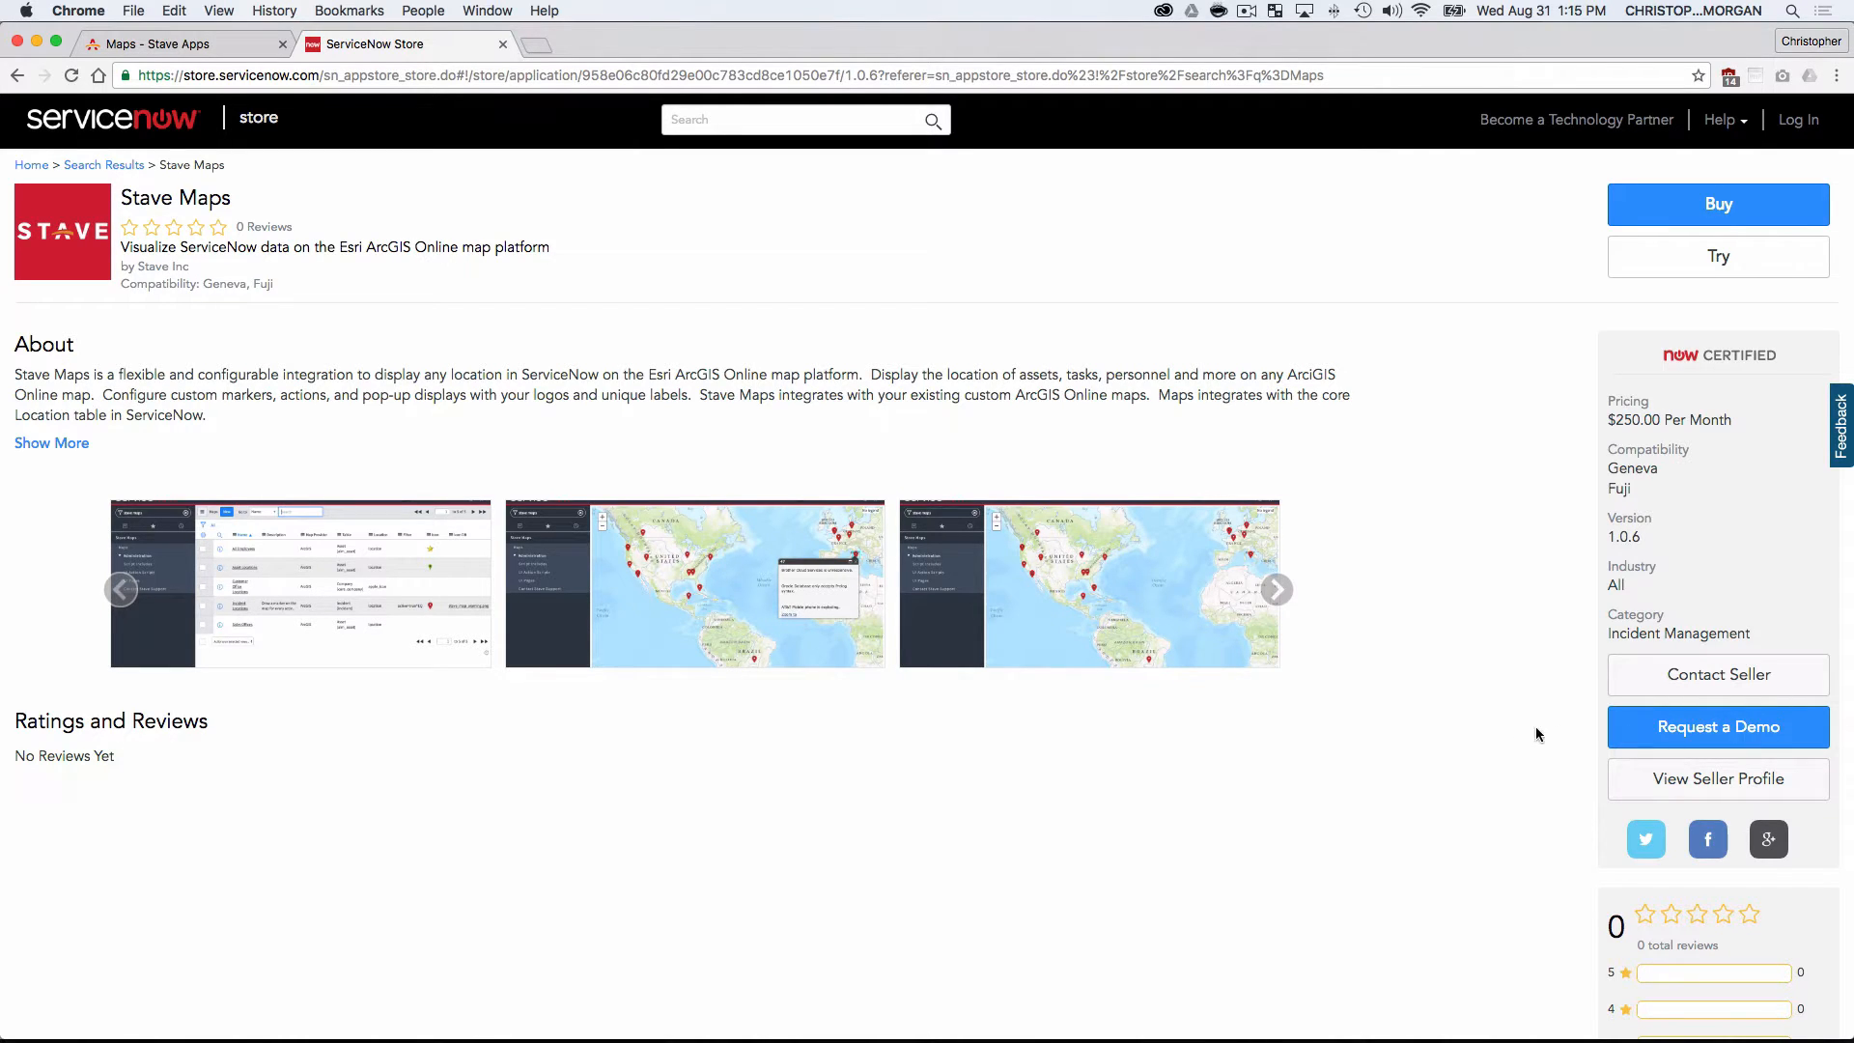